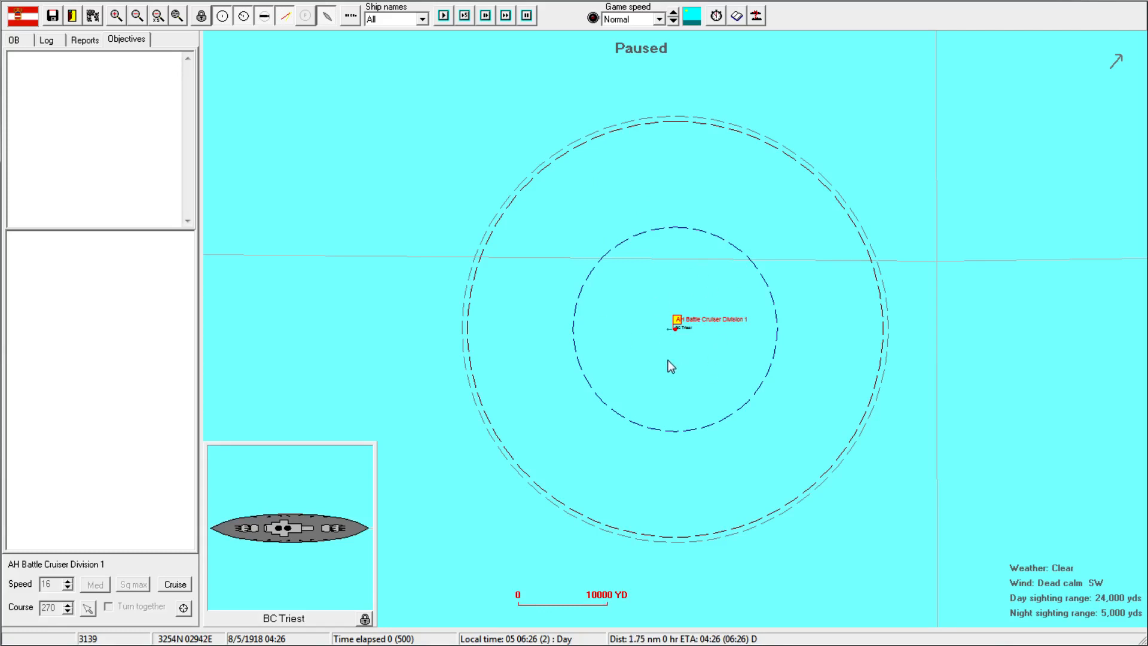
Run the battle at speed so BC Triest sinks the Ville De Verdun-class AMC, then acknowledge the scenario-over notice
left_click(484, 14)
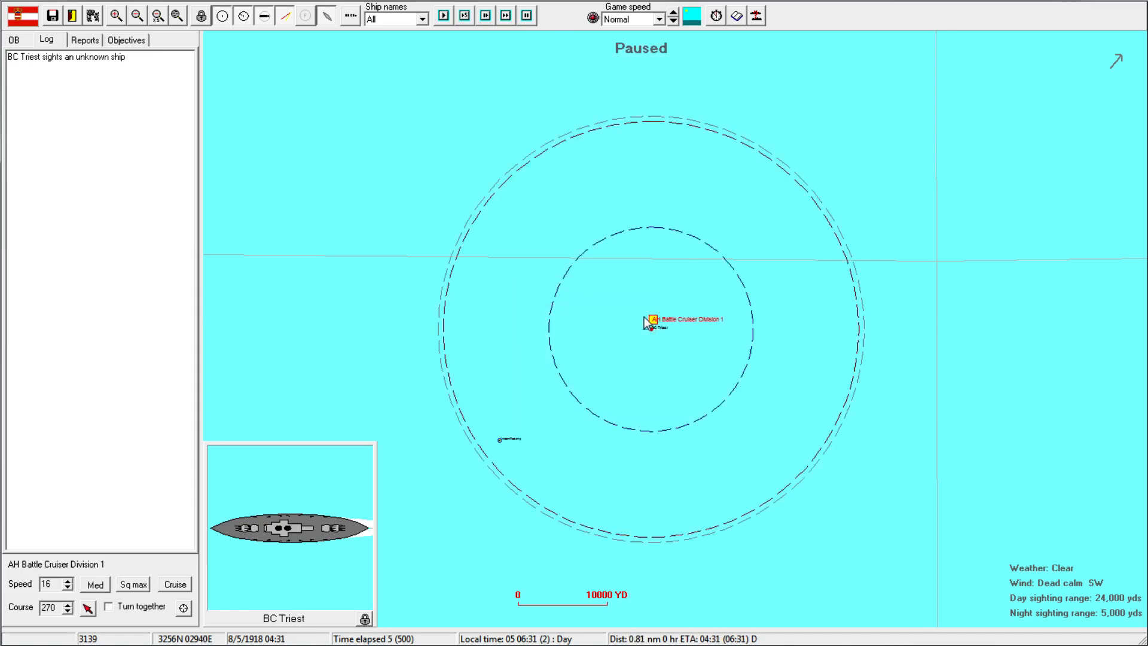
left_click(114, 15)
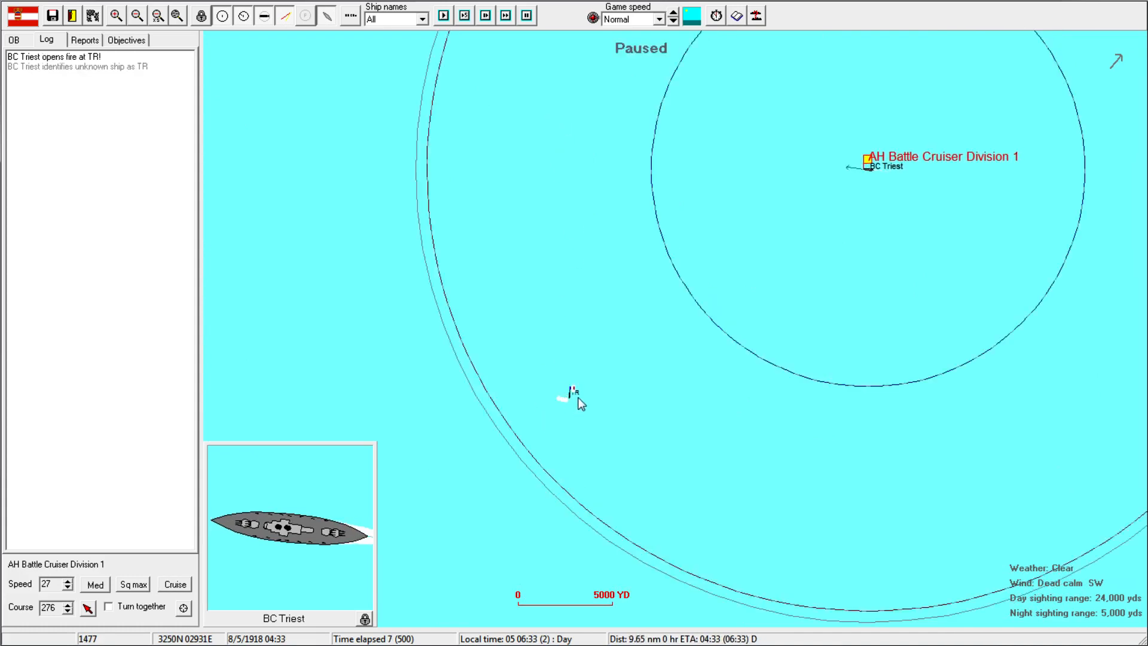
left_click(484, 14)
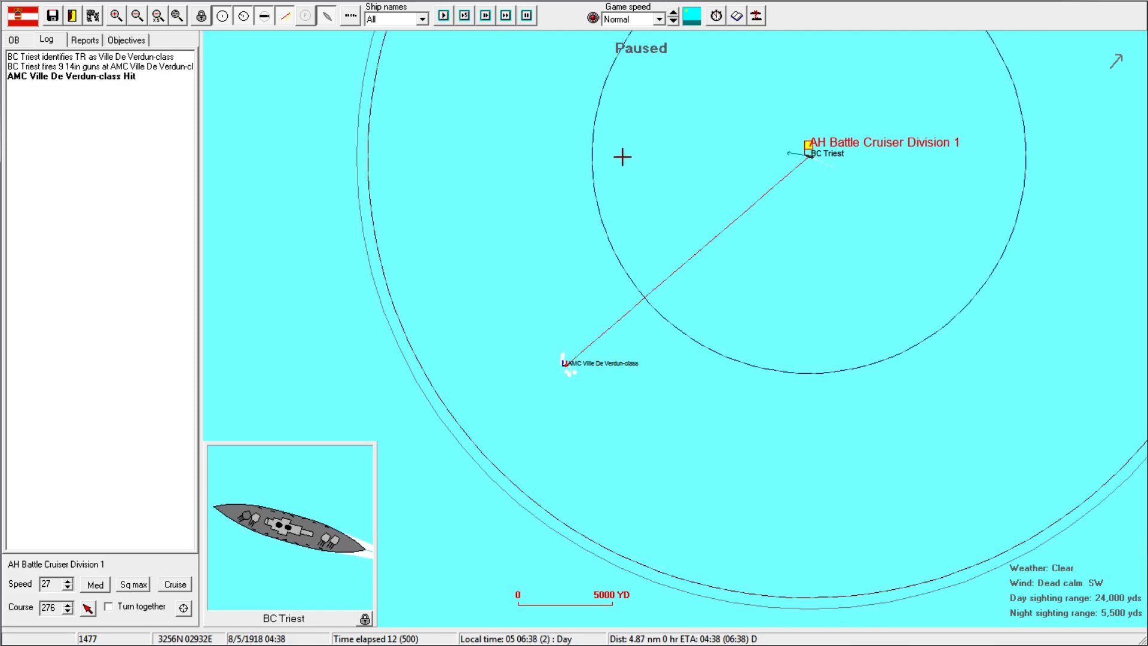
left_click(442, 15)
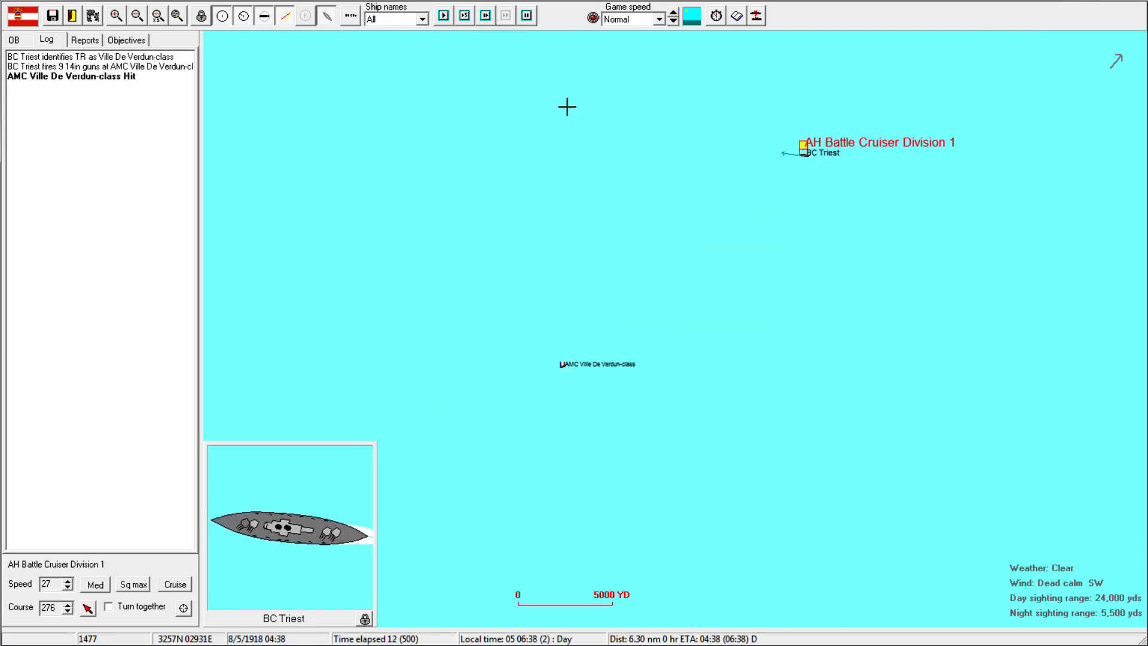
left_click(504, 14)
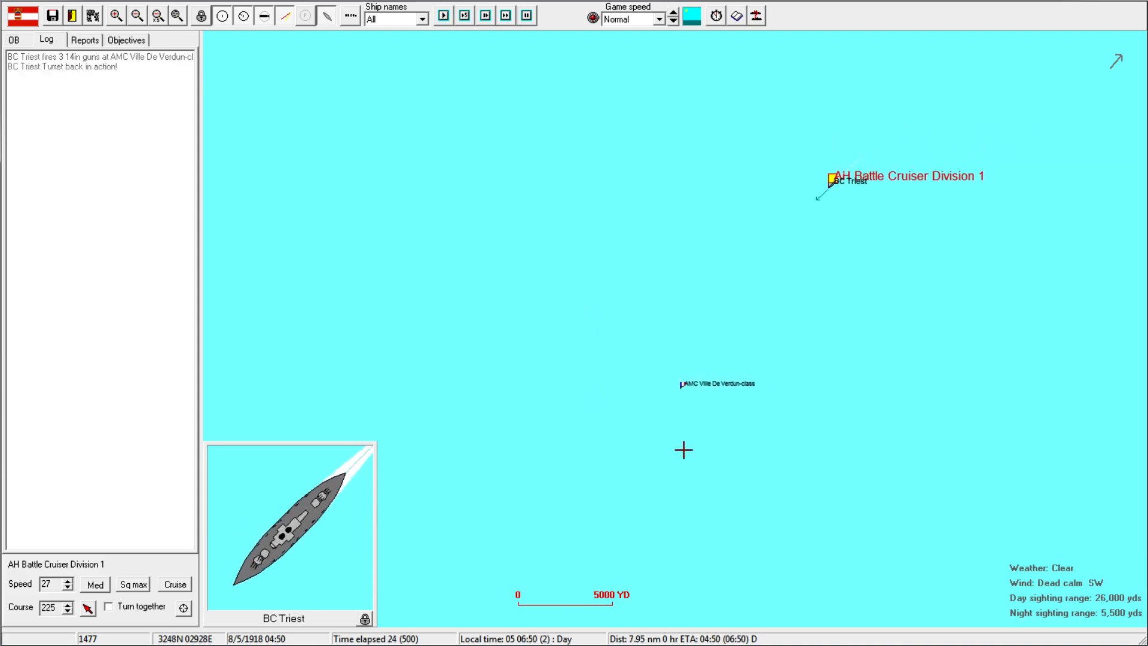
left_click(443, 16)
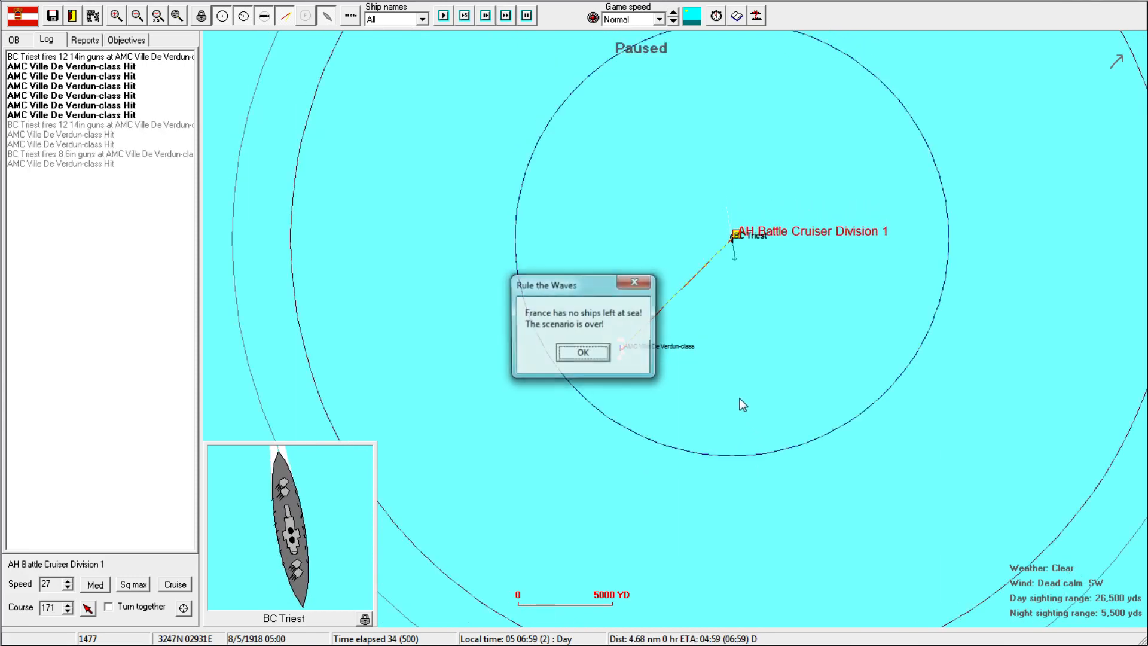
left_click(581, 351)
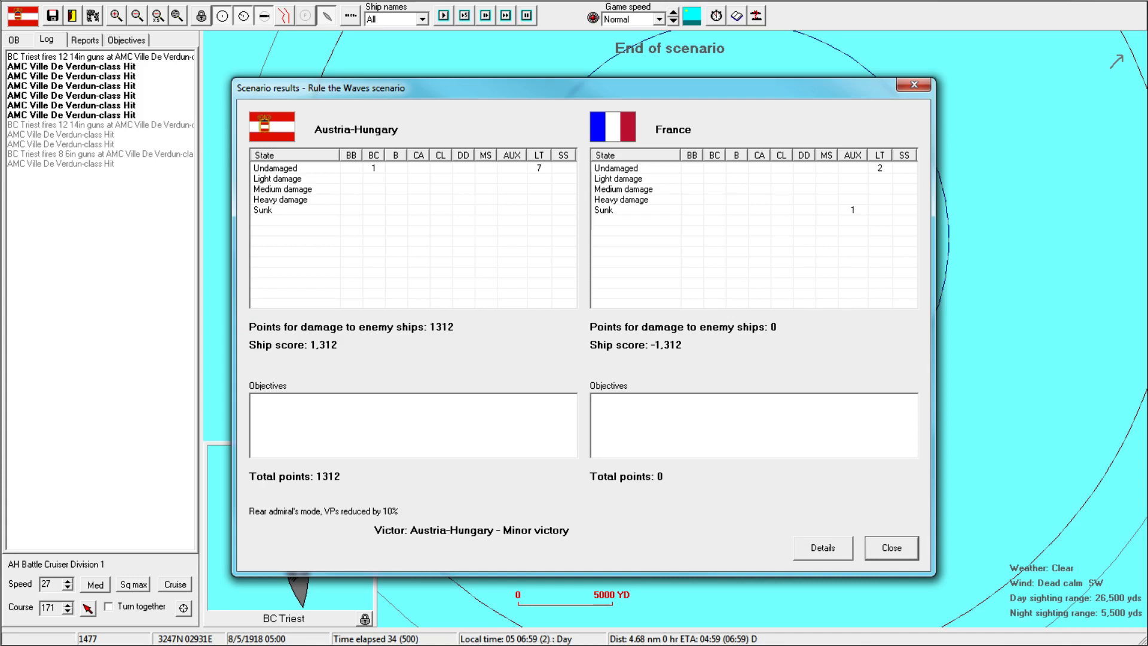
mouse_move(688, 389)
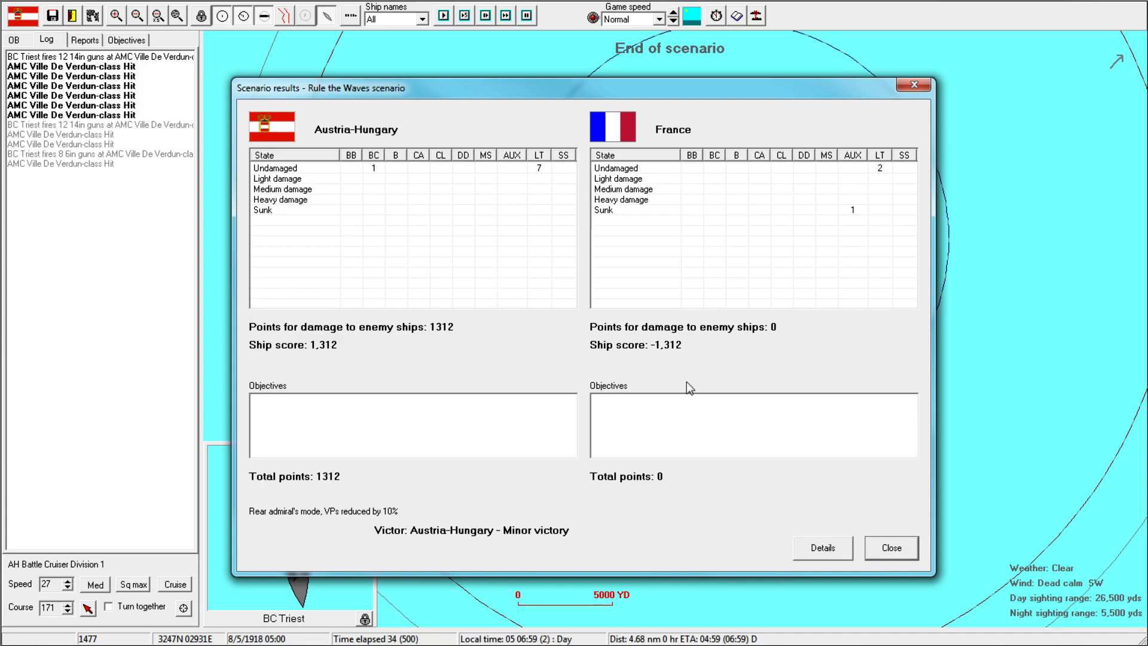
mouse_move(742, 363)
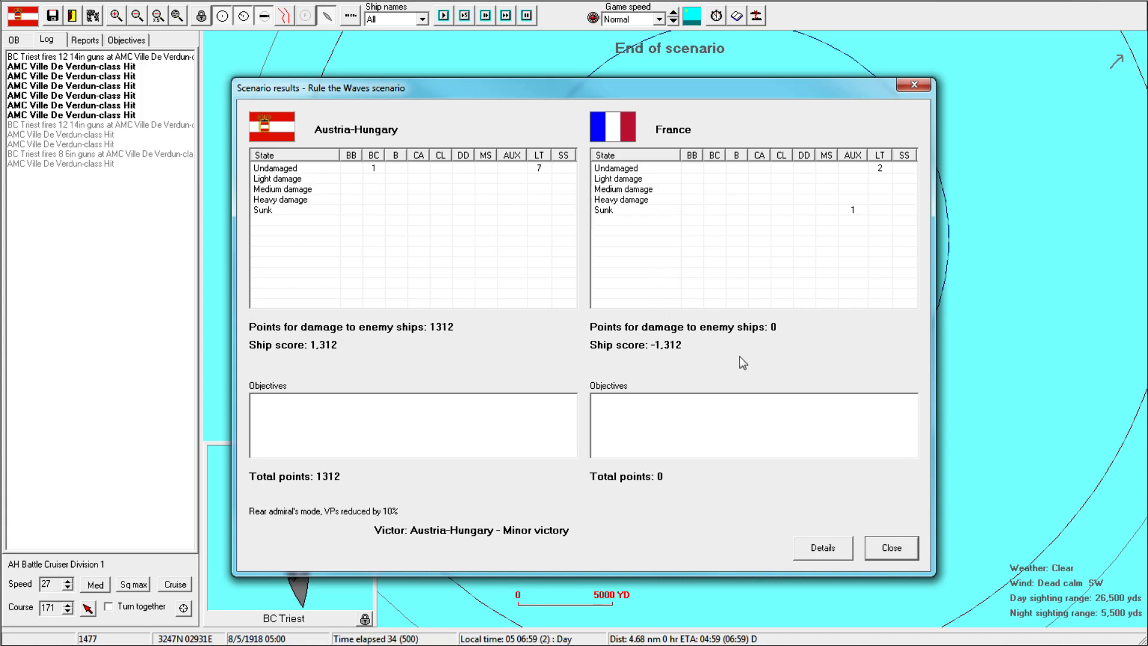
mouse_move(572, 514)
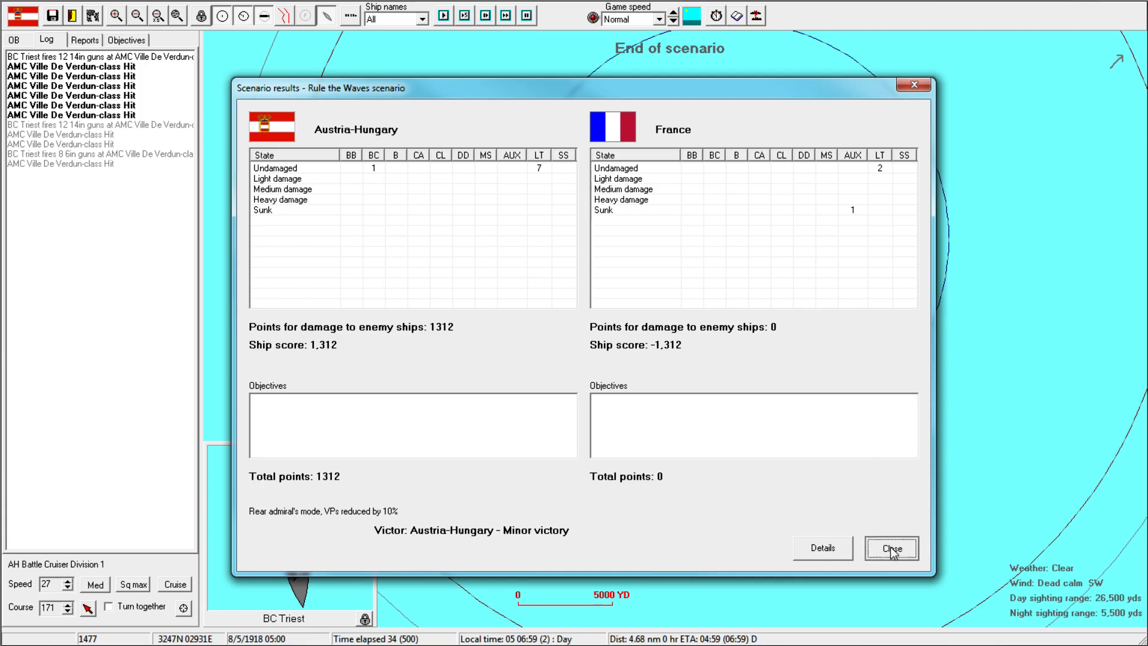
Close the Scenario results window to return to the strategic screen
left_click(890, 547)
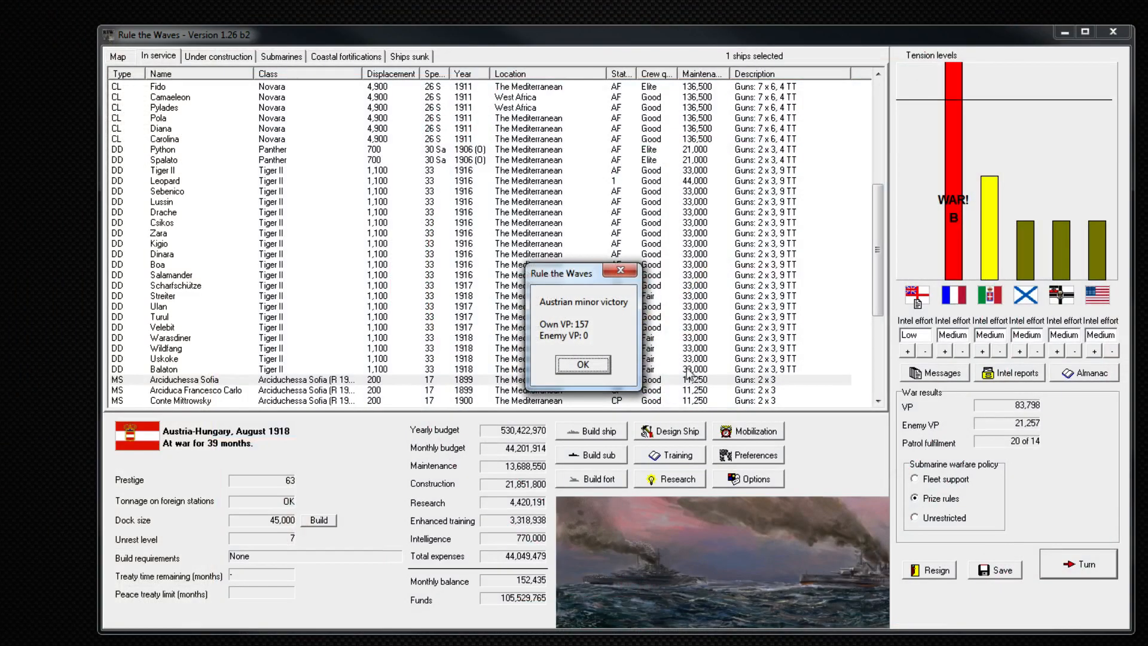
Dismiss the Austrian minor victory notice and turn messages, leaving the August 1918 fleet list in view
left_click(583, 364)
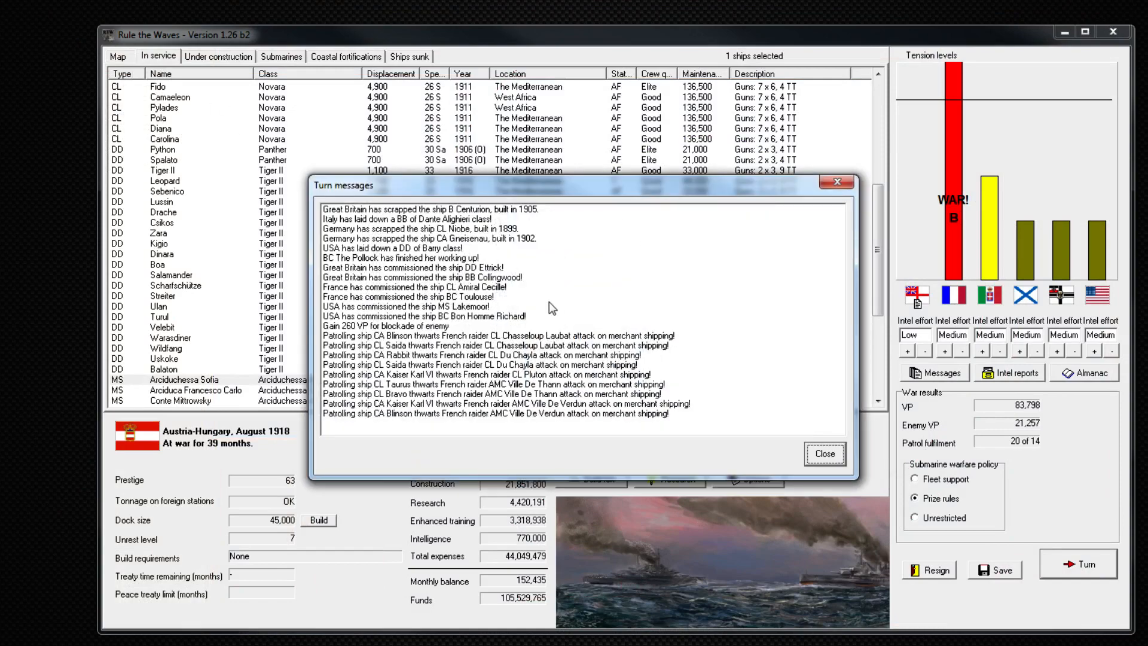
left_click(824, 454)
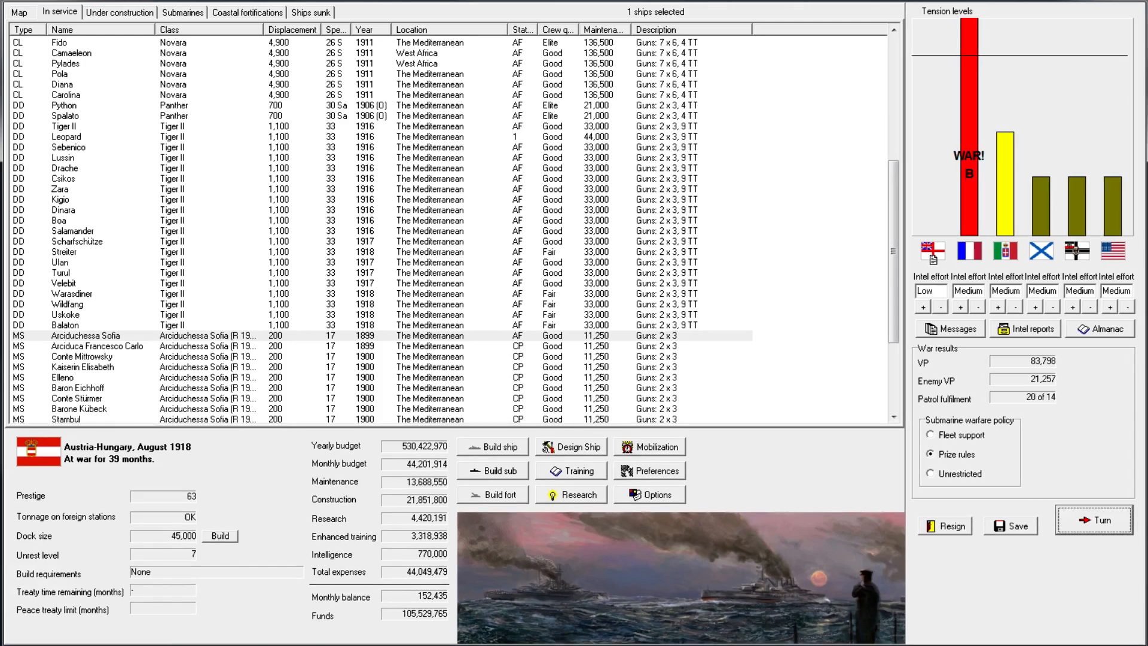
mouse_move(506, 37)
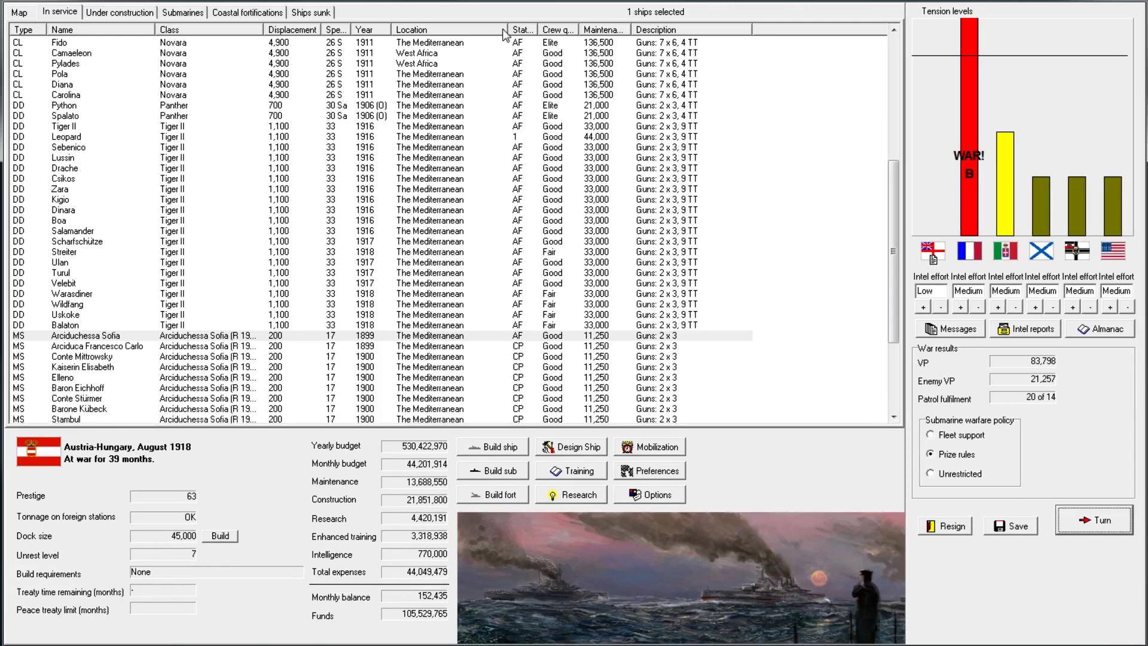
left_click(87, 335)
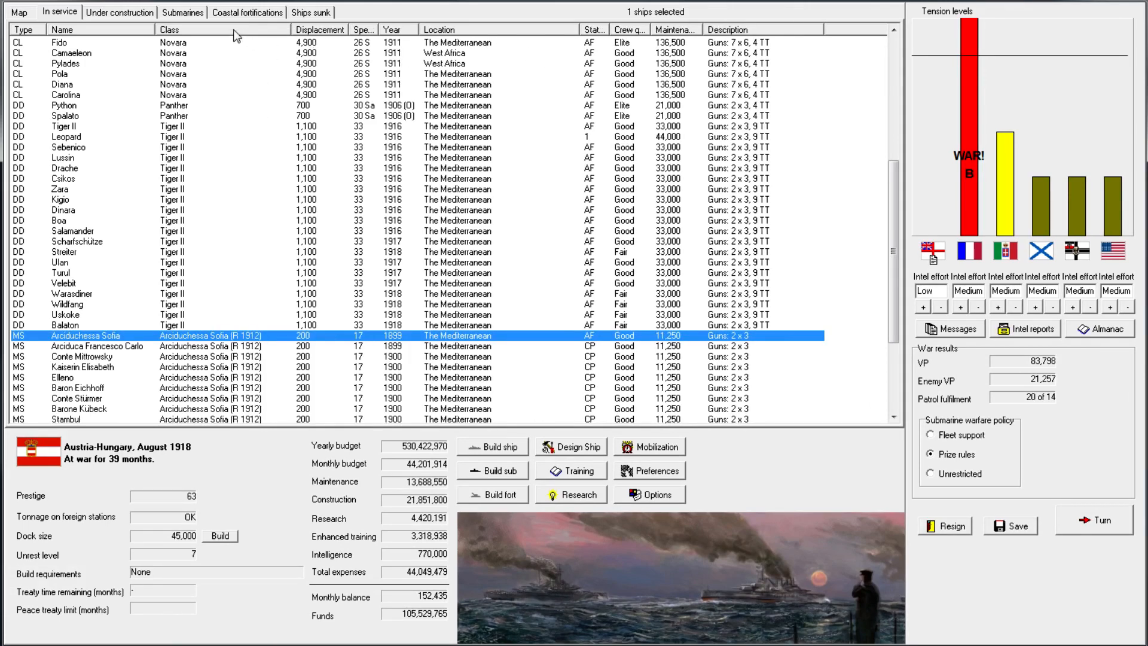
mouse_move(154, 30)
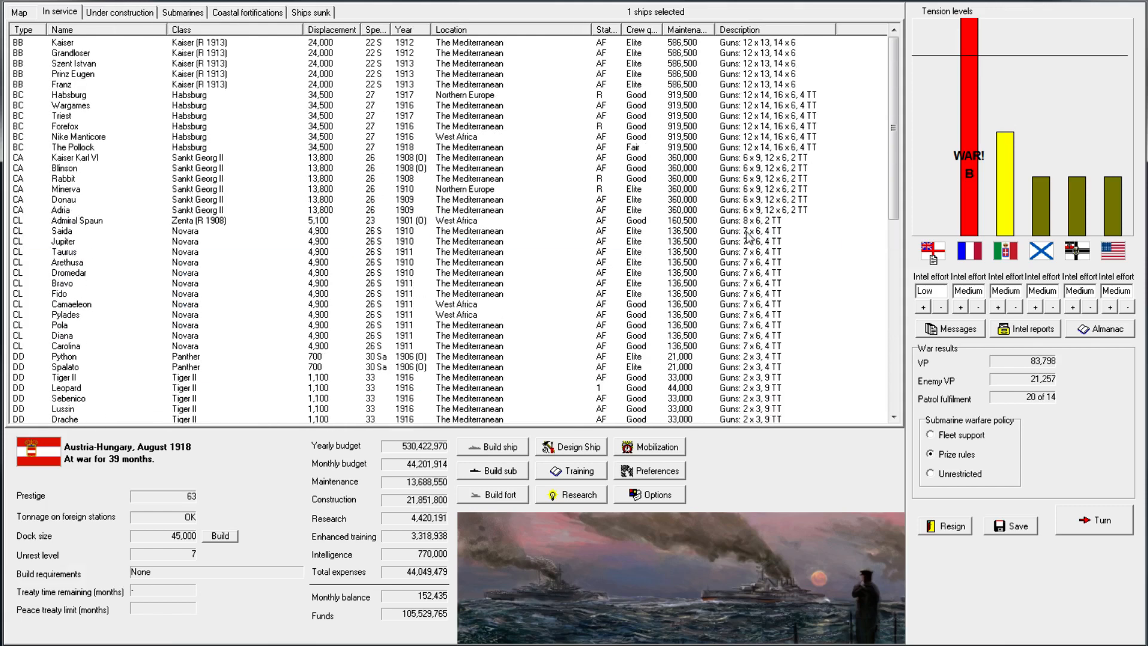
mouse_move(868, 301)
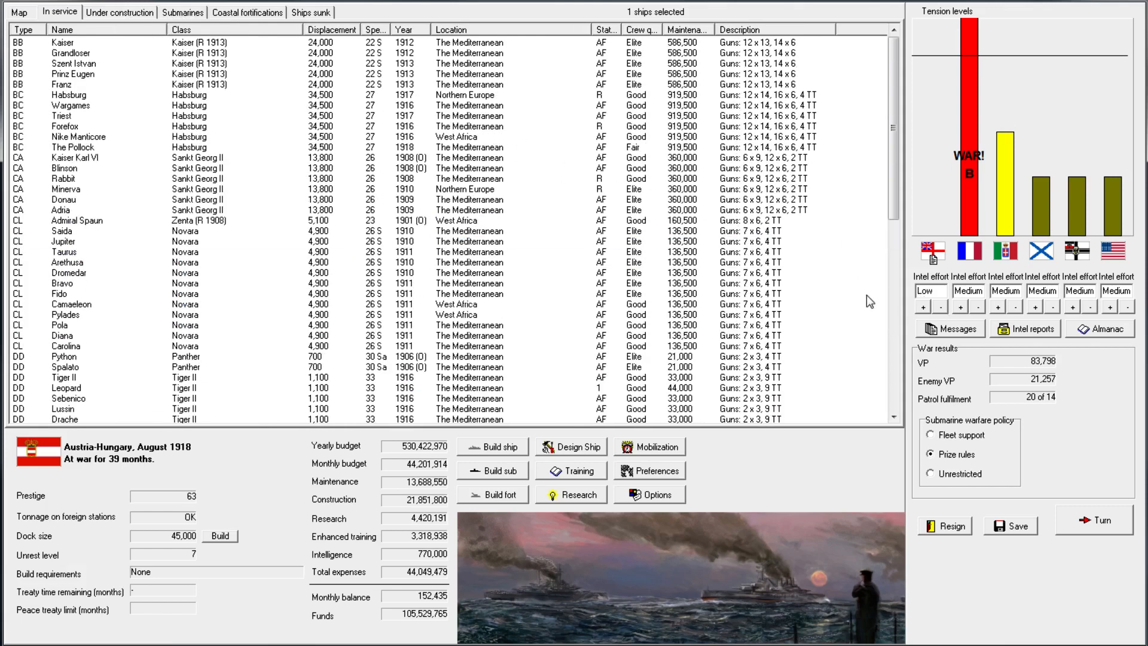
mouse_move(807, 281)
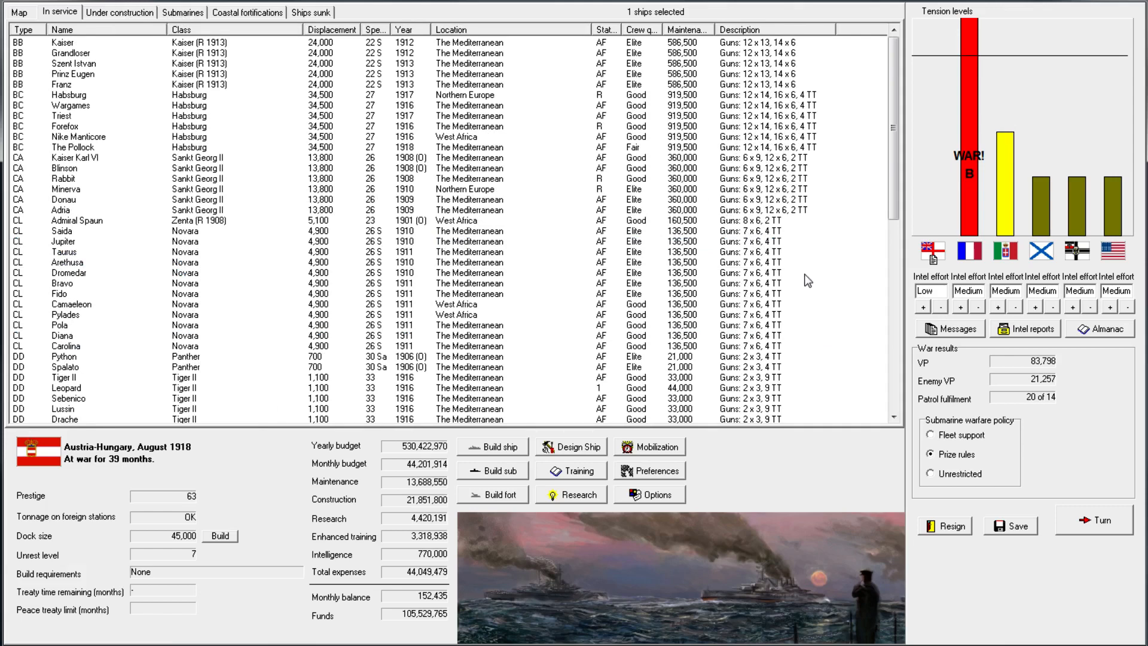
mouse_move(589, 179)
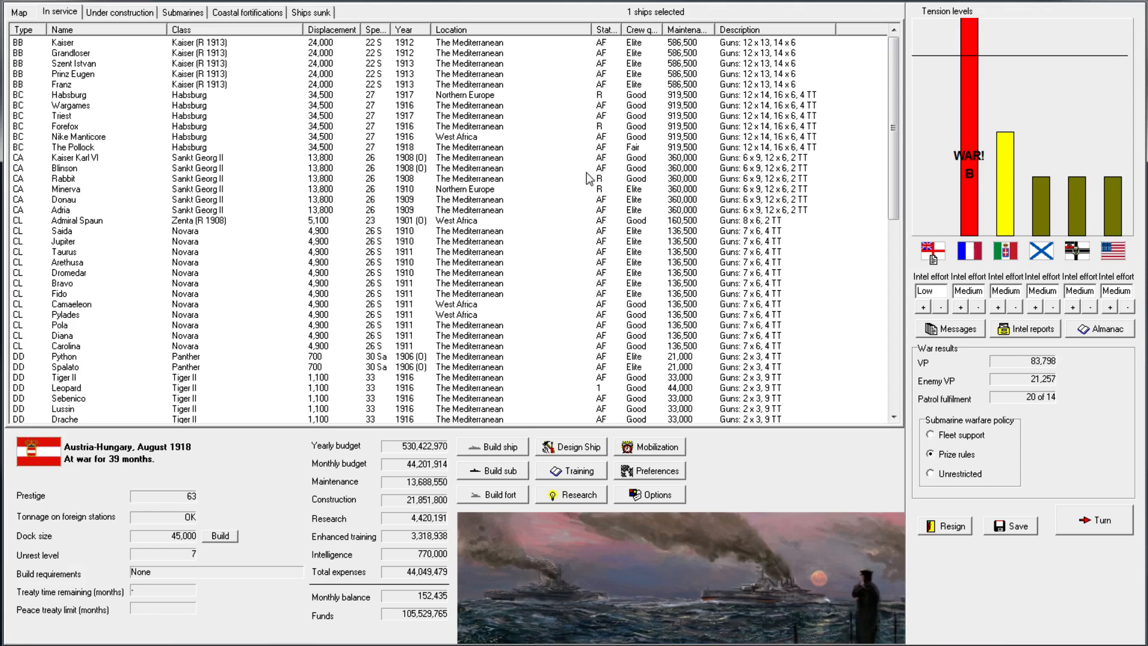
Advance the month, dismiss the strikes-in-France news and first pick crushing the enemy completely
left_click(1092, 520)
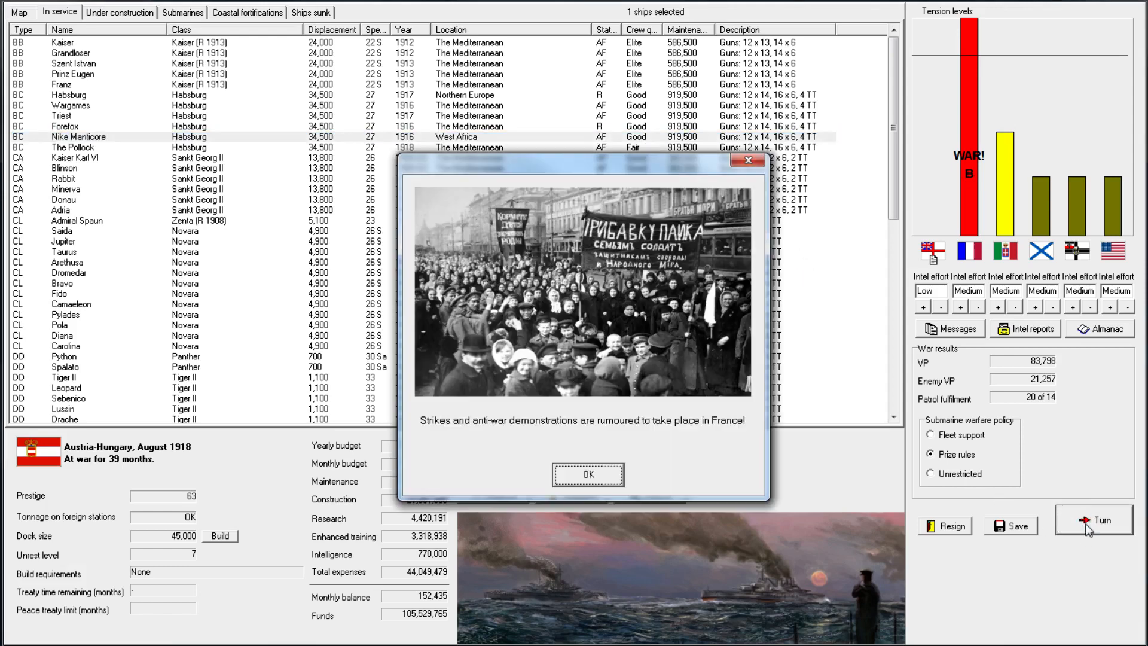
left_click(587, 474)
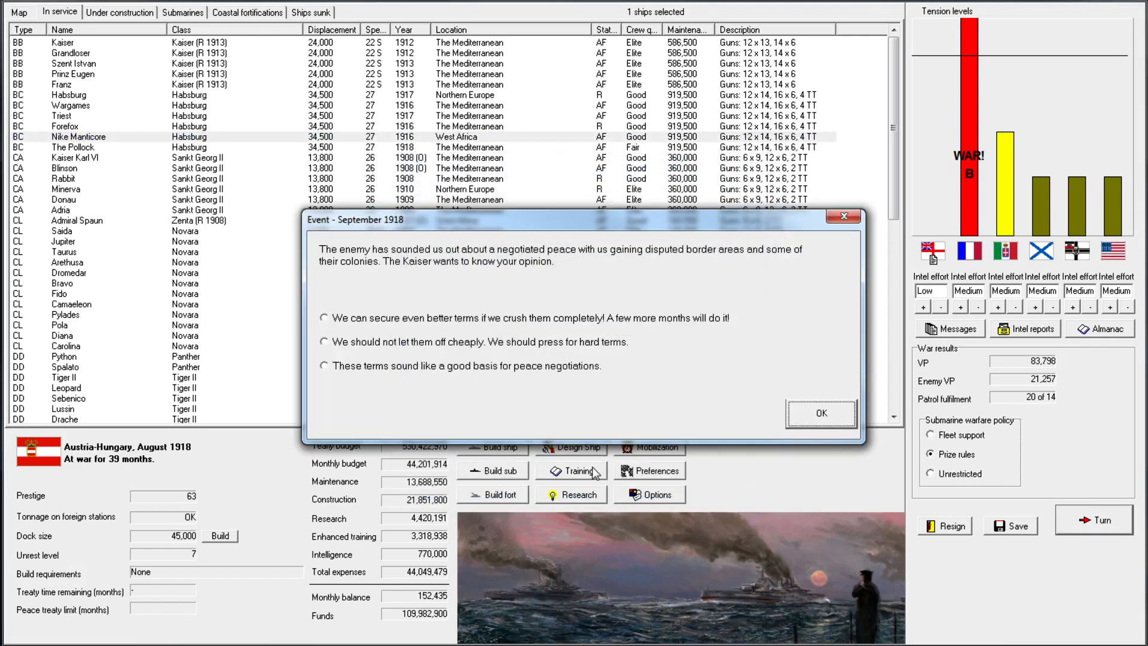
left_click(324, 317)
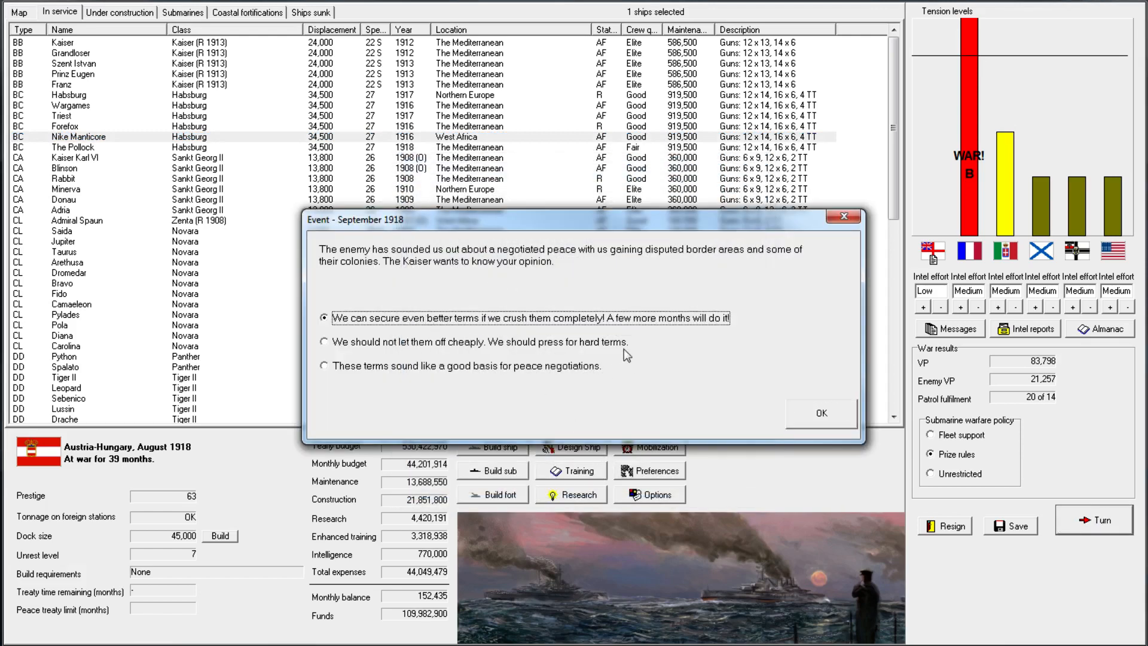
mouse_move(258, 442)
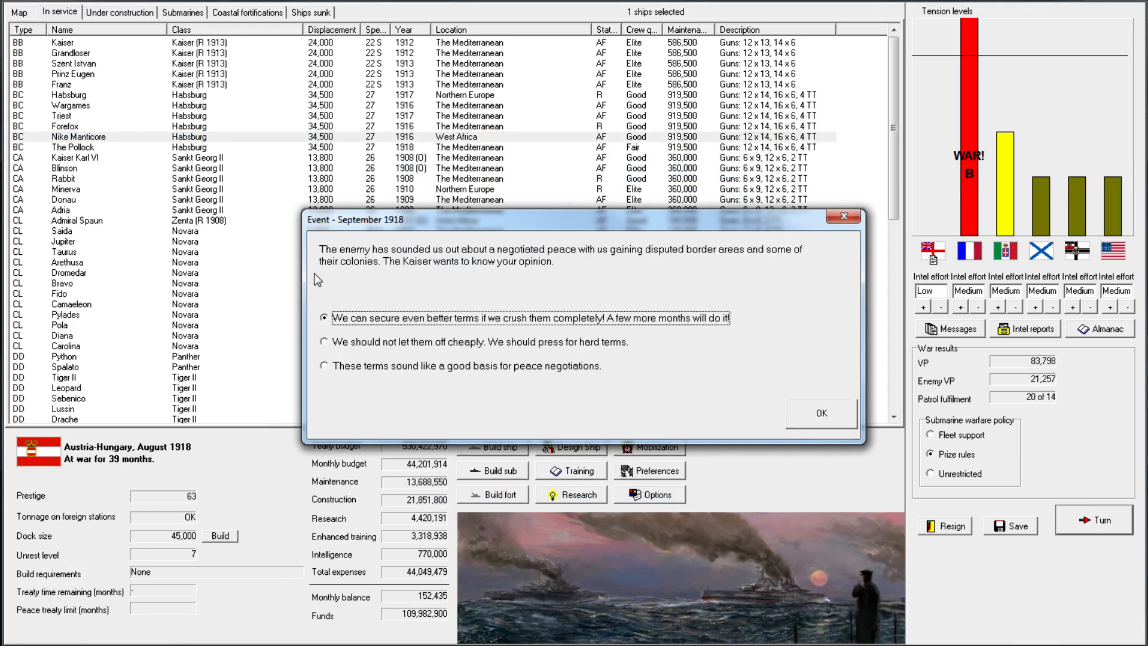
mouse_move(154, 536)
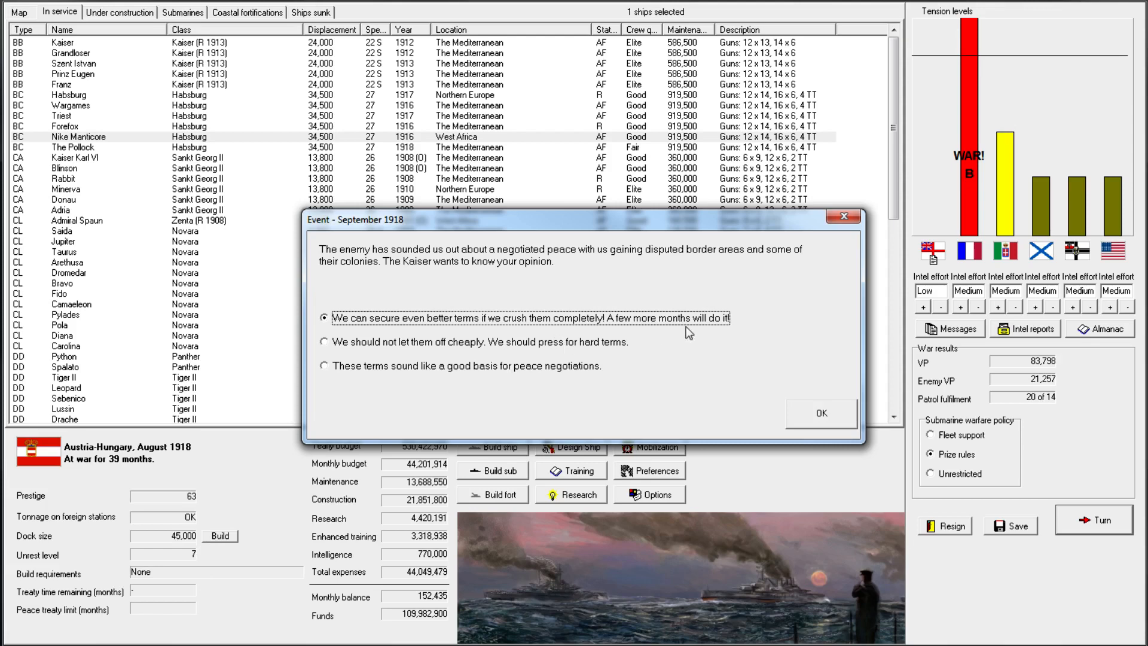
mouse_move(749, 331)
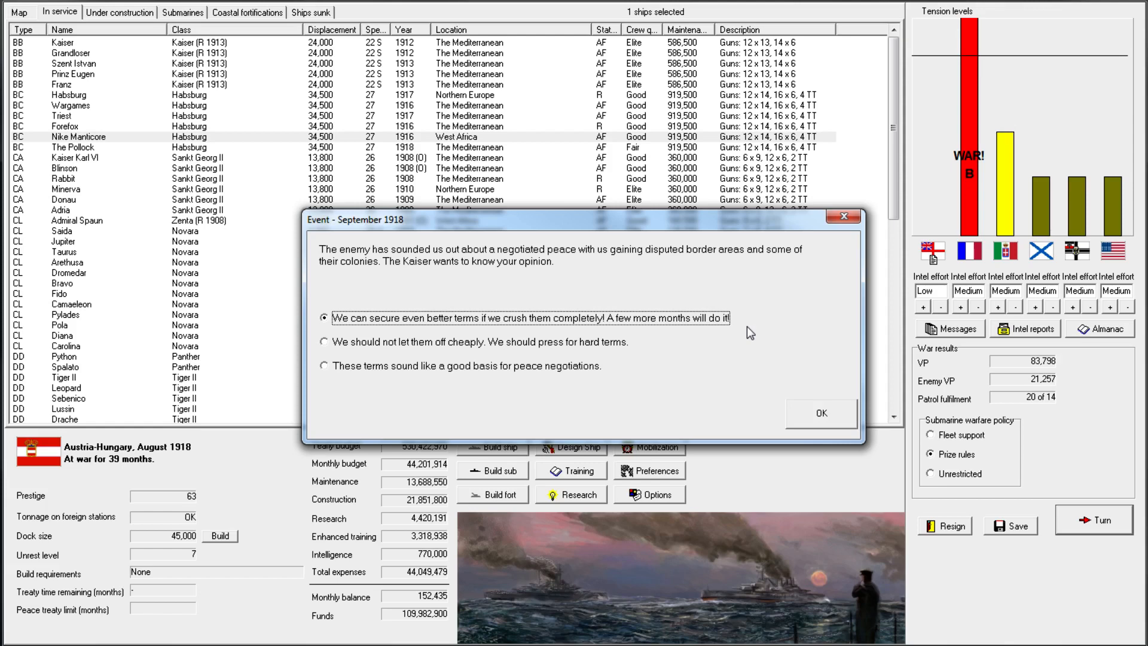
mouse_move(438, 476)
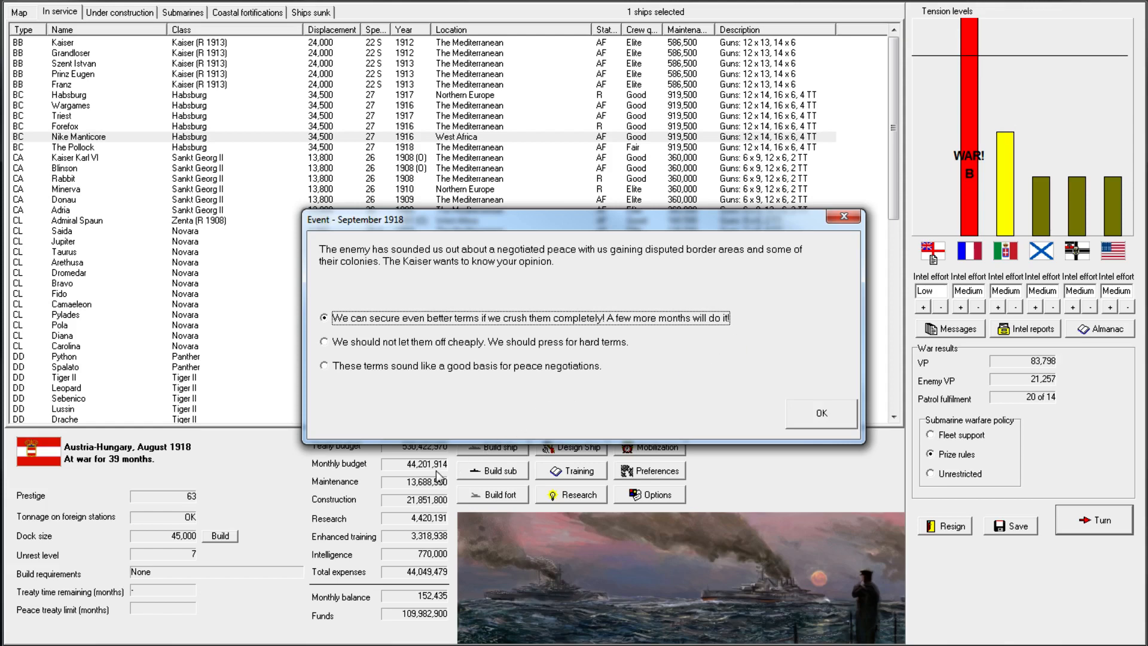
mouse_move(760, 378)
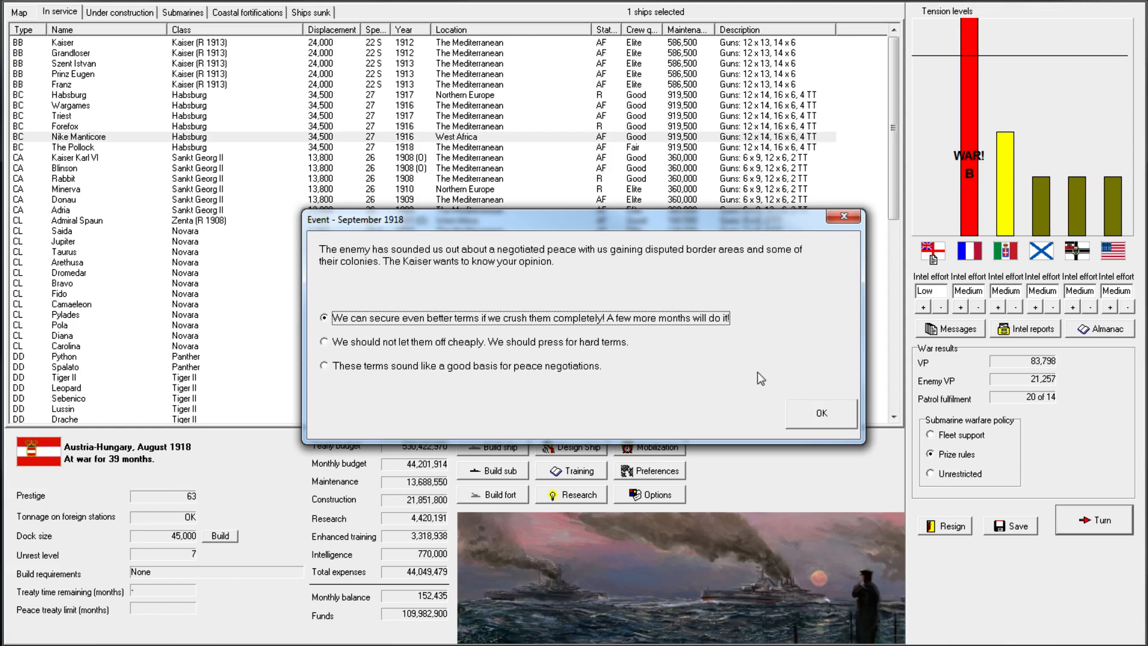
mouse_move(526, 369)
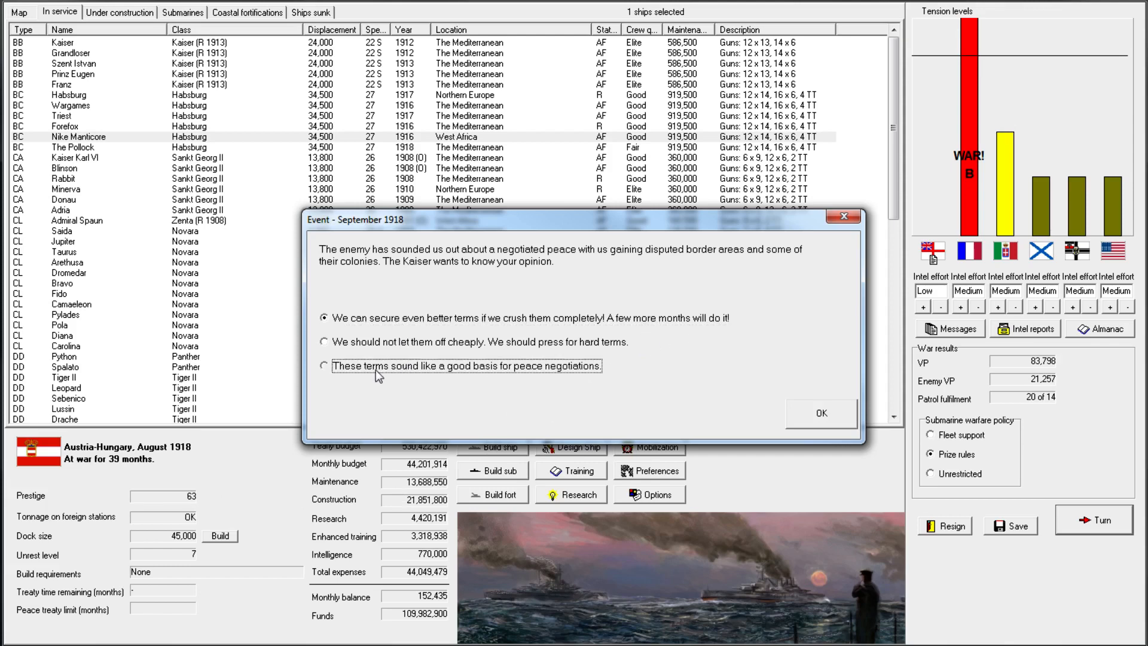
Answer the peace feelers by accepting terms as a basis for peace, then dismiss the failed ballistic cap research report
left_click(324, 365)
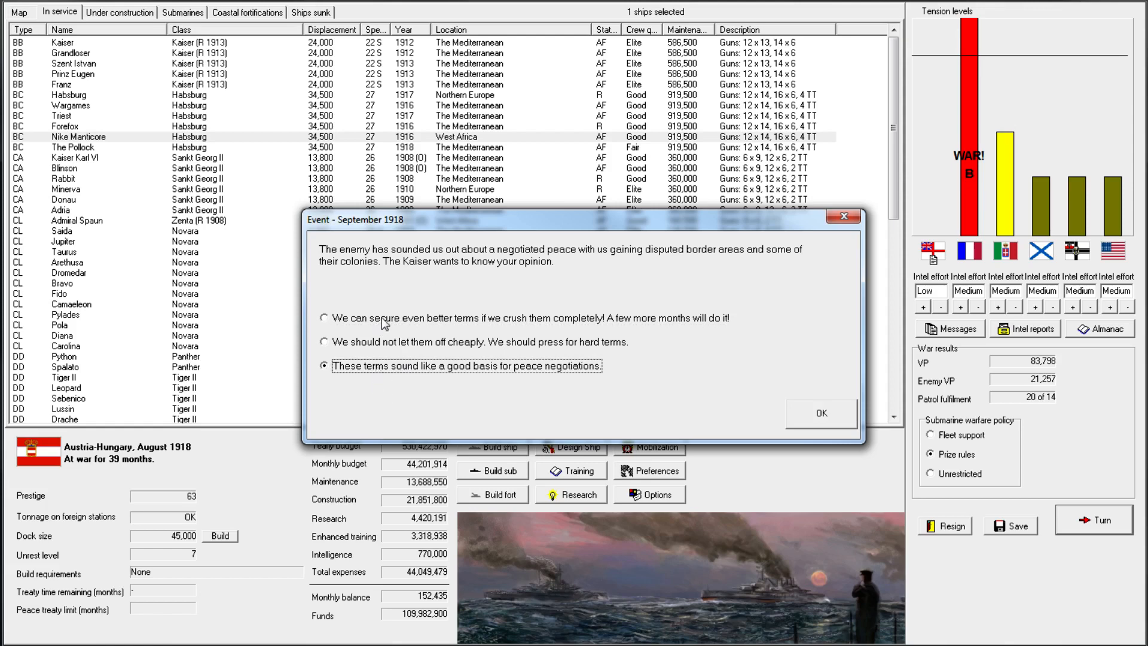
left_click(820, 412)
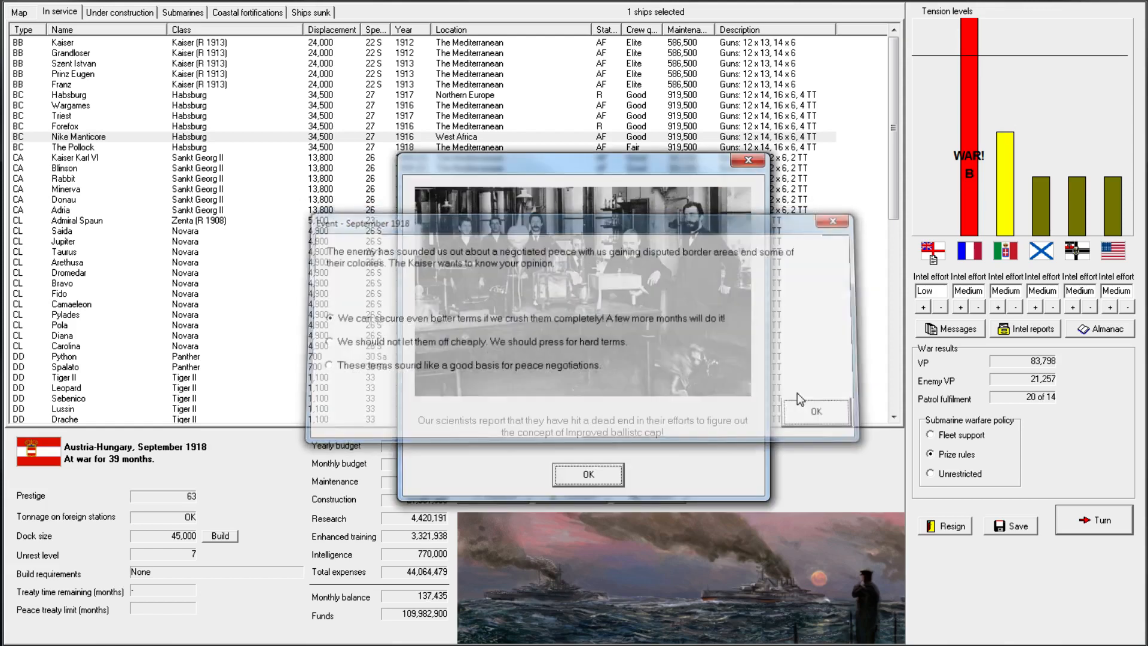
left_click(814, 410)
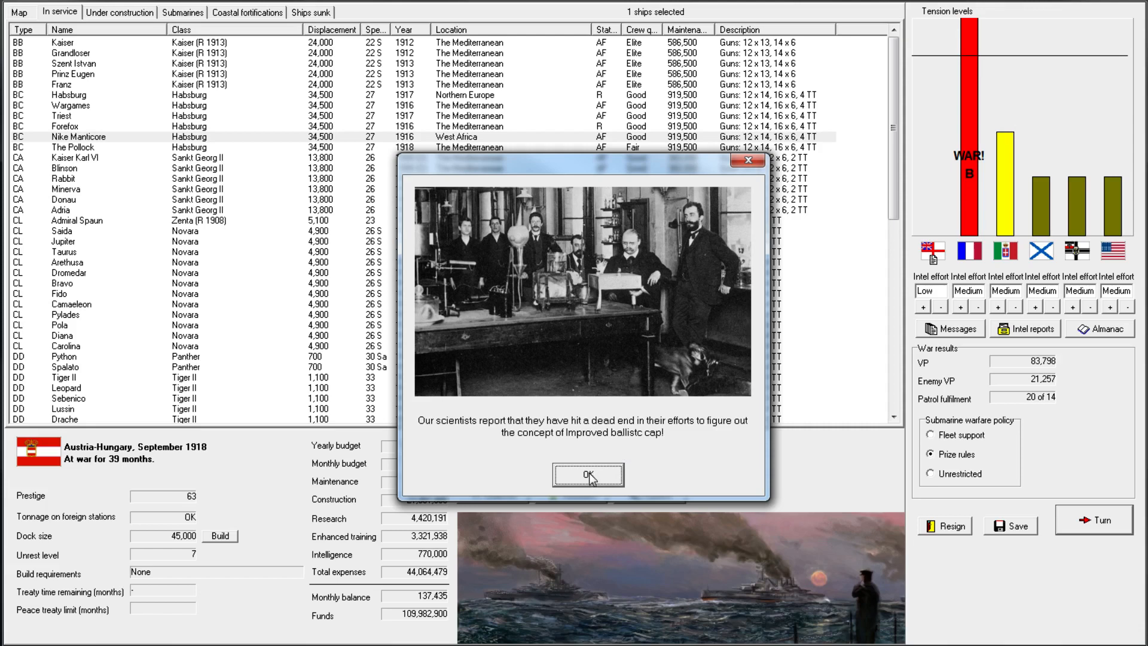
left_click(588, 474)
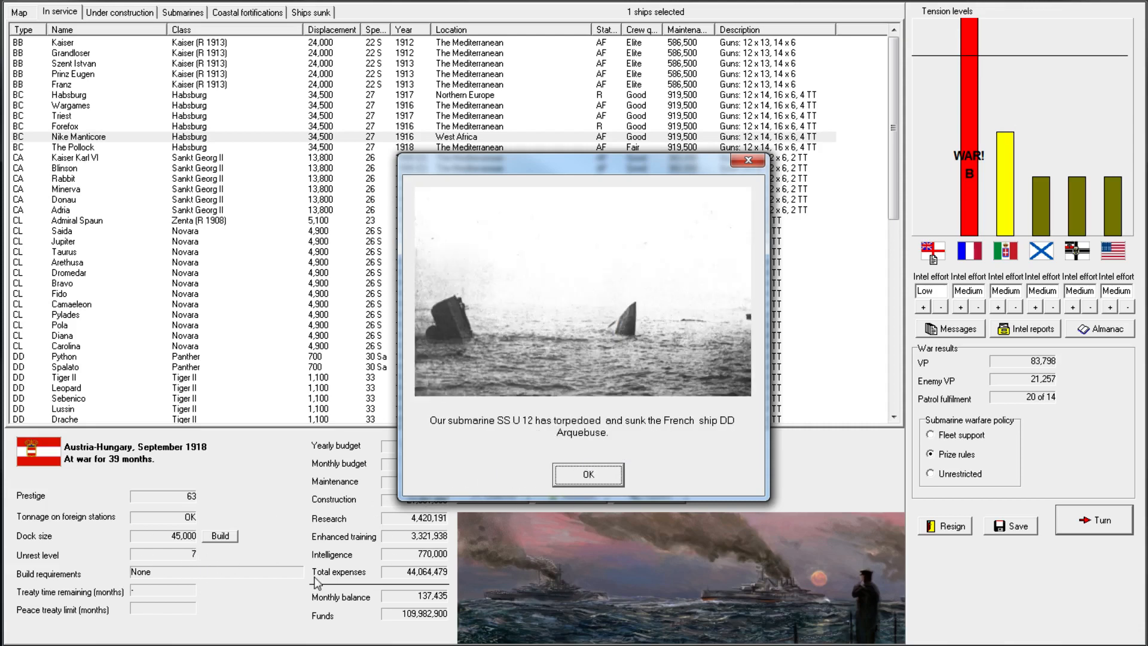
Dismiss the U 12 sinking news and choose to fight CL Fido's raider interception personally
left_click(587, 475)
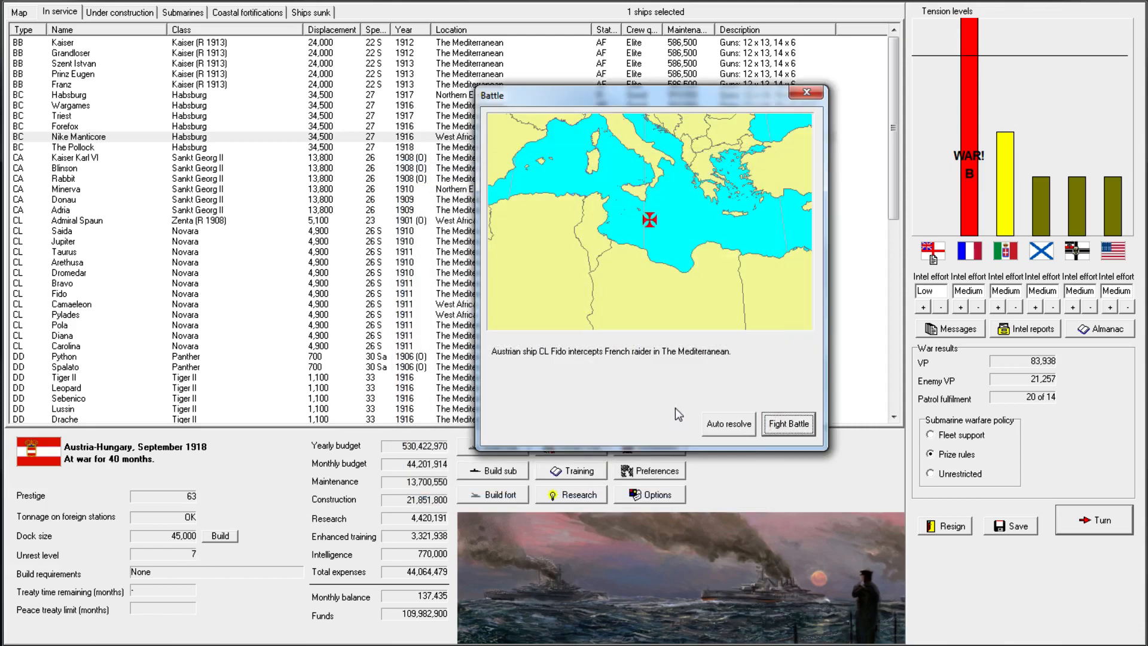
mouse_move(762, 415)
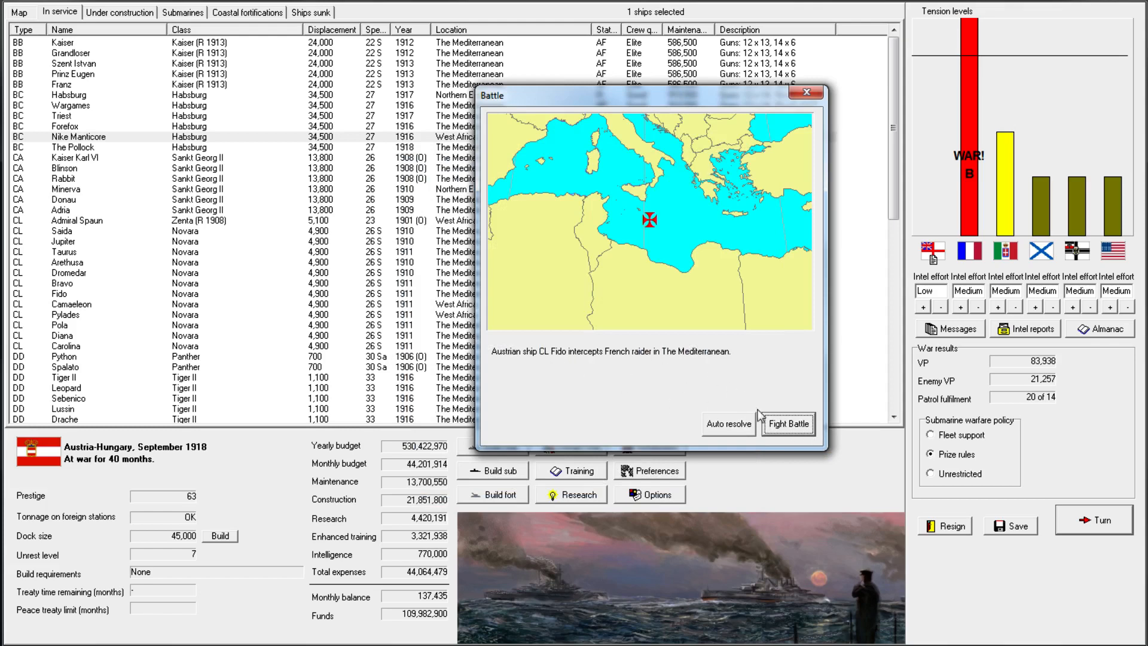
left_click(787, 423)
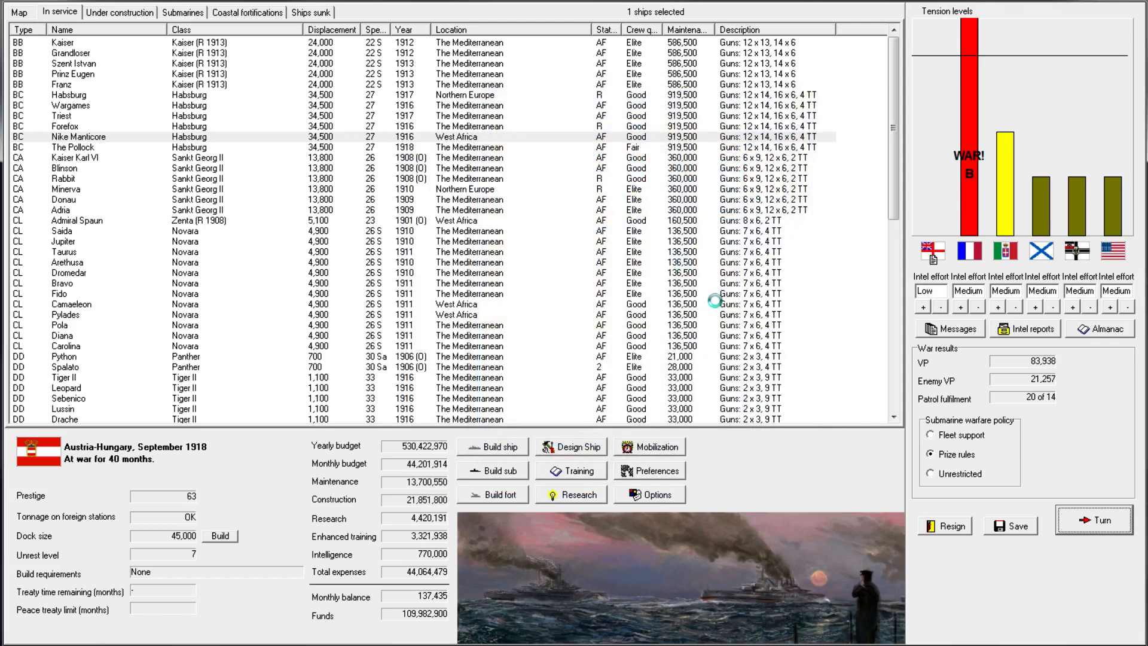
left_click(1091, 520)
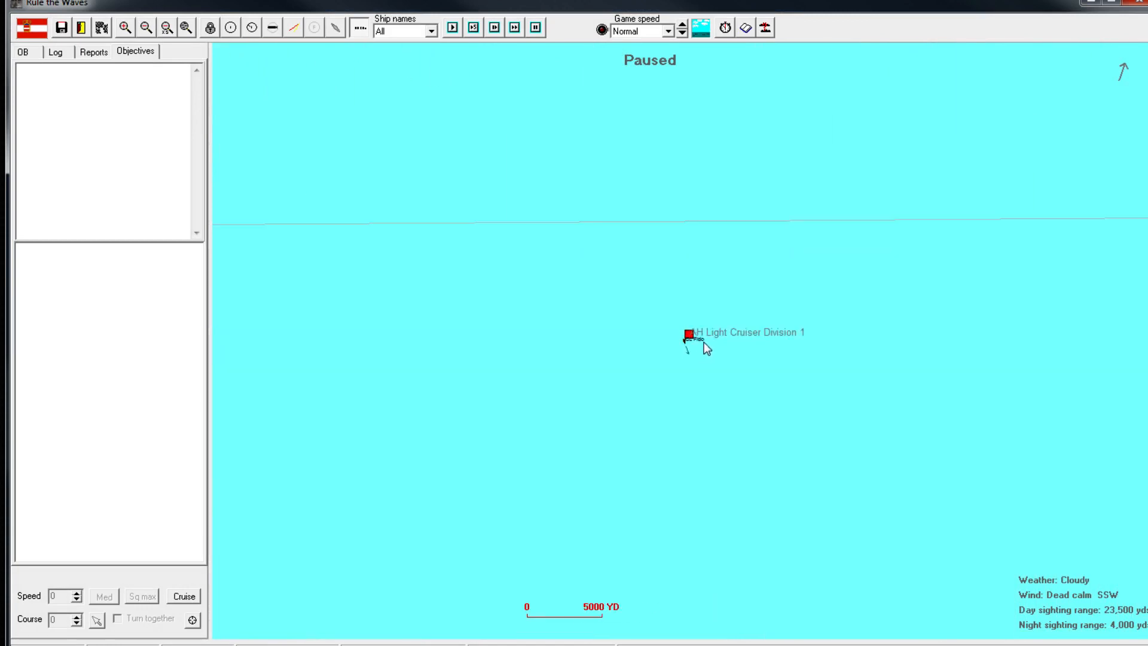
mouse_move(688, 337)
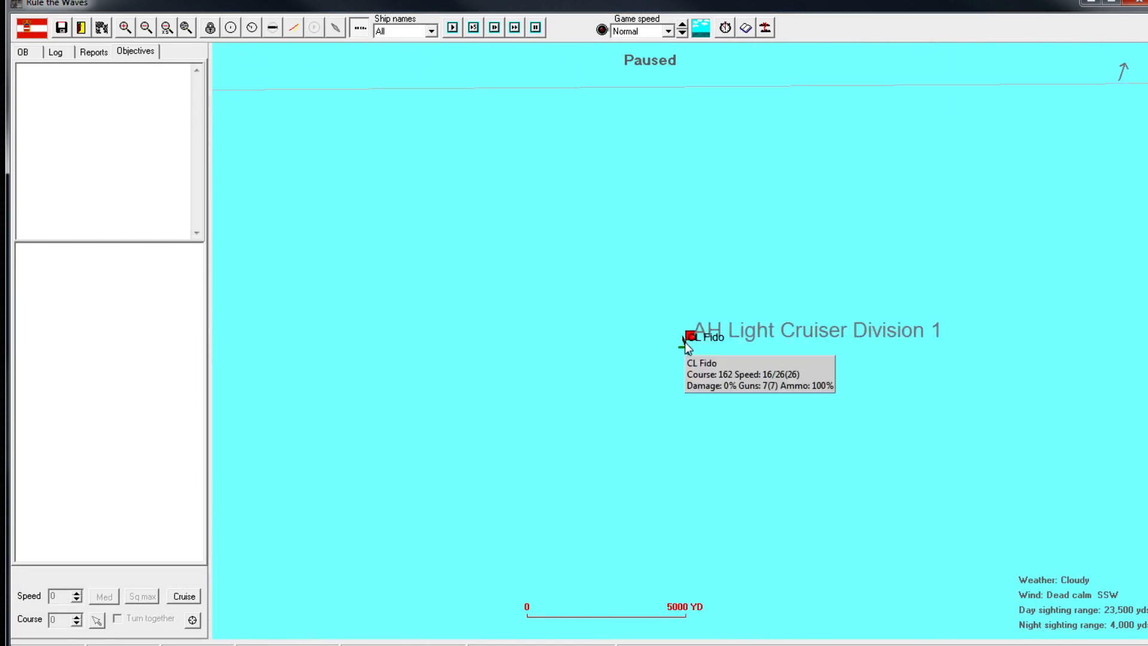
Acknowledge the unknown ship sighting and bring up AH Light Cruiser Division 1's orders
left_click(688, 337)
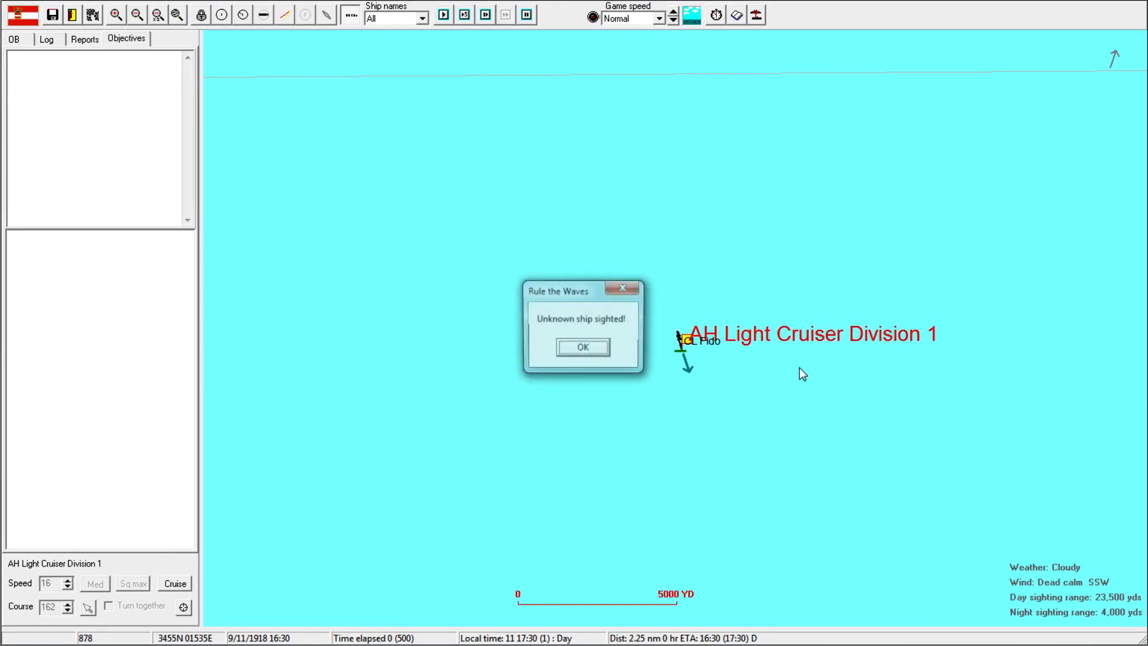
left_click(582, 347)
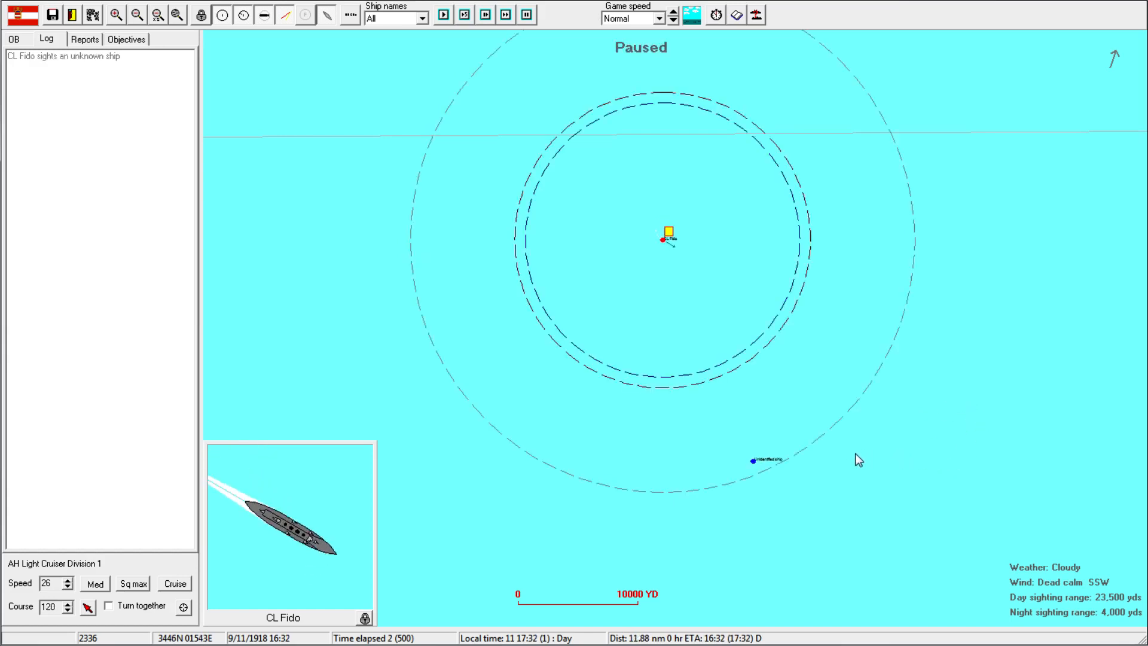
left_click(526, 14)
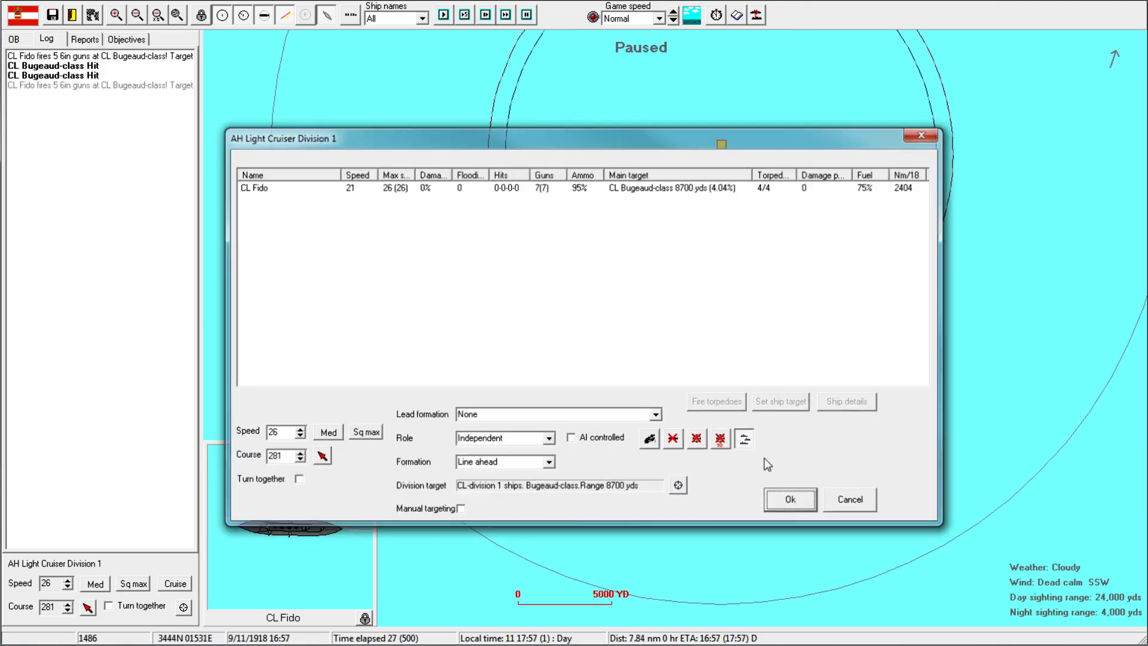
Accept the division orders, check the Bugeaud-class sheet, and acknowledge the scenario ending once the raider sinks
left_click(789, 500)
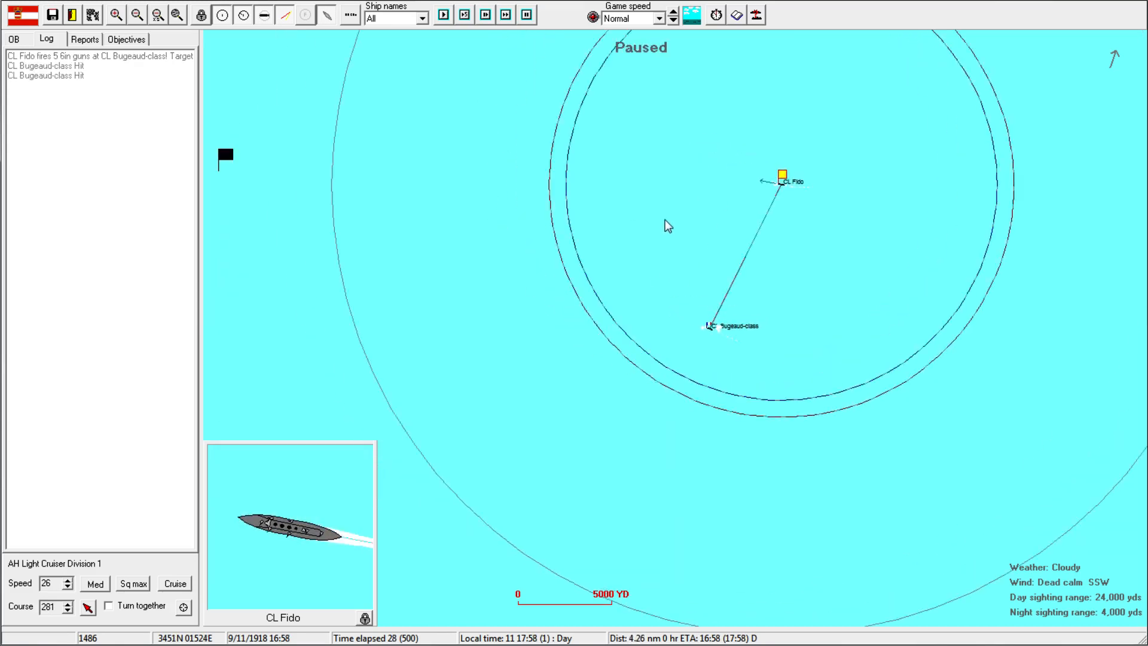
left_click(672, 14)
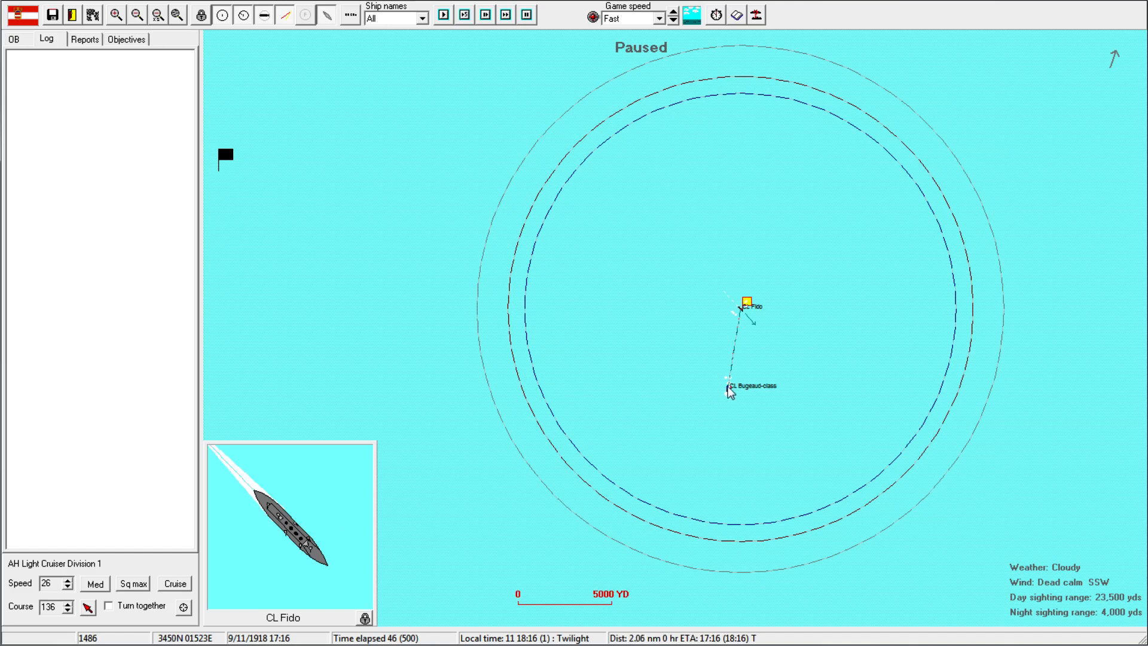
left_click(728, 389)
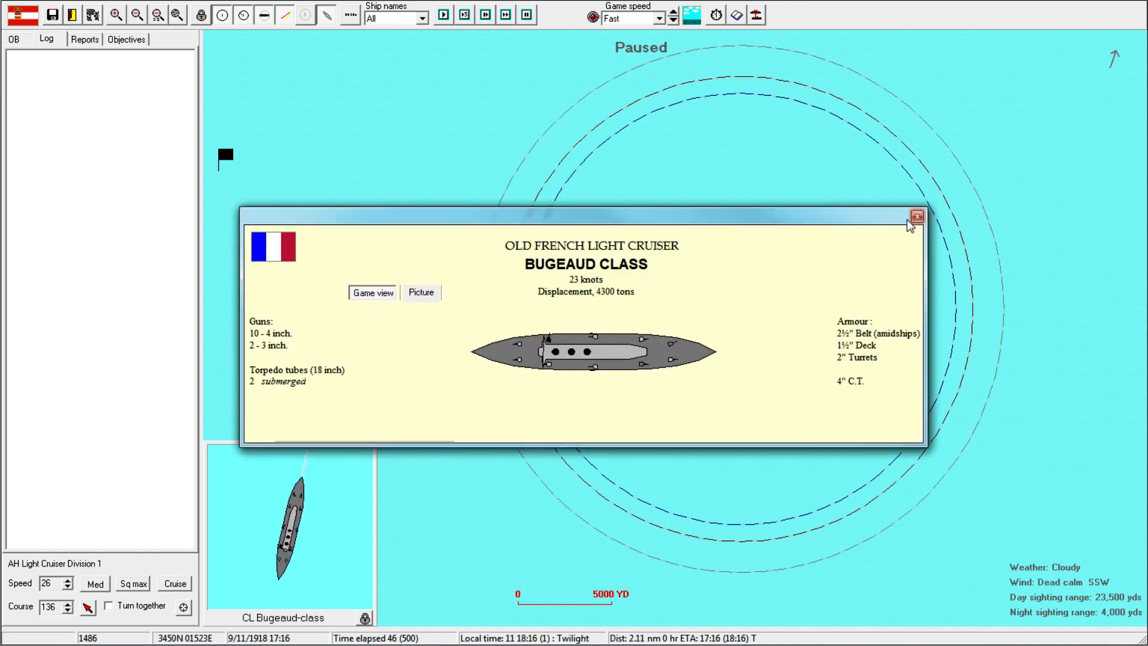
left_click(917, 217)
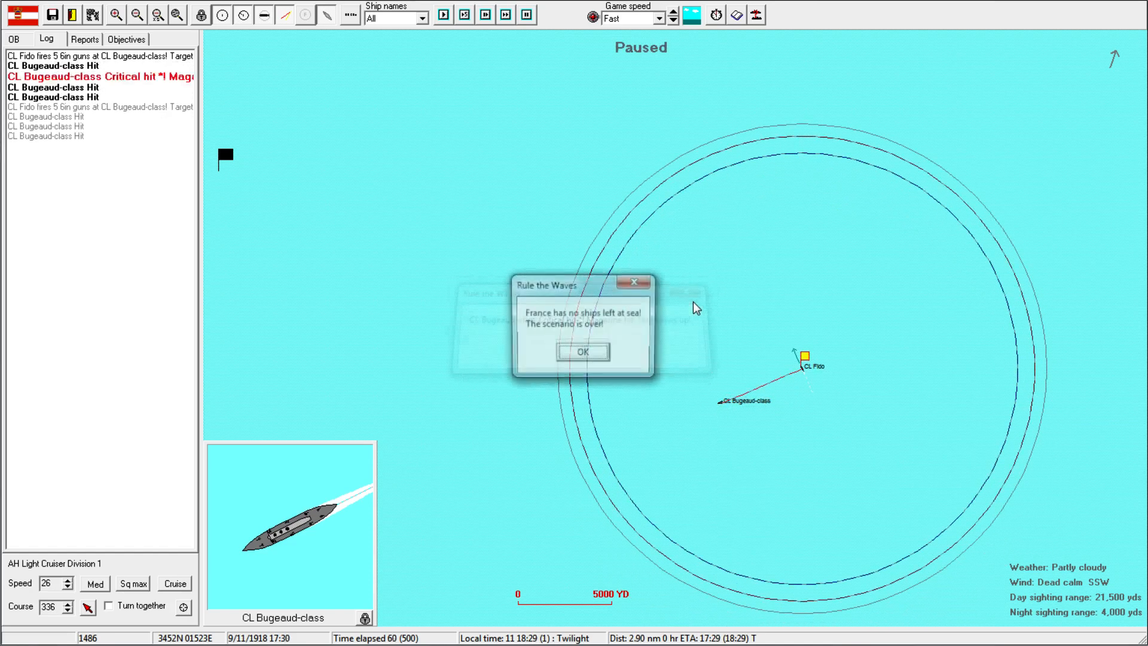
left_click(581, 352)
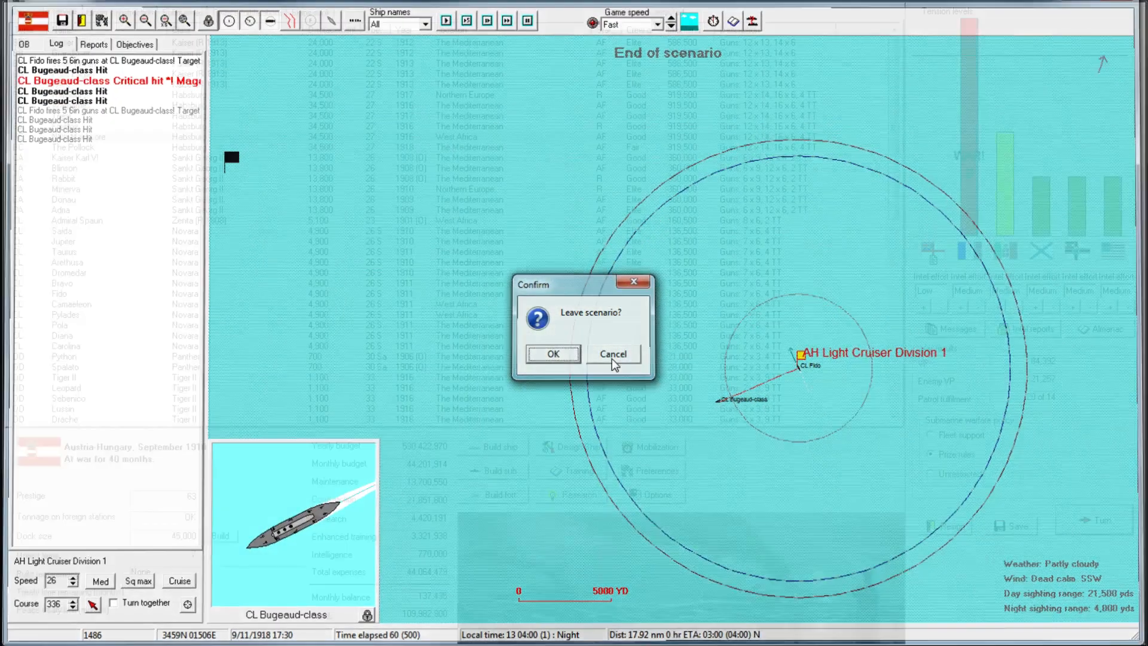
Leave the finished scenario, close the turn messages and advance to October 1918
left_click(551, 354)
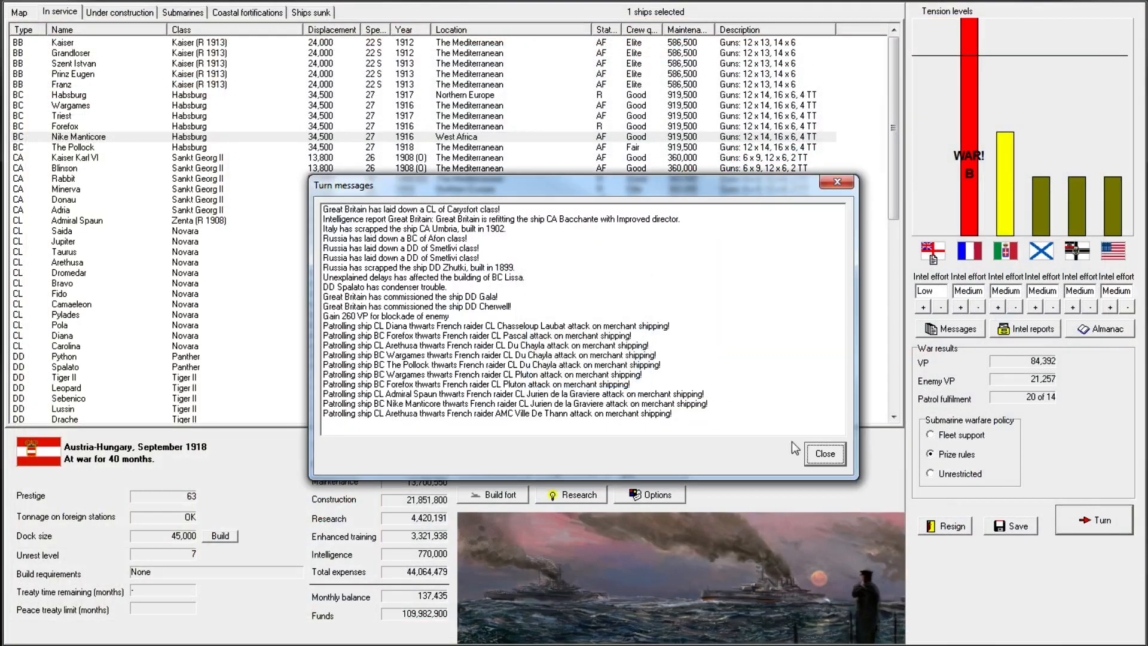
left_click(823, 453)
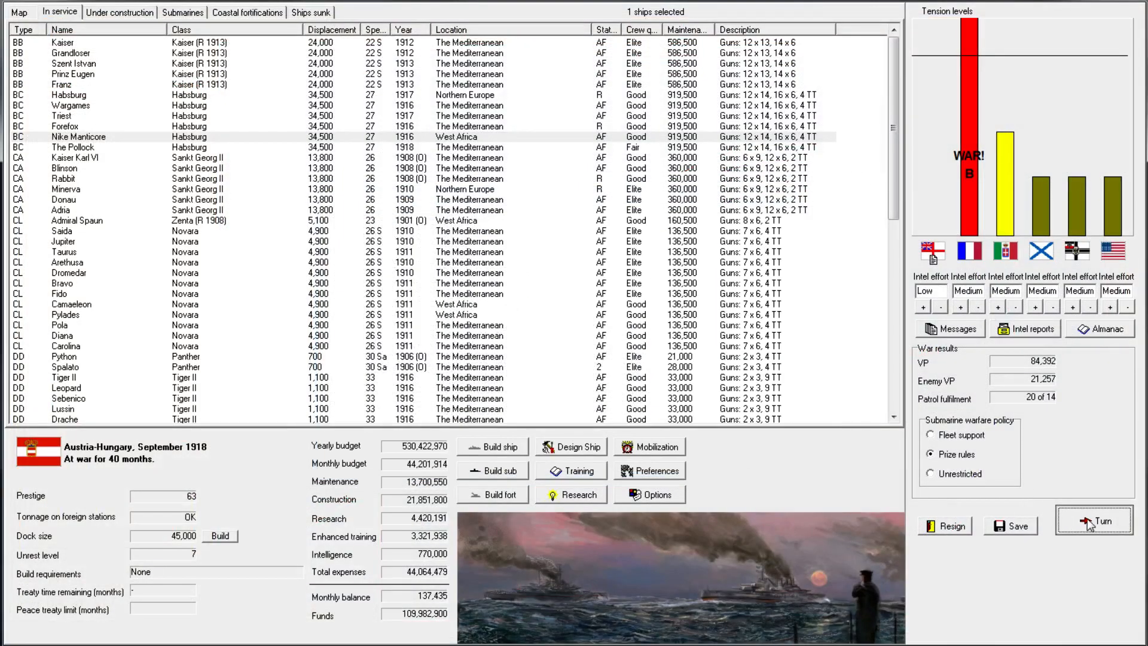
left_click(1094, 520)
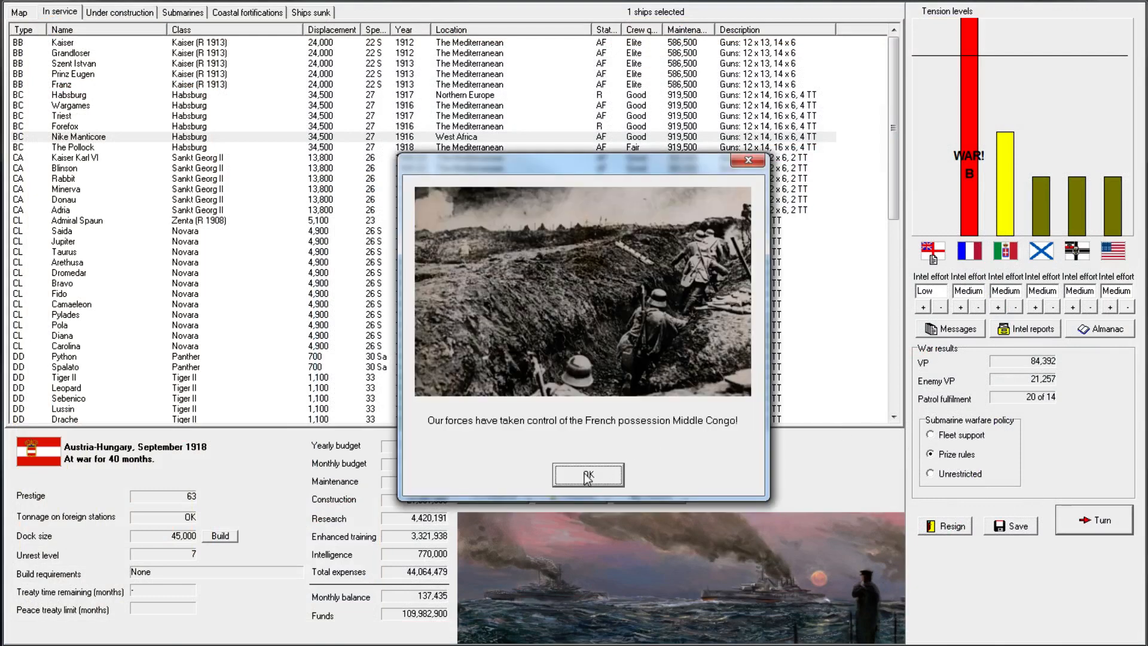
mouse_move(593, 459)
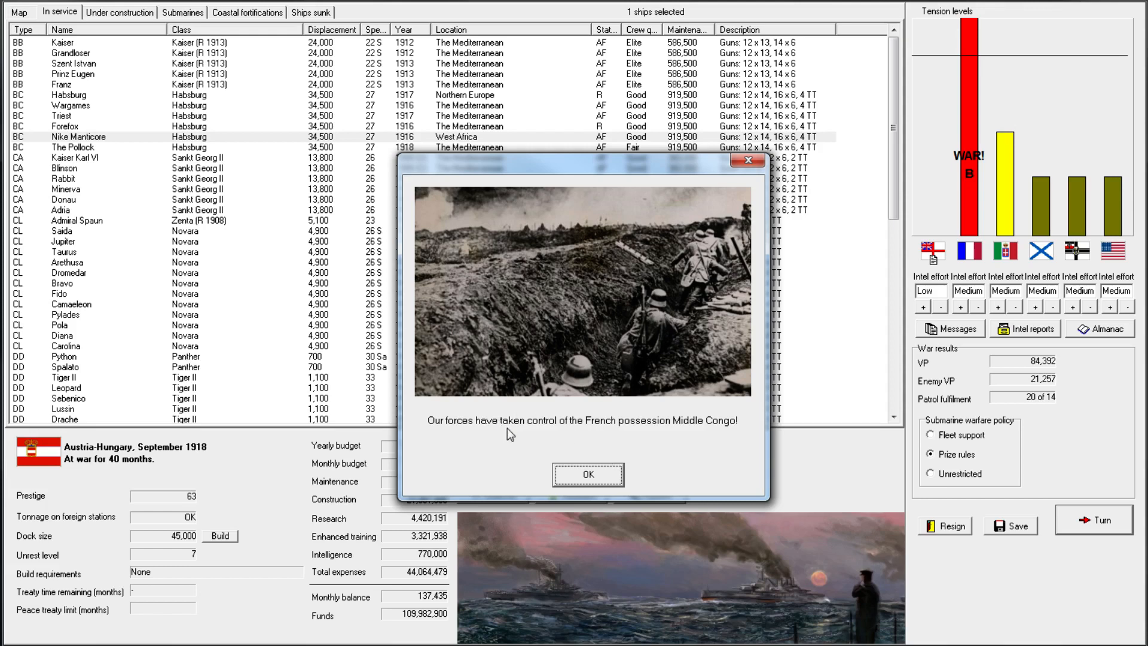
Dismiss the Middle Congo capture, coastal battery and blockade hardship news to reach the next battle
left_click(587, 475)
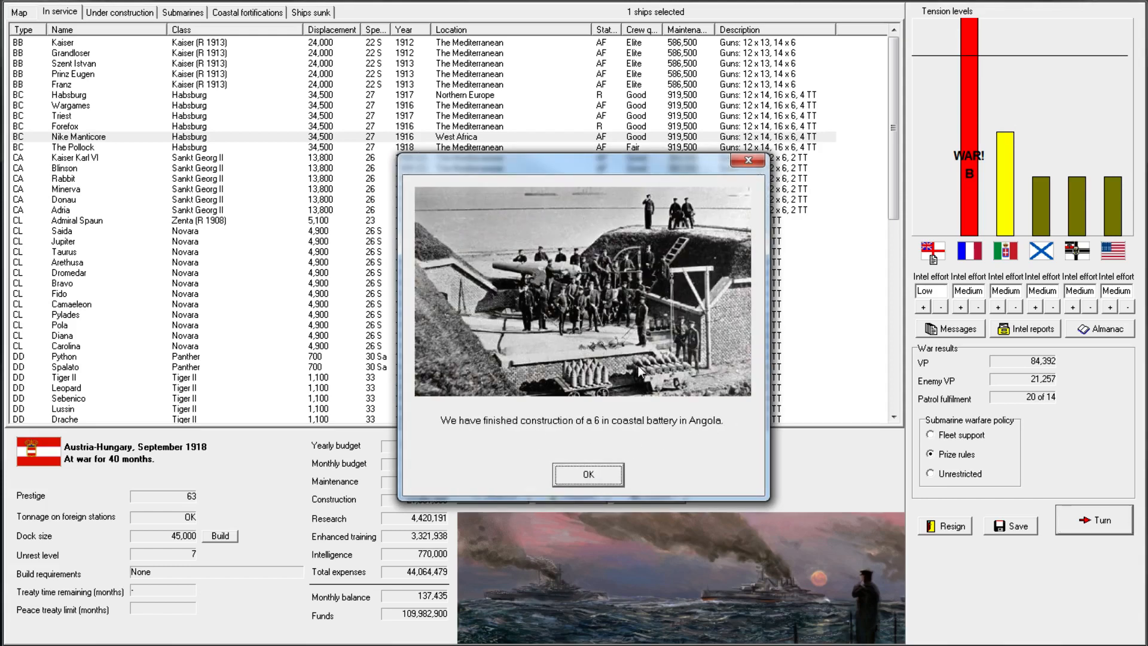
mouse_move(641, 434)
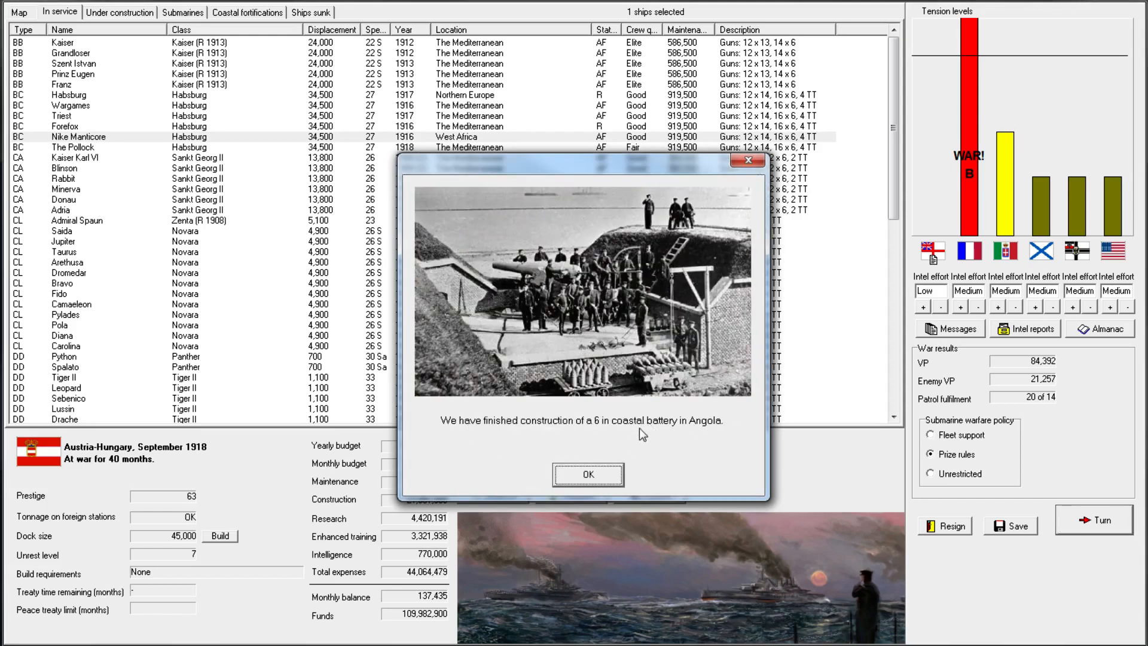
left_click(588, 475)
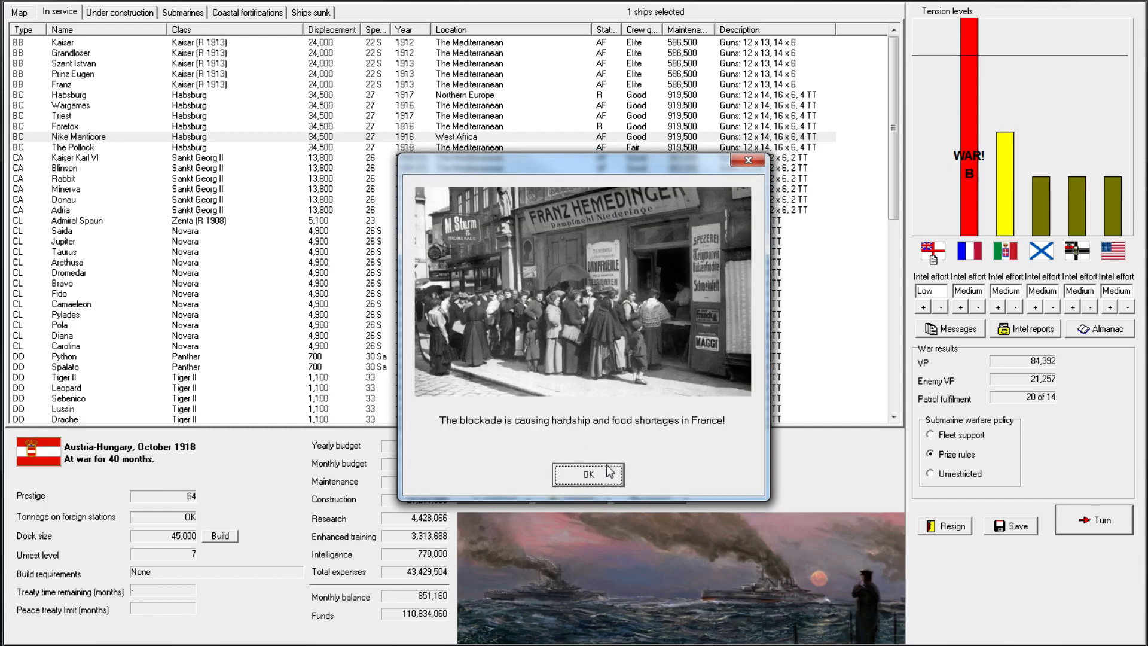
left_click(588, 473)
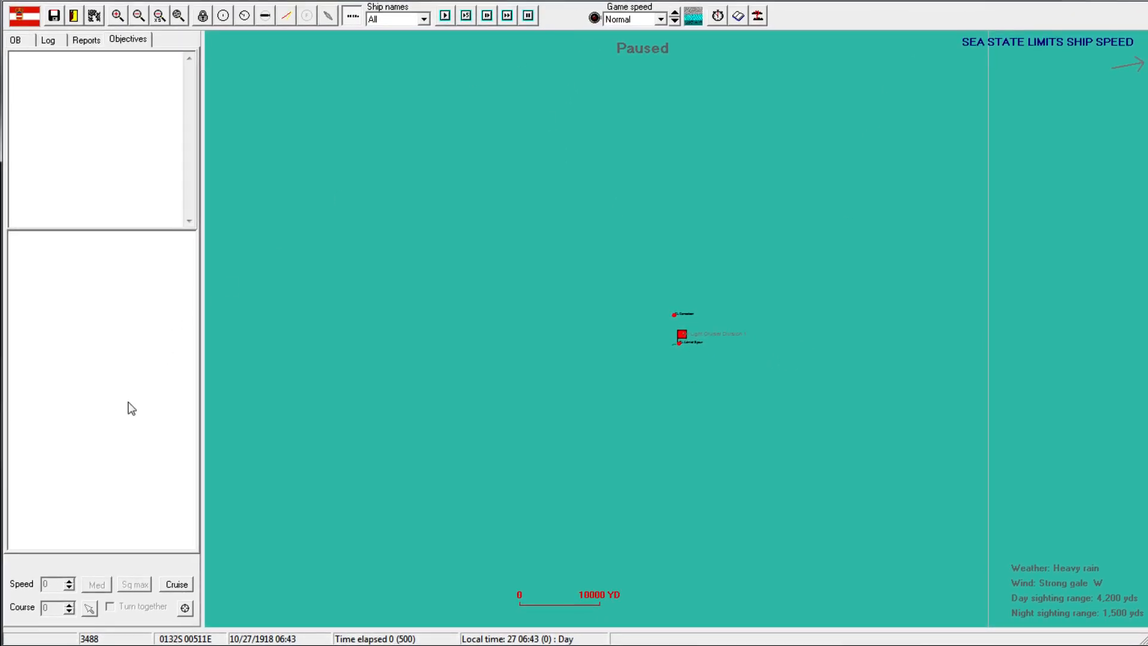
Order Admiral Spaun and Camaeleon's division into line ahead formation
left_click(680, 333)
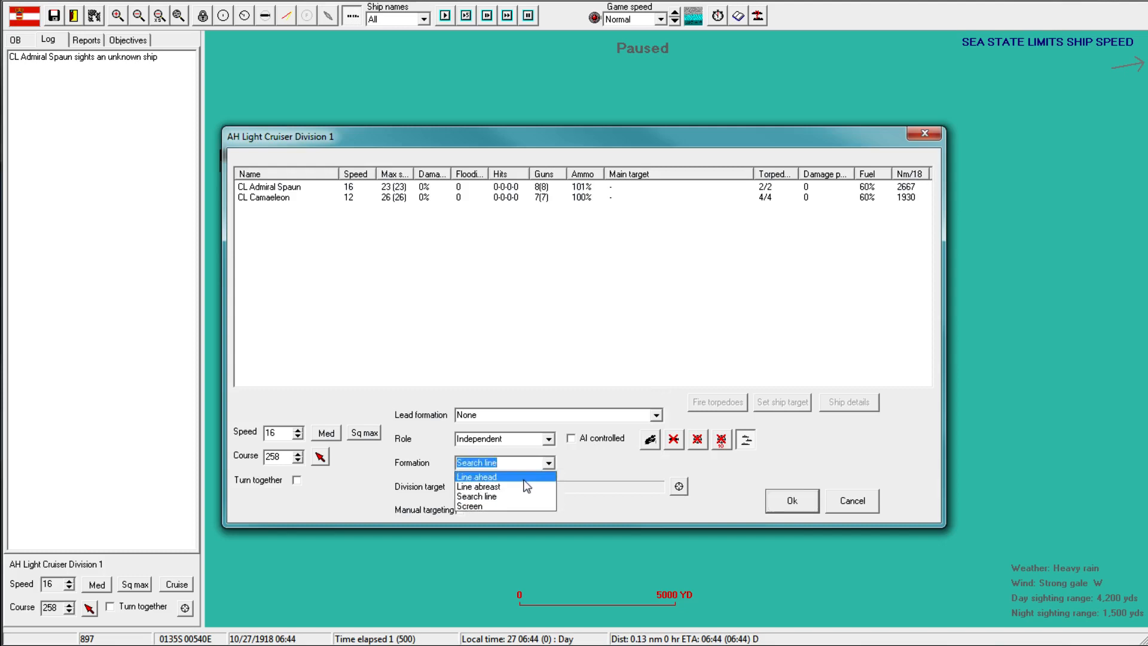
left_click(476, 477)
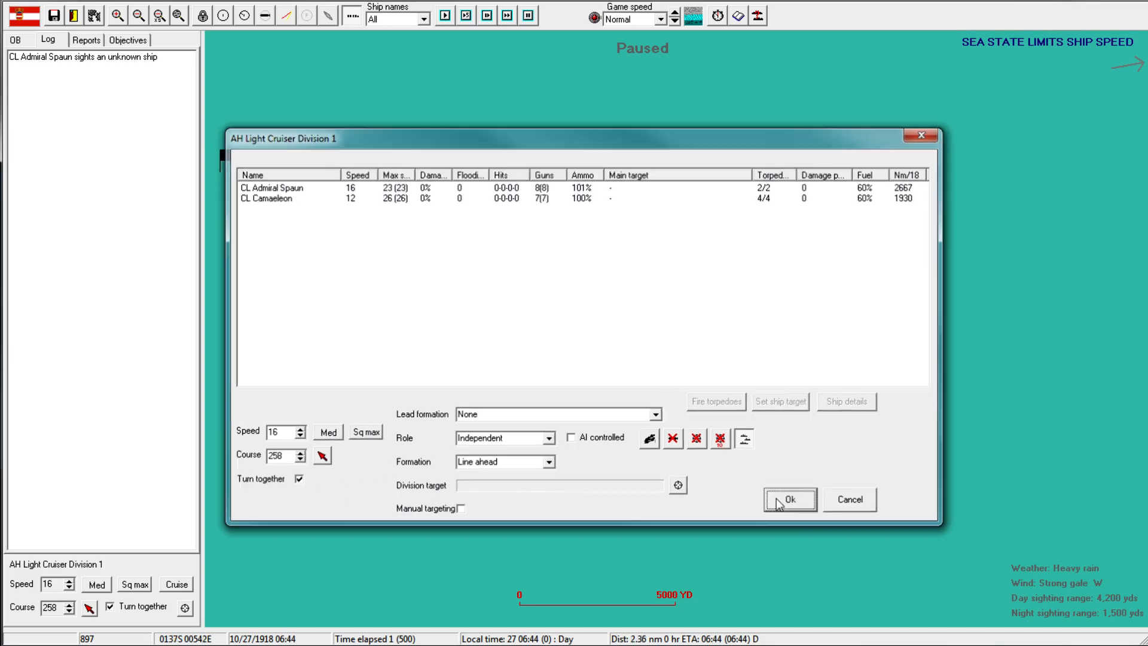
left_click(789, 499)
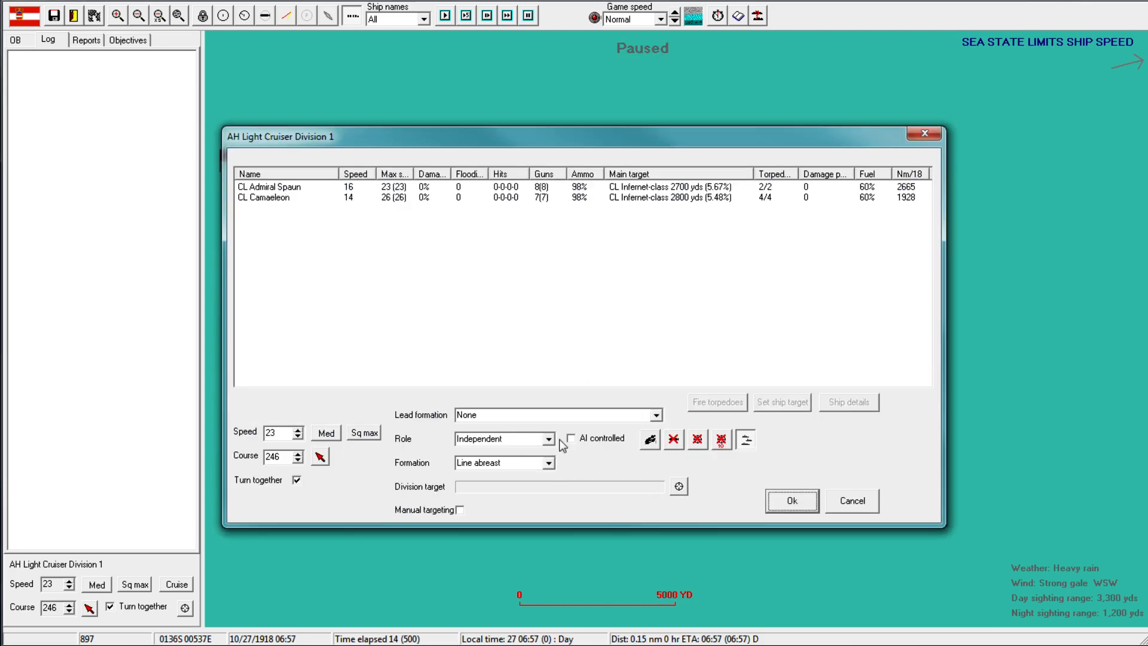
Review the Infernet class sheet, then revise the division orders with Turn together unticked
left_click(790, 501)
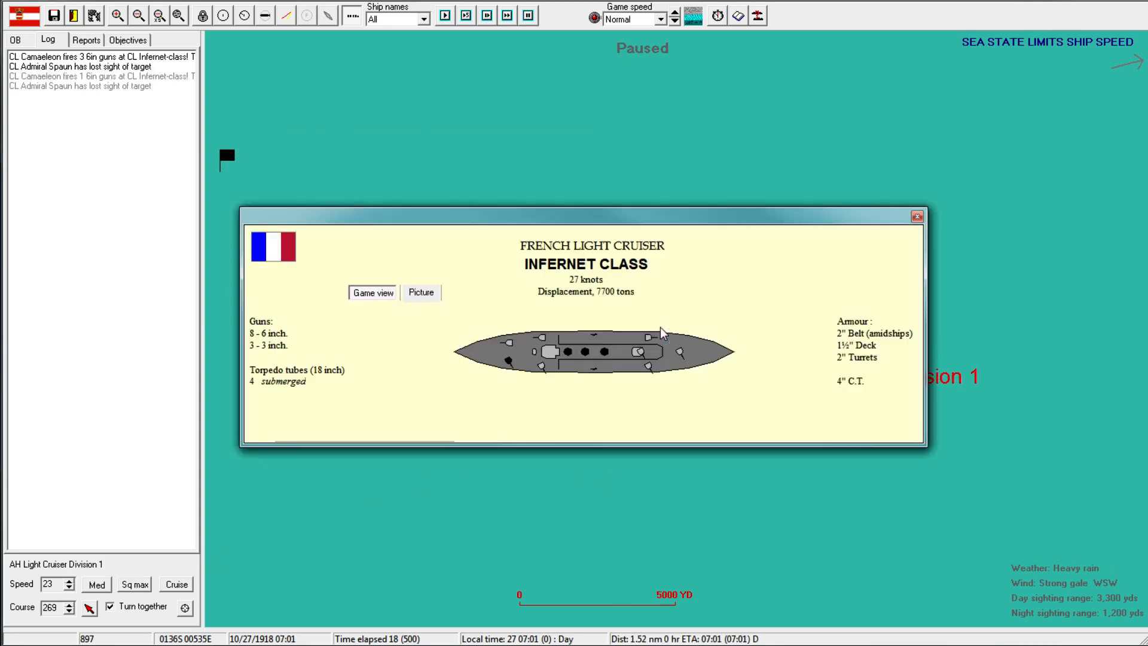
left_click(916, 215)
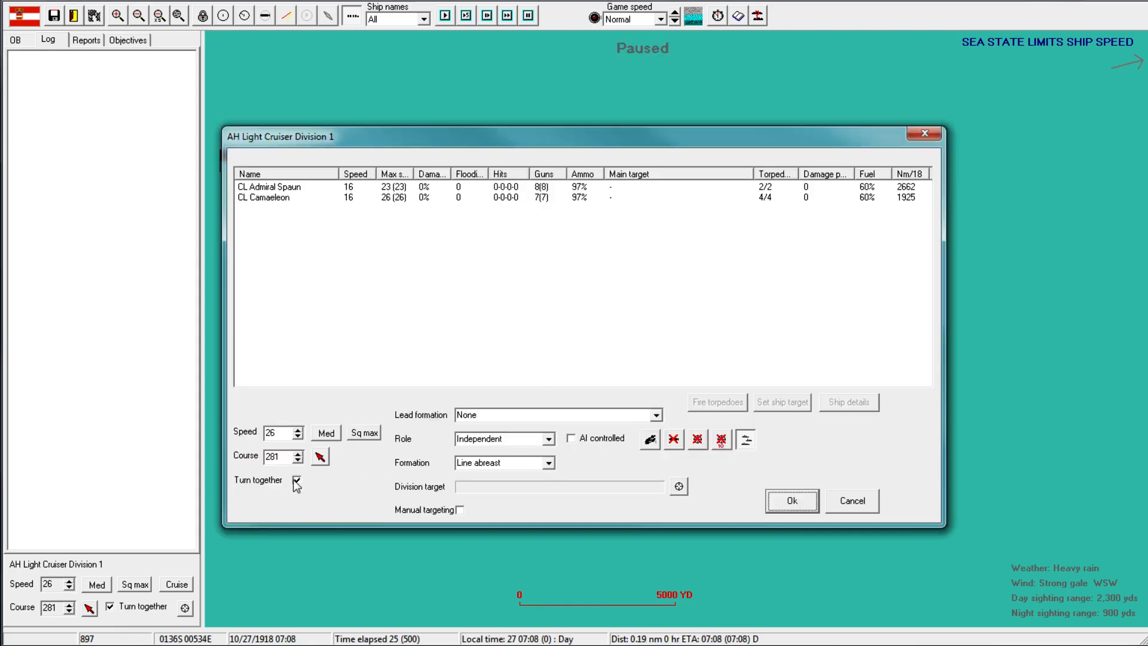
left_click(791, 499)
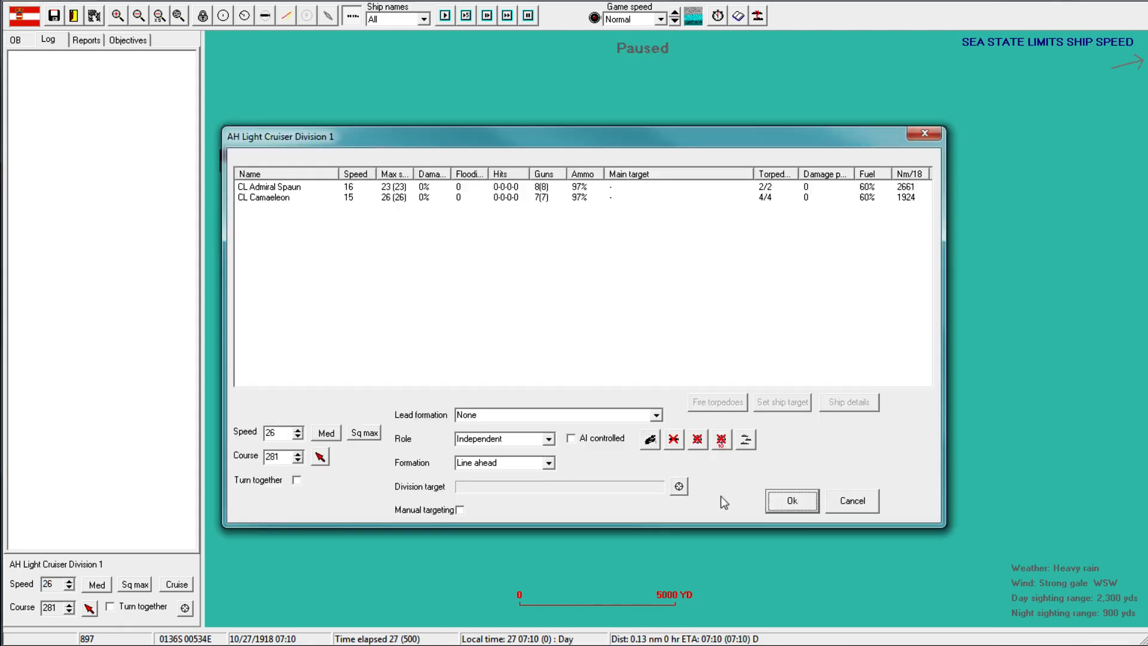
left_click(790, 501)
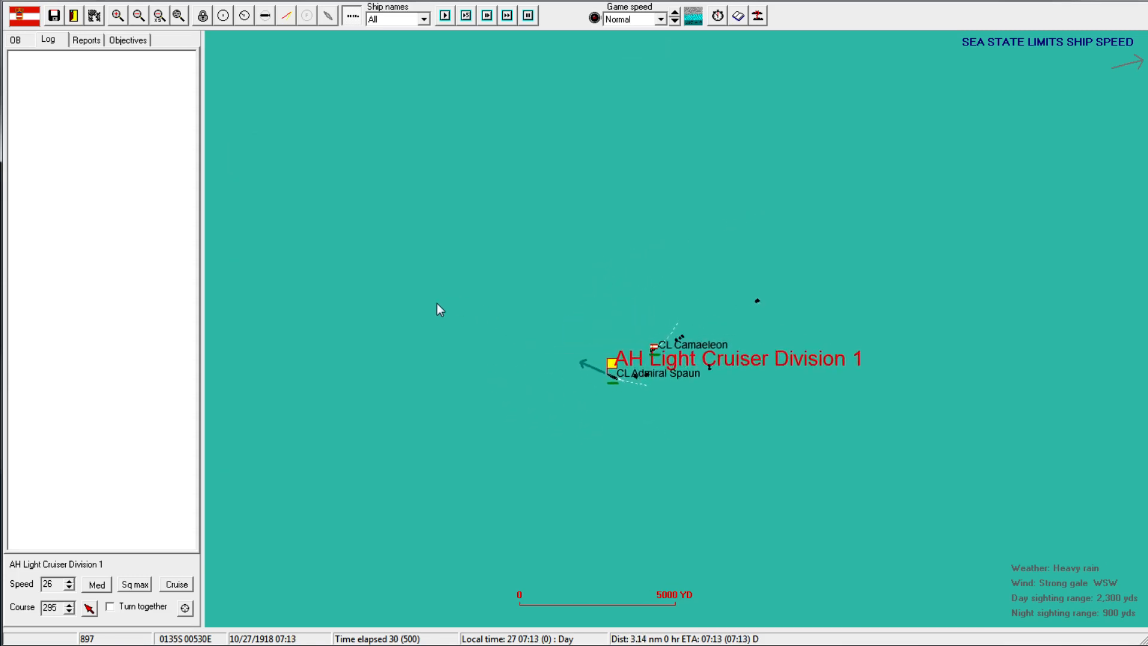
Raise the game speed and let the battle run to the Scenario results
left_click(507, 16)
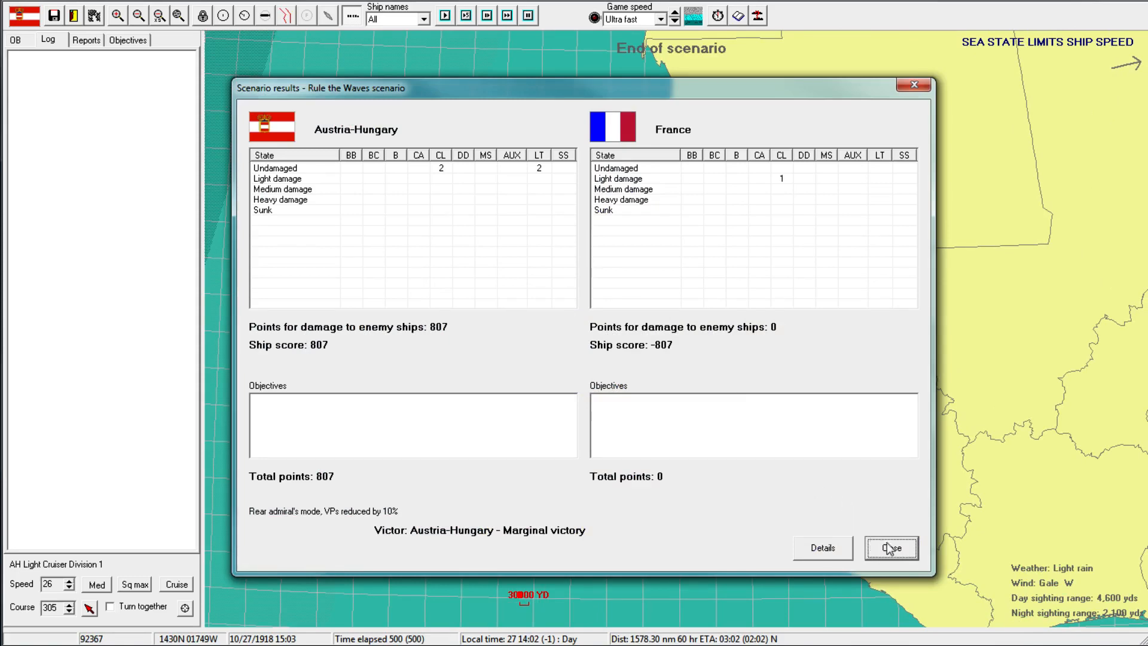
left_click(891, 547)
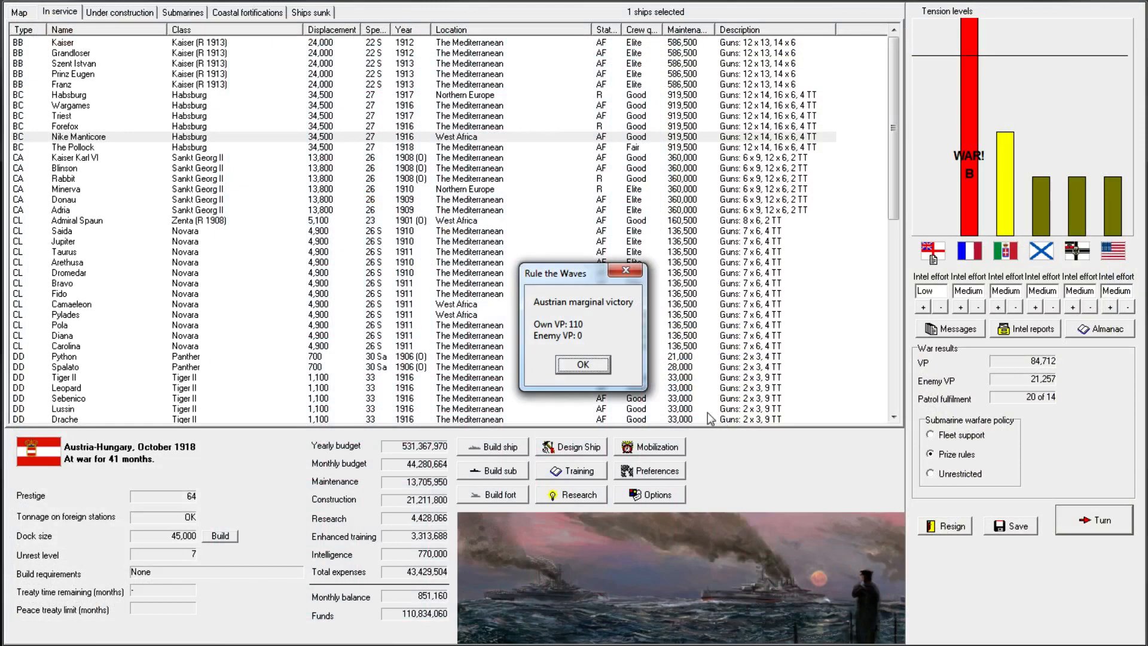
left_click(582, 364)
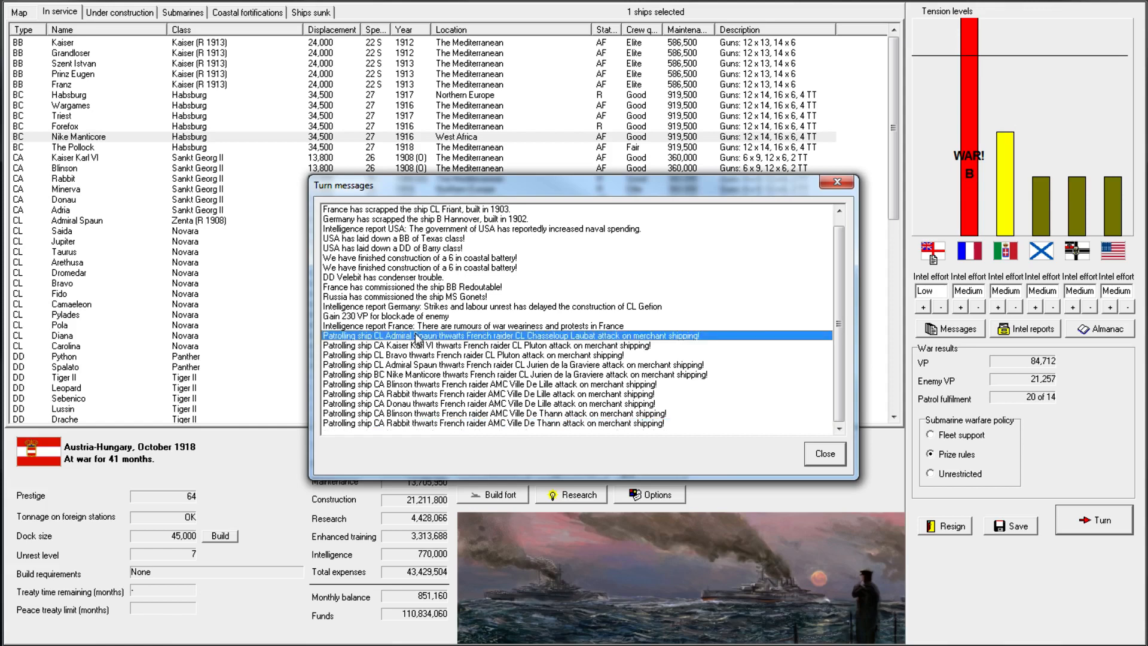
left_click(823, 453)
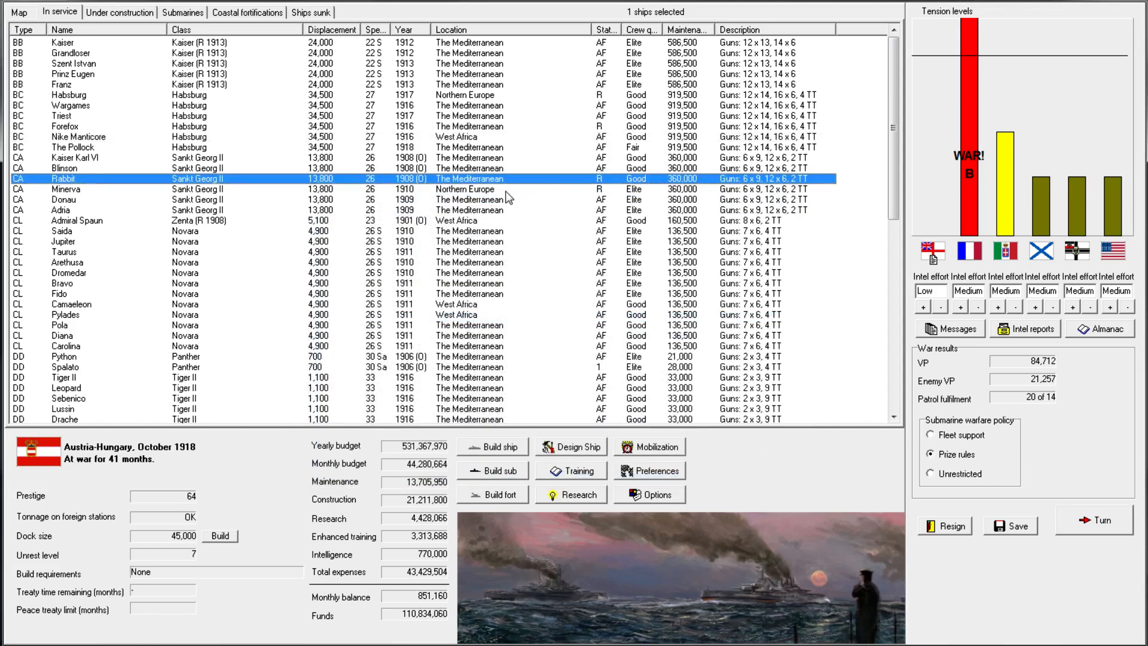
Return the cruiser Rabbit to the Active Fleet and look over Minerva and Forefox in the list
right_click(503, 179)
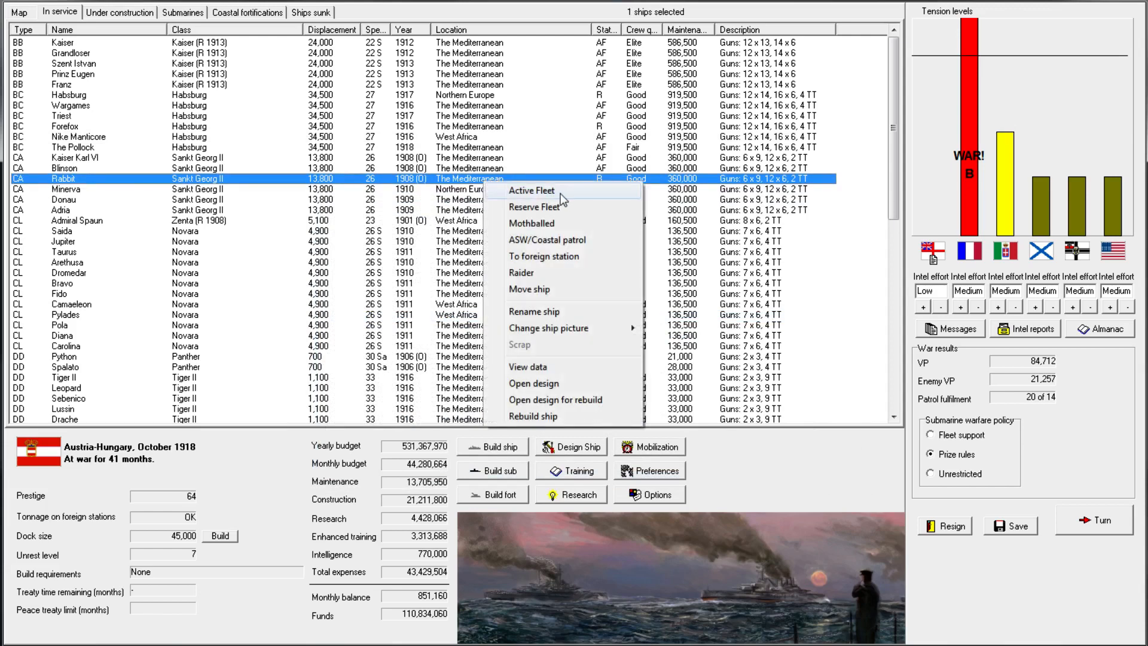
left_click(530, 190)
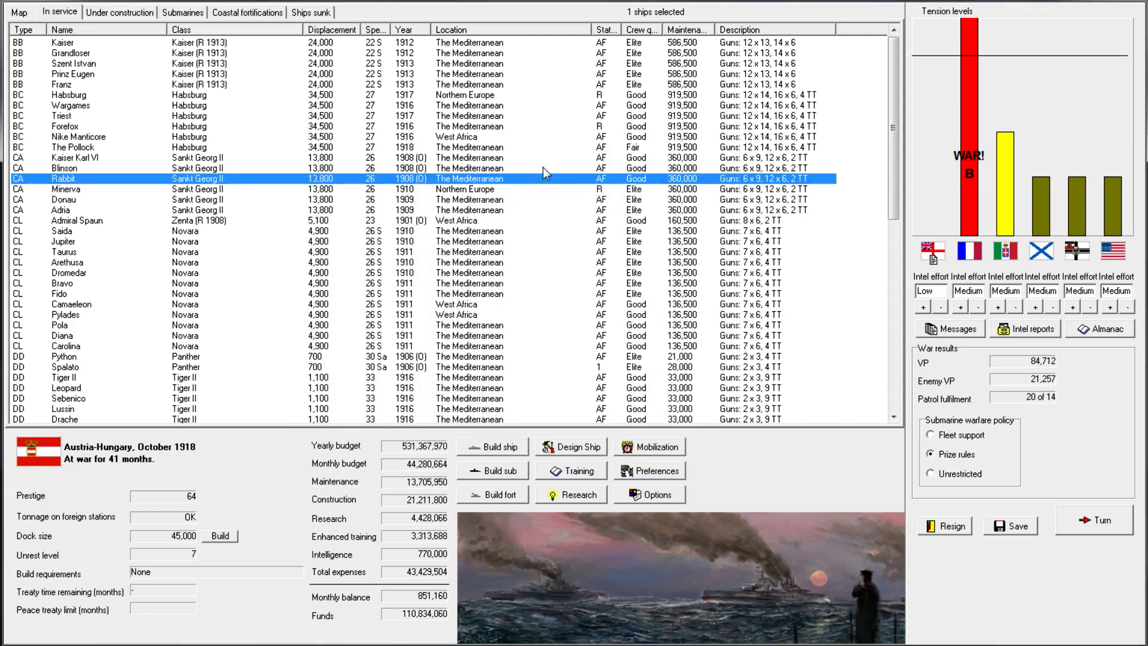
left_click(65, 189)
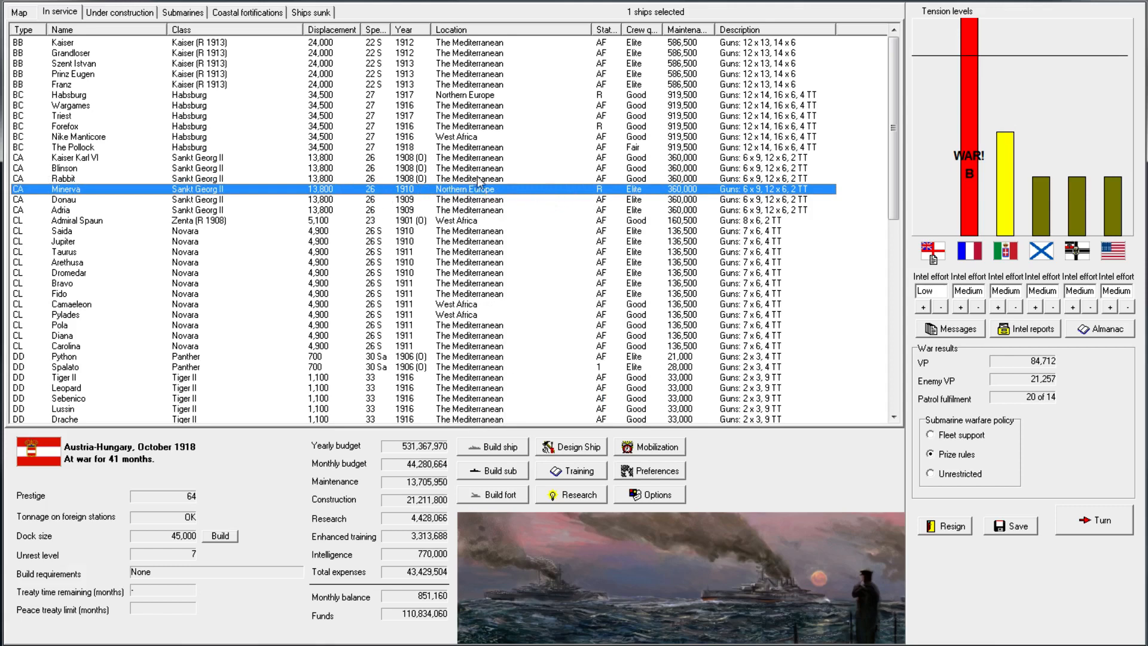
left_click(69, 95)
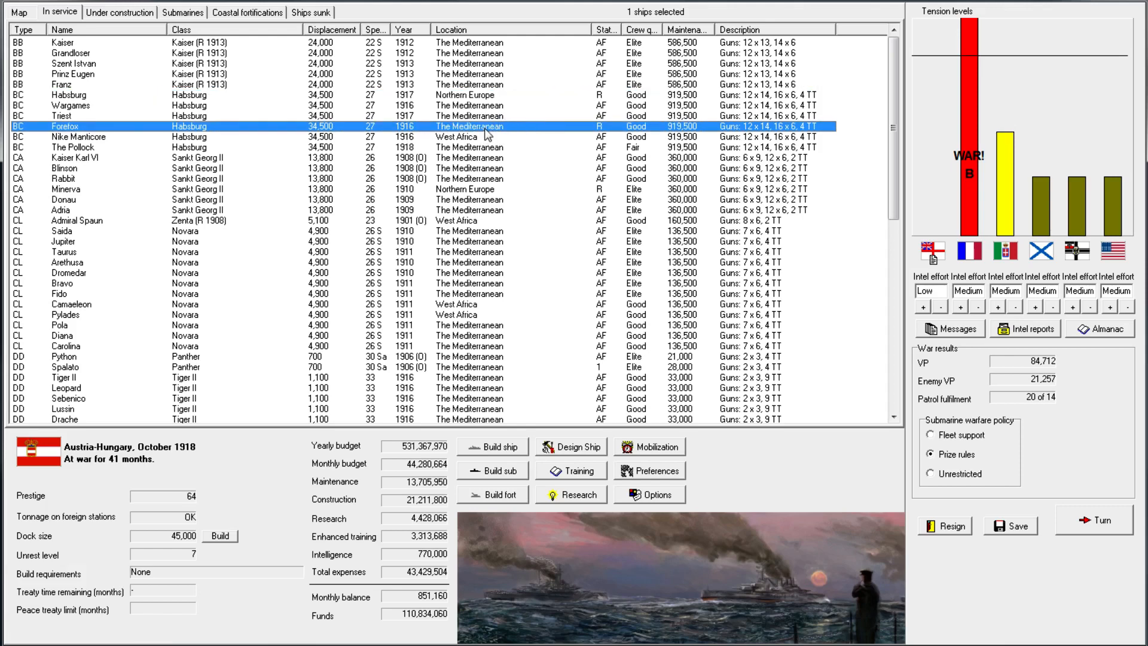
mouse_move(494, 105)
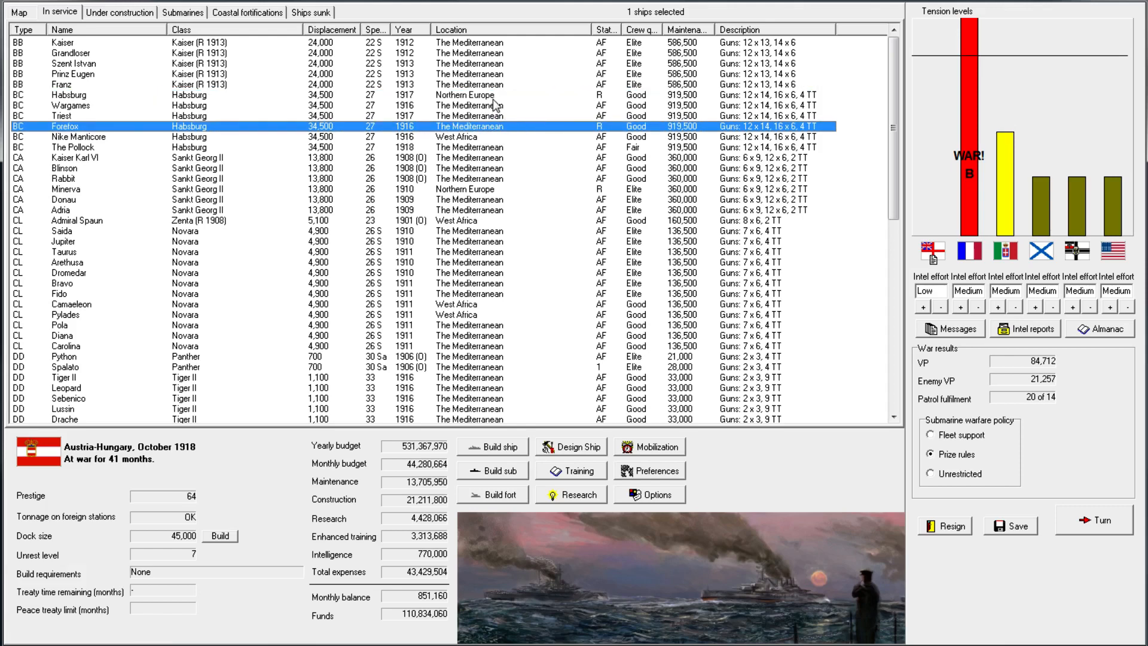
mouse_move(498, 134)
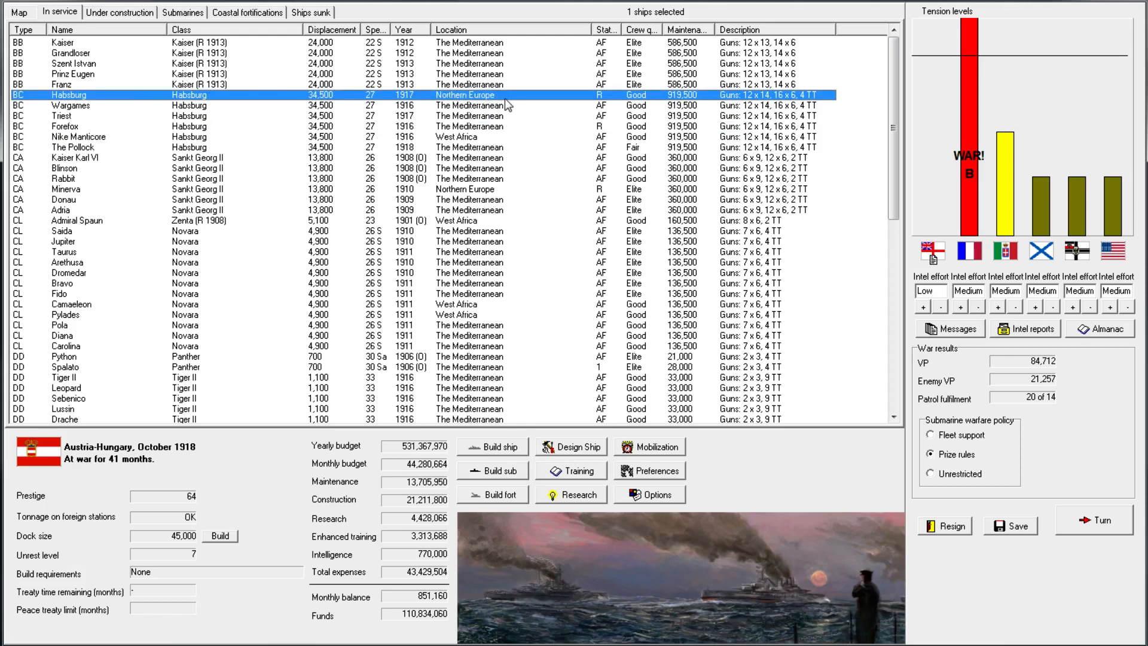
scroll("down", 3)
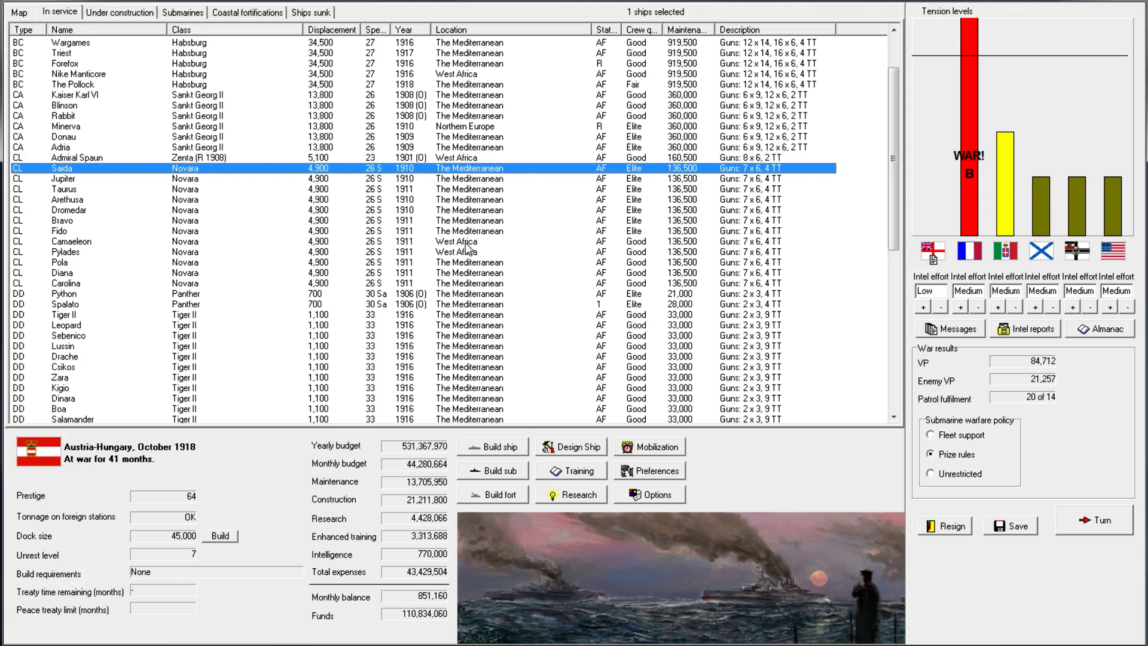
Try Camaeleon as a raider (refused for short range) and place Admiral Spaun in the Reserve Fleet
right_click(66, 242)
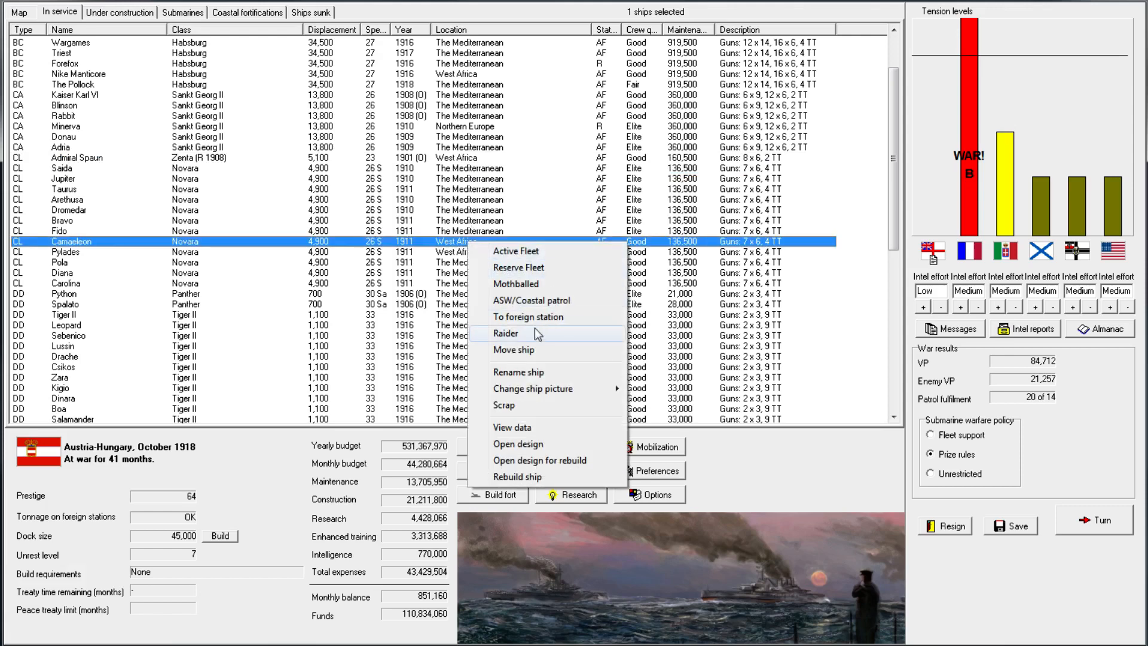
left_click(504, 333)
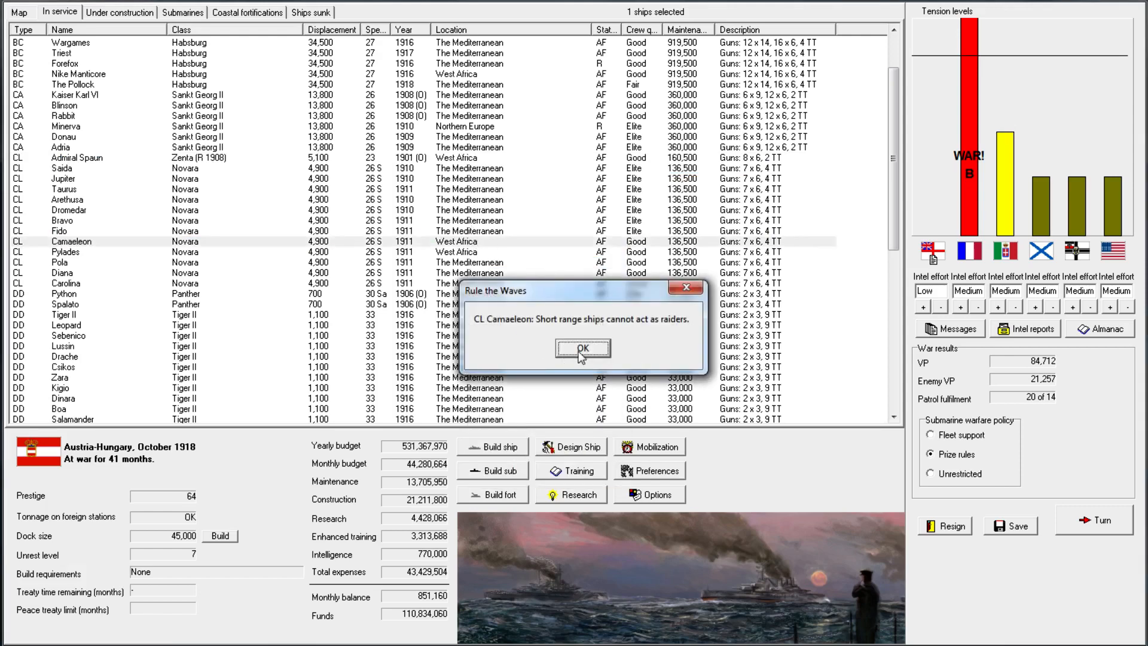
left_click(582, 348)
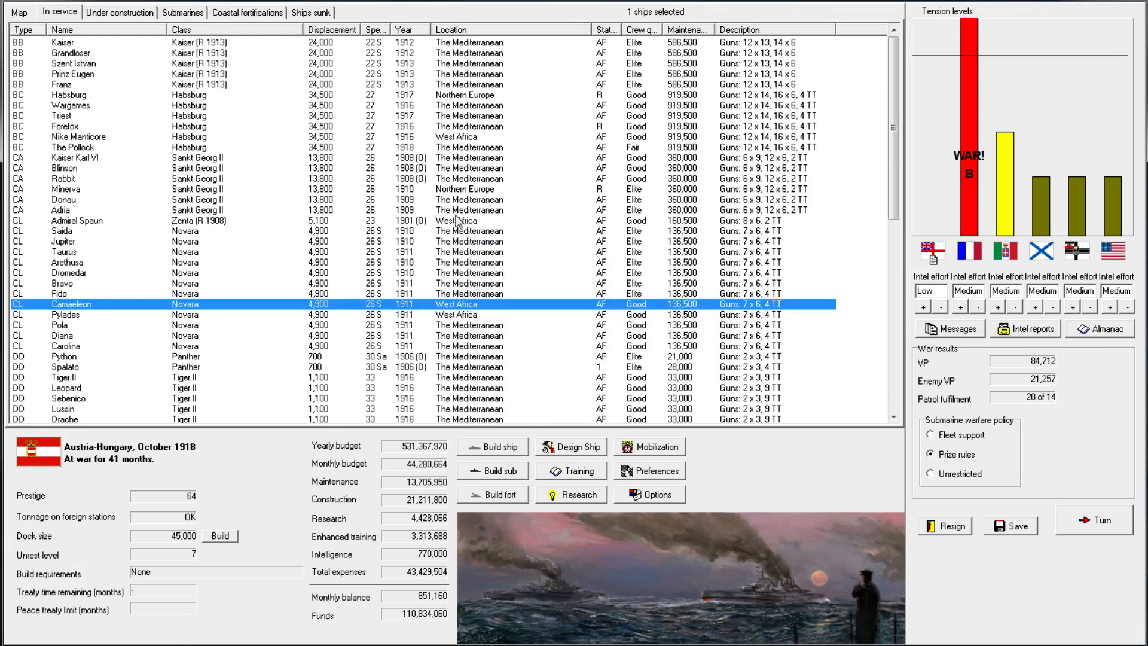
right_click(76, 220)
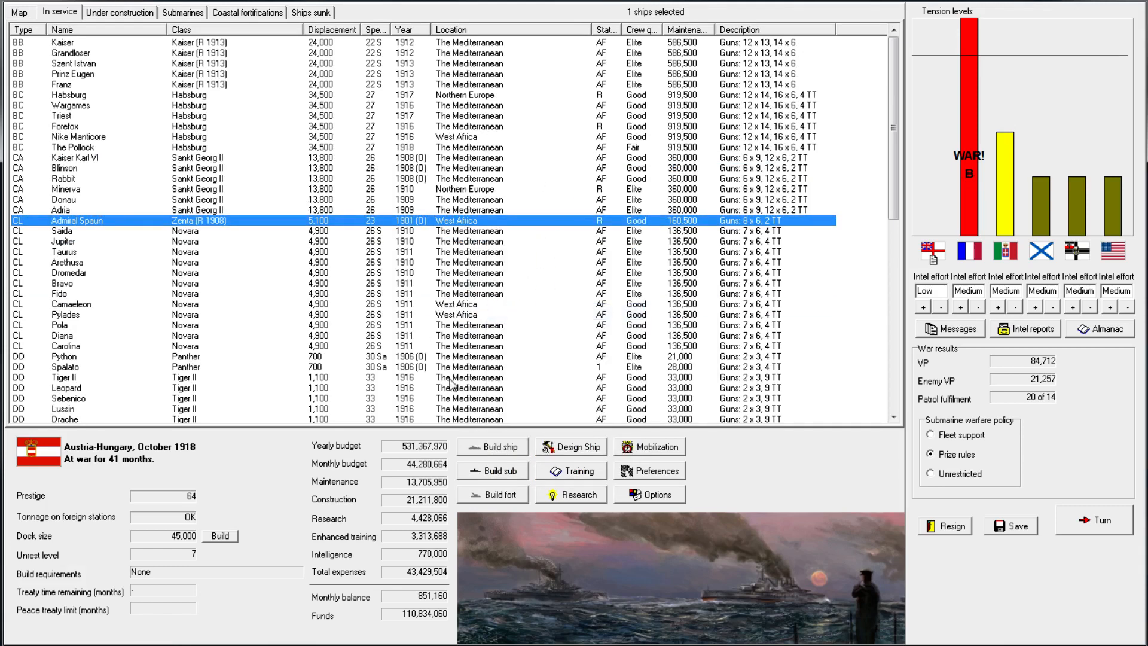
left_click(73, 294)
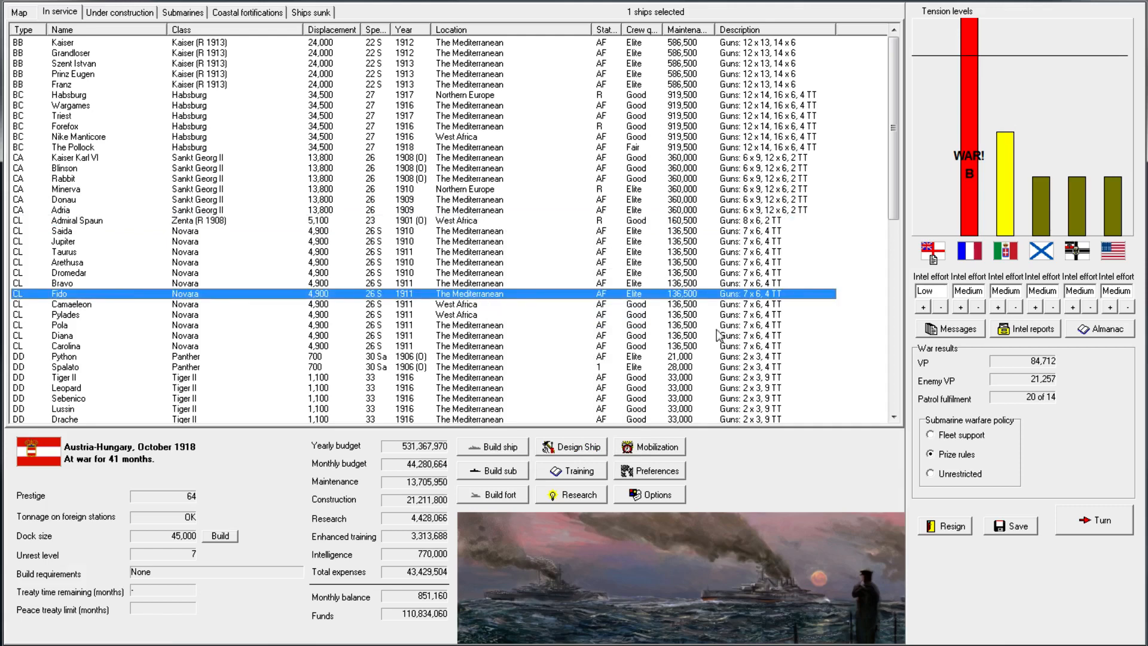
mouse_move(1028, 511)
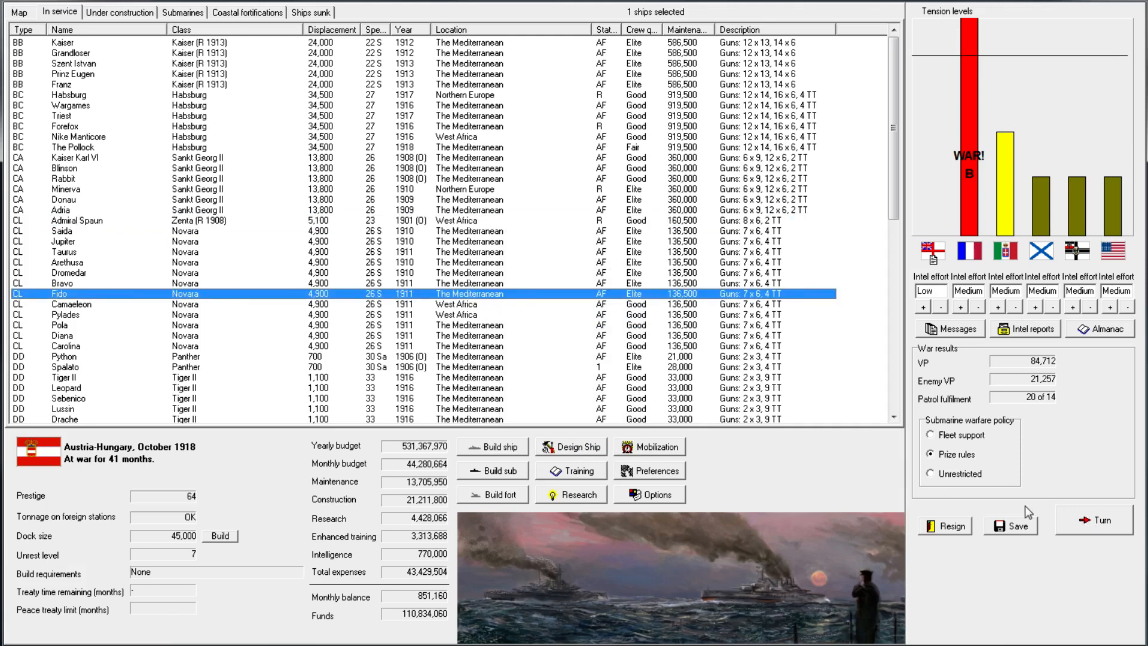
End the month and acknowledge the turret research, protests, submarine sinkings and interned raider reports
left_click(1092, 520)
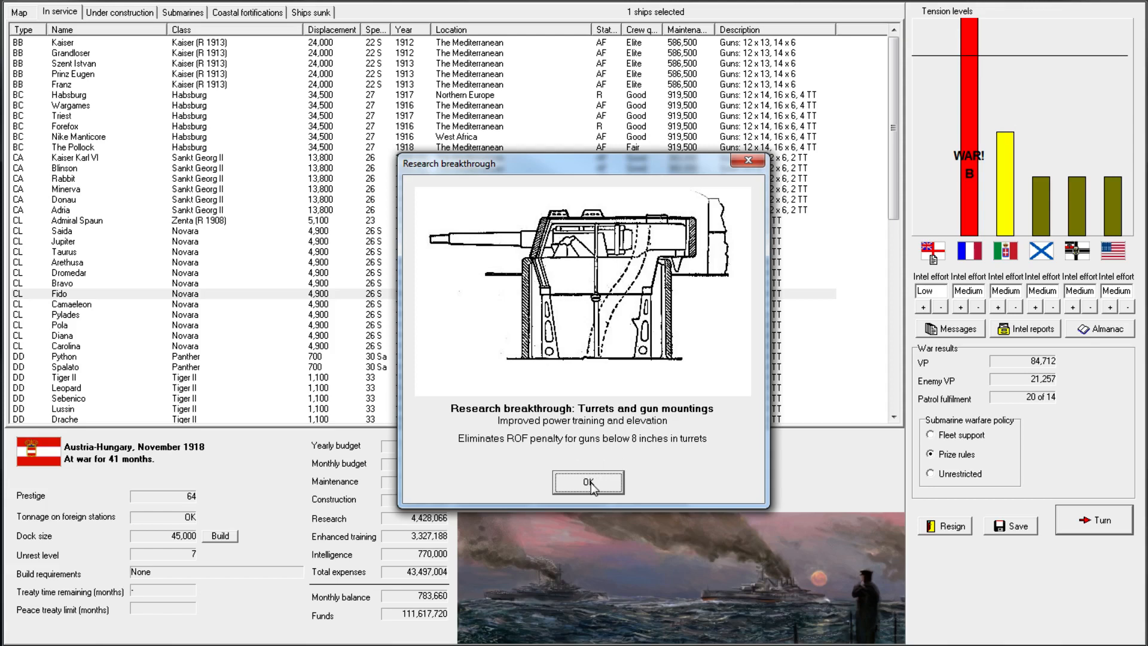
mouse_move(592, 490)
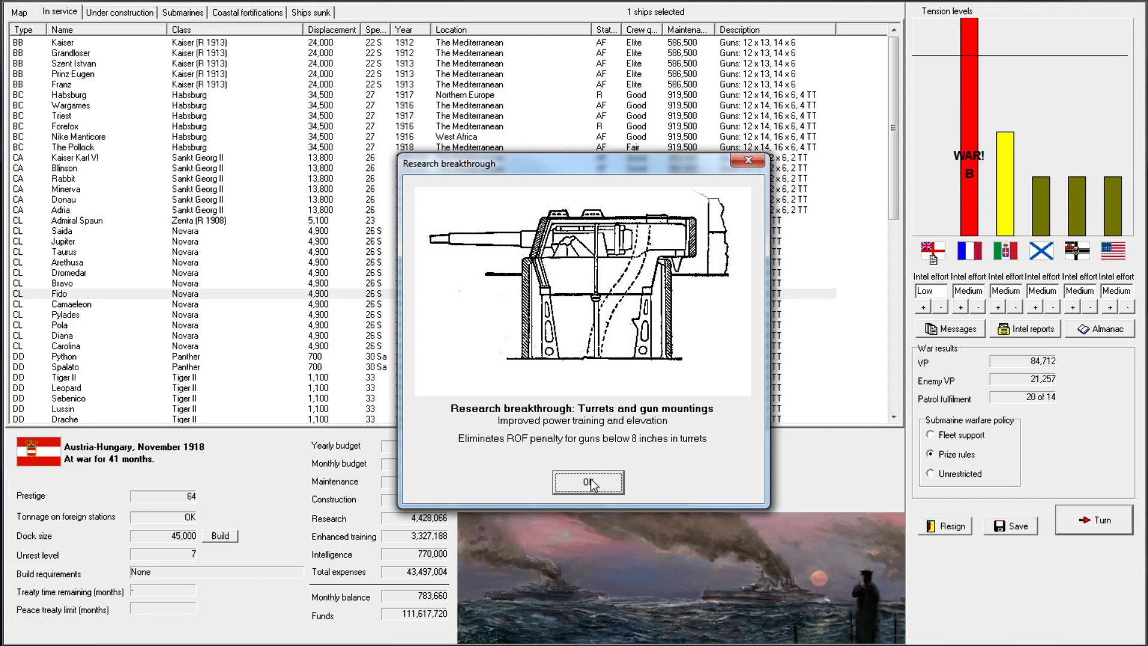
left_click(587, 482)
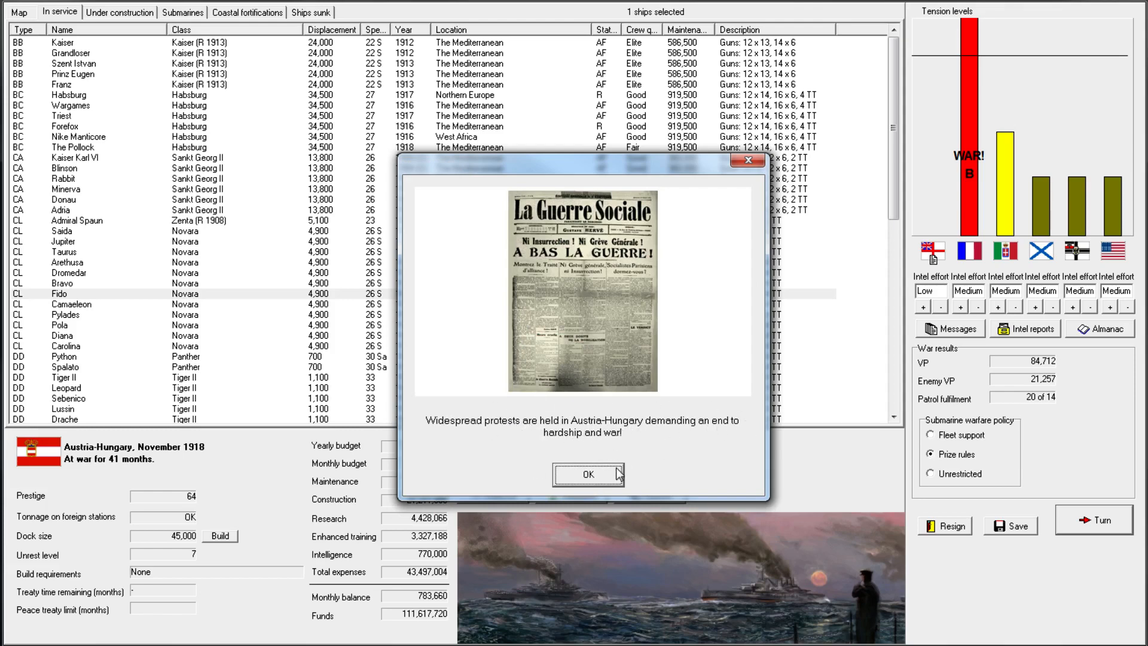
left_click(587, 473)
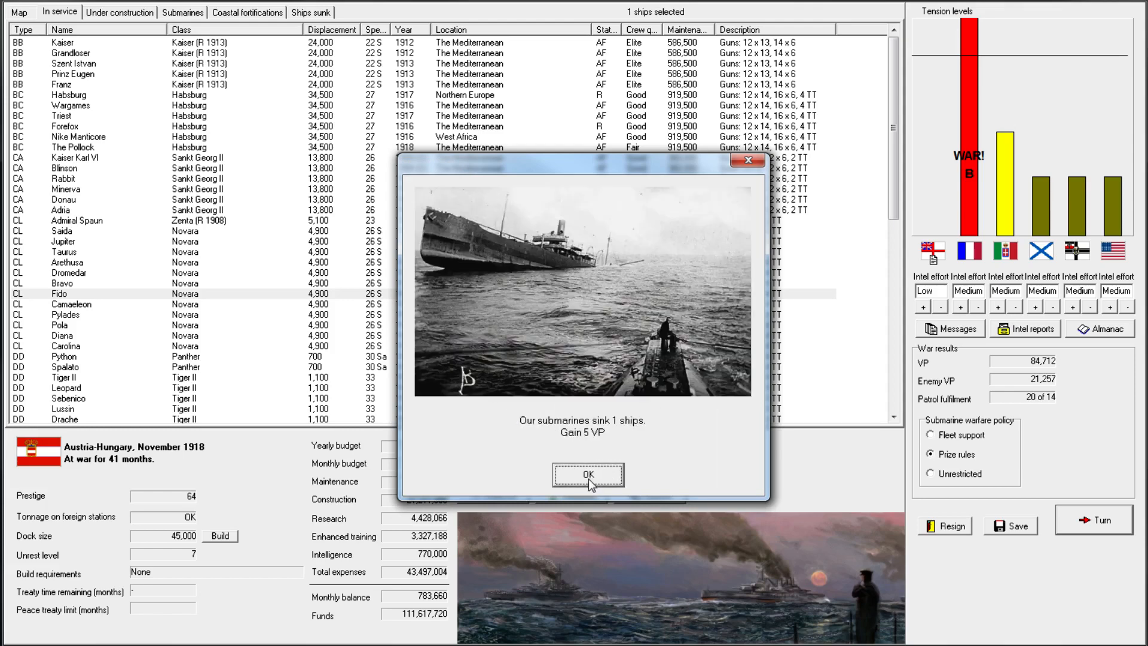
left_click(587, 475)
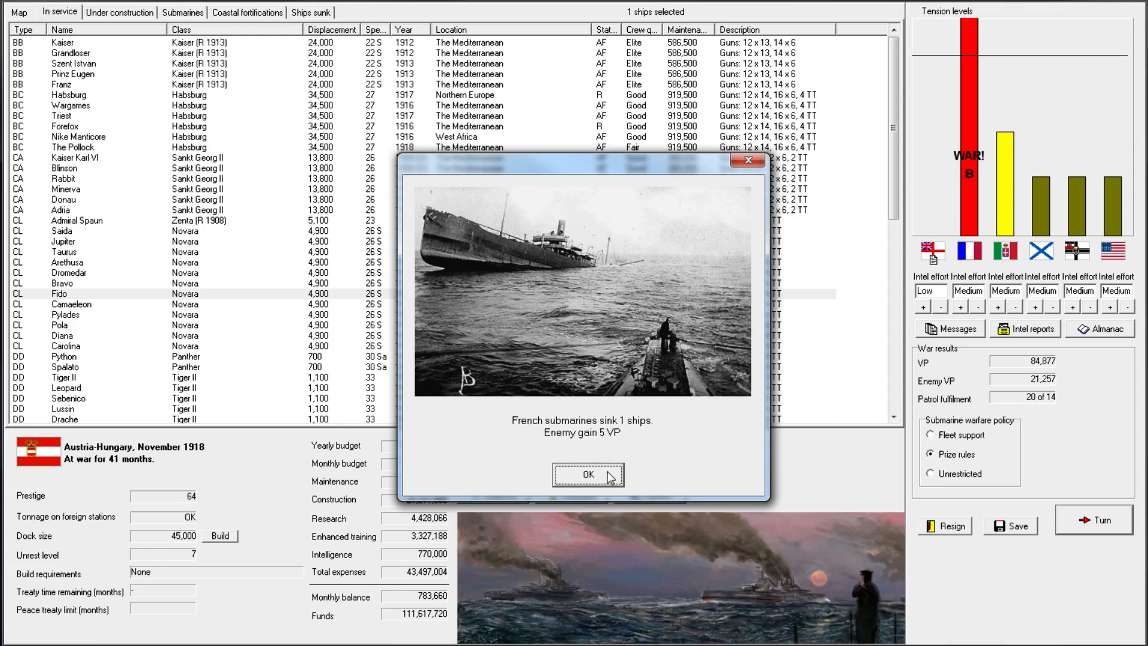
left_click(588, 475)
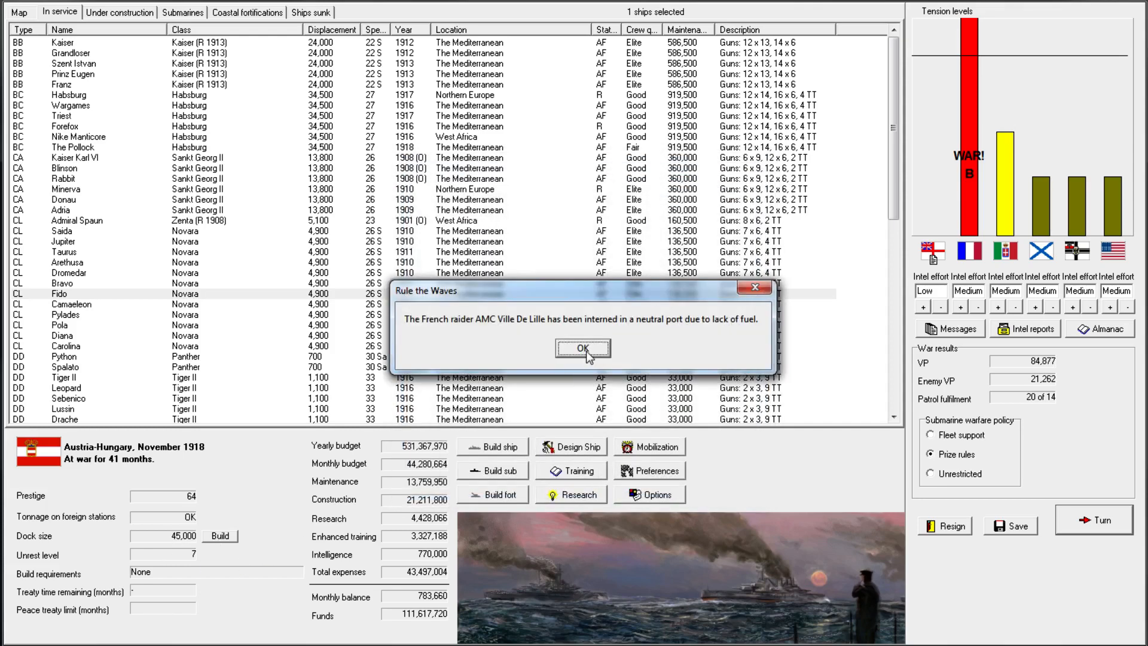
left_click(582, 348)
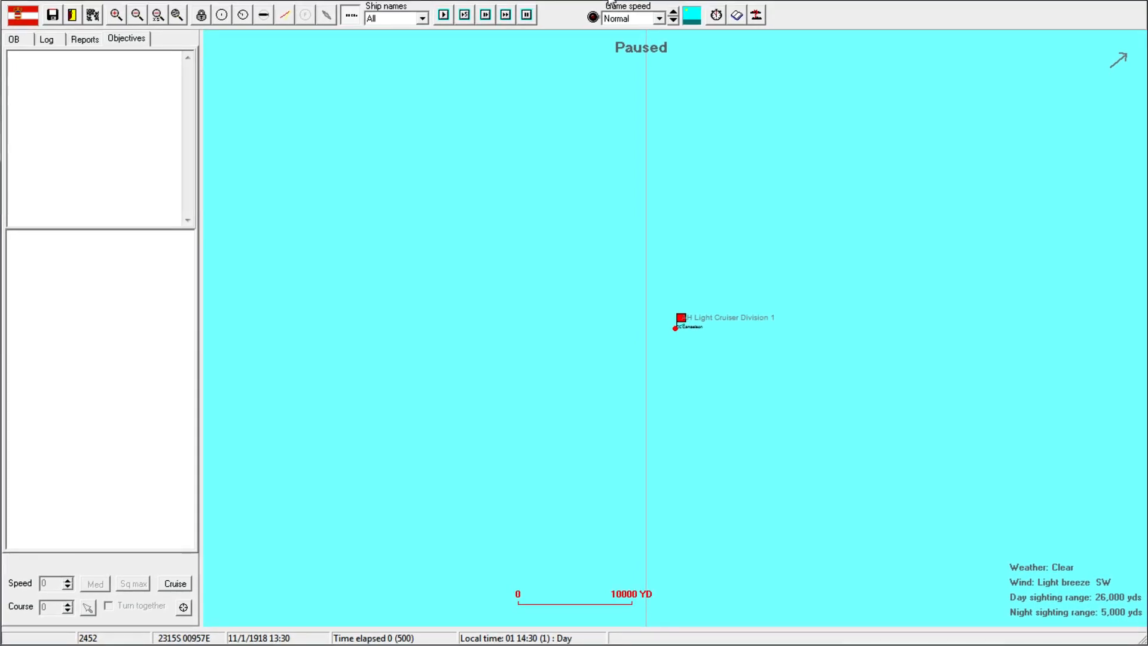
Select the light cruiser division, run the battle and turn toward the unknown sighted ship
left_click(680, 318)
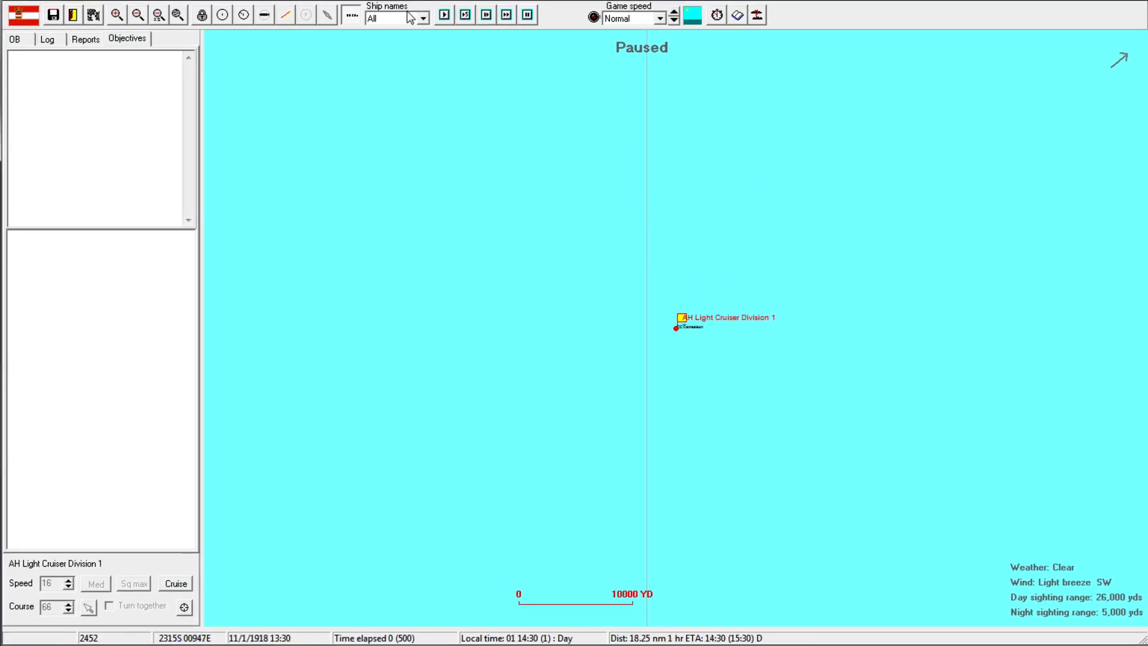
left_click(264, 15)
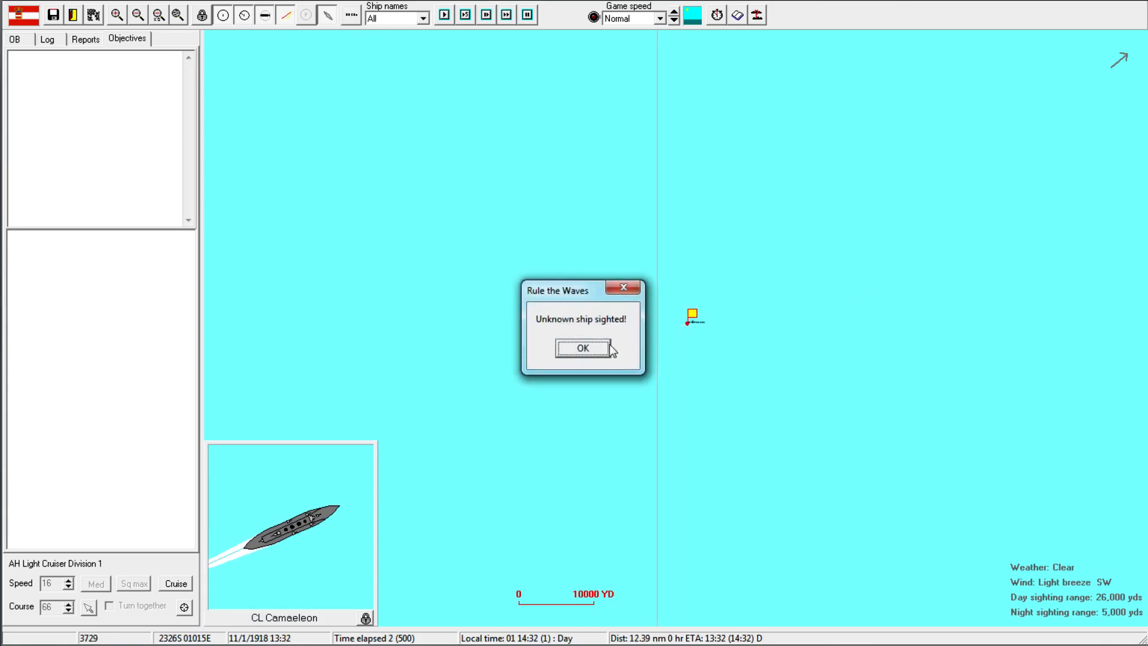
left_click(581, 347)
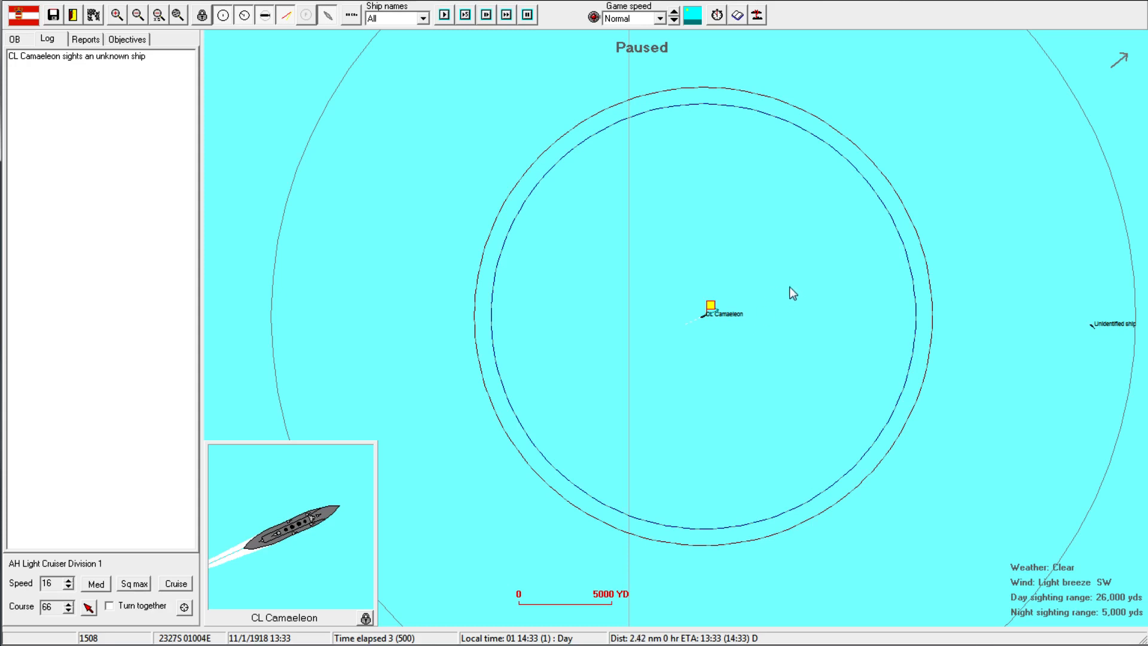
left_click(138, 14)
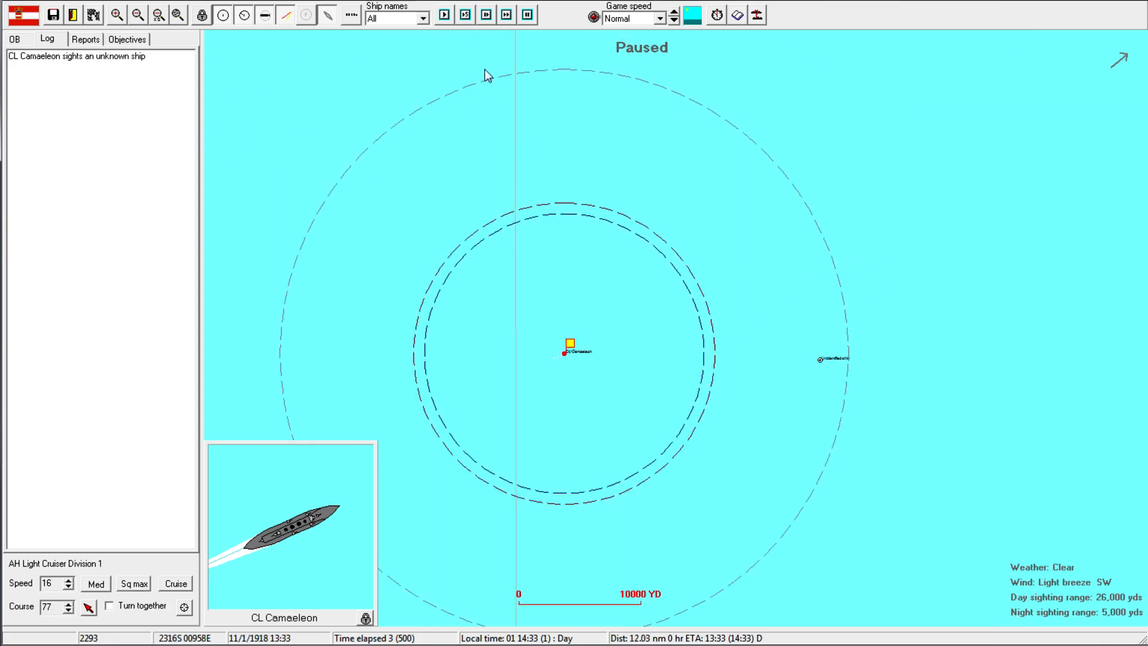
mouse_move(752, 345)
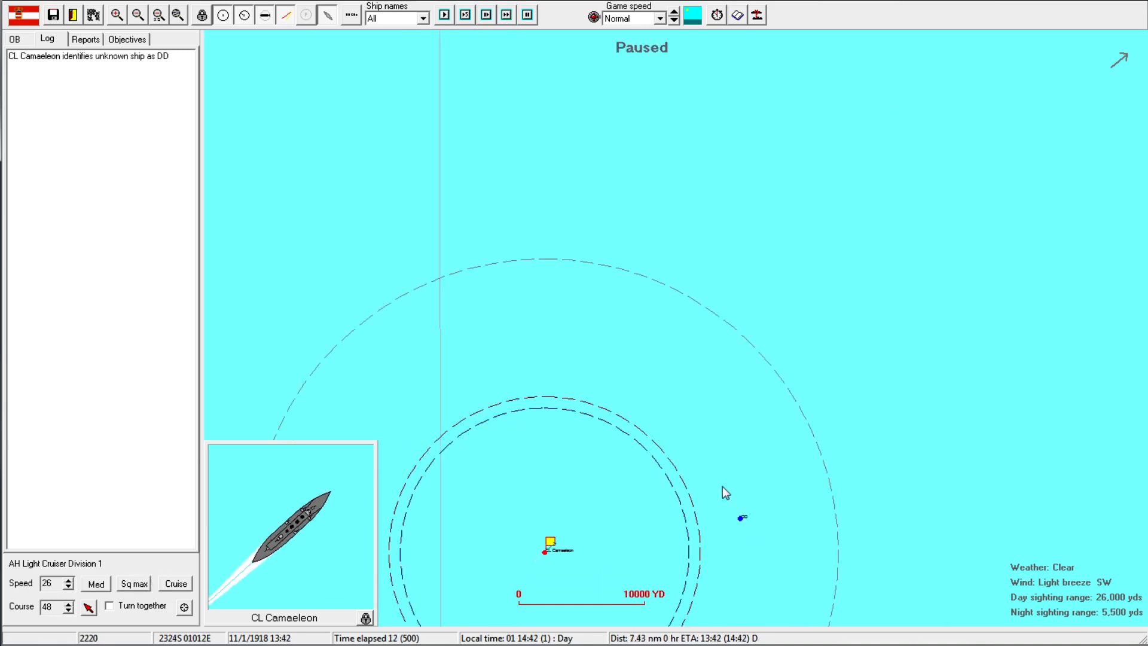
Pause and resume the engagement while closing in, acknowledging Camaeleon's low fuel warning
left_click(505, 14)
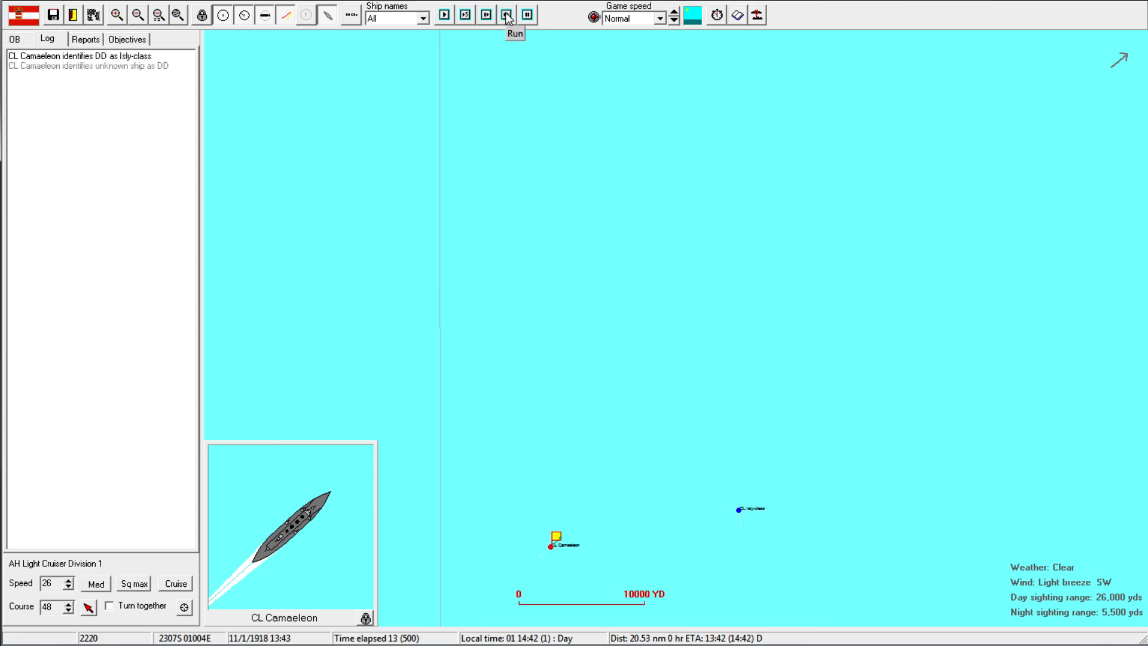
left_click(506, 14)
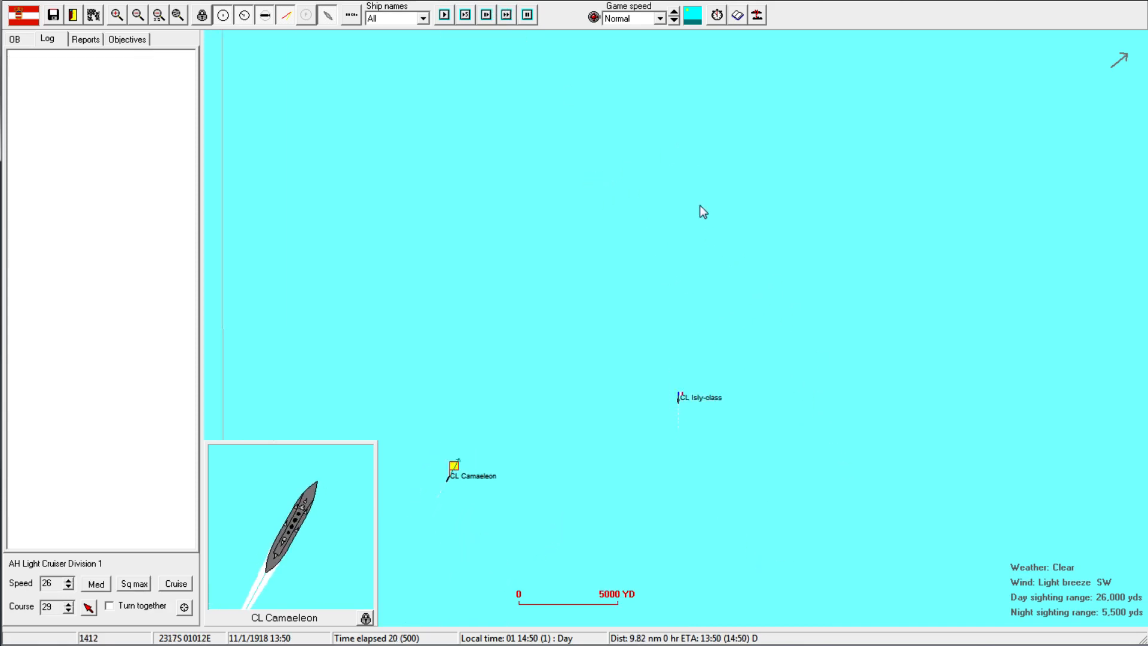
left_click(442, 14)
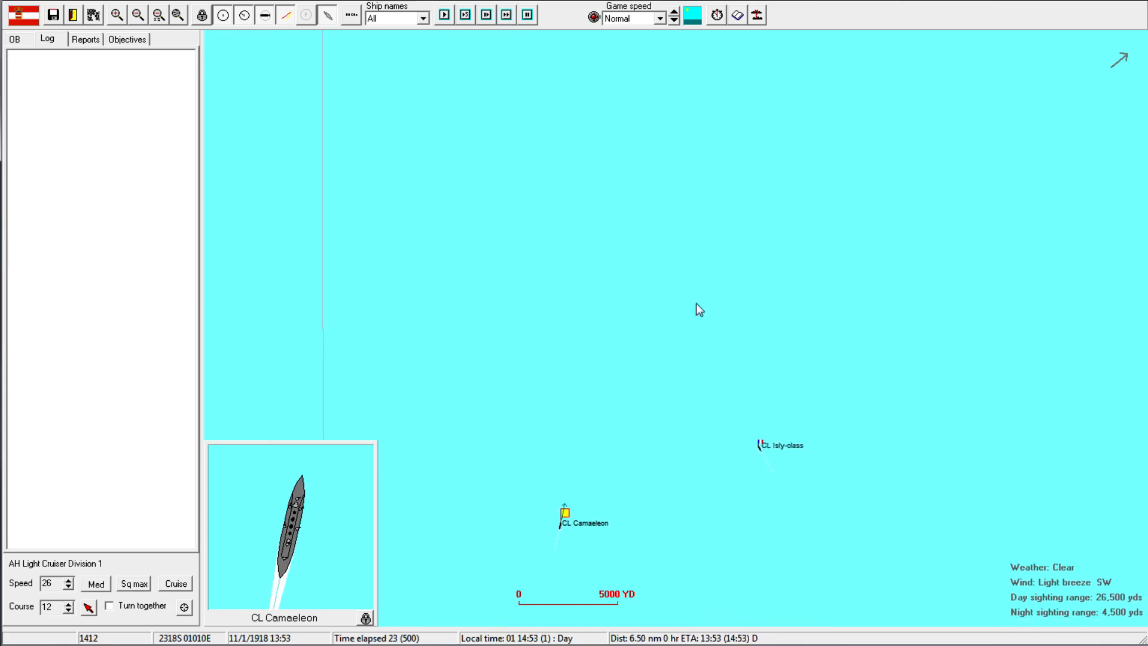
left_click(442, 14)
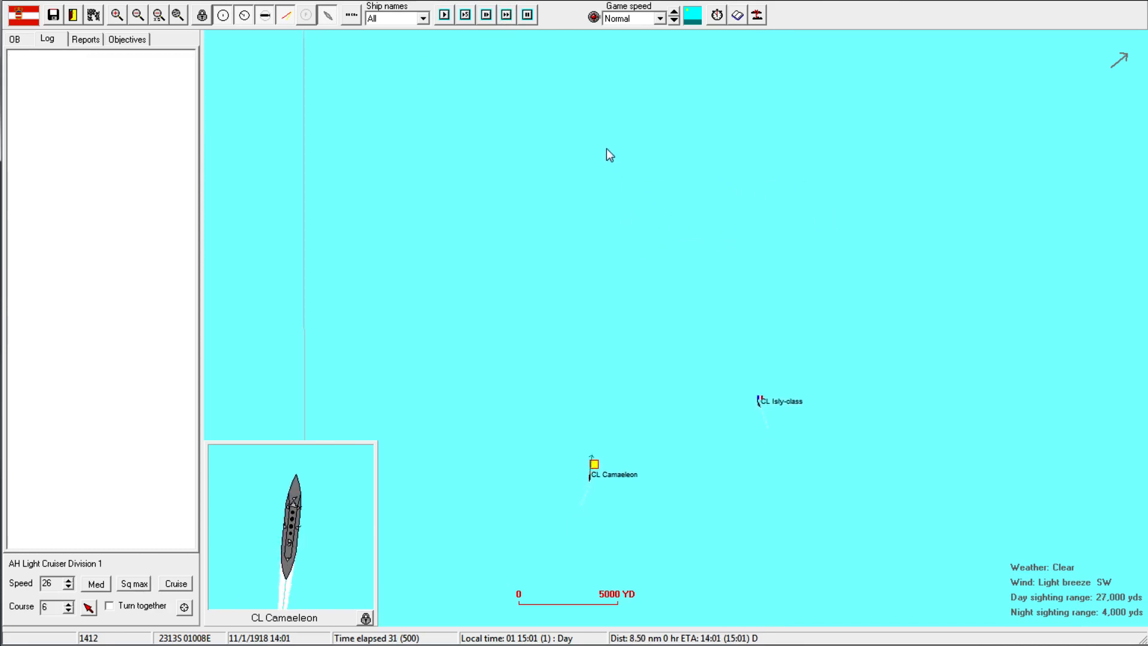
left_click(505, 14)
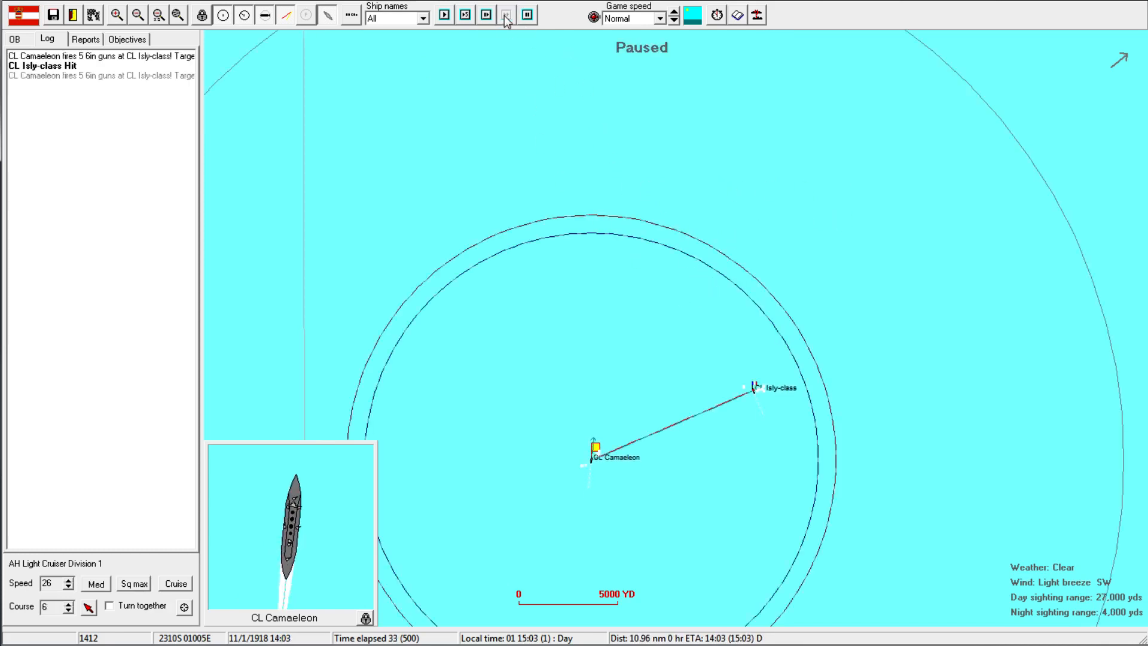
left_click(505, 14)
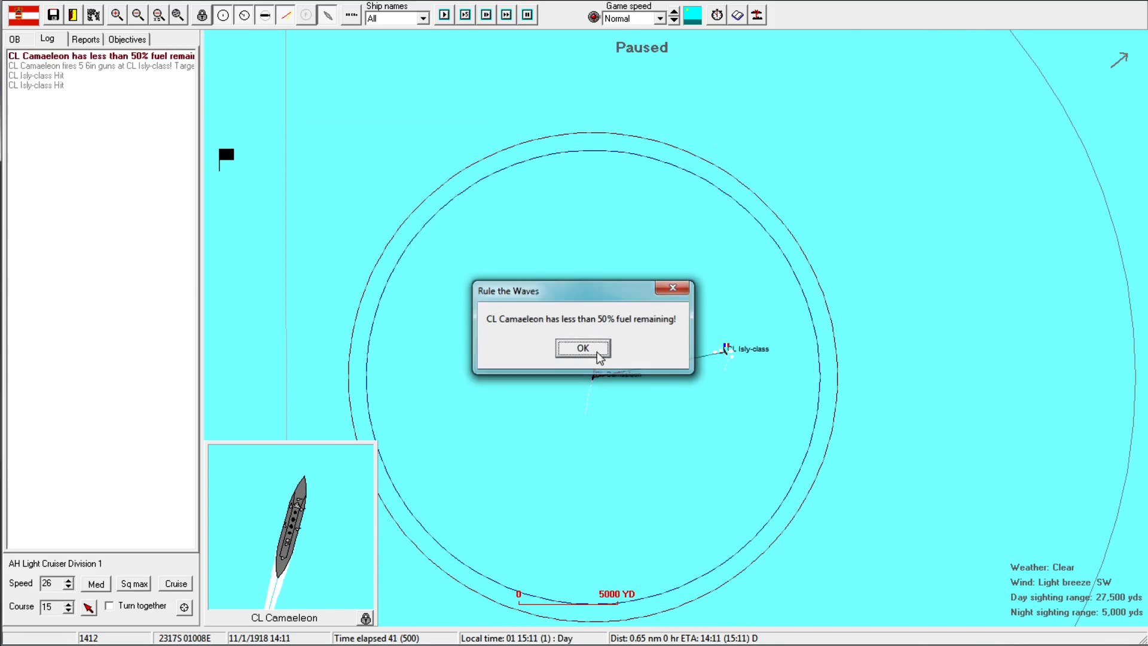
left_click(581, 348)
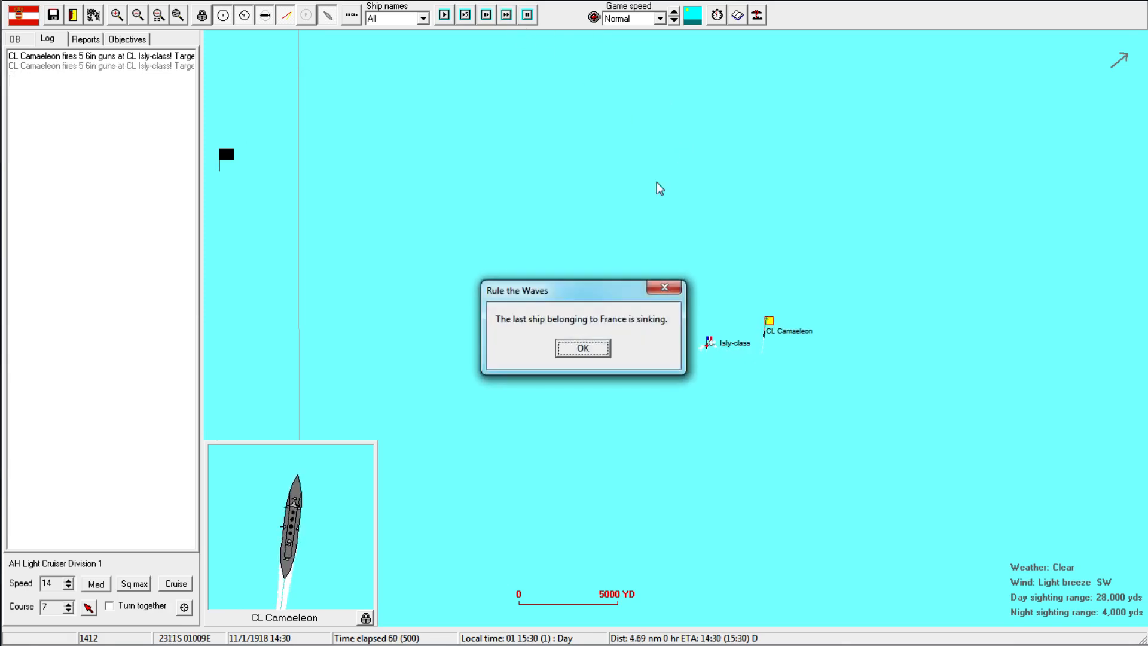
Acknowledge the sinking of France's last cruiser, the torpedo hit and the scenario-over notice
left_click(582, 347)
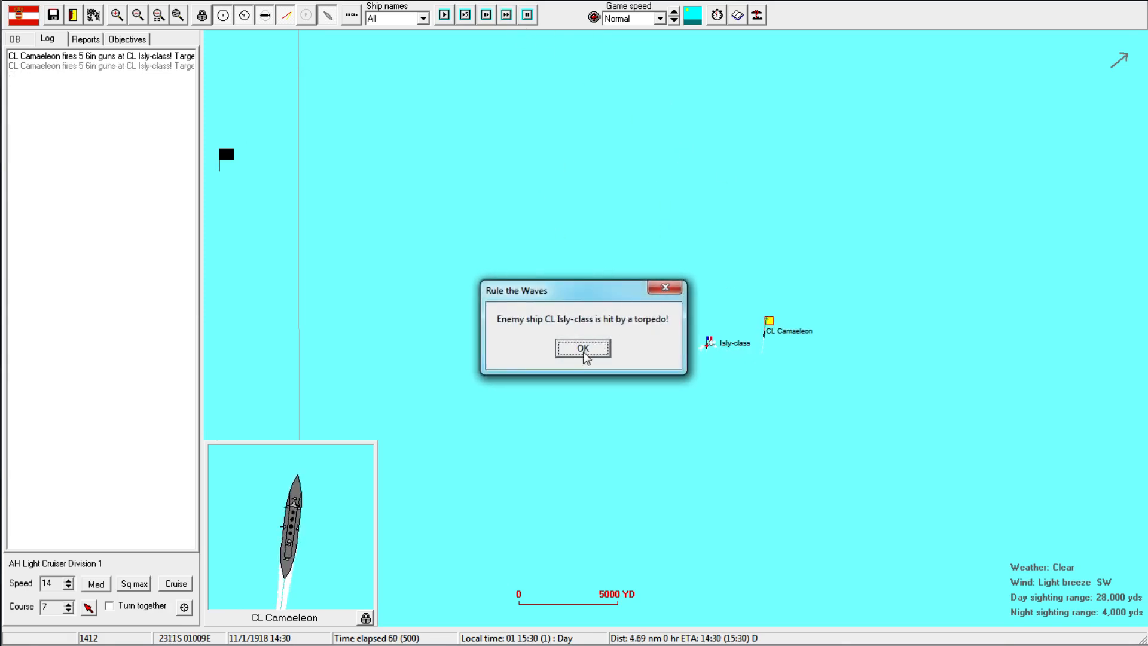
left_click(582, 347)
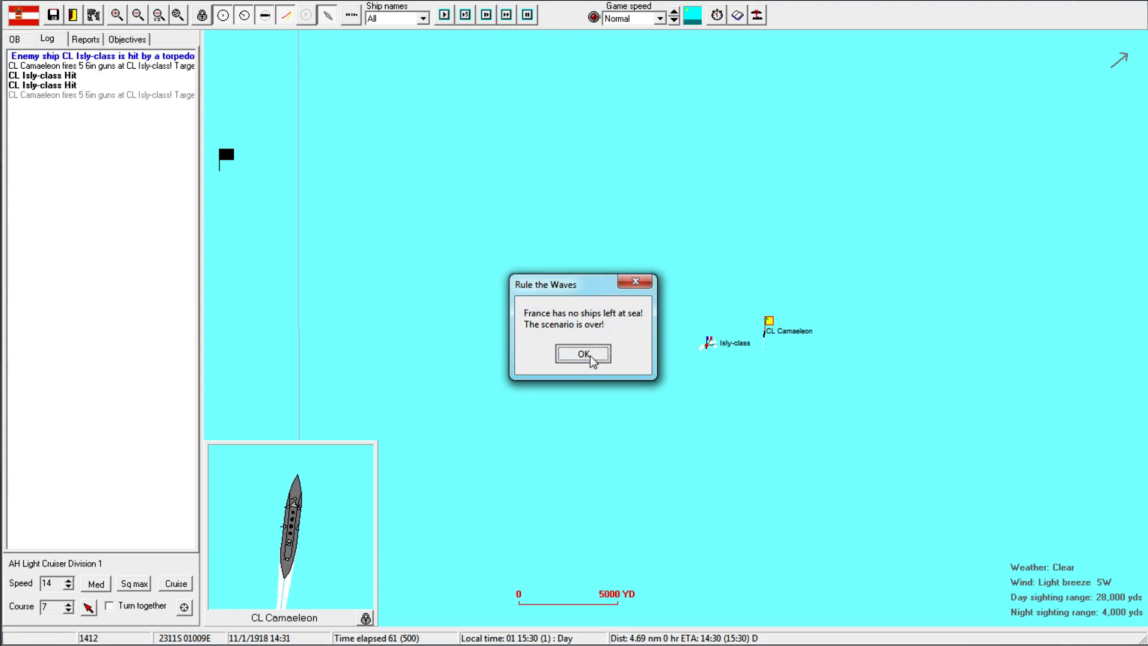
left_click(581, 353)
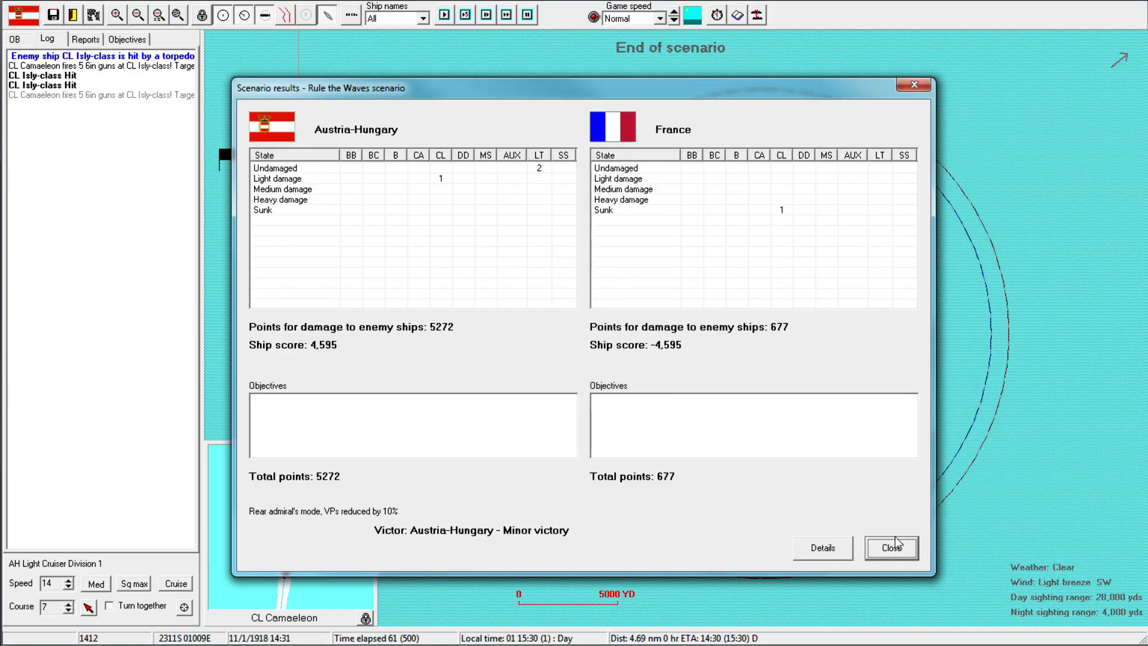
Close the scenario results and dismiss the Austrian minor victory points summary
left_click(889, 546)
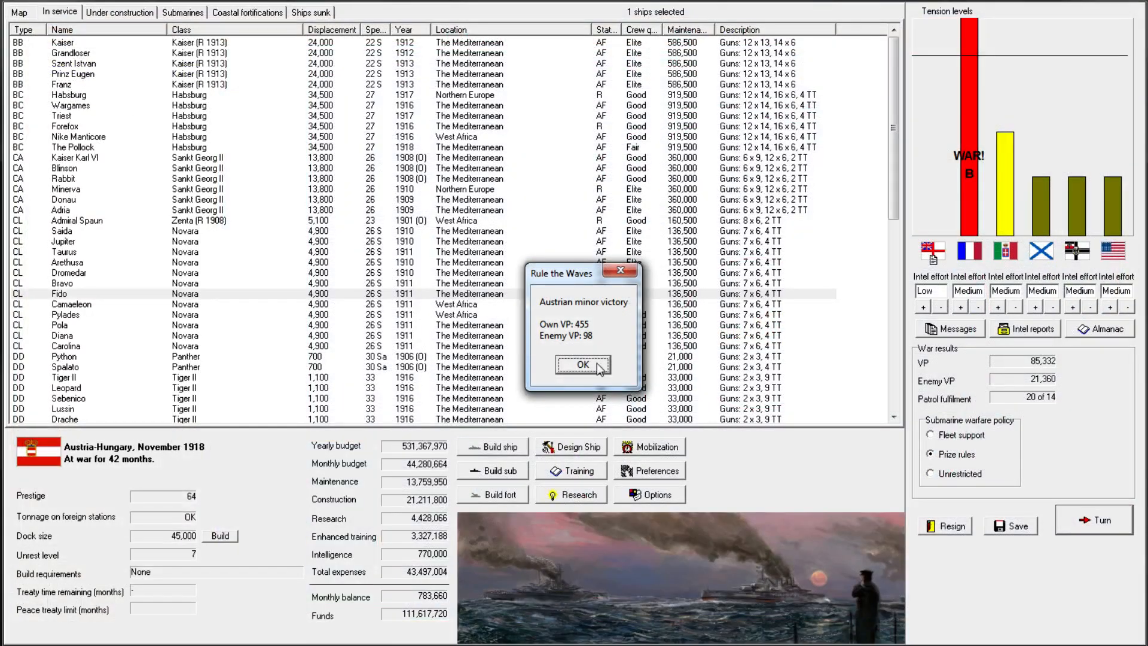
left_click(582, 364)
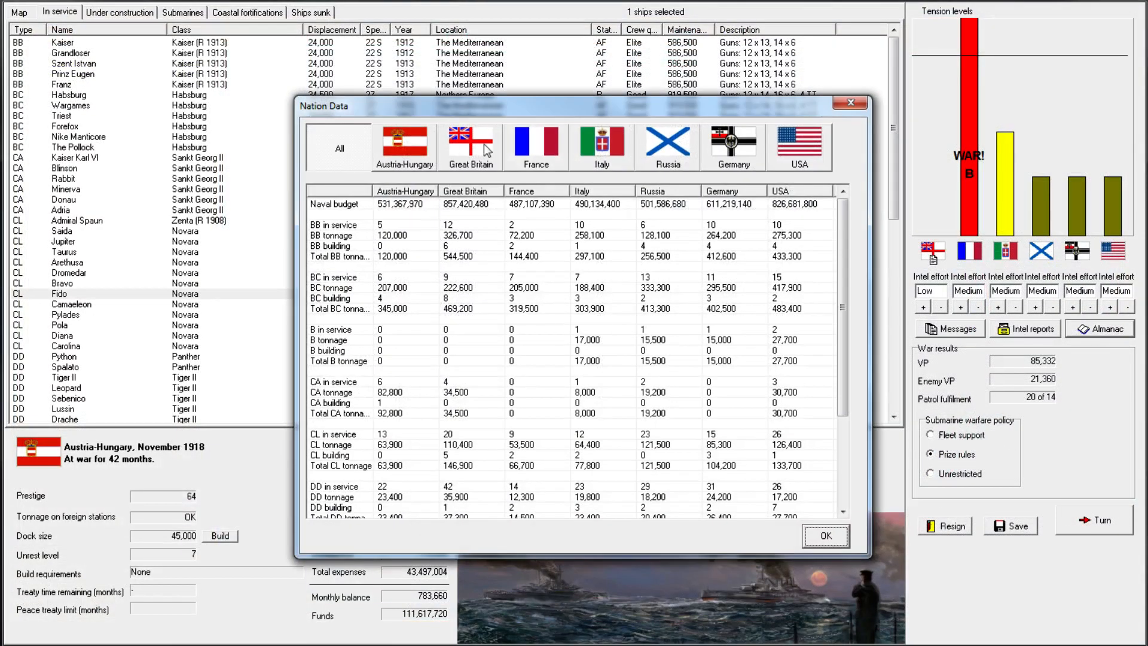
Switch between France's and Austria-Hungary's national details twice, then close Nation Data
left_click(536, 145)
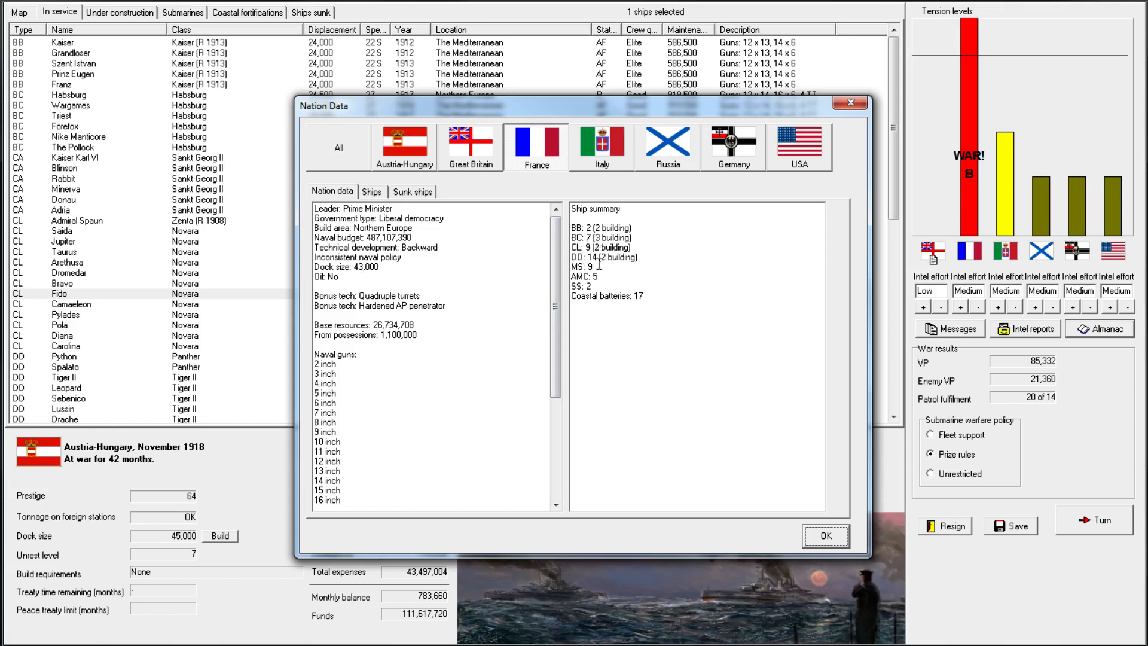
left_click(403, 146)
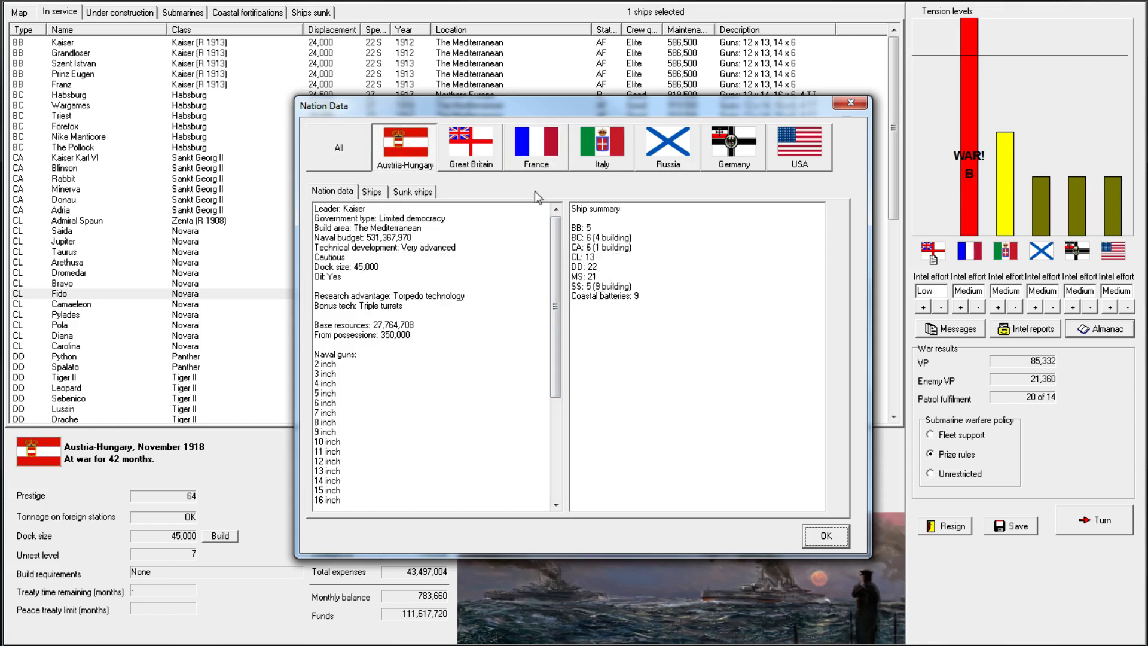
left_click(536, 144)
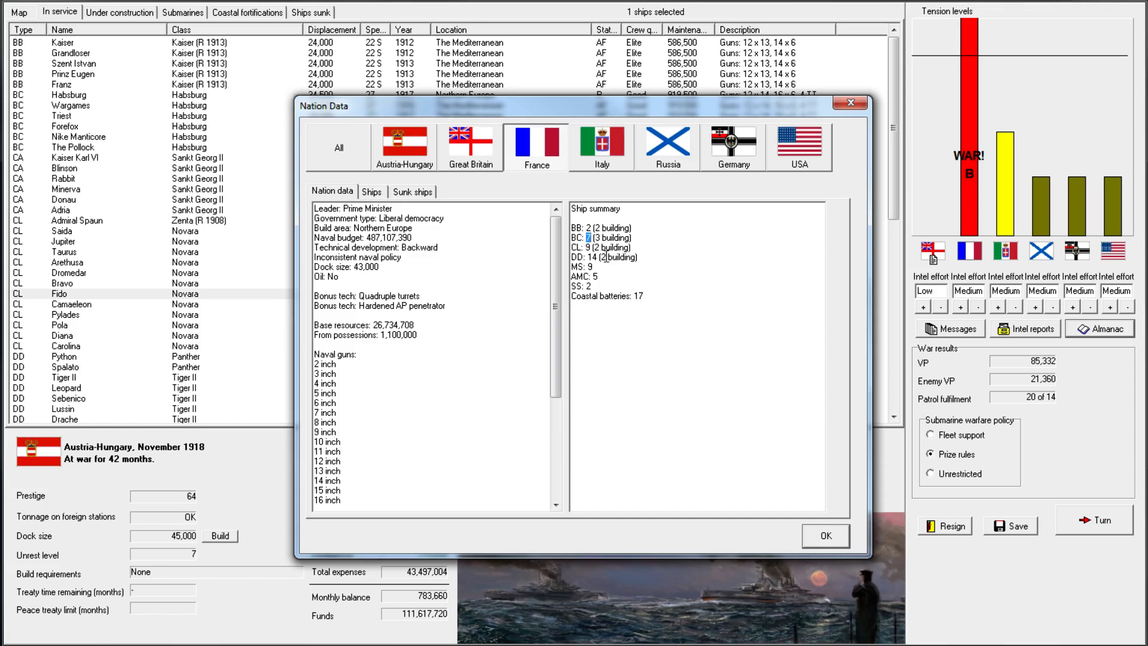
left_click(404, 142)
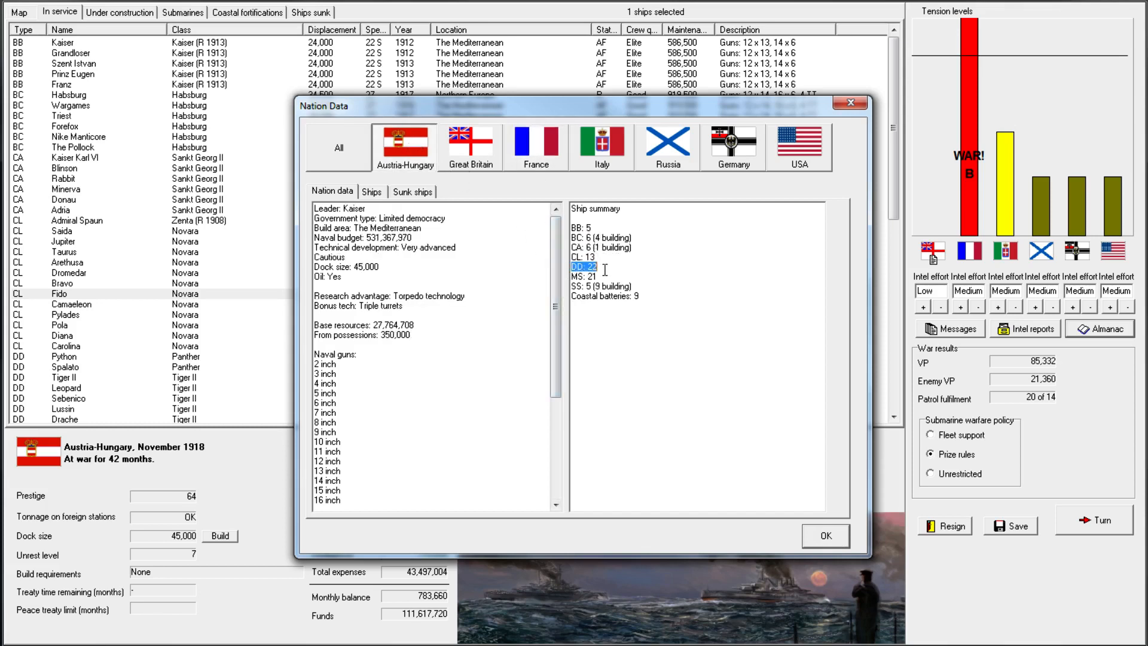
left_click(824, 535)
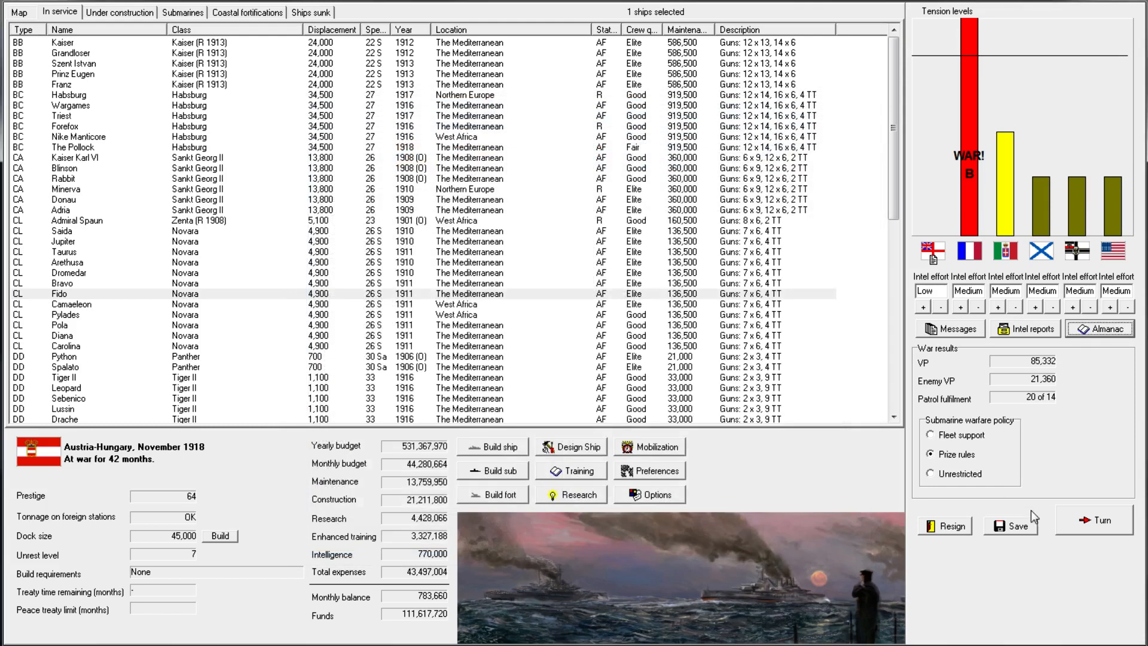
Advance to December 1918, acknowledge the submarine commissioning and French losses, and continue into battle
left_click(1092, 519)
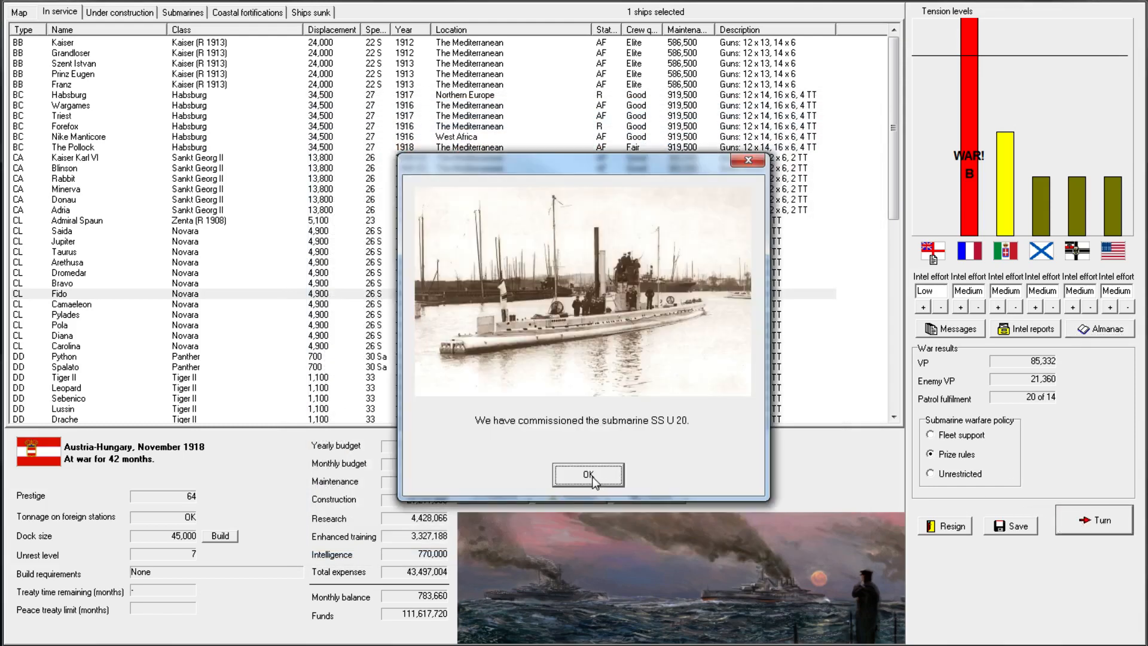
left_click(588, 474)
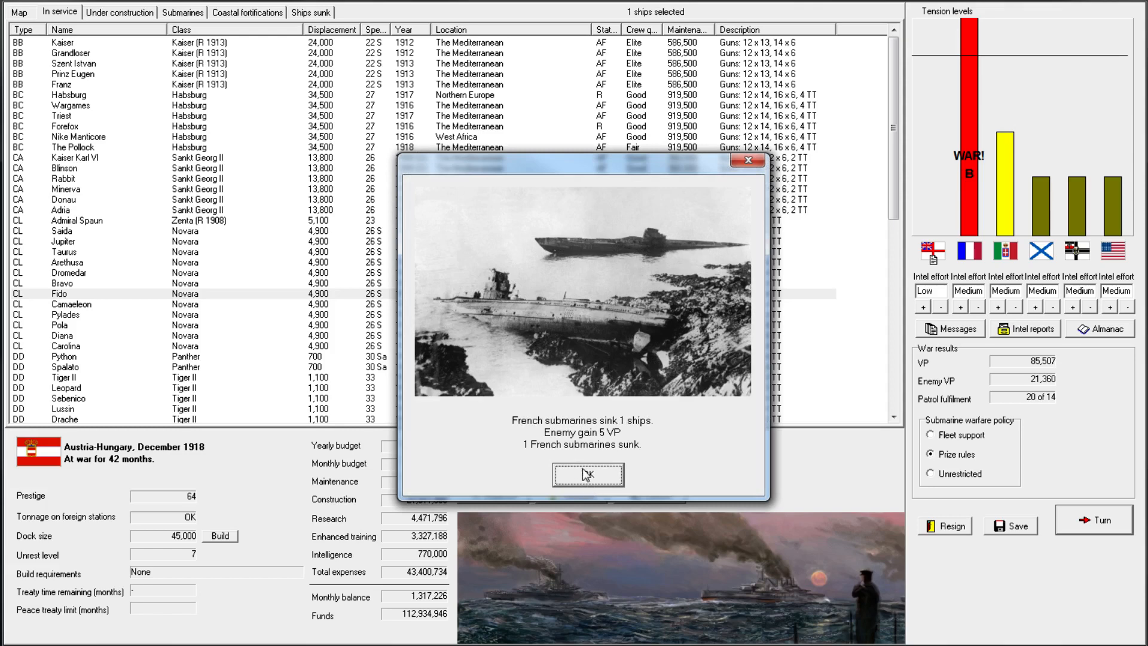
left_click(587, 475)
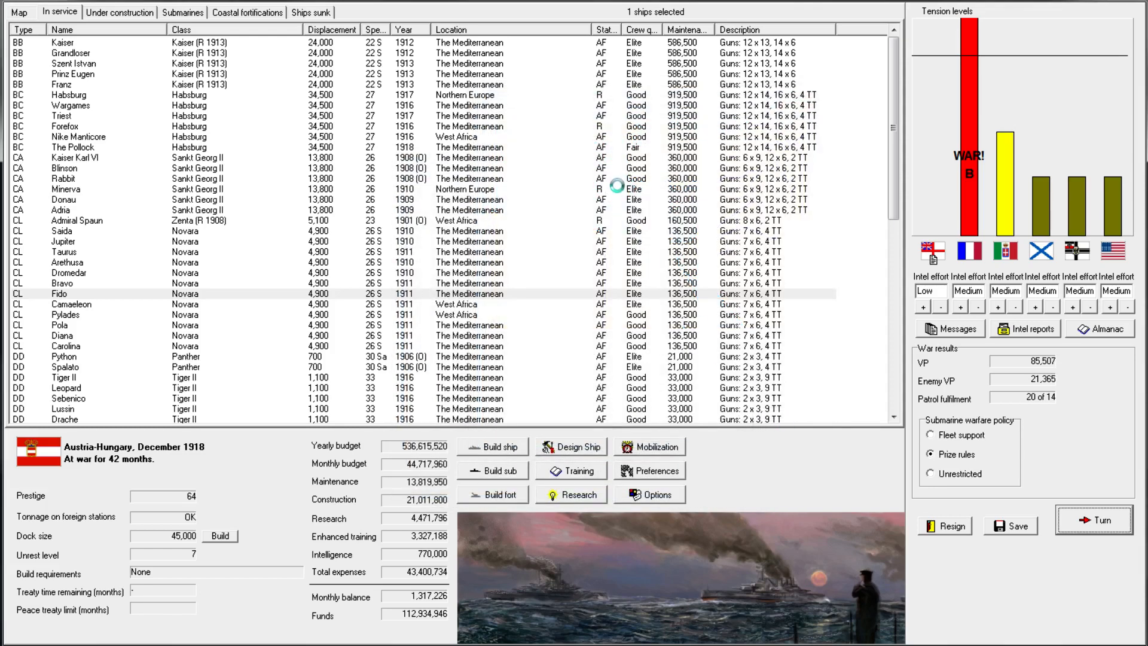
left_click(1094, 520)
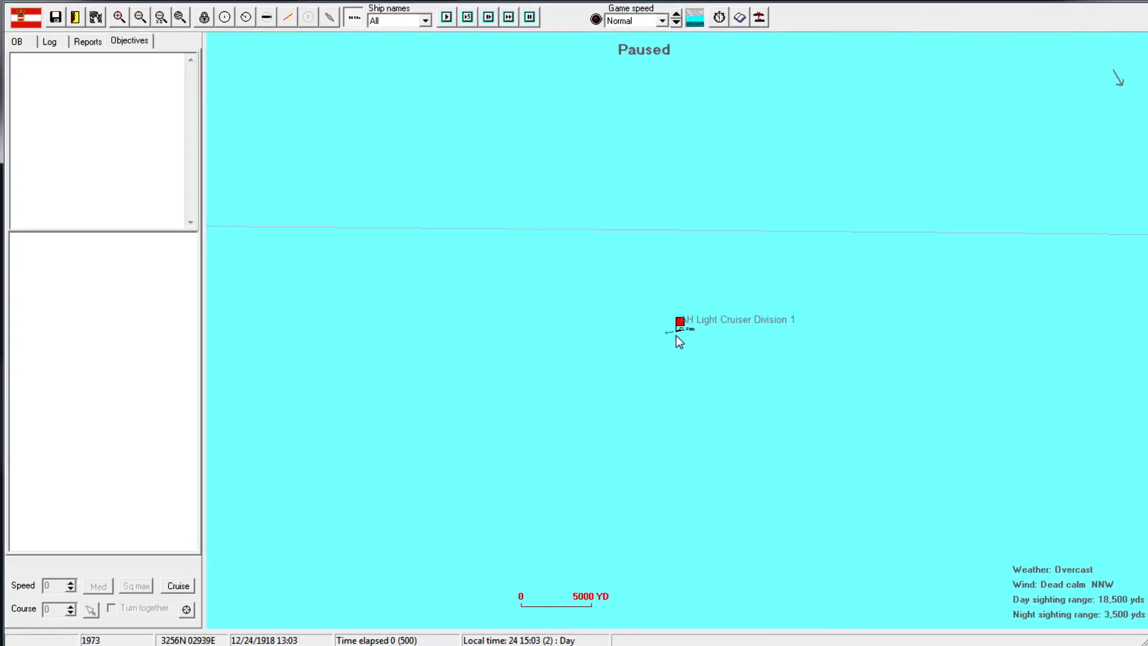
Run the battle, select the cruiser division, set course toward the contact and acknowledge the low fuel warning
left_click(140, 17)
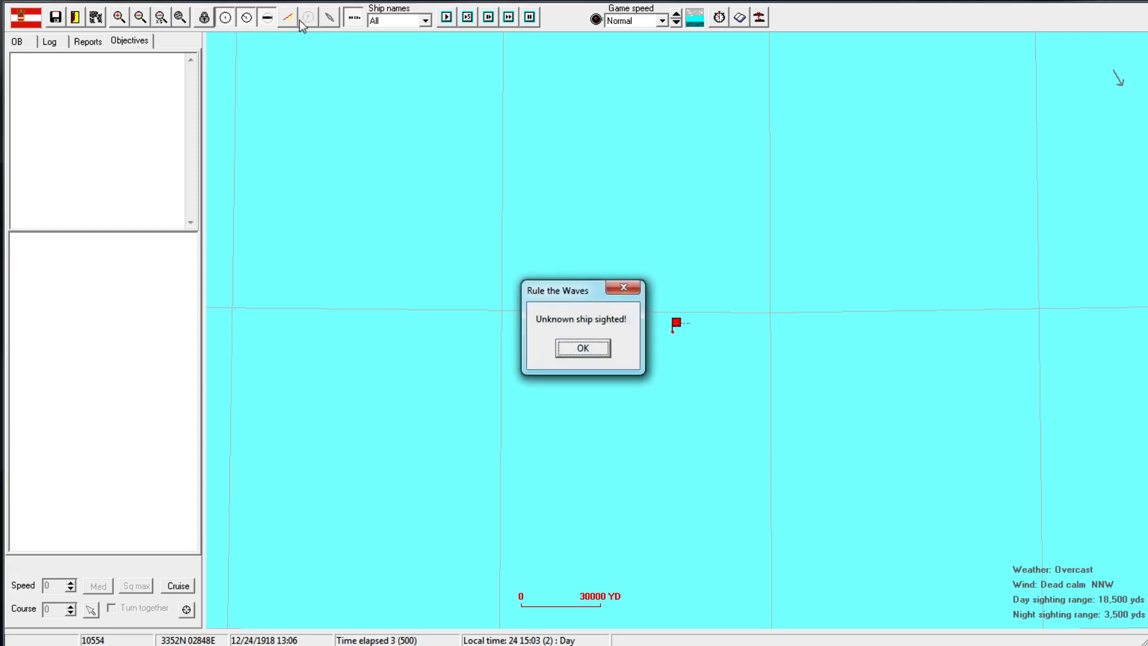
left_click(582, 348)
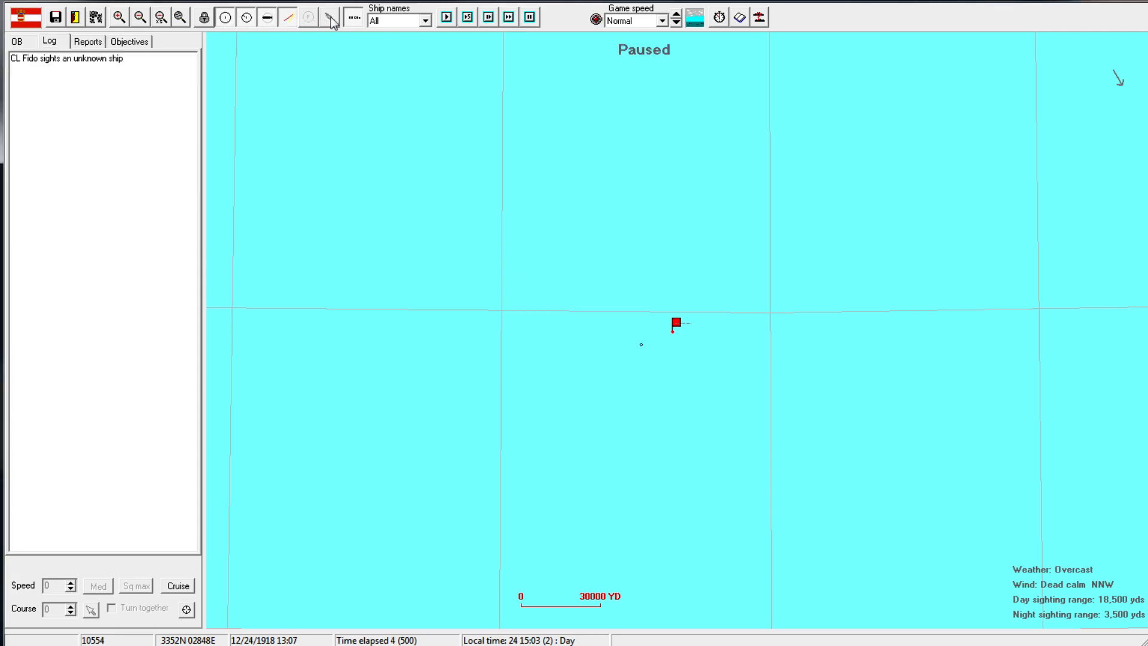
left_click(674, 323)
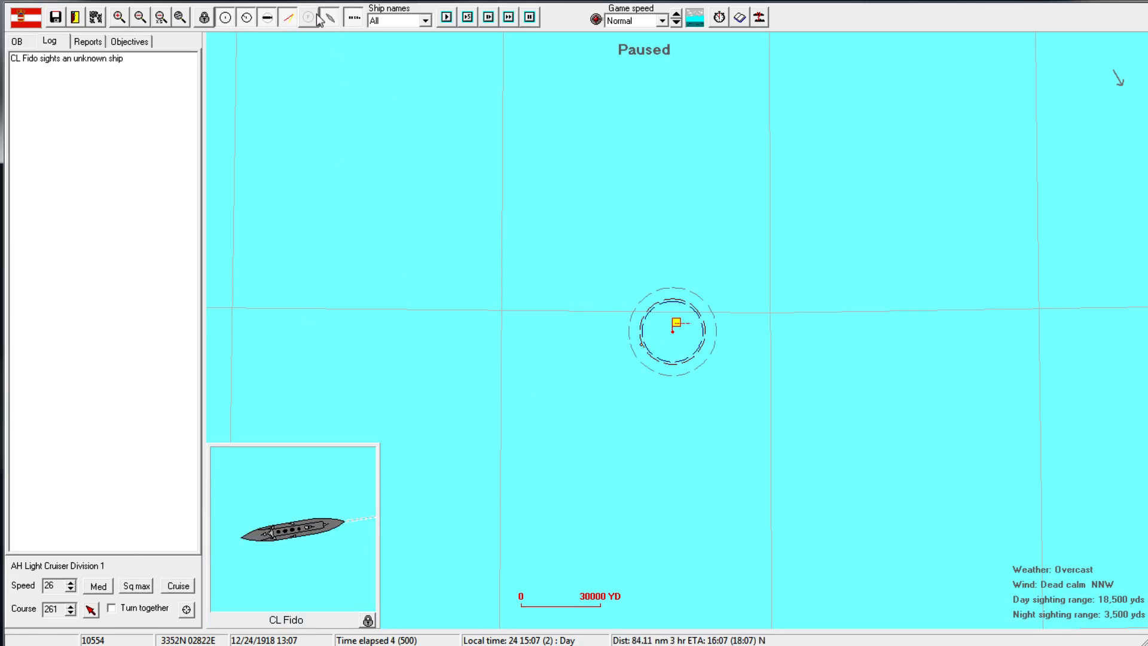
left_click(119, 17)
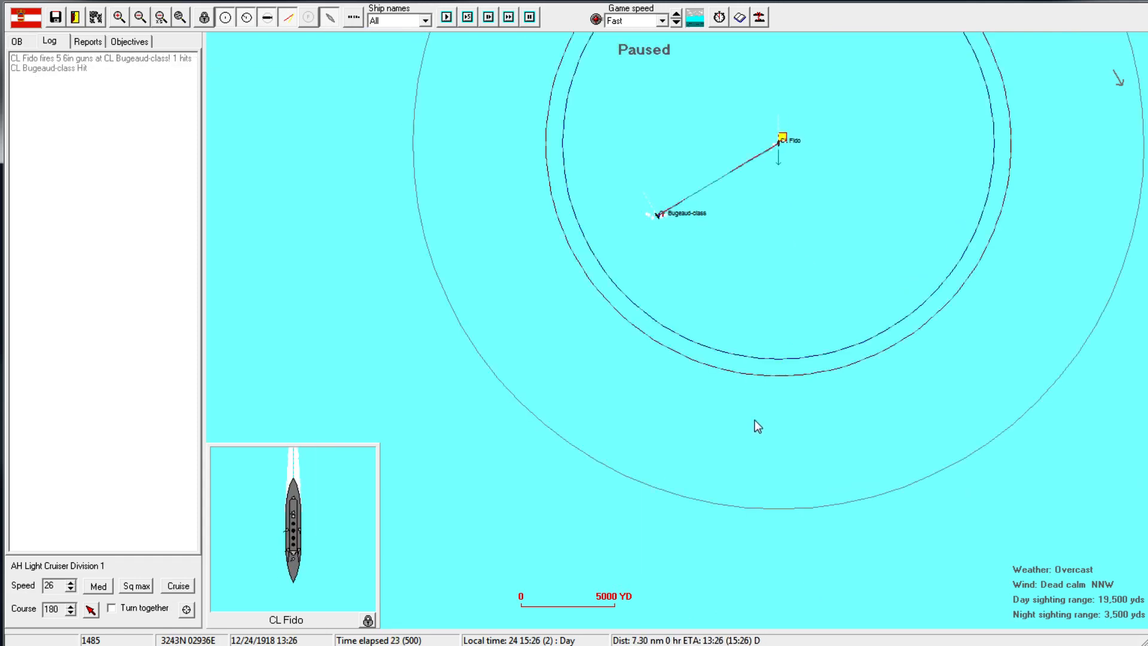
left_click(446, 17)
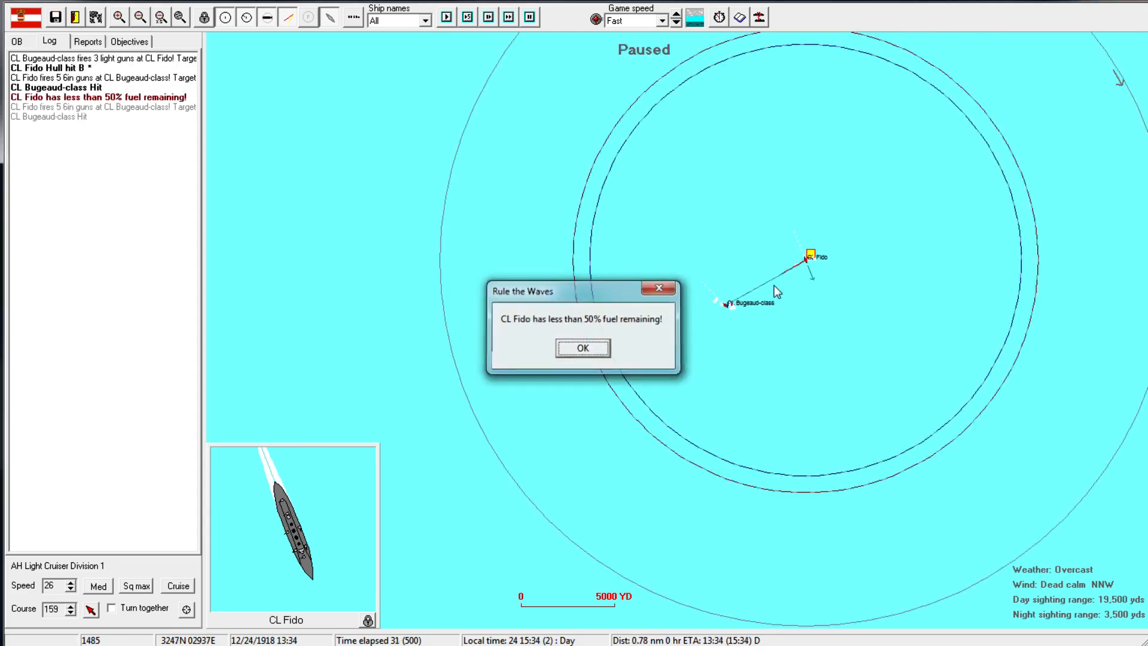
left_click(583, 348)
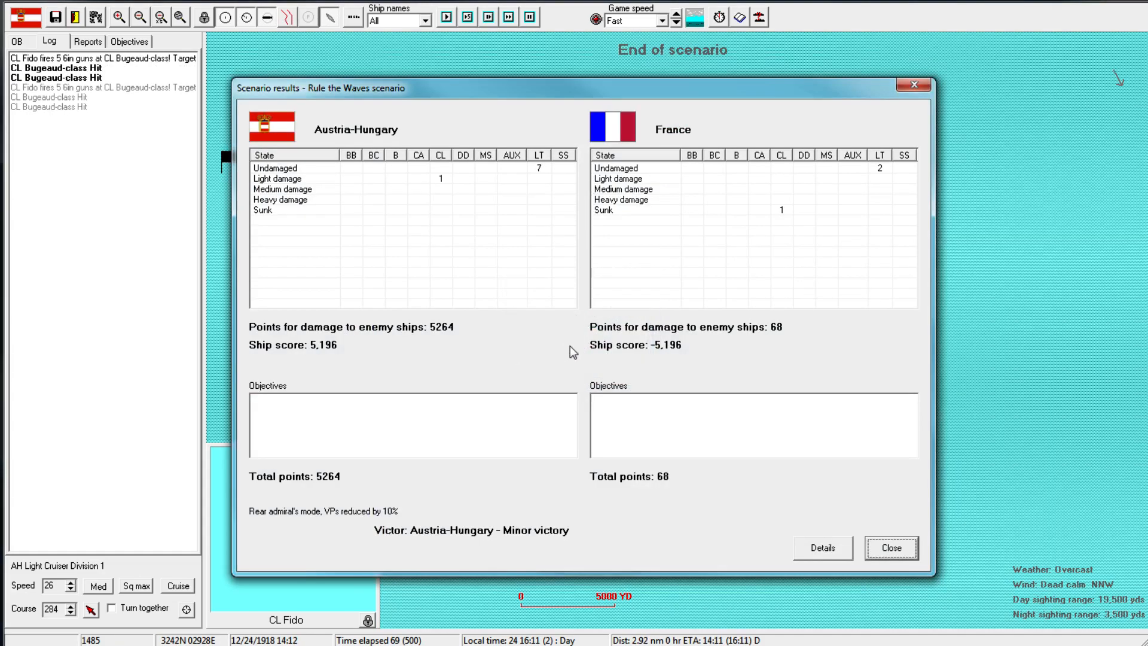
Close the scenario results, the 454-to-23 victory summary and the turn messages report
left_click(891, 547)
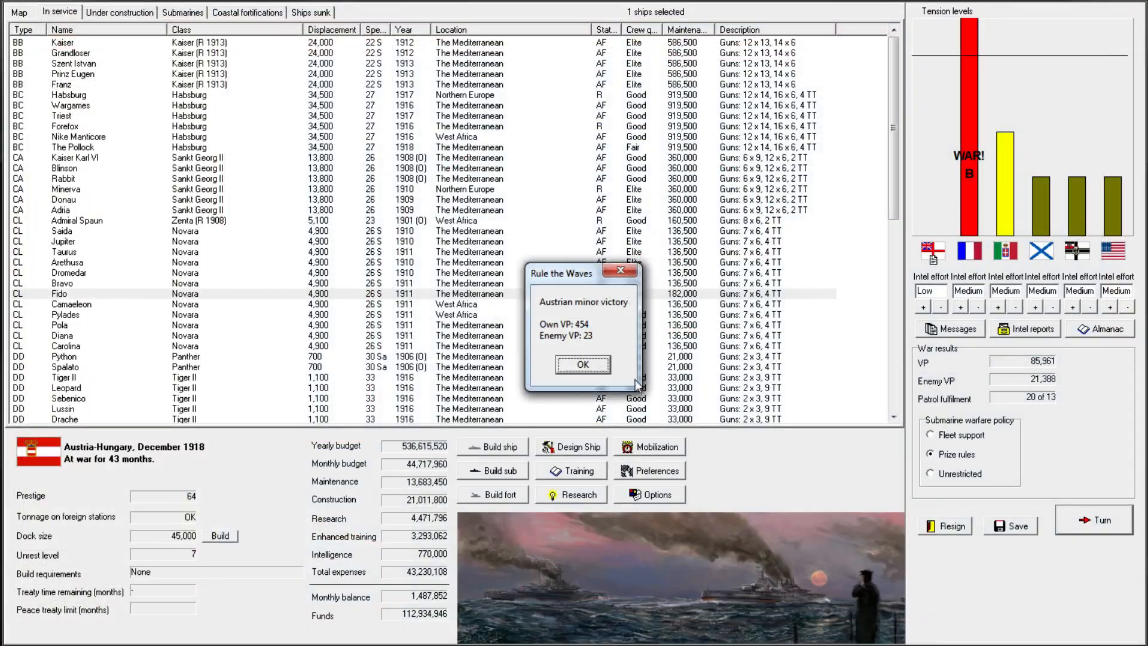
left_click(582, 364)
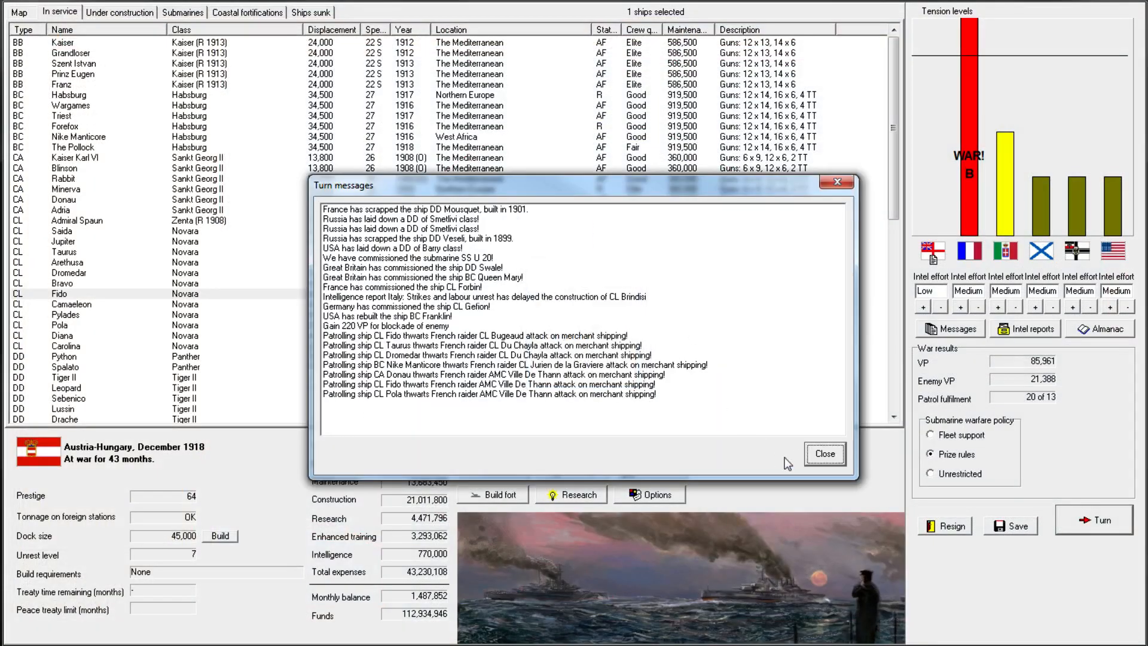
left_click(823, 453)
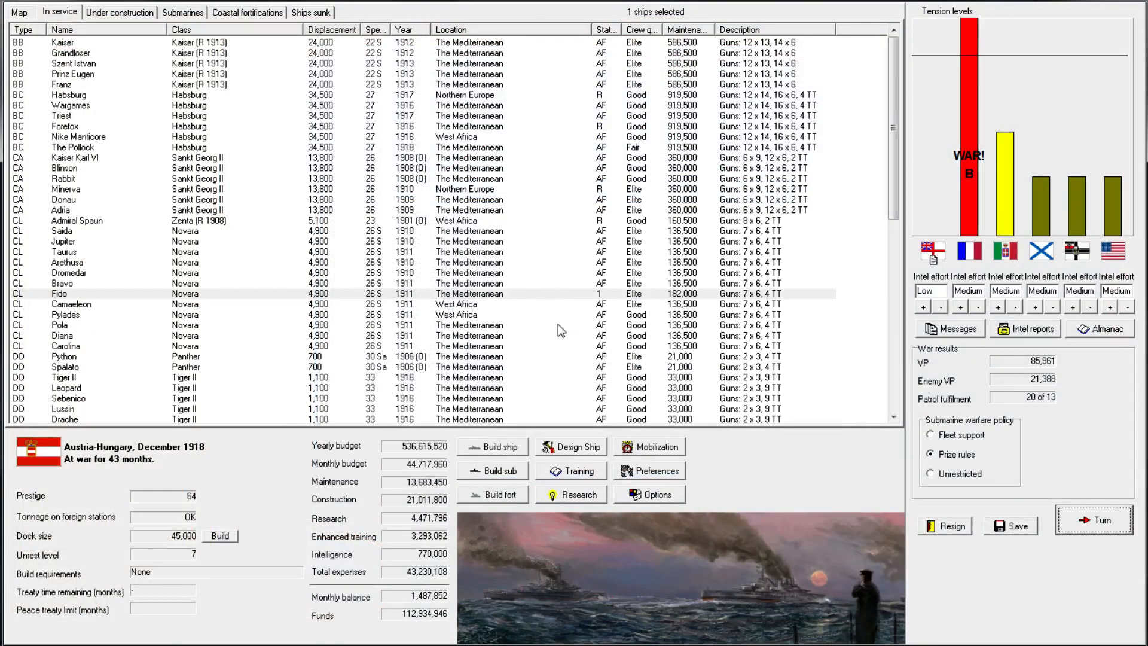
mouse_move(639, 356)
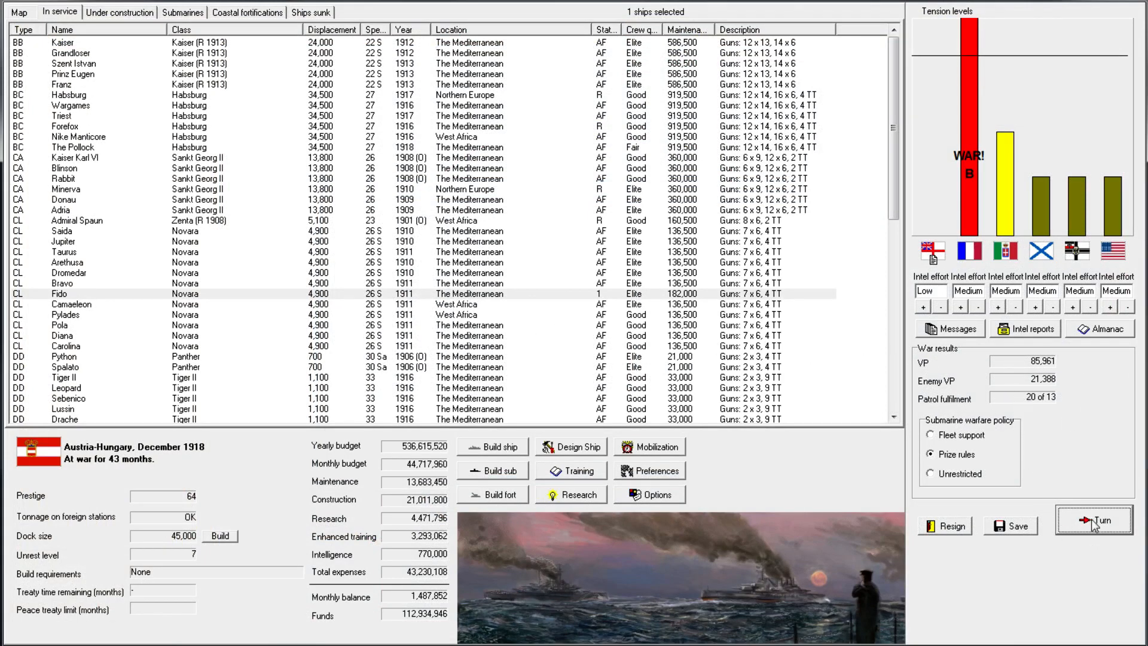
Advance to January 1919 and acknowledge the French strikes, U 16 and U 19 commissionings and Prinz Eugen engine problems
left_click(1094, 520)
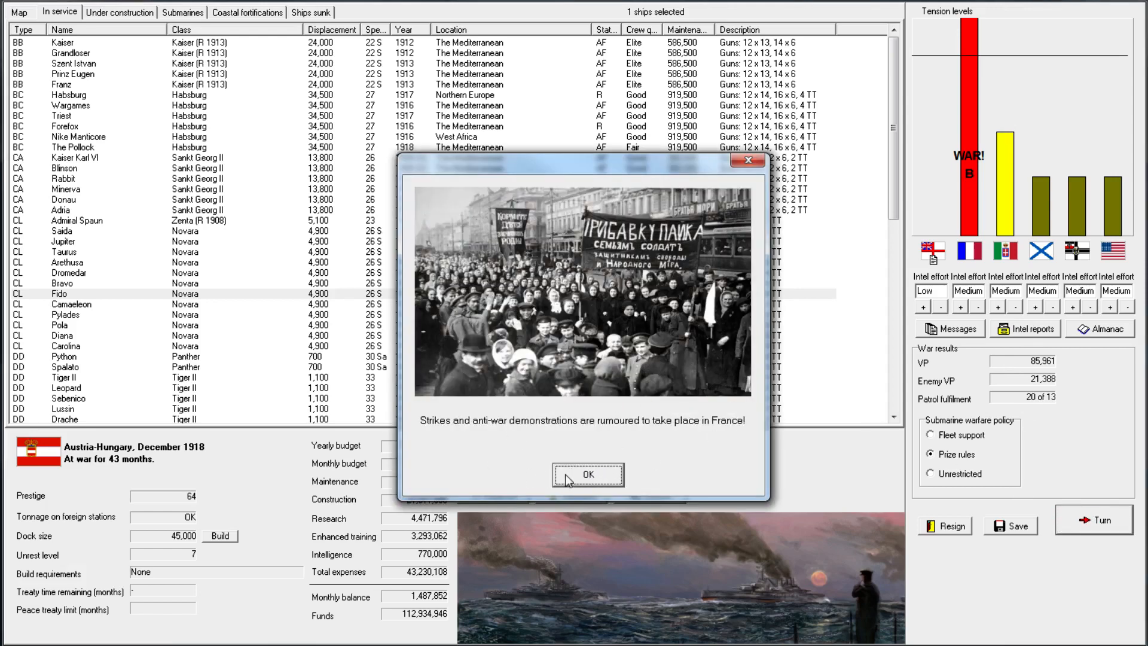
left_click(585, 475)
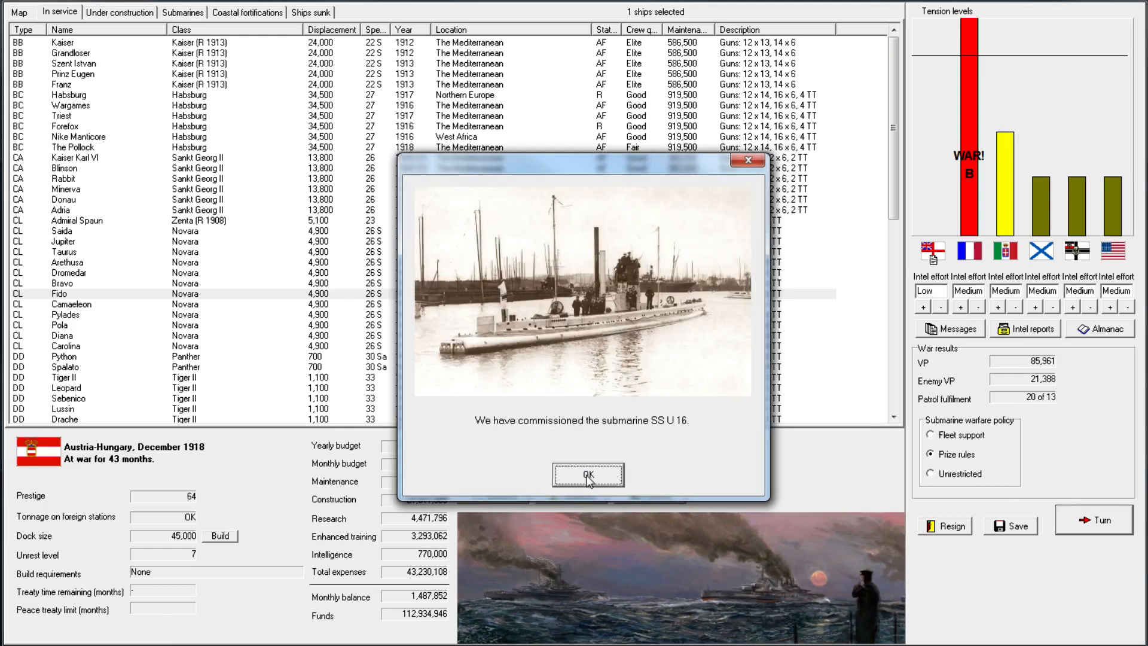
left_click(587, 474)
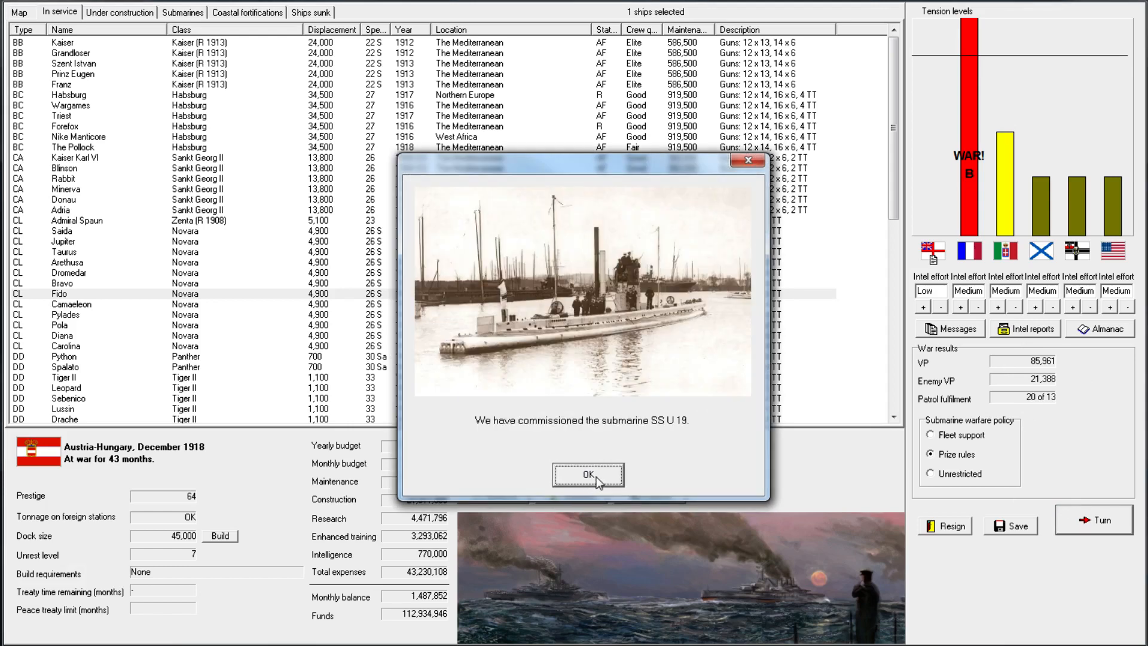
left_click(588, 473)
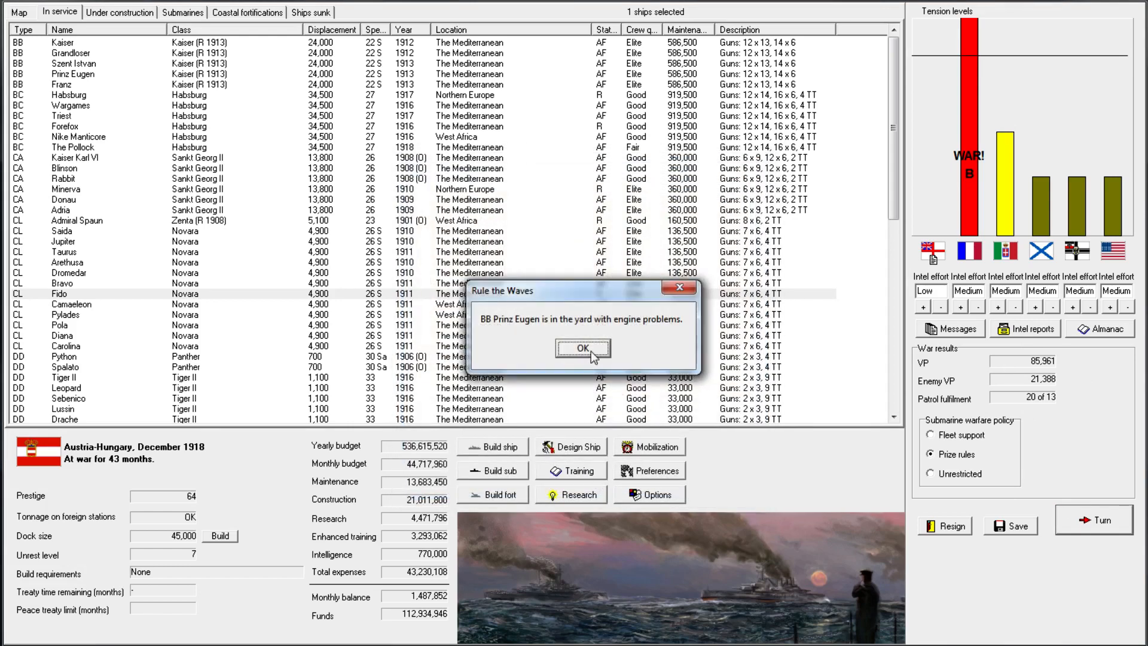
left_click(582, 347)
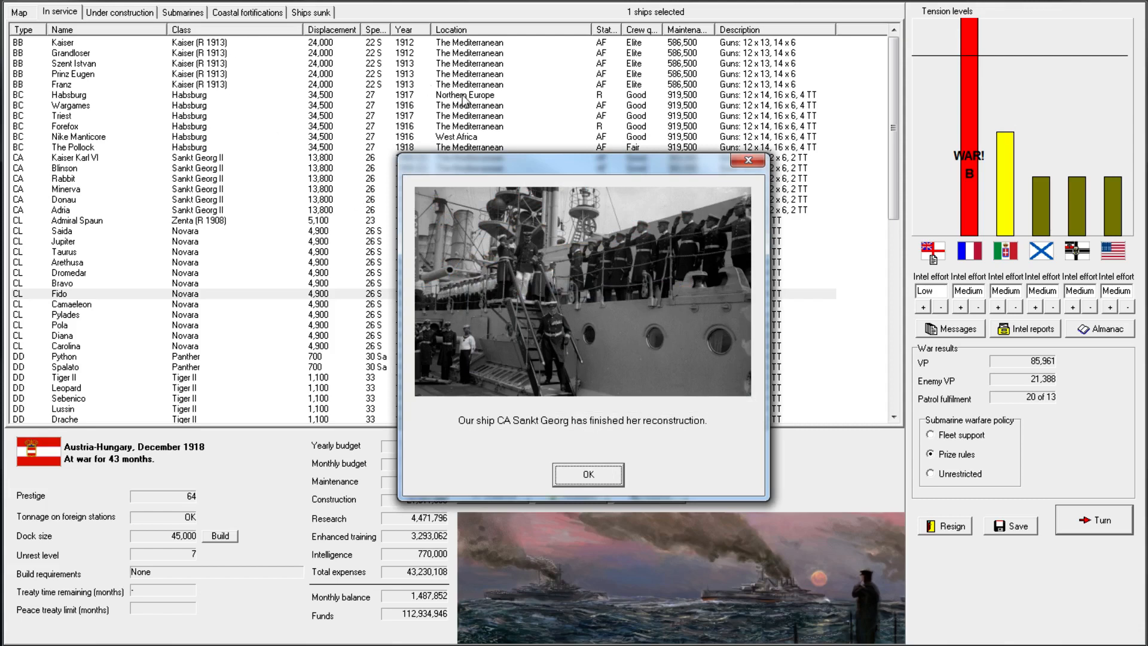
mouse_move(508, 433)
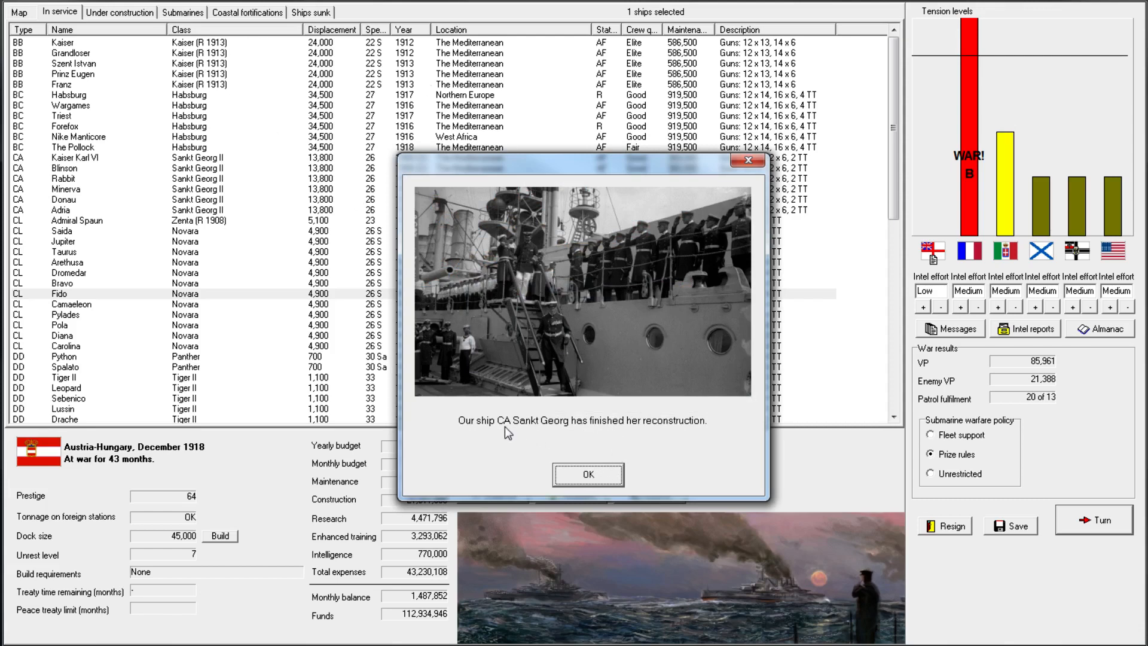
Acknowledge the Sankt Georg reconstruction, previous turn report and French submarine sinking to enter the battle
left_click(587, 474)
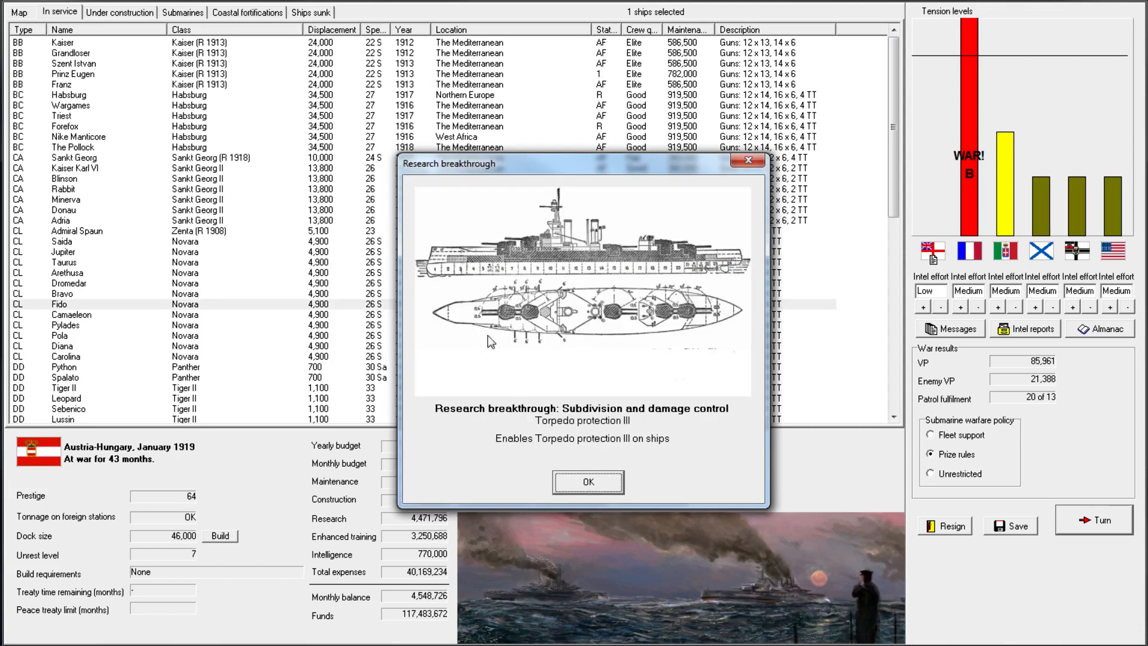
left_click(587, 482)
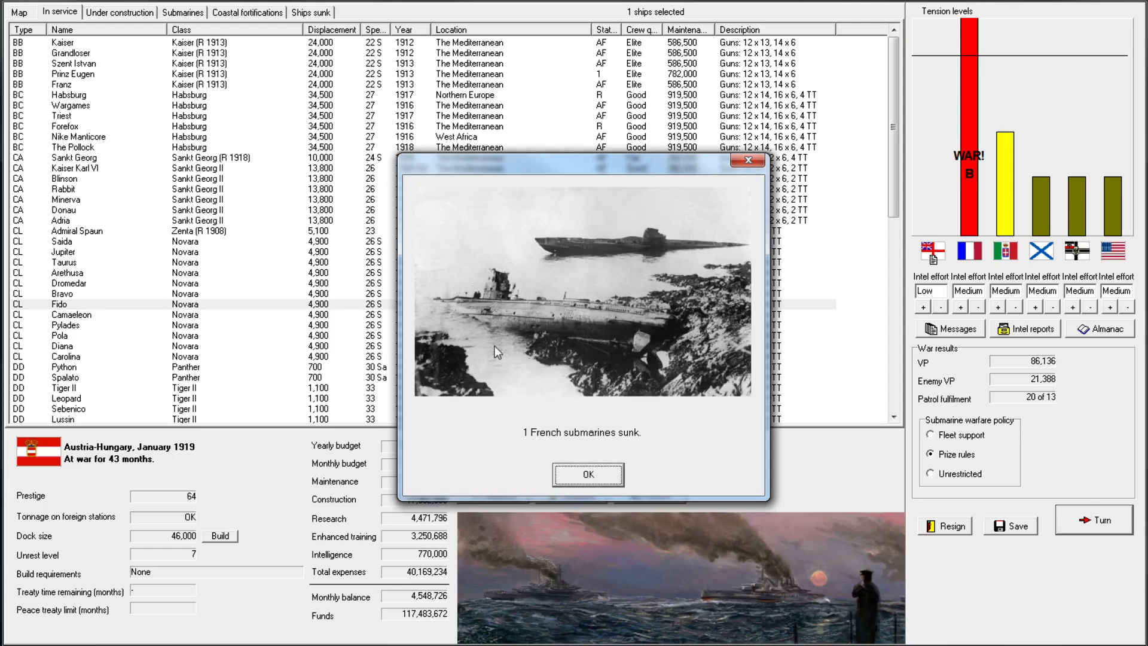
left_click(586, 474)
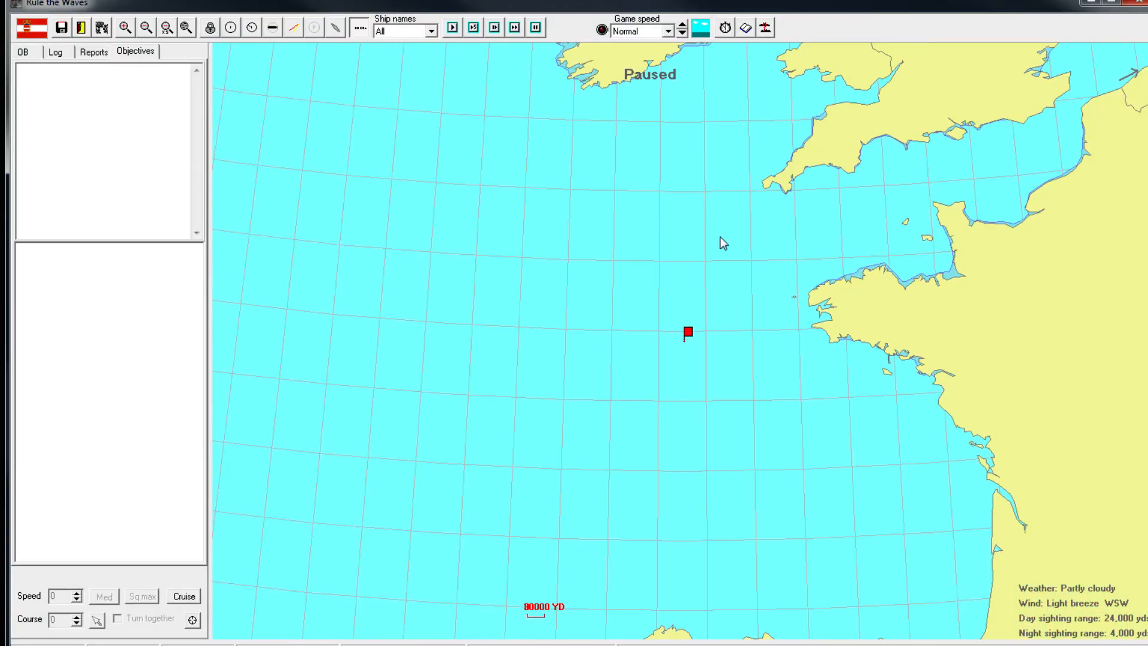
Zoom in on the division, select it, and close the Sfax-class ID card and Dromedar's damage sheet
left_click(145, 28)
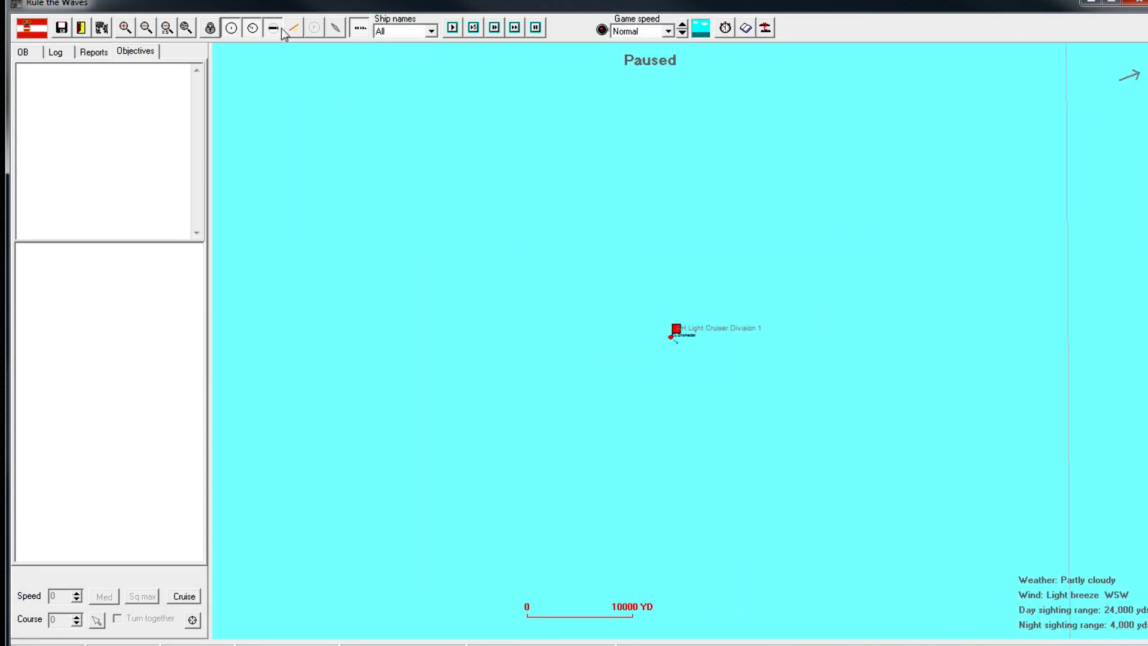
left_click(674, 327)
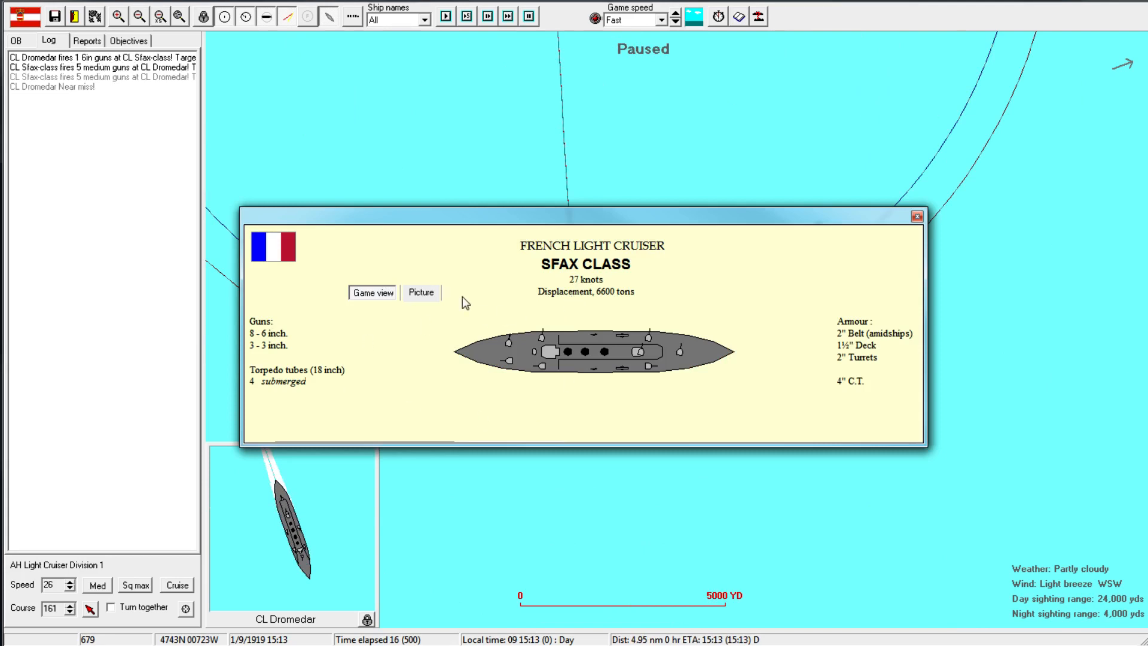
mouse_move(639, 294)
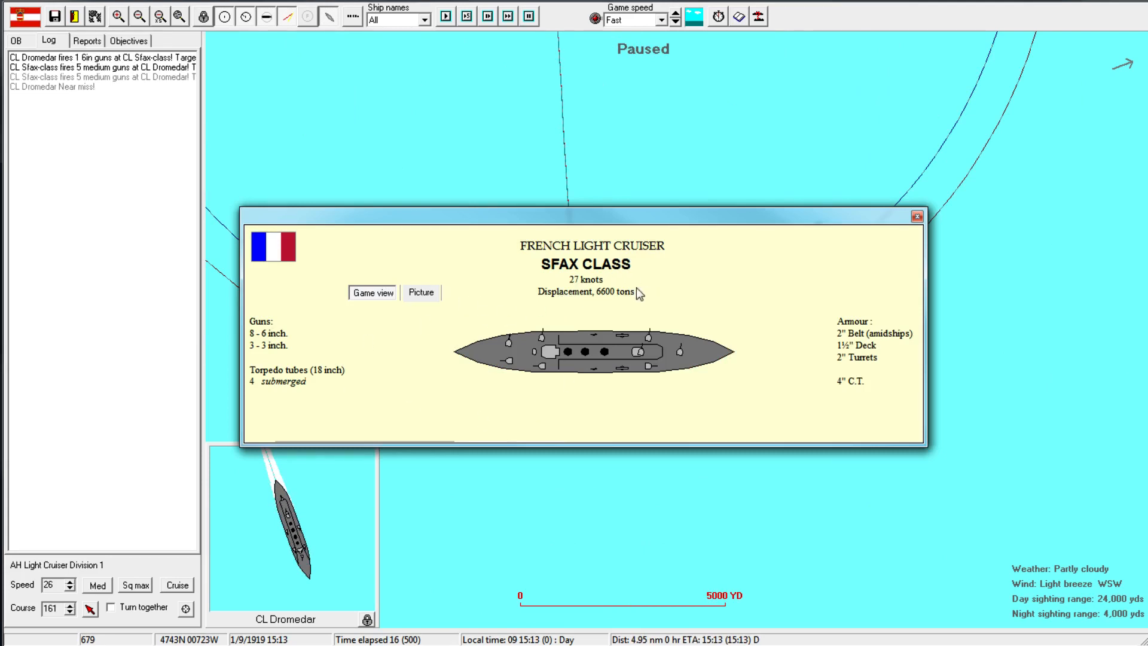
left_click(916, 216)
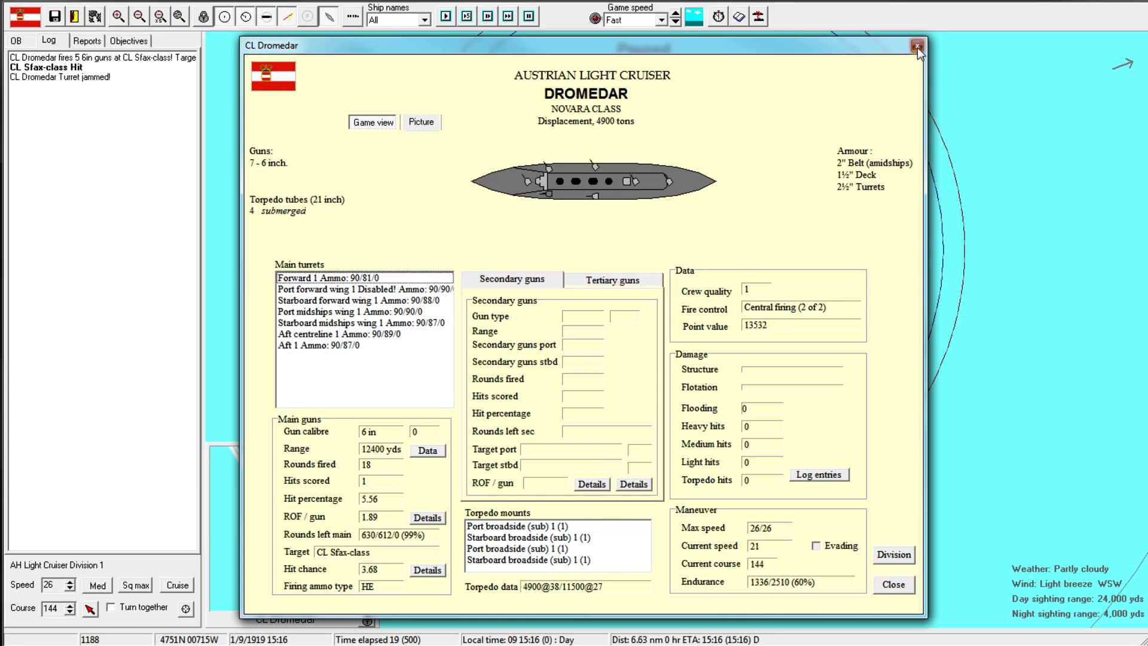
left_click(917, 45)
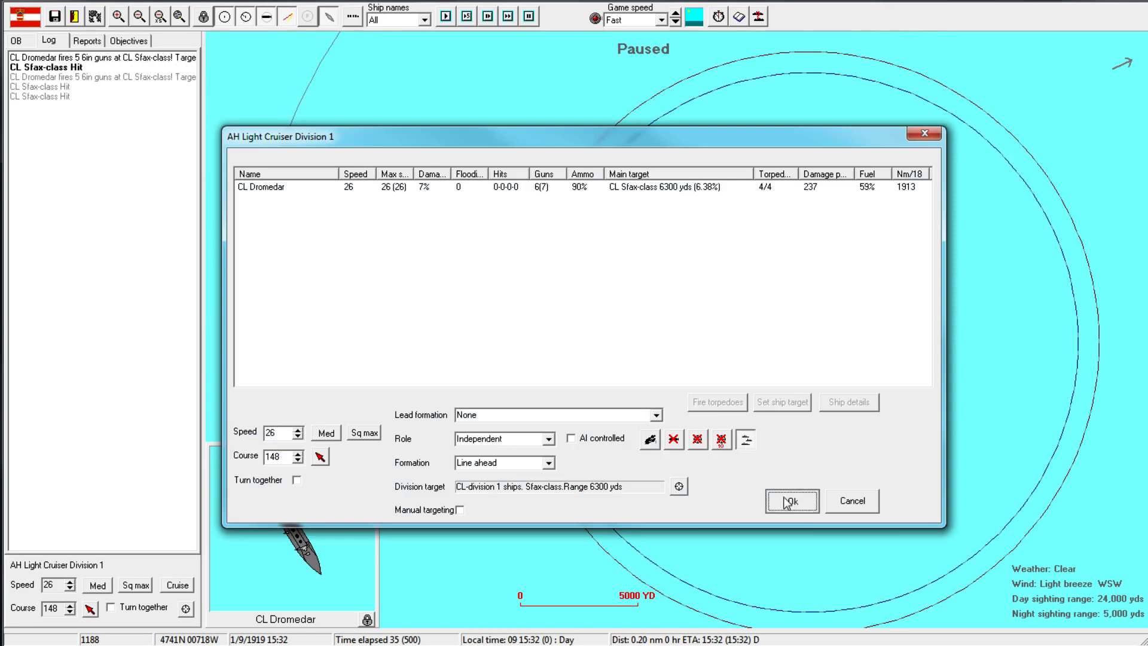
Confirm Light Cruiser Division 1's orders and let the battle run to the results screen
left_click(790, 500)
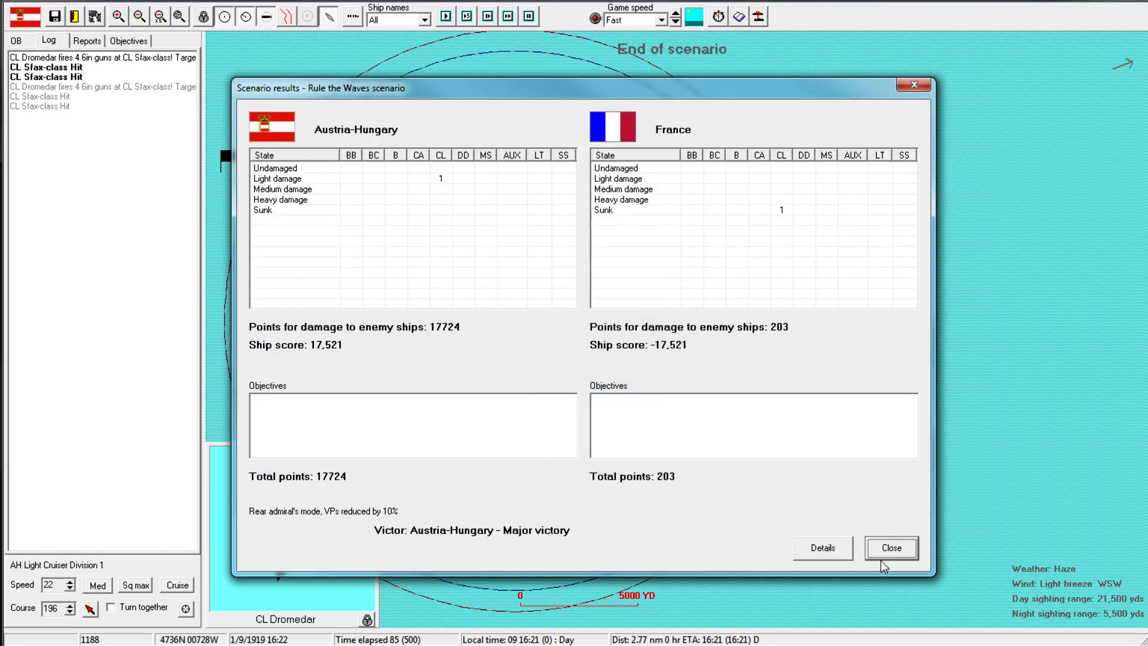
Acknowledge the scenario results, the major victory with prestige gain, and the turn messages
left_click(889, 547)
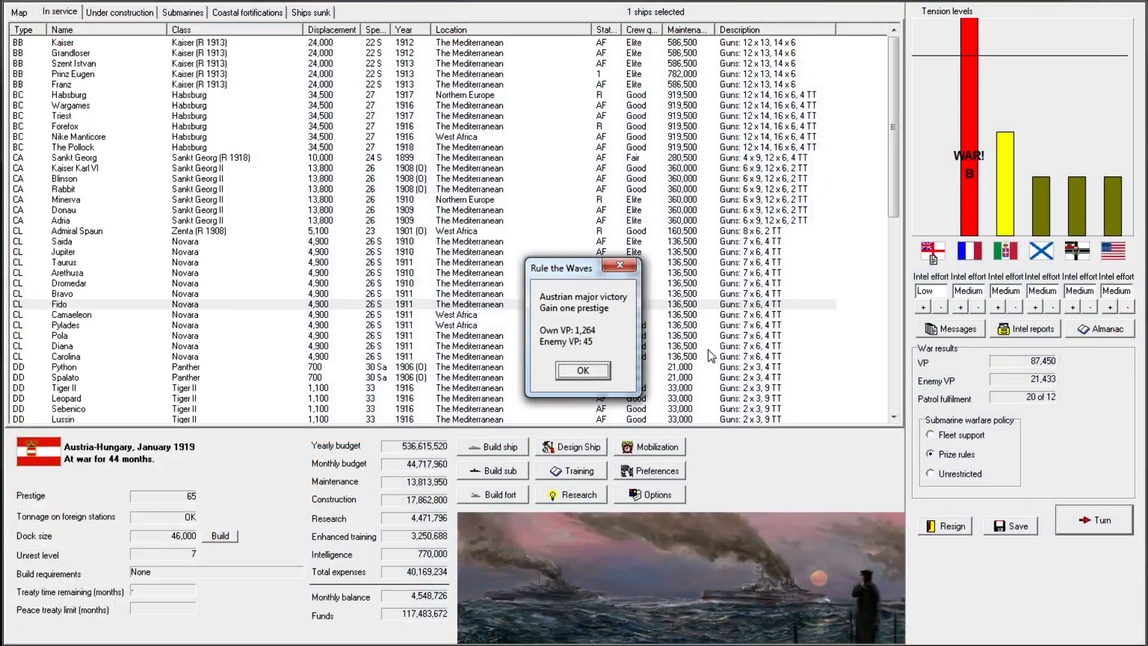
left_click(582, 371)
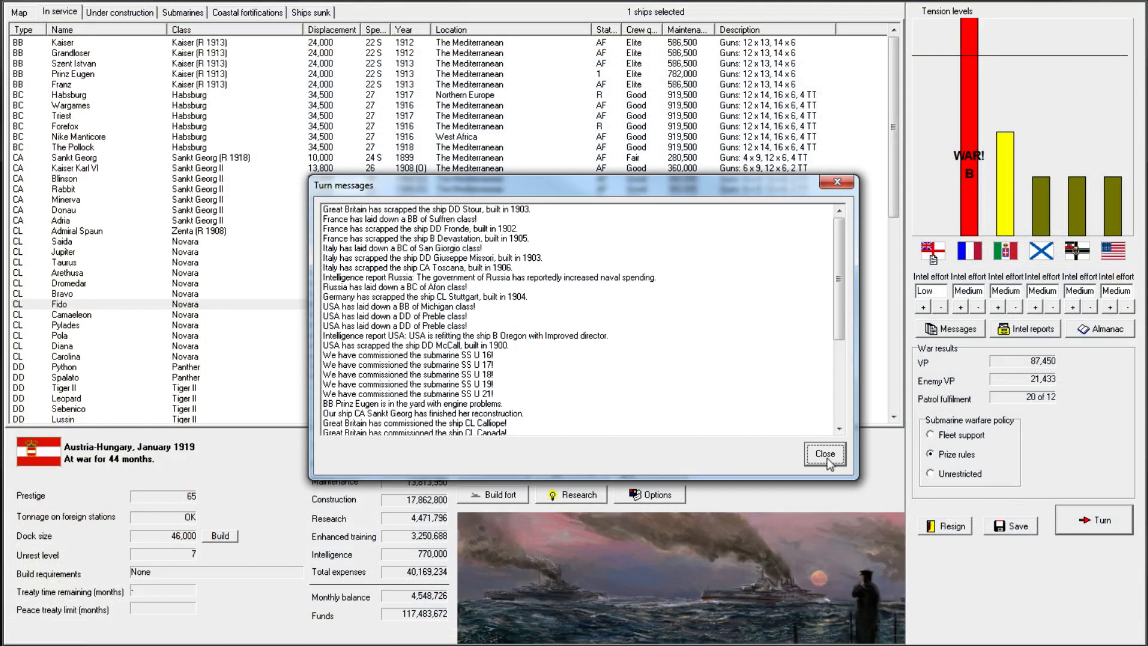
left_click(824, 453)
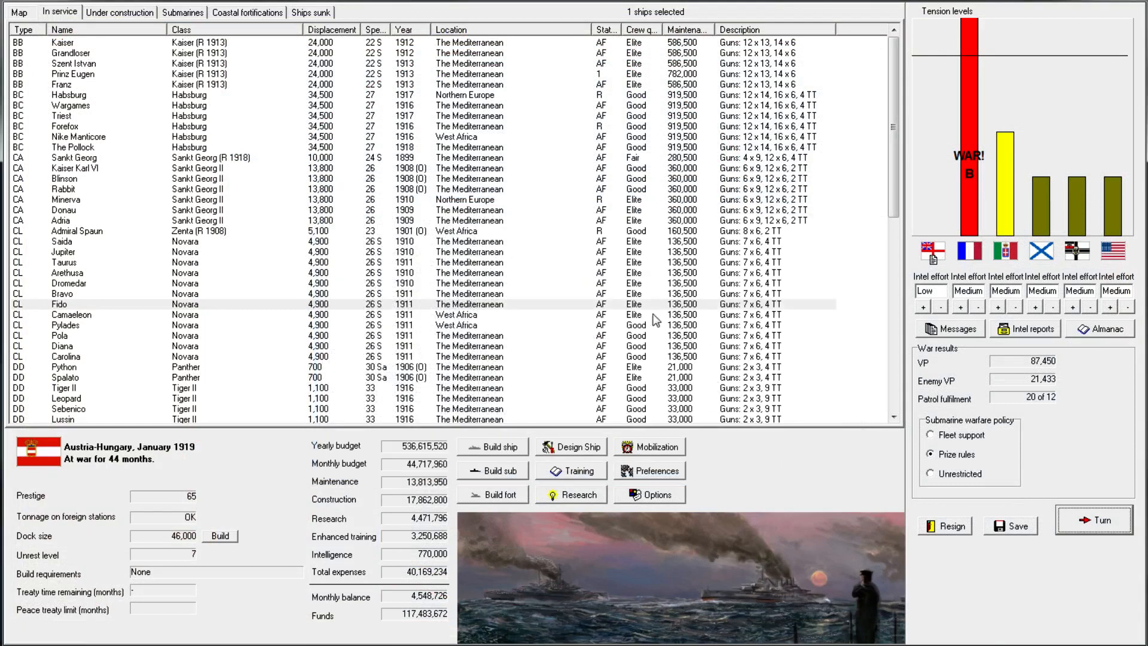
mouse_move(998, 375)
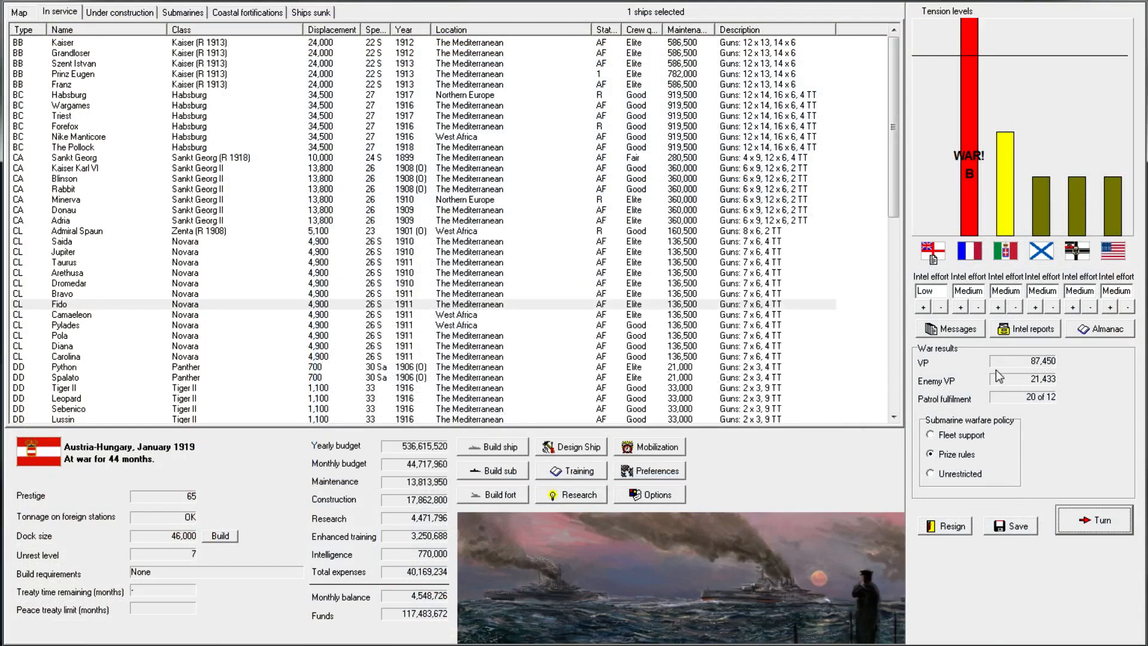
mouse_move(967, 381)
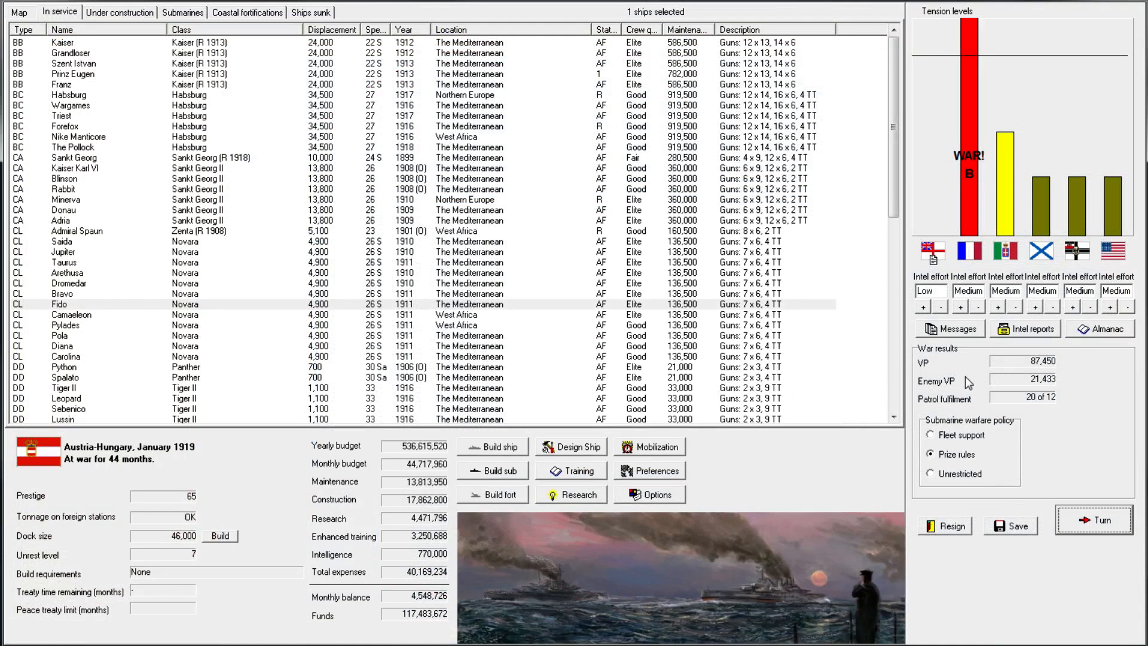
mouse_move(527, 324)
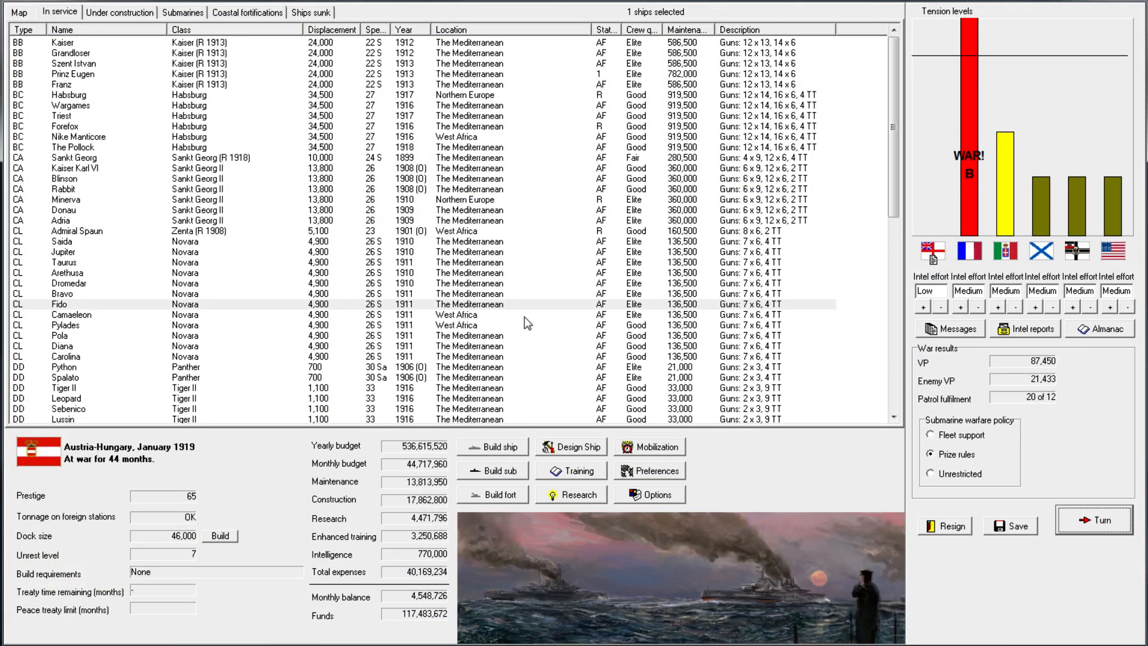
mouse_move(533, 286)
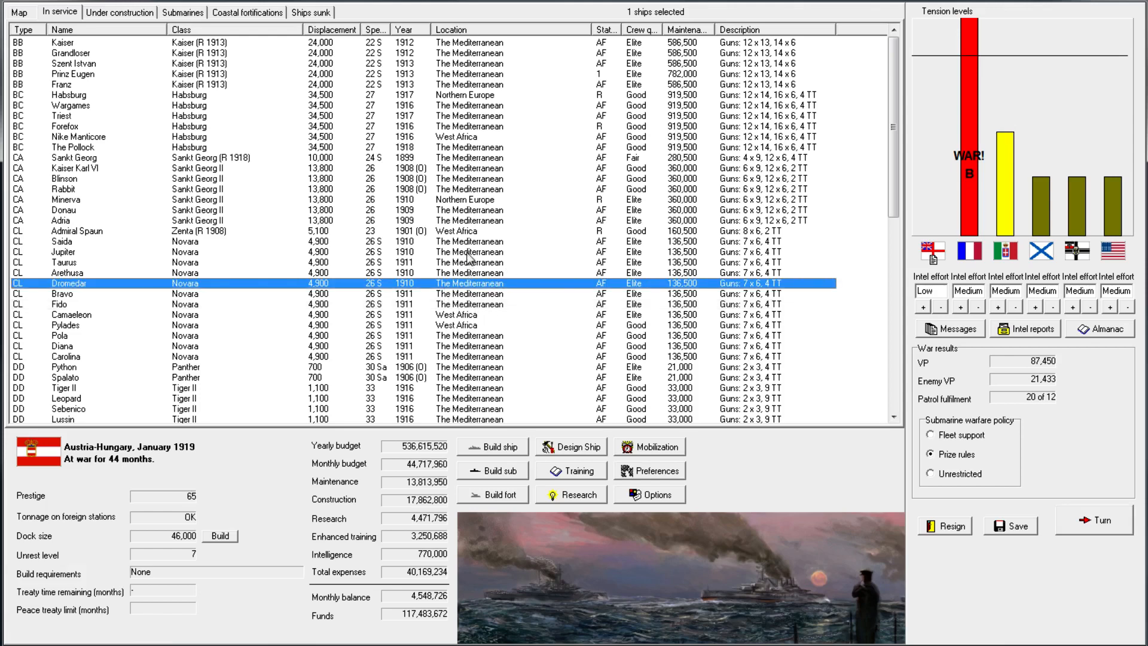
Review cruisers Jupiter, Saida and Donau, battlecruisers Triest and Habsburg, and battleship Kaiser in the fleet list
left_click(63, 252)
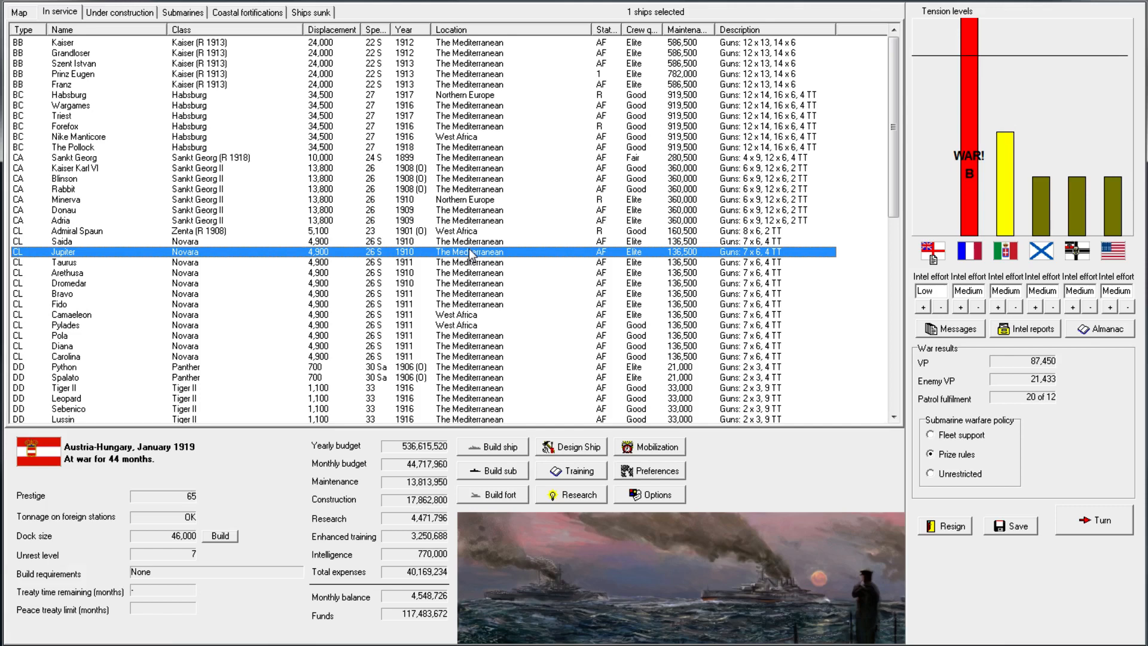
mouse_move(483, 279)
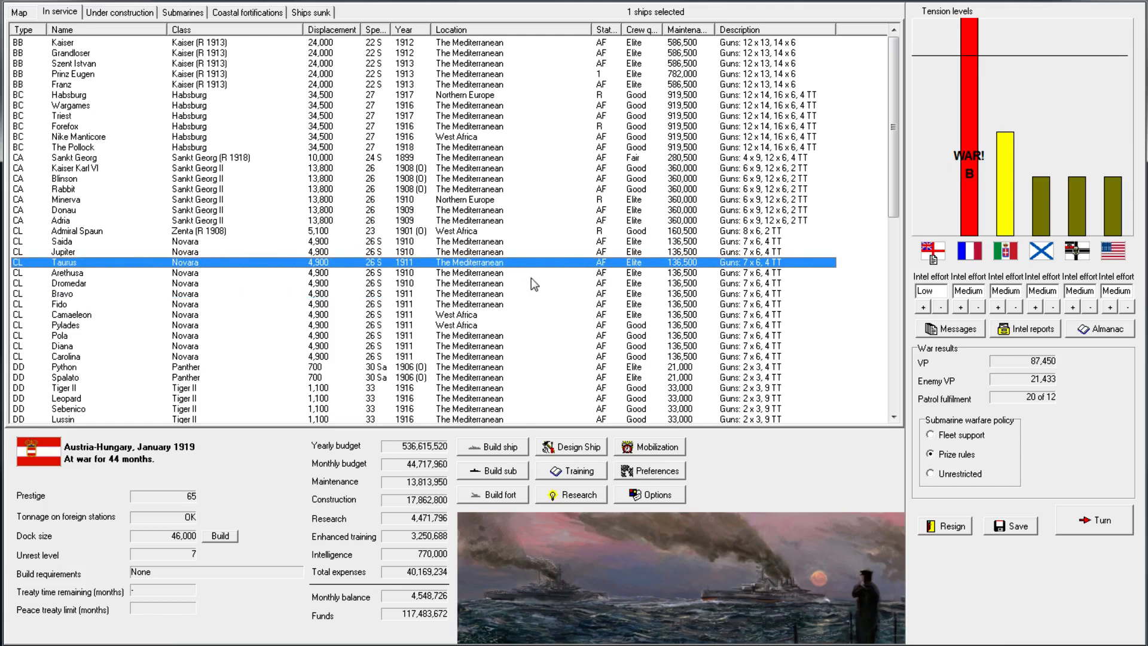
mouse_move(534, 284)
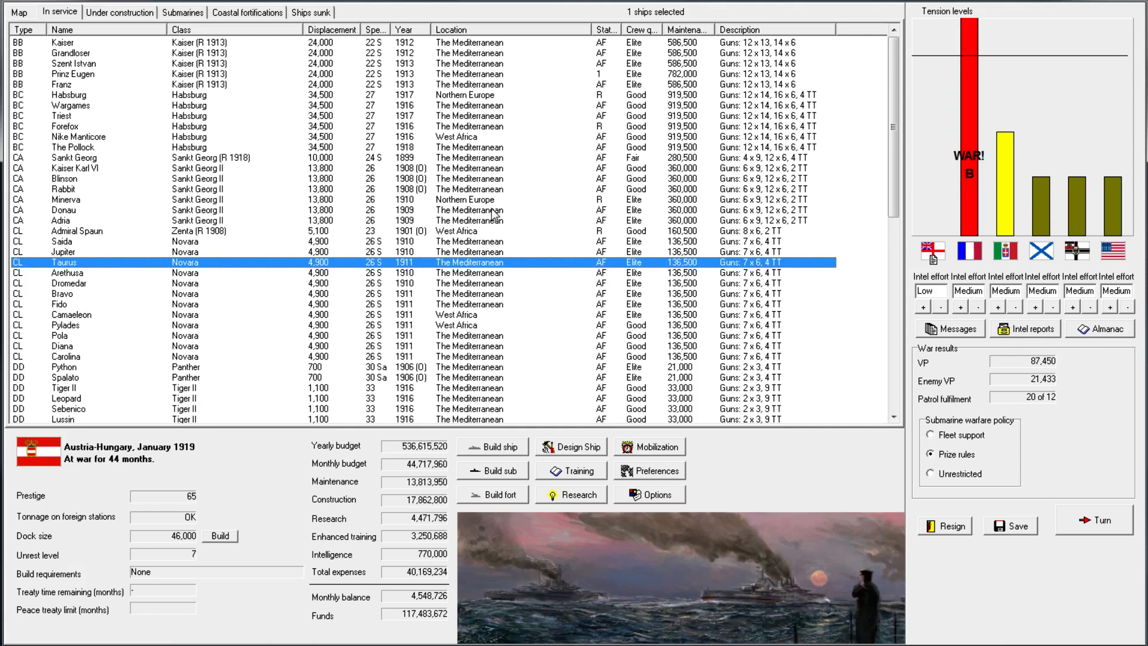
mouse_move(473, 266)
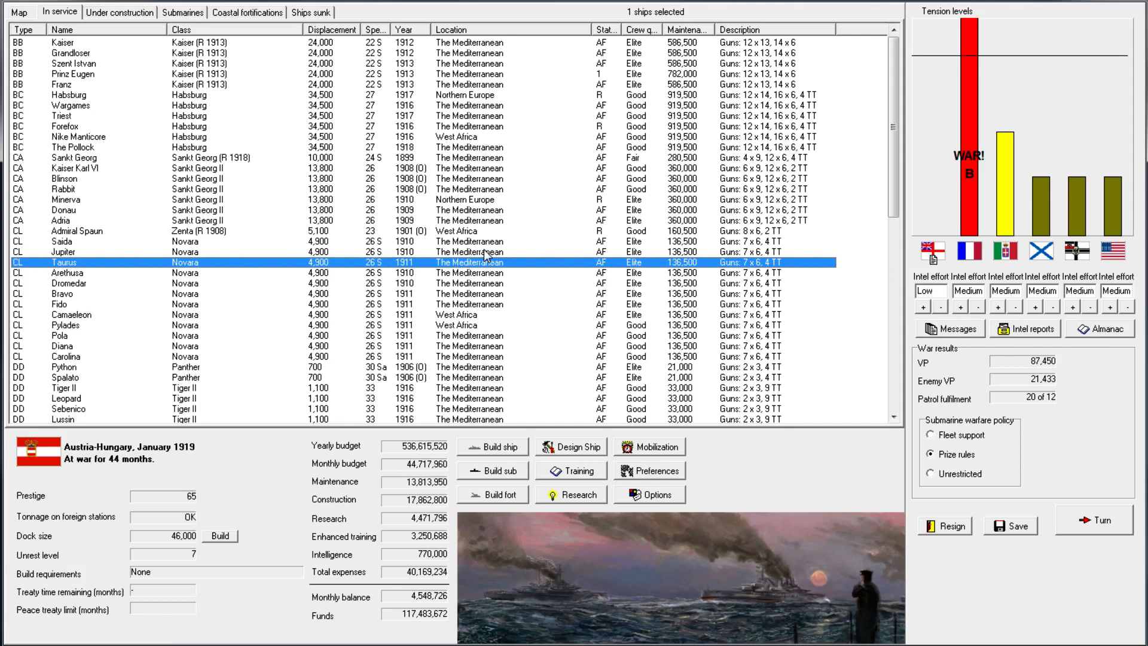
left_click(62, 240)
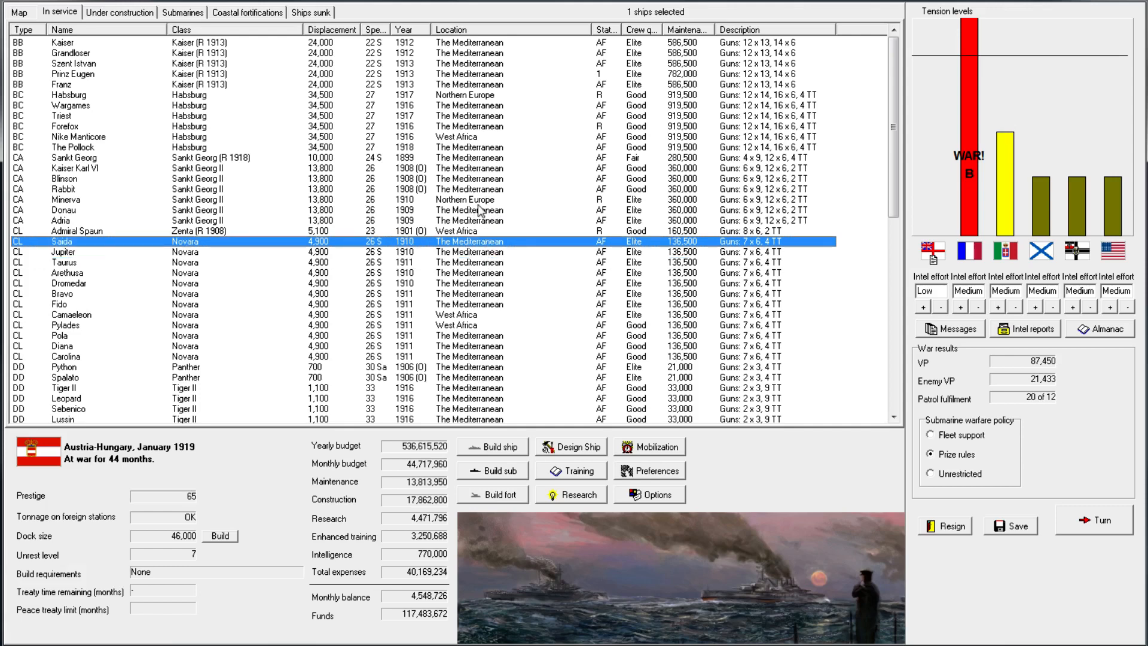
left_click(66, 211)
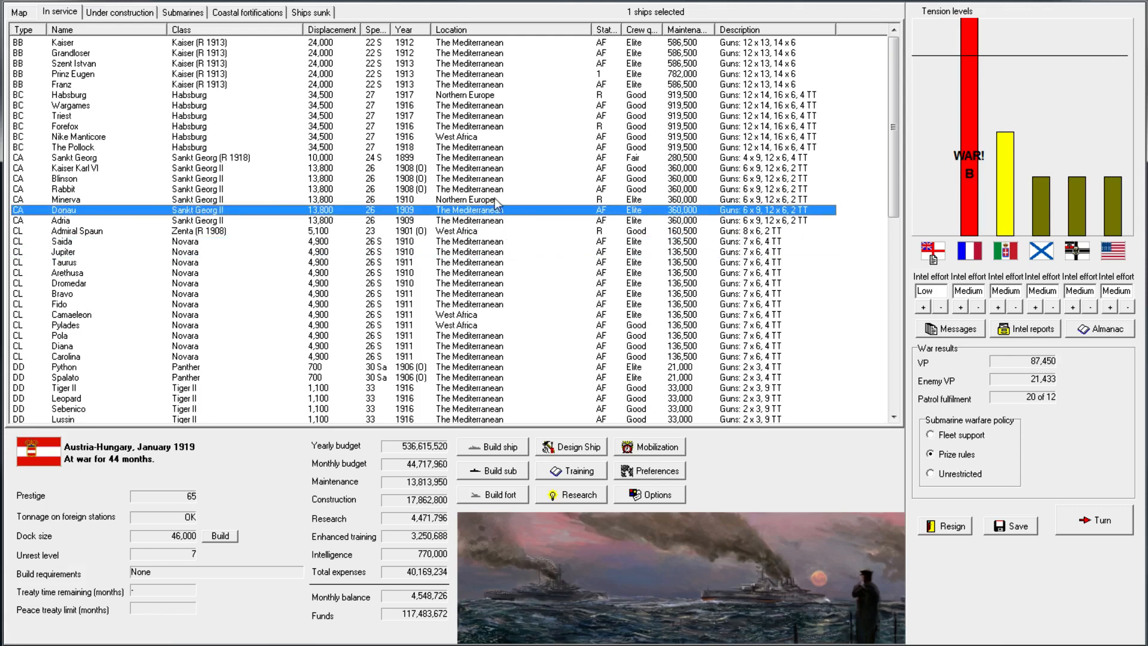
left_click(78, 136)
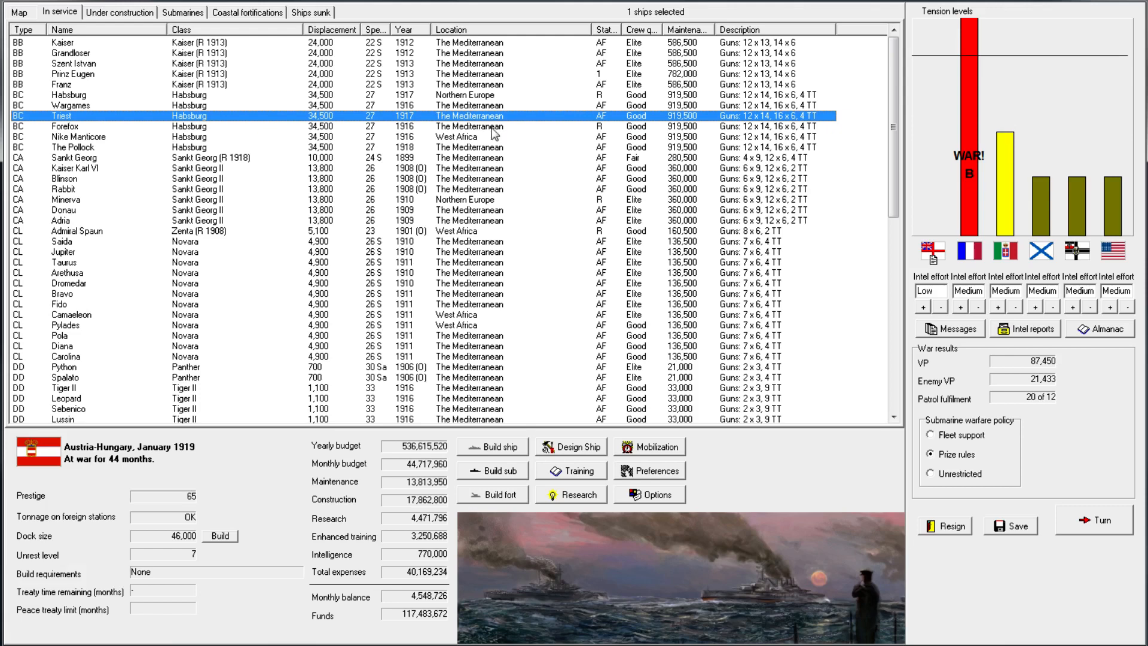
mouse_move(466, 133)
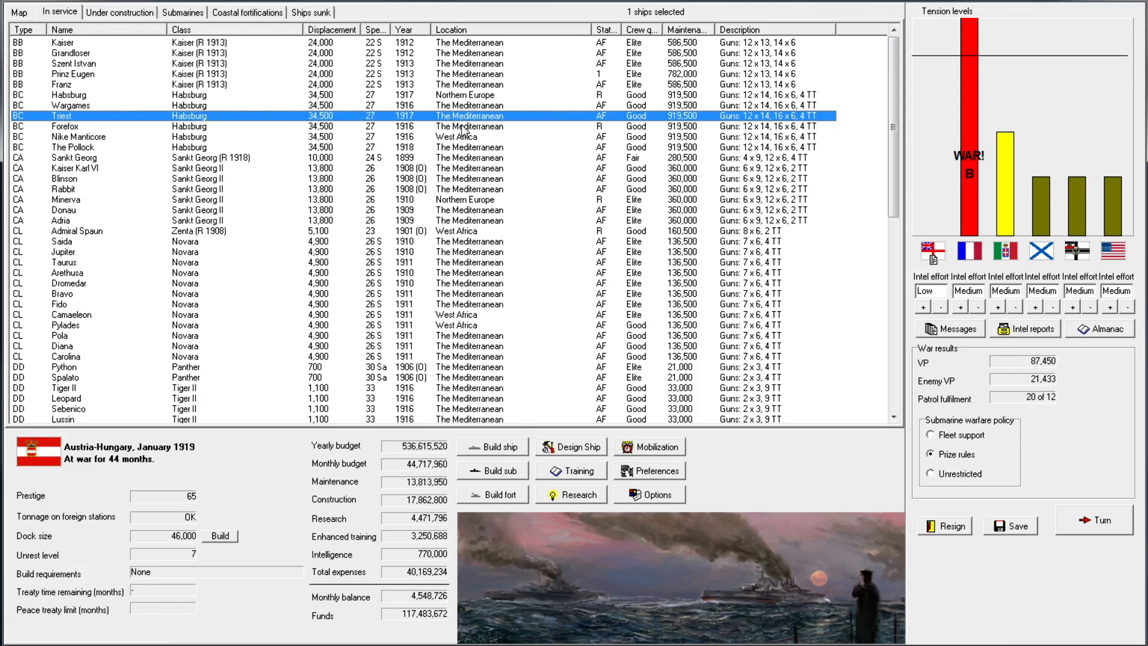
left_click(69, 95)
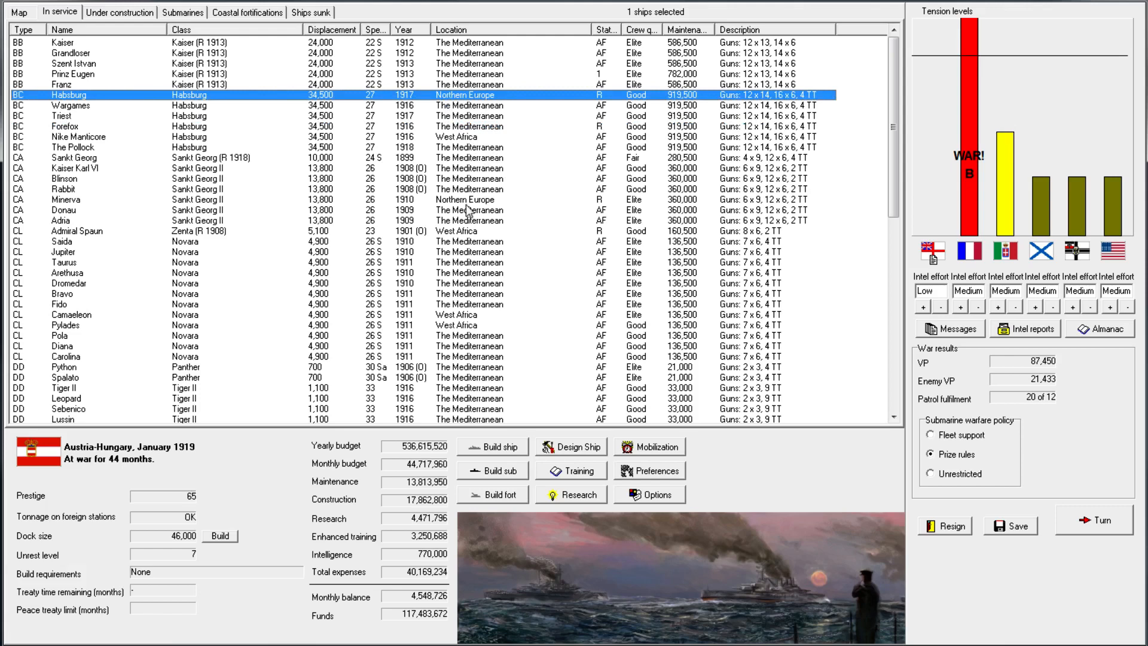
mouse_move(467, 211)
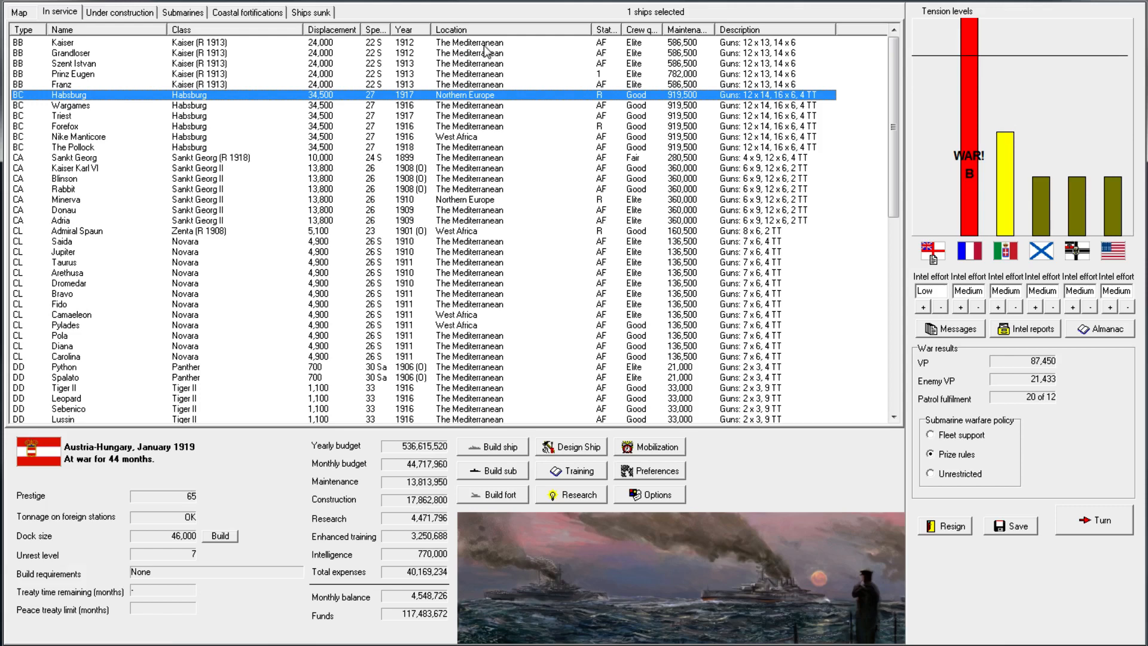
mouse_move(485, 48)
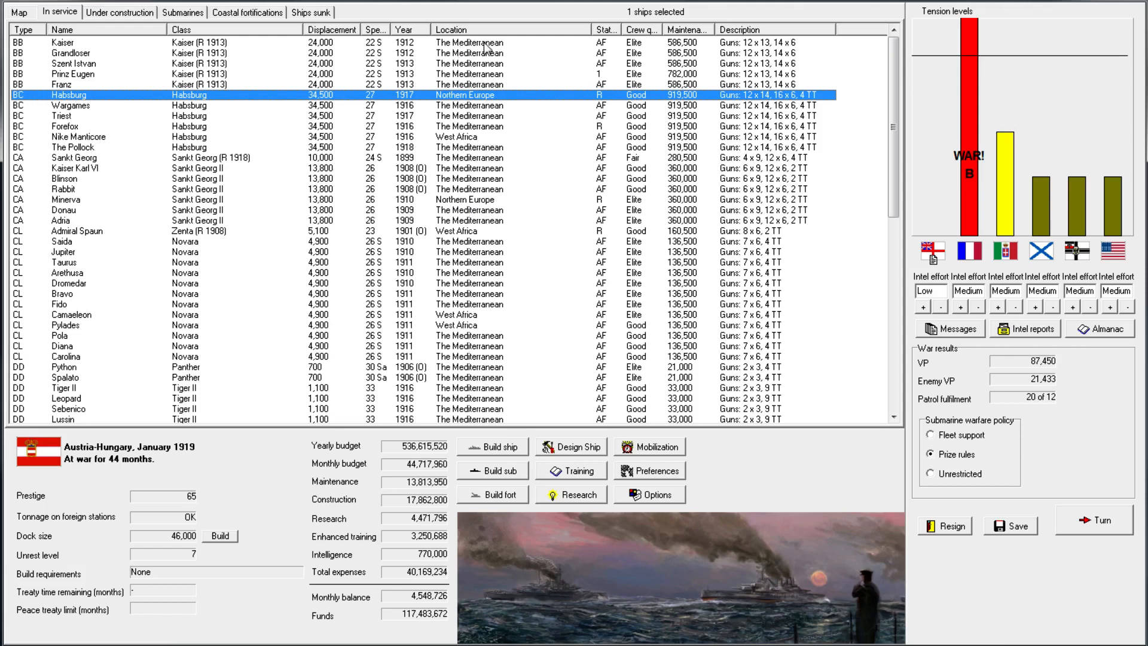
mouse_move(485, 51)
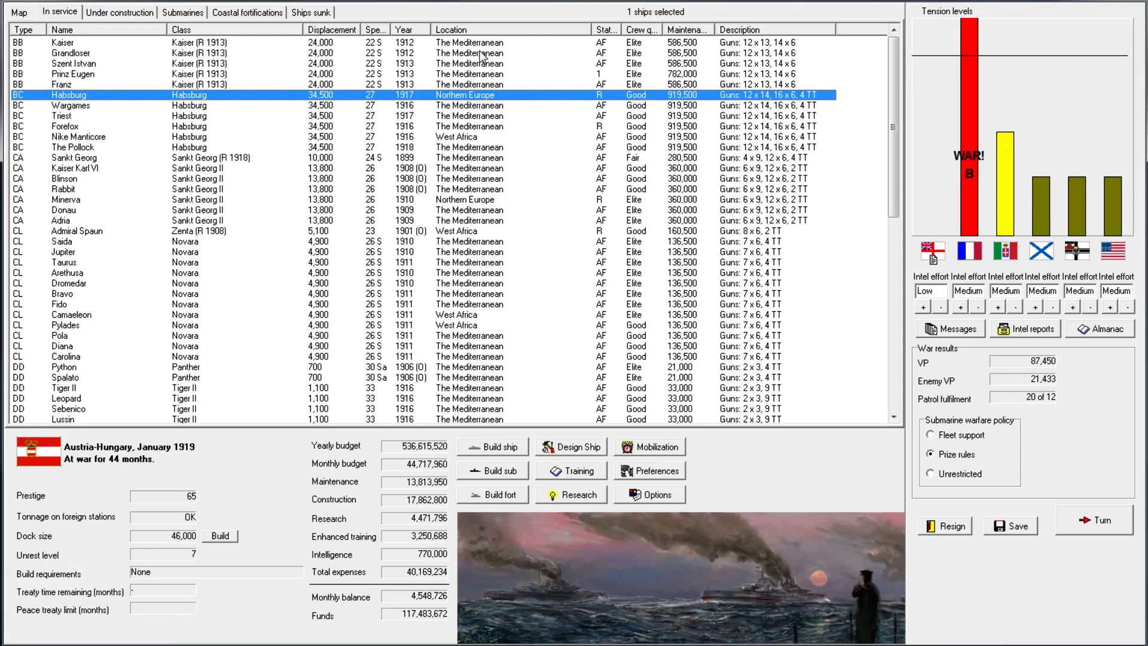
left_click(62, 42)
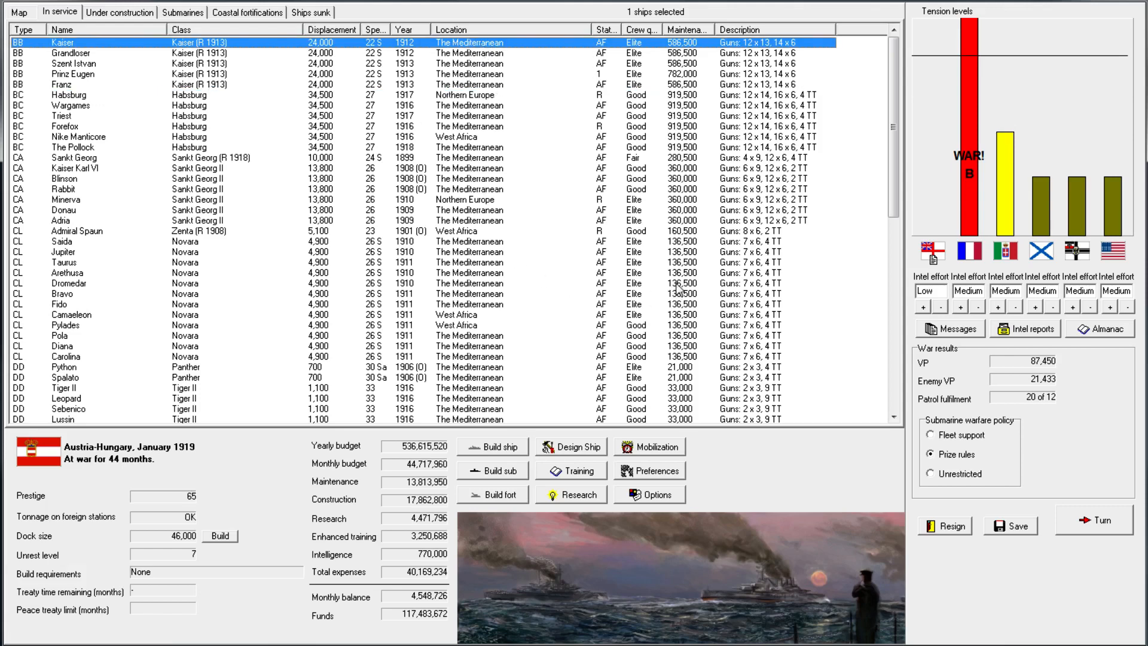
mouse_move(536, 298)
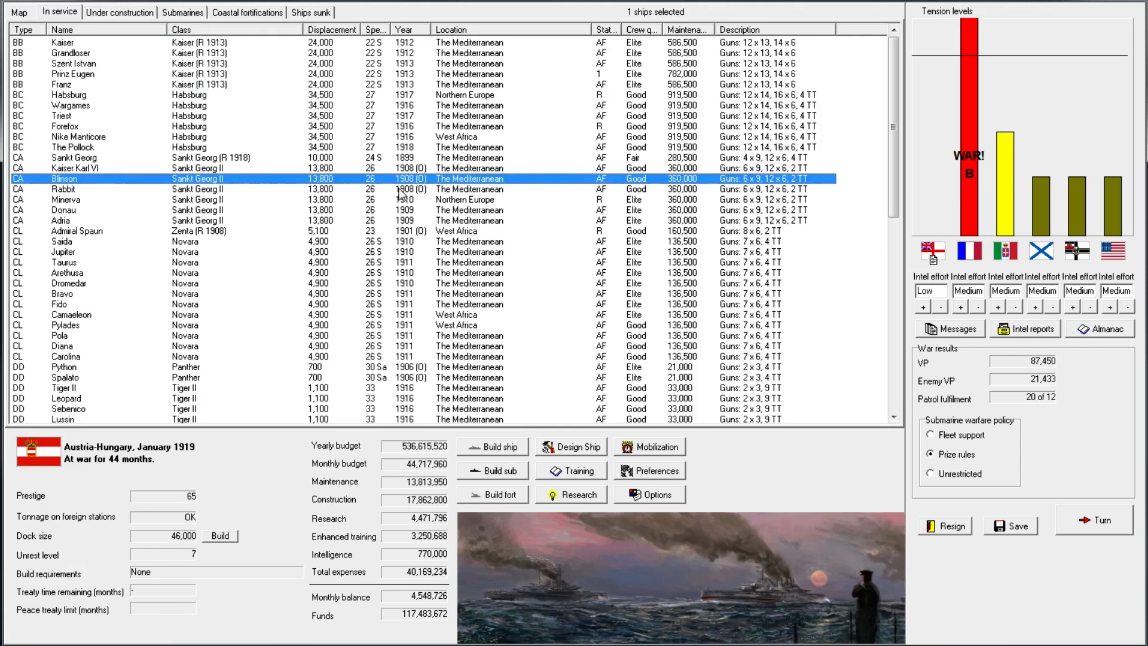
mouse_move(448, 366)
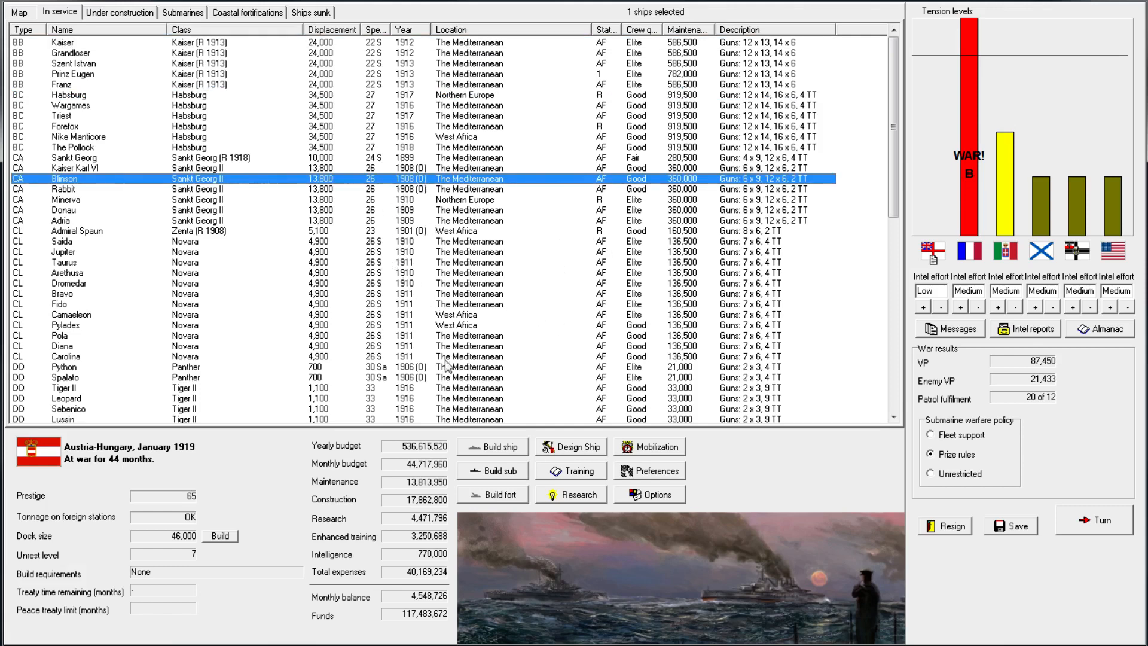
mouse_move(370, 245)
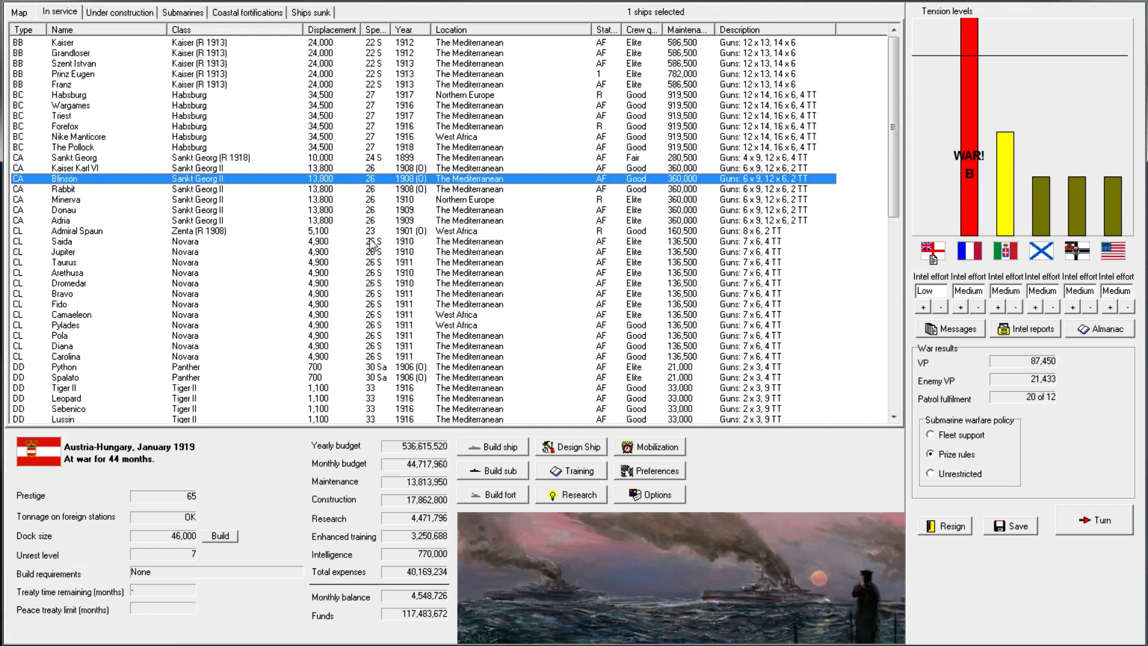
mouse_move(288, 160)
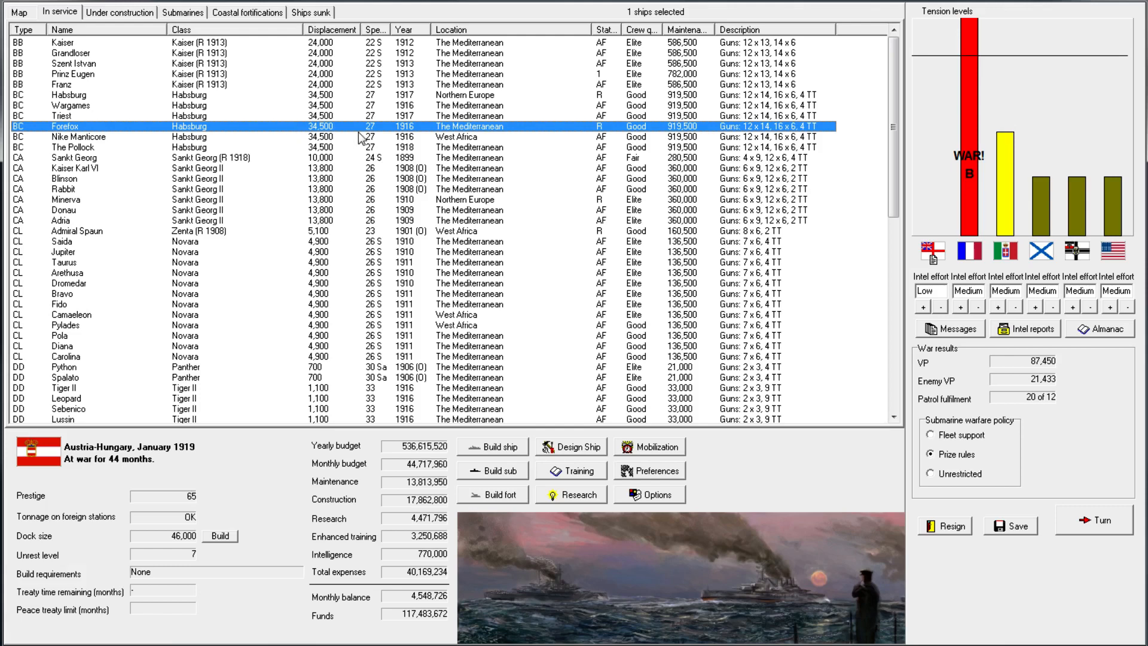
mouse_move(1117, 517)
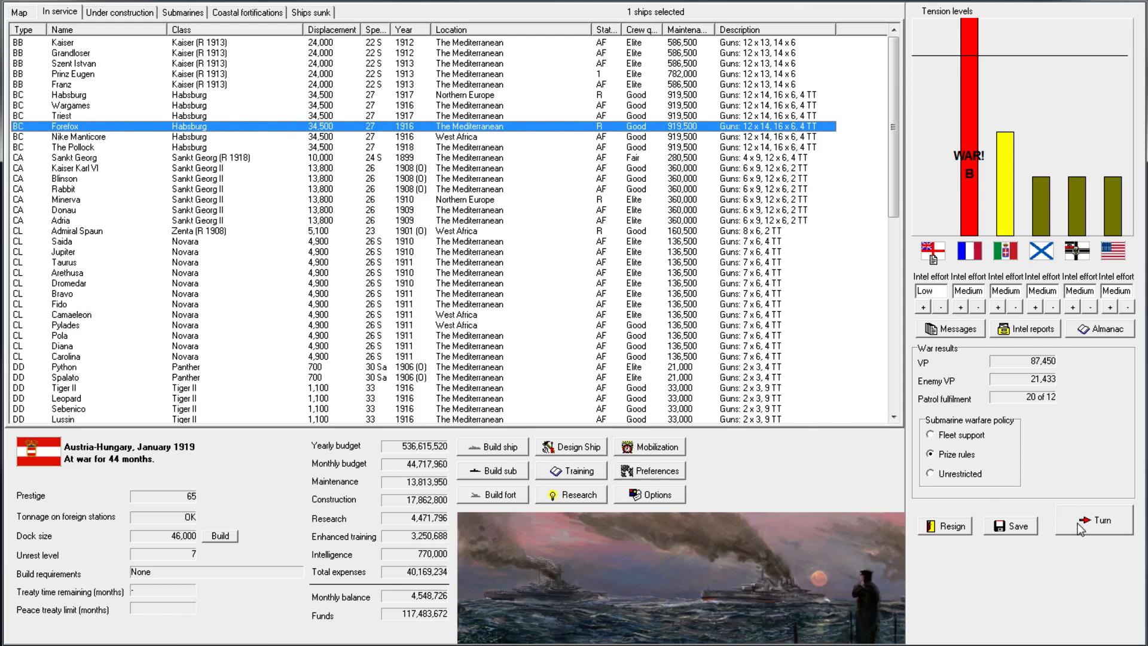
Advance to the next month and acknowledge France's collapse into revolution
left_click(1092, 520)
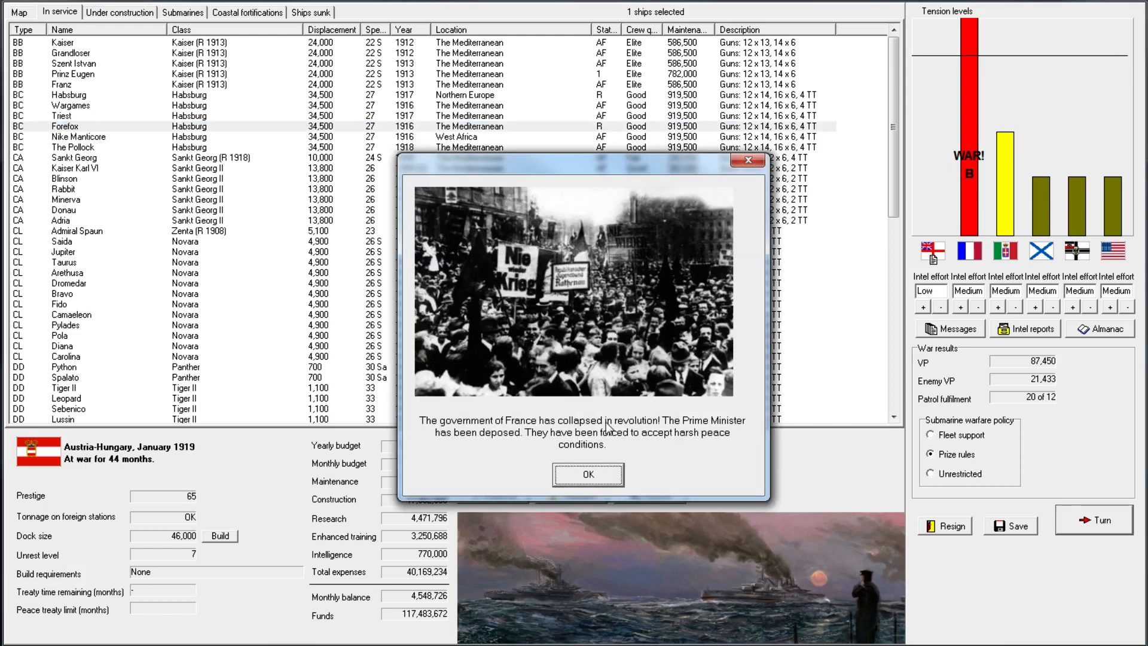
left_click(588, 475)
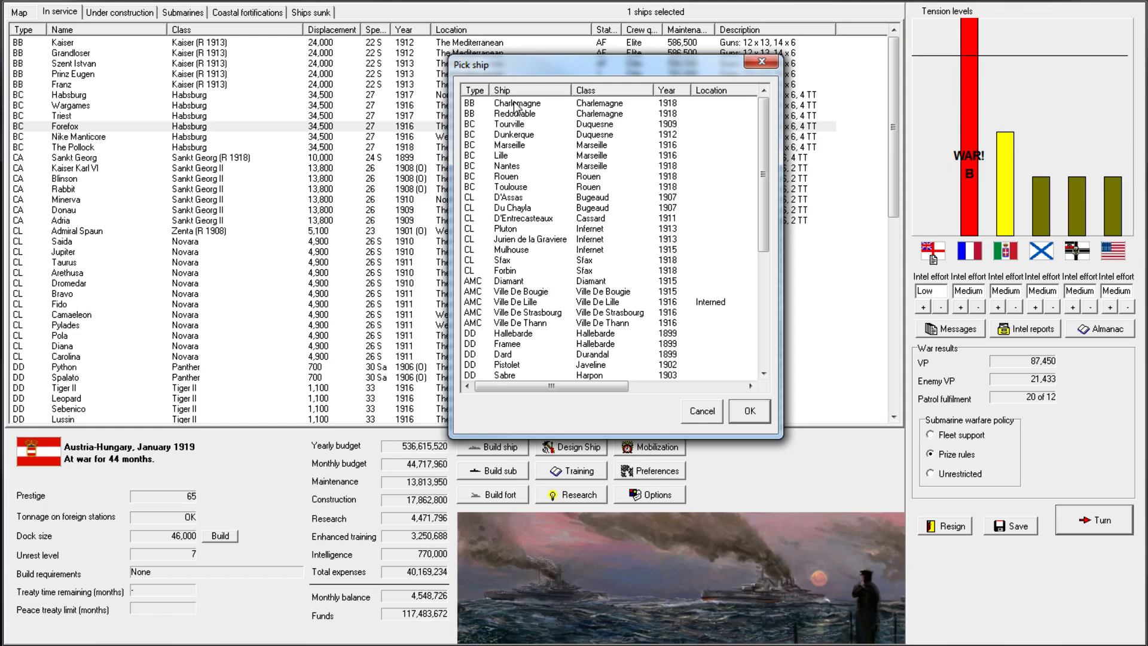
left_click(516, 103)
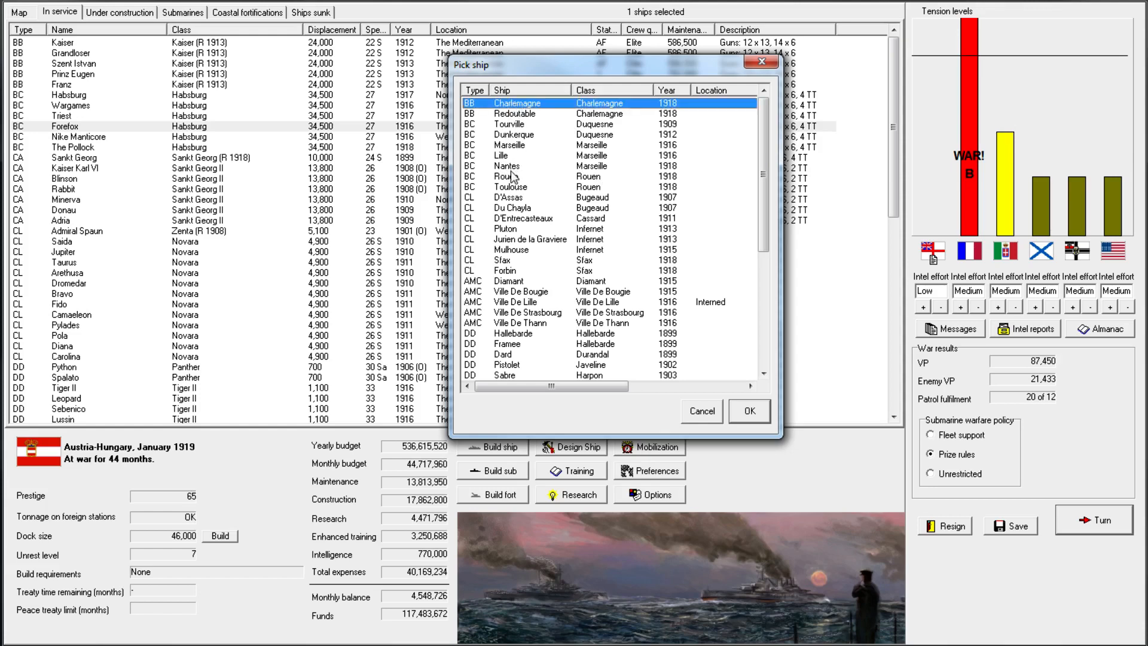
left_click(507, 164)
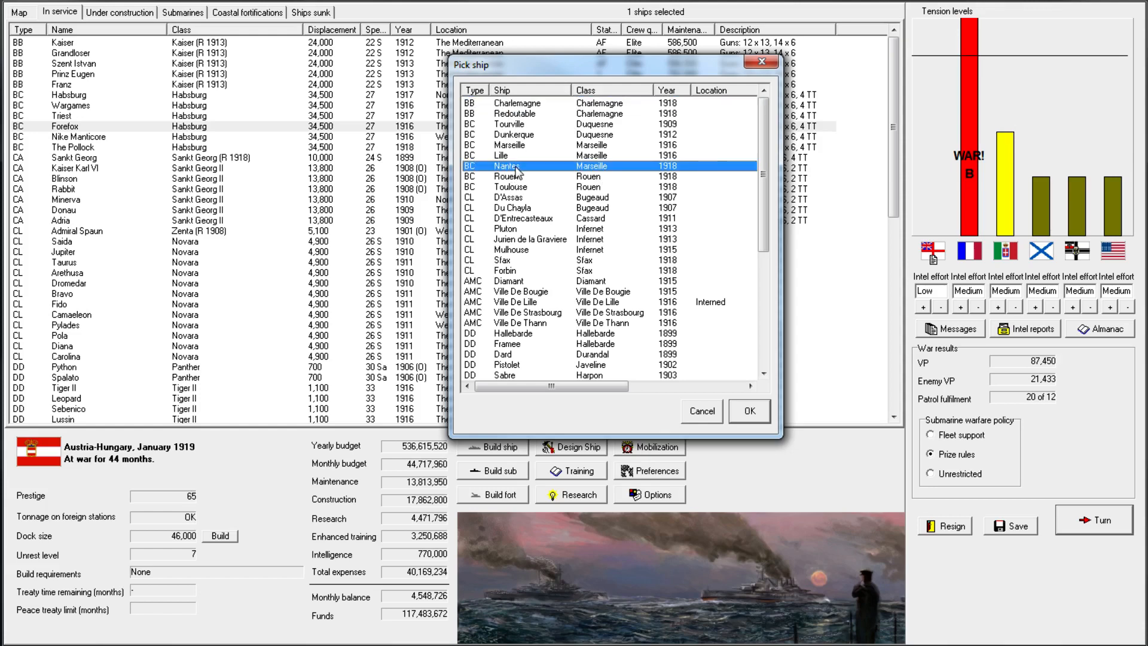
left_click(507, 176)
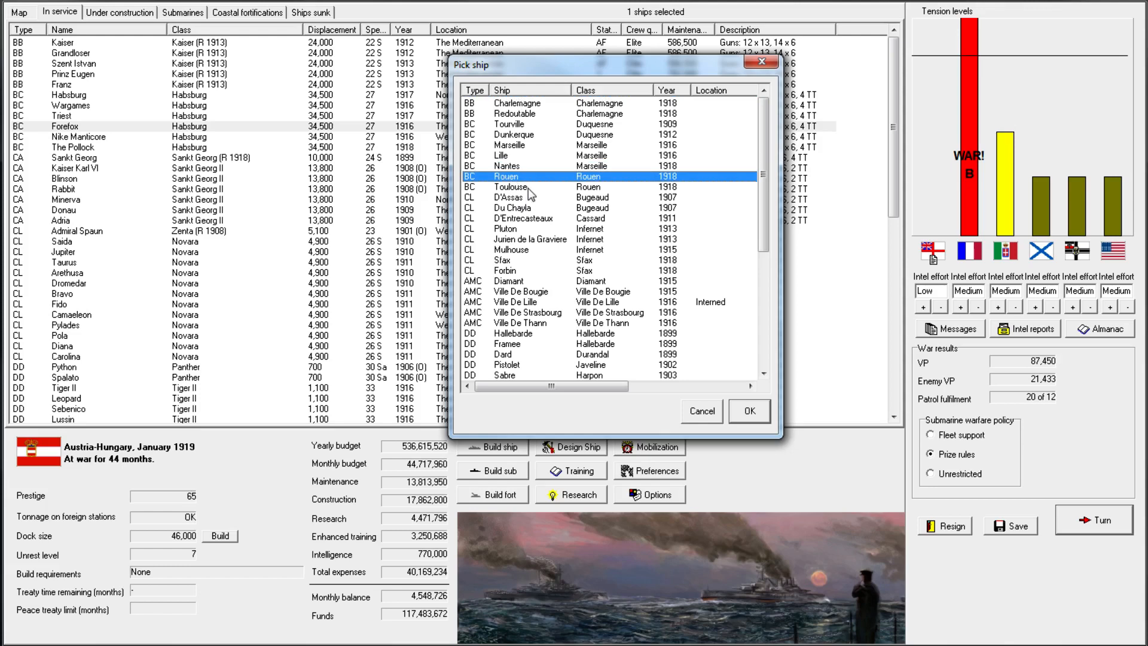
mouse_move(558, 191)
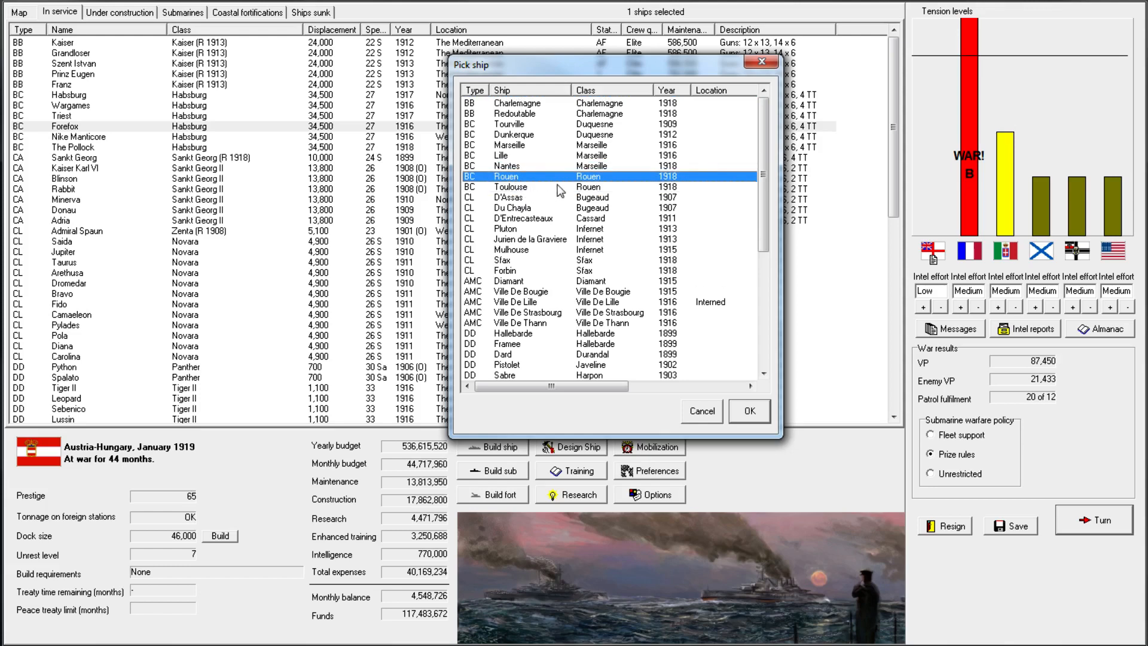
mouse_move(599, 192)
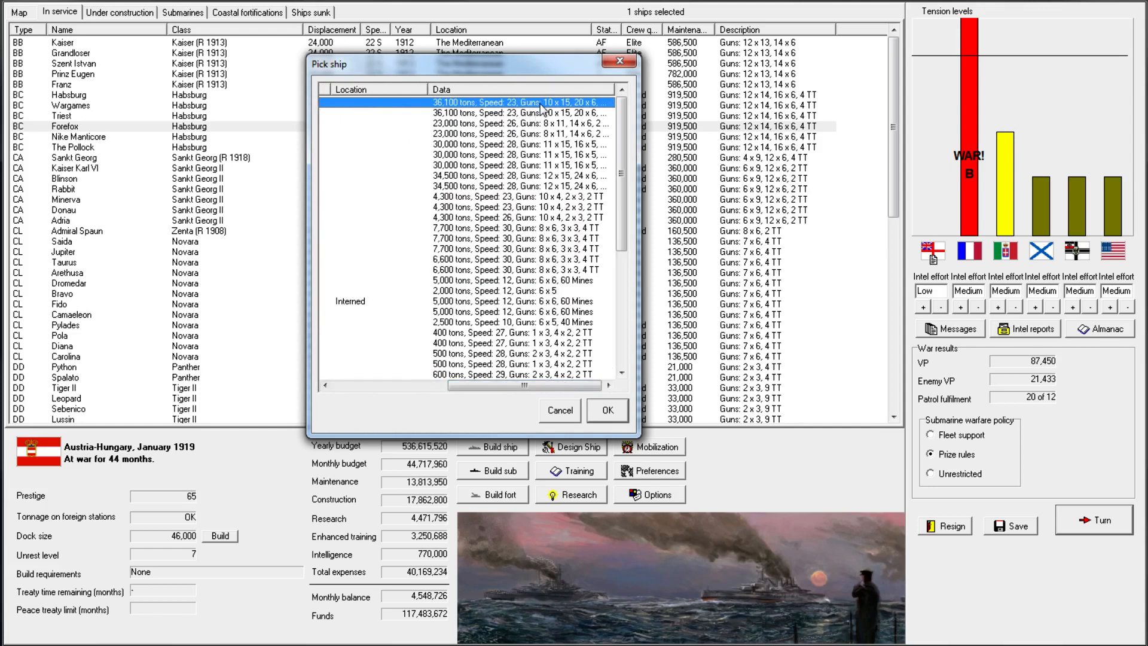
mouse_move(593, 110)
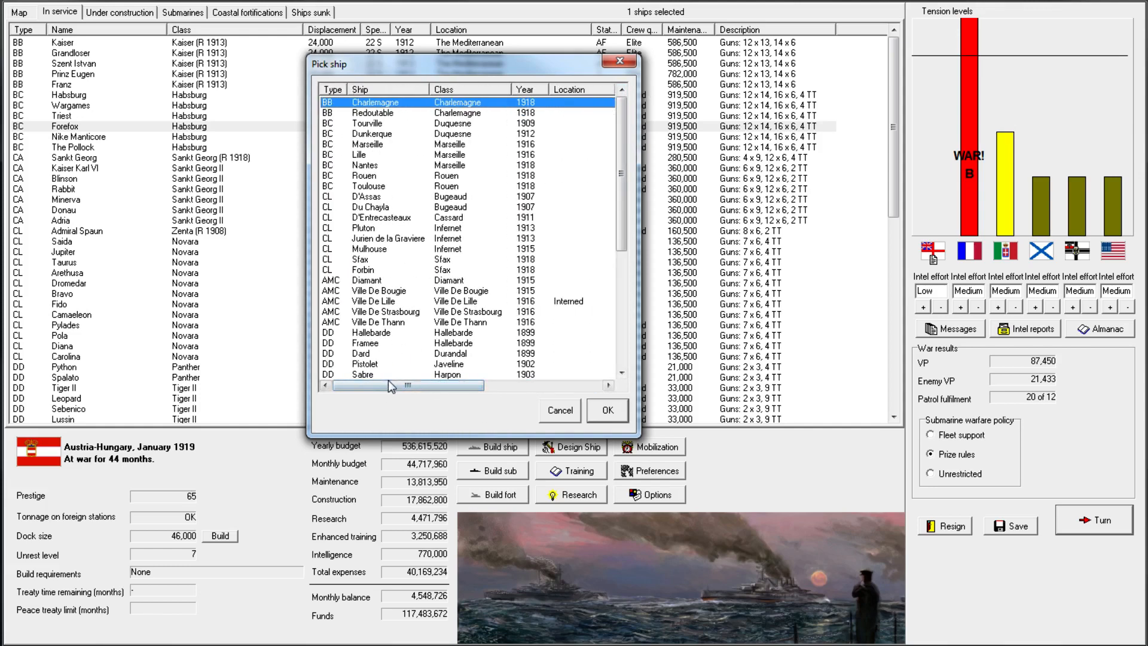
Compare Nantes against Rouen in the prize list and select the 34,500-ton battlecruiser Rouen
left_click_drag(393, 385, 457, 385)
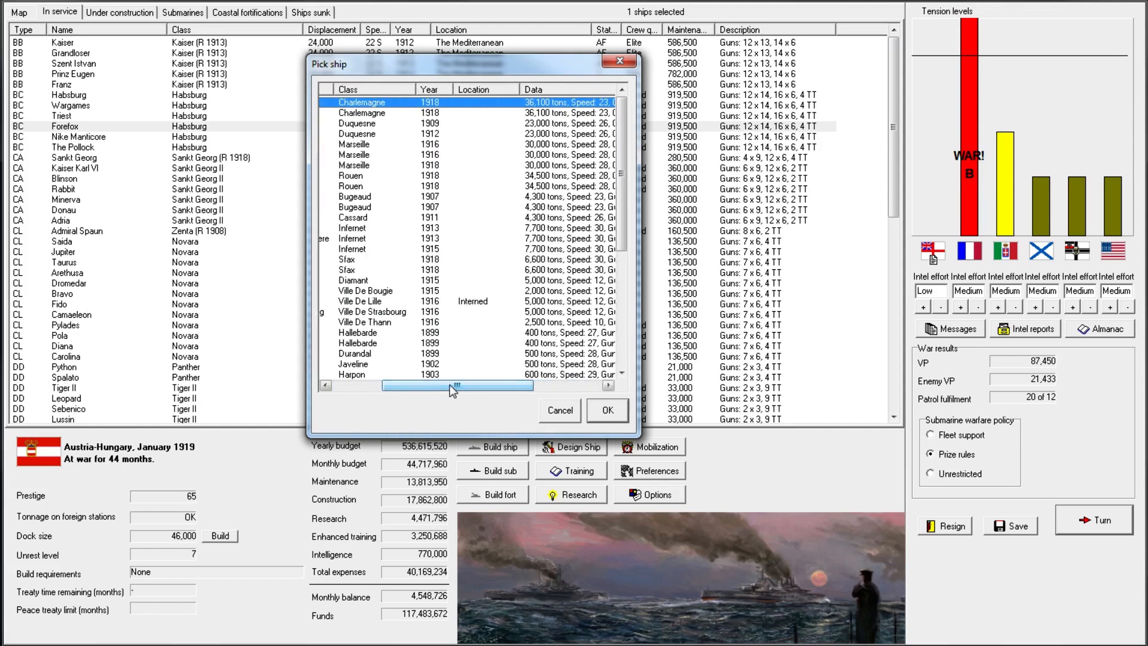
left_click_drag(454, 385, 406, 385)
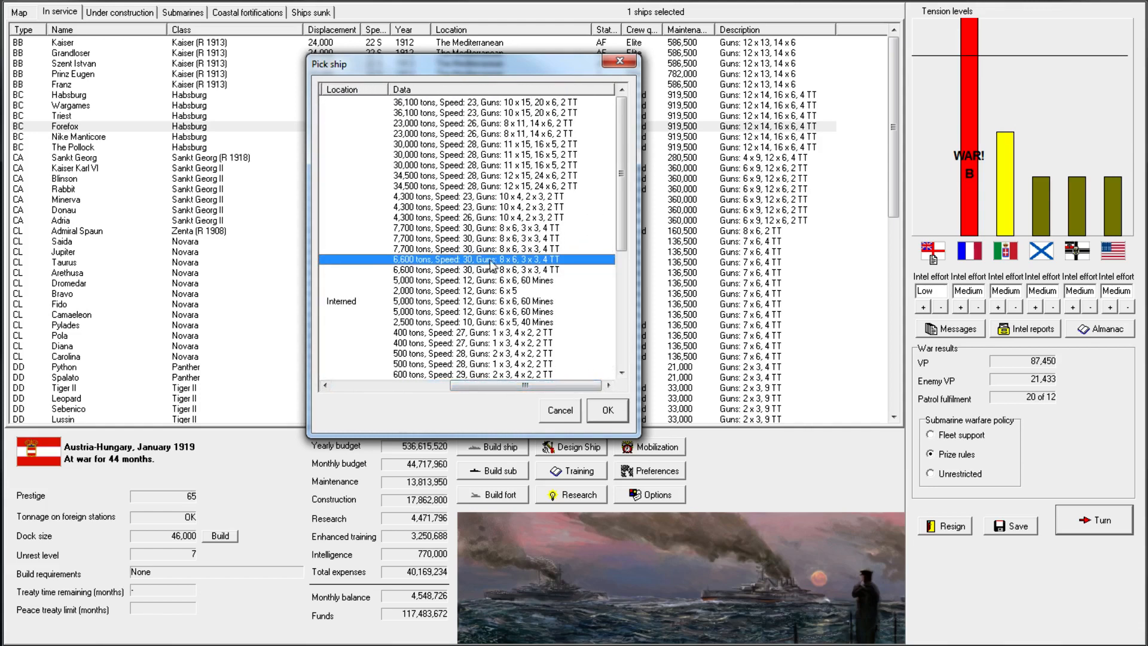
mouse_move(562, 264)
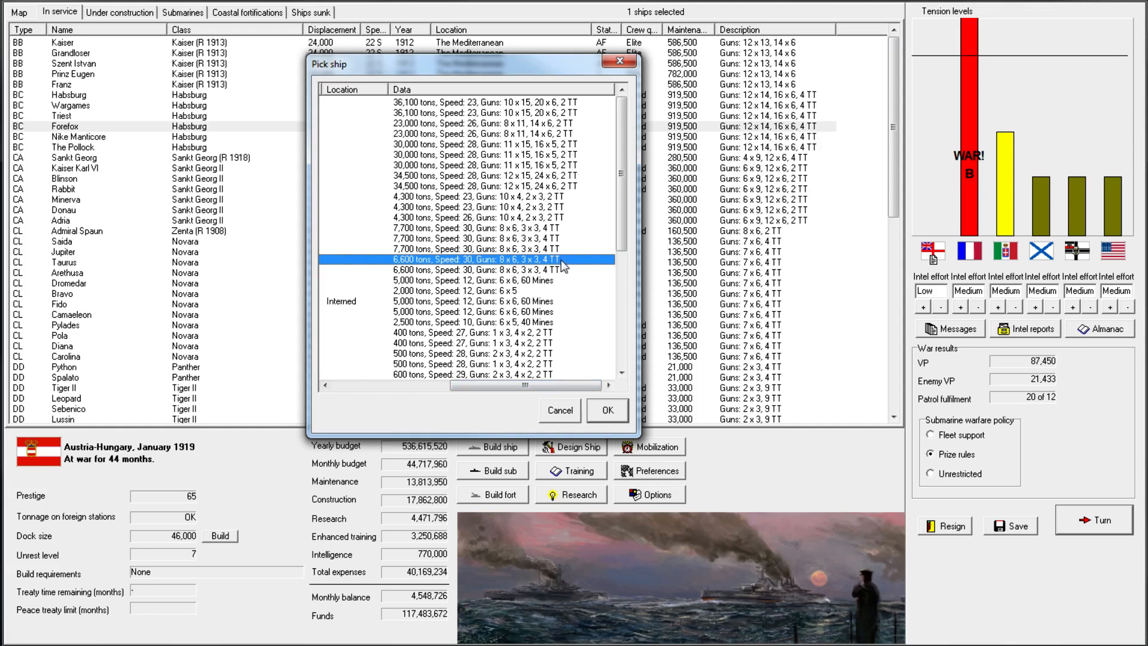
mouse_move(576, 256)
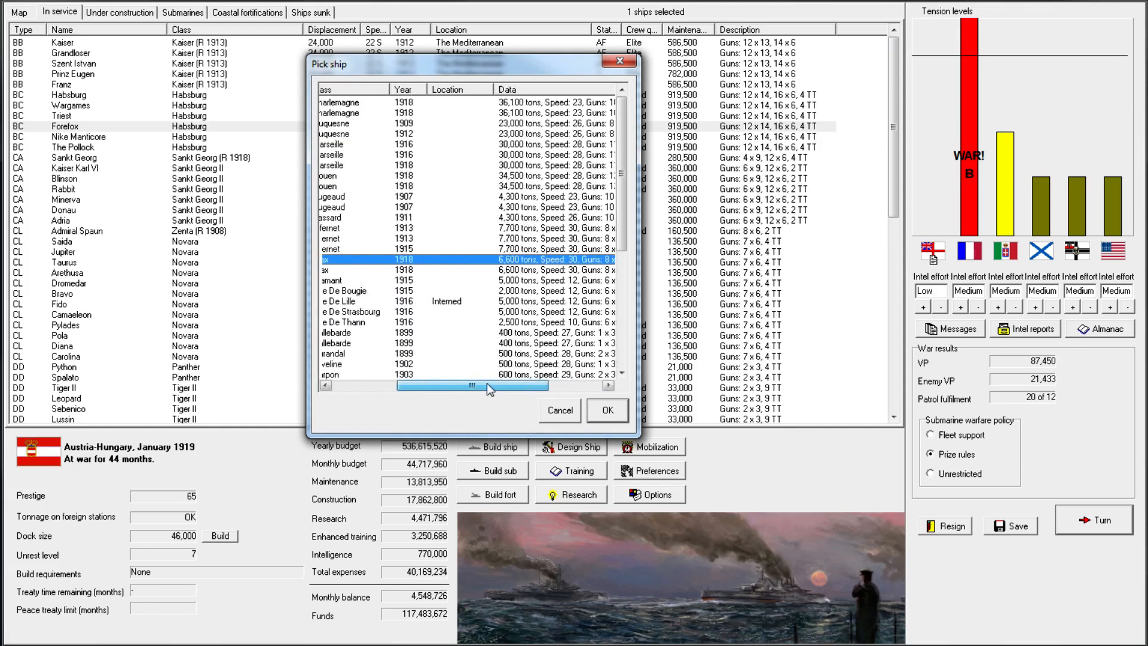
left_click_drag(472, 384, 406, 384)
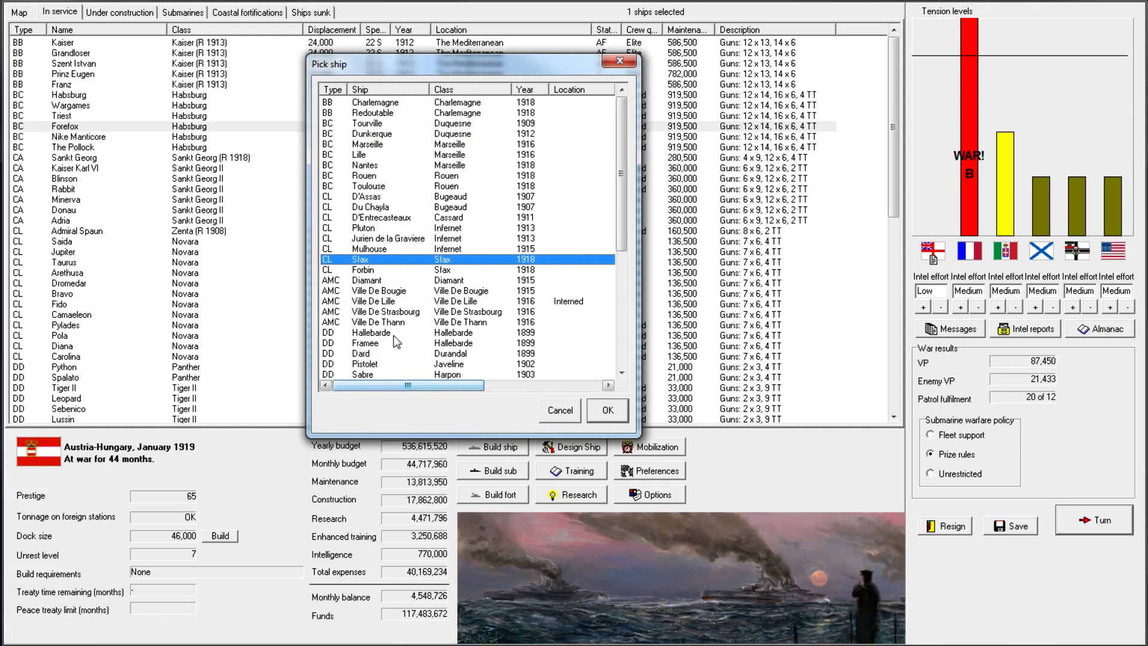
left_click(388, 165)
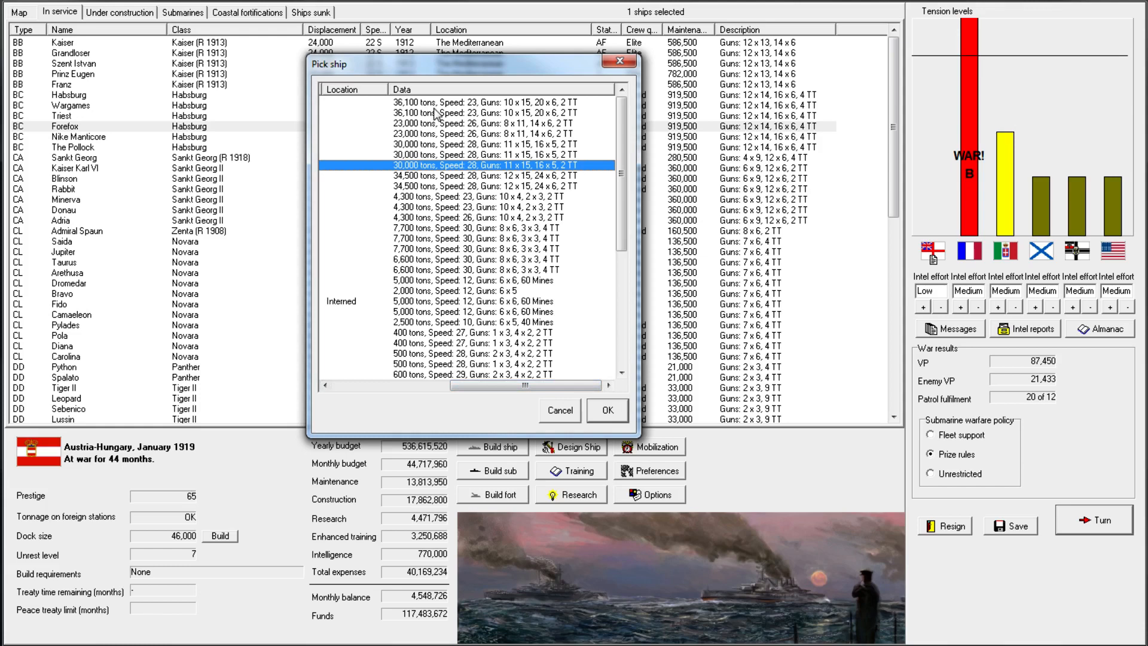
mouse_move(505, 379)
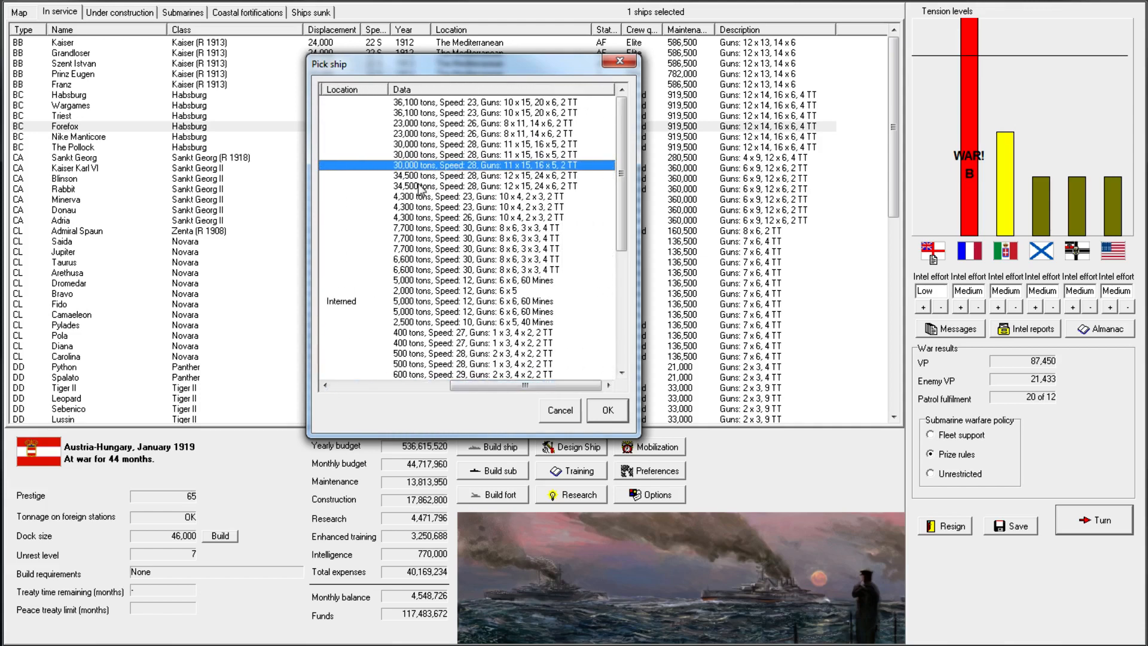
mouse_move(419, 191)
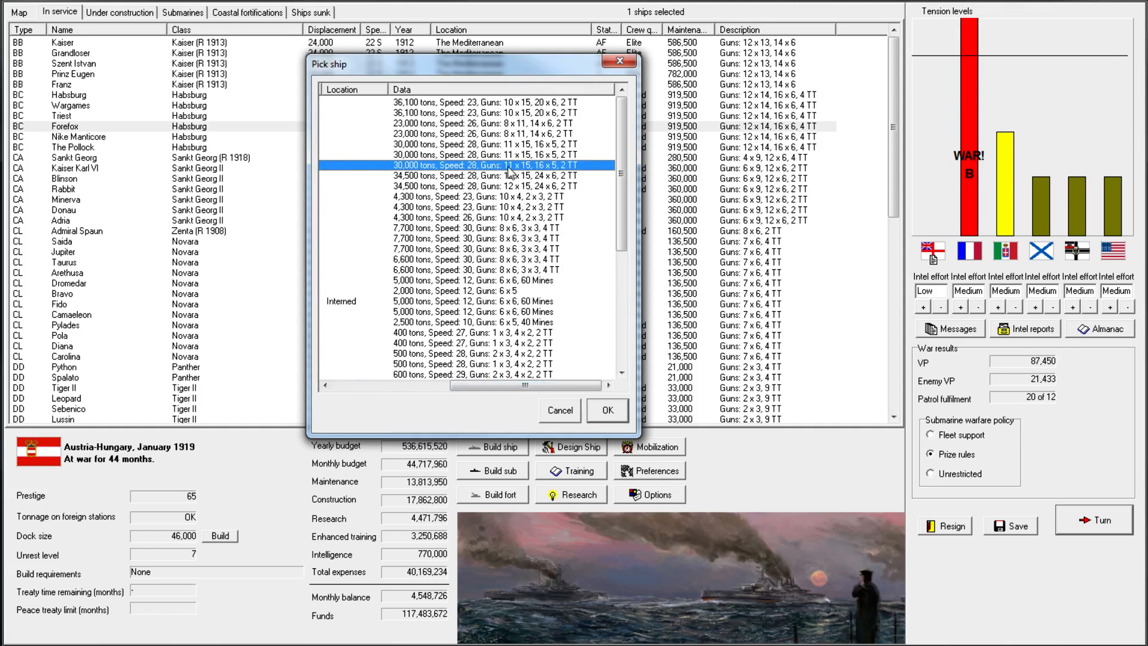
mouse_move(514, 189)
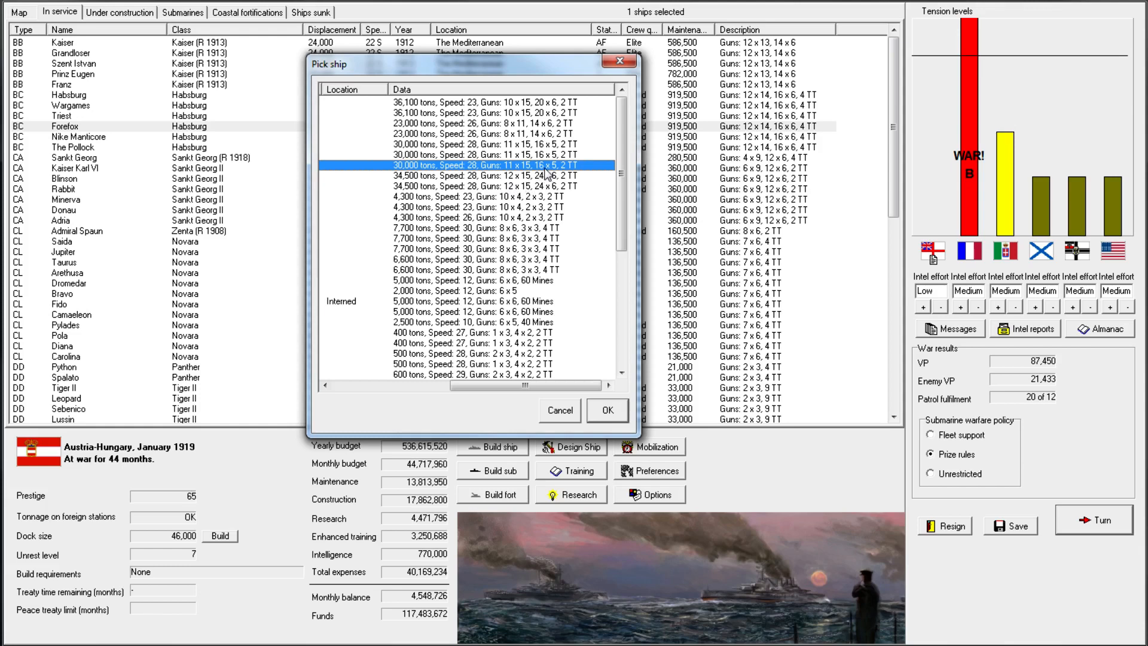
mouse_move(563, 189)
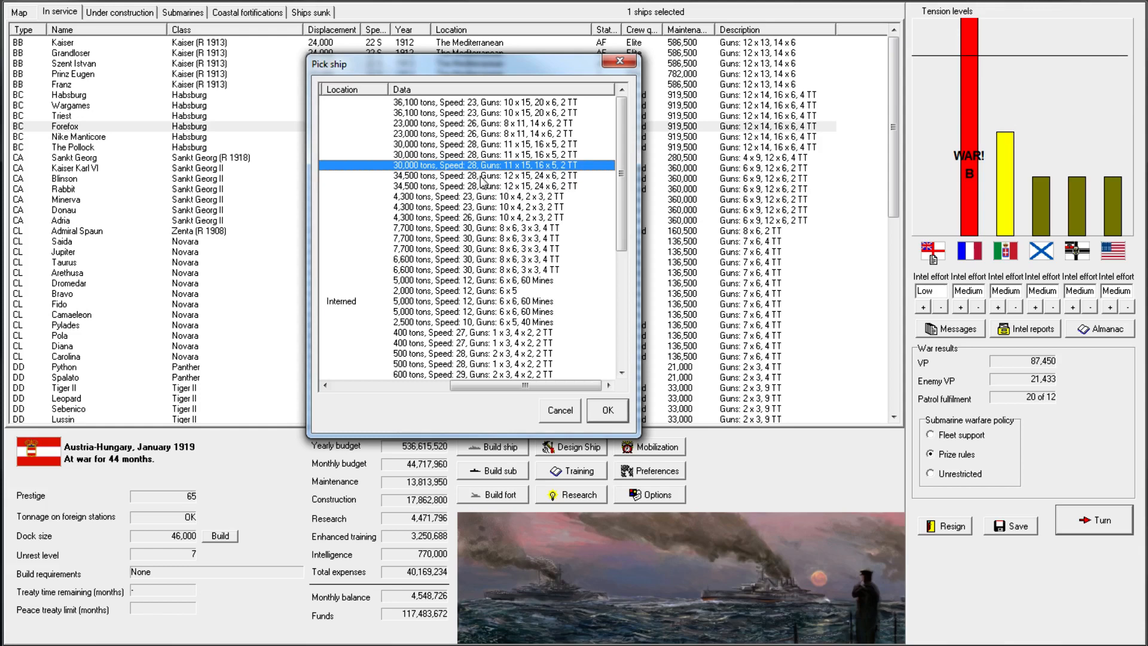
mouse_move(538, 360)
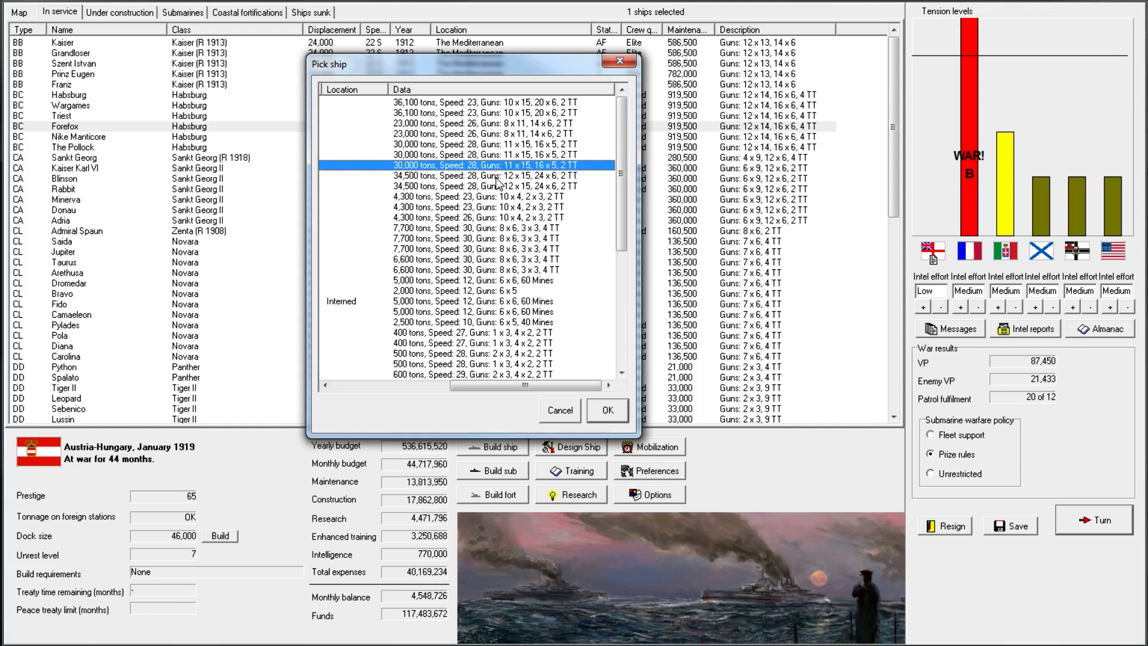
left_click(475, 176)
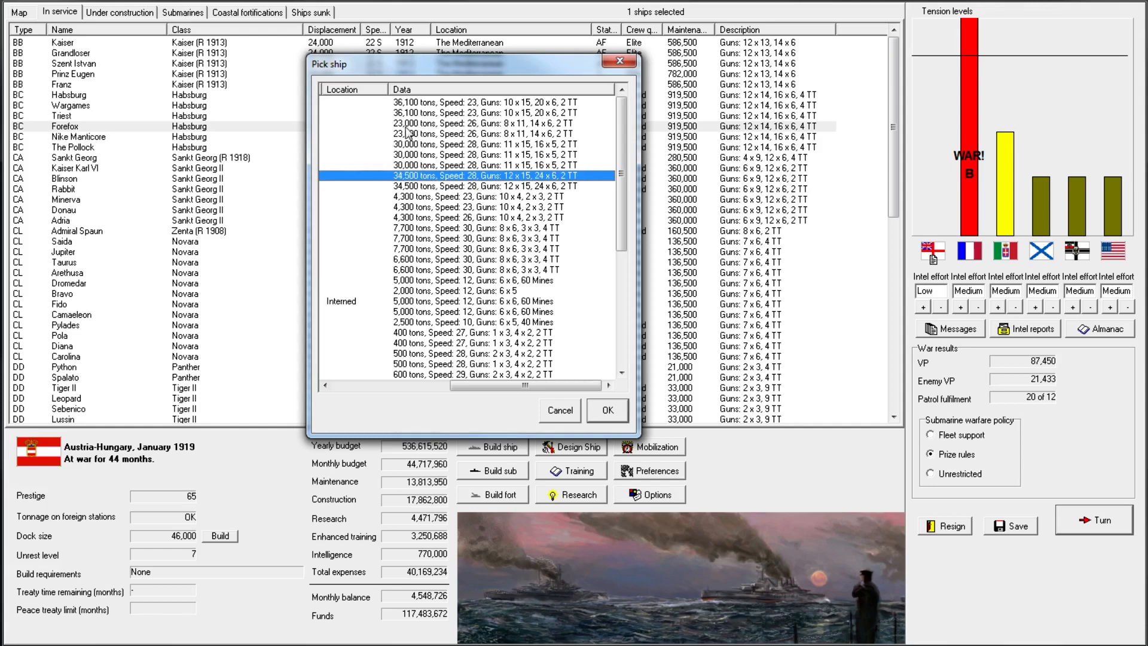
mouse_move(411, 188)
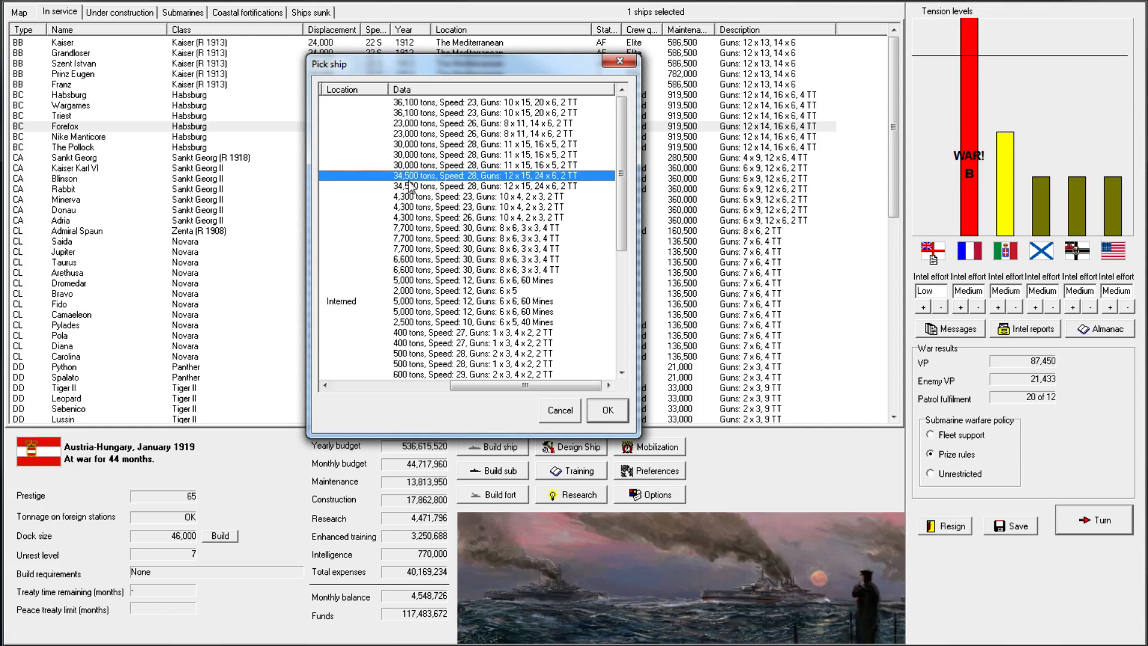
mouse_move(478, 182)
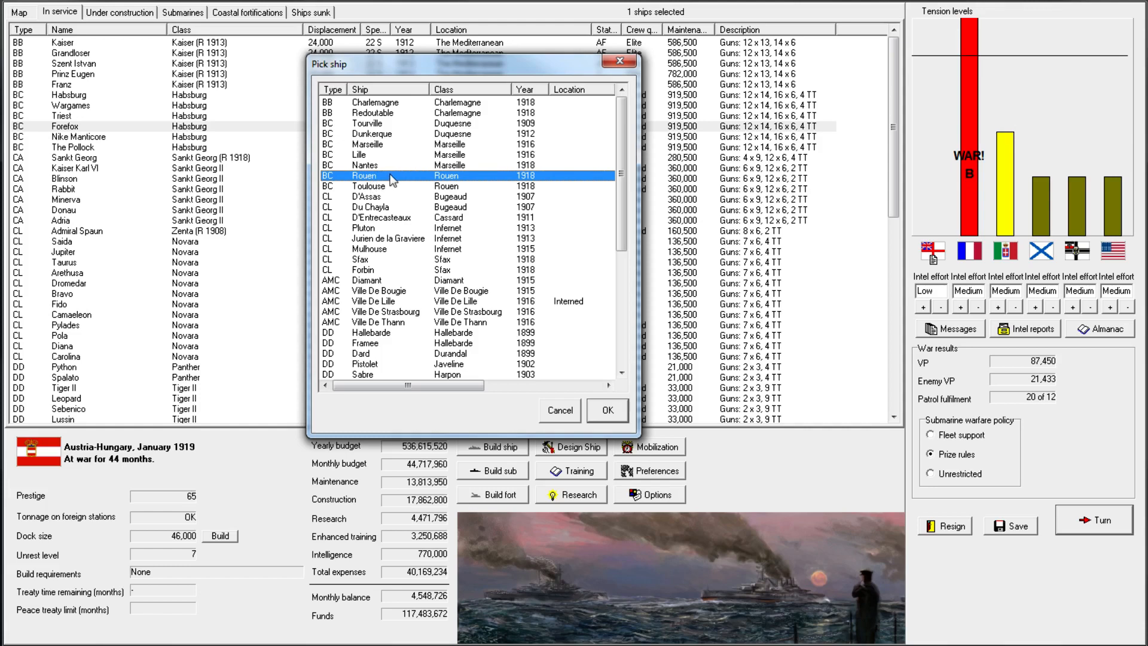
mouse_move(459, 189)
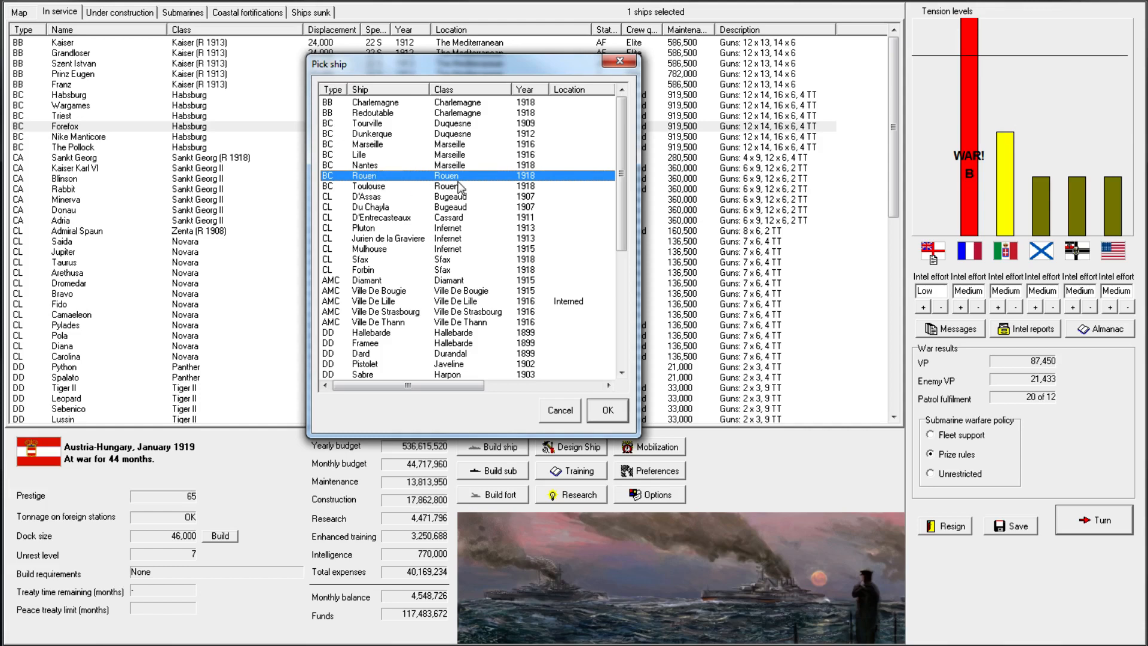
mouse_move(510, 409)
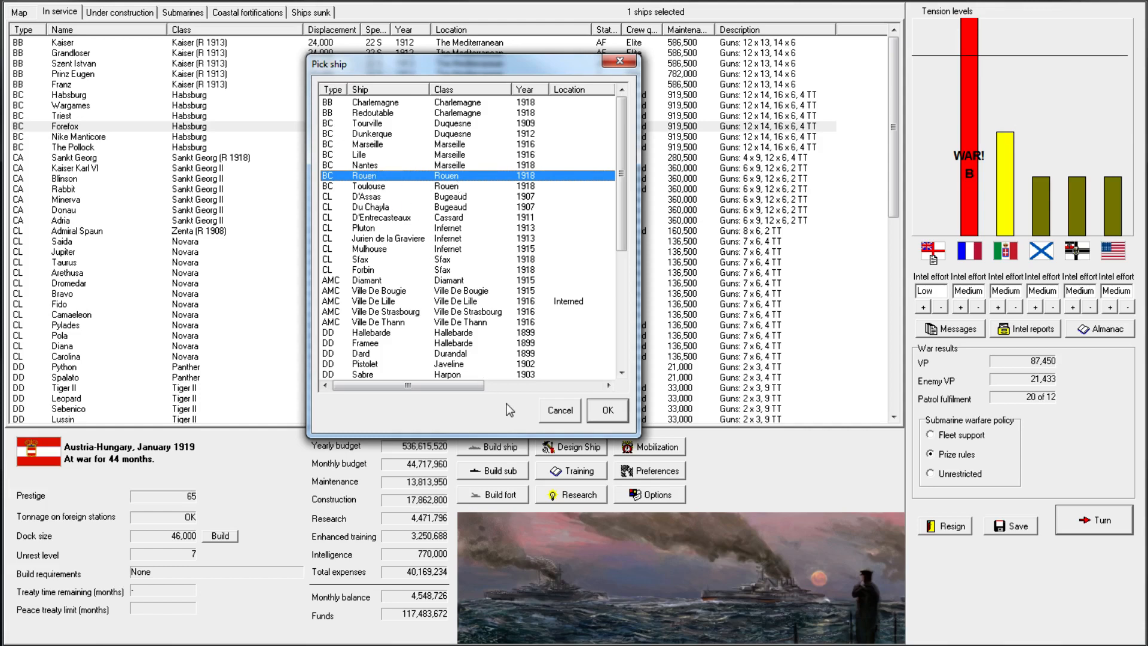
mouse_move(537, 338)
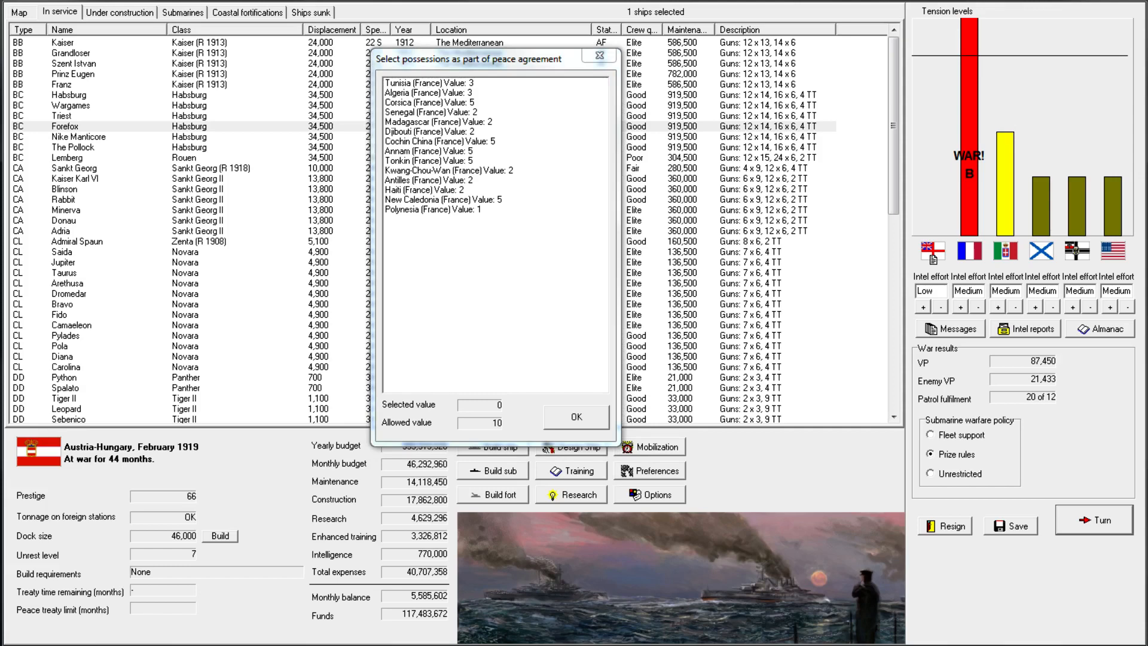
Claim Algeria, Corsica and Senegal as the French possessions and accept the peace
left_click(432, 101)
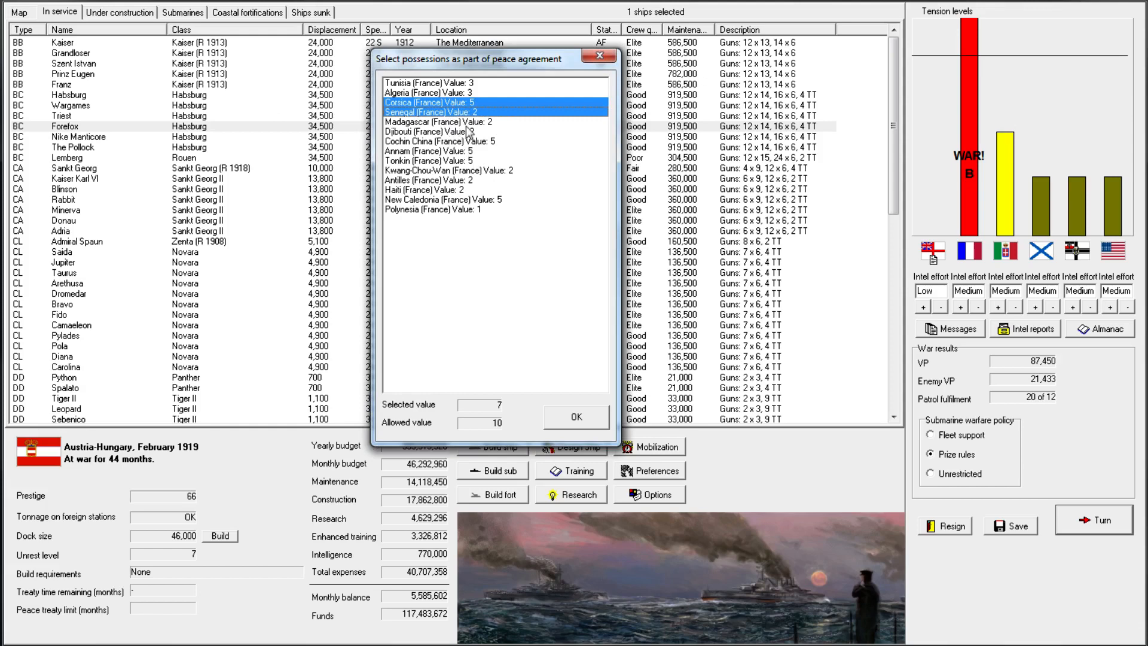
mouse_move(462, 139)
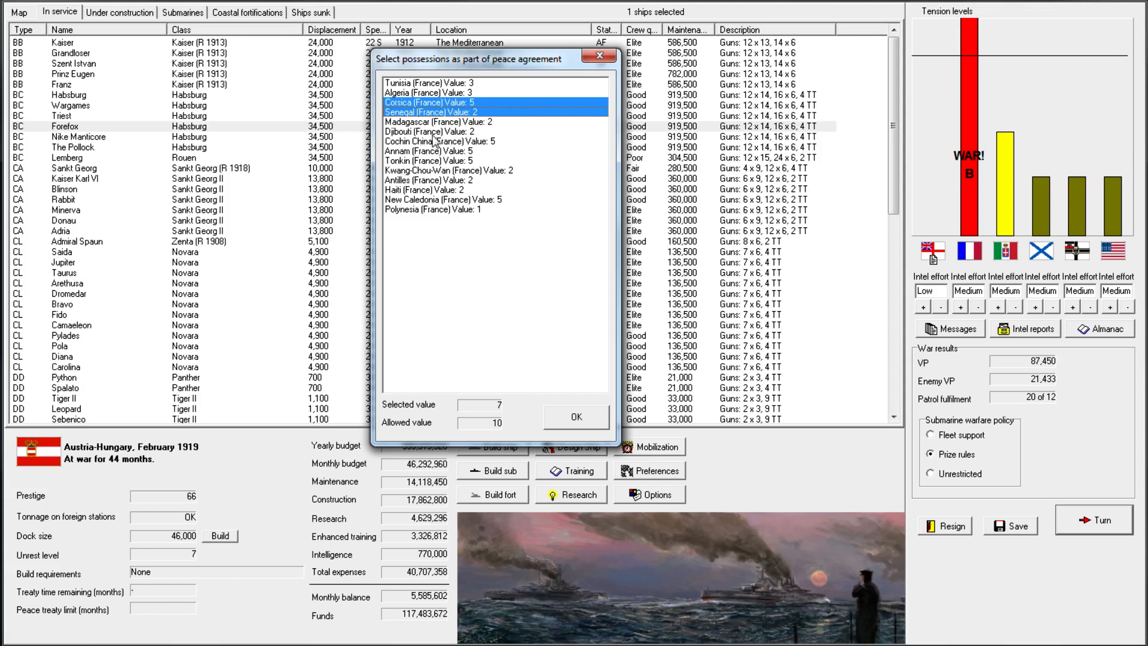
mouse_move(416, 194)
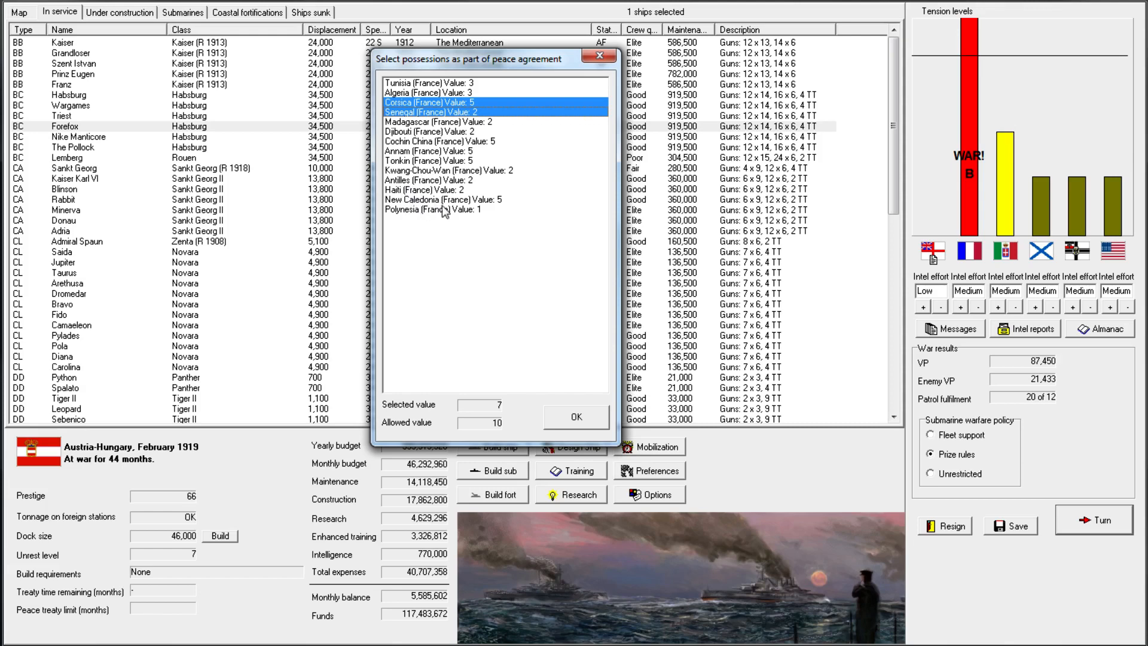
mouse_move(421, 227)
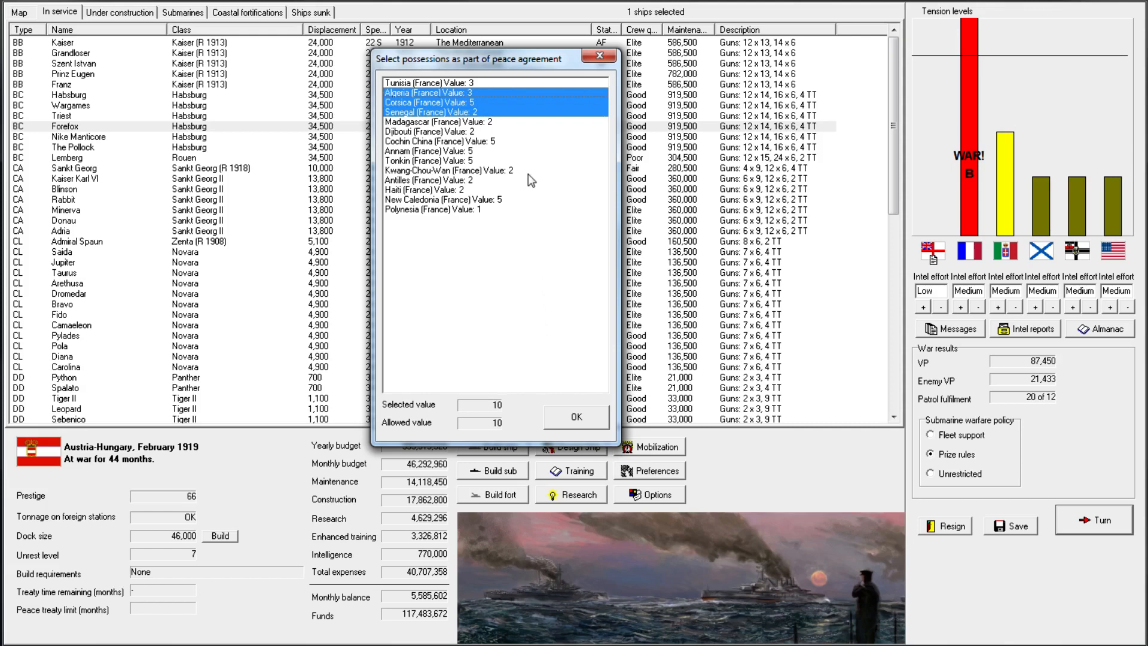
mouse_move(579, 367)
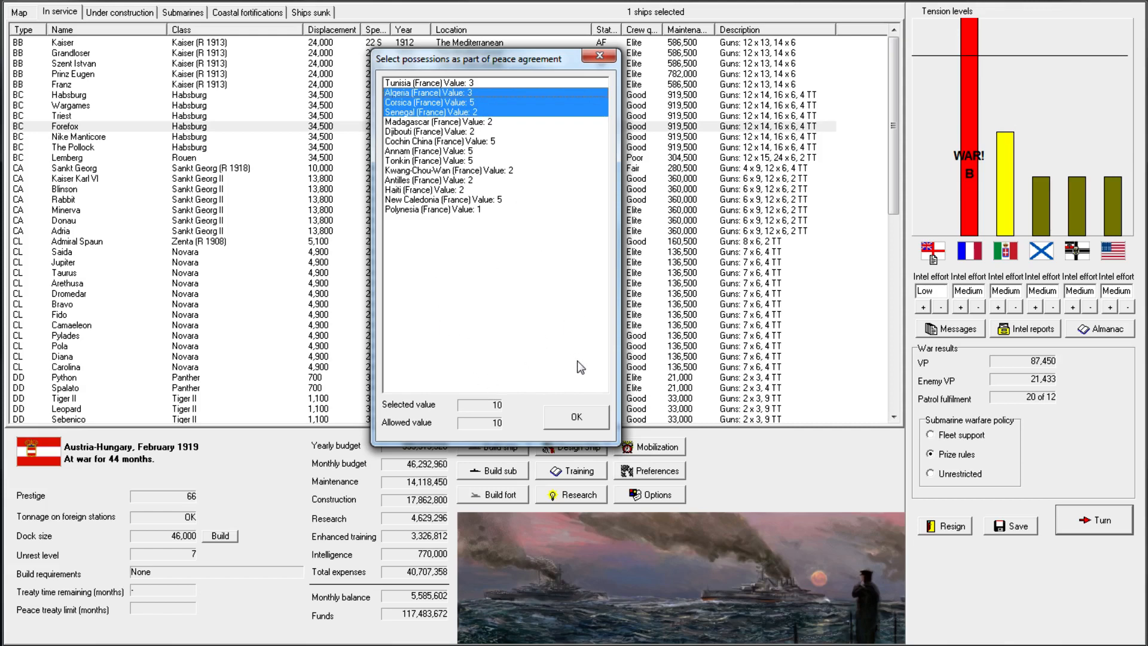
mouse_move(495, 141)
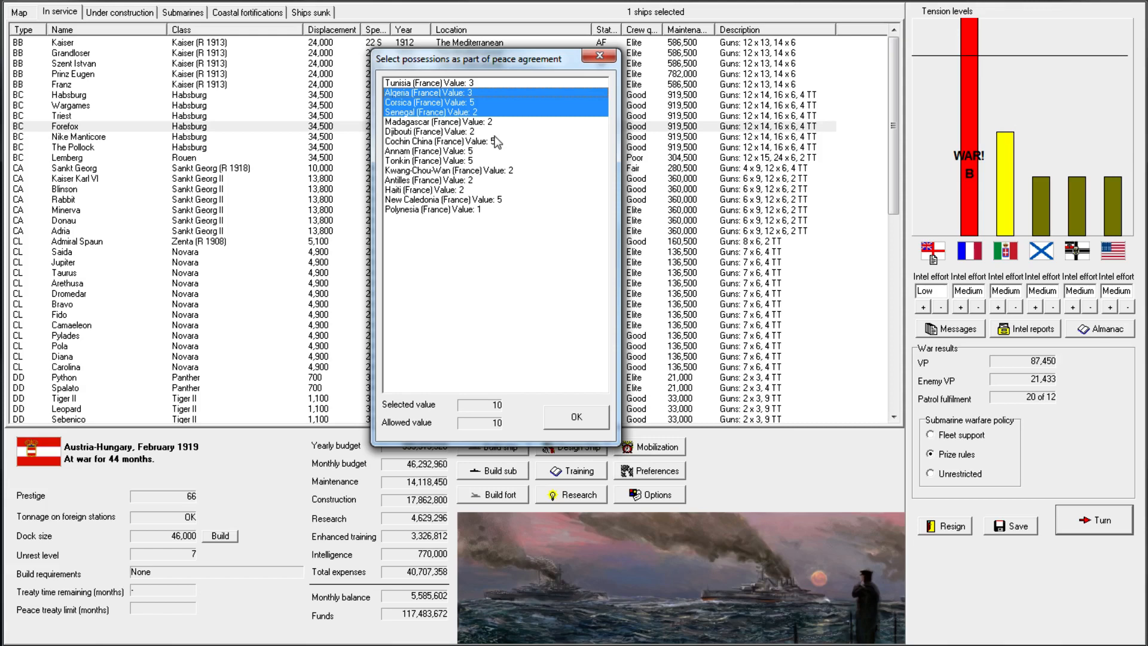
mouse_move(549, 182)
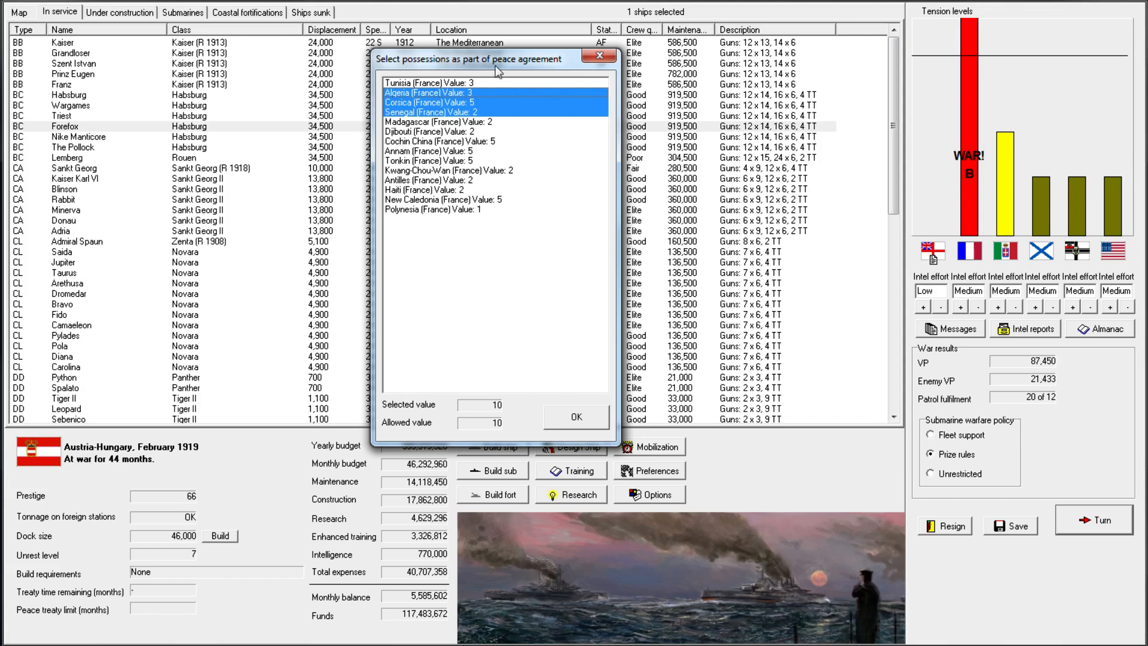
mouse_move(445, 102)
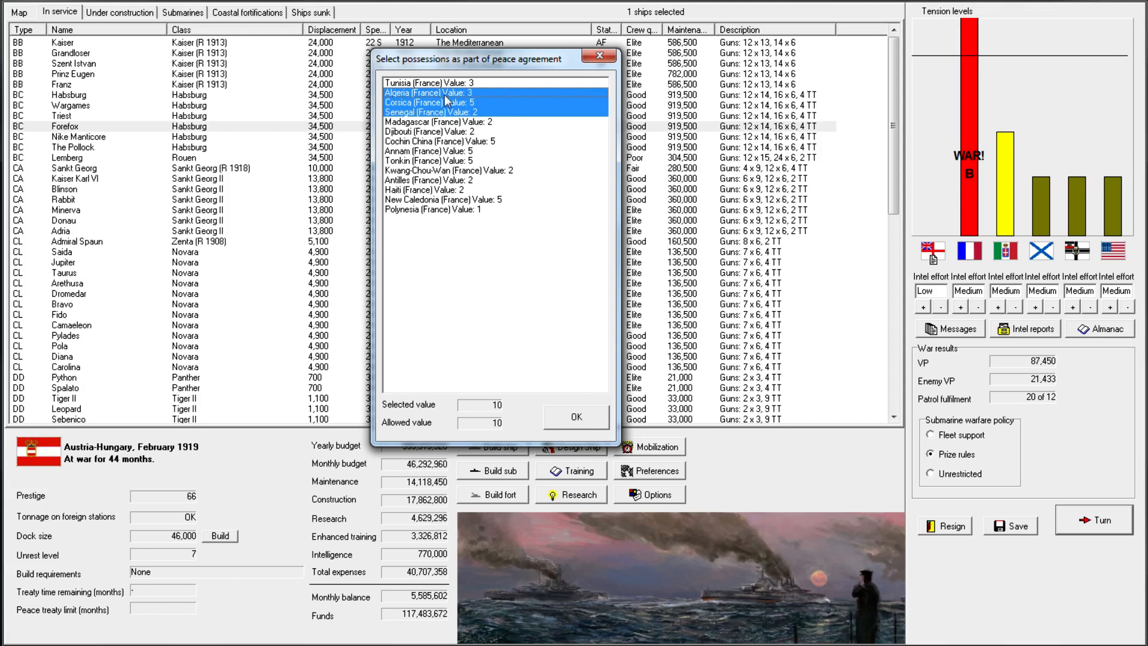
left_click(575, 416)
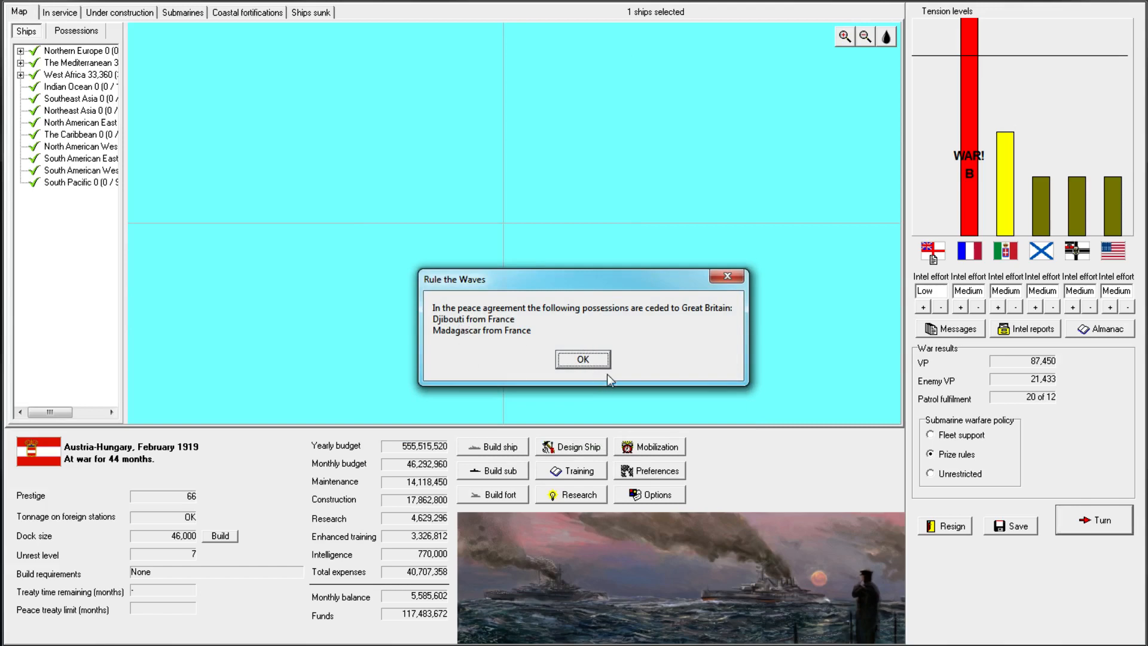
Acknowledge the possessions ceded to Britain and the reduced naval budget, then return to the map
left_click(582, 360)
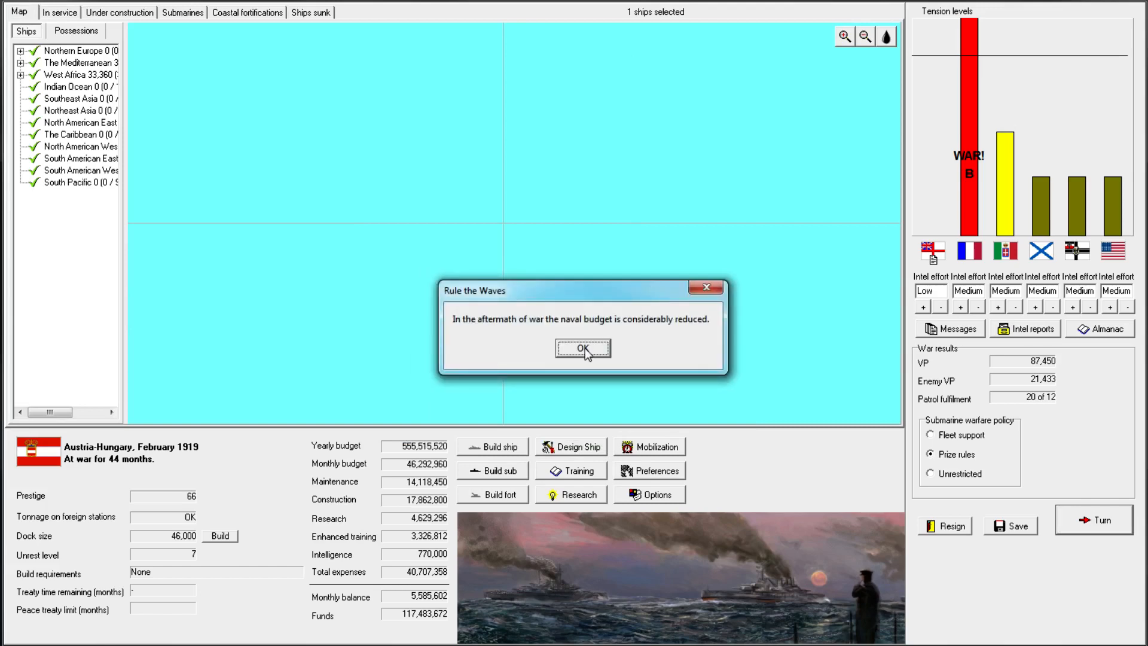
left_click(582, 348)
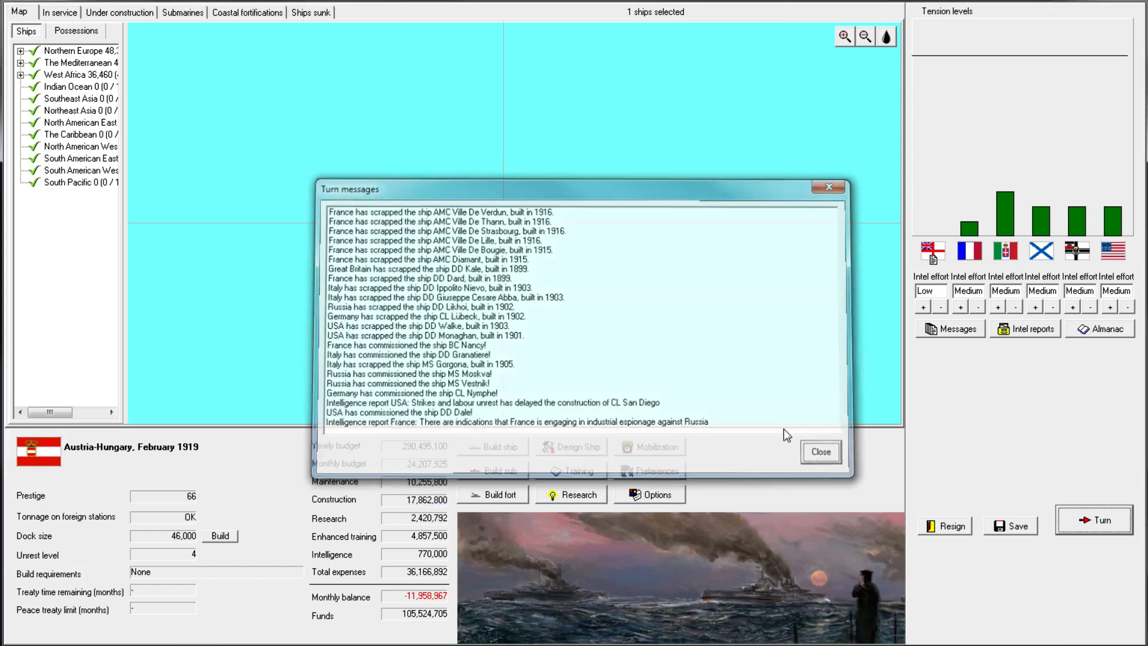
left_click(819, 452)
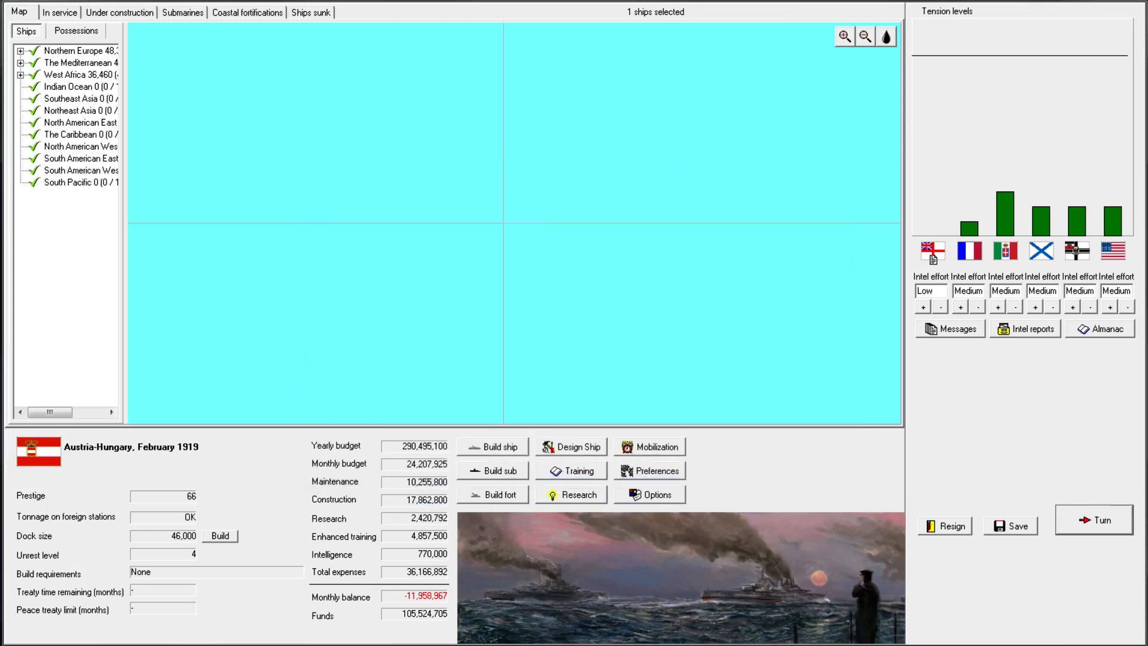
mouse_move(739, 139)
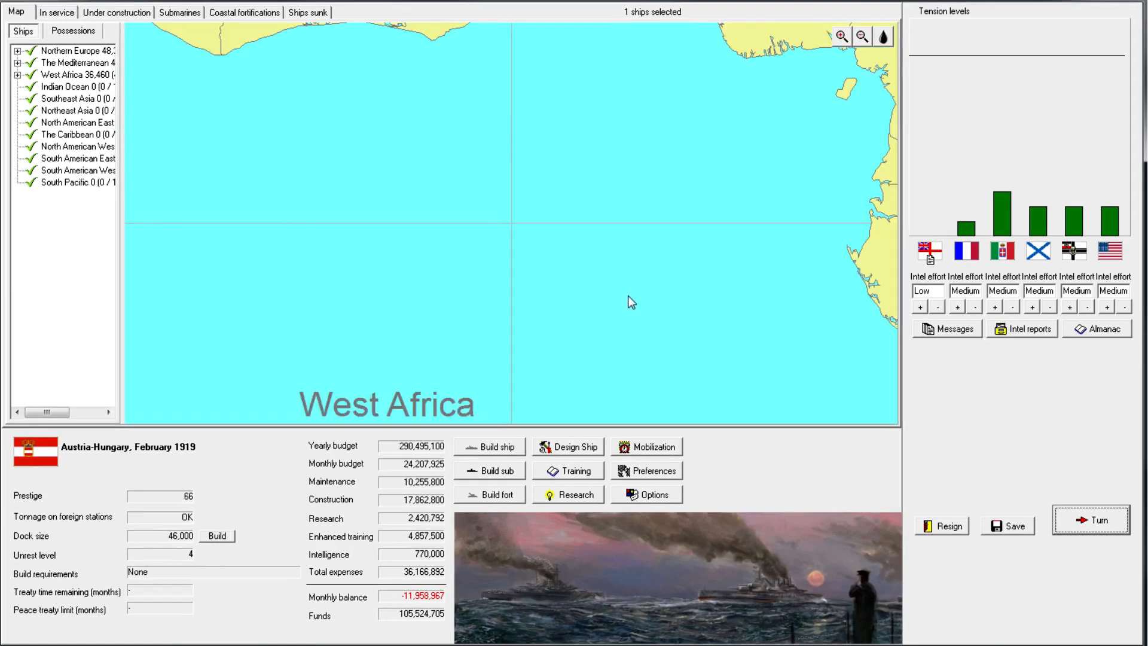
left_click(860, 36)
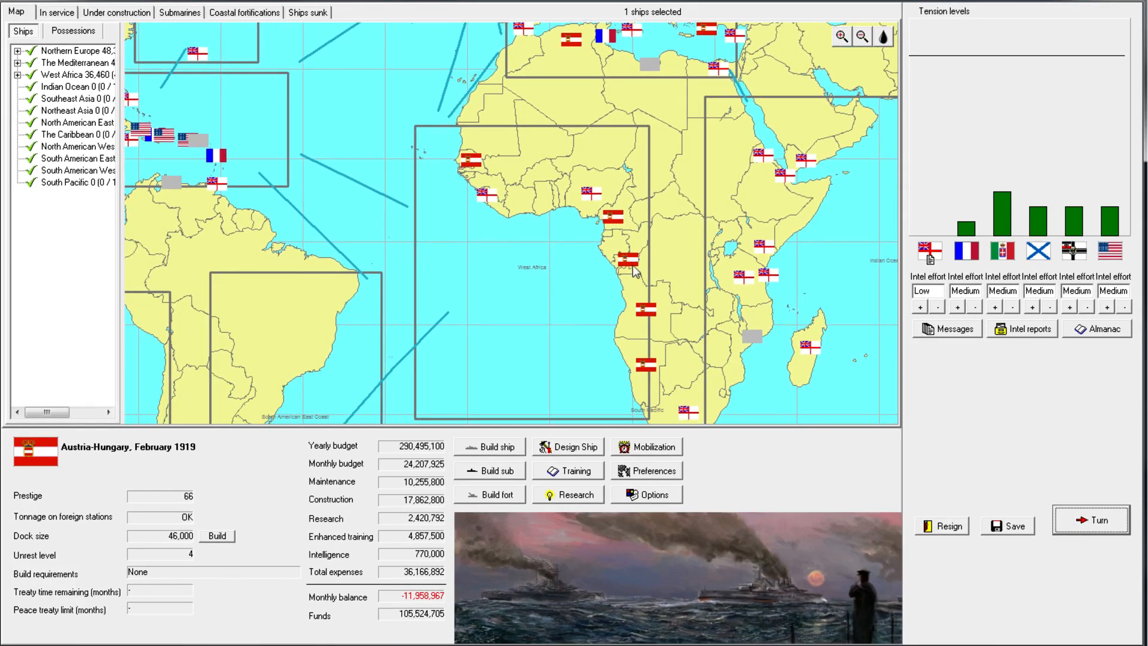
mouse_move(645, 214)
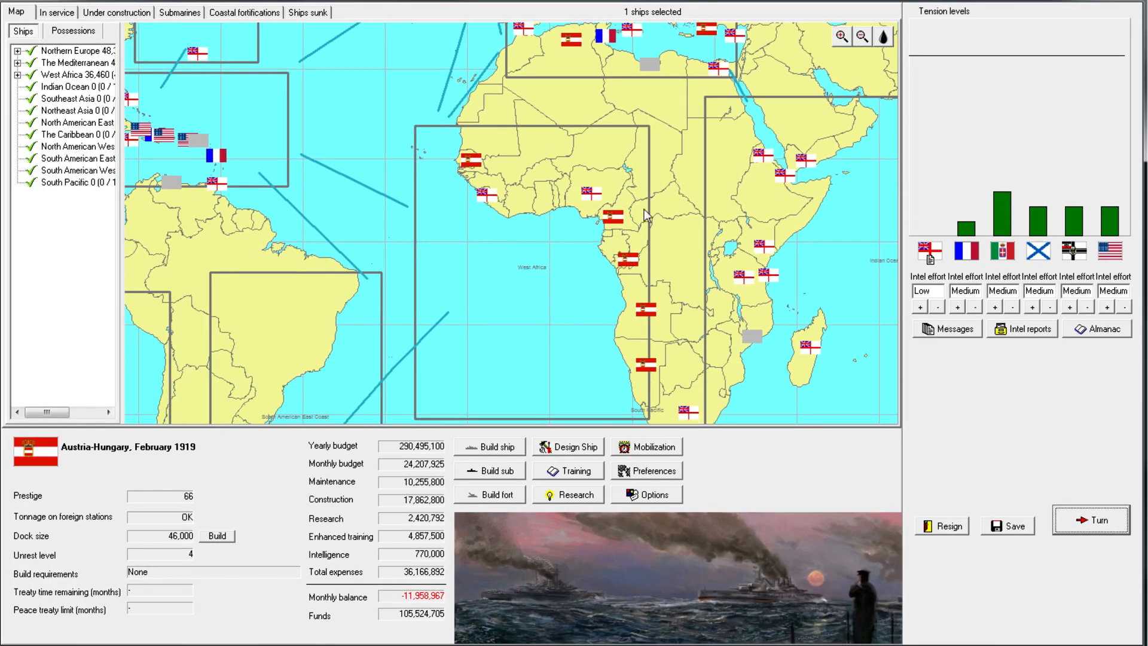
mouse_move(586, 243)
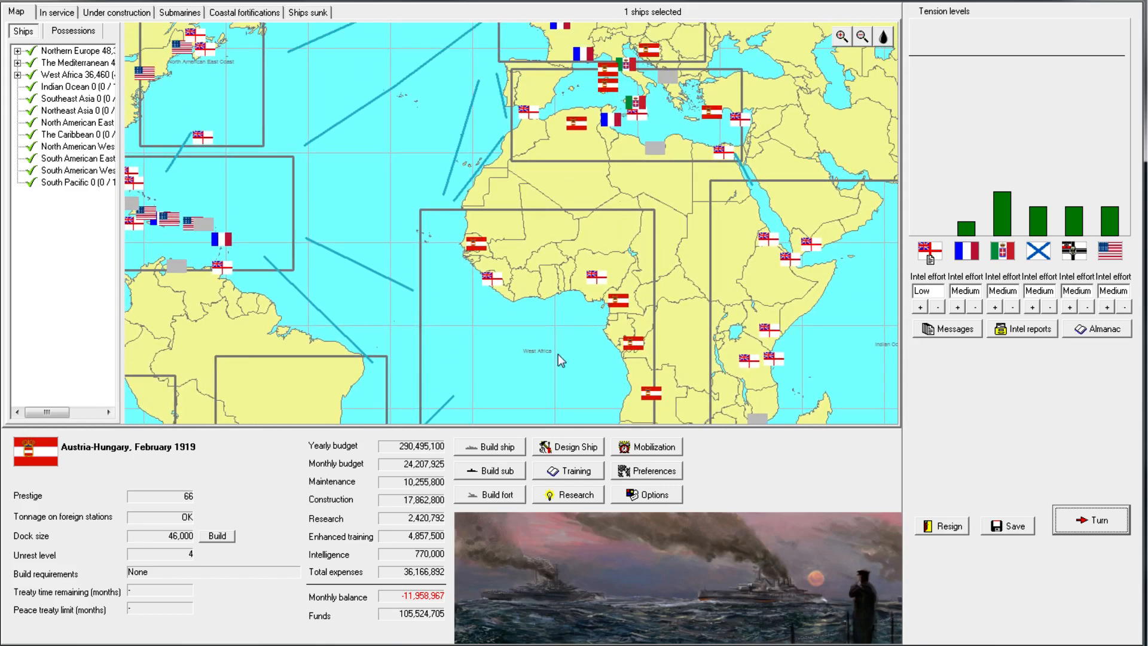
scroll("down", 3)
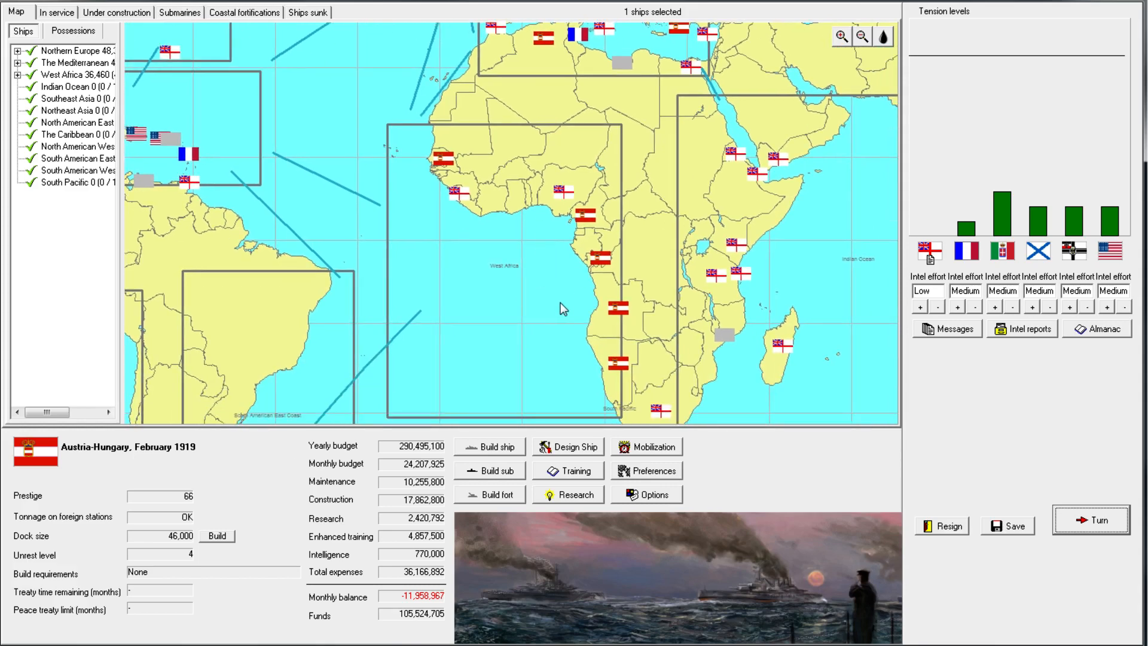
mouse_move(569, 197)
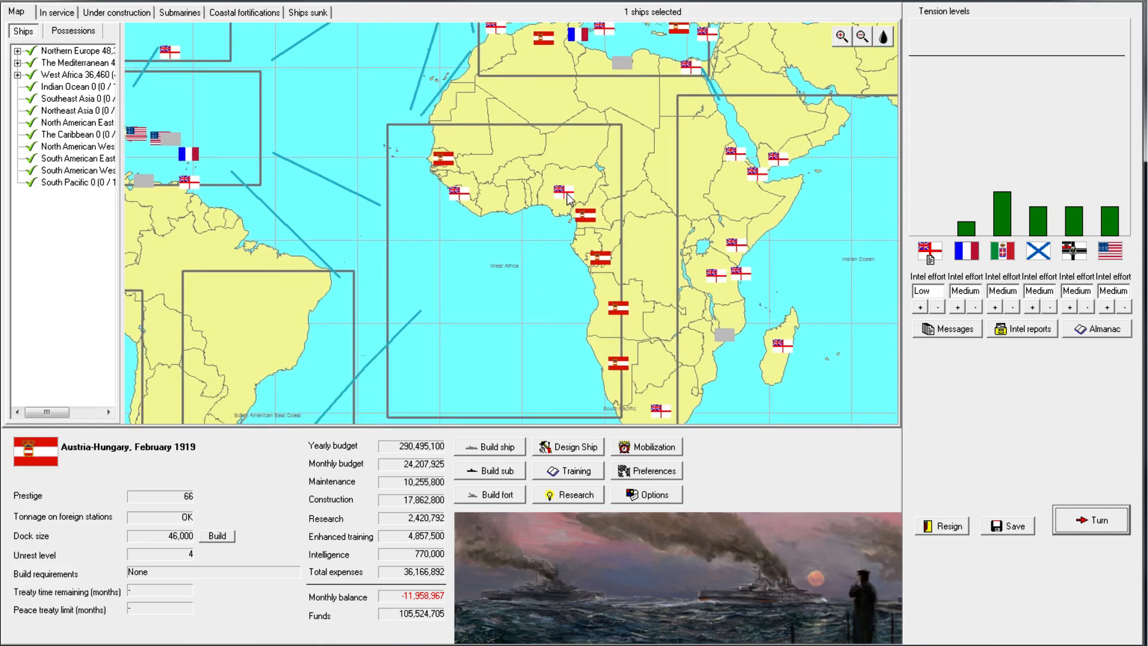
mouse_move(859, 240)
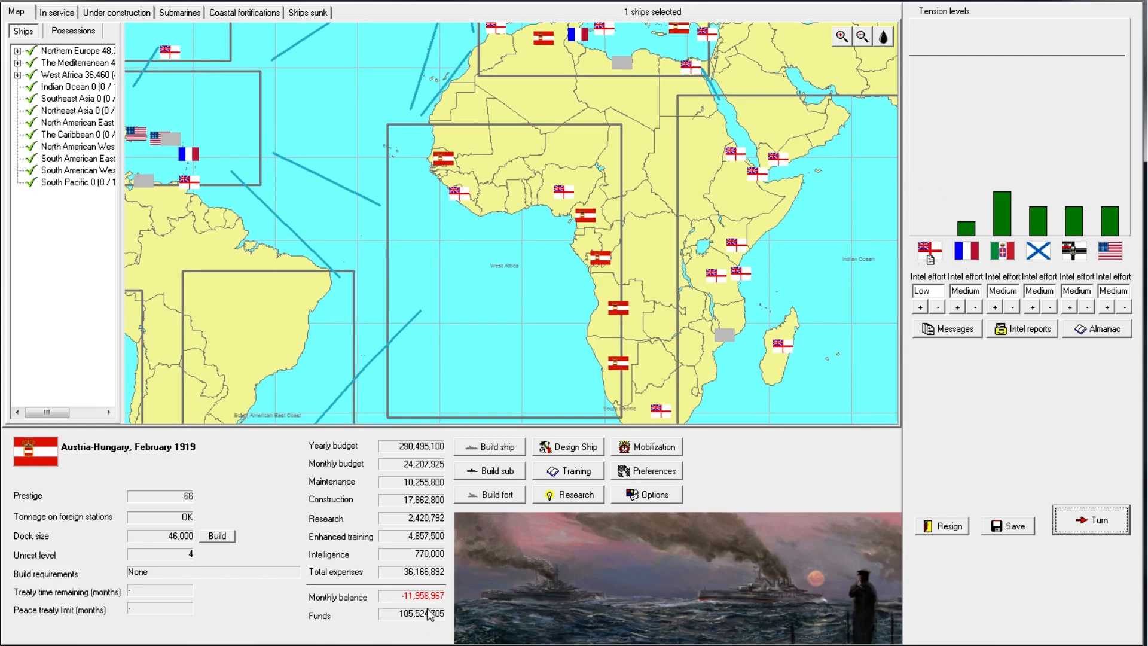
mouse_move(507, 267)
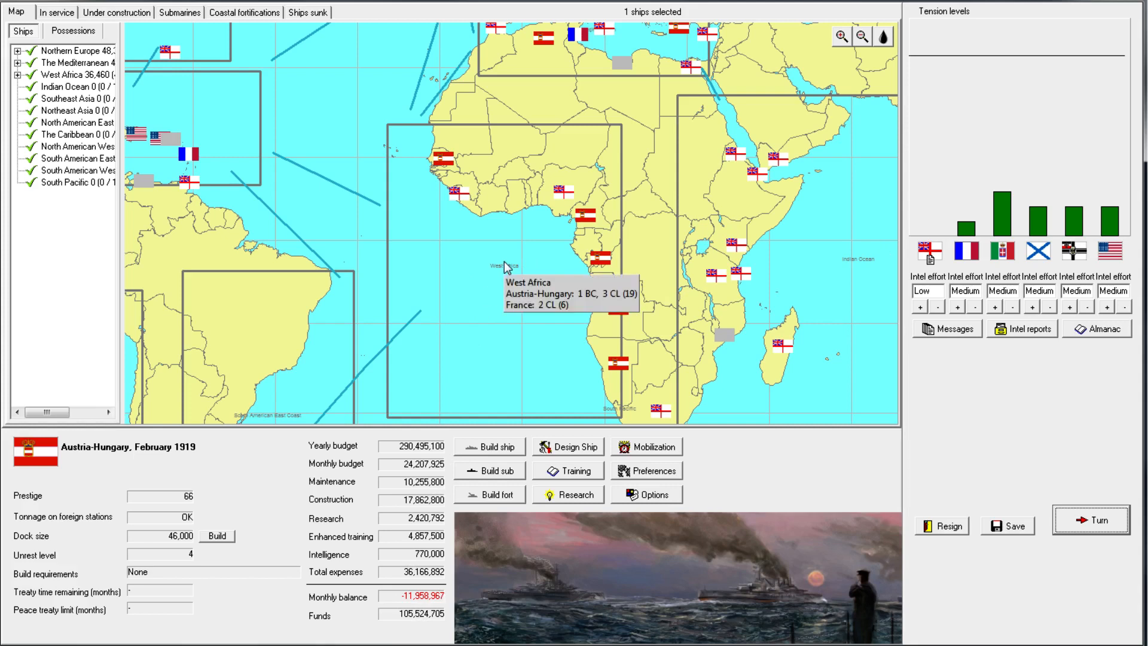
mouse_move(194, 572)
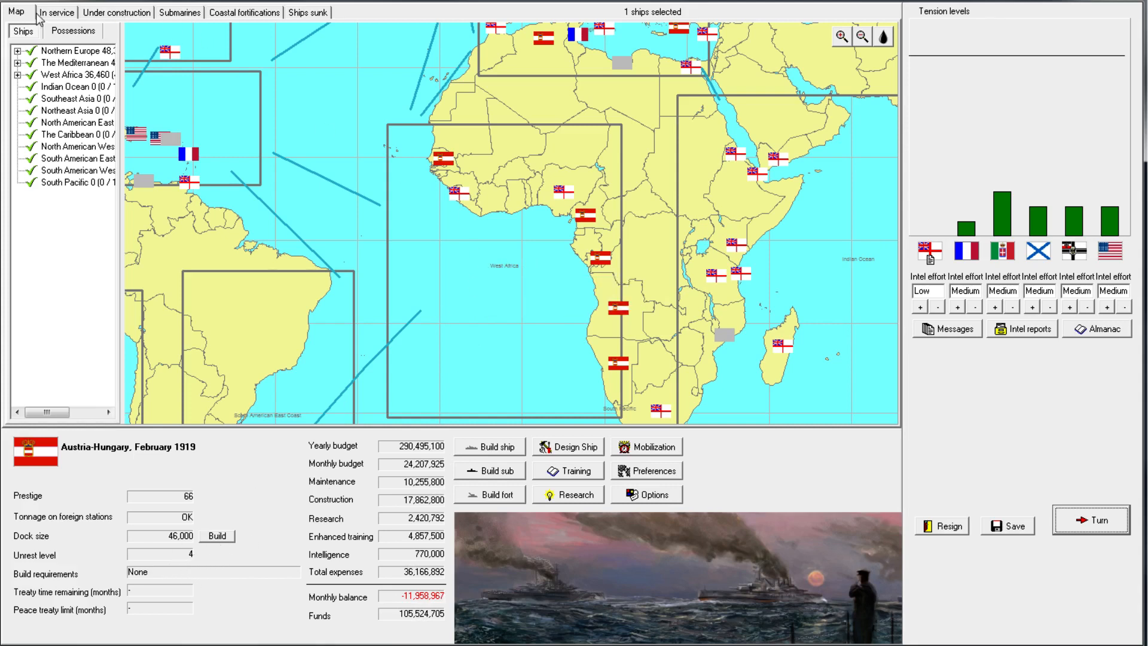
mouse_move(330, 357)
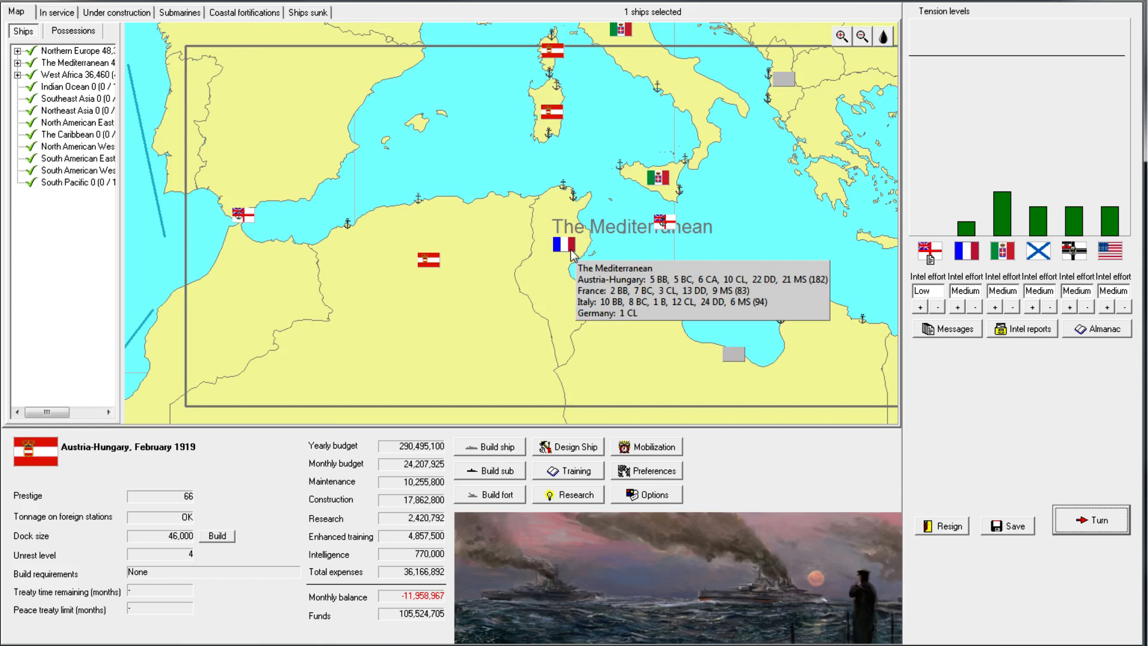
mouse_move(633, 259)
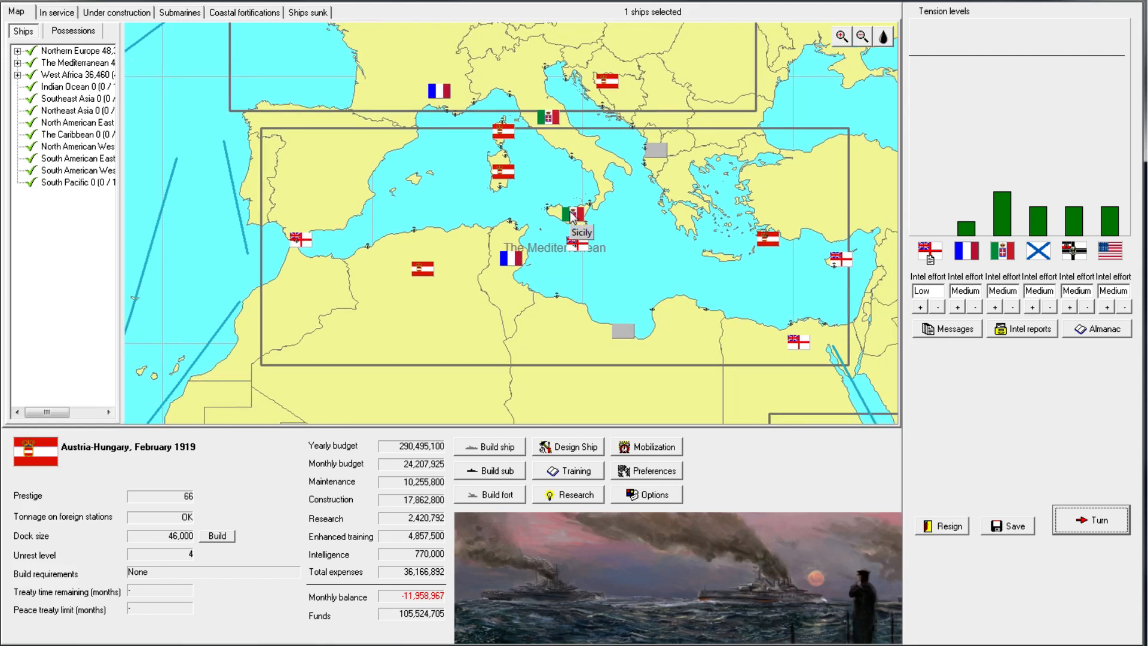
mouse_move(586, 194)
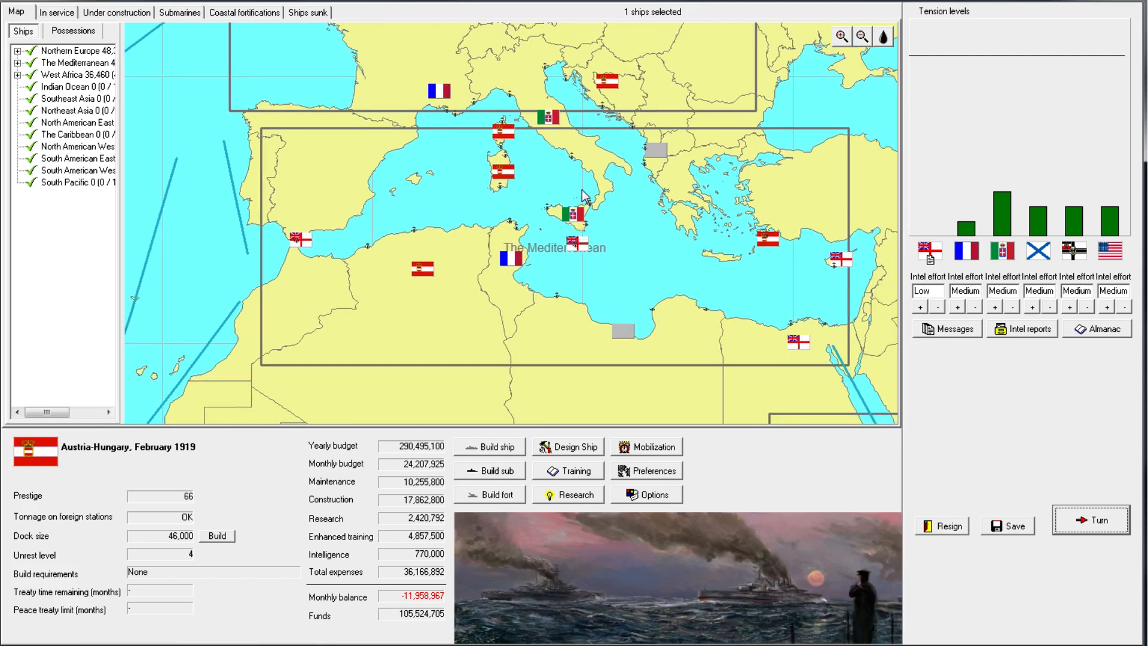
mouse_move(582, 223)
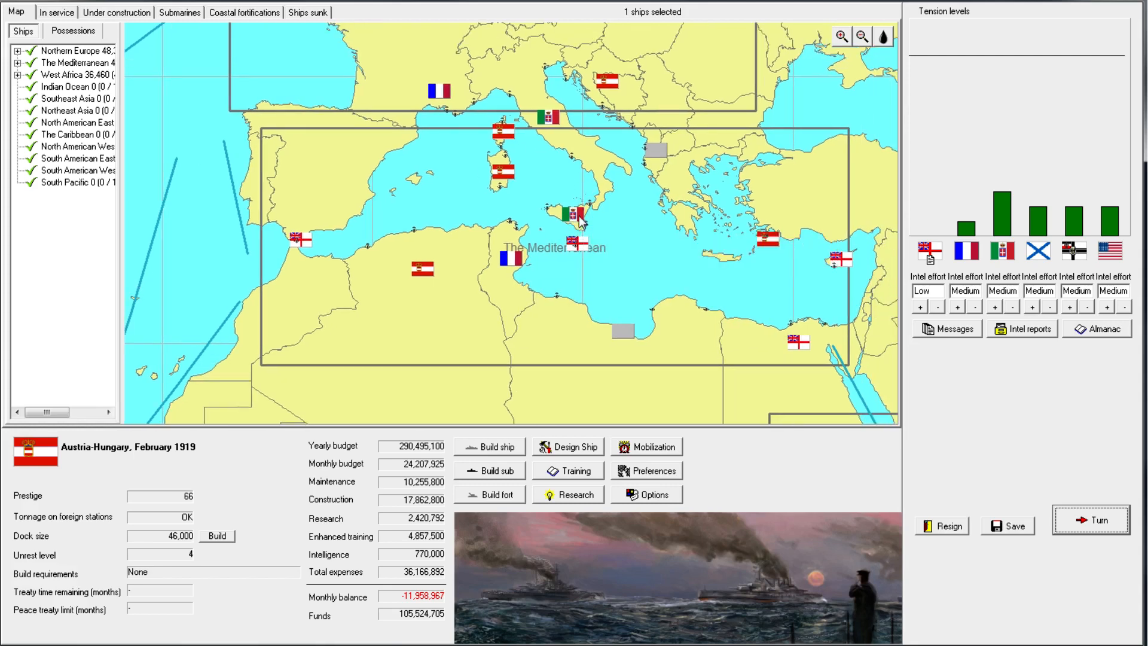
mouse_move(579, 220)
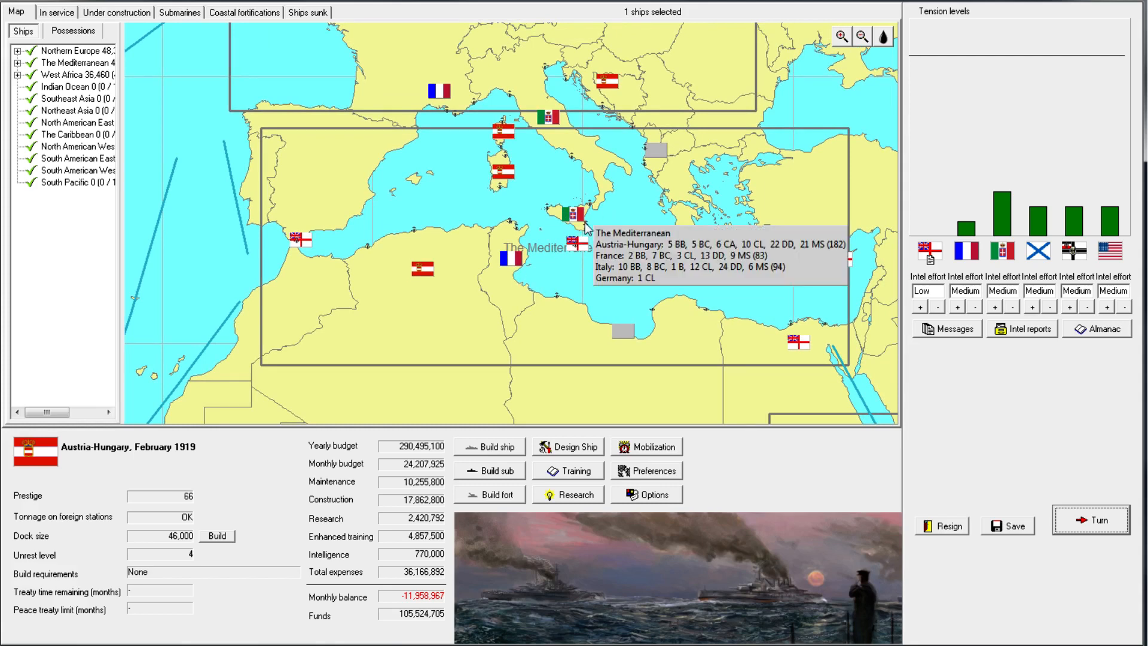
mouse_move(646, 260)
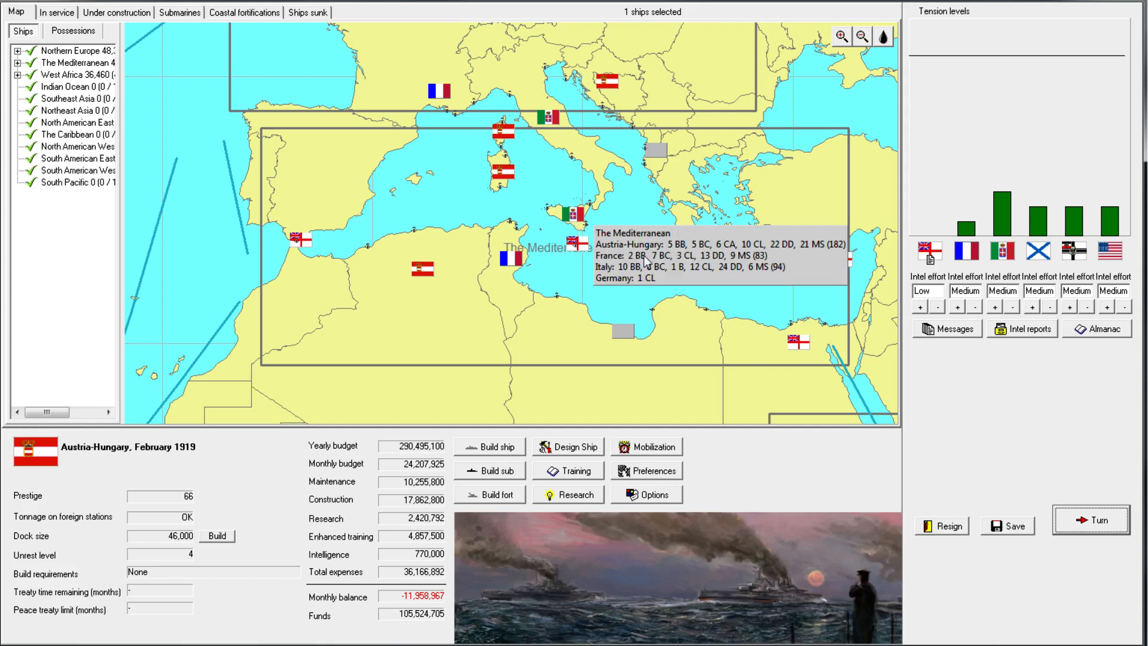
mouse_move(625, 314)
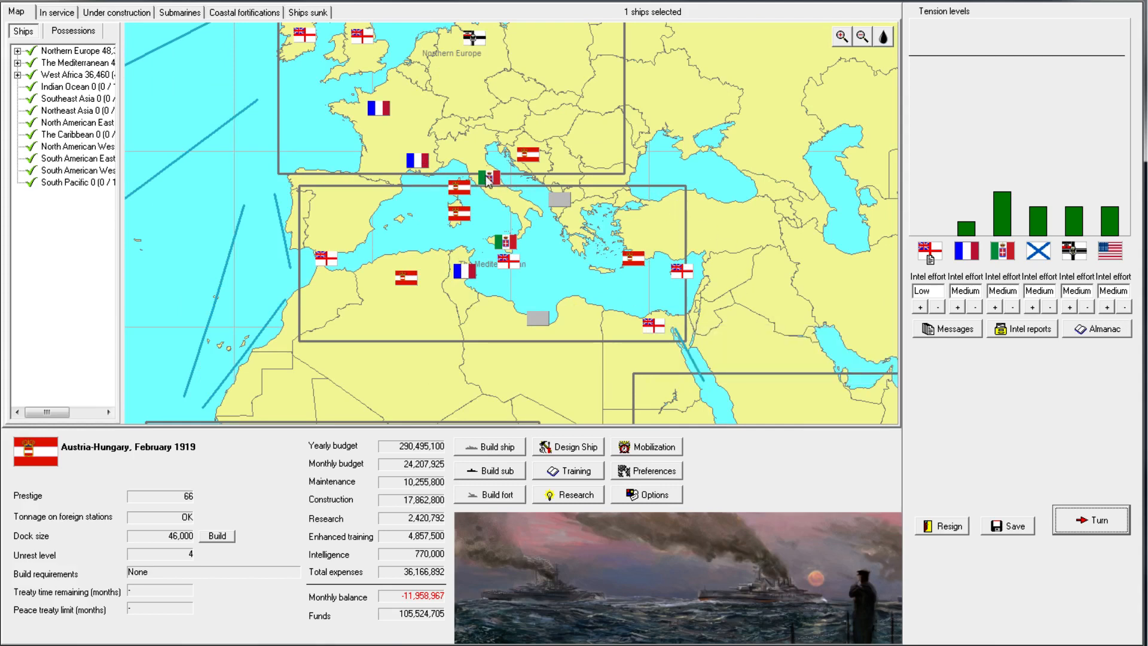
mouse_move(679, 280)
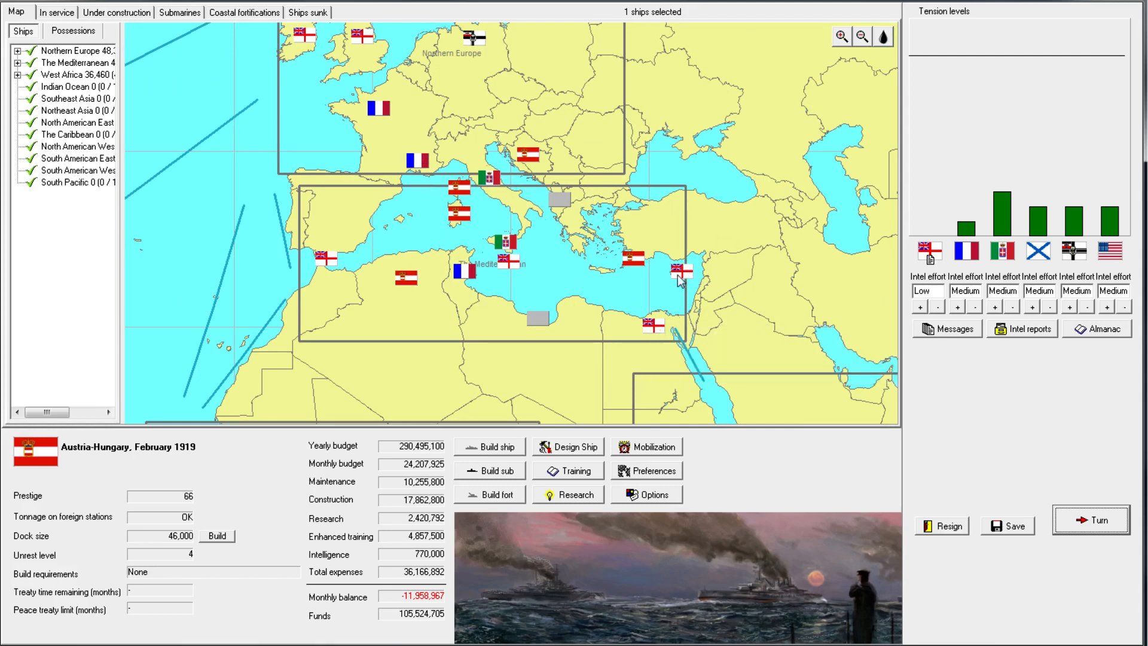
mouse_move(494, 174)
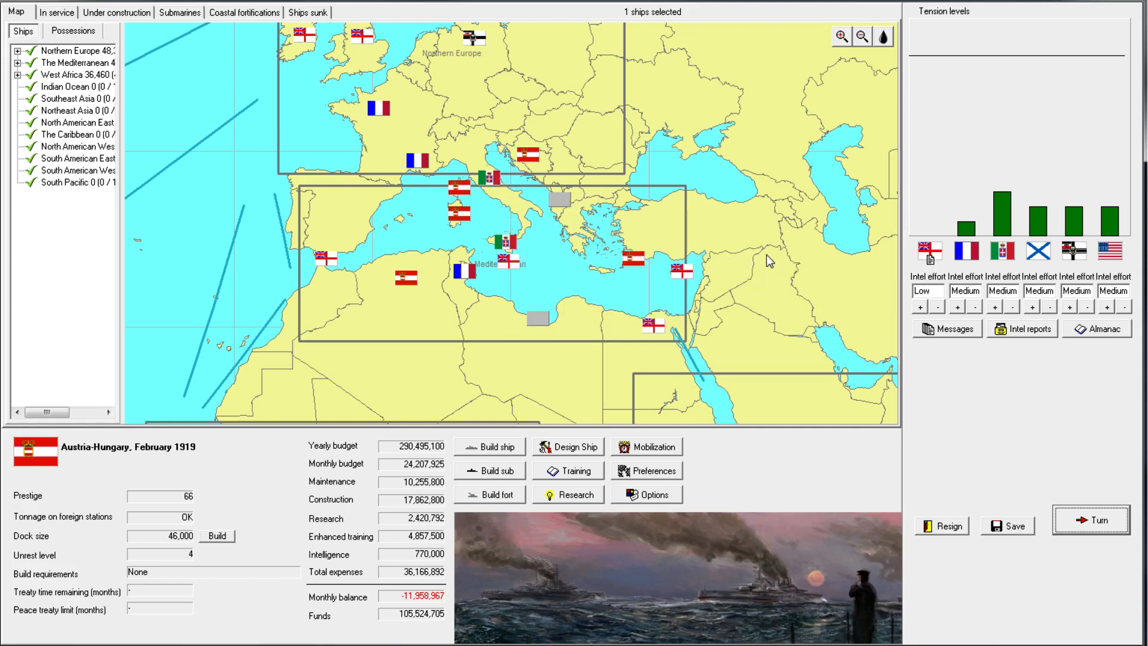
mouse_move(837, 295)
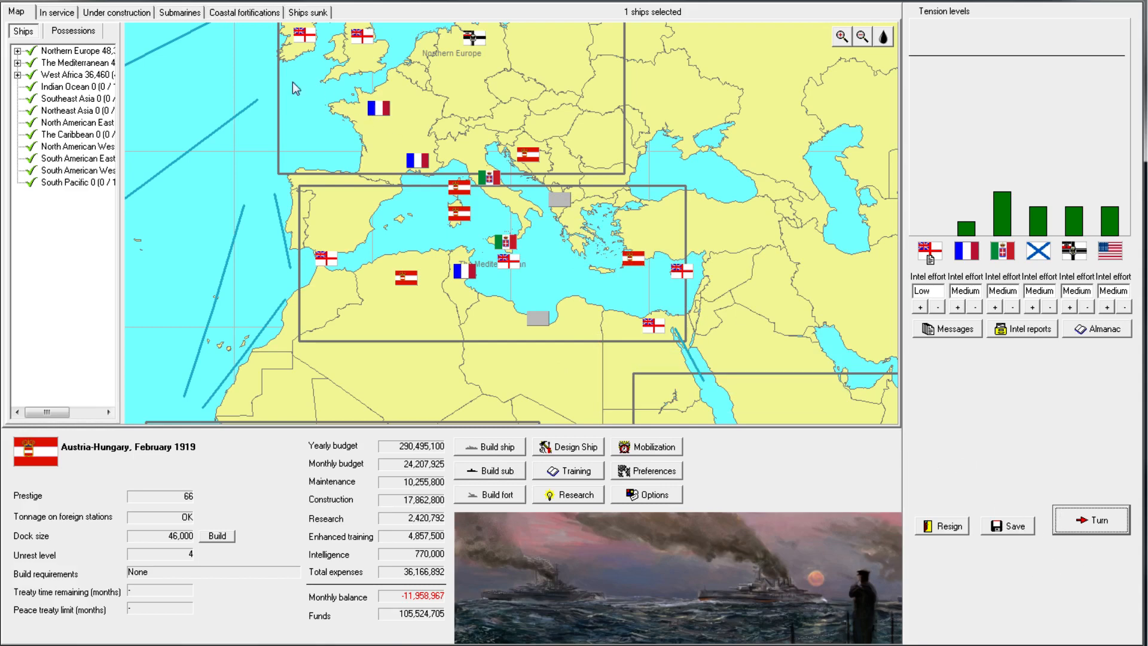
Scrap the light cruiser Admiral Spaun from the in-service list for 8,225
left_click(57, 12)
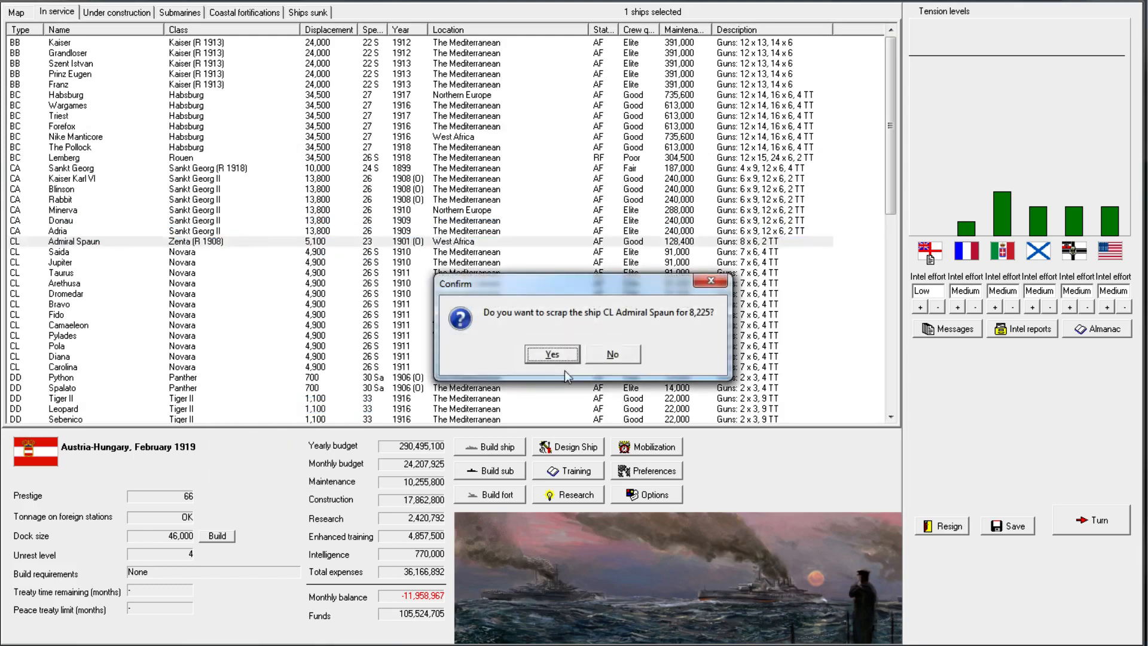
left_click(552, 353)
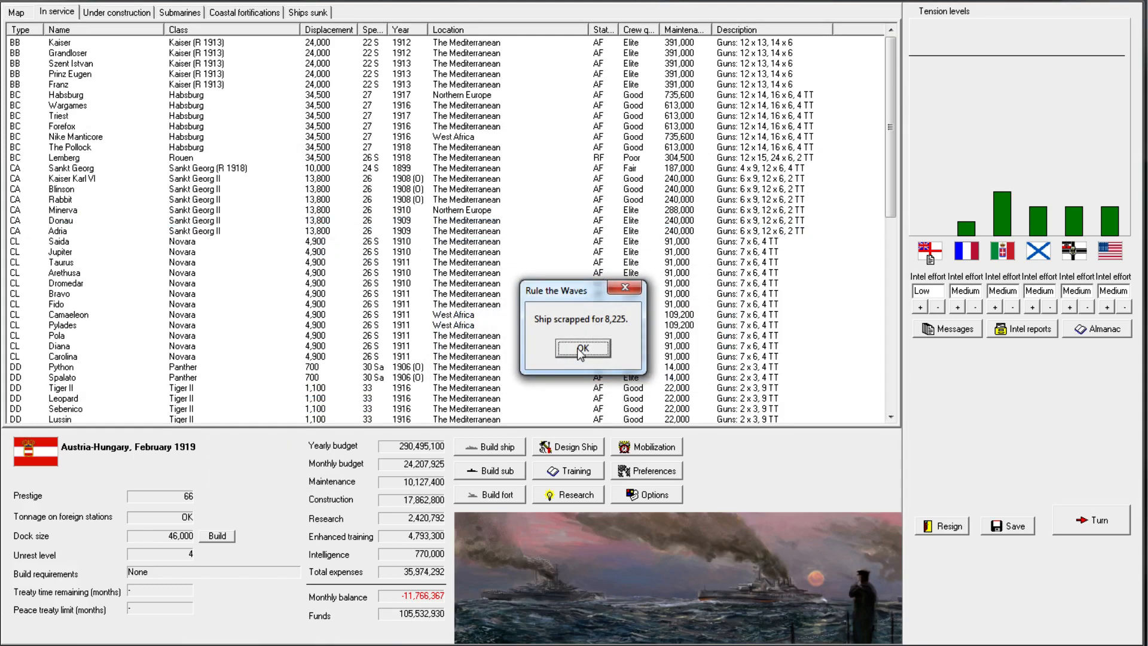
left_click(581, 348)
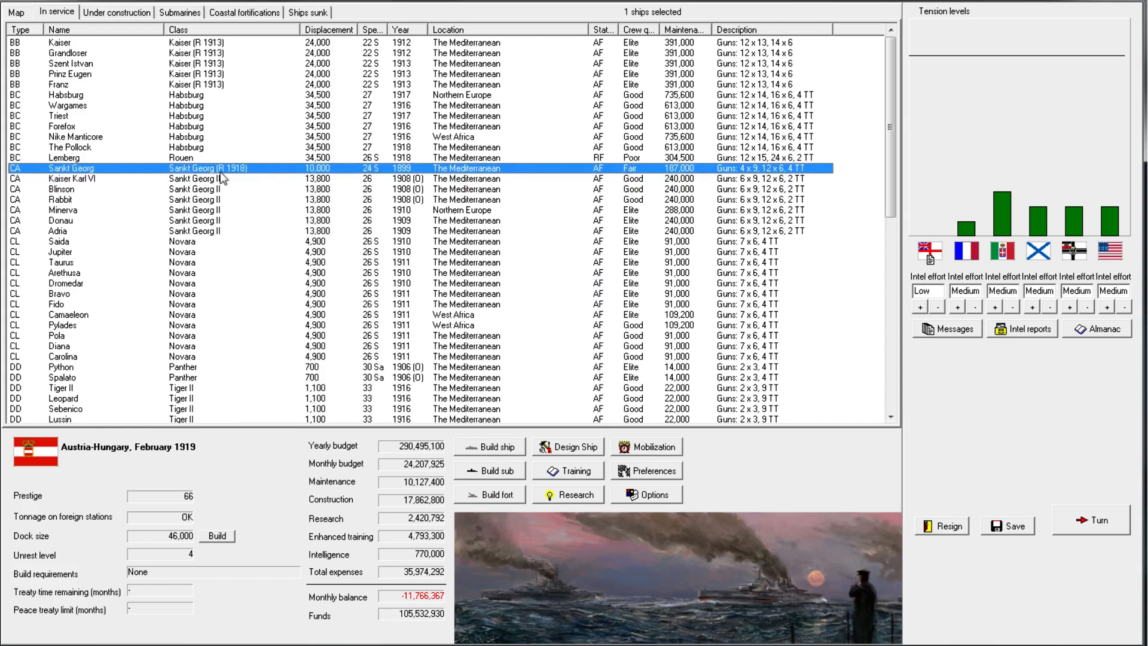
Order the armoured cruiser Sankt Georg to move to West Africa
right_click(69, 168)
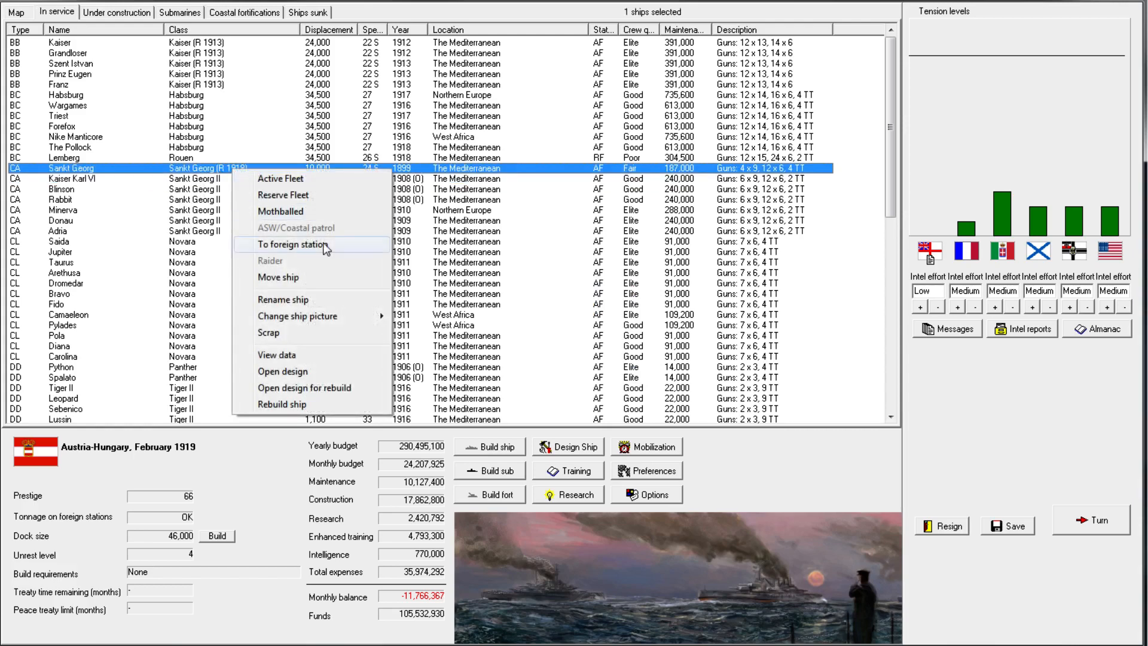
mouse_move(297, 281)
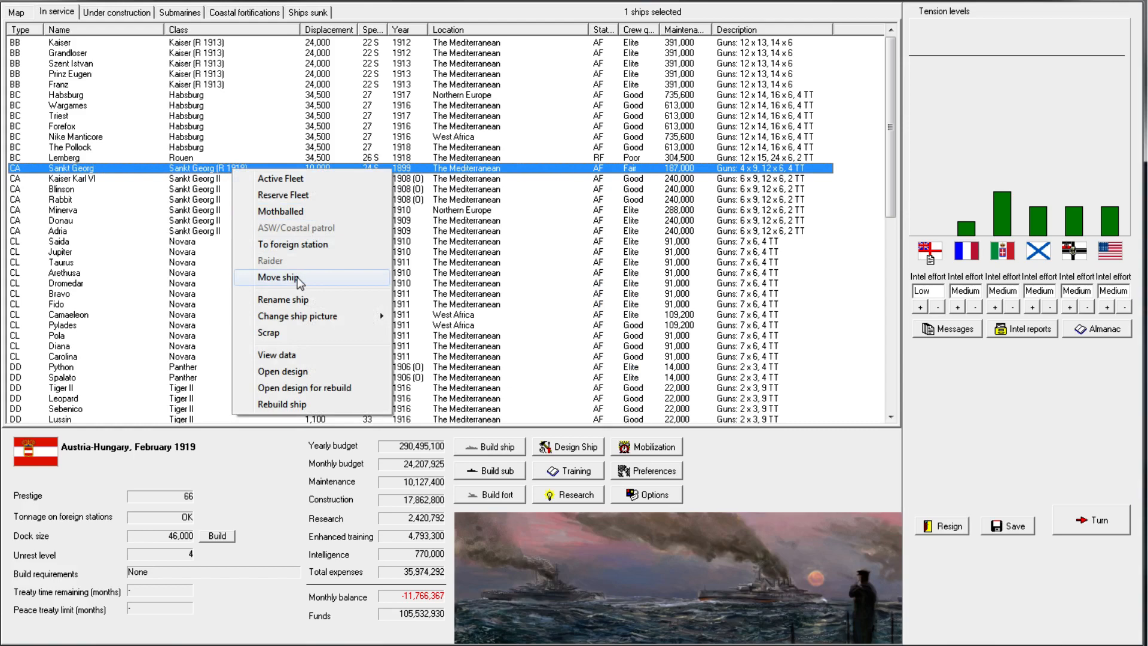
left_click(280, 277)
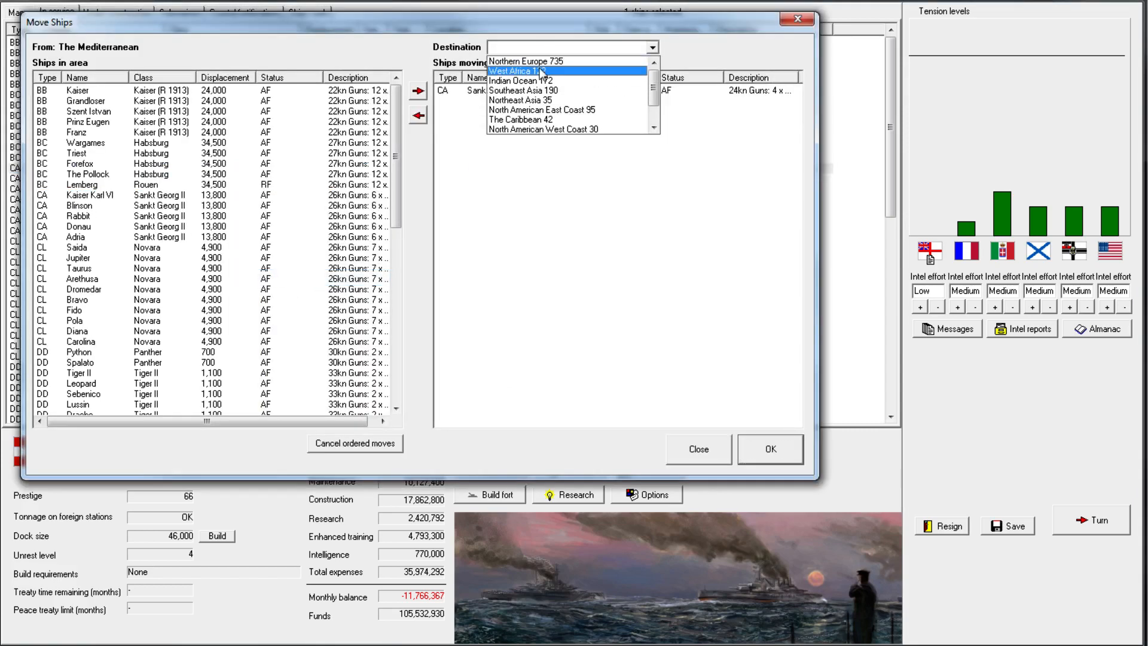
left_click(769, 448)
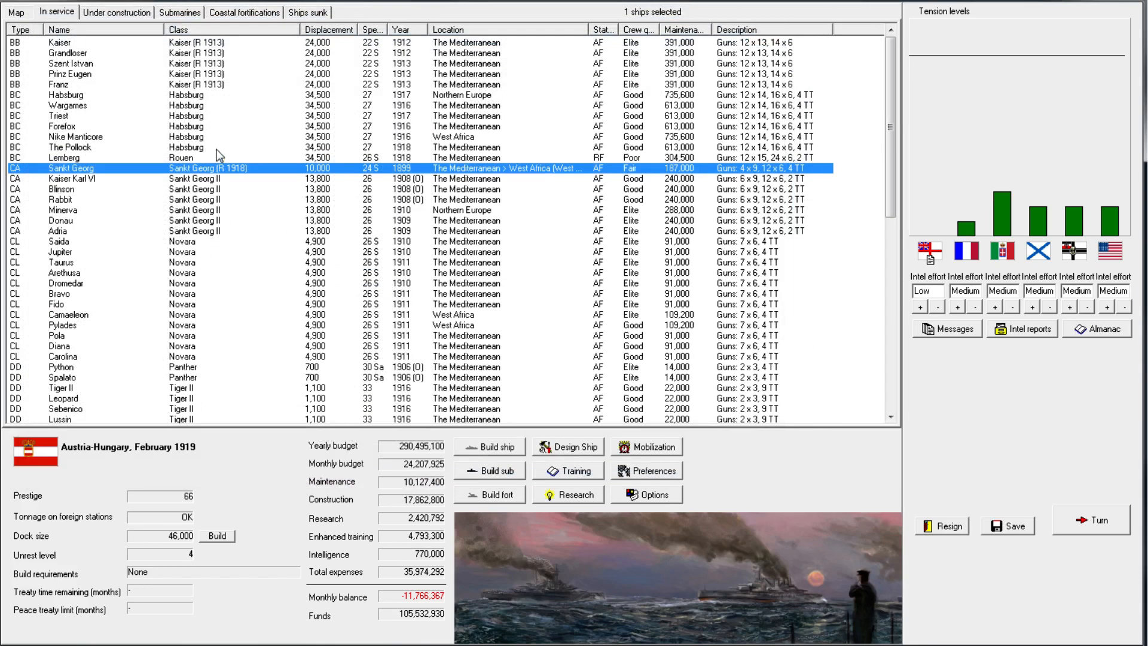
mouse_move(266, 236)
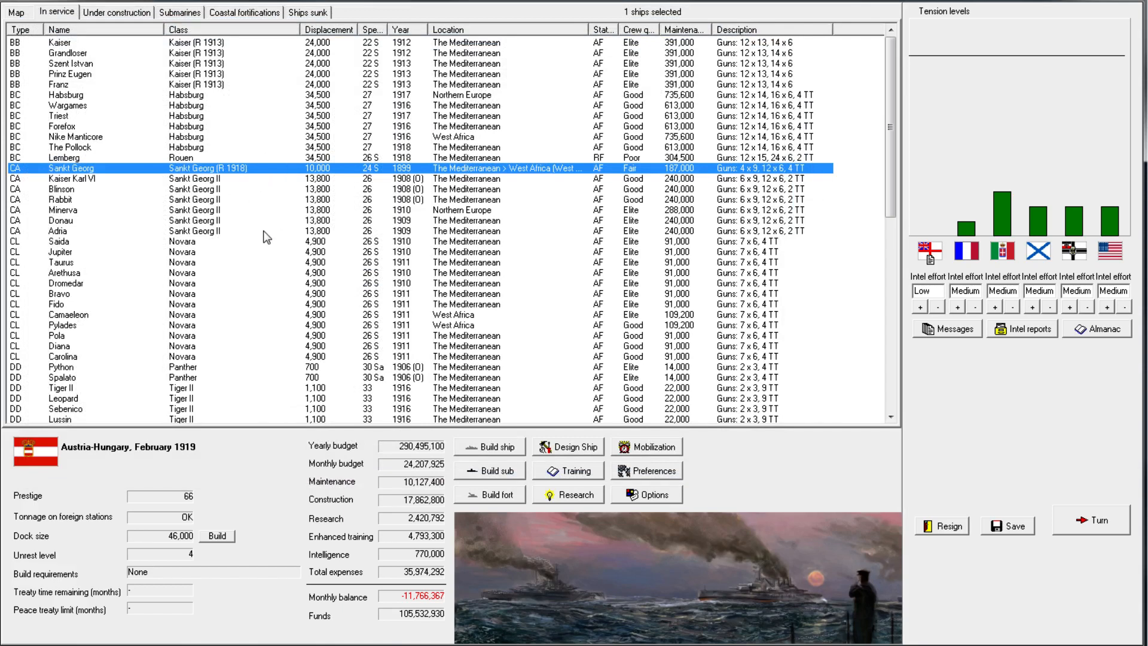
Check fleet deployments on the world map, zooming into the Mediterranean
left_click(15, 12)
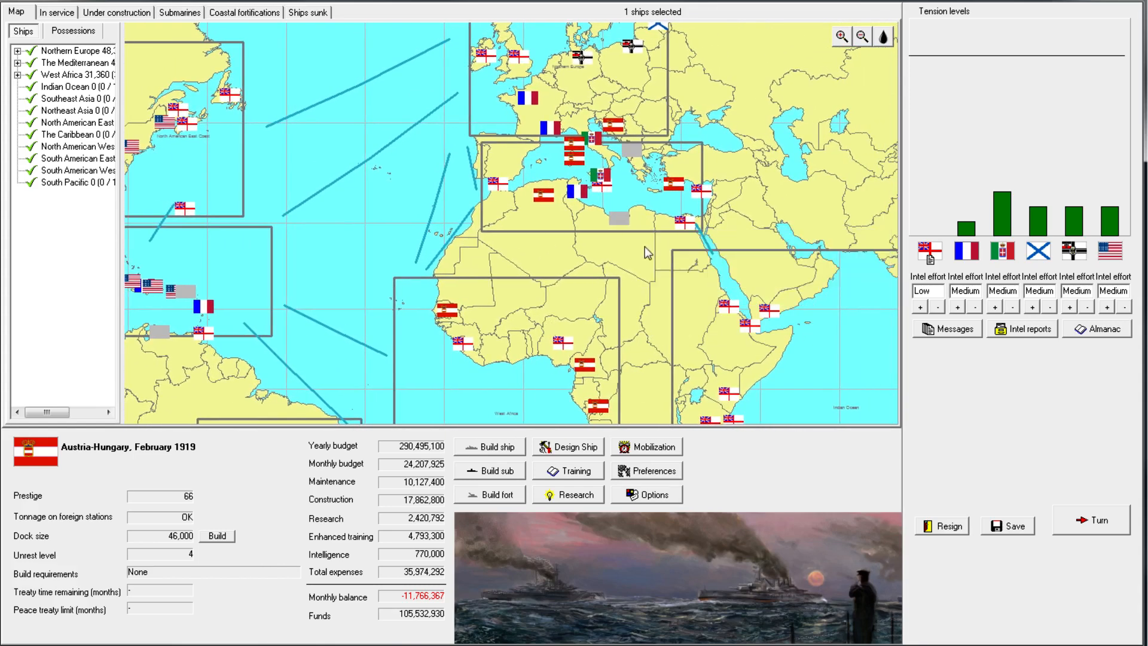
mouse_move(611, 299)
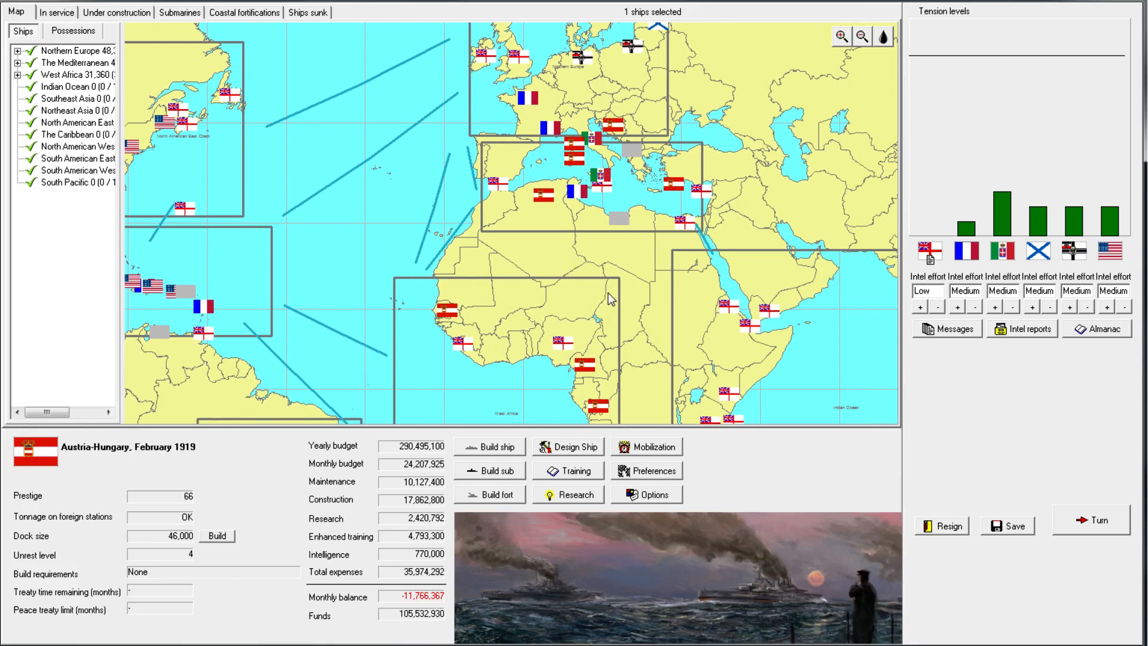
scroll("down", 3)
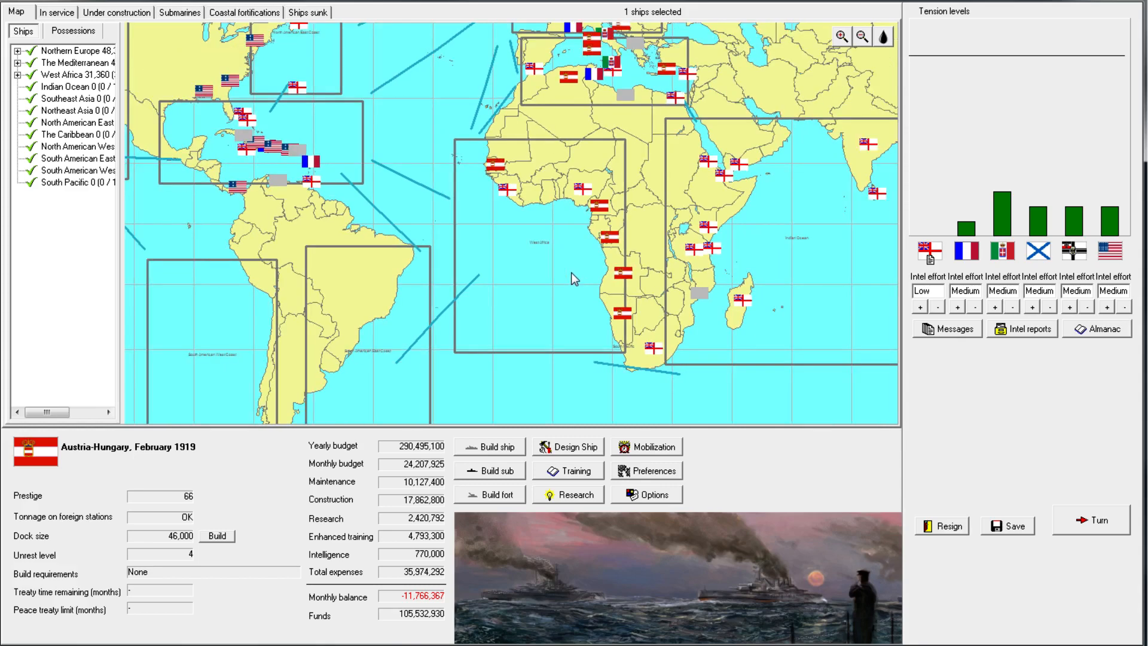
mouse_move(528, 233)
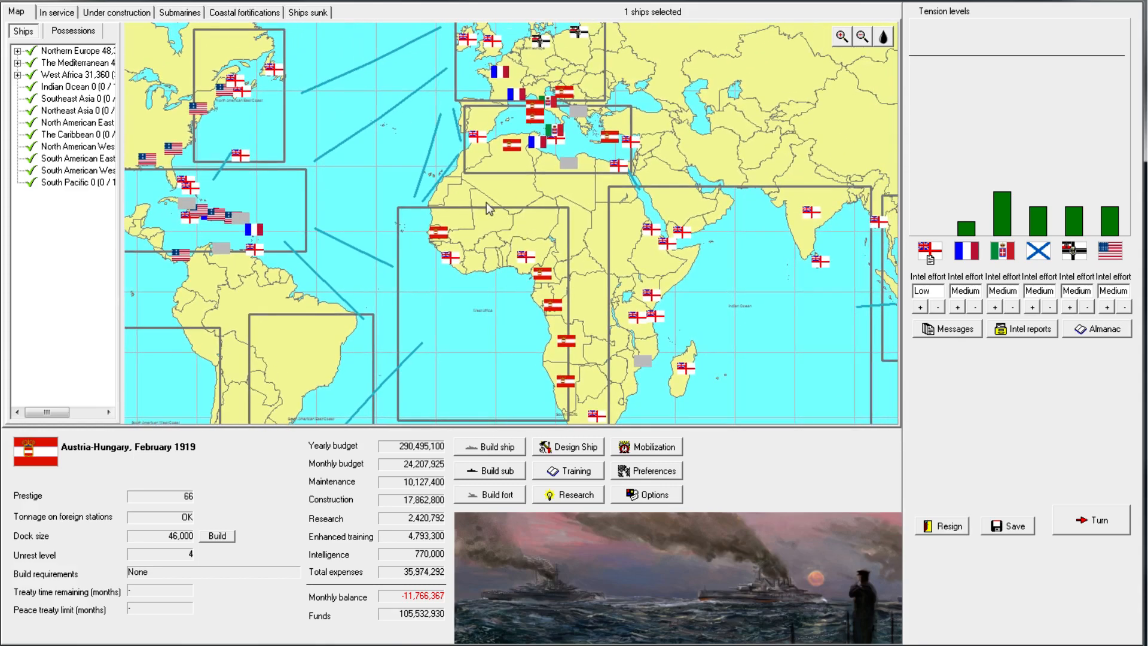
mouse_move(500, 214)
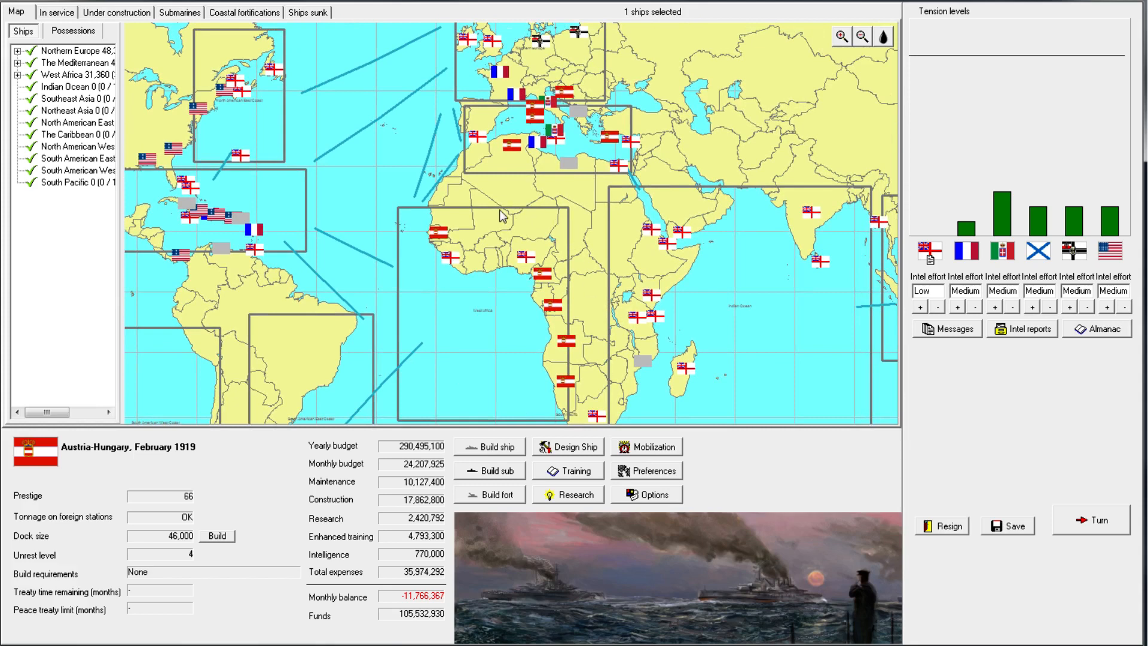
mouse_move(501, 217)
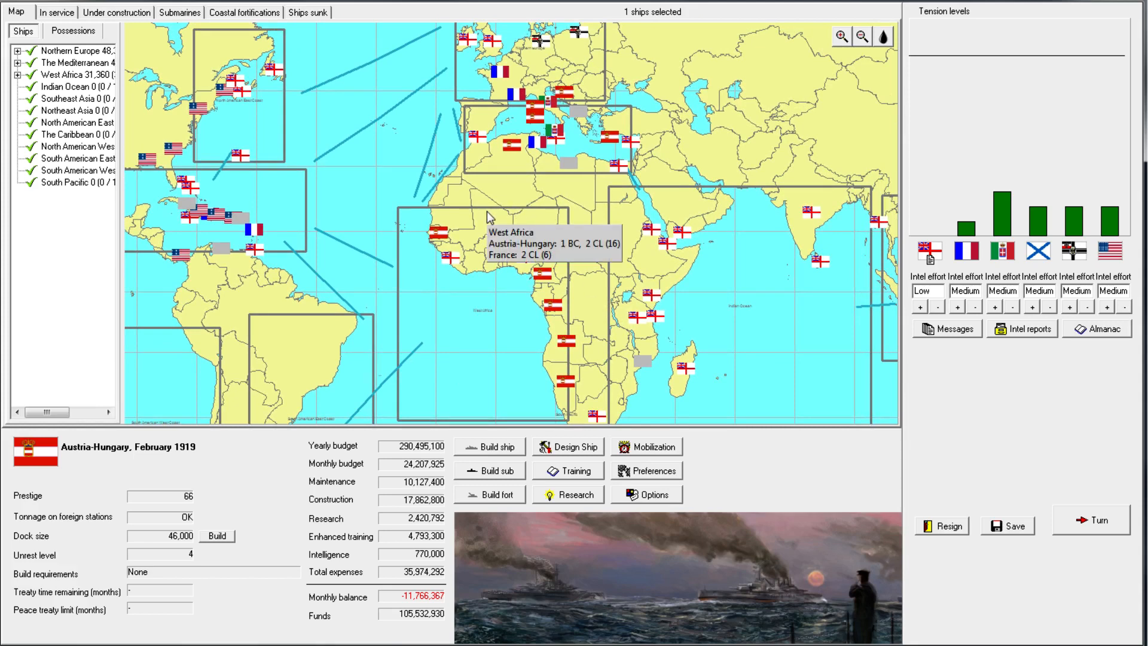
mouse_move(554, 358)
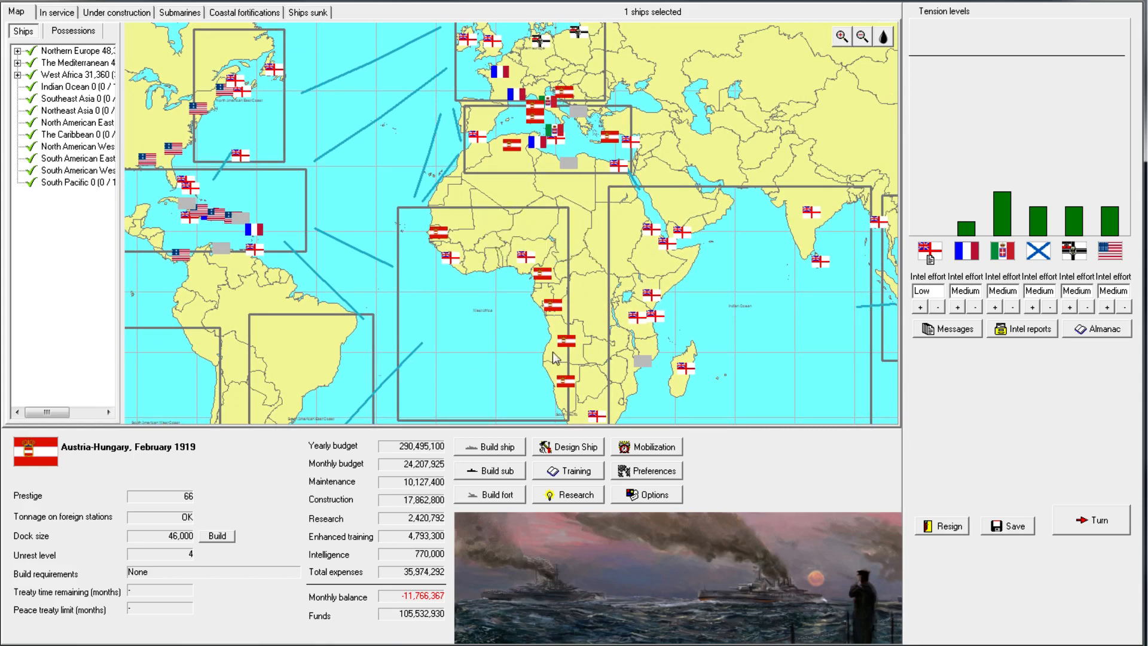
mouse_move(521, 214)
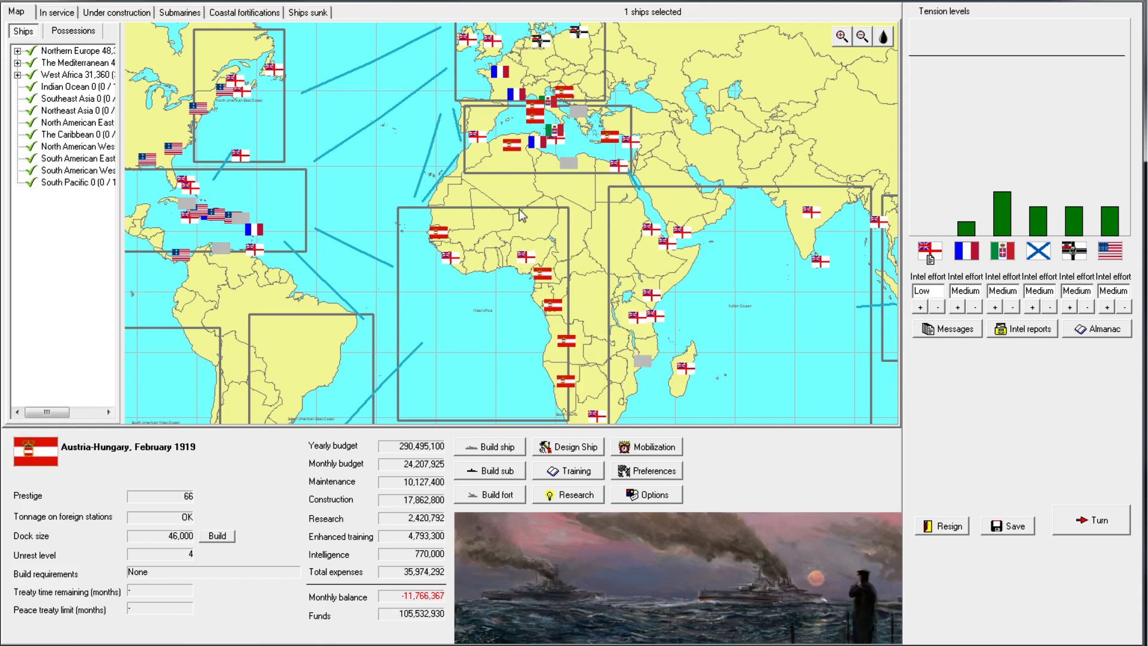
mouse_move(492, 230)
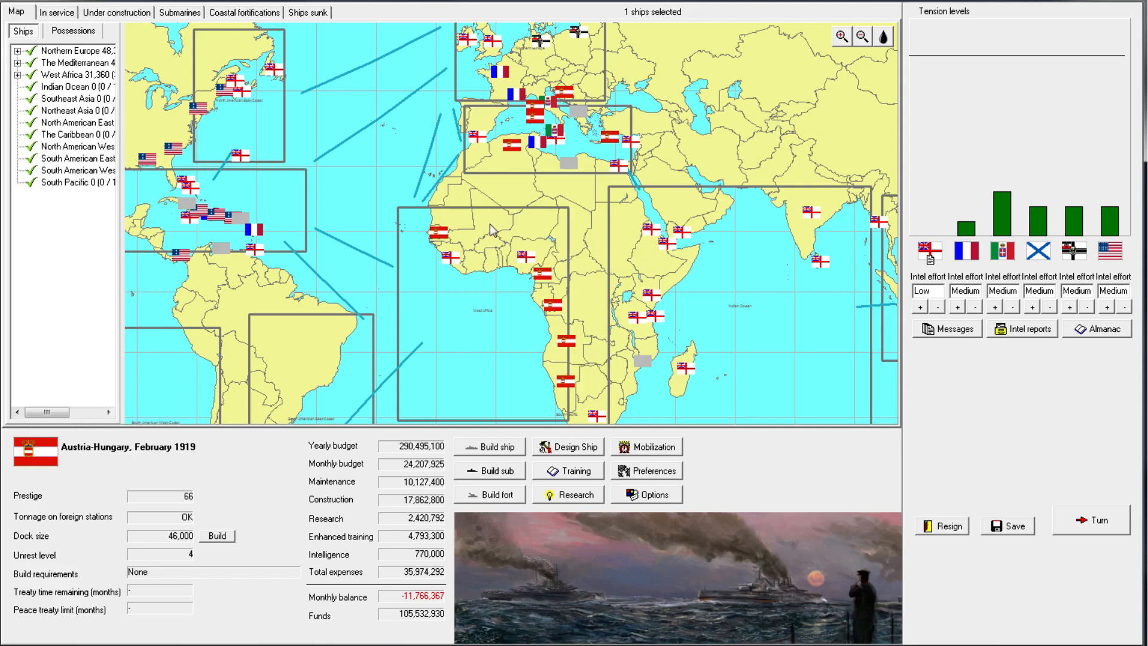
mouse_move(526, 240)
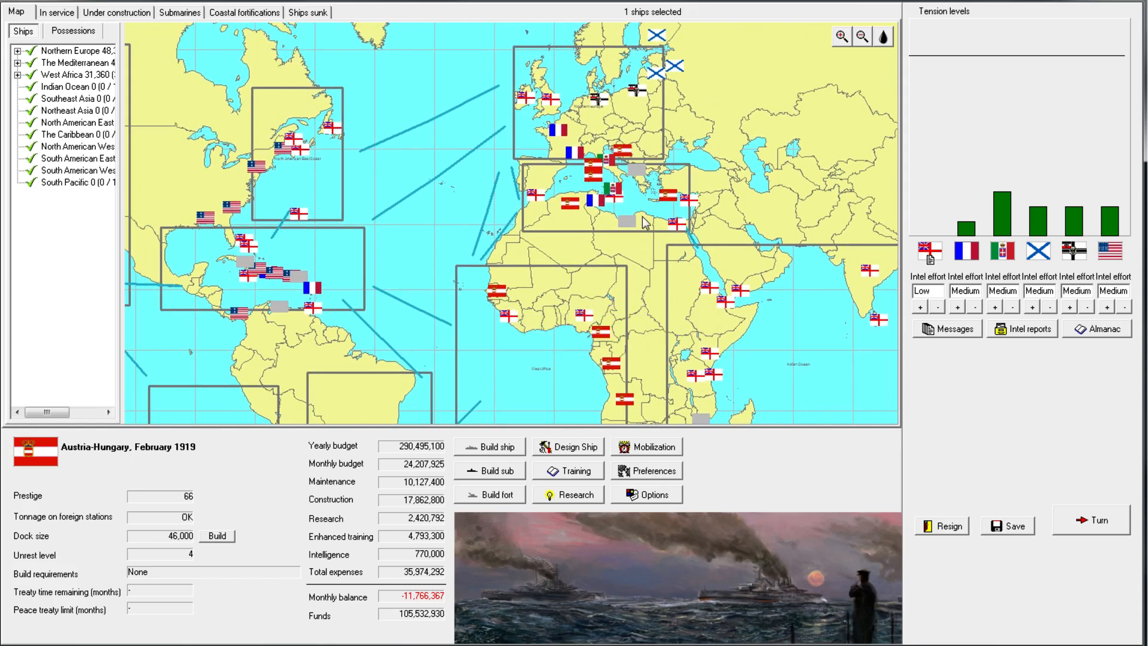
left_click(840, 38)
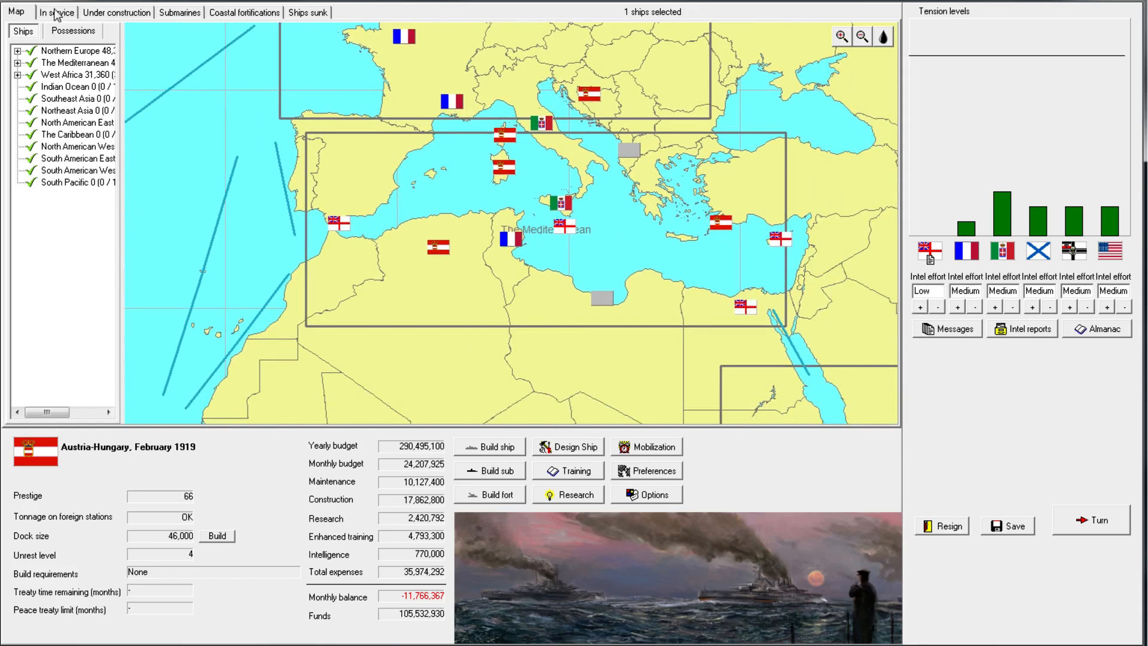
Open minesweeper Arciduchessa Sofia's design for a rebuild from the in-service list
left_click(57, 12)
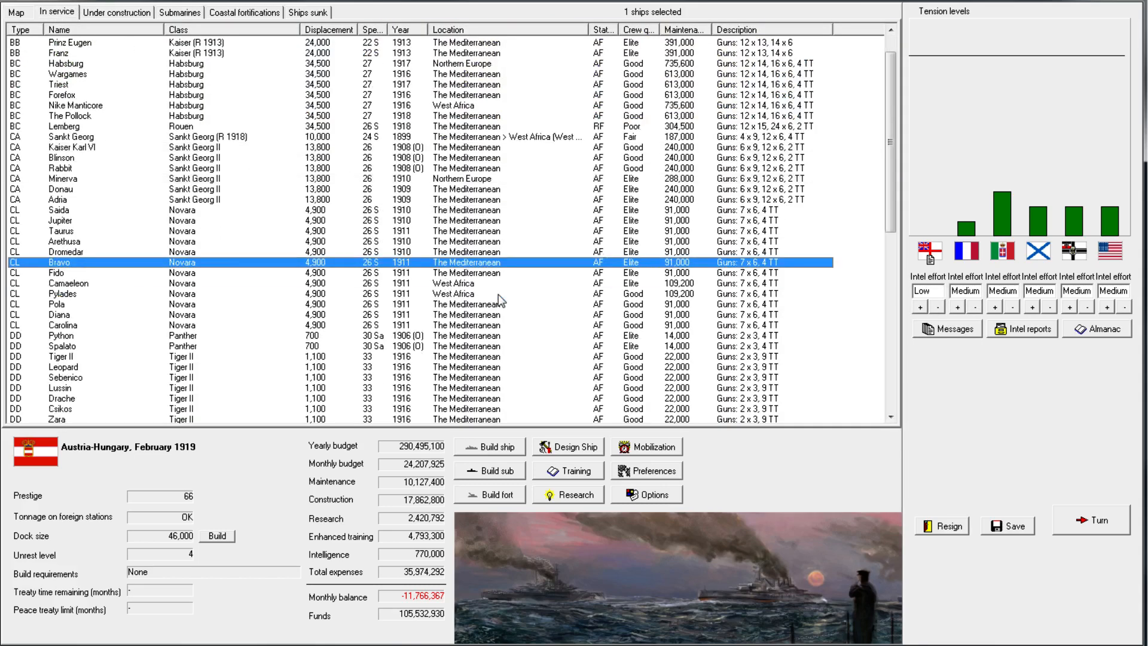
scroll("down", 3)
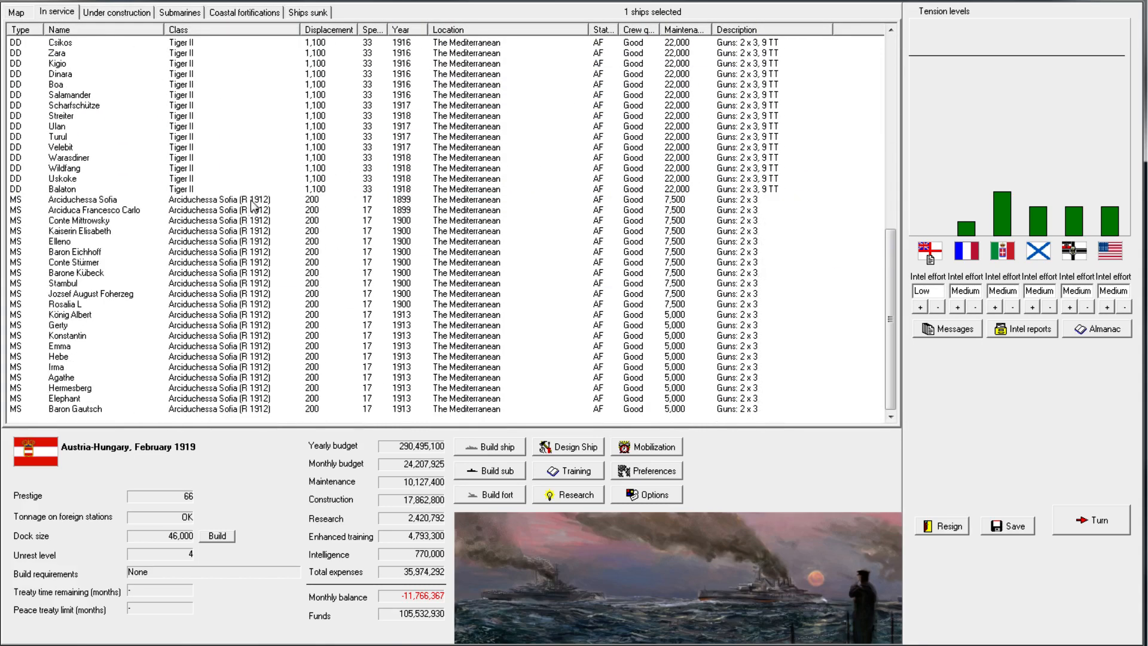
right_click(80, 200)
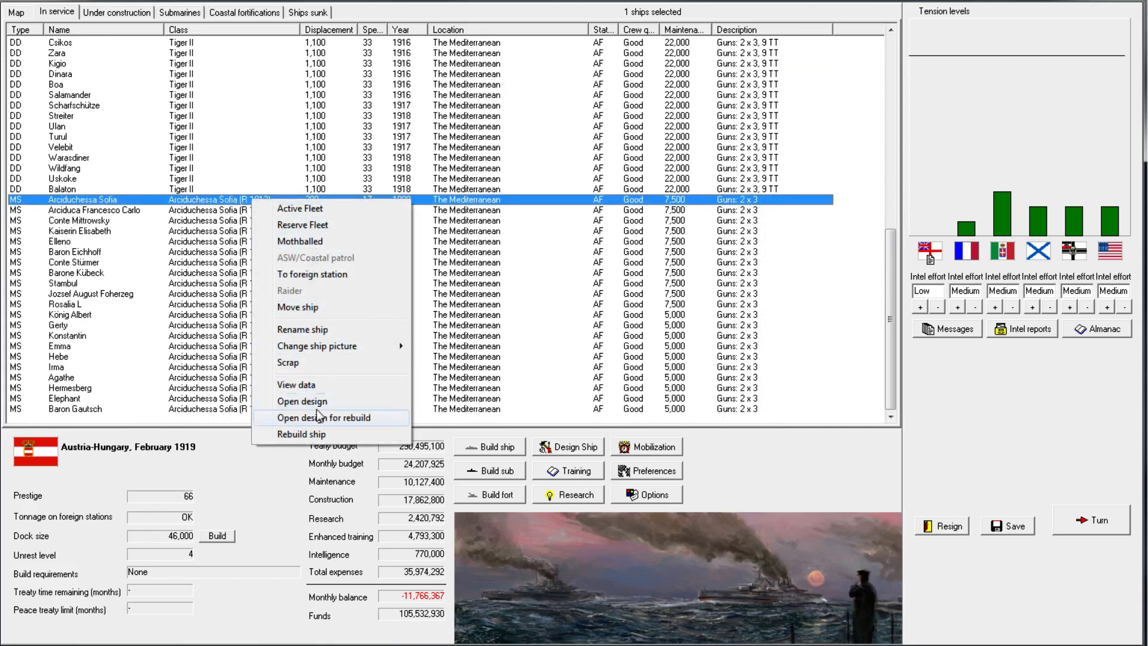
left_click(301, 400)
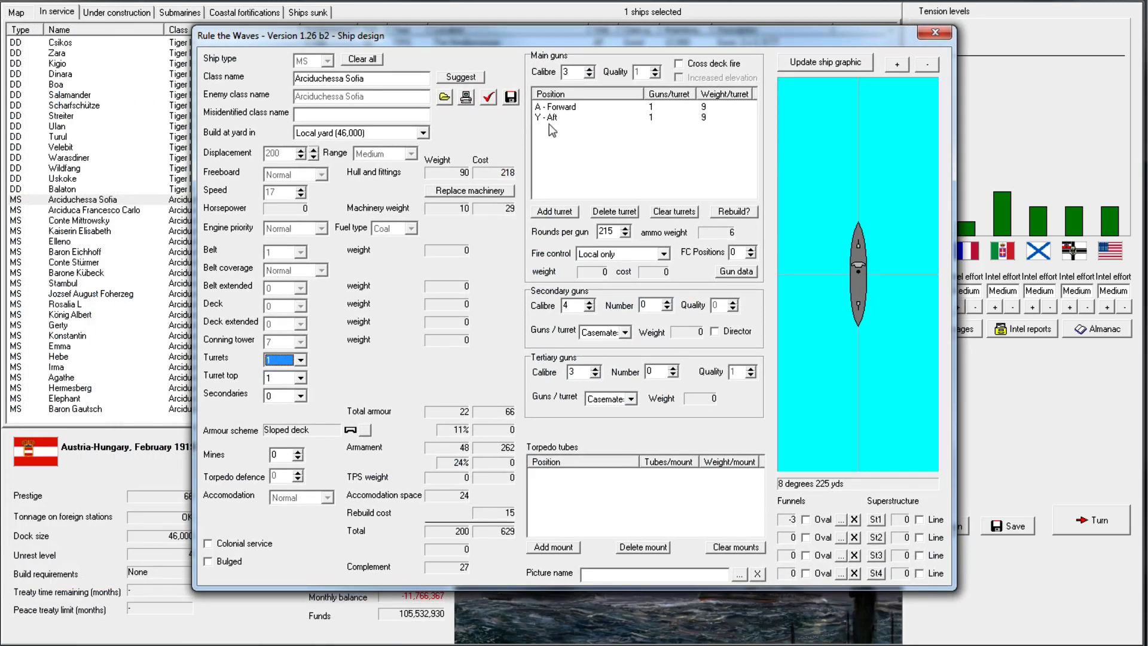
mouse_move(562, 99)
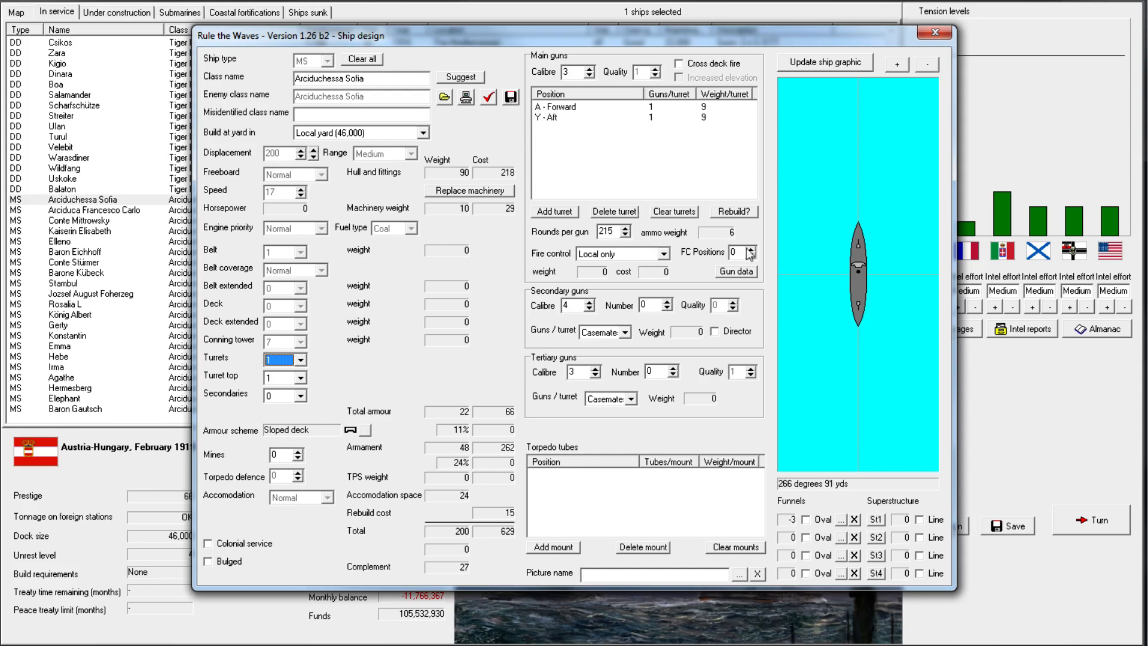
Check the rebuild design, choose director fire control and cut rounds per gun to 115
left_click(488, 97)
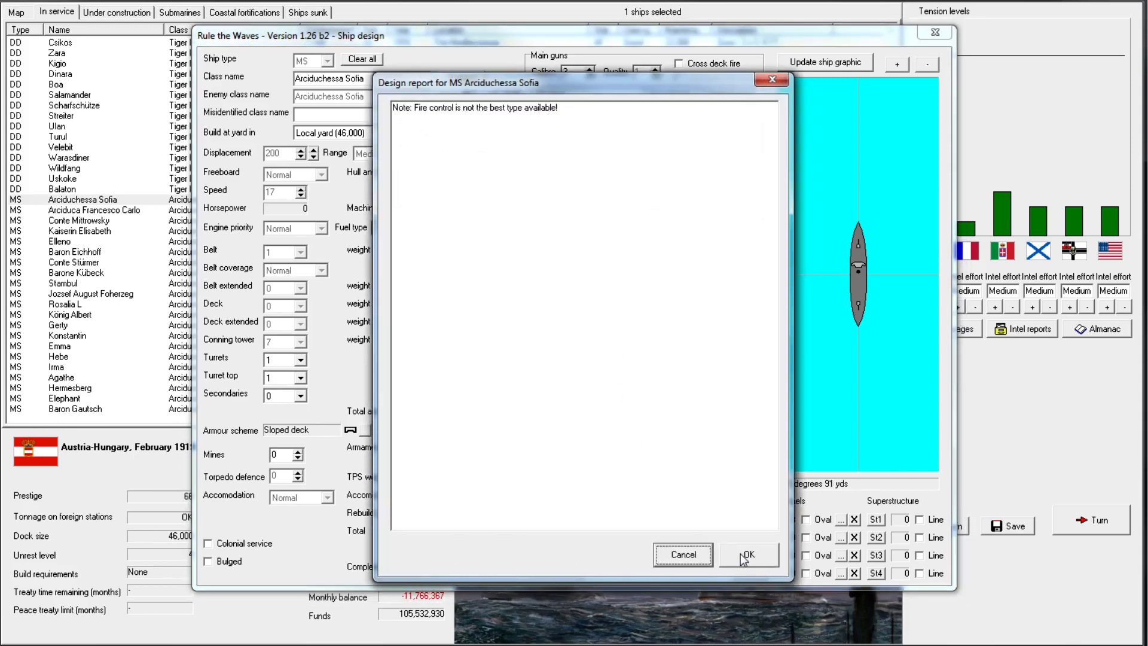
left_click(746, 553)
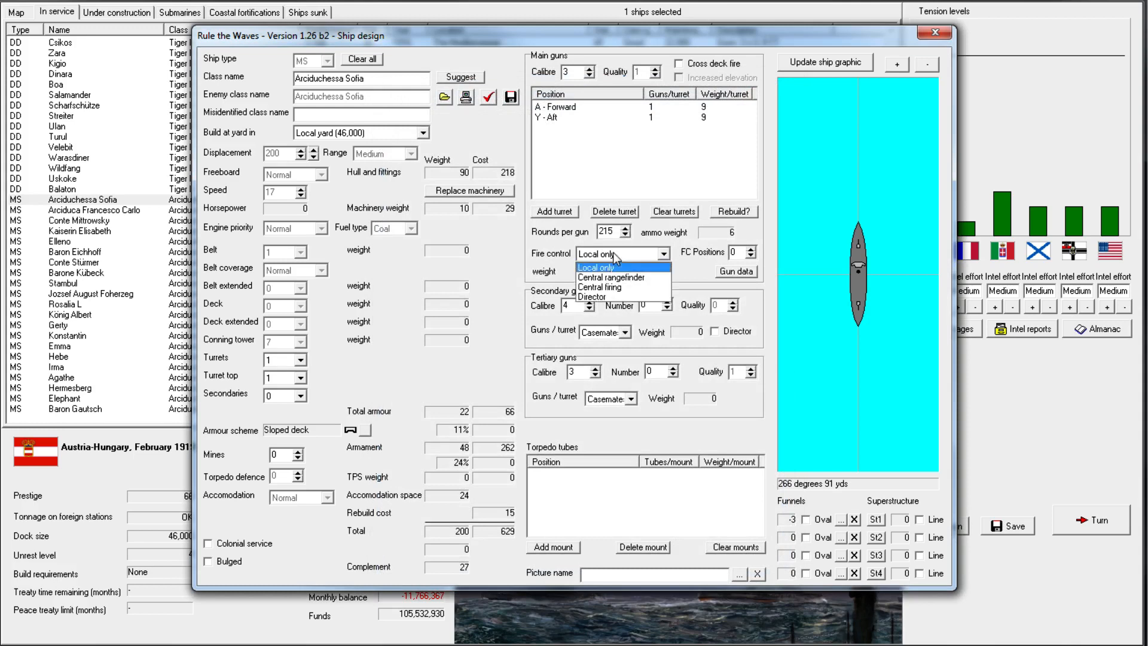
left_click(590, 297)
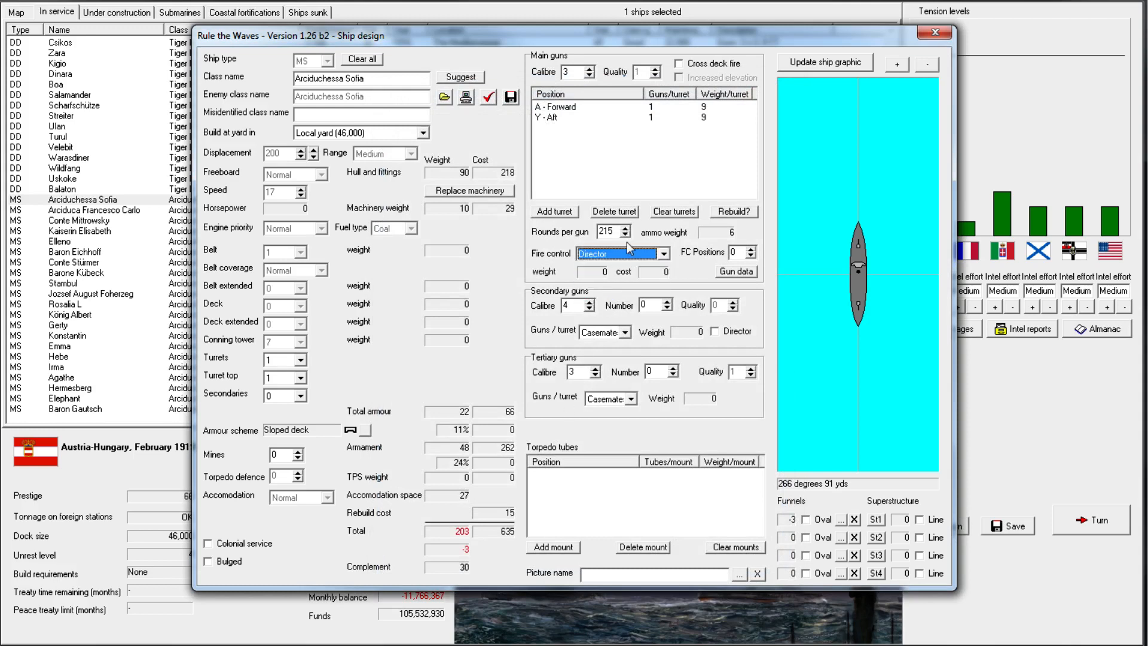
left_click(627, 236)
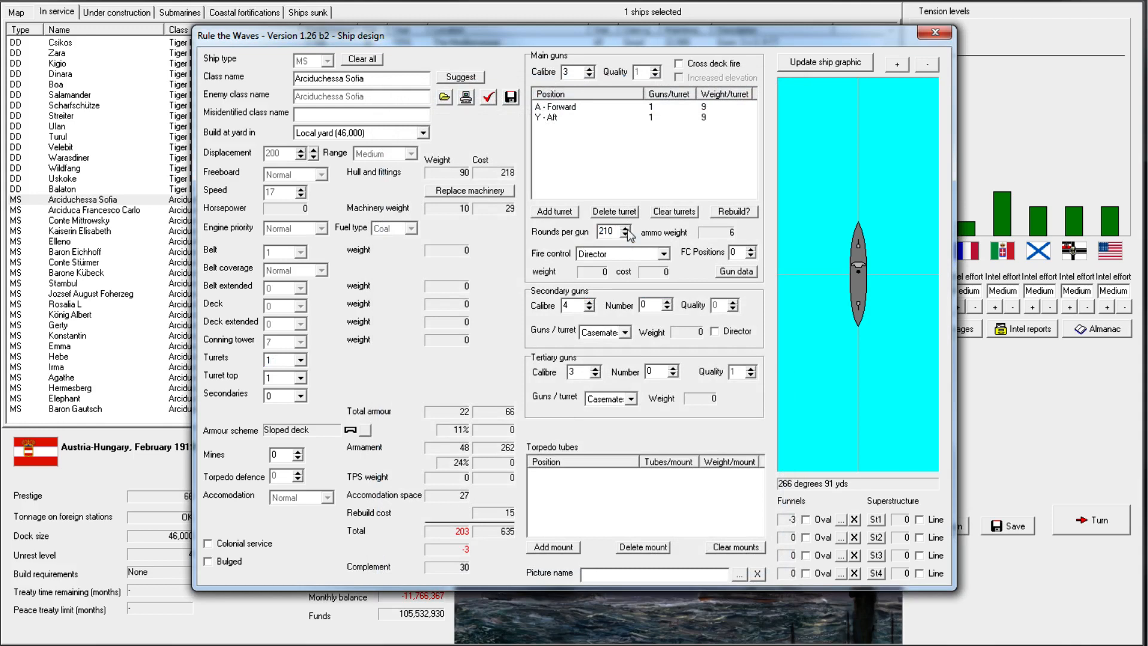
left_click(624, 236)
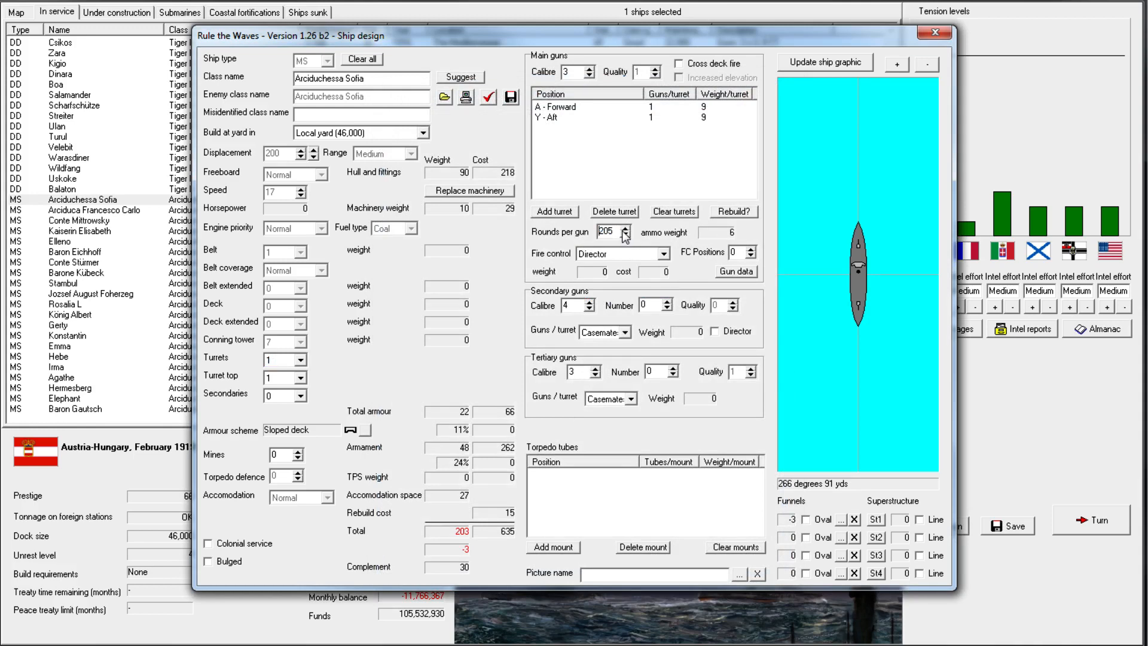
left_click(633, 235)
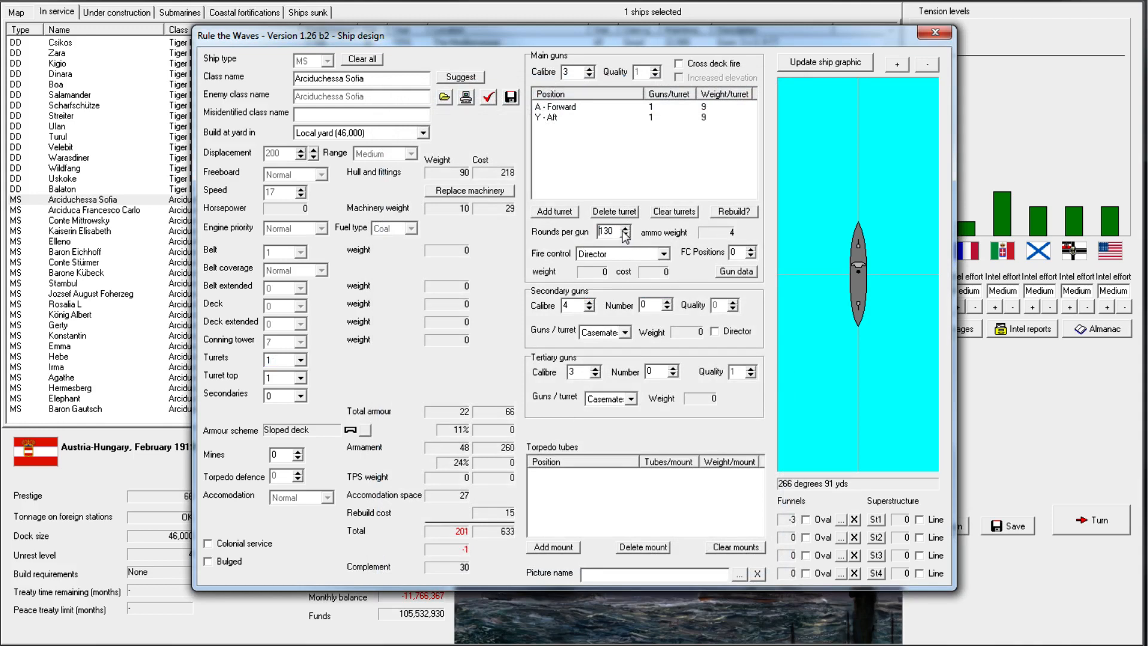
left_click(630, 237)
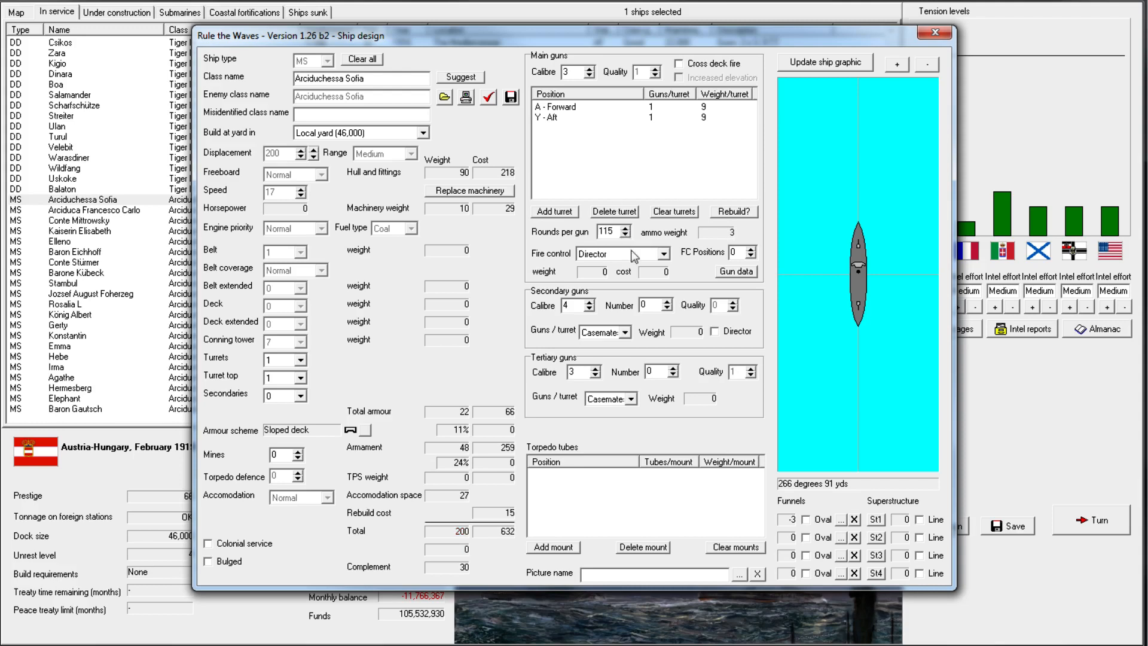
Try central firing with 150 rounds, then settle on director fire control with 115 rounds at 200 tons
left_click(654, 252)
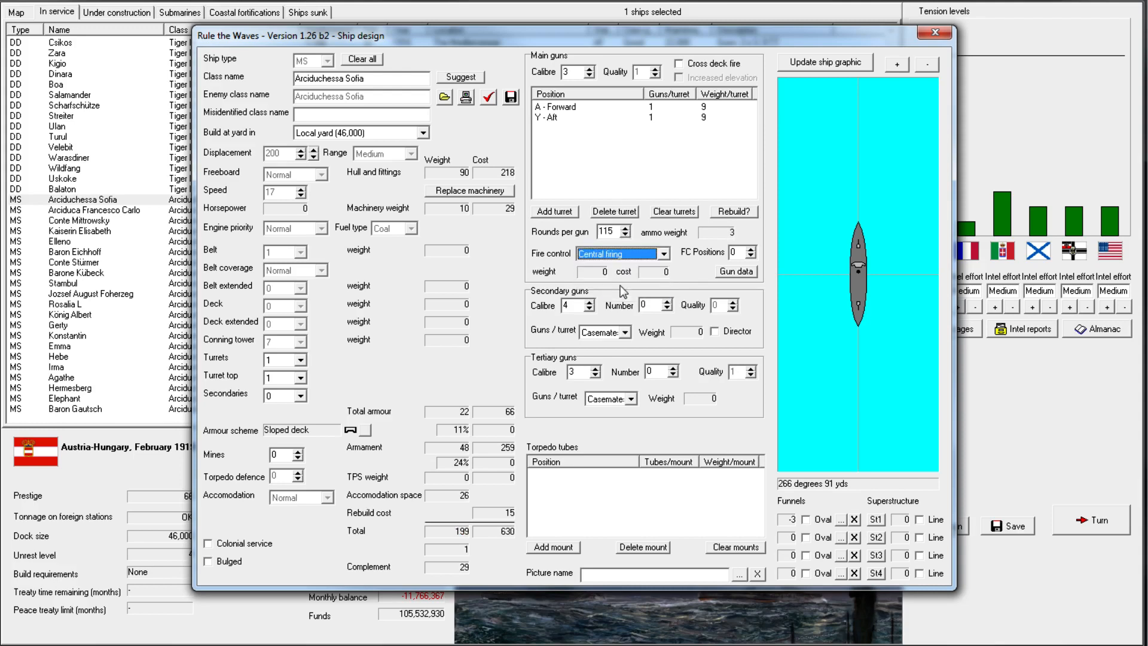
left_click(628, 229)
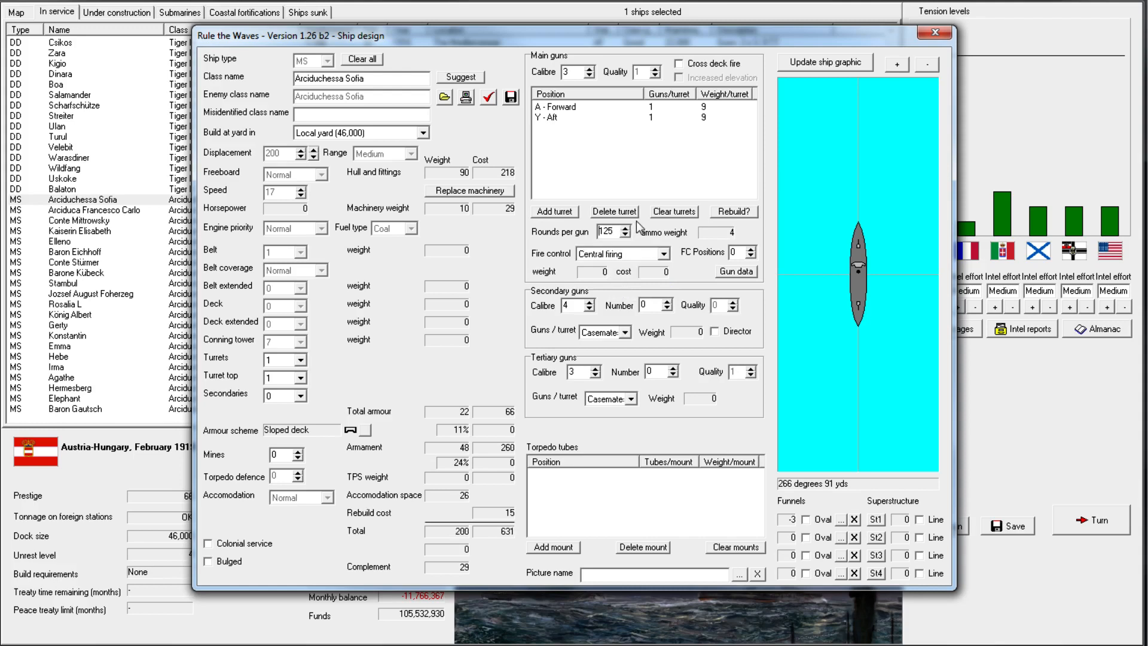
left_click(627, 228)
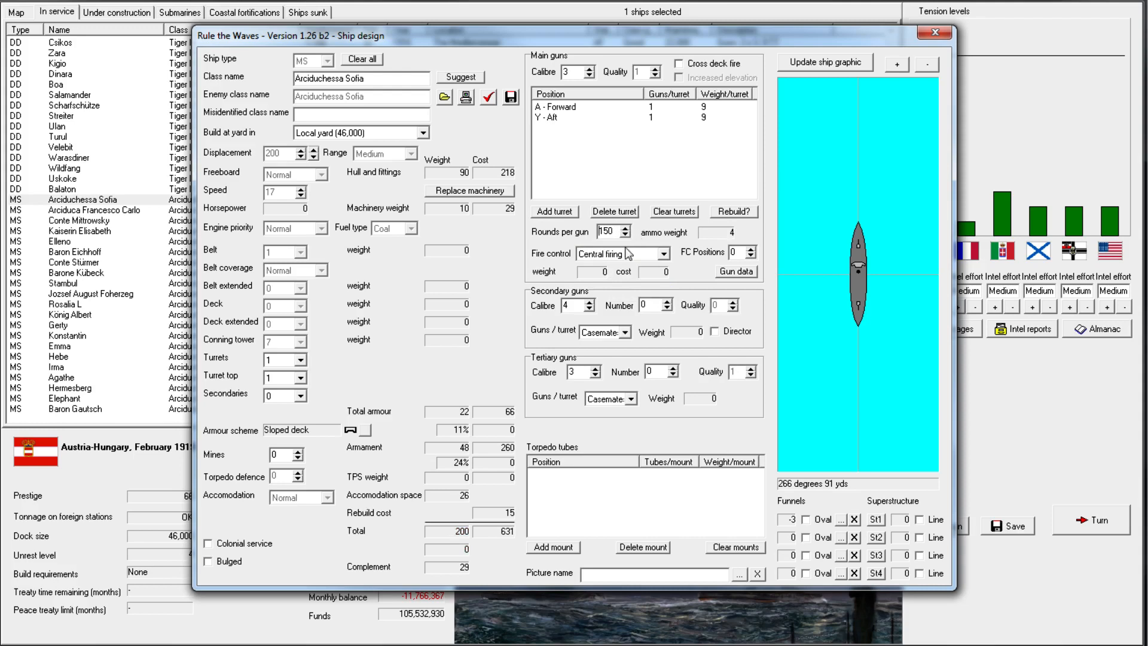
left_click(669, 254)
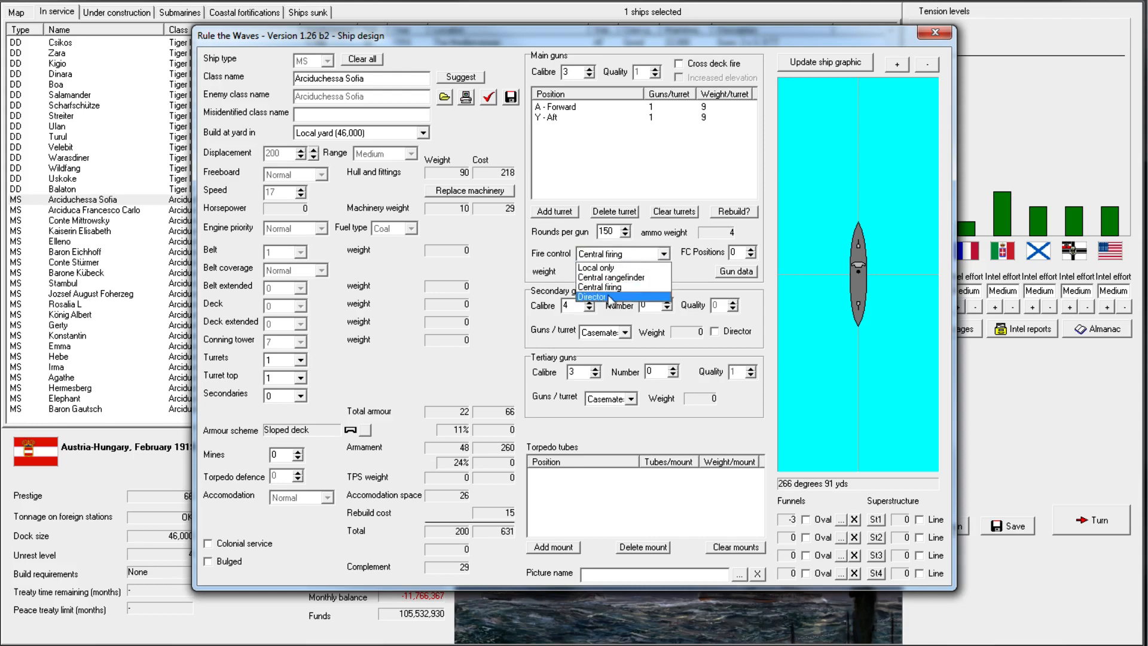
left_click(595, 296)
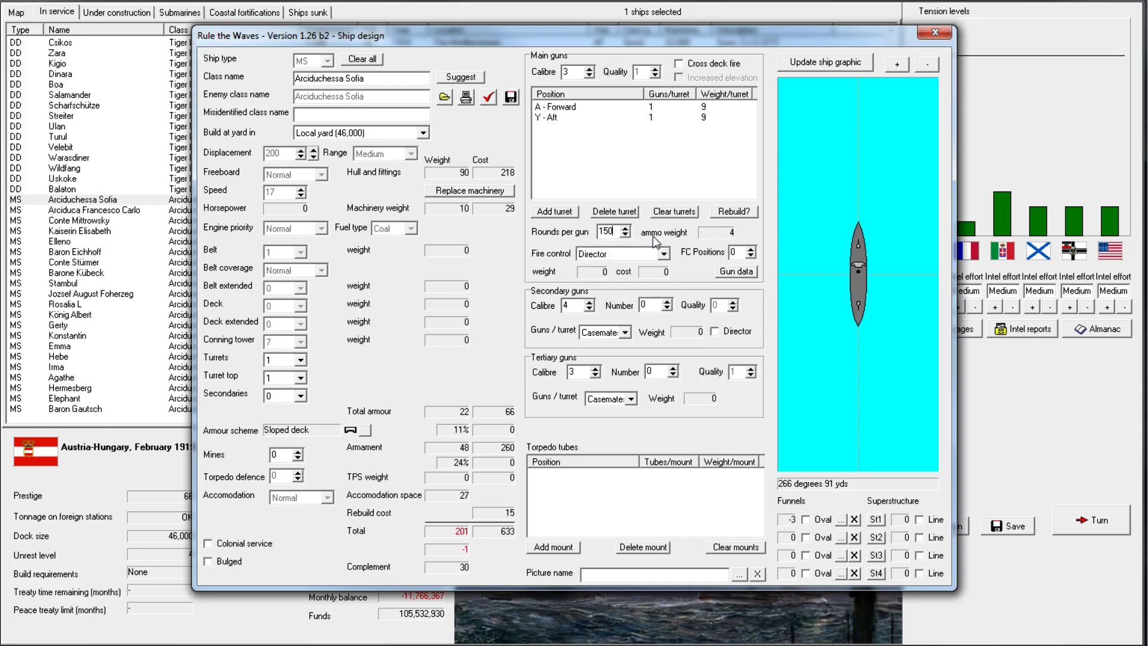
left_click(625, 235)
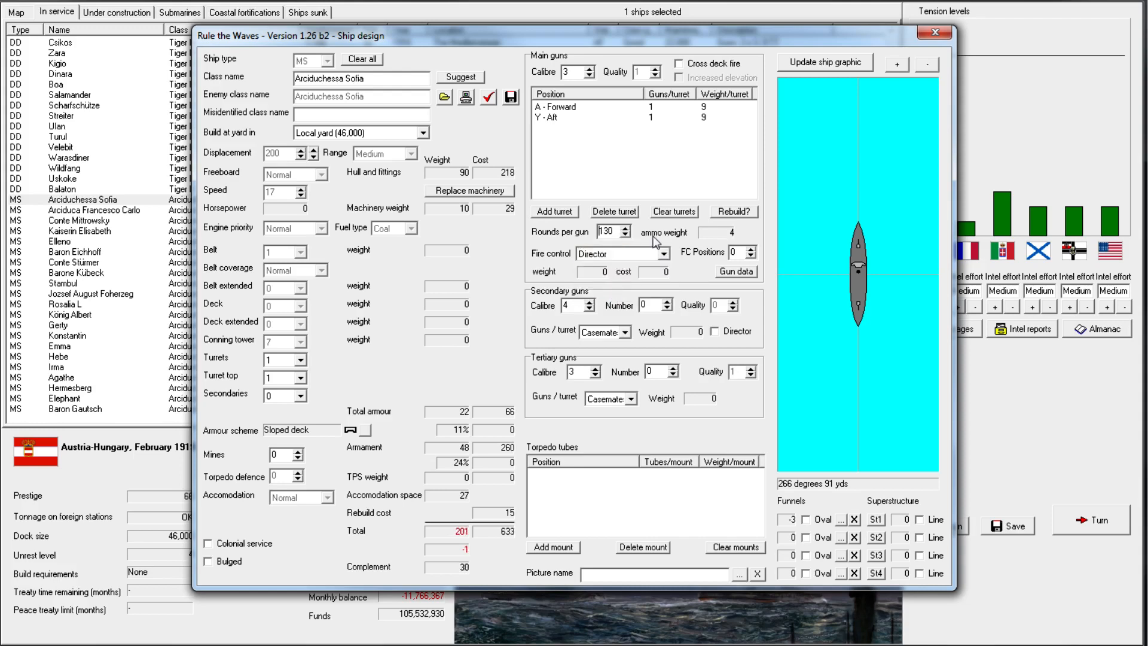
left_click(627, 235)
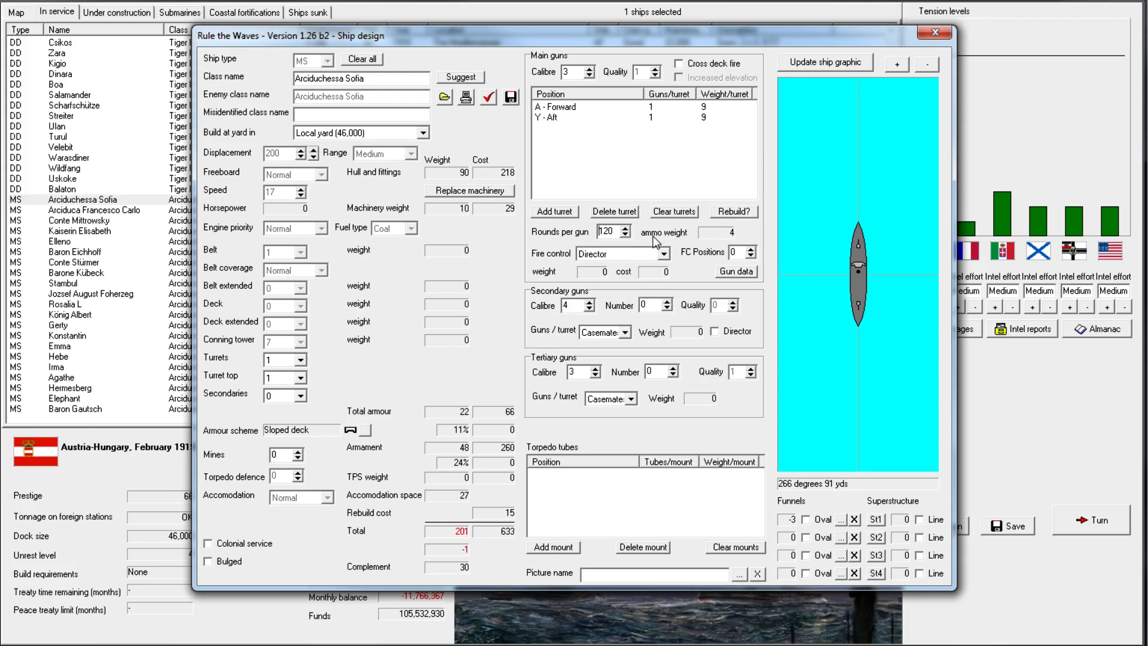
left_click(625, 235)
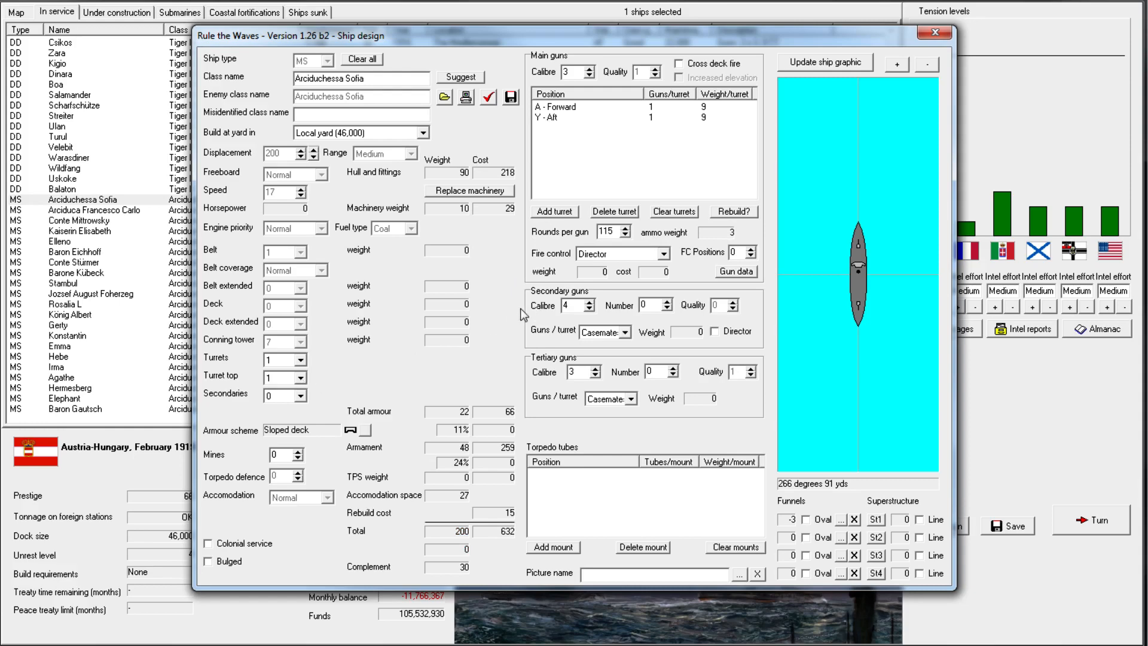
left_click(302, 377)
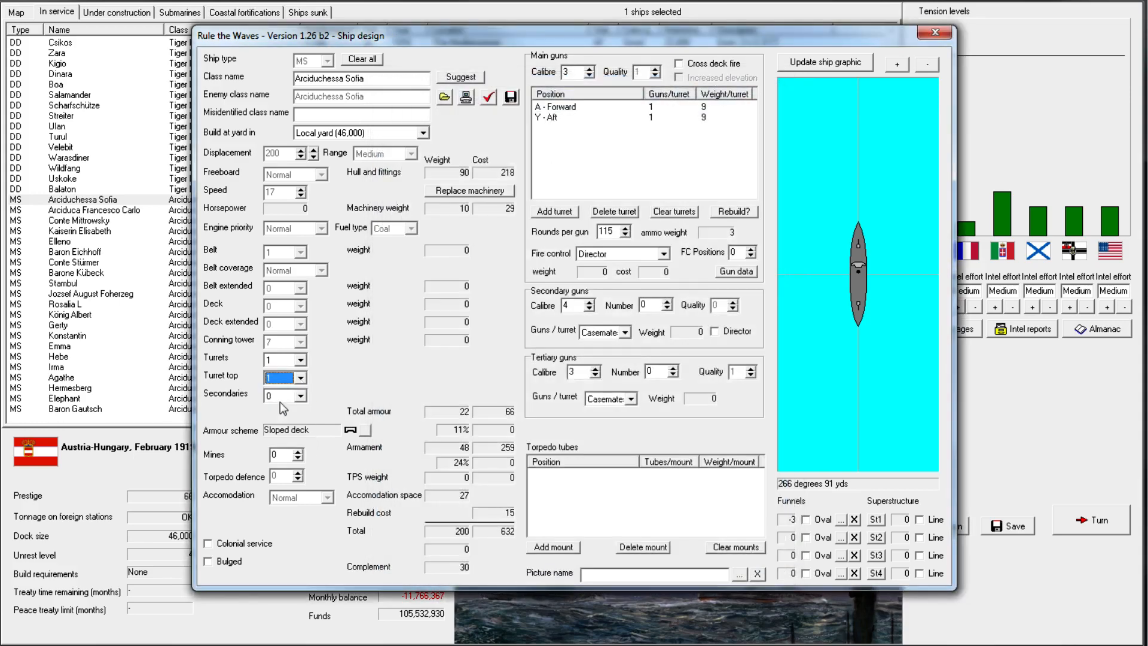
mouse_move(418, 392)
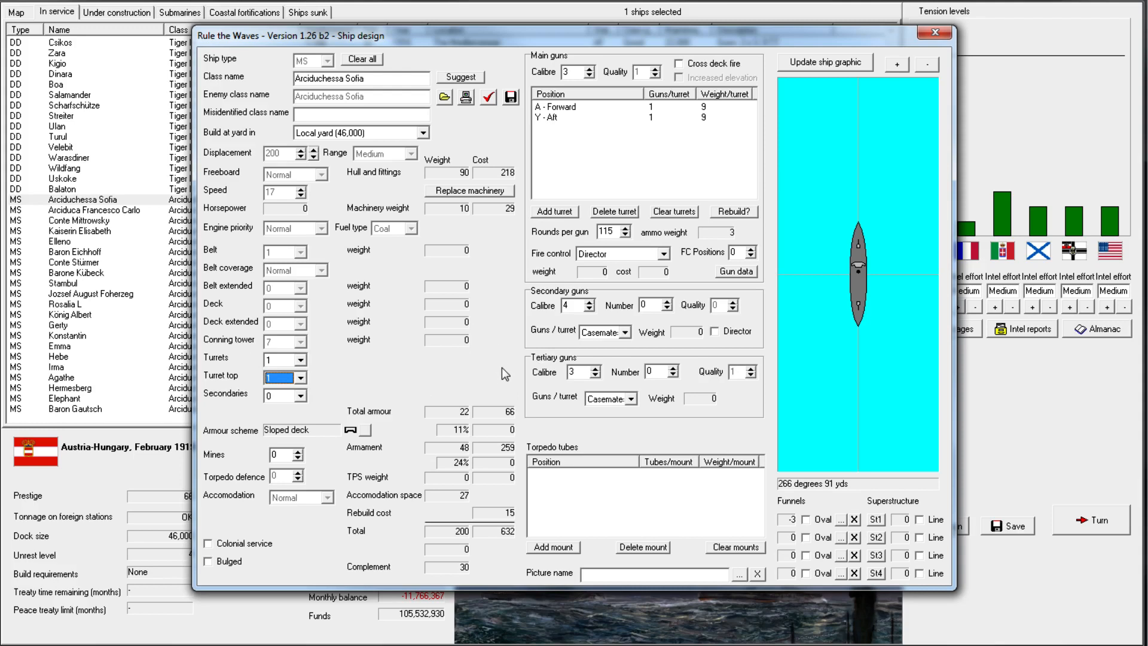
mouse_move(333, 383)
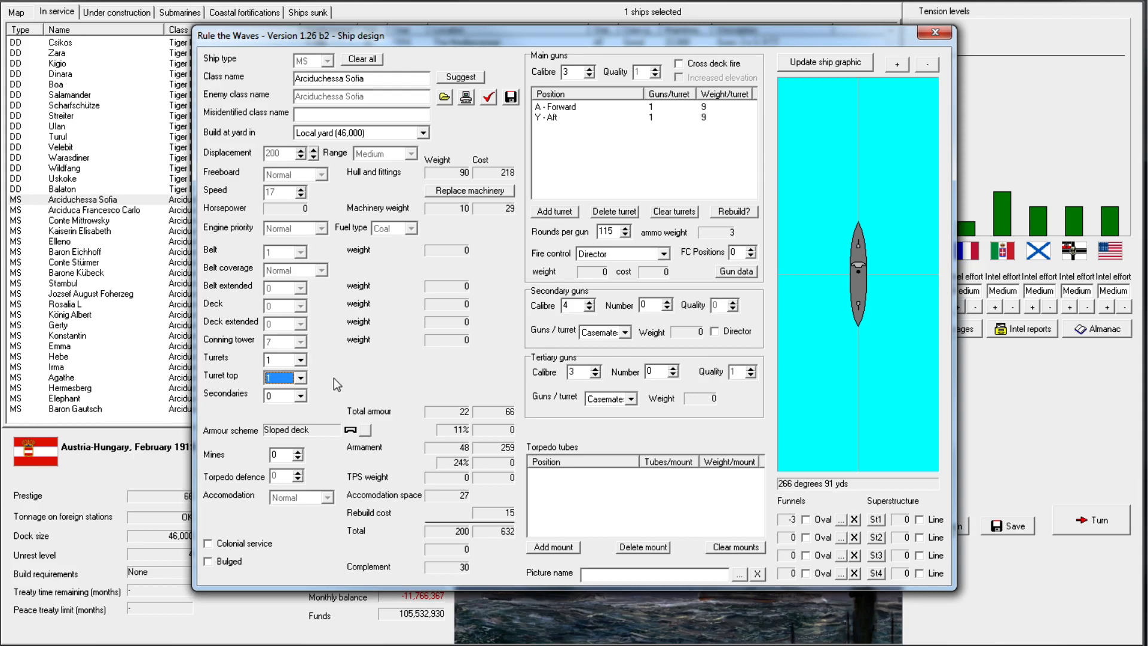
mouse_move(373, 383)
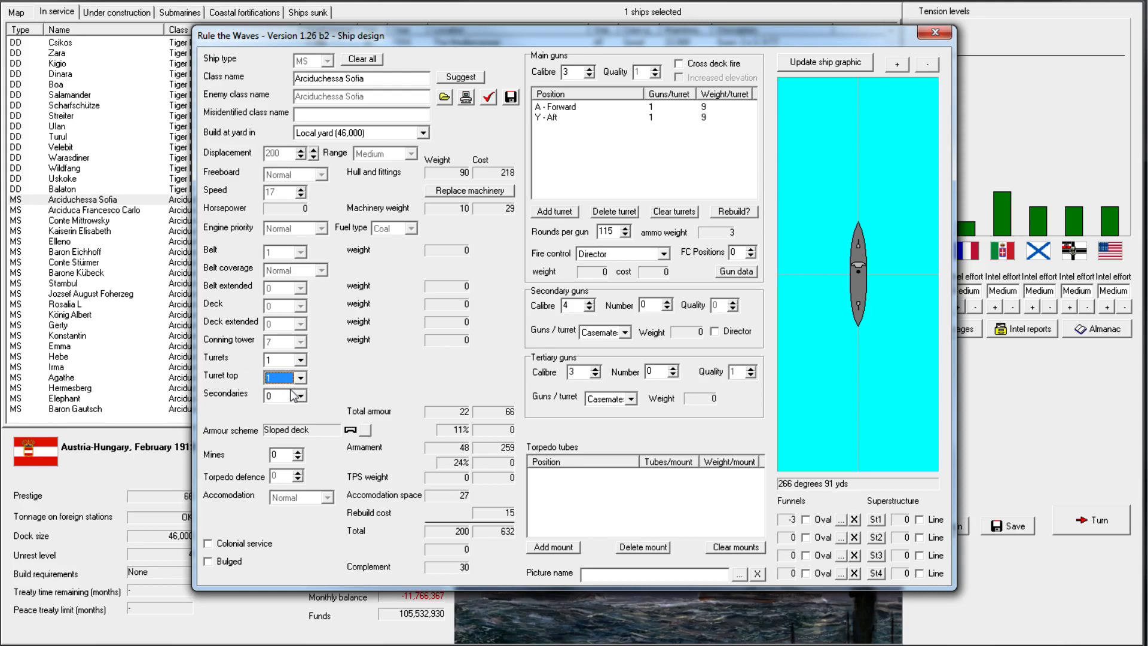
mouse_move(602, 123)
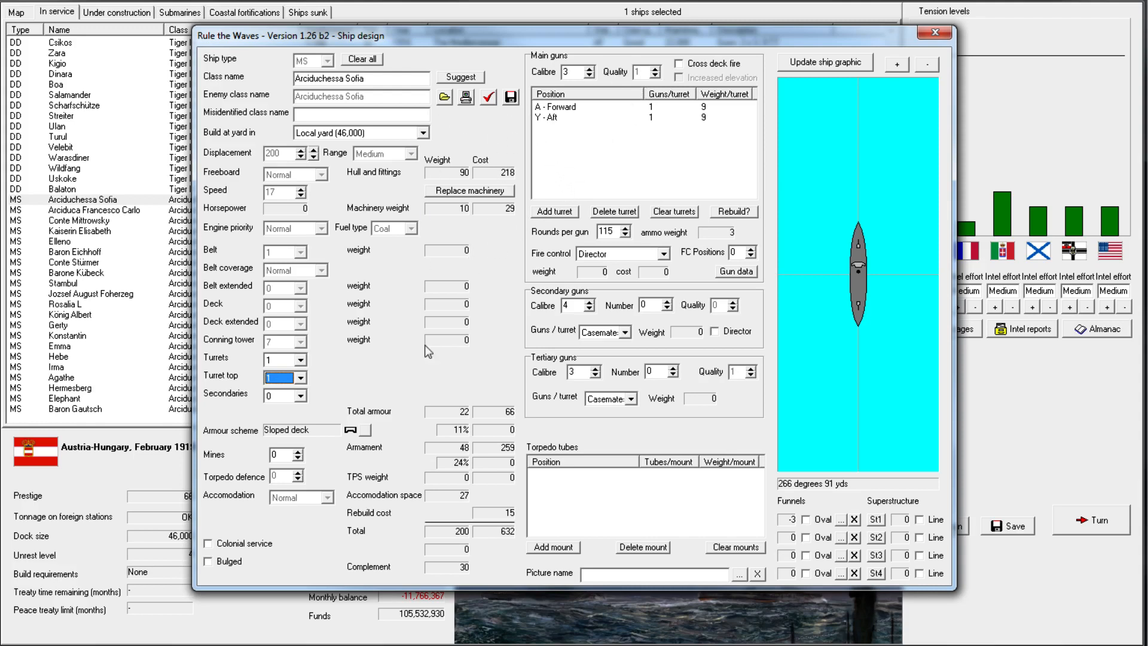
mouse_move(822, 491)
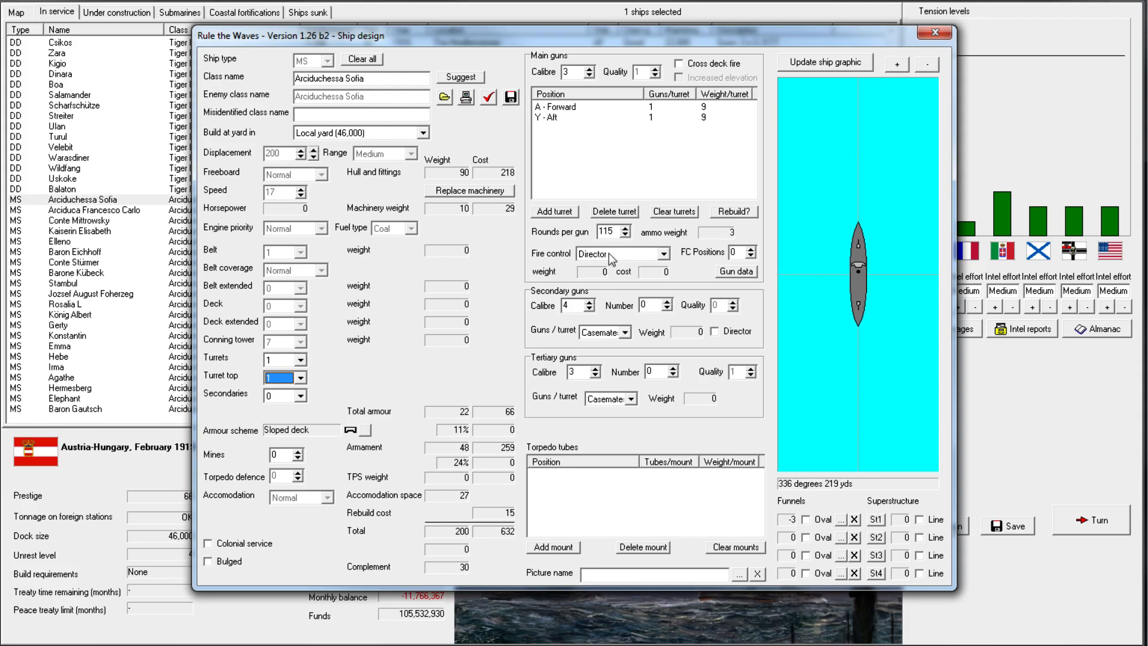
mouse_move(651, 260)
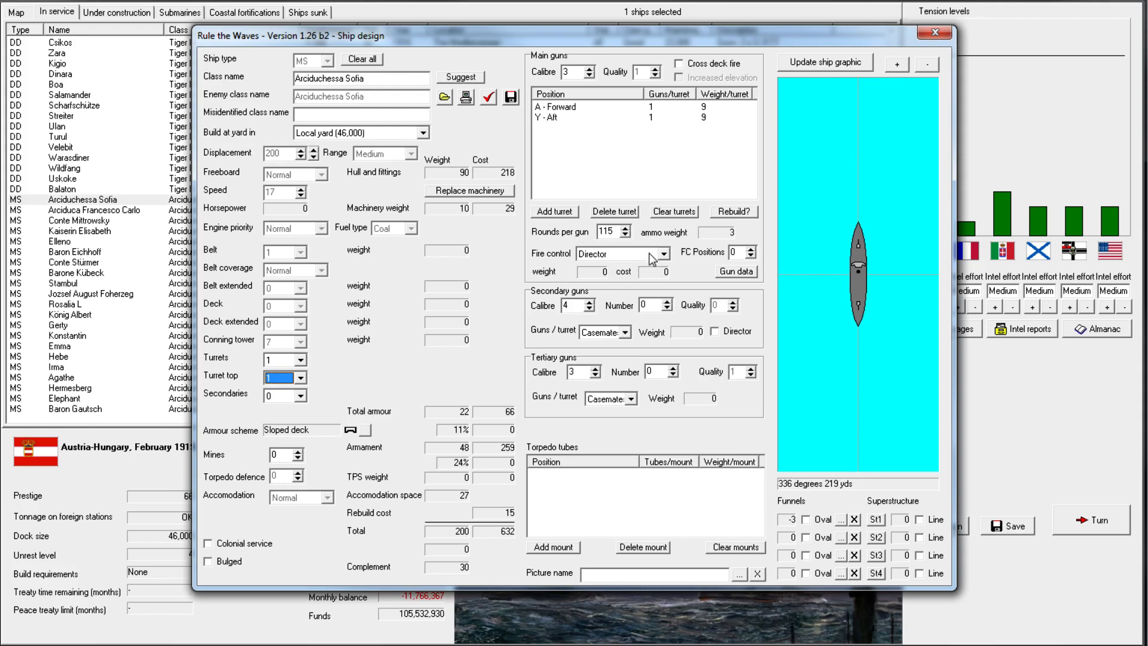
mouse_move(527, 100)
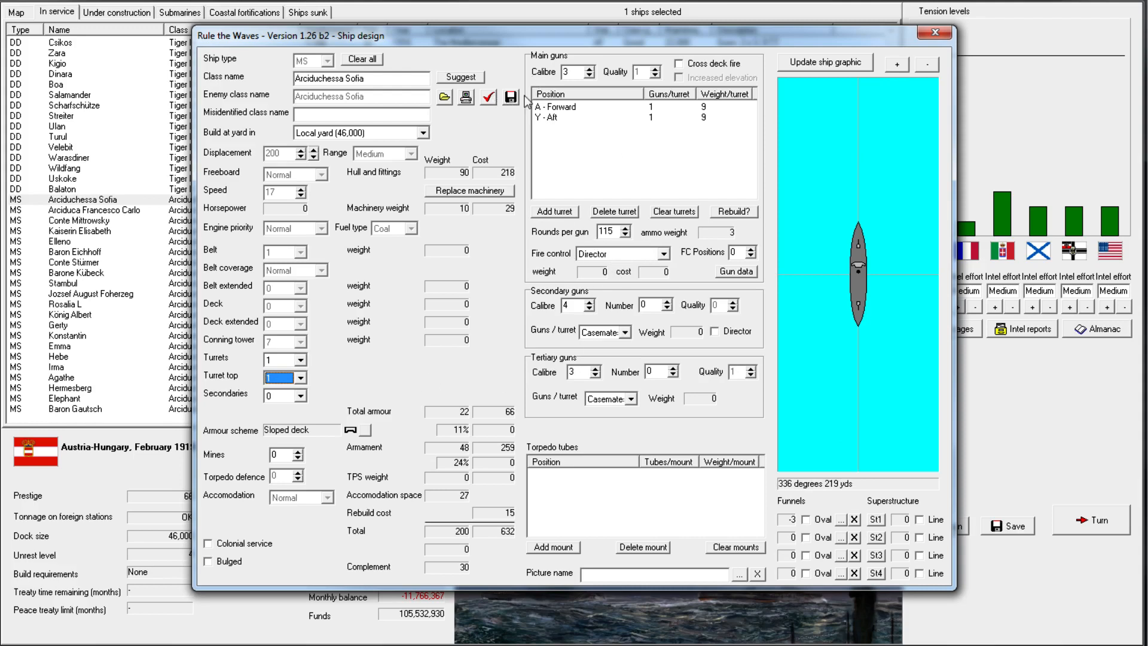
Glance at the fire control types and close the minesweeper design without changes
left_click(665, 252)
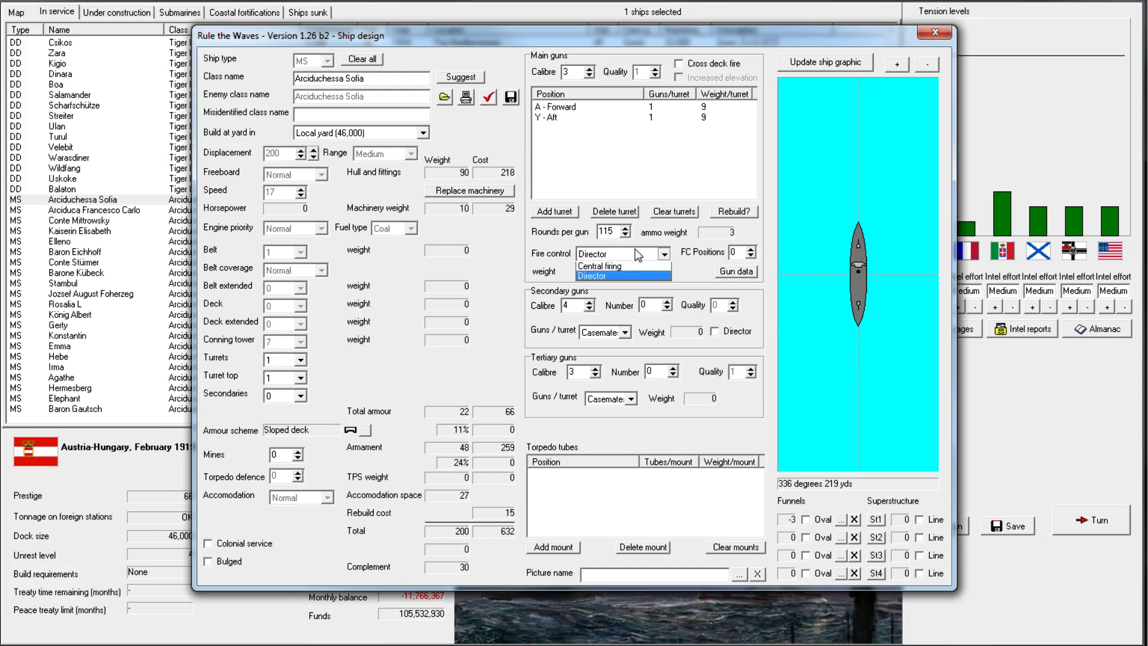
left_click(933, 33)
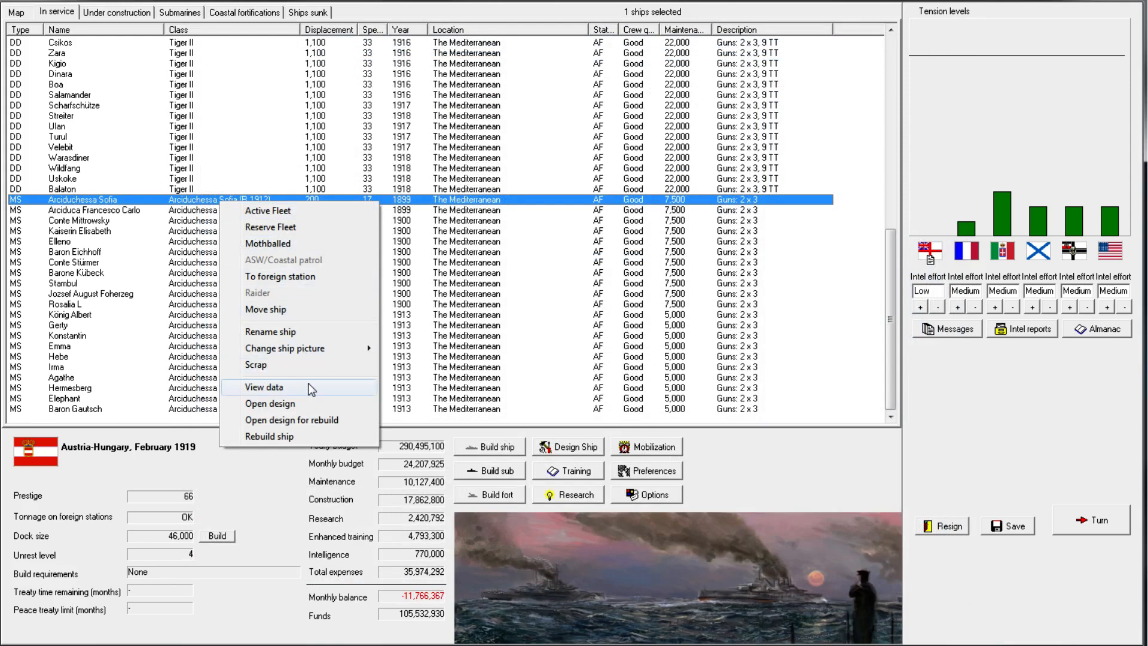
Reopen Arciduchessa Sofia's design for rebuilding after an initial look
left_click(265, 386)
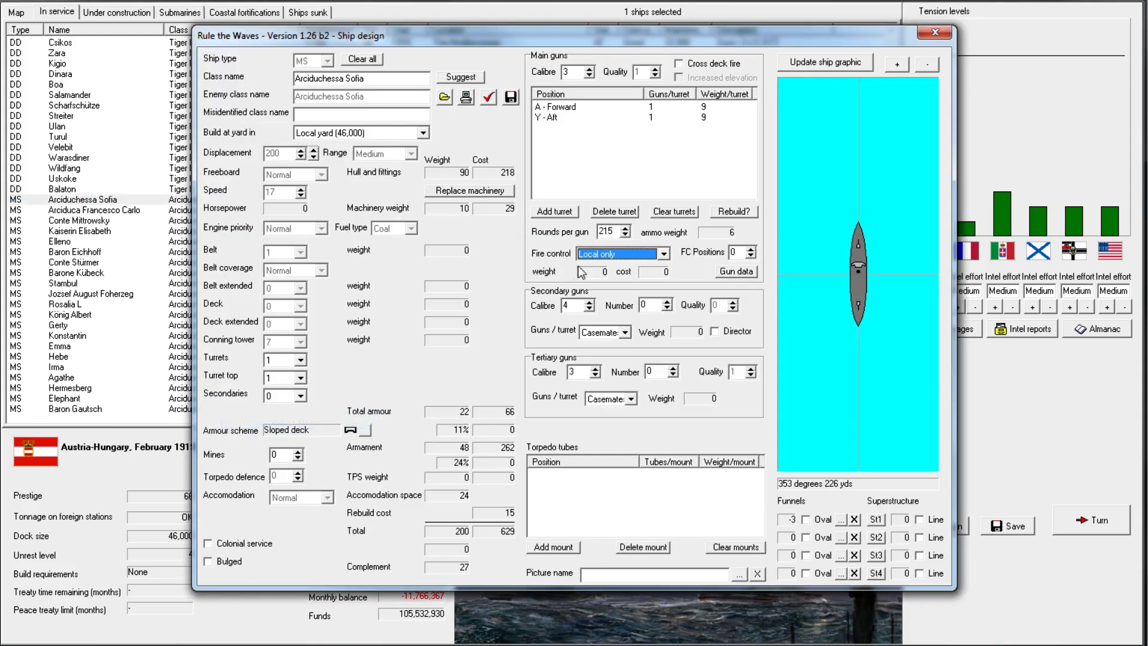
left_click(647, 252)
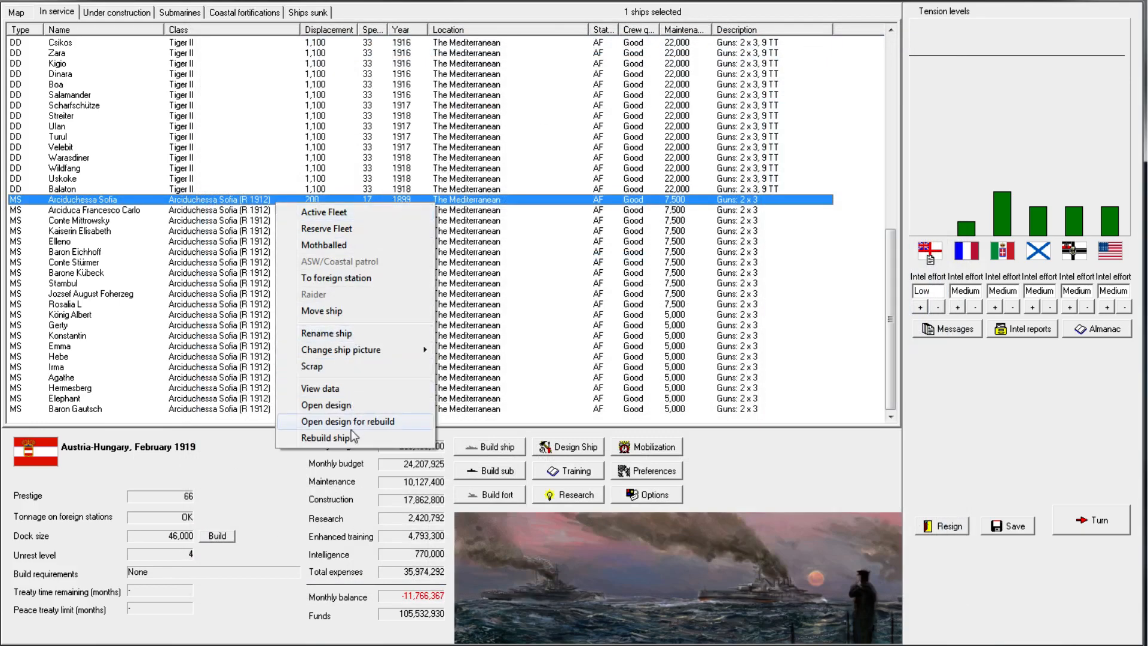
left_click(348, 421)
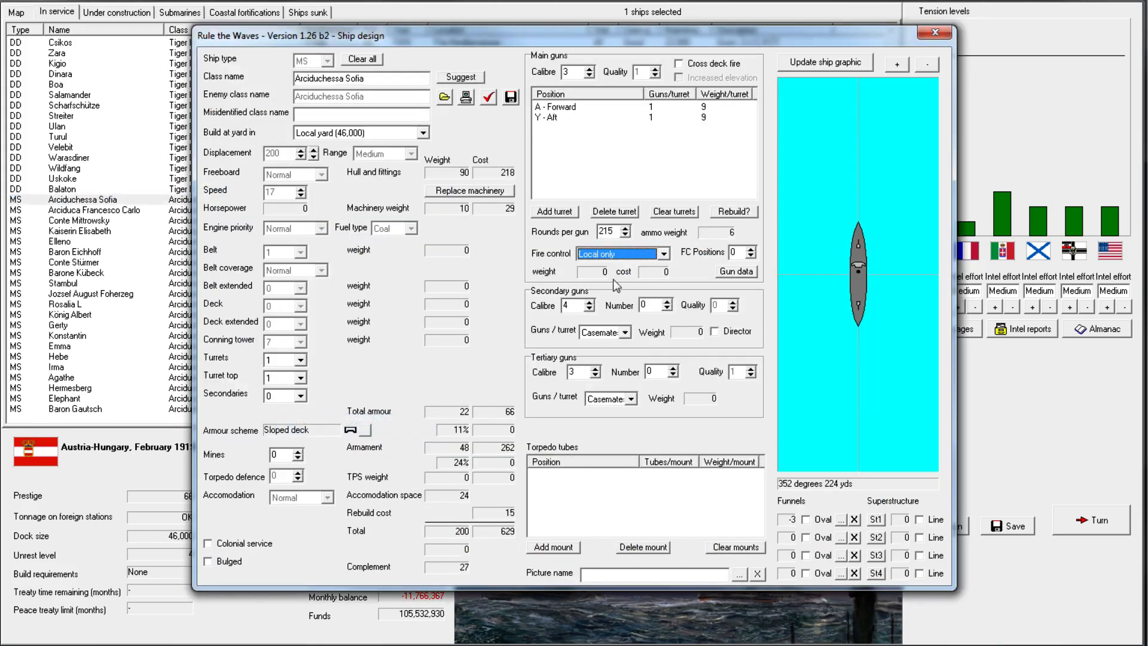
Give the rebuild director fire control and 115 rounds per gun, then check its design report
left_click(654, 253)
type("125")
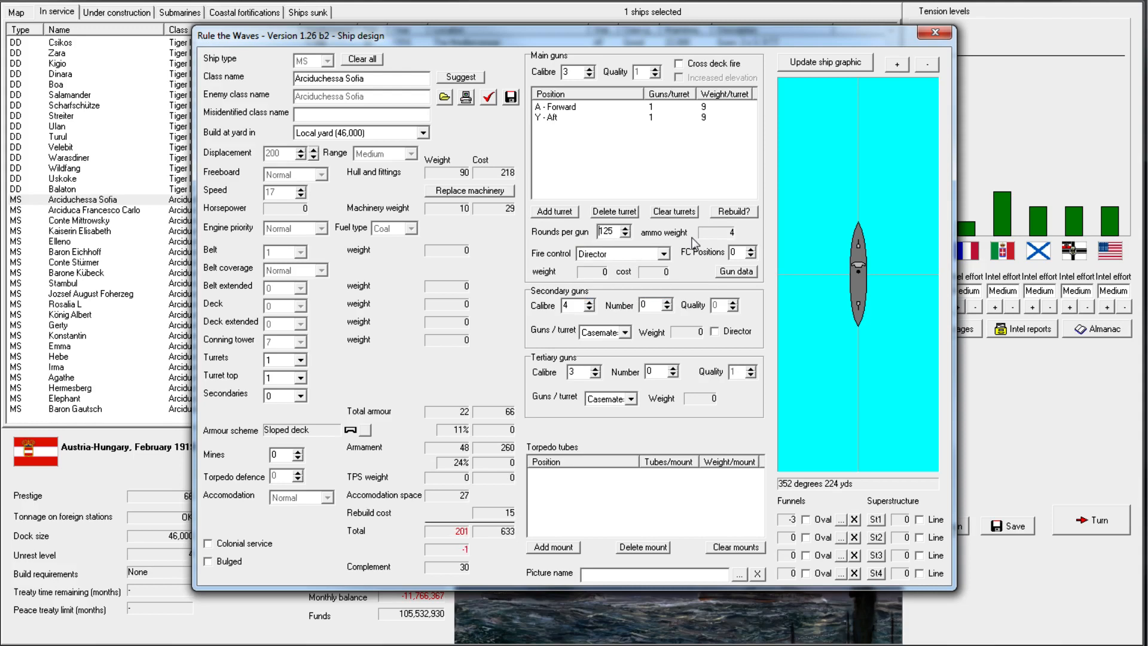
left_click(626, 236)
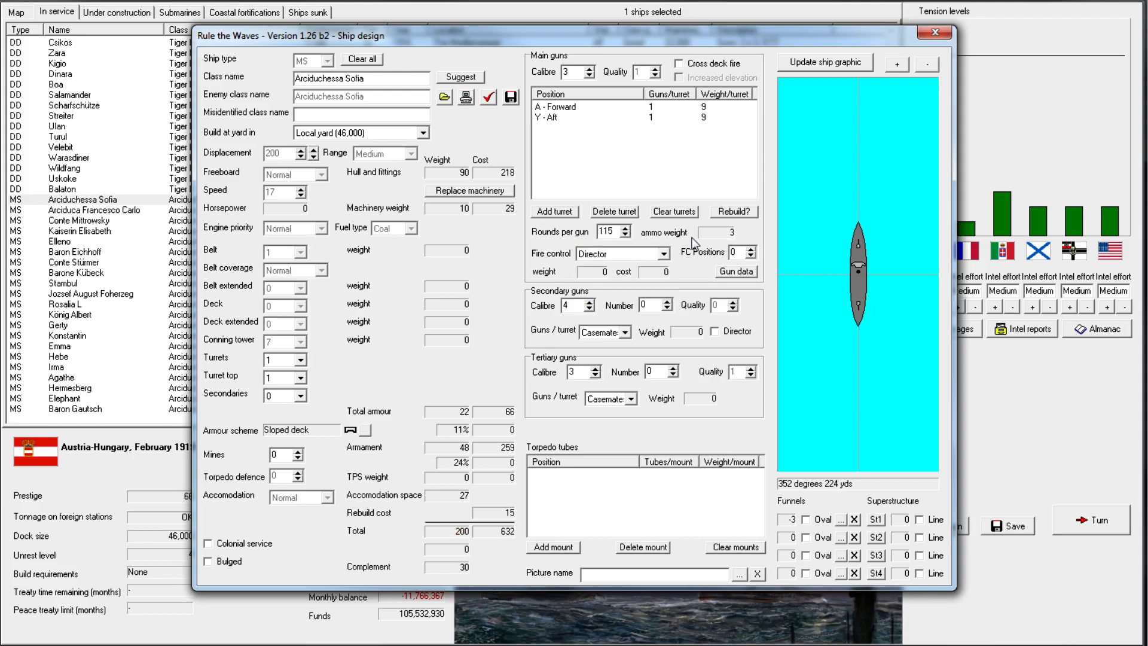
mouse_move(606, 196)
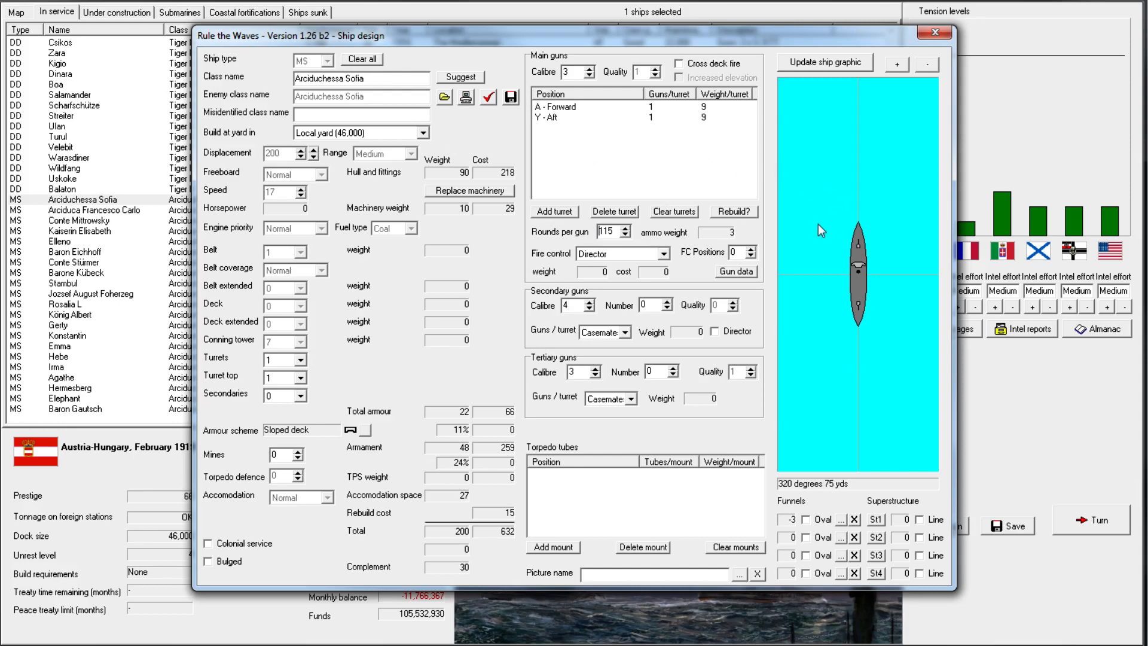
left_click(488, 97)
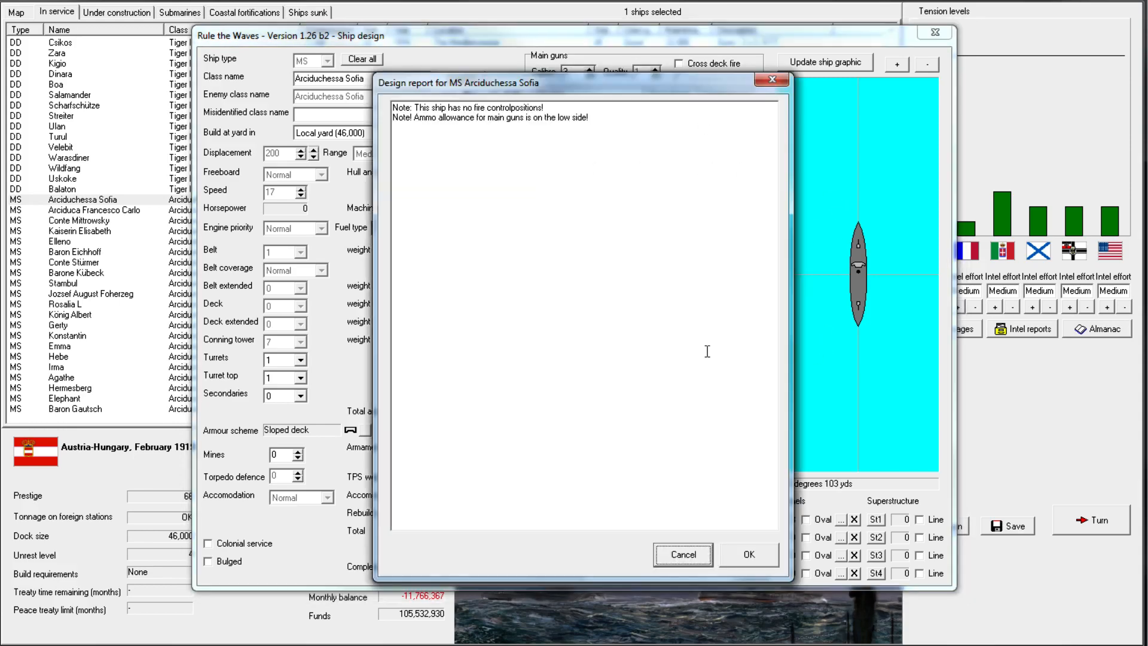
mouse_move(728, 99)
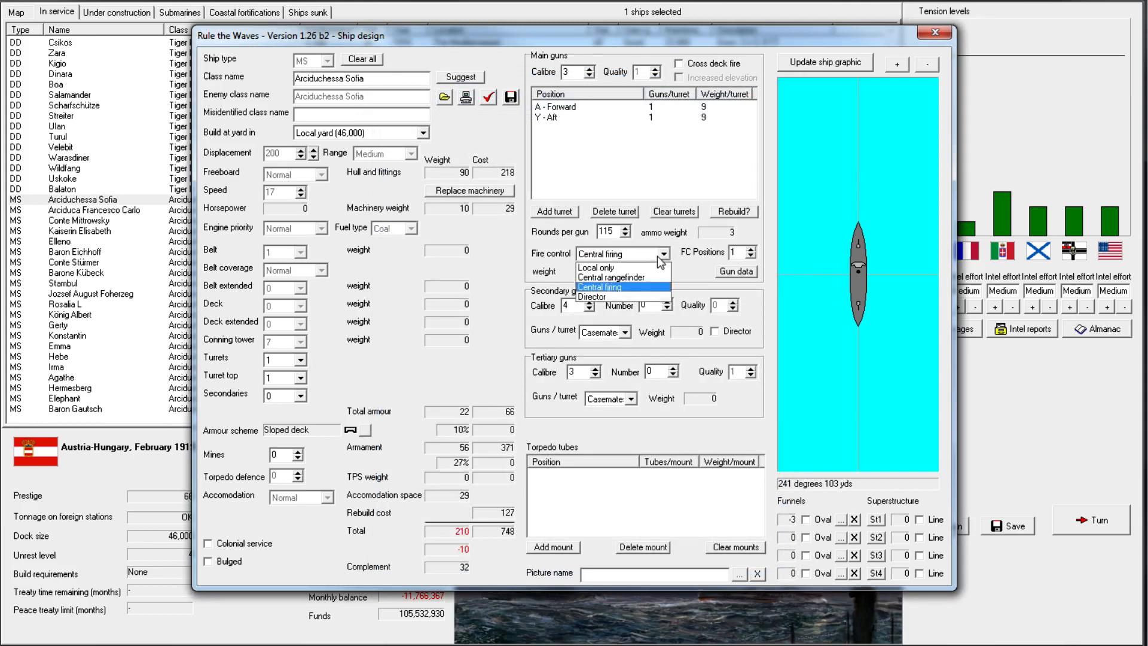
Switch the minesweeper rebuild to local-only fire control and adjust rounds per gun
left_click(594, 267)
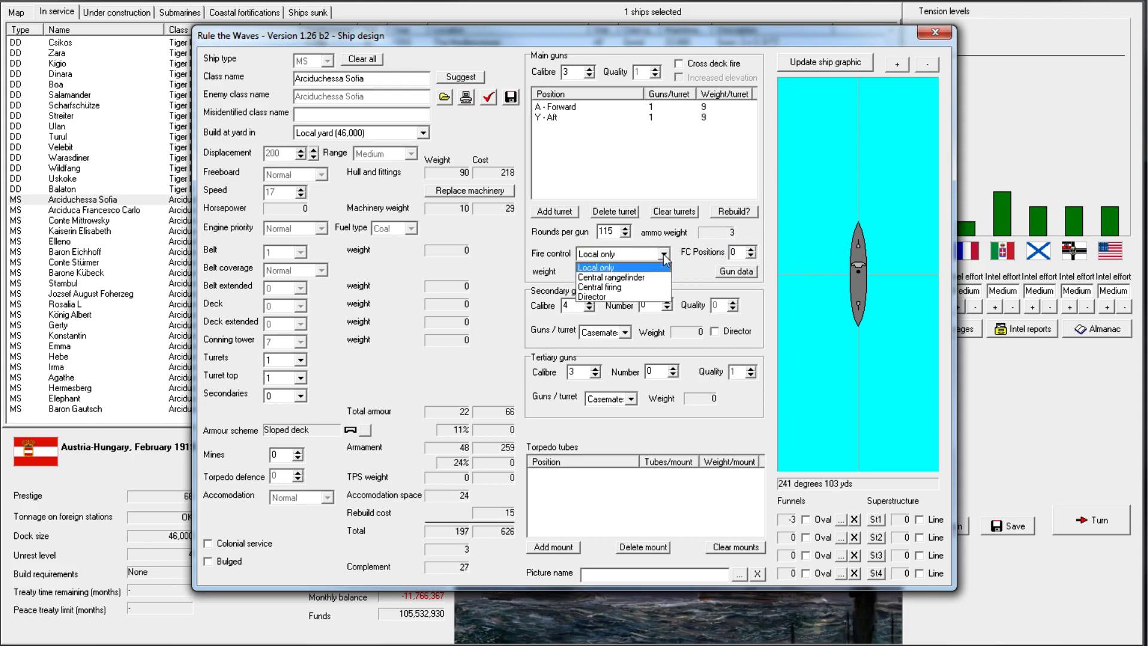
left_click(618, 266)
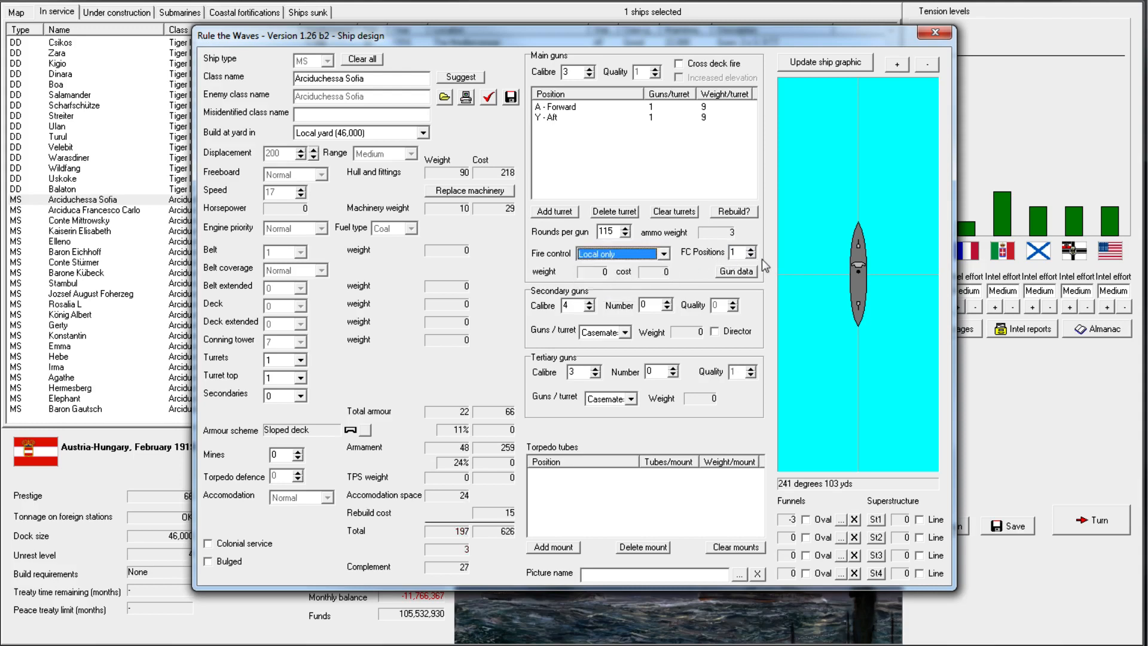
left_click(610, 231)
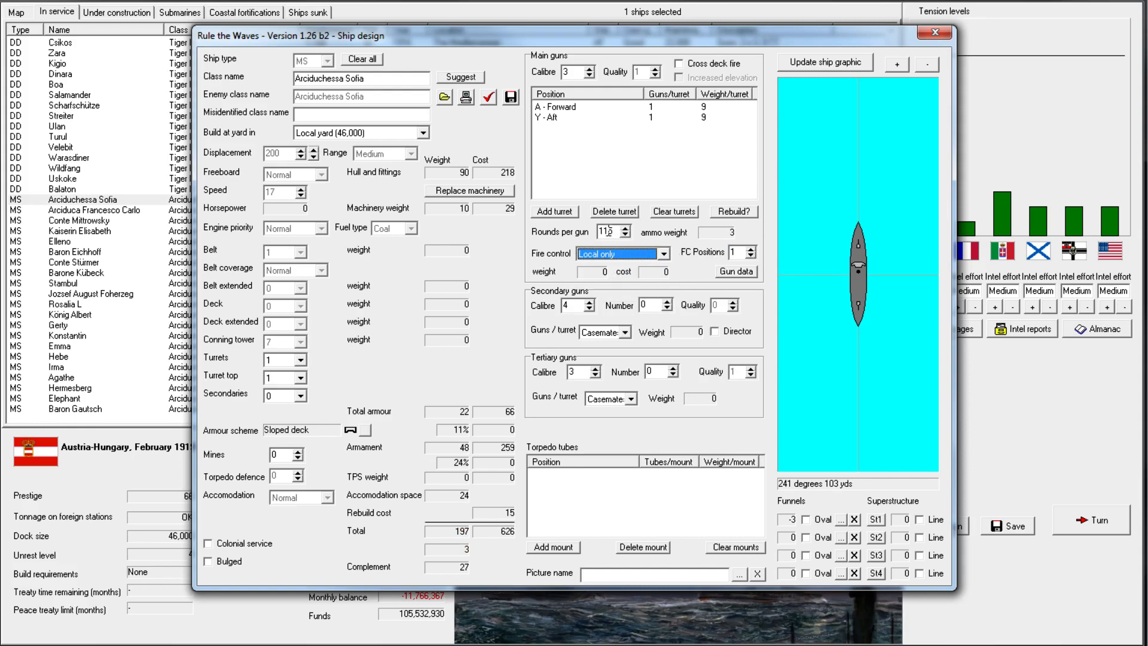
left_click(934, 32)
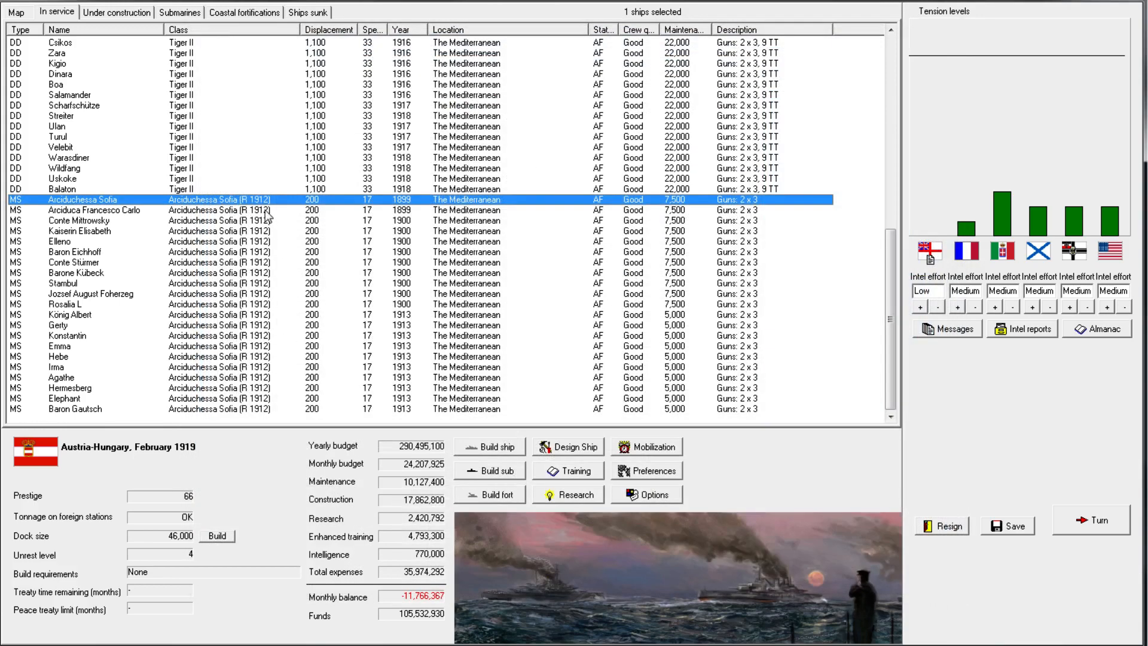
Save the Arciduchessa Sofia (R 1919) rebuild design and accept its report note
right_click(82, 200)
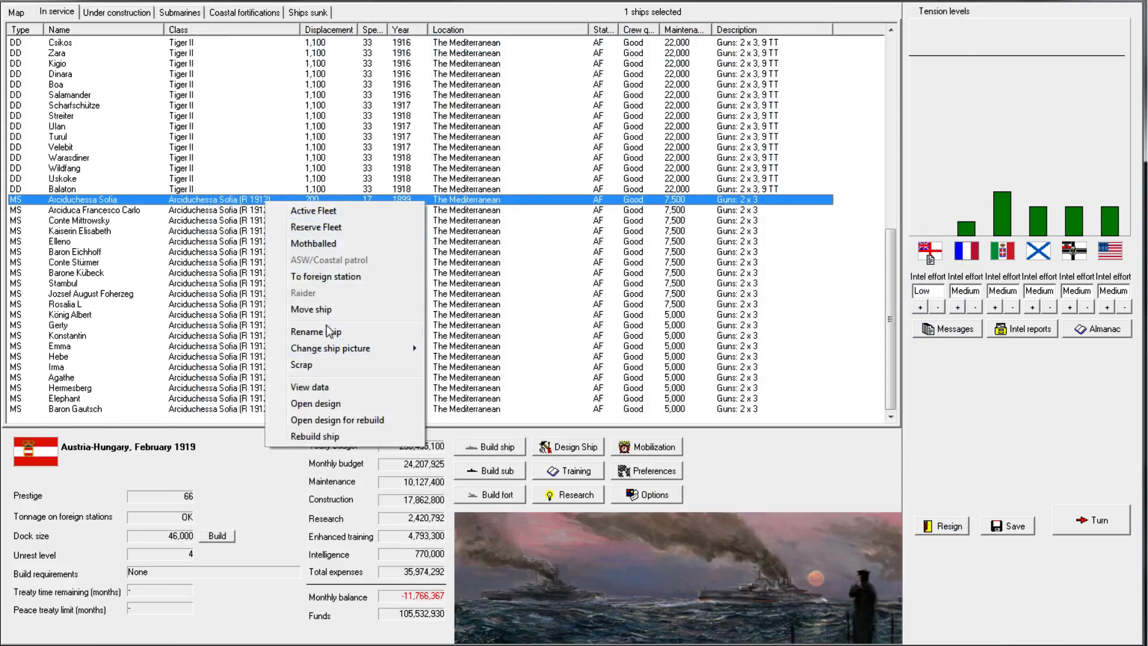
mouse_move(316, 331)
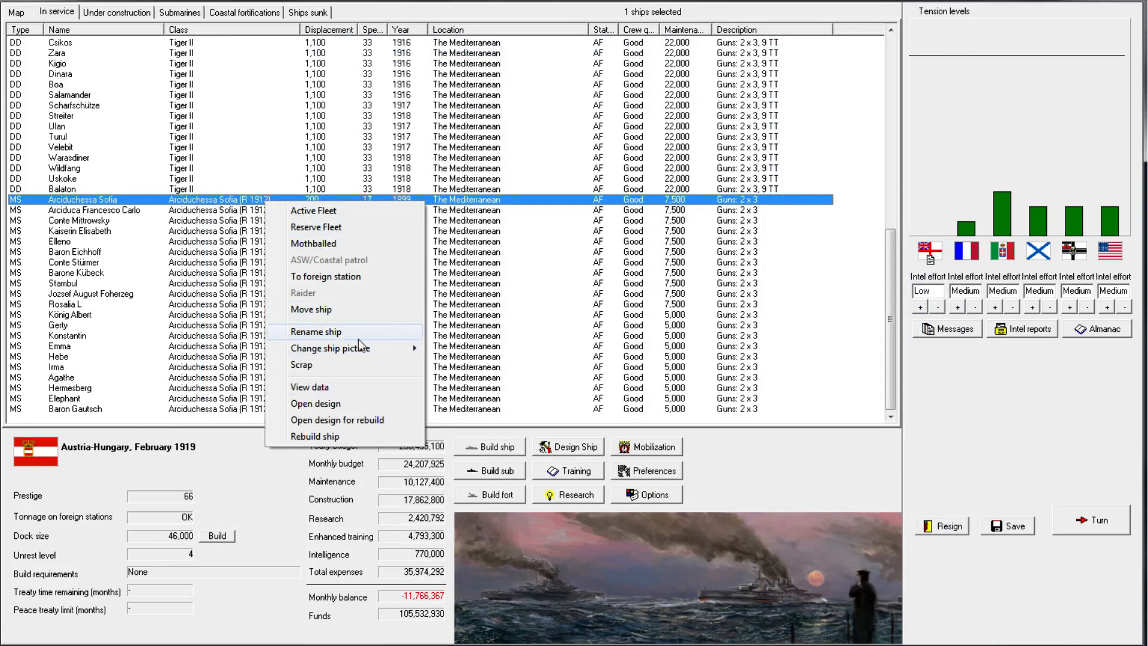
left_click(315, 403)
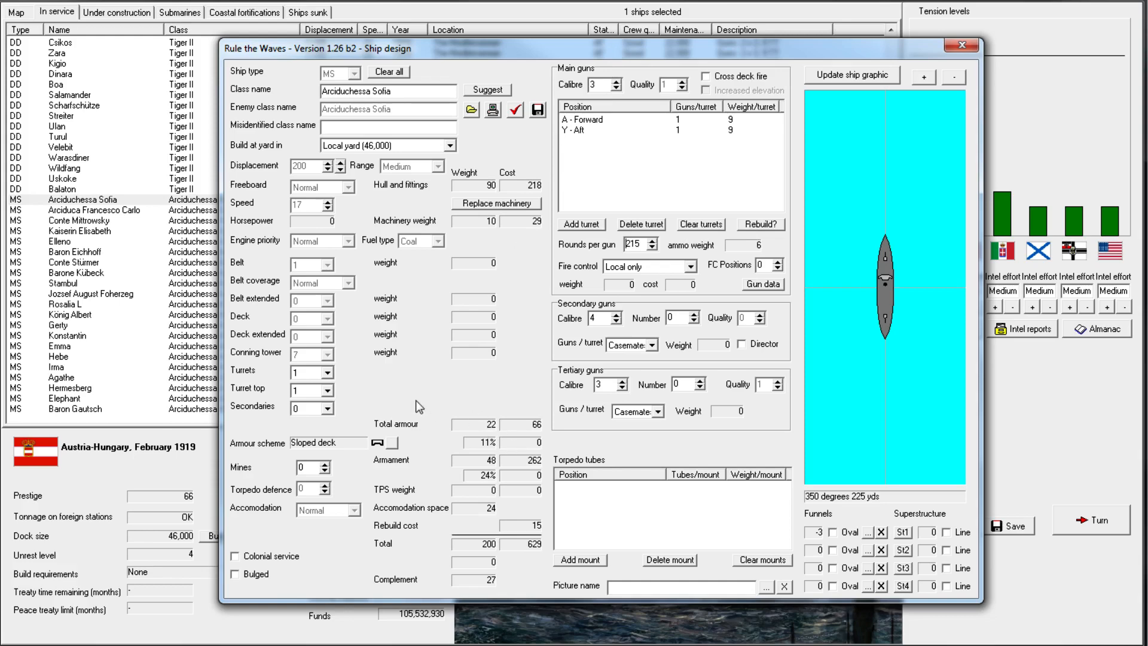
mouse_move(577, 320)
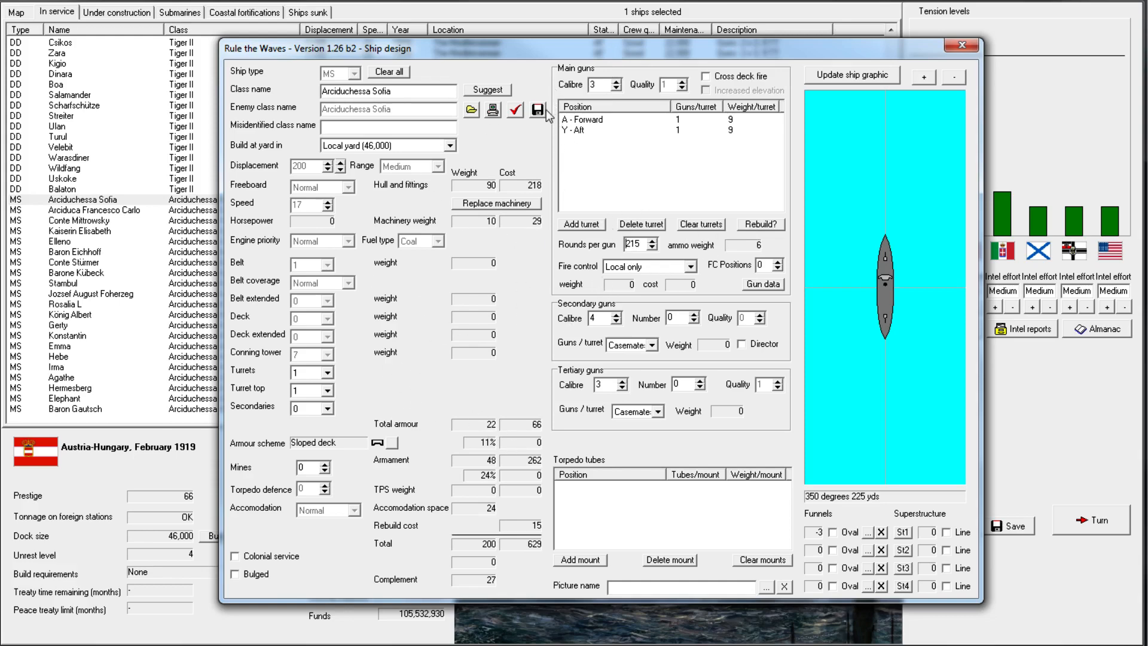
left_click(545, 110)
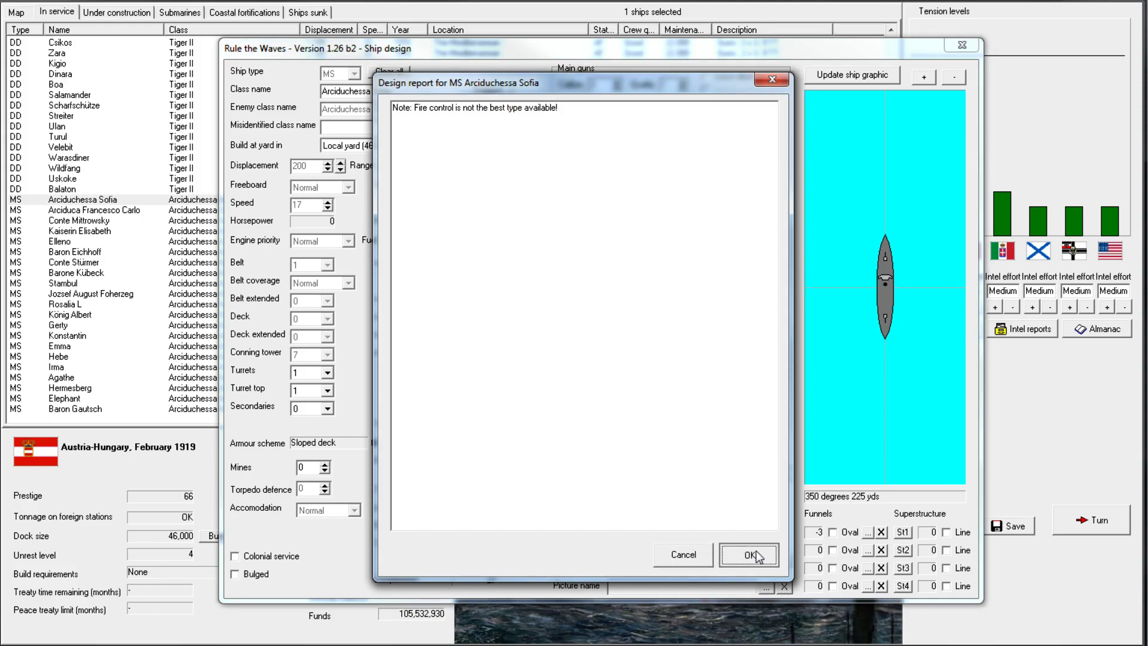
left_click(746, 553)
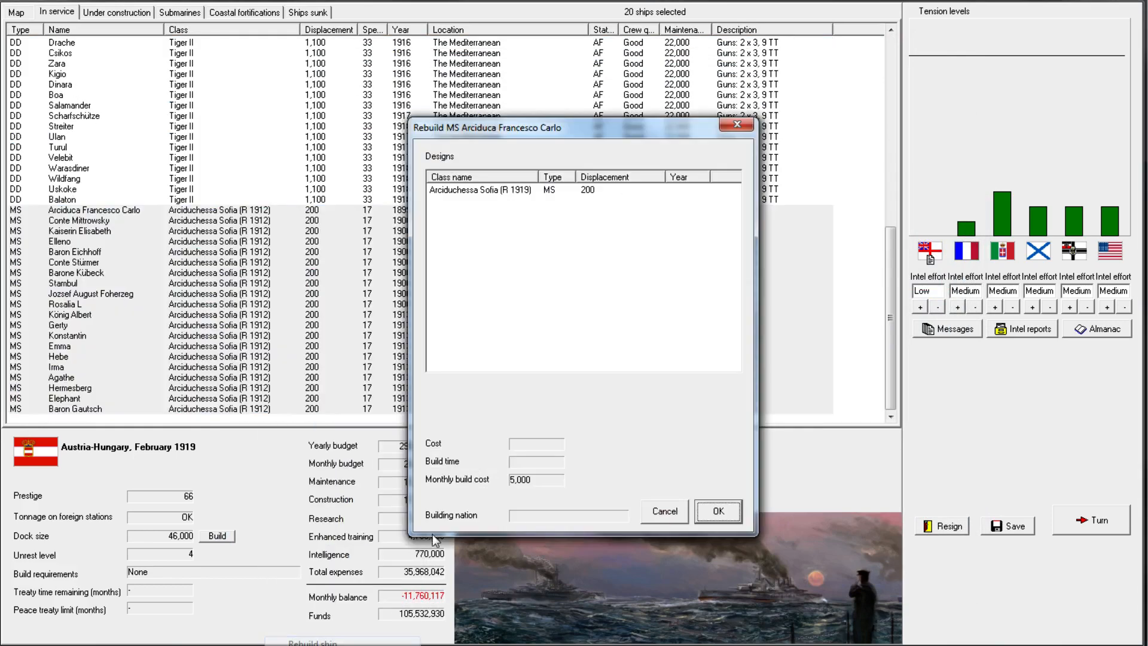
Rebuild all 20 Arciduchessa Sofia minesweepers to the R 1919 design
left_click(717, 510)
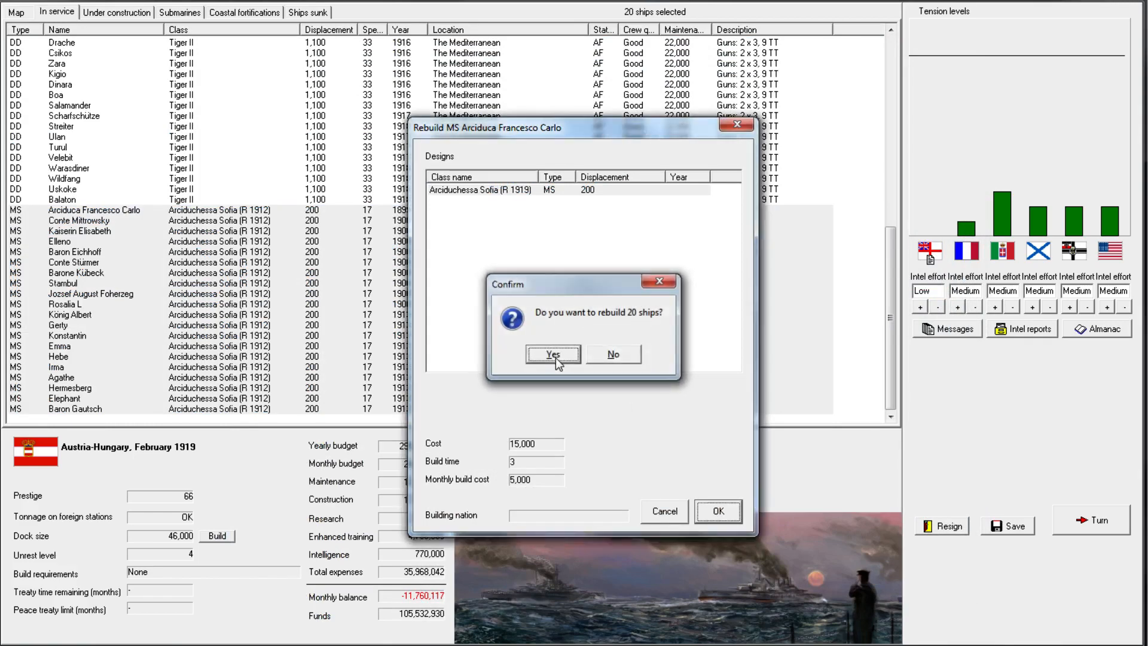
left_click(552, 354)
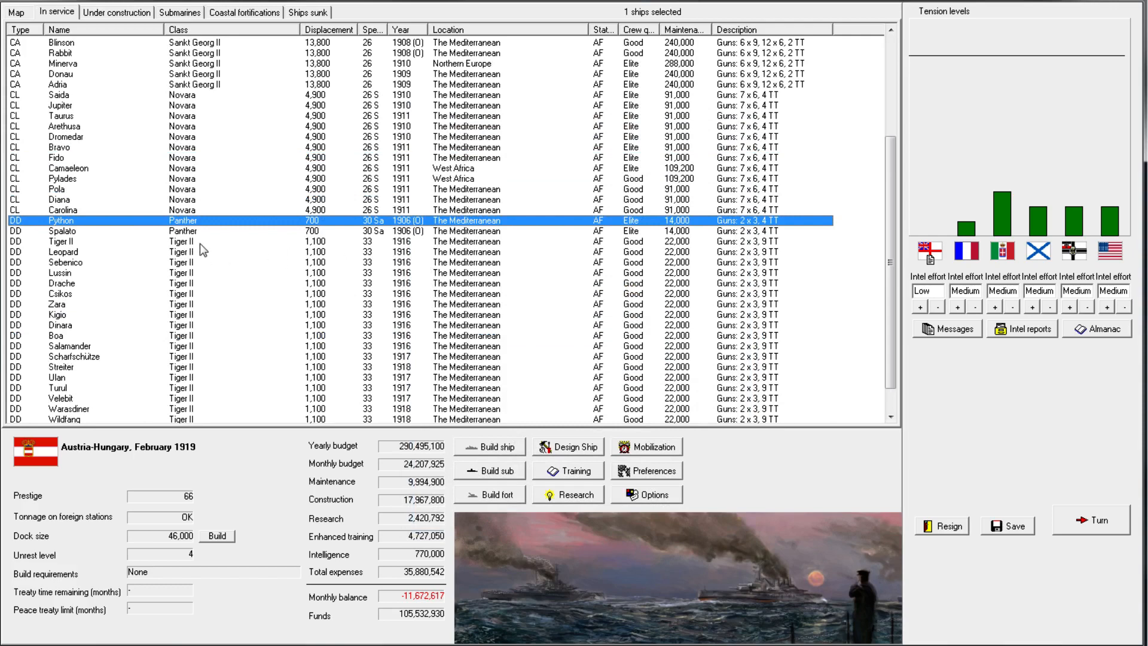
mouse_move(194, 237)
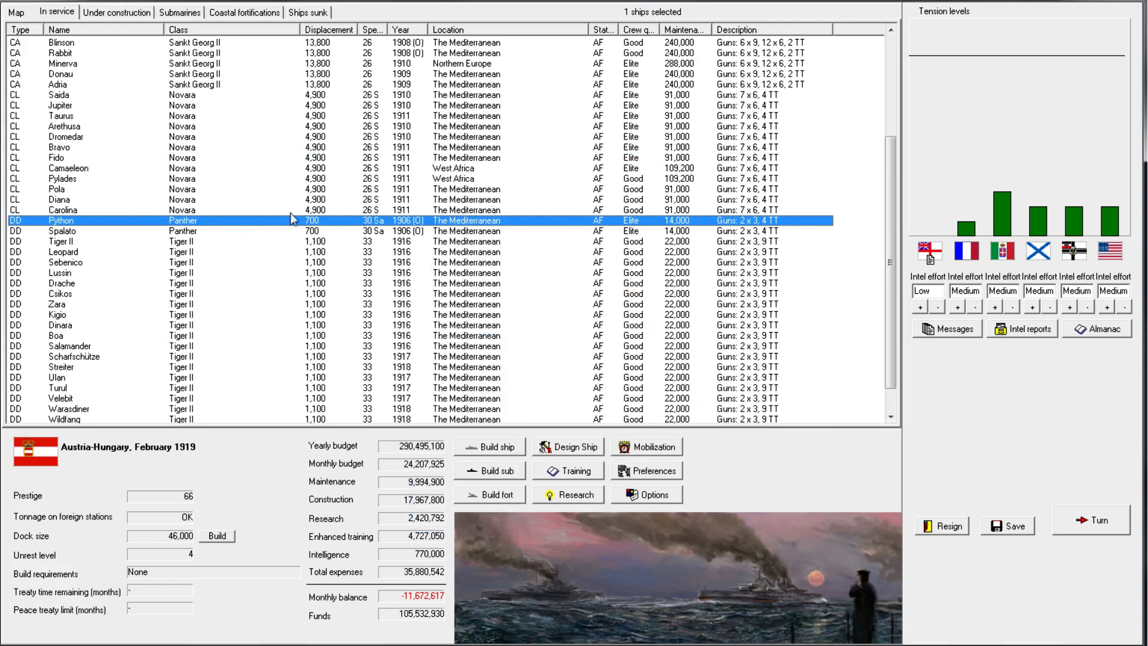
Look at the Panther-class destroyer Python's design and close it
right_click(62, 210)
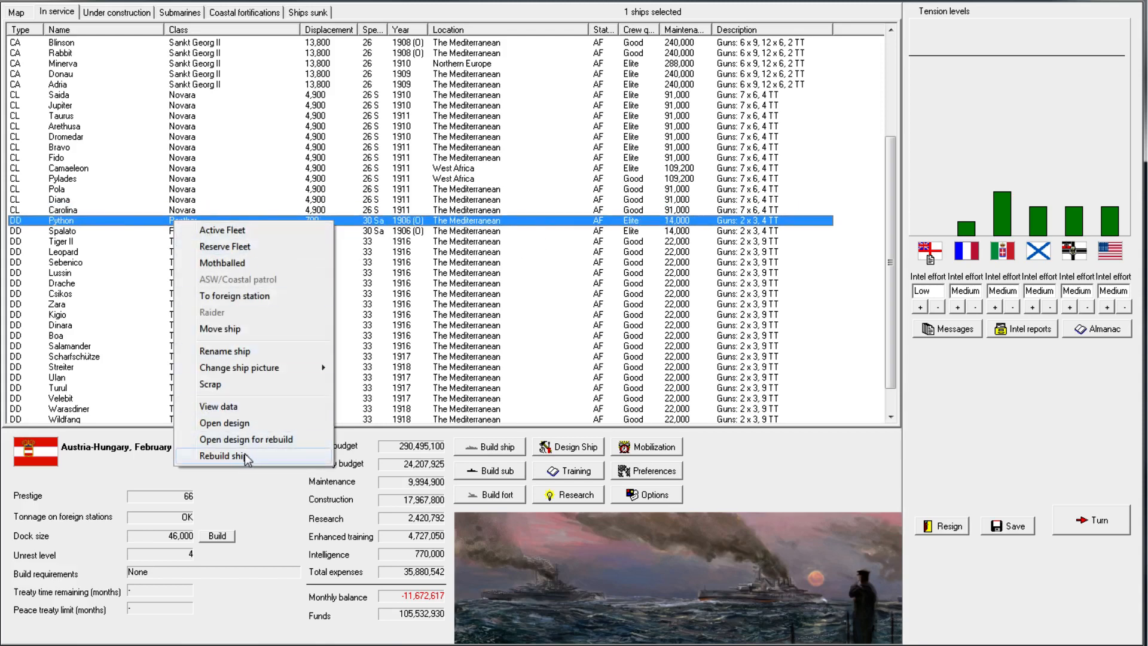
left_click(224, 455)
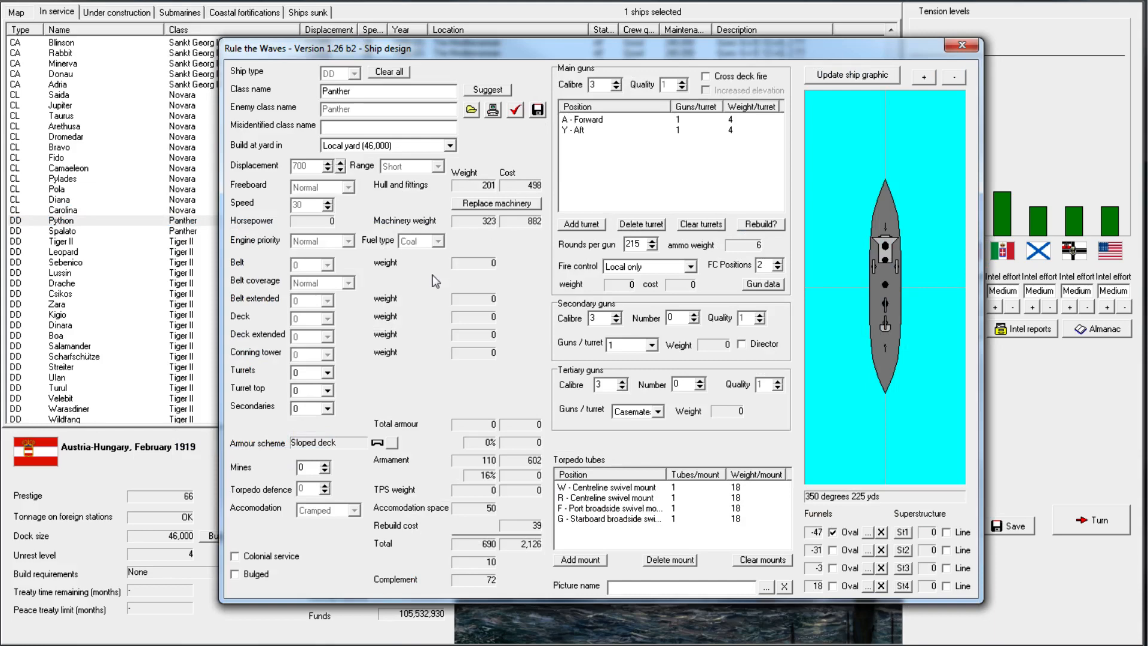
mouse_move(343, 501)
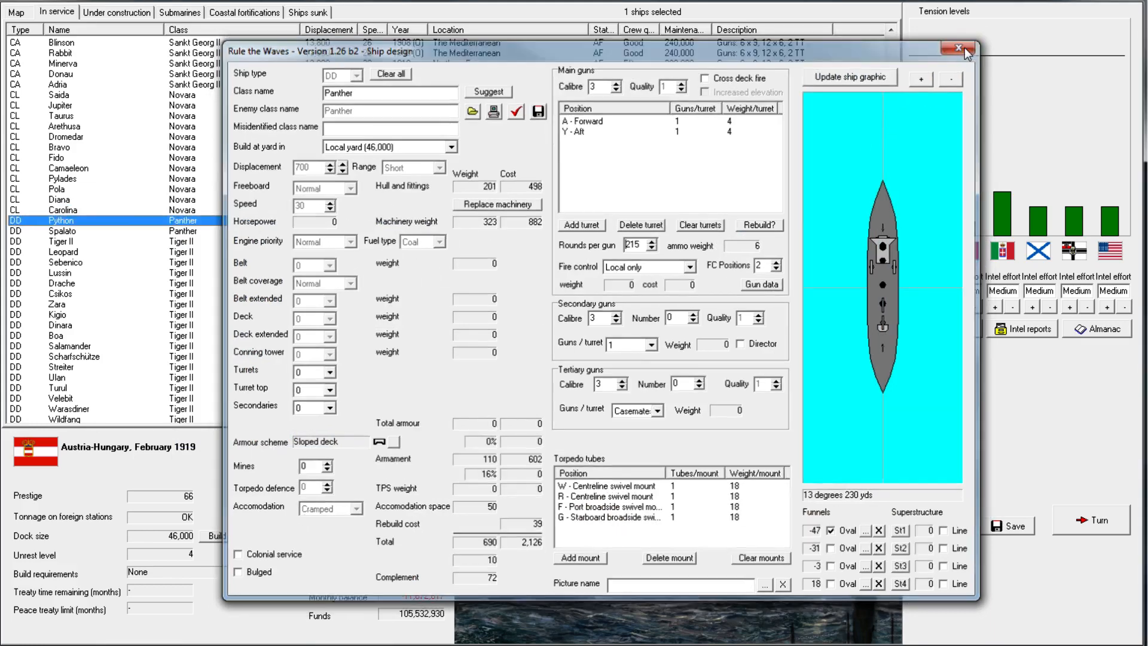
left_click(959, 48)
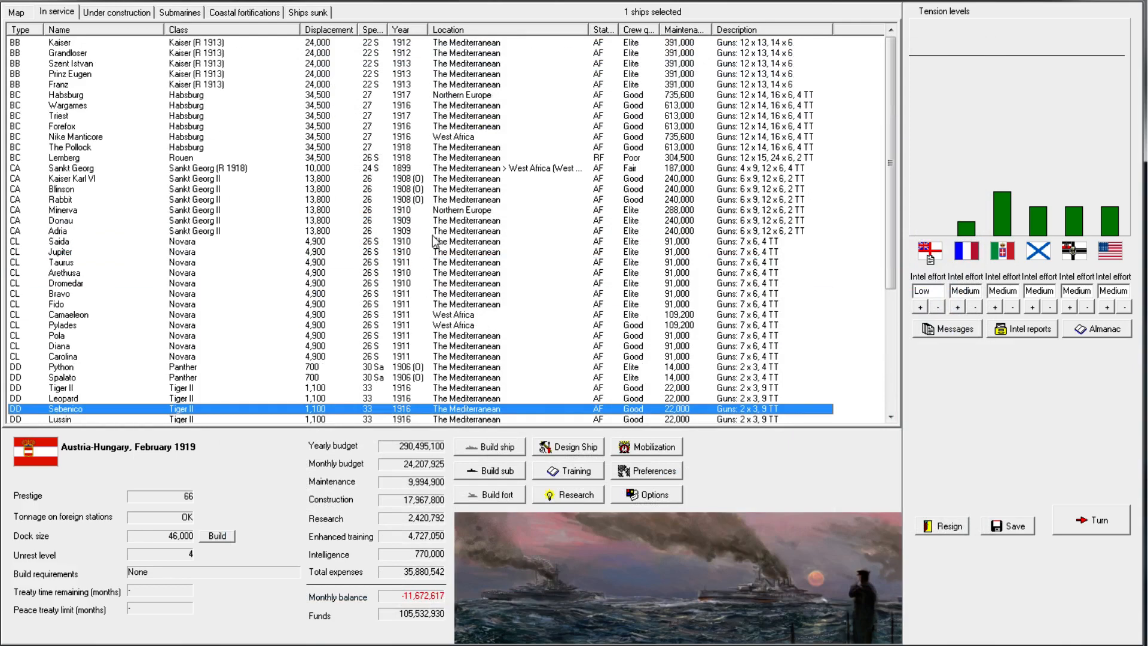
scroll("down", 3)
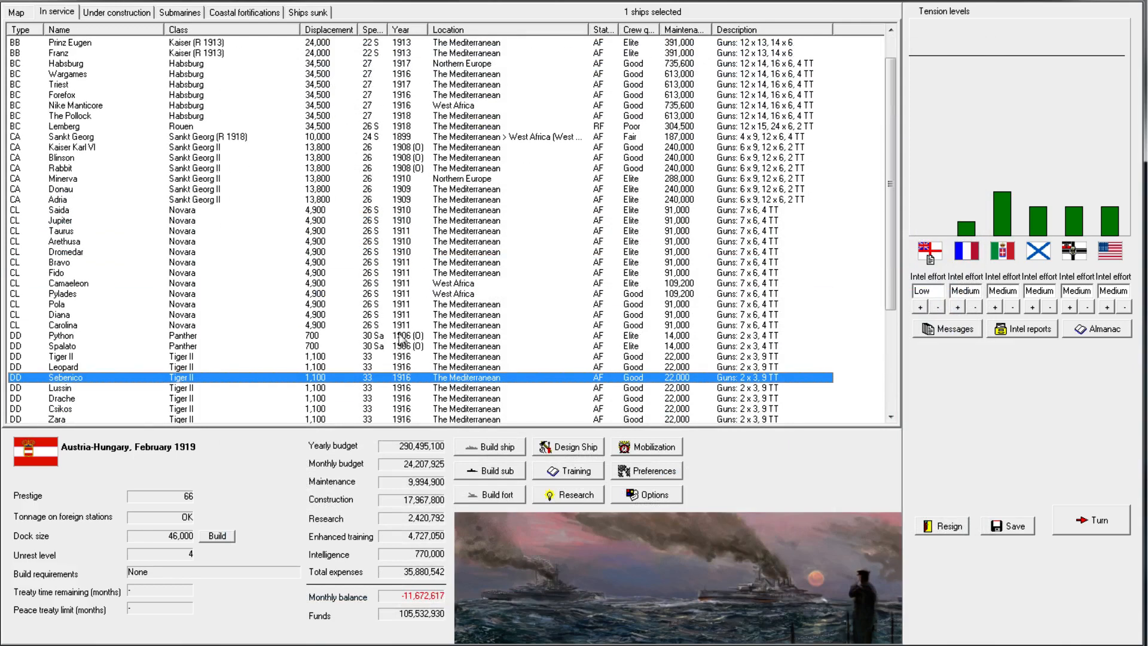
Scrap the two Panther destroyers Python and Spalato and acknowledge their disposal
left_click(61, 341)
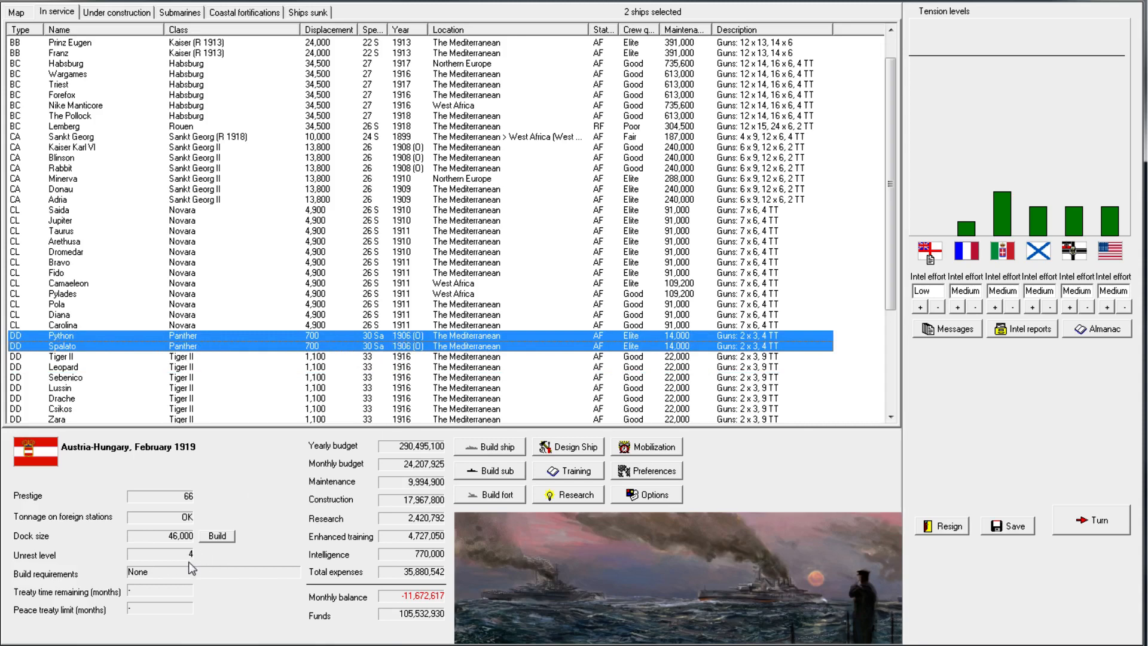
scroll("down", 3)
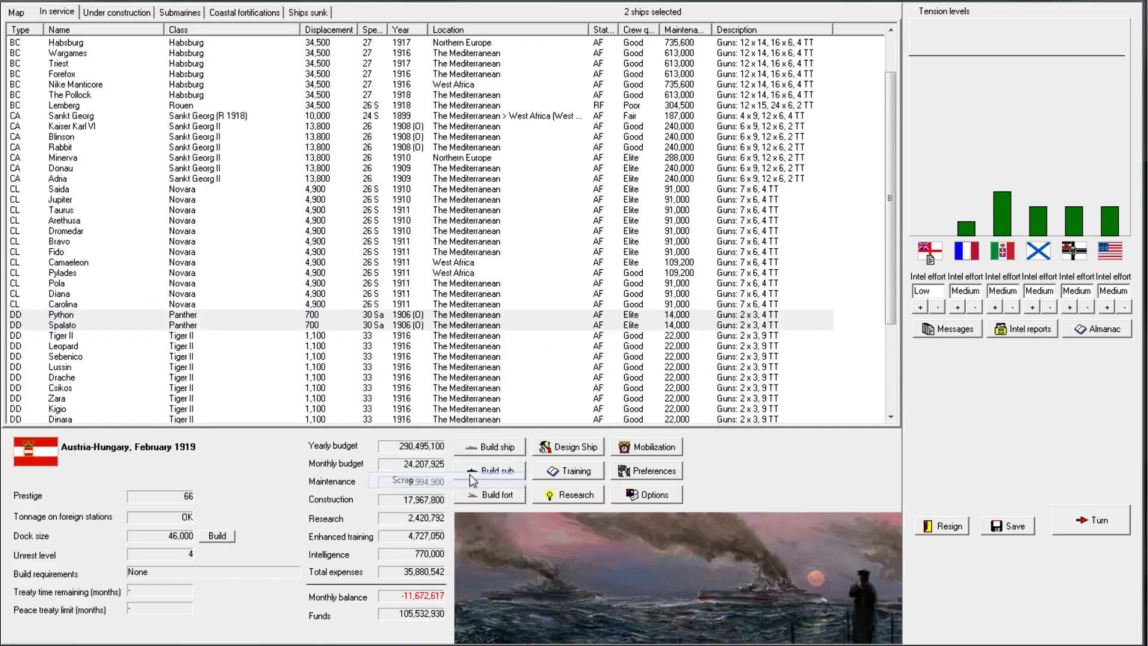
left_click(417, 480)
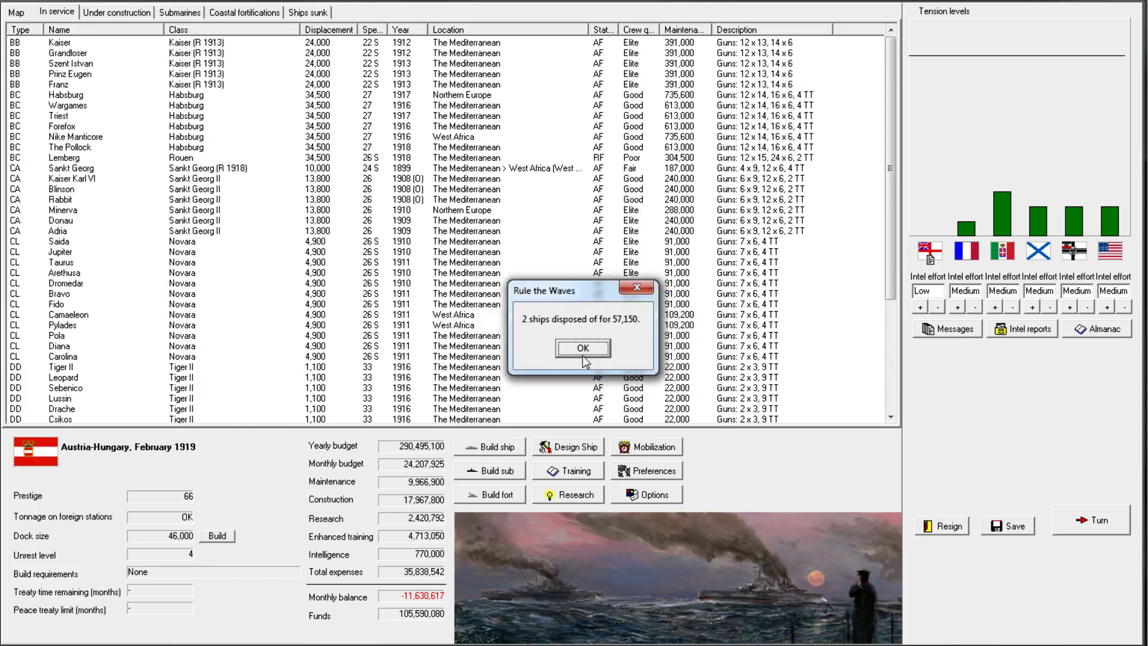
left_click(583, 348)
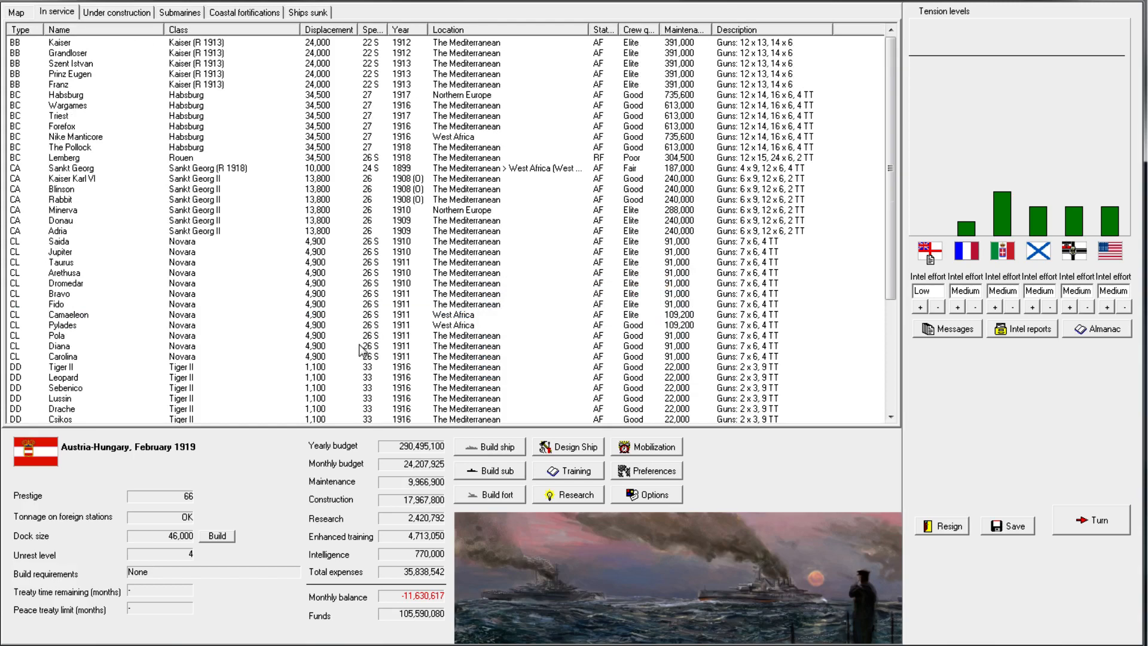
mouse_move(410, 276)
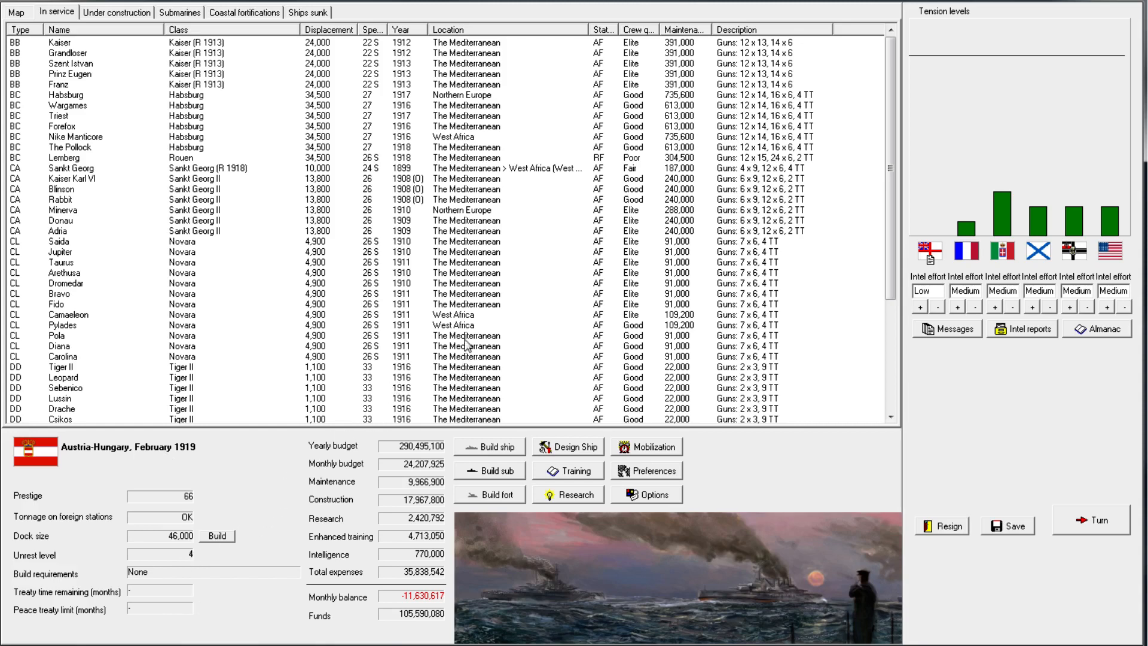
Look over Sankt Georg, Minerva and Nike Manticore, then bring up battleship Kaiser's orders
left_click(59, 303)
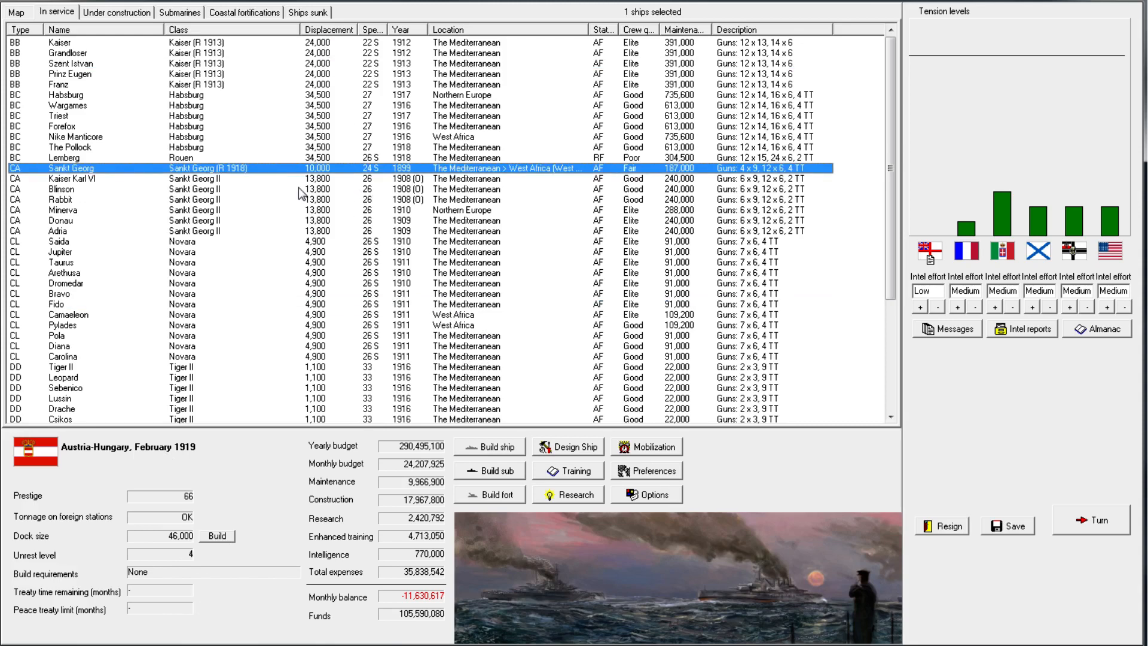
right_click(220, 178)
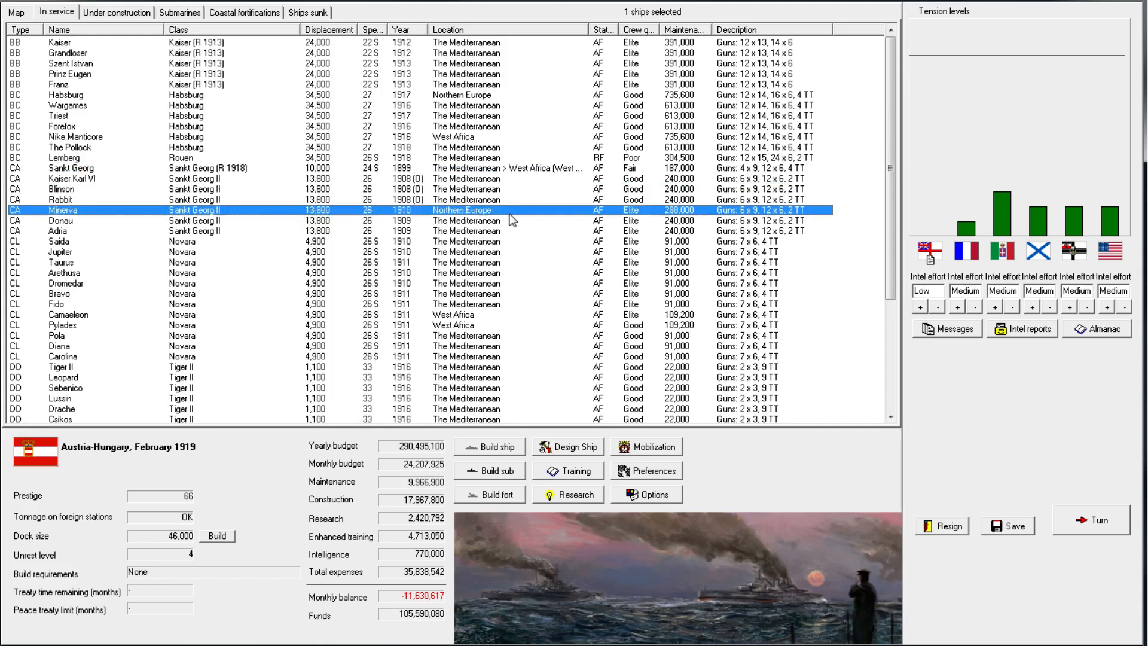
left_click(73, 136)
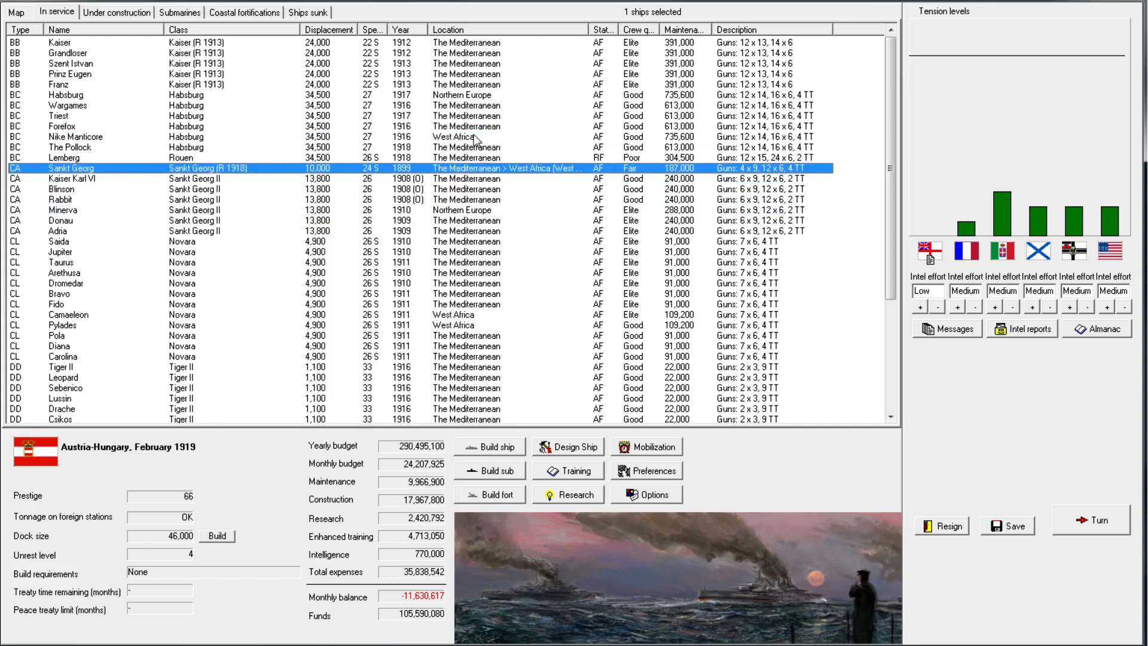
left_click(74, 136)
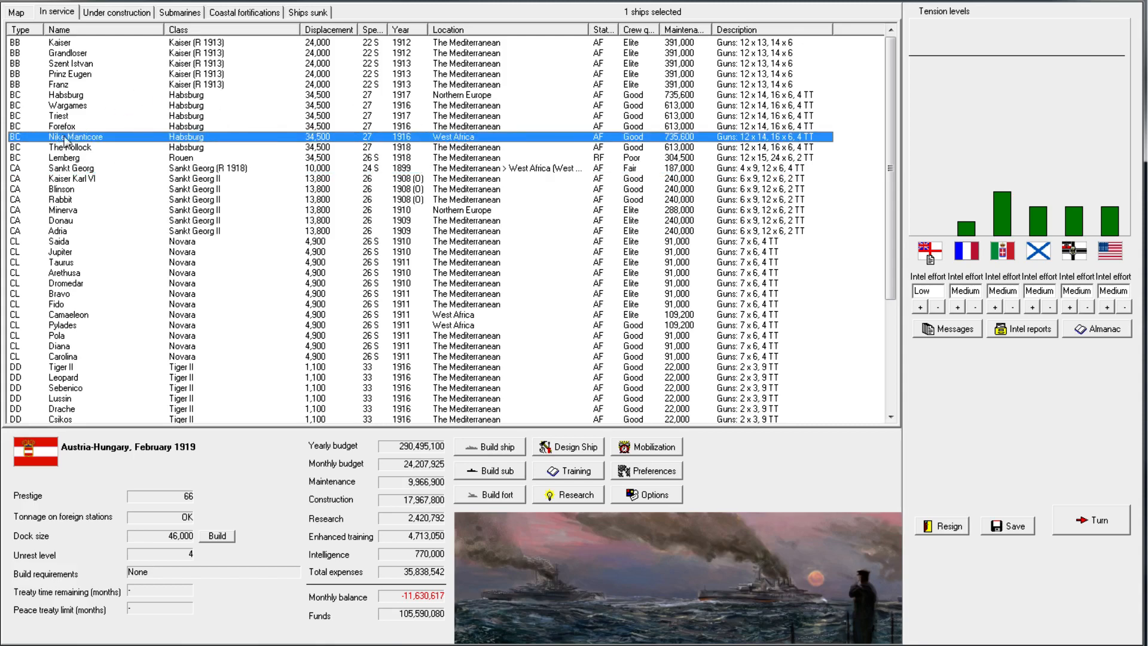
mouse_move(334, 130)
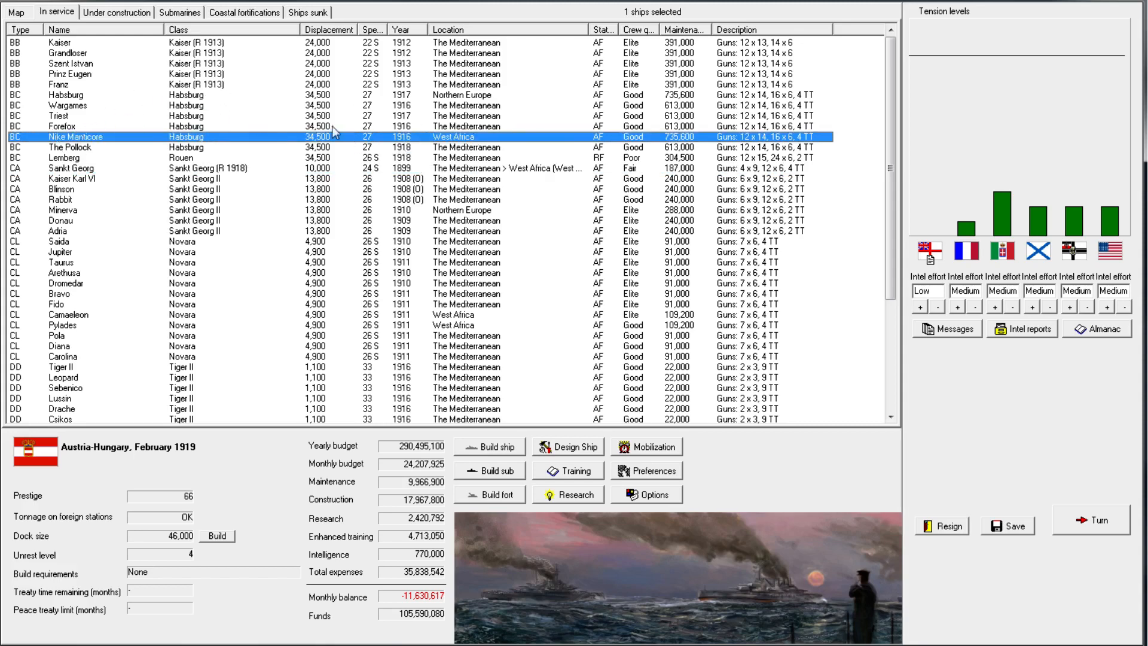
mouse_move(210, 38)
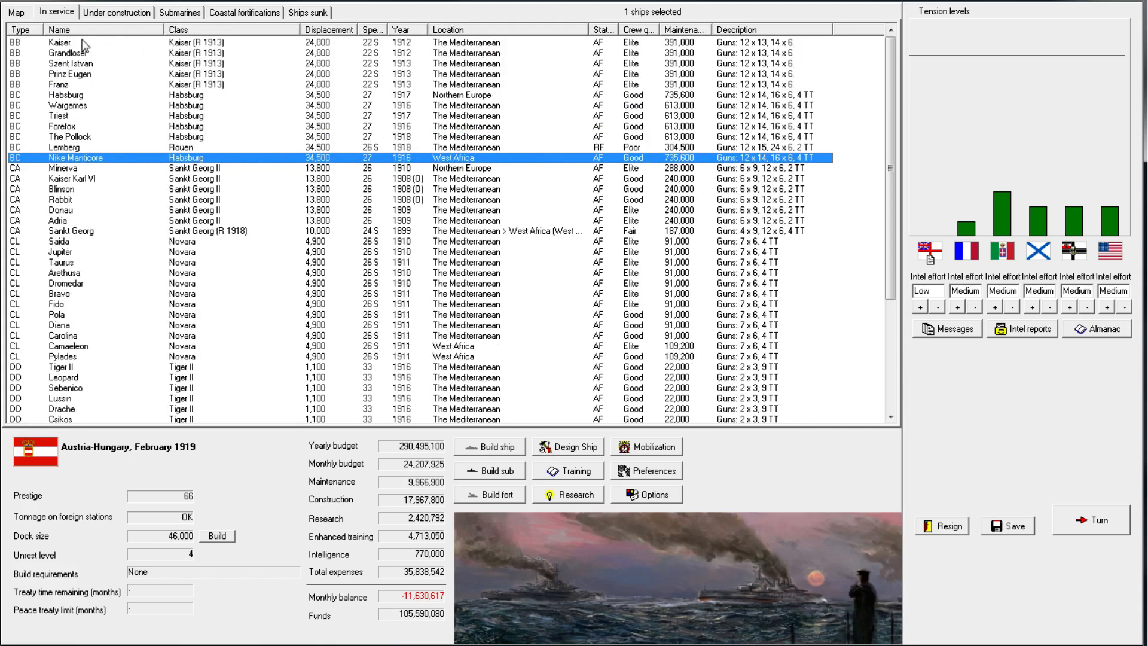
right_click(60, 43)
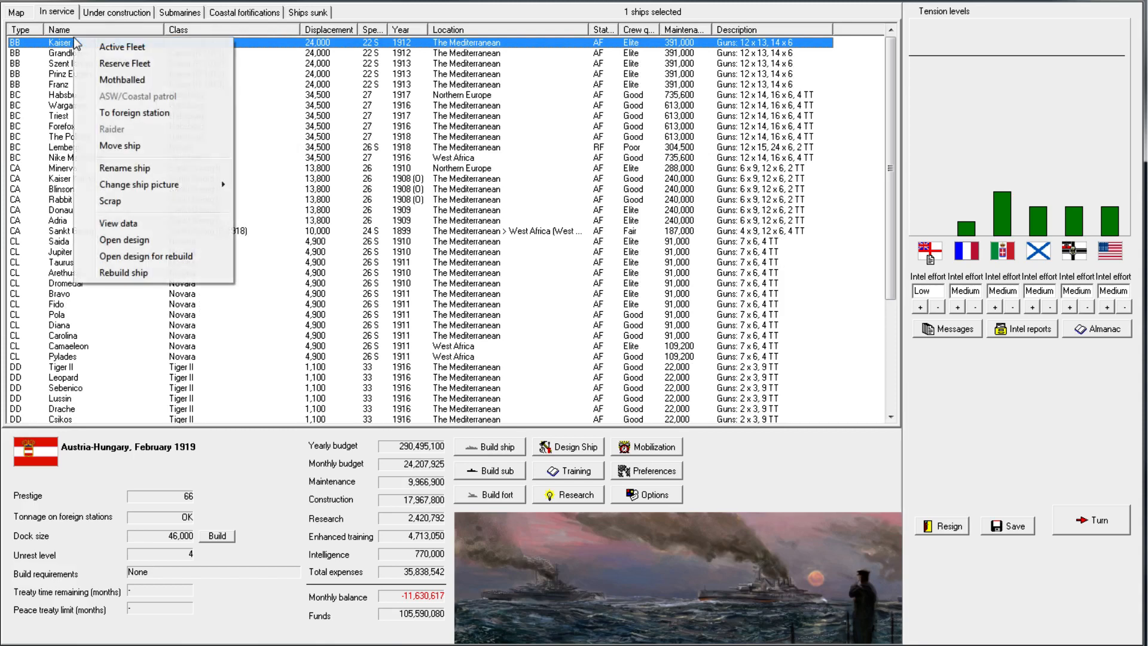
Fit Kaiser's rebuild with Improved director fire control, keeping 13-inch main guns
left_click(124, 239)
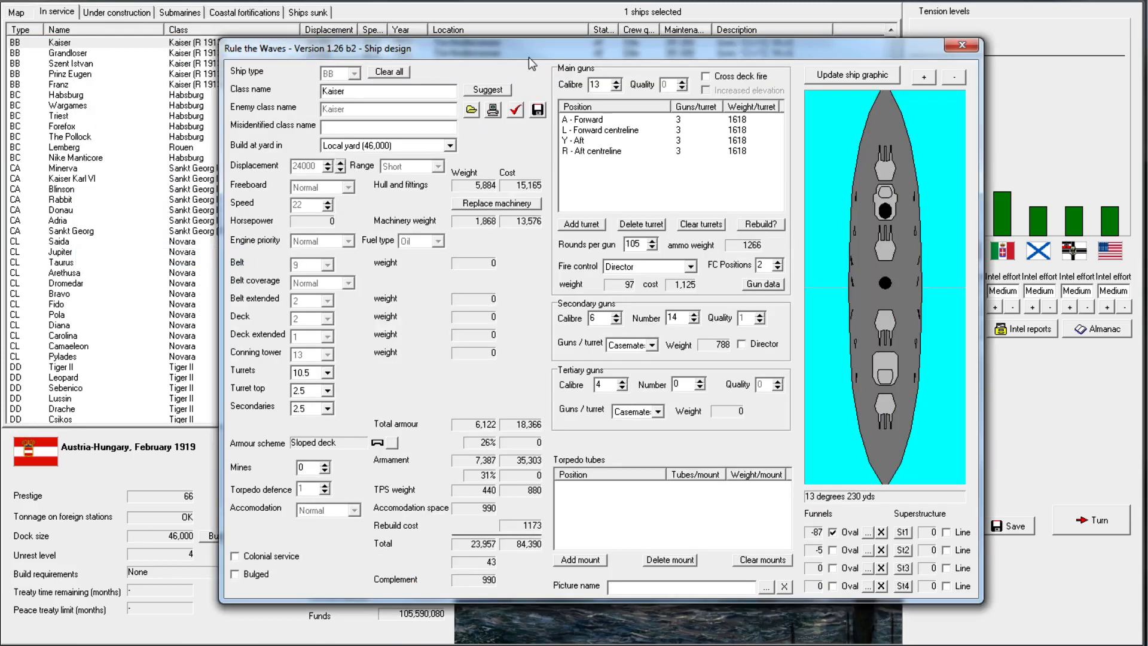
left_click(617, 87)
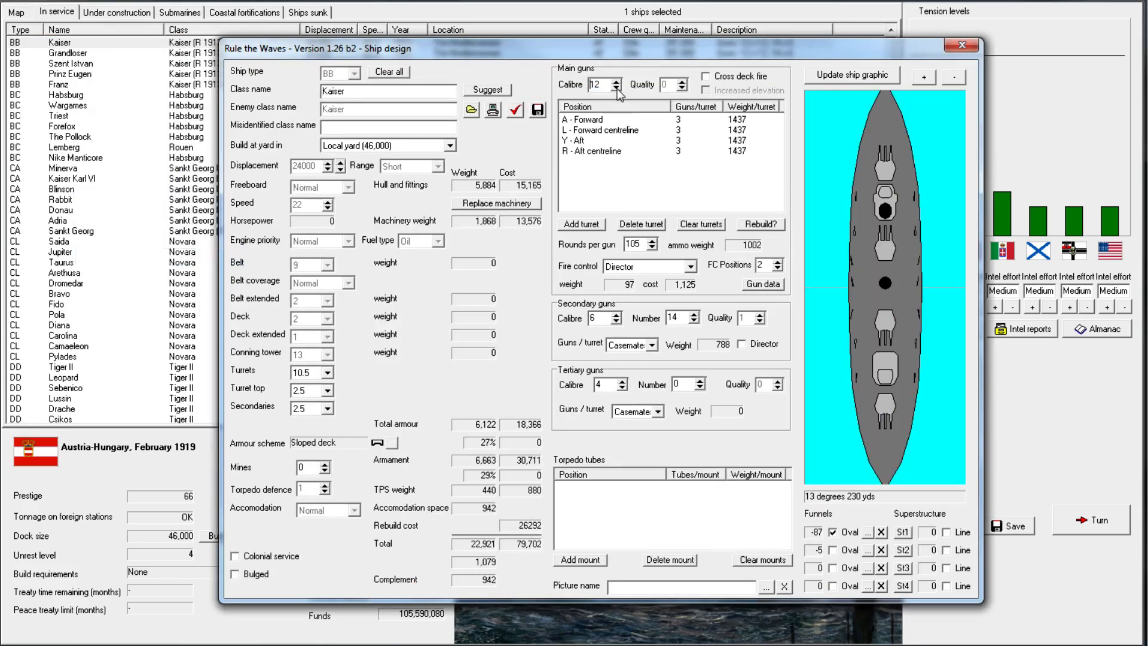
left_click(616, 80)
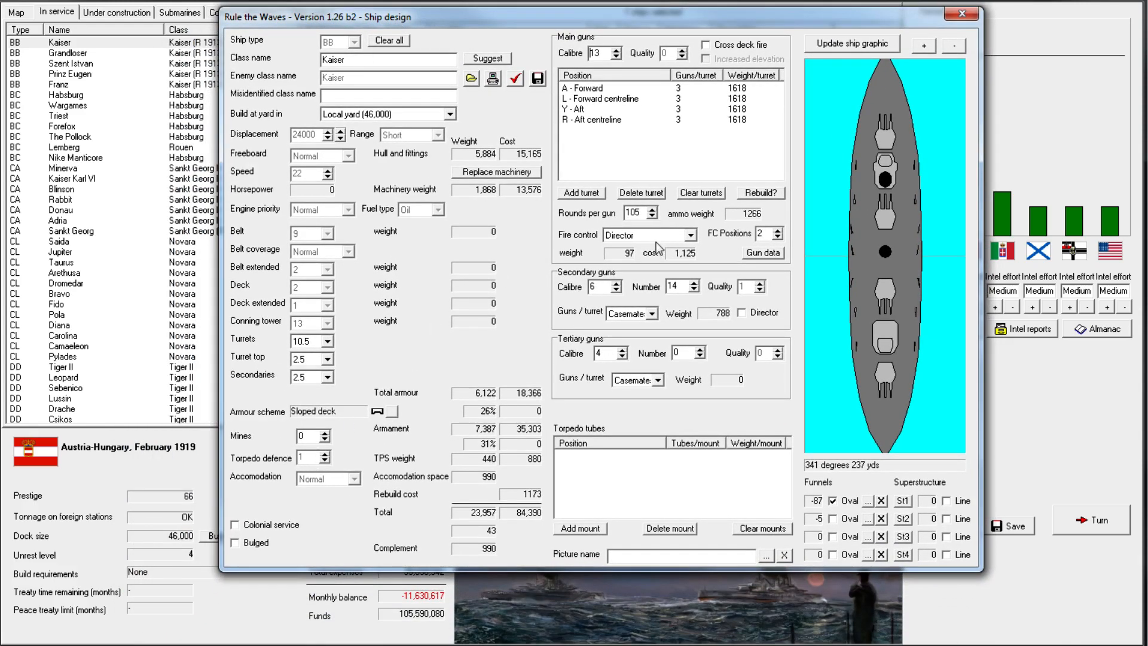
left_click(741, 312)
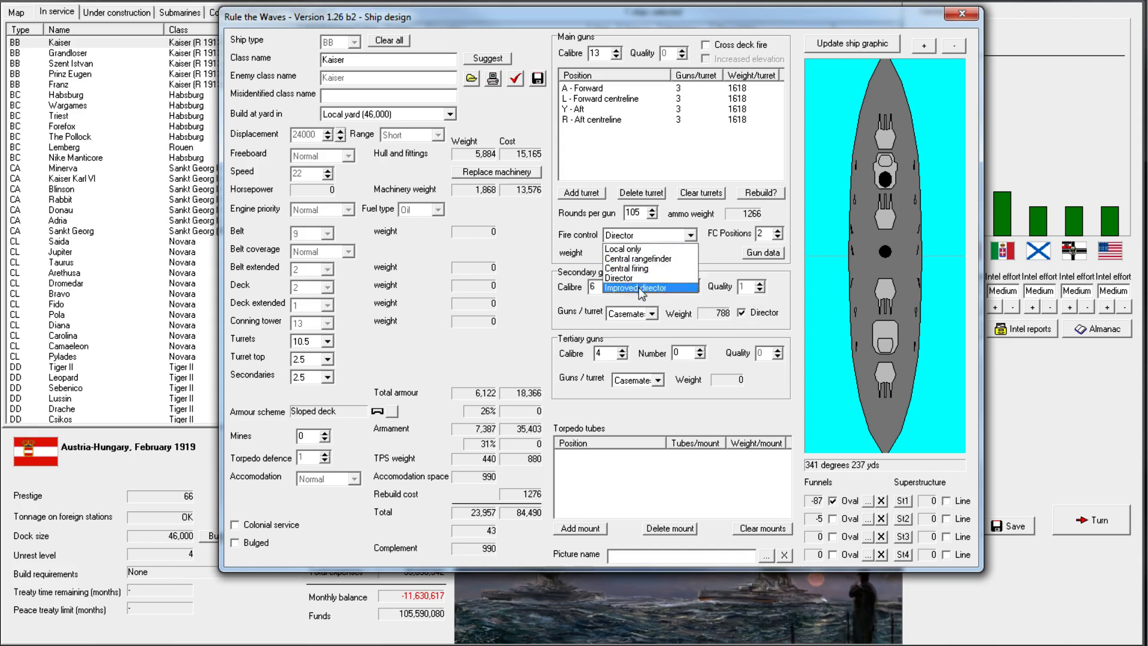
left_click(641, 287)
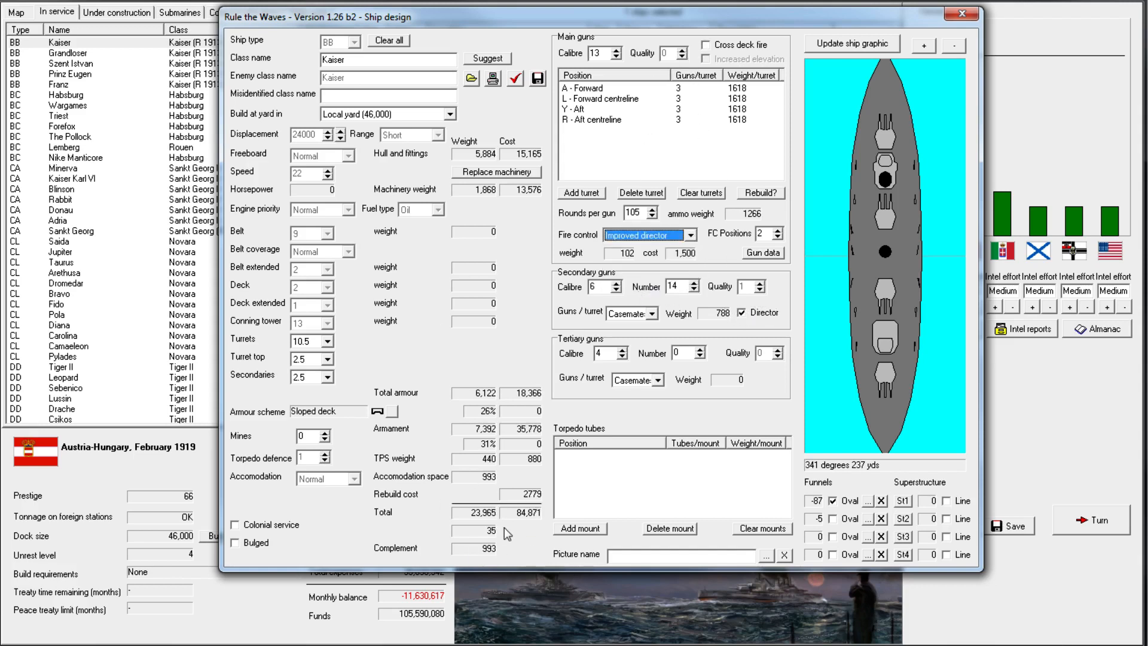
mouse_move(558, 519)
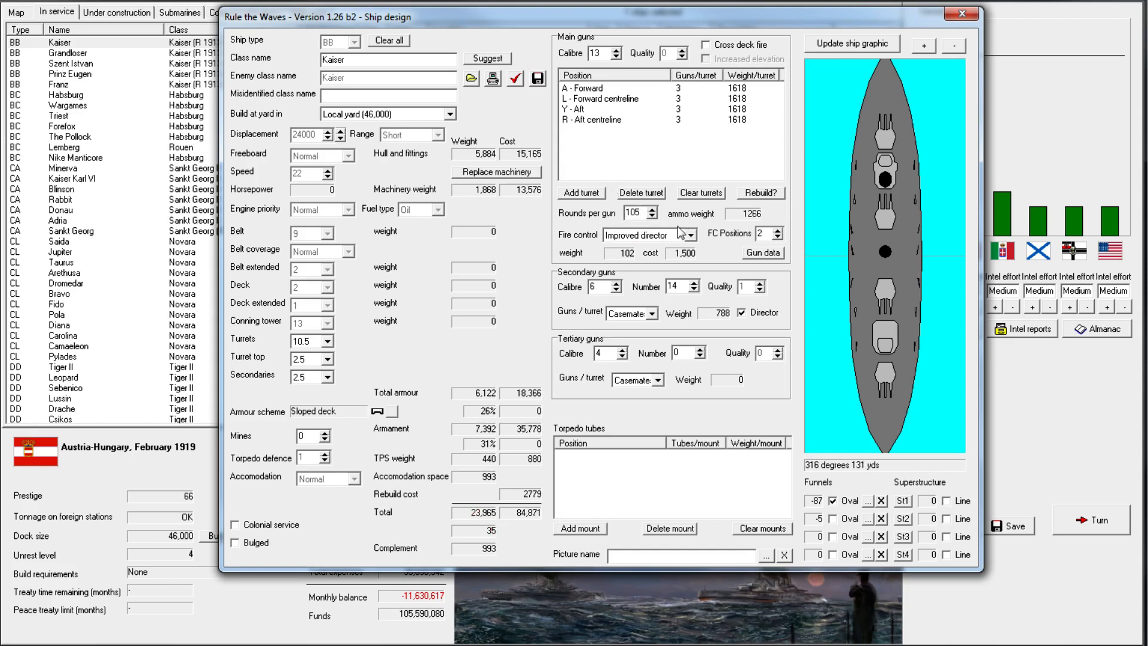
mouse_move(656, 184)
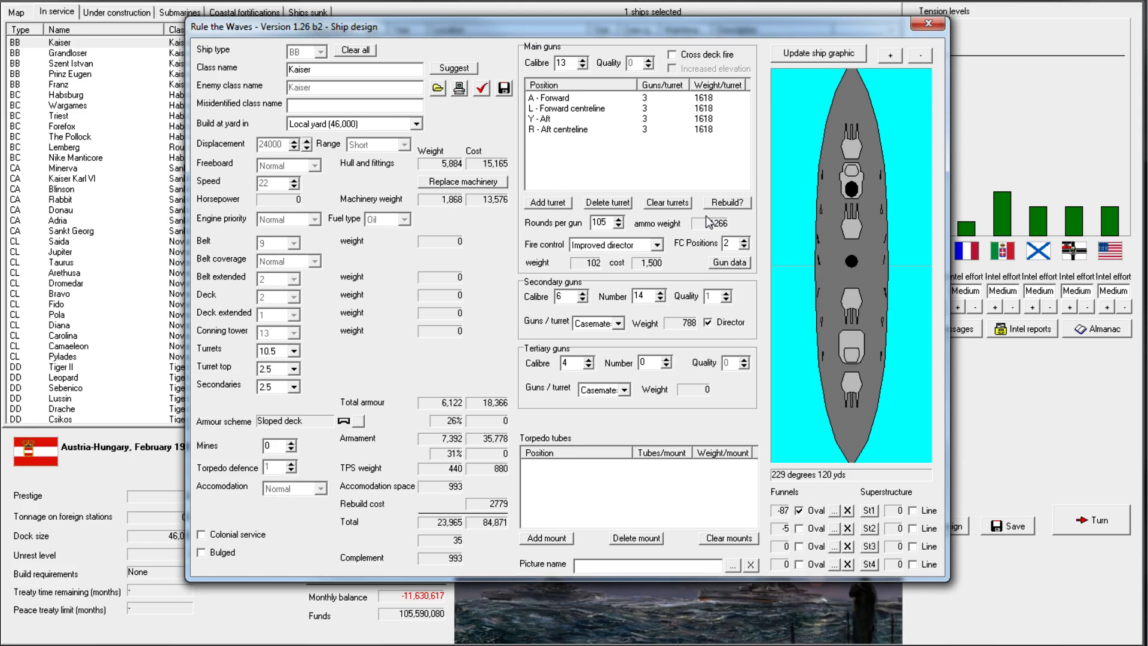
mouse_move(364, 291)
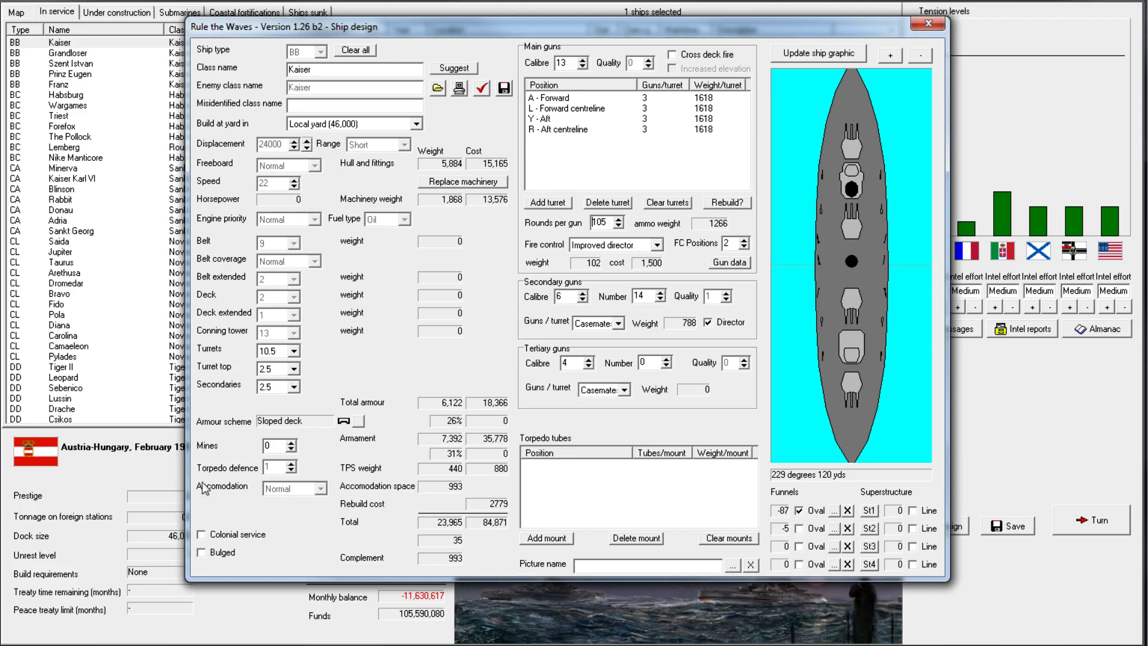
mouse_move(844, 231)
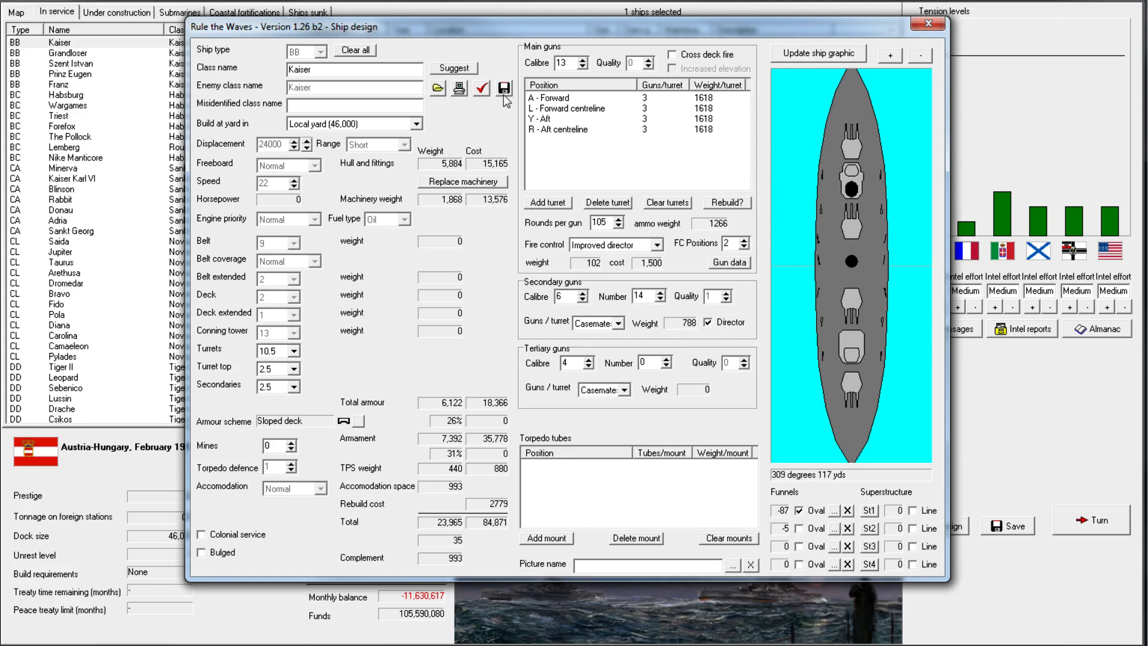
Save the design as Kaiser (R 1919) and go on to rebuild Kaiser with it
left_click(503, 87)
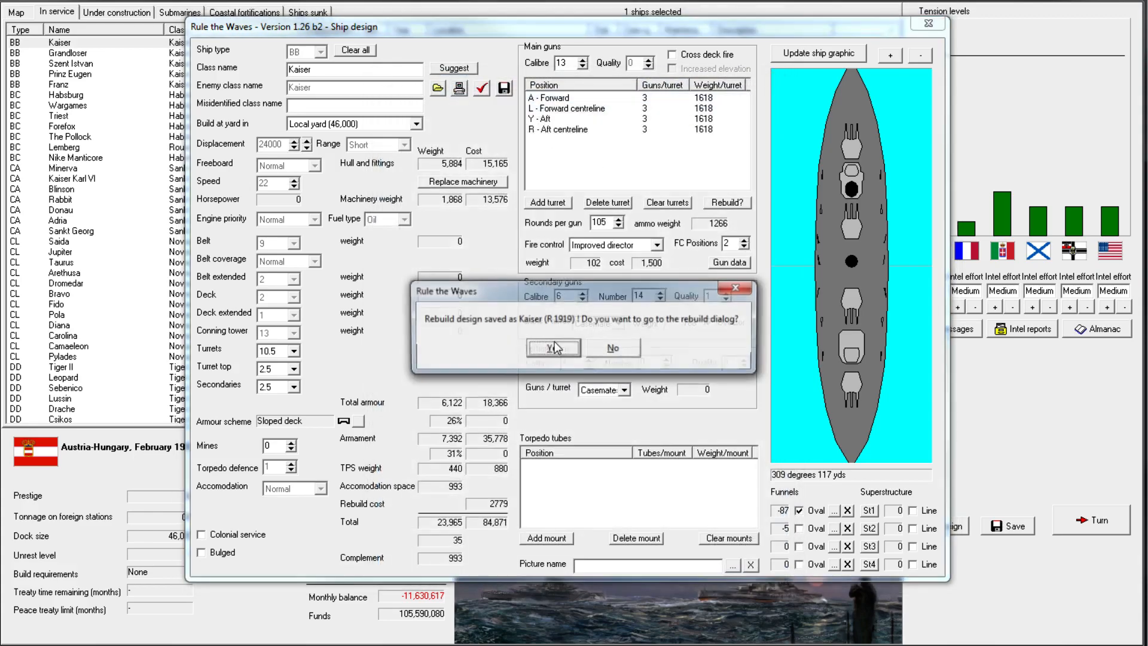
left_click(553, 347)
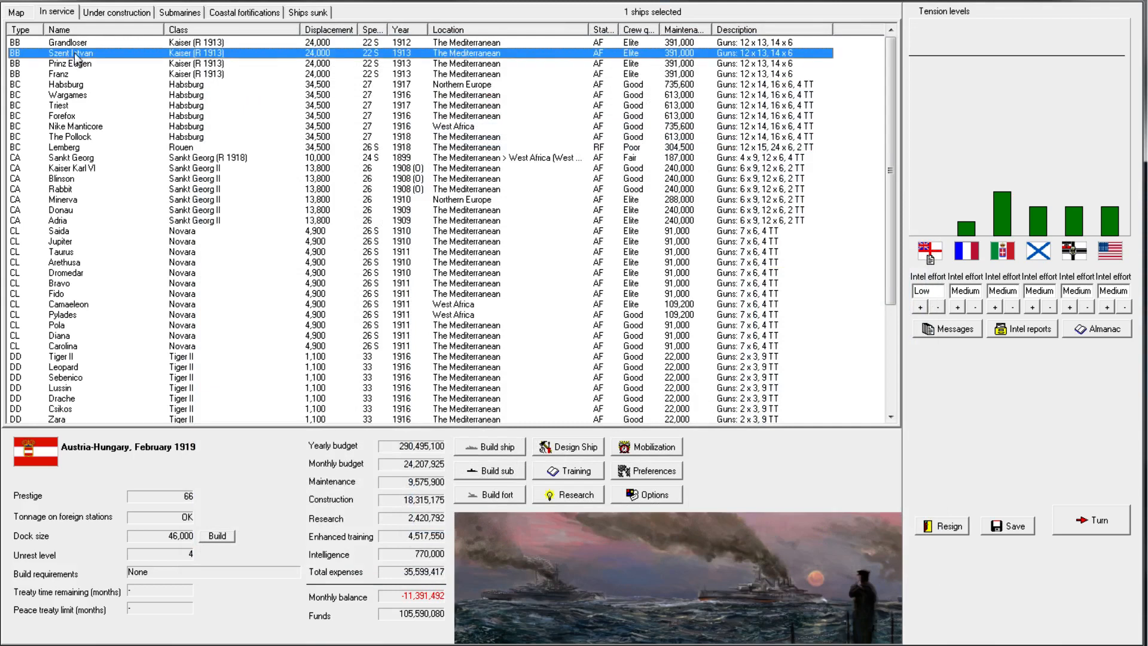
Rebuild the four other Kaiser-class battleships to the Kaiser (R 1919) design
right_click(69, 64)
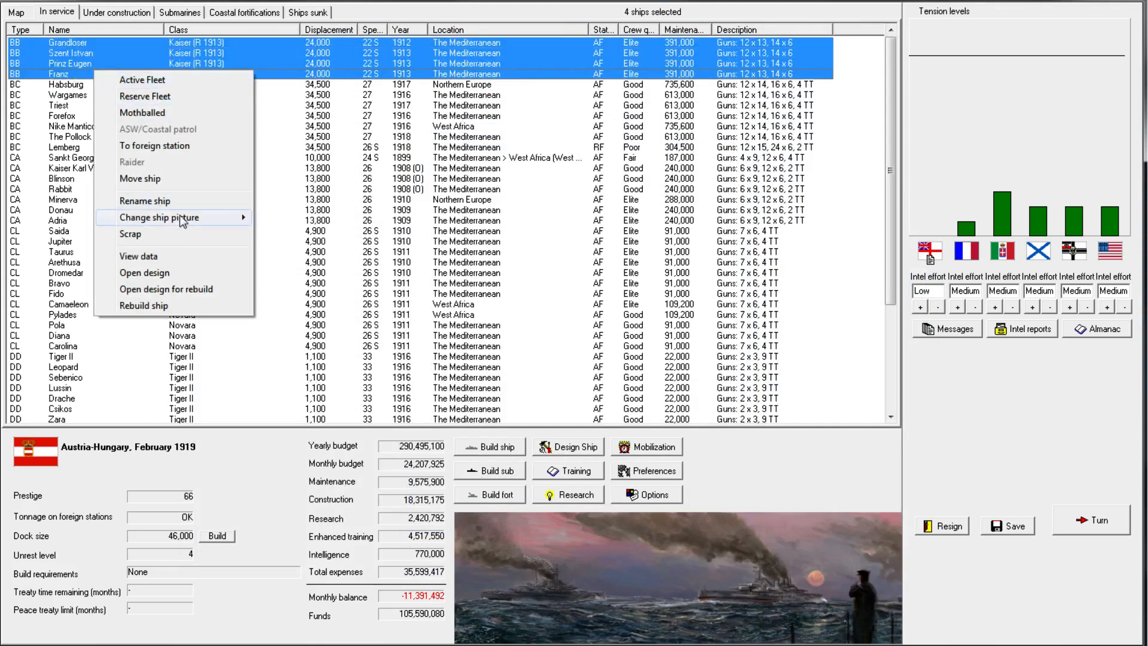
left_click(145, 305)
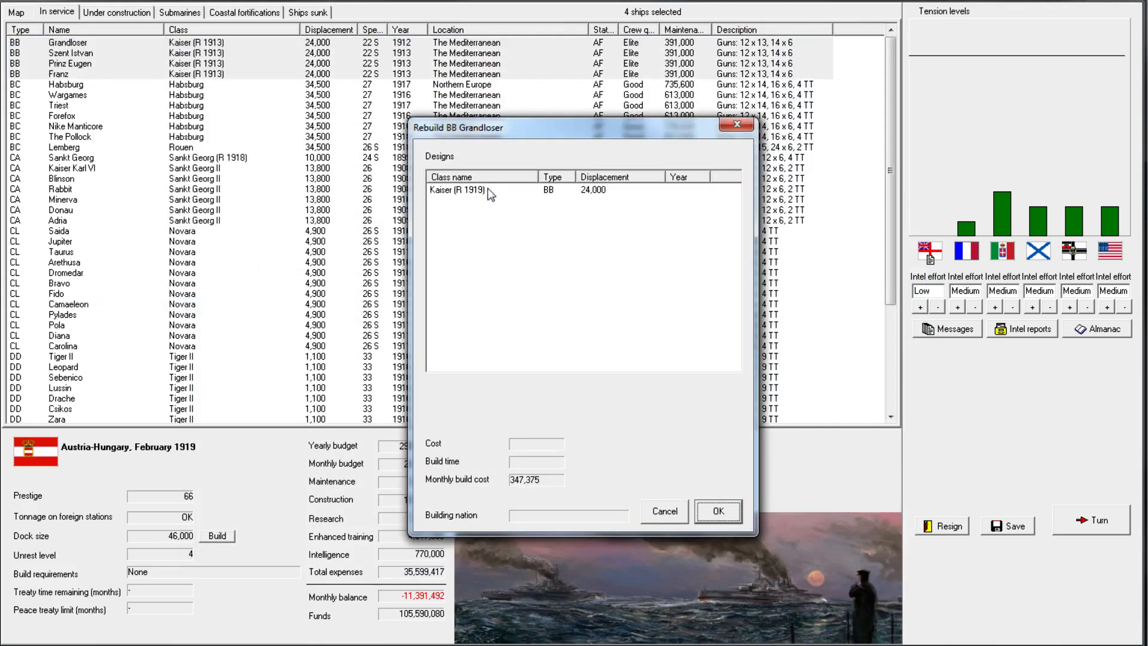
left_click(717, 511)
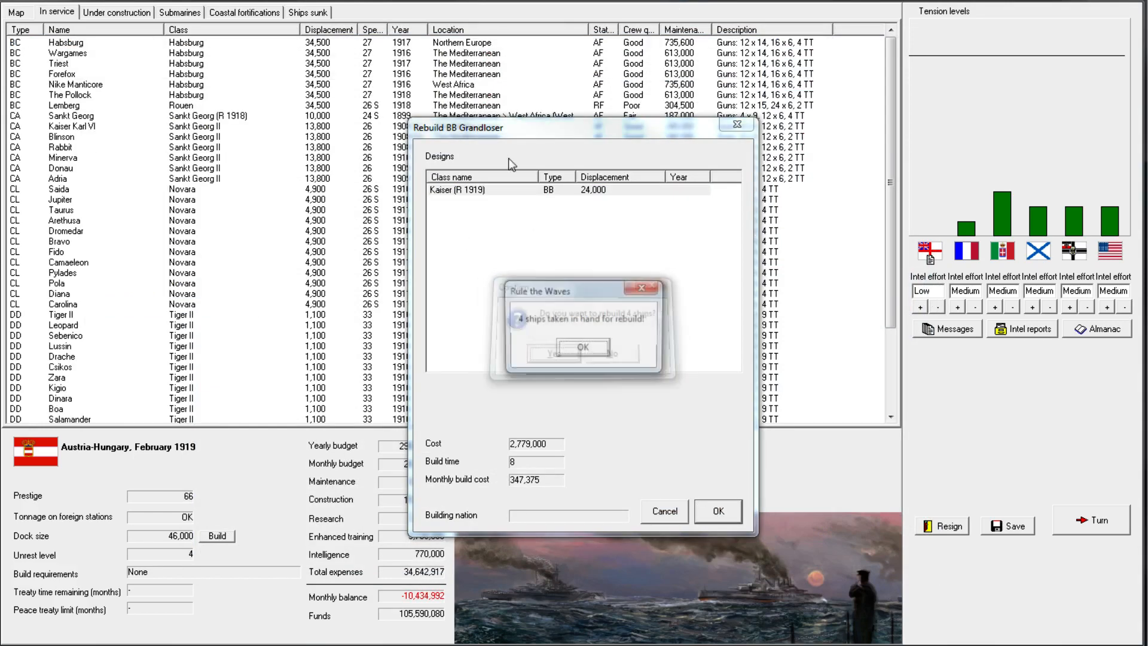
left_click(581, 346)
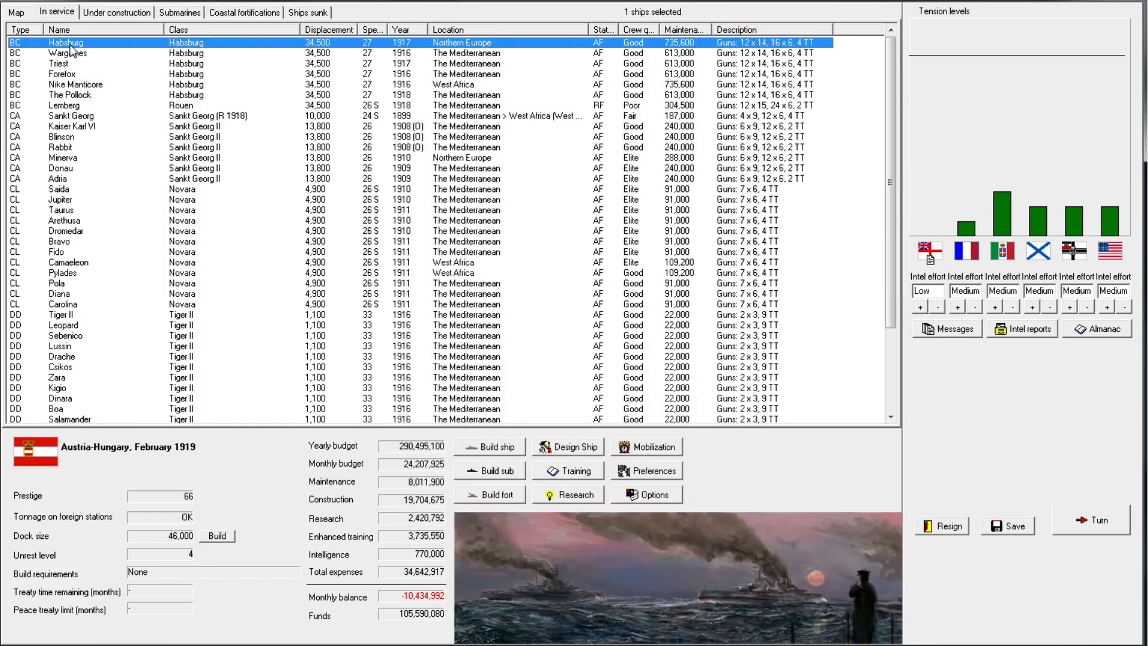
Order the battlecruiser Habsburg from Northern Europe to the Mediterranean
right_click(65, 42)
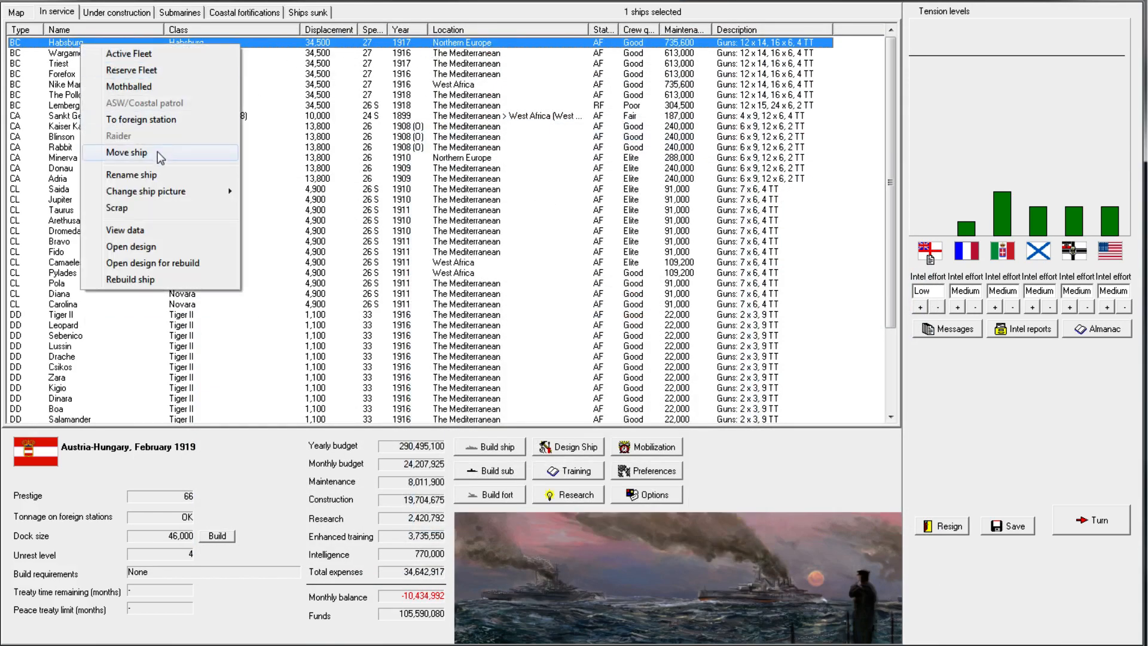
left_click(128, 152)
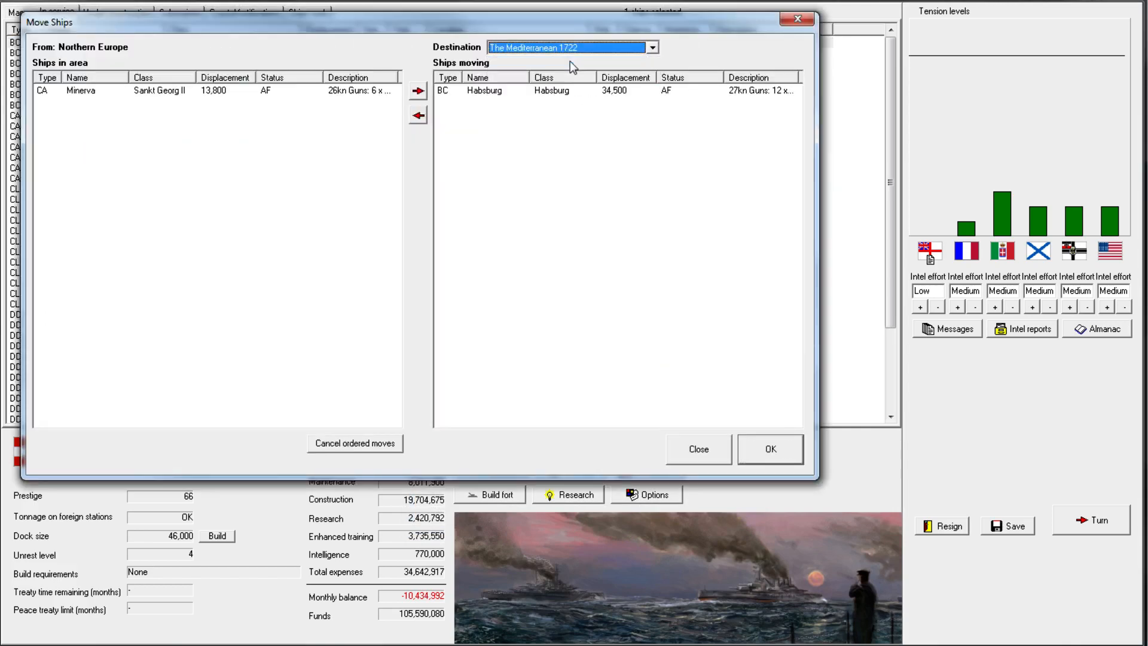
left_click(769, 448)
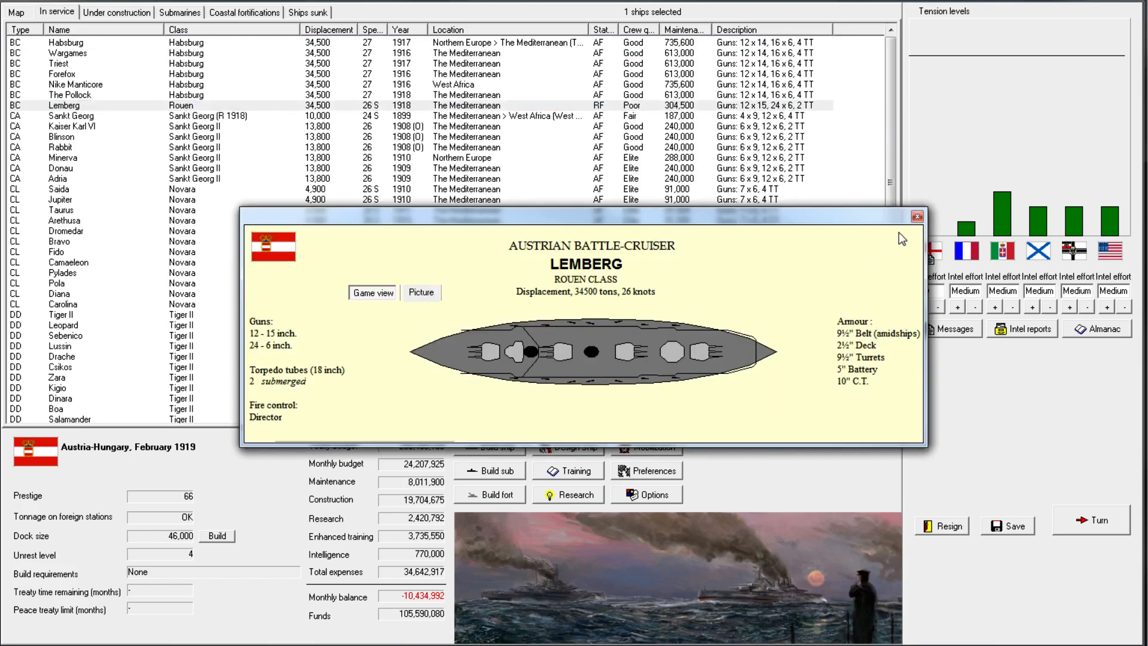
mouse_move(917, 239)
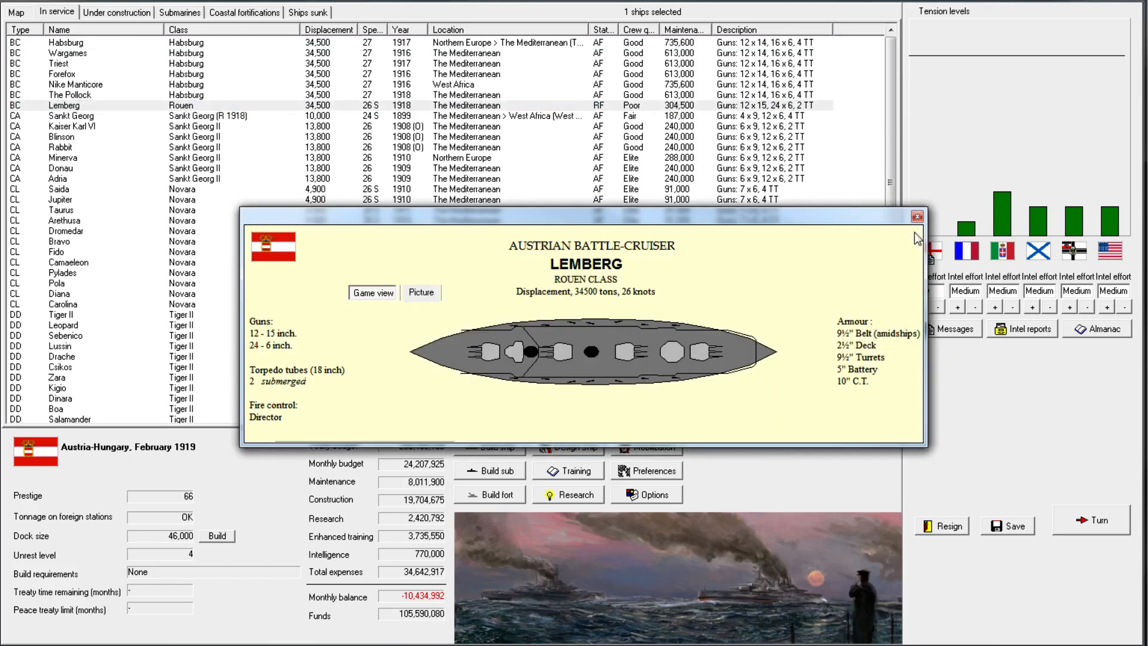
Bring up Lemberg's orders for the active fleet, then switch to the world map
right_click(64, 105)
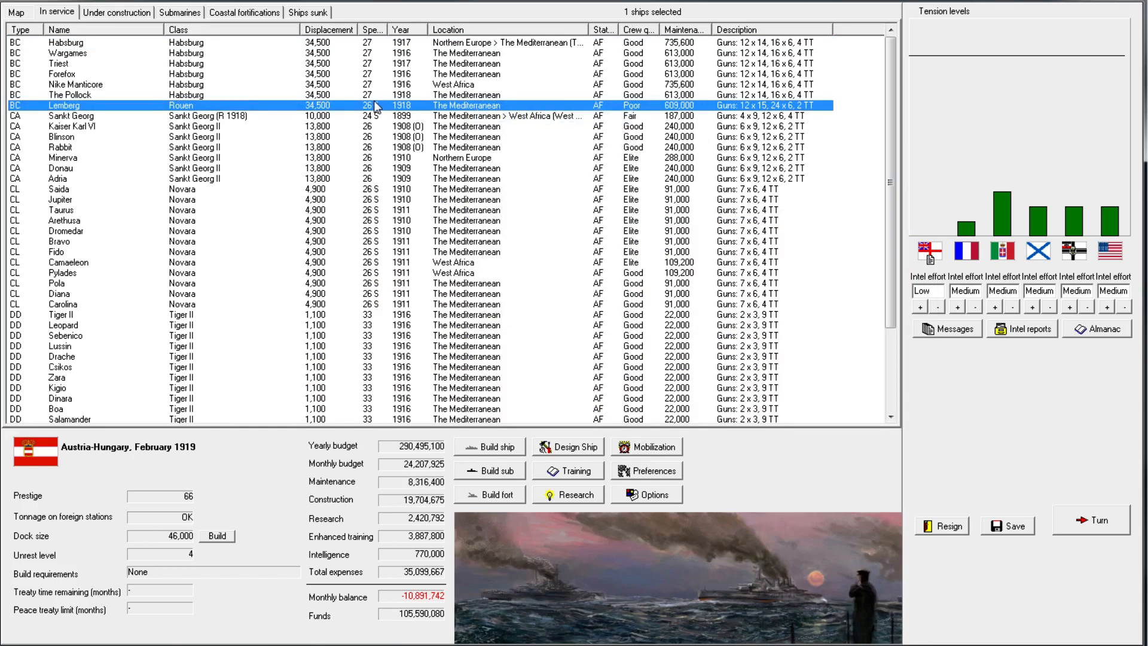
mouse_move(263, 124)
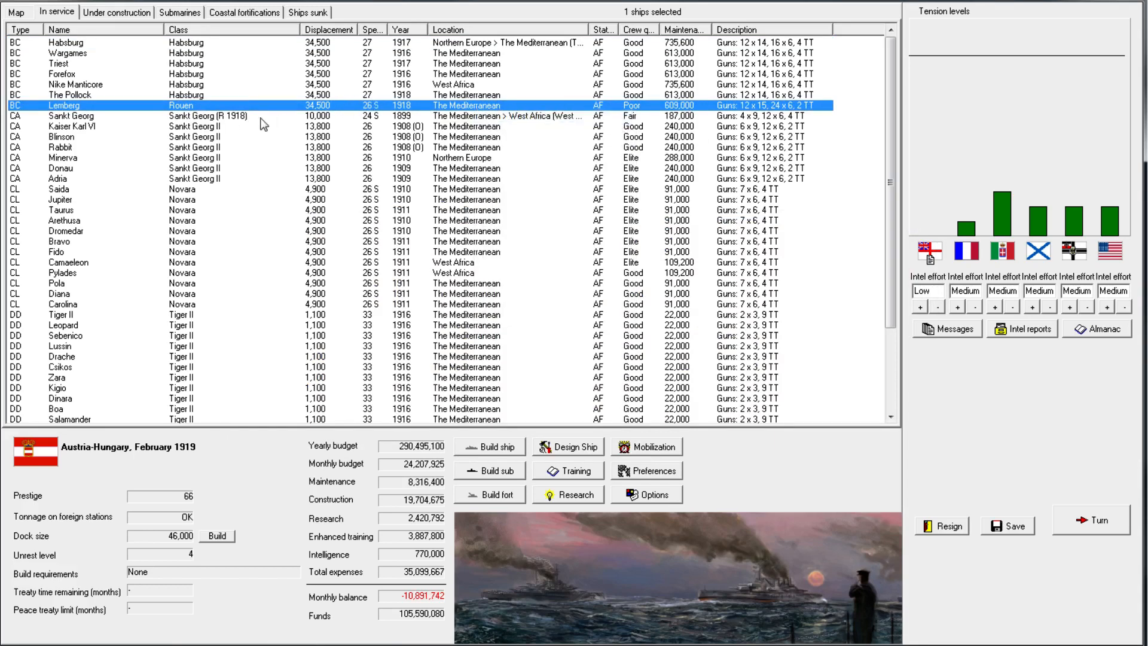
mouse_move(173, 109)
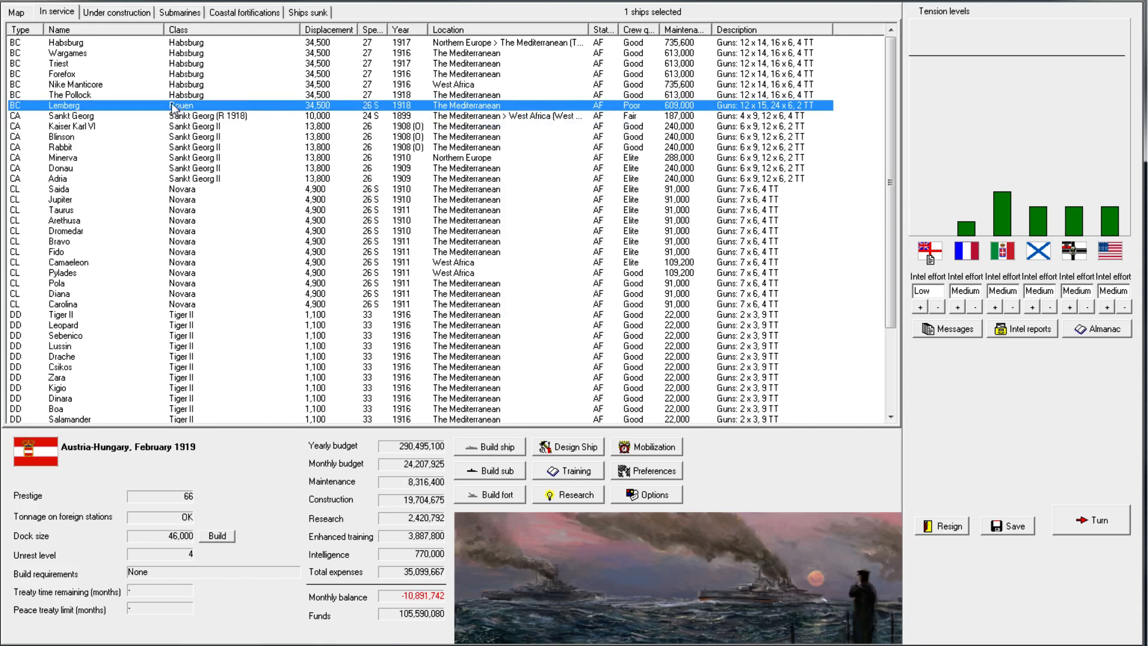
mouse_move(245, 113)
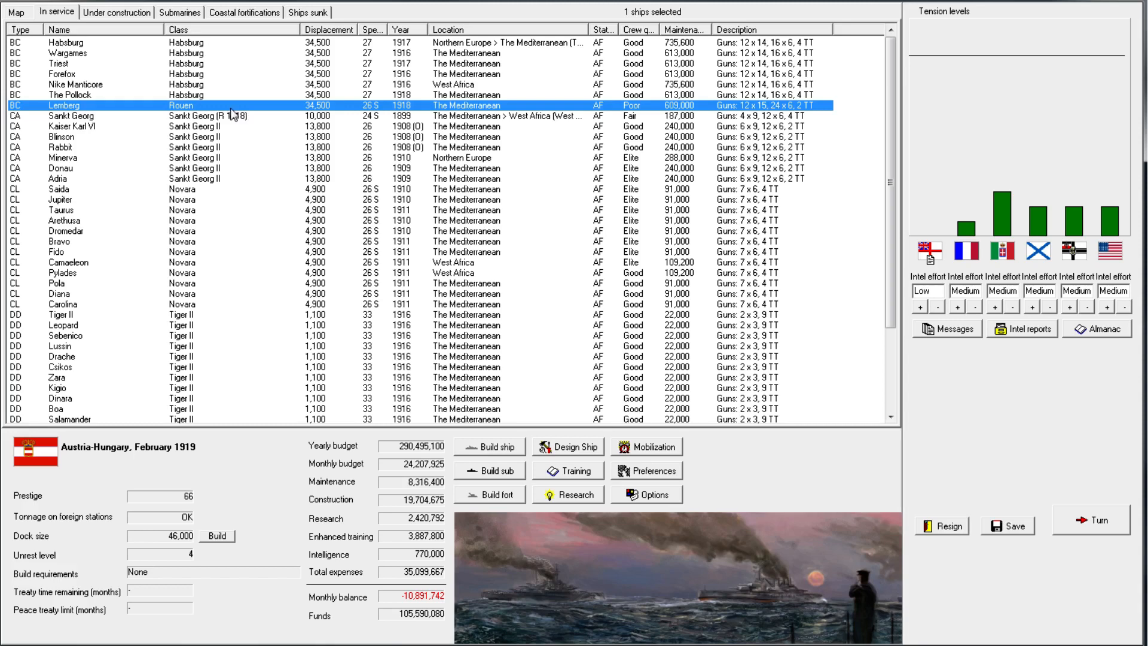
mouse_move(235, 116)
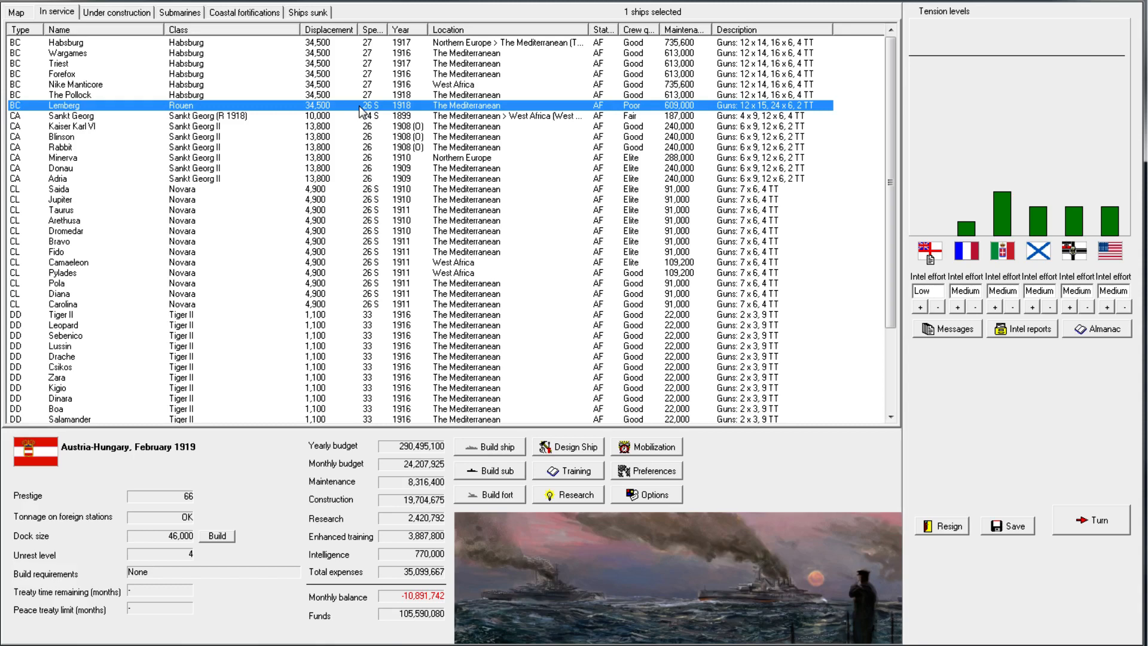
mouse_move(992, 235)
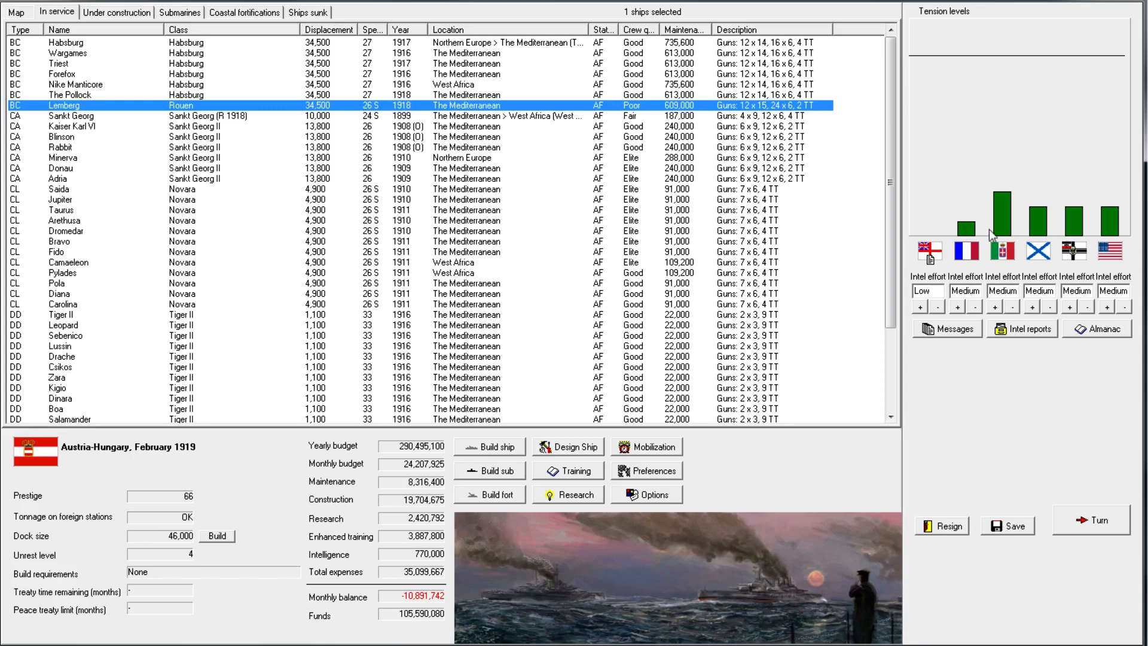
mouse_move(928, 220)
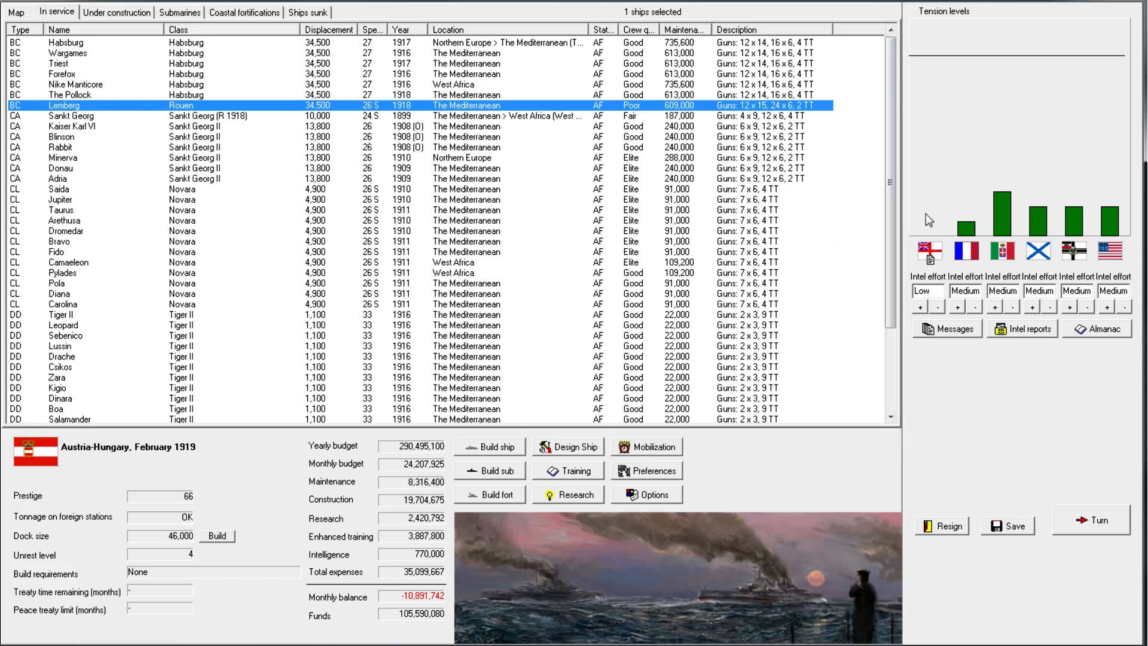
mouse_move(932, 235)
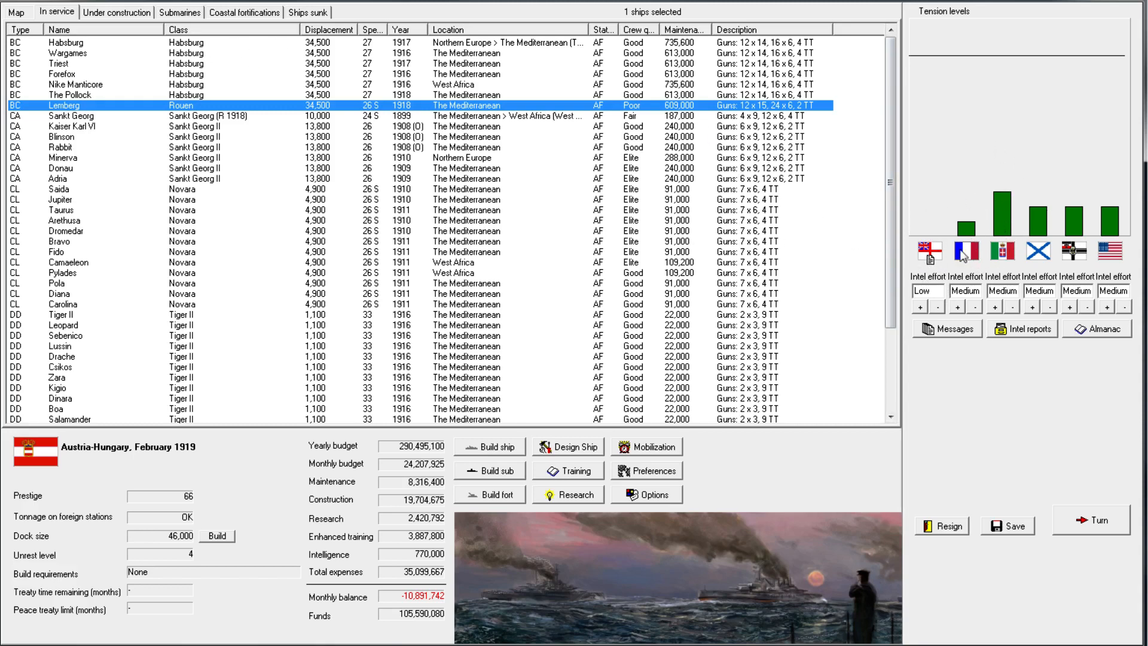
mouse_move(1002, 228)
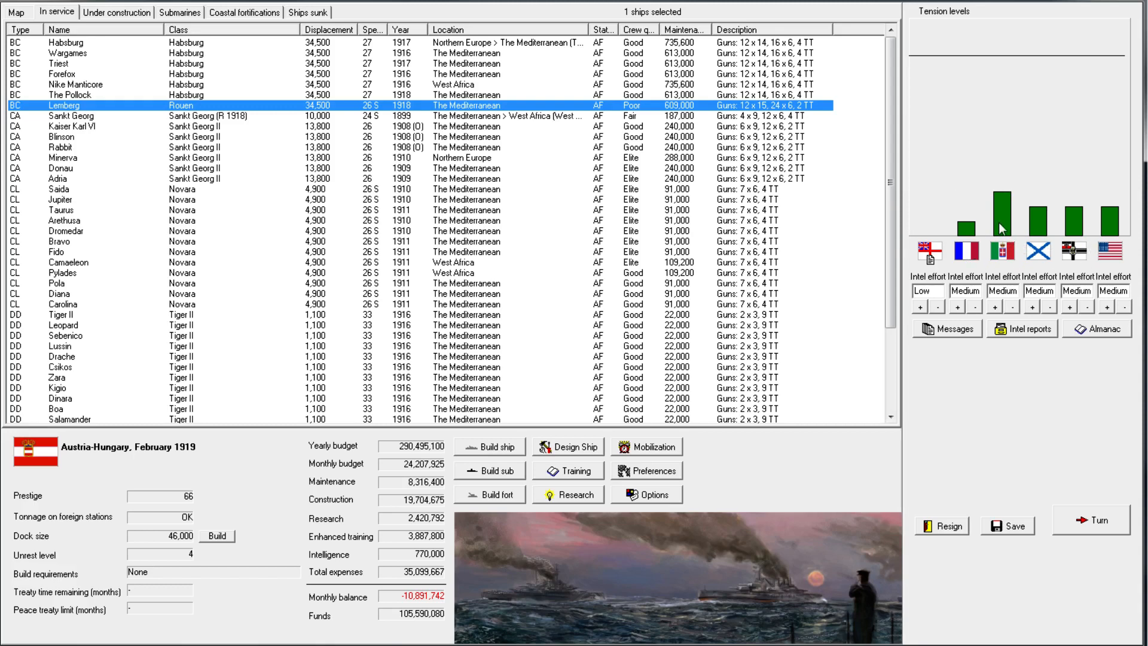
mouse_move(974, 201)
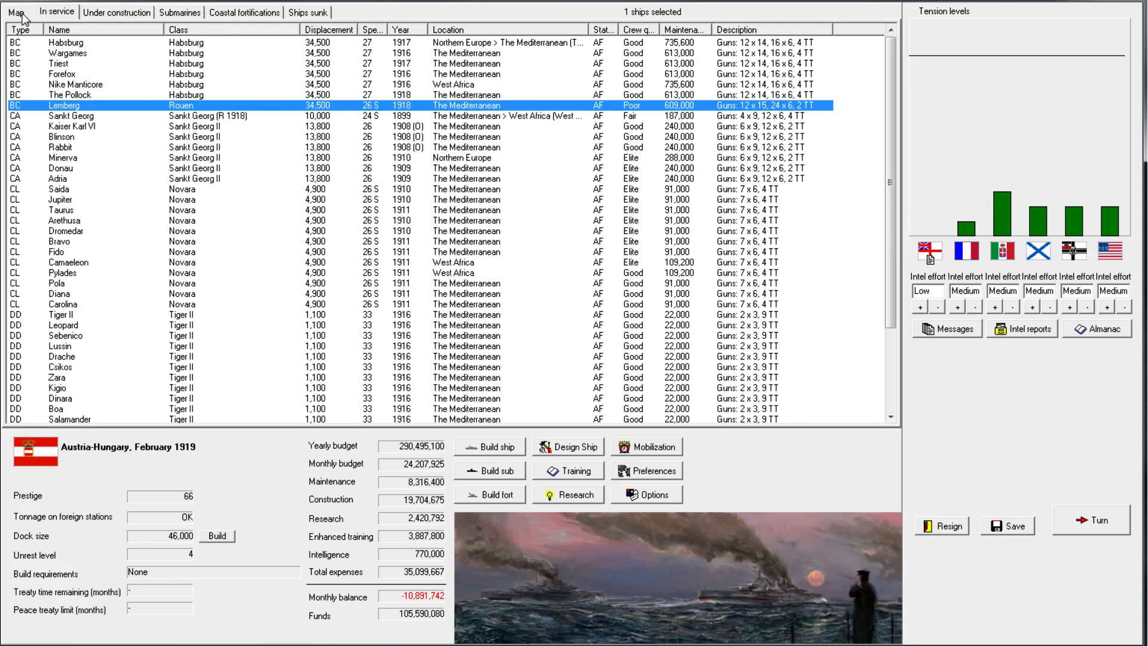
mouse_move(917, 200)
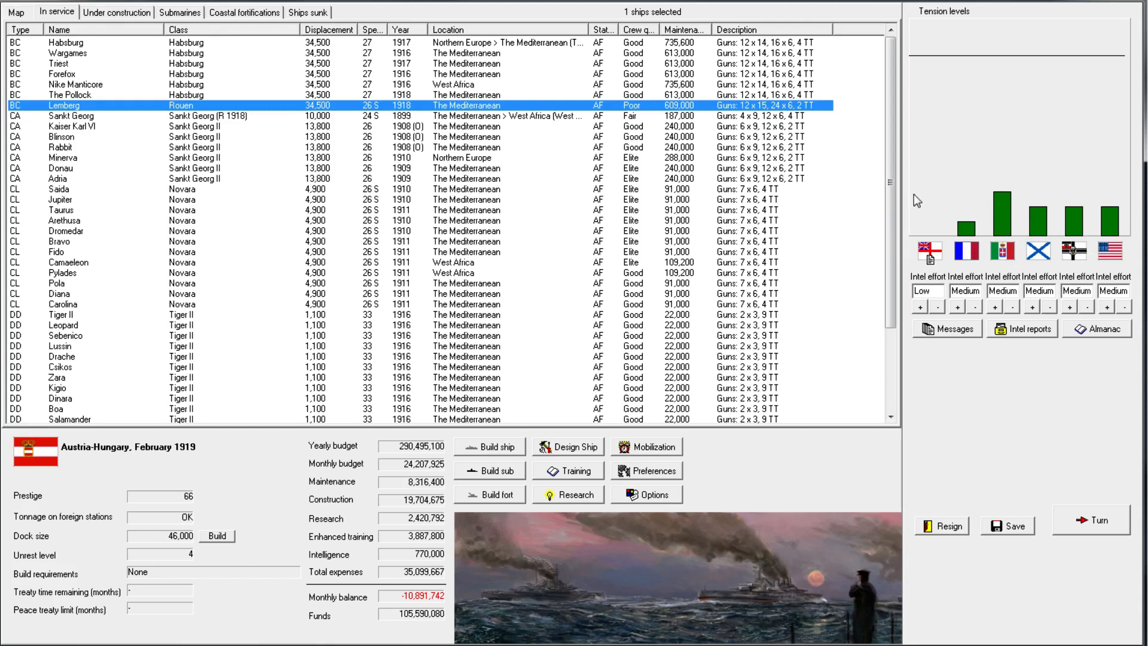
left_click(16, 12)
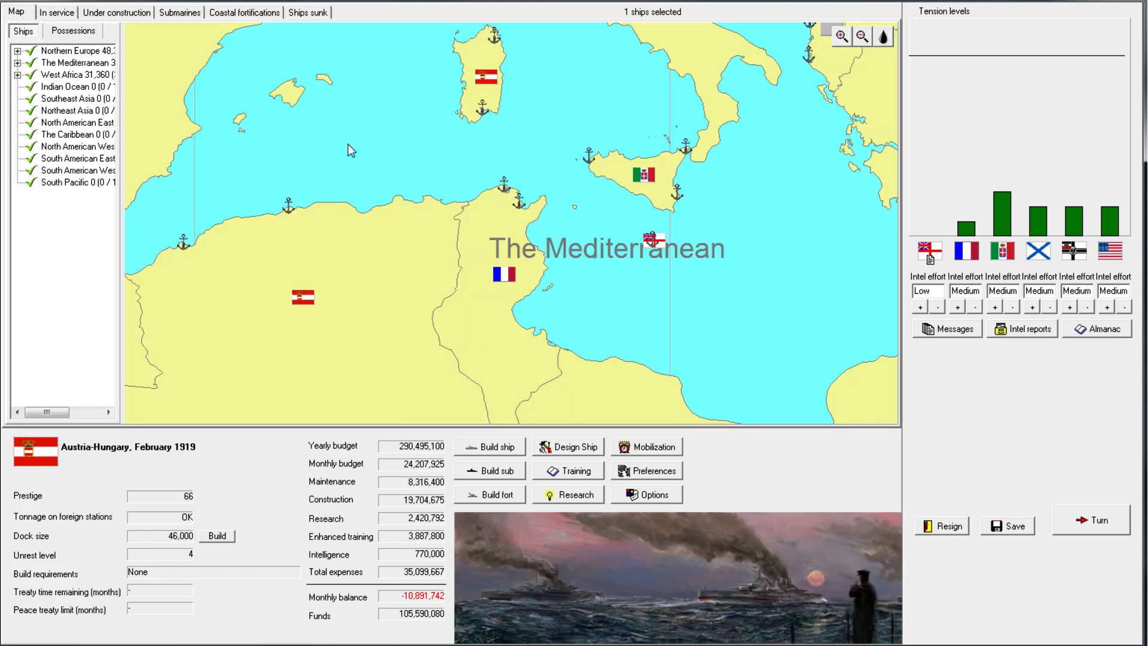
left_click(862, 38)
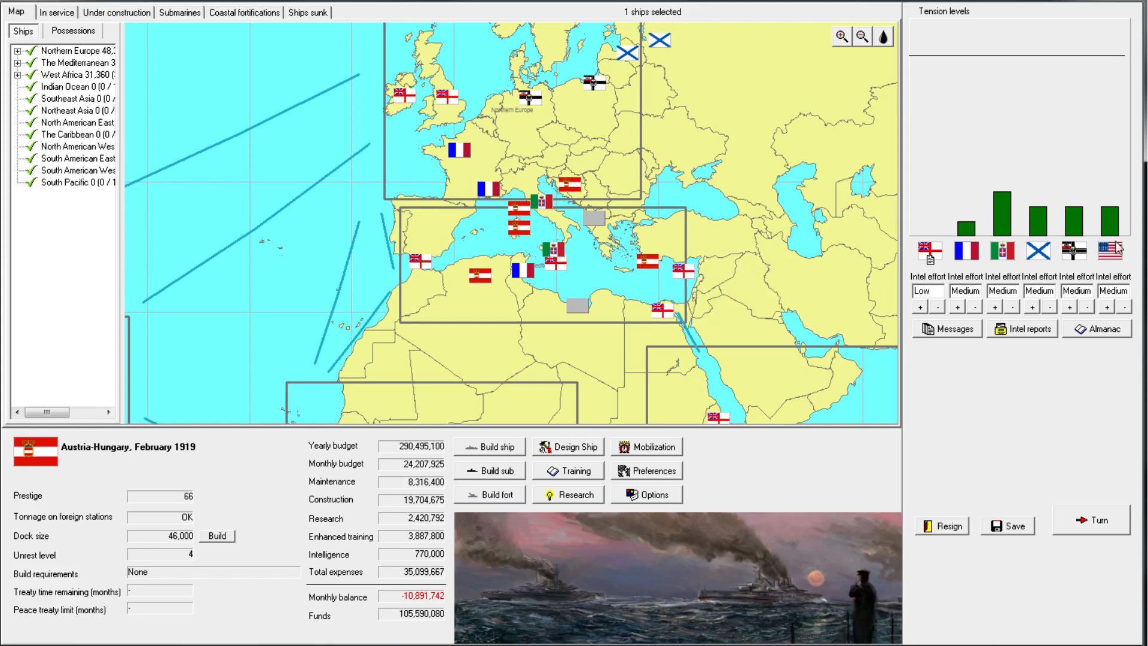
mouse_move(1124, 226)
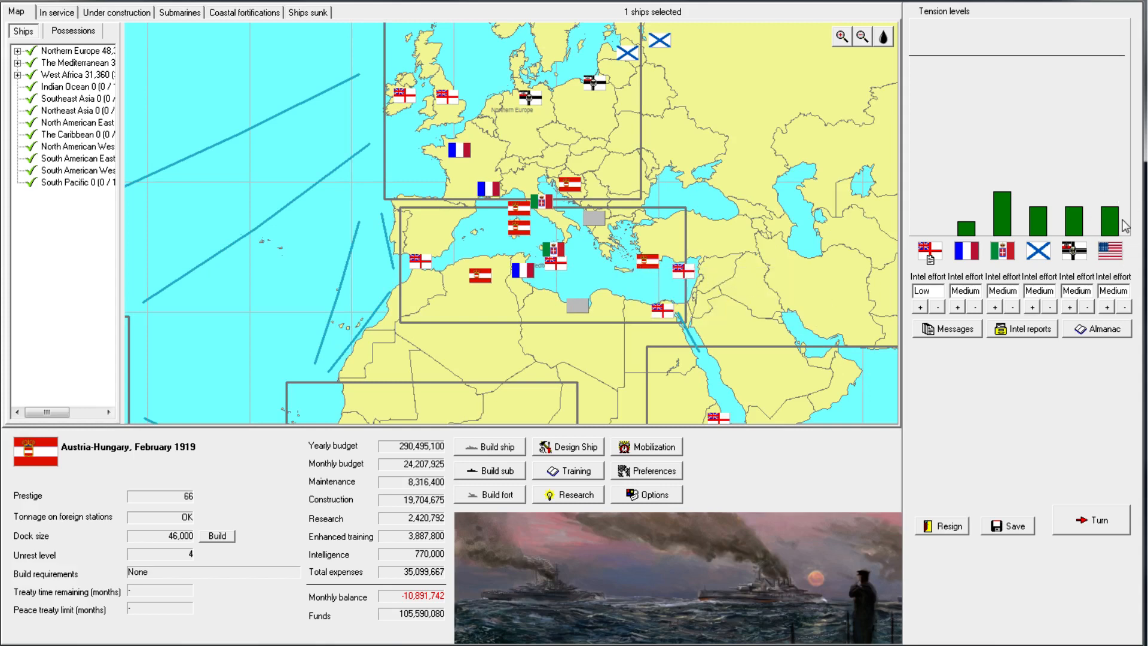
mouse_move(387, 119)
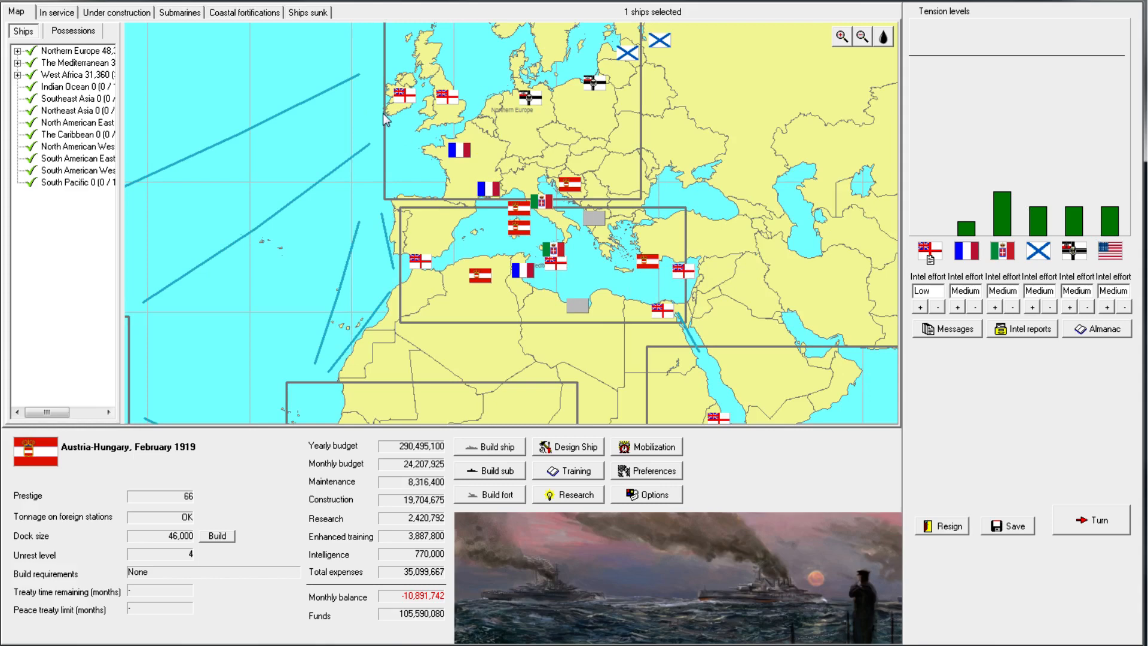
mouse_move(732, 349)
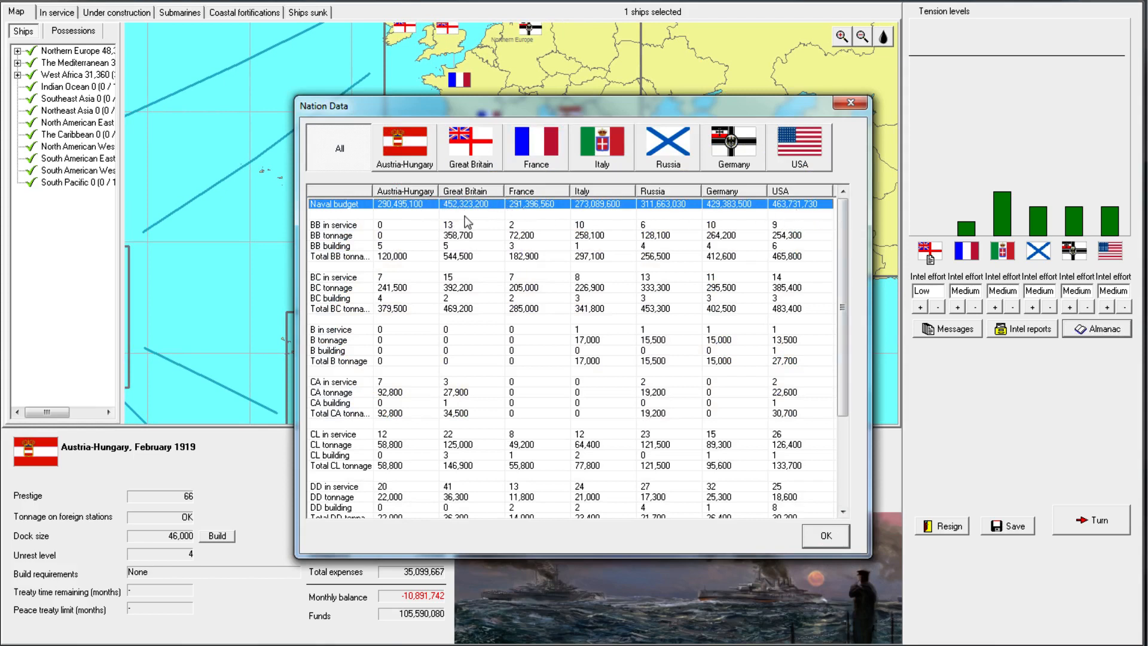
mouse_move(467, 334)
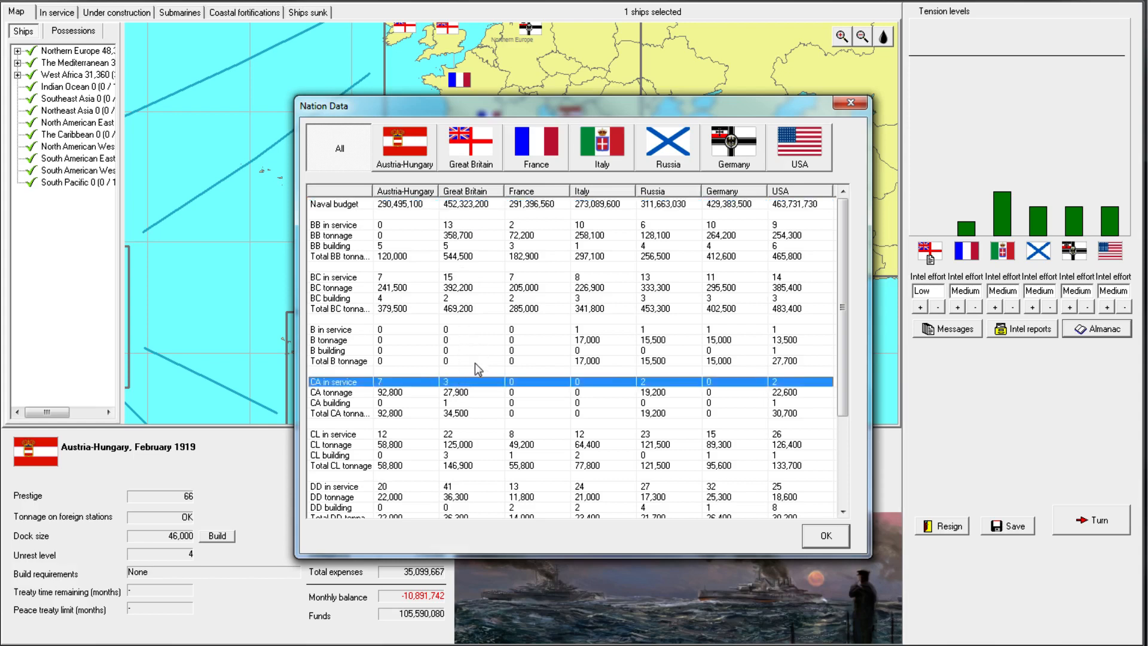
mouse_move(702, 387)
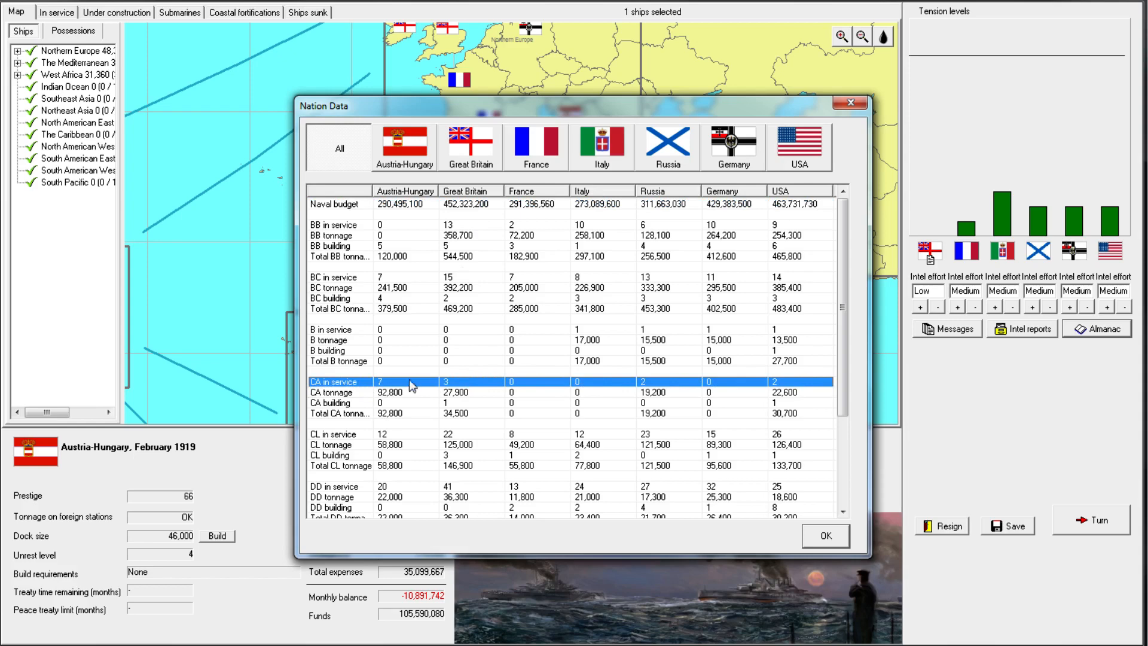
mouse_move(854, 114)
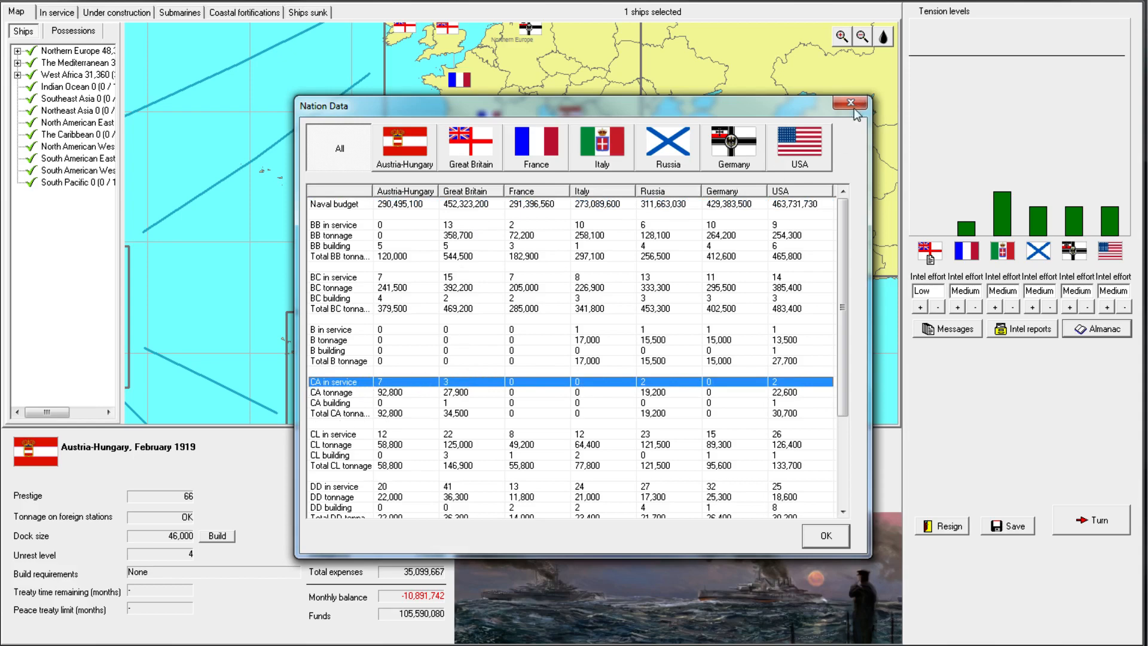
left_click(849, 103)
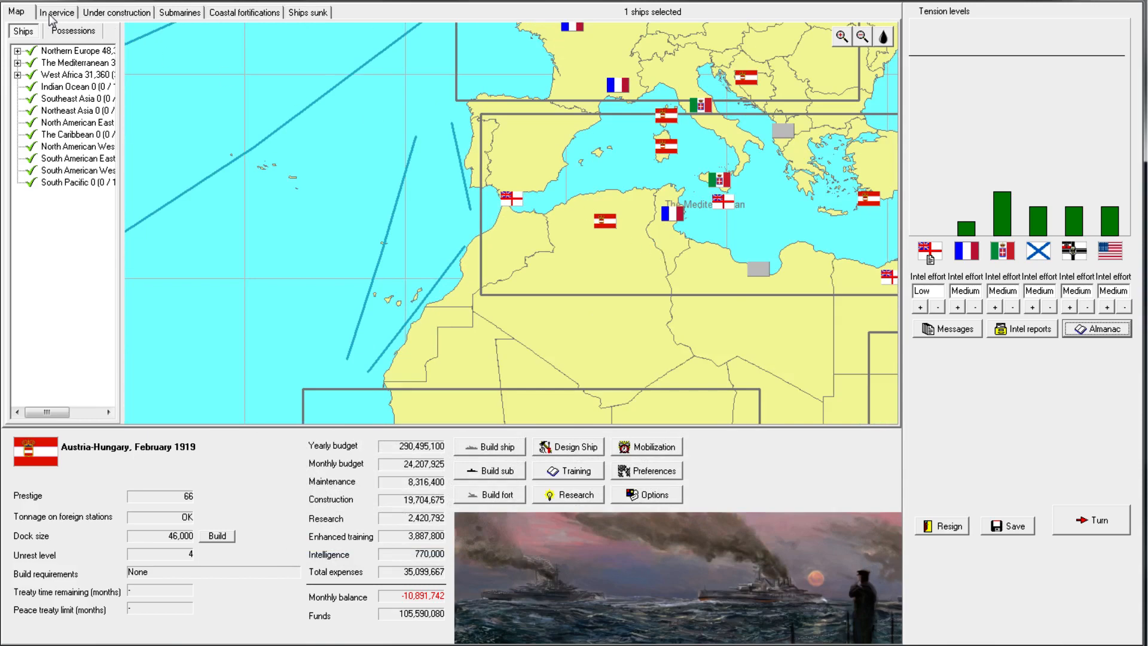
Return to the in-service list and bring up armoured cruiser Kaiser Karl VI's orders
left_click(56, 12)
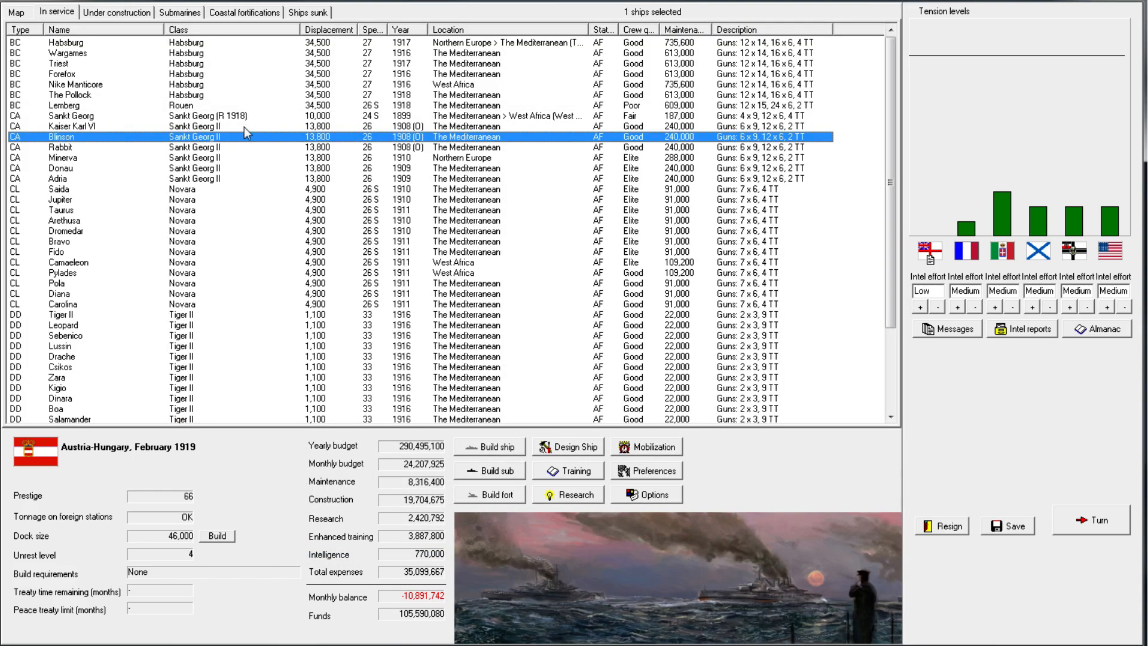
left_click(71, 115)
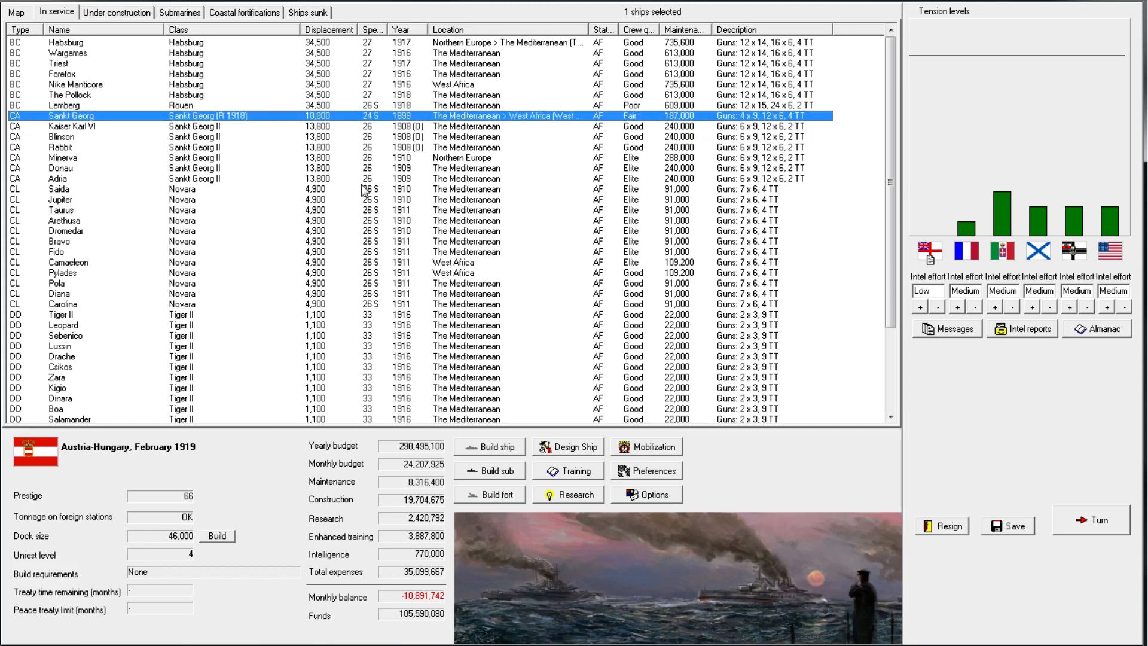
mouse_move(276, 152)
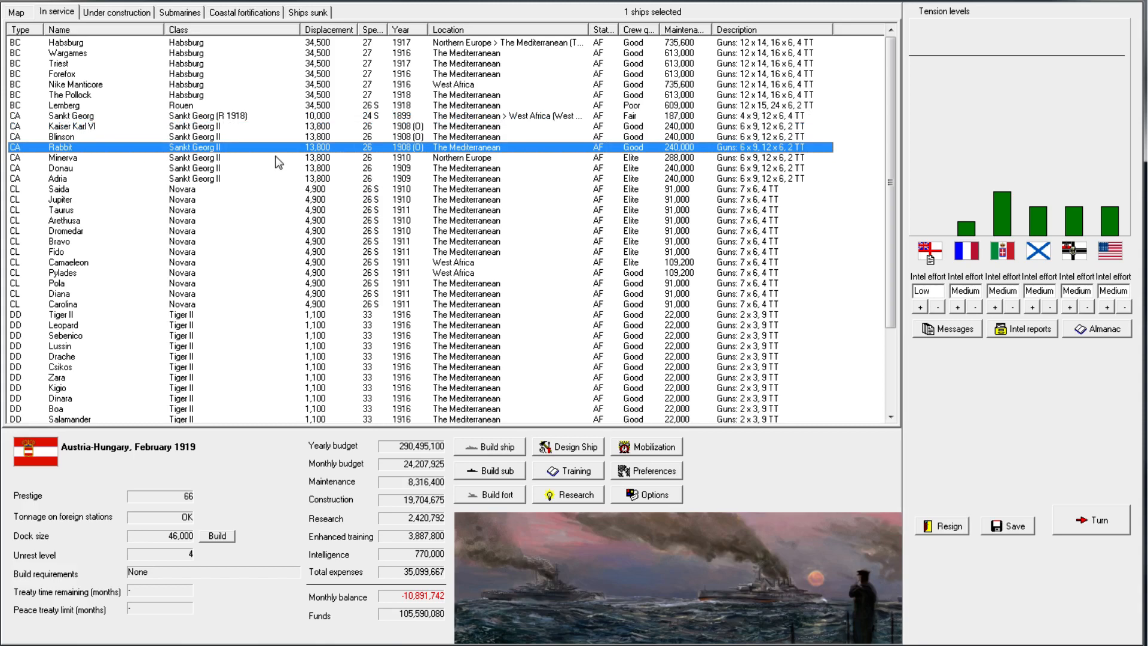
mouse_move(258, 119)
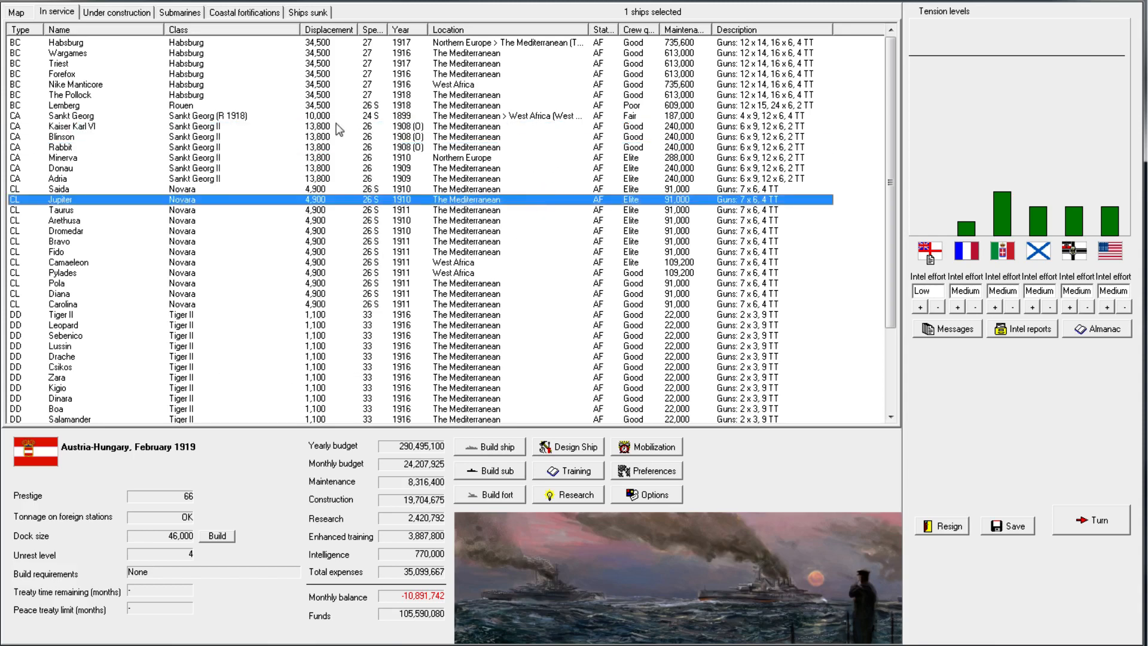
right_click(72, 126)
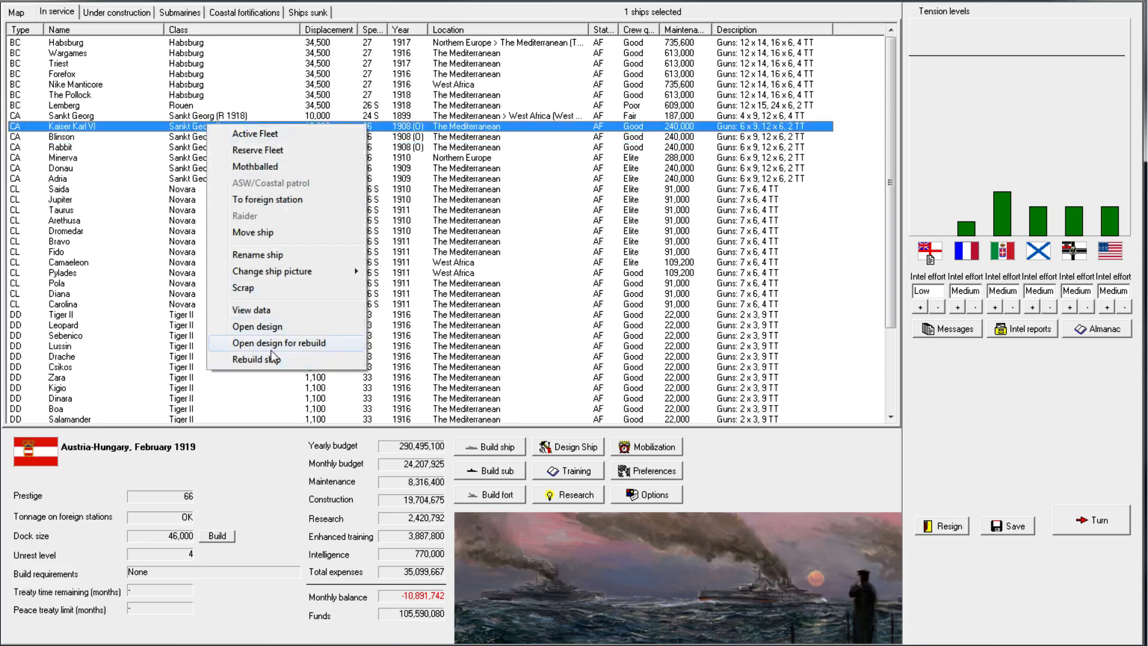
Give the Sankt Georg II rebuild improved director fire control, 115 rounds and secondary director, and save it
left_click(278, 343)
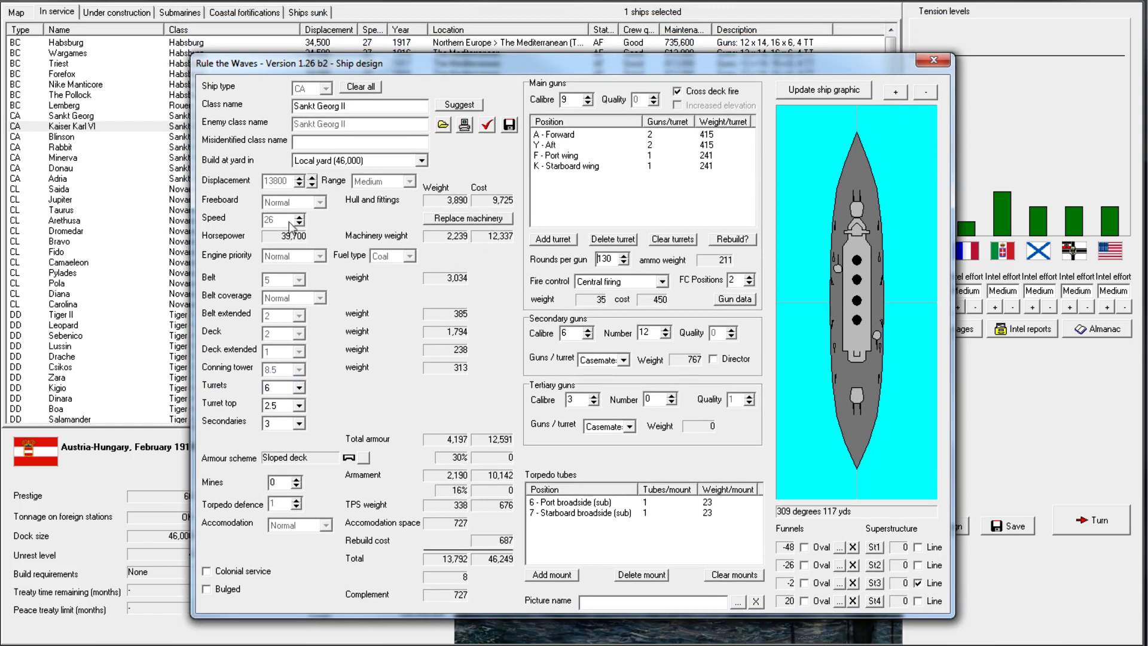
mouse_move(284, 220)
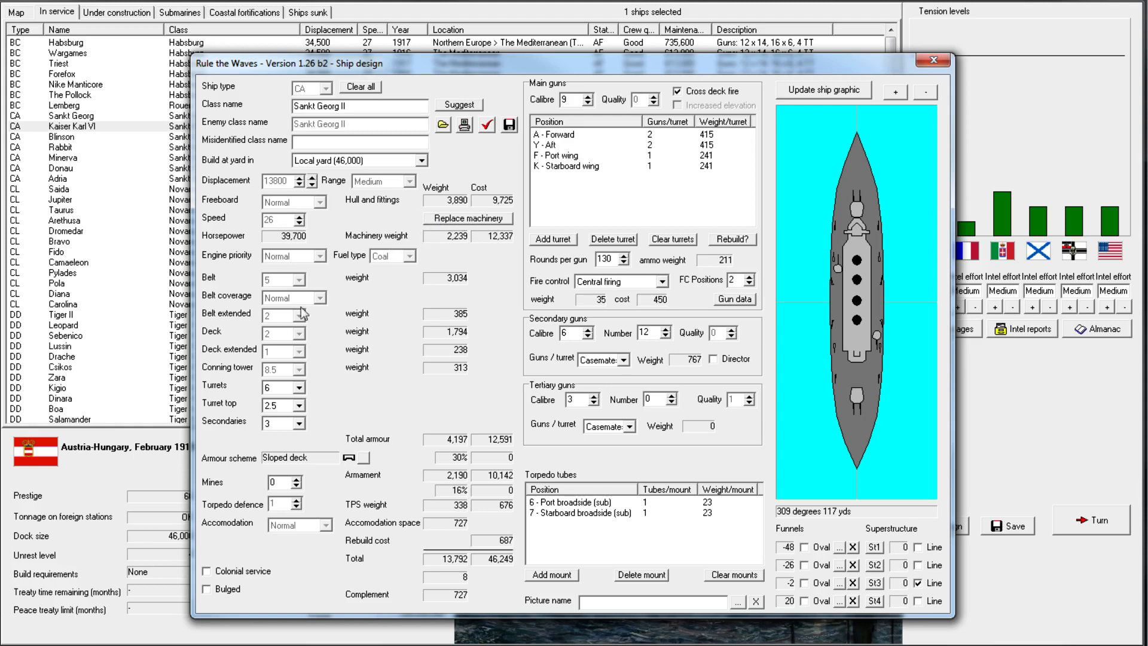
left_click(583, 101)
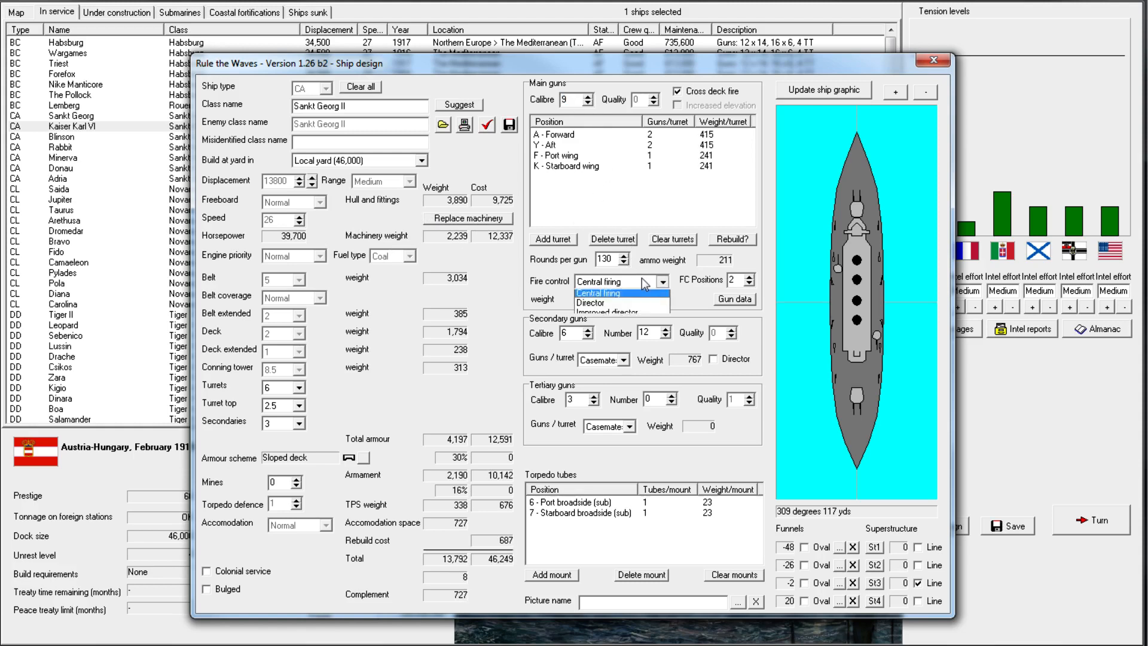
left_click(618, 312)
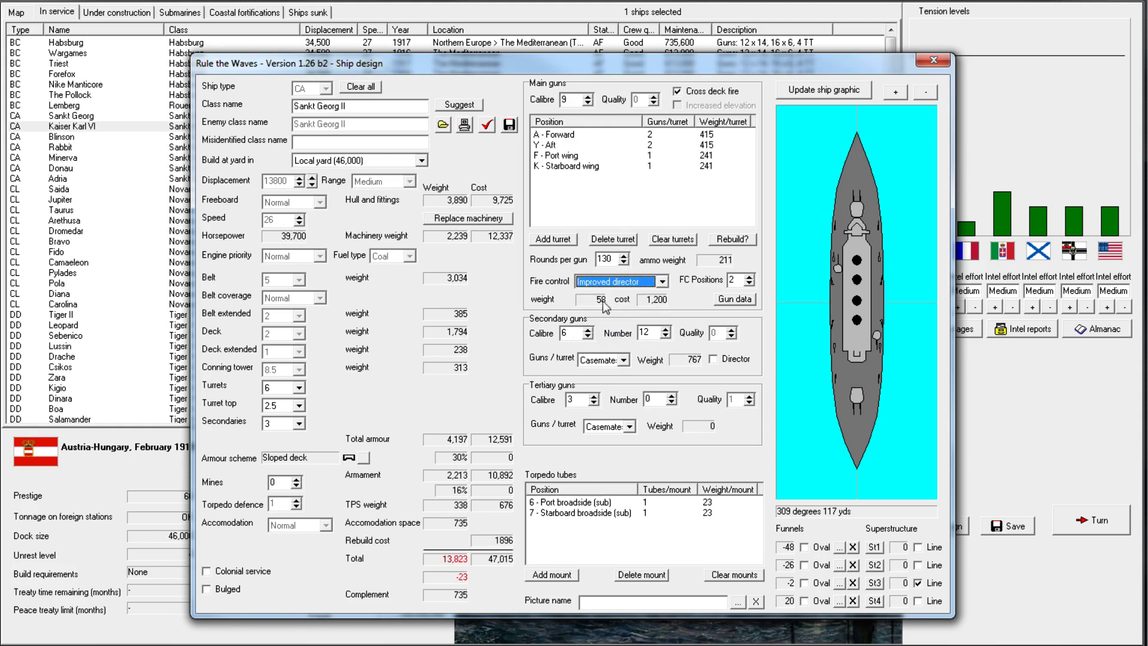
left_click(623, 263)
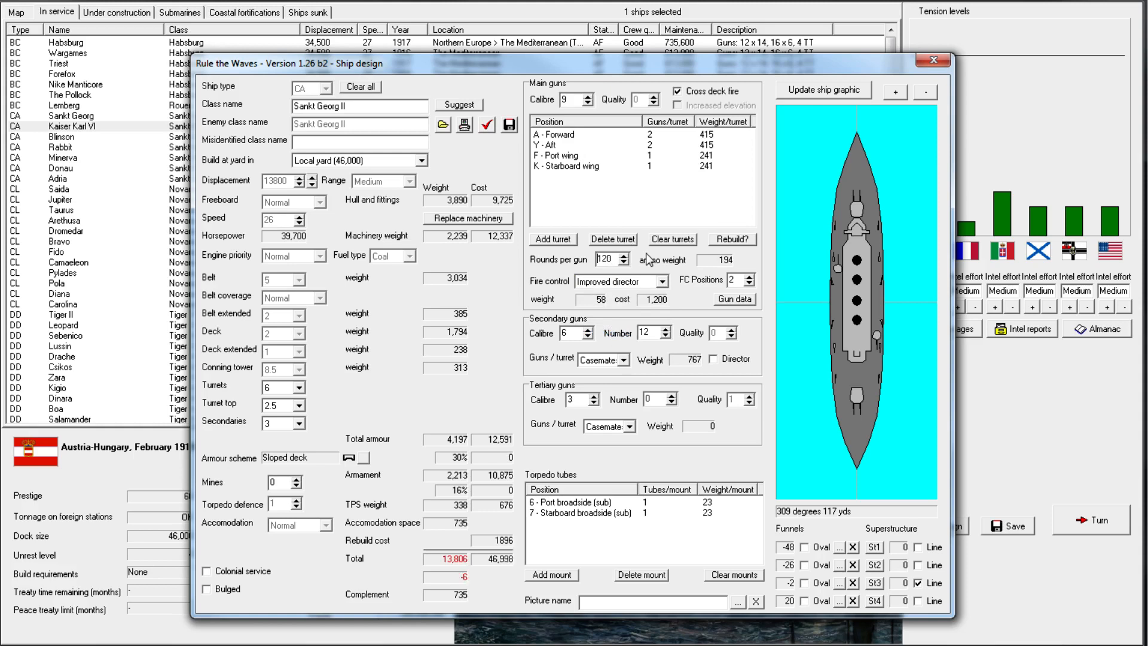
left_click(623, 261)
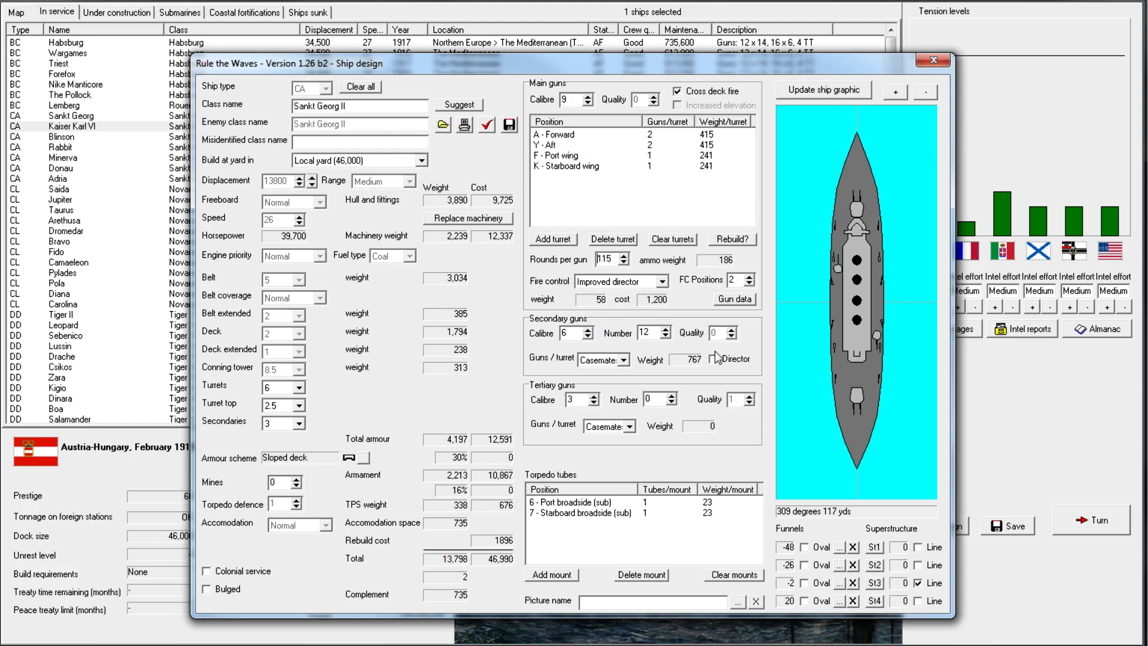
left_click(714, 358)
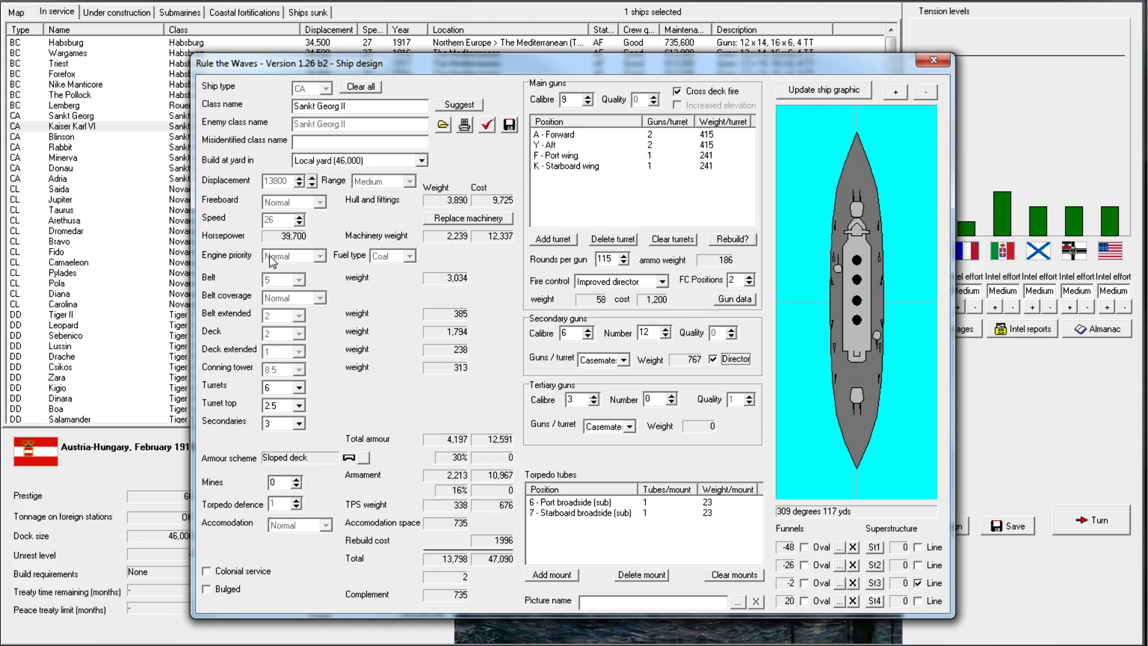
mouse_move(449, 336)
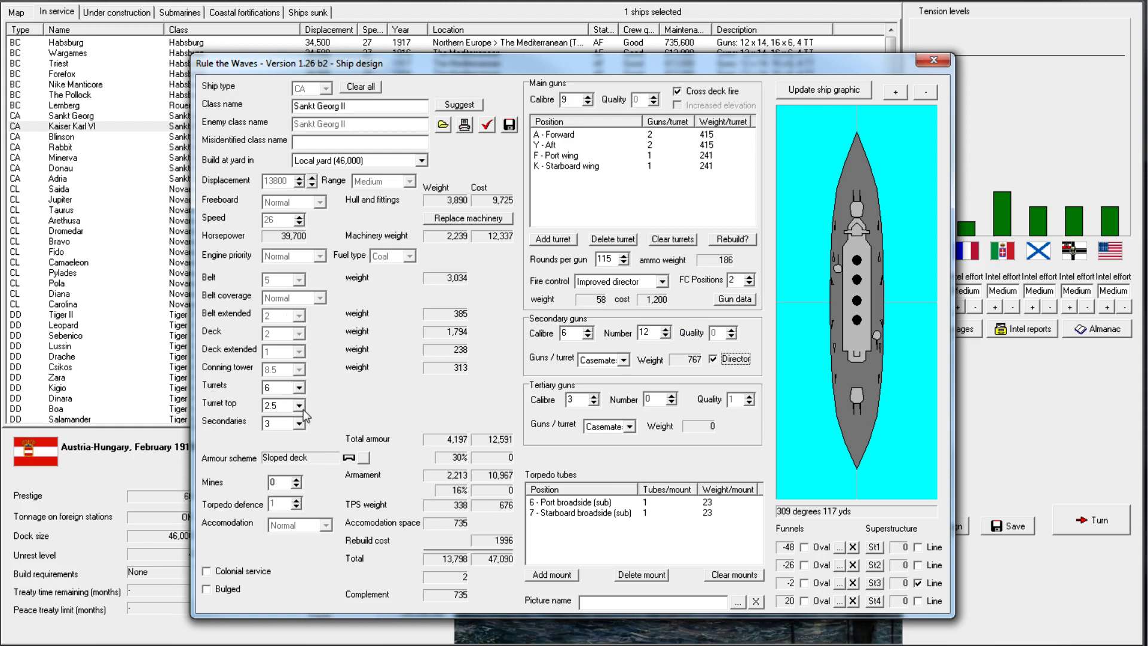
mouse_move(463, 259)
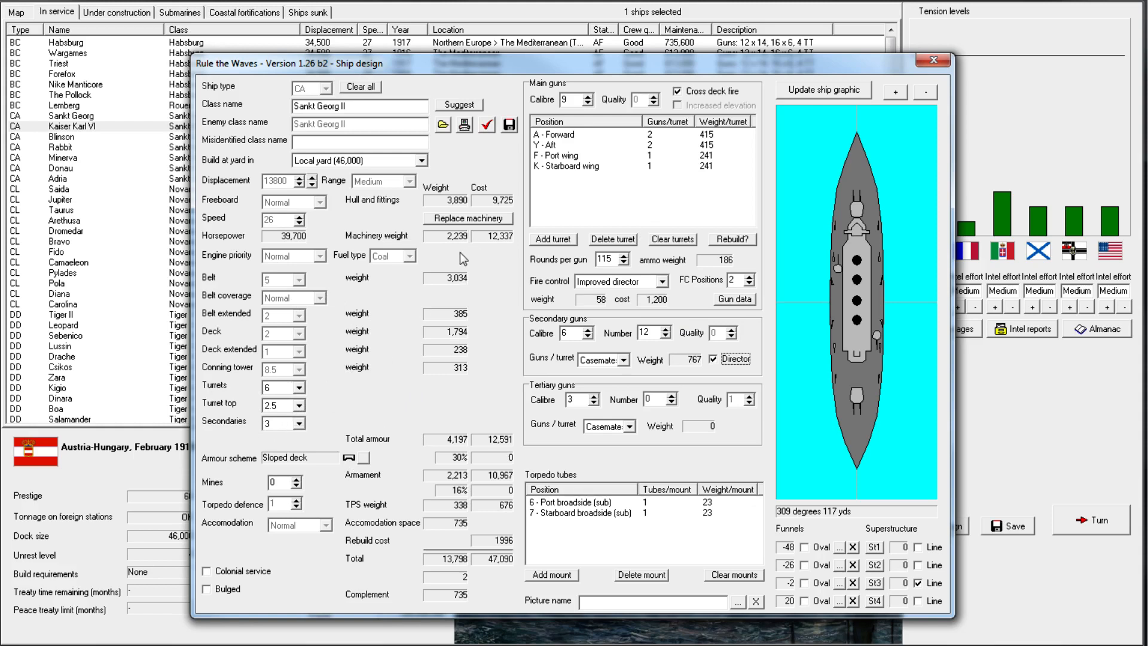
mouse_move(371, 393)
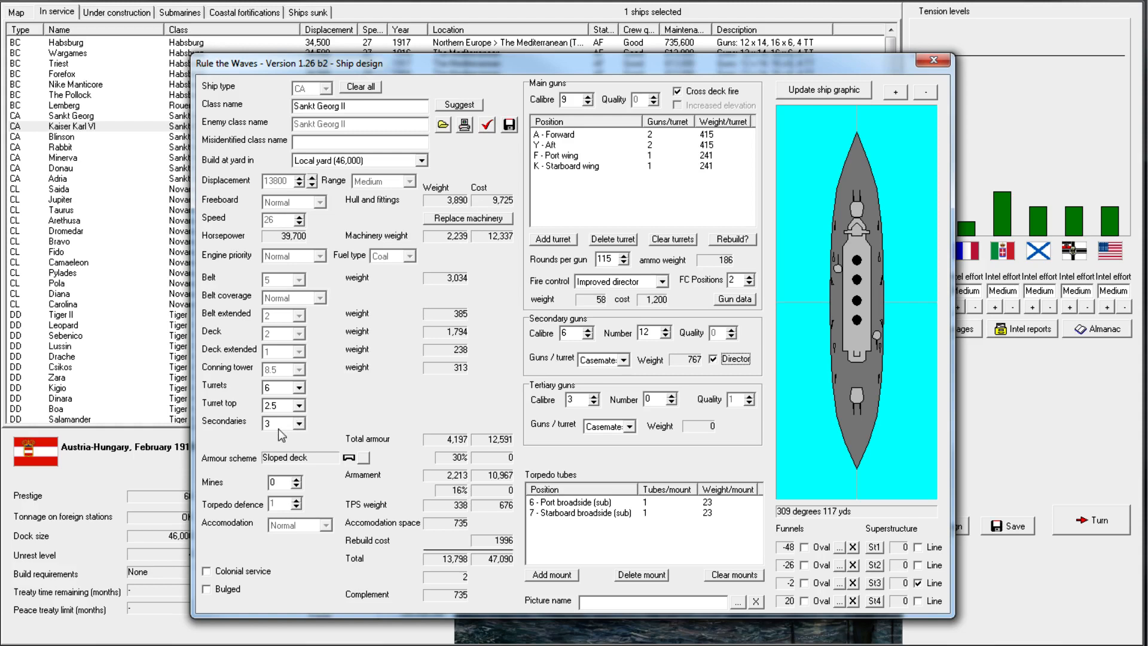
mouse_move(297, 432)
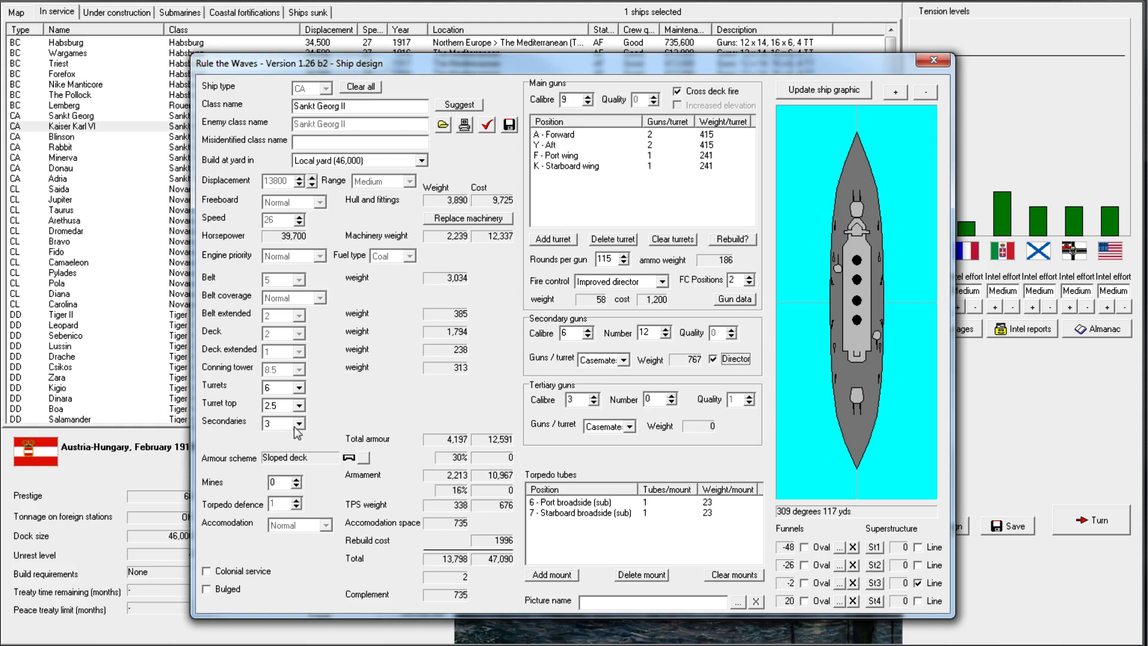
mouse_move(282, 417)
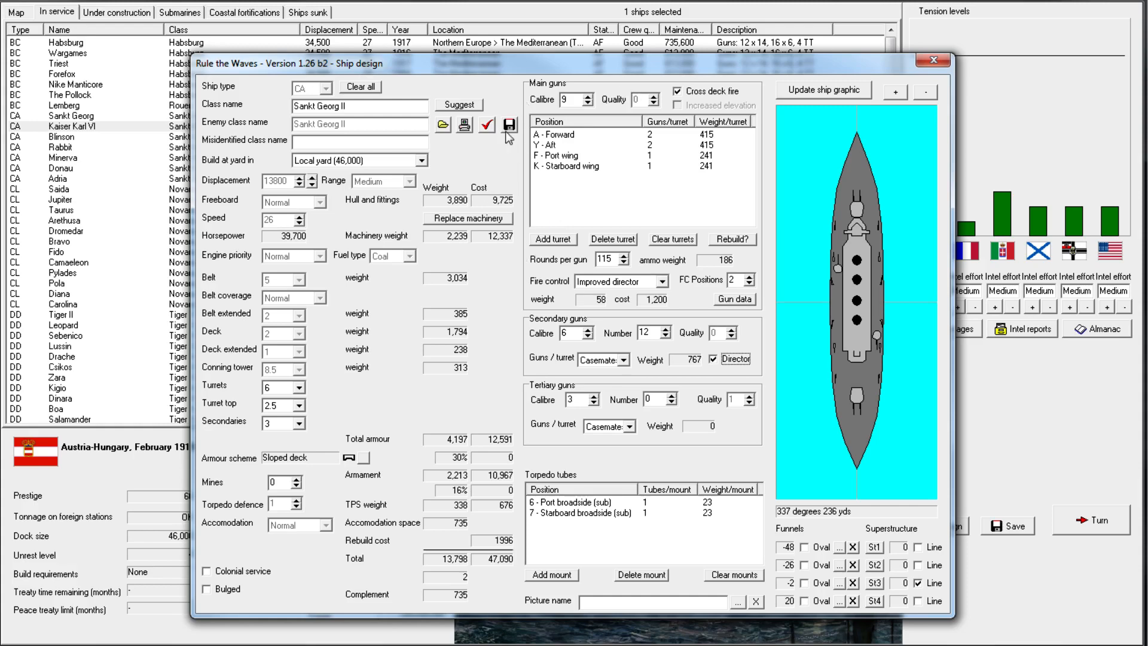
left_click(509, 124)
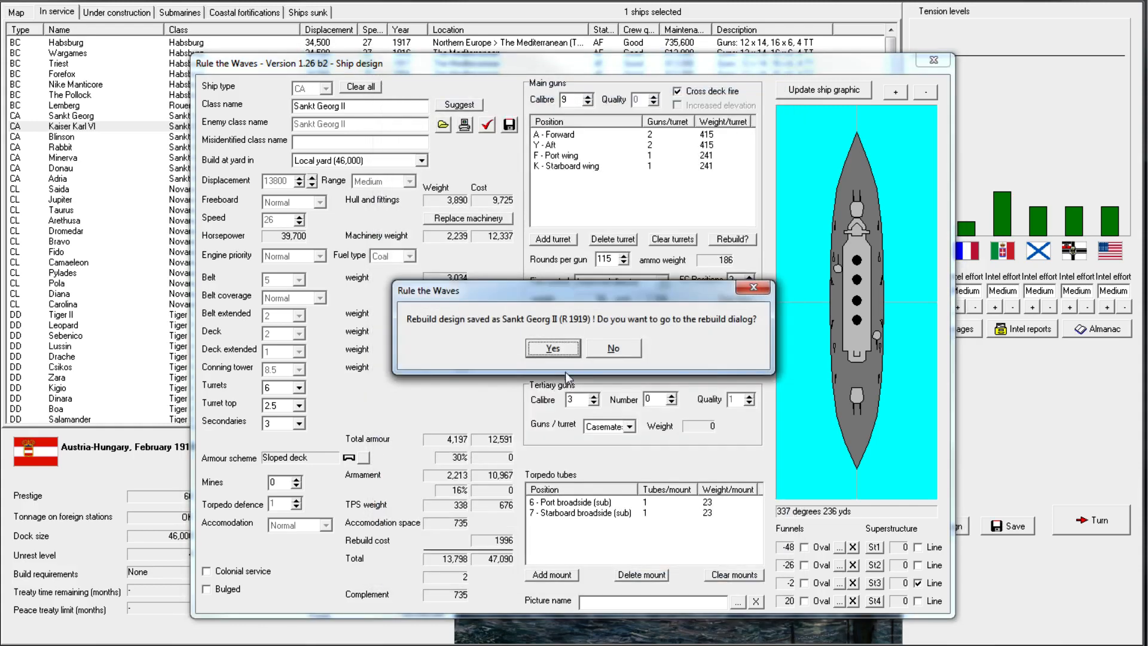
Confirm taking Kaiser Karl VI in hand for rebuild to the new 1919 design
left_click(552, 348)
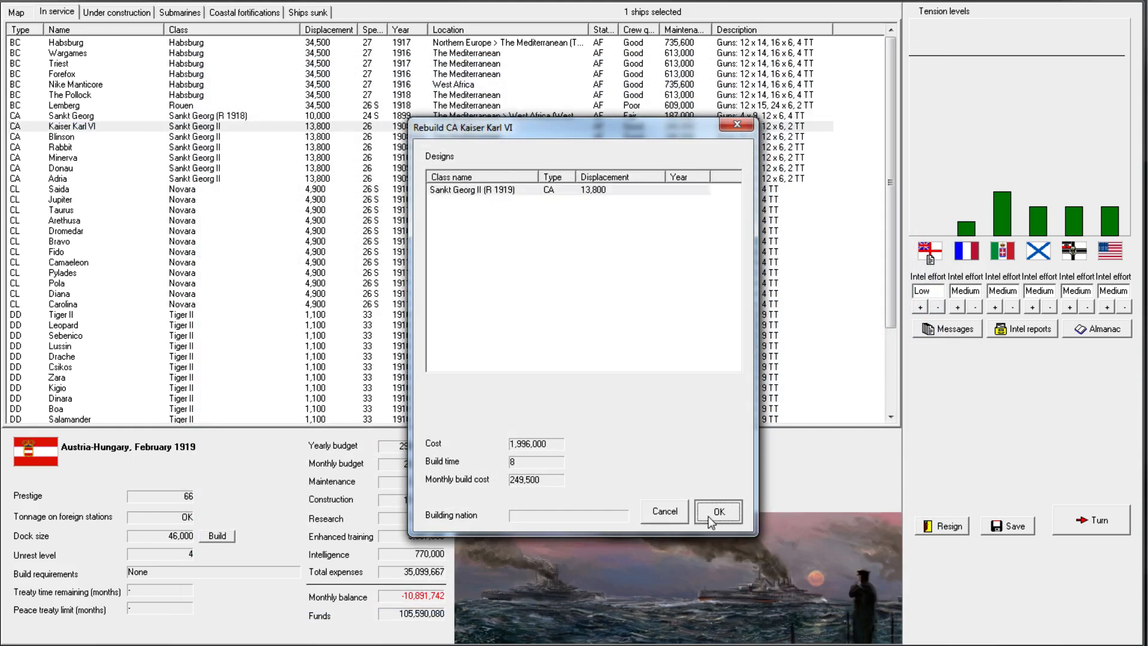
left_click(716, 510)
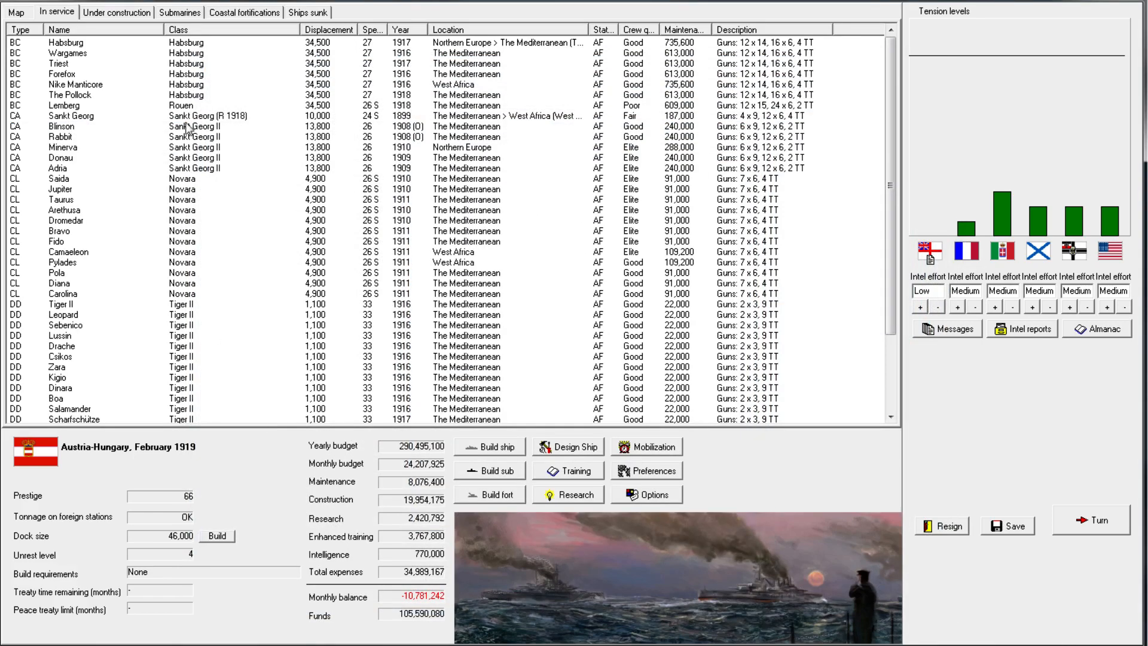
Rebuild the five selected cruisers Blinson to Adria to the same design, then select Lemberg
left_click(61, 126)
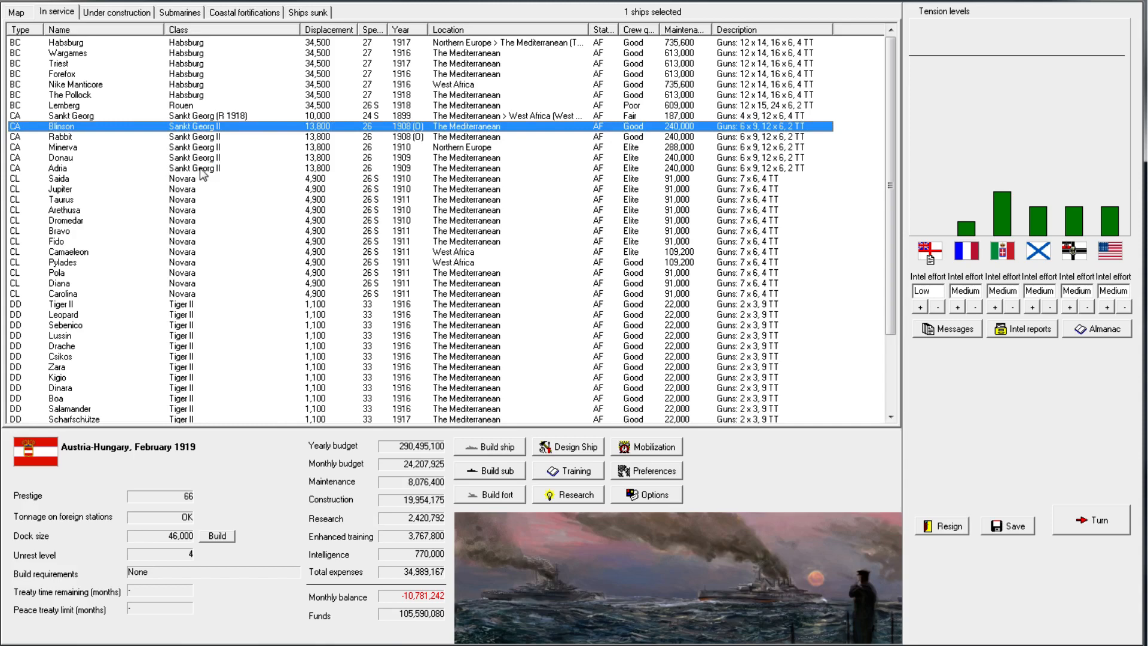
right_click(205, 168)
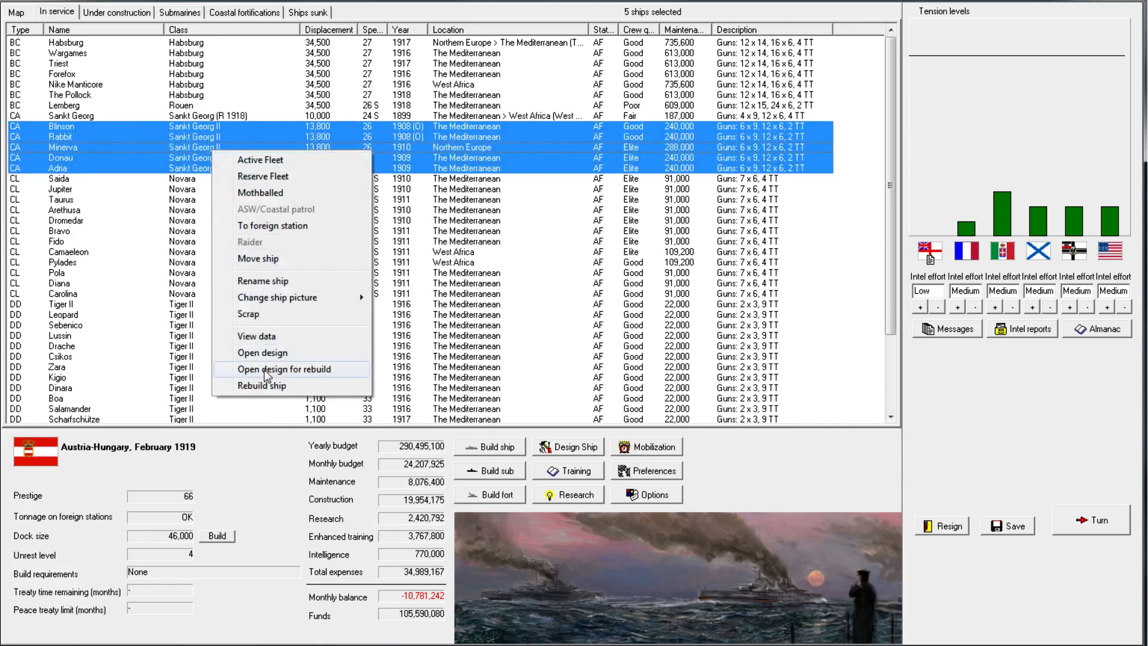
left_click(262, 386)
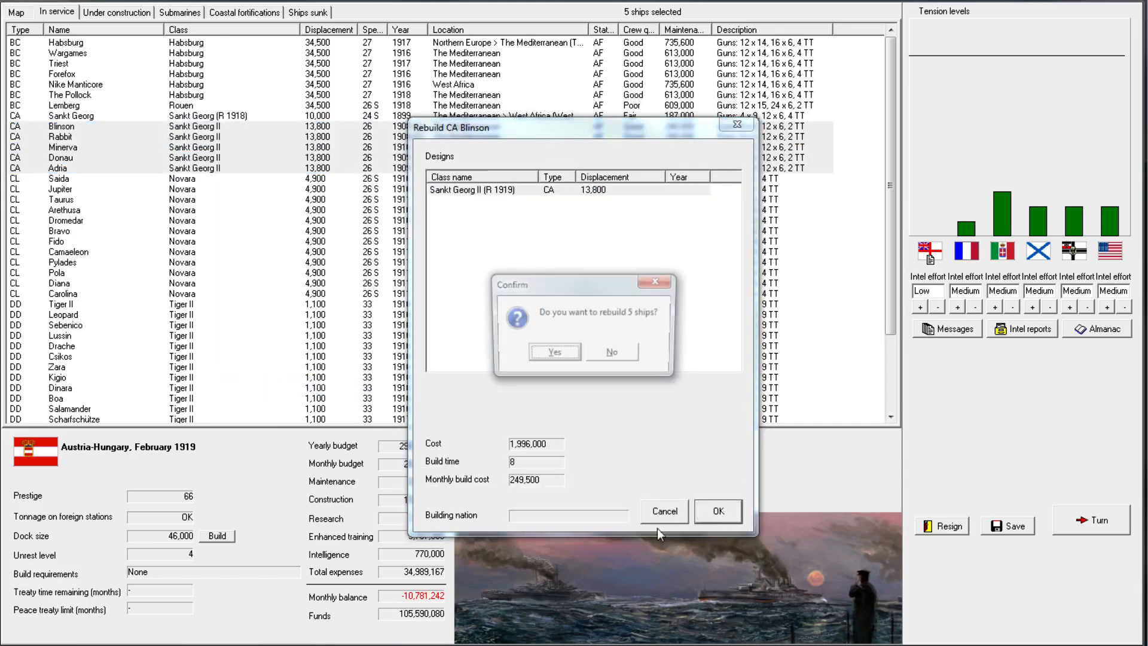
left_click(553, 351)
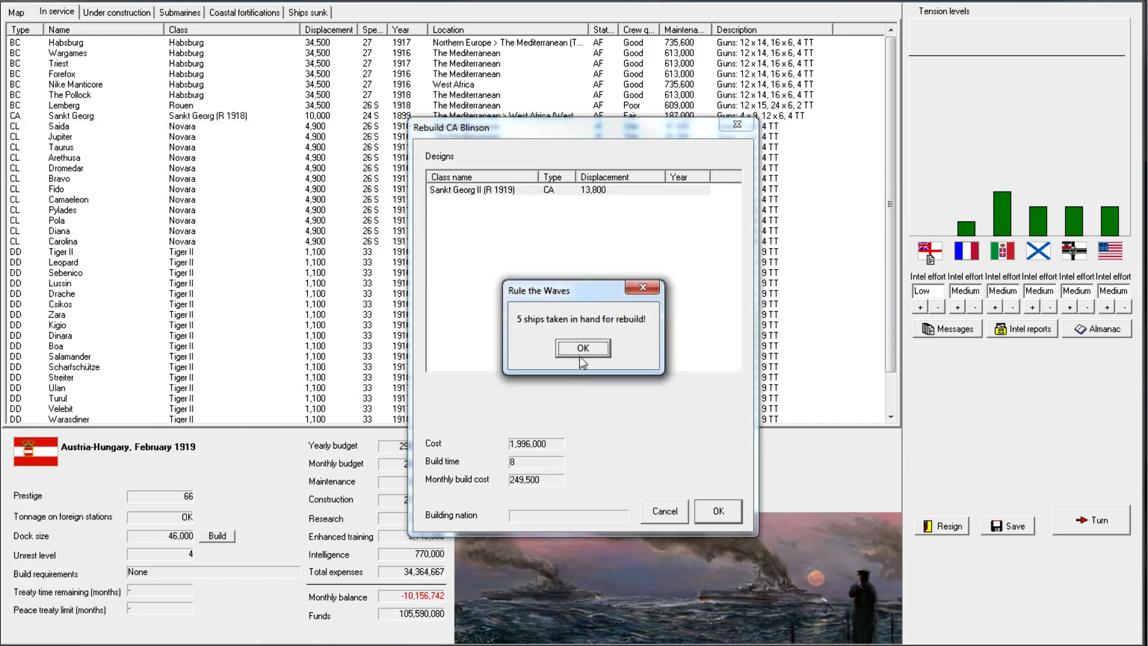
left_click(581, 348)
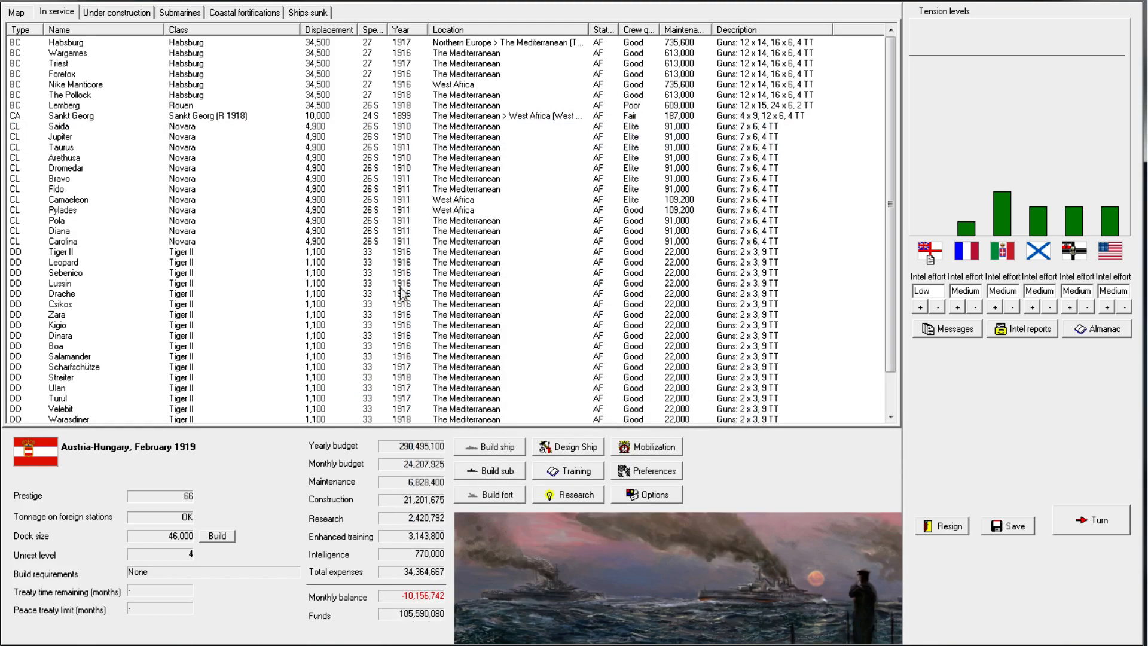
left_click(62, 179)
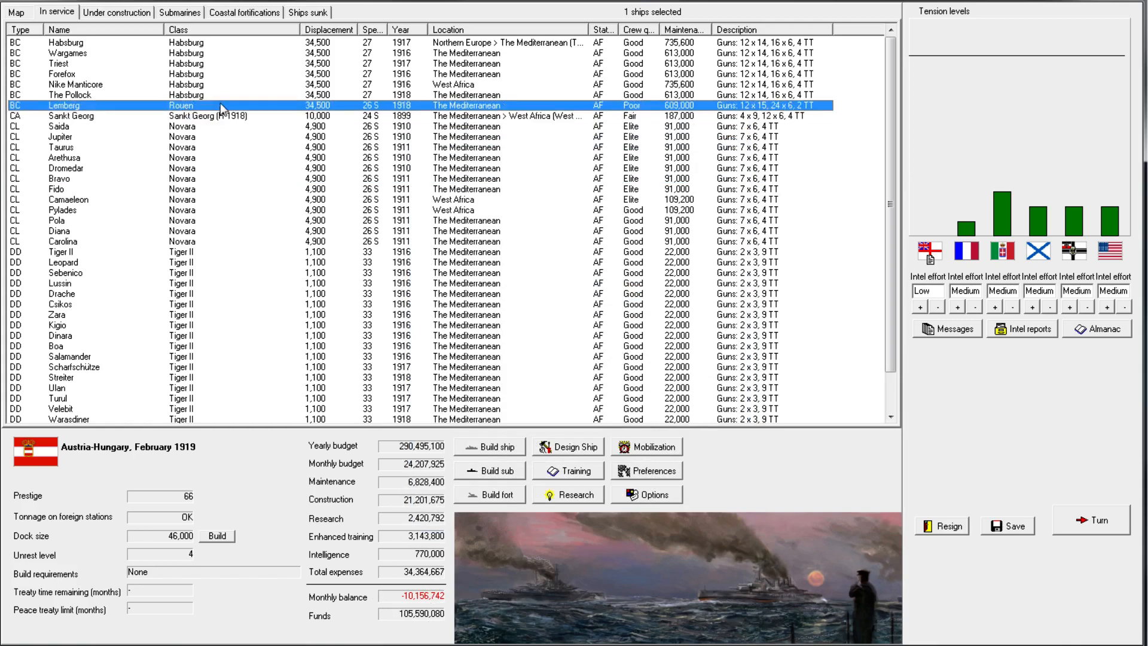
double_click(181, 105)
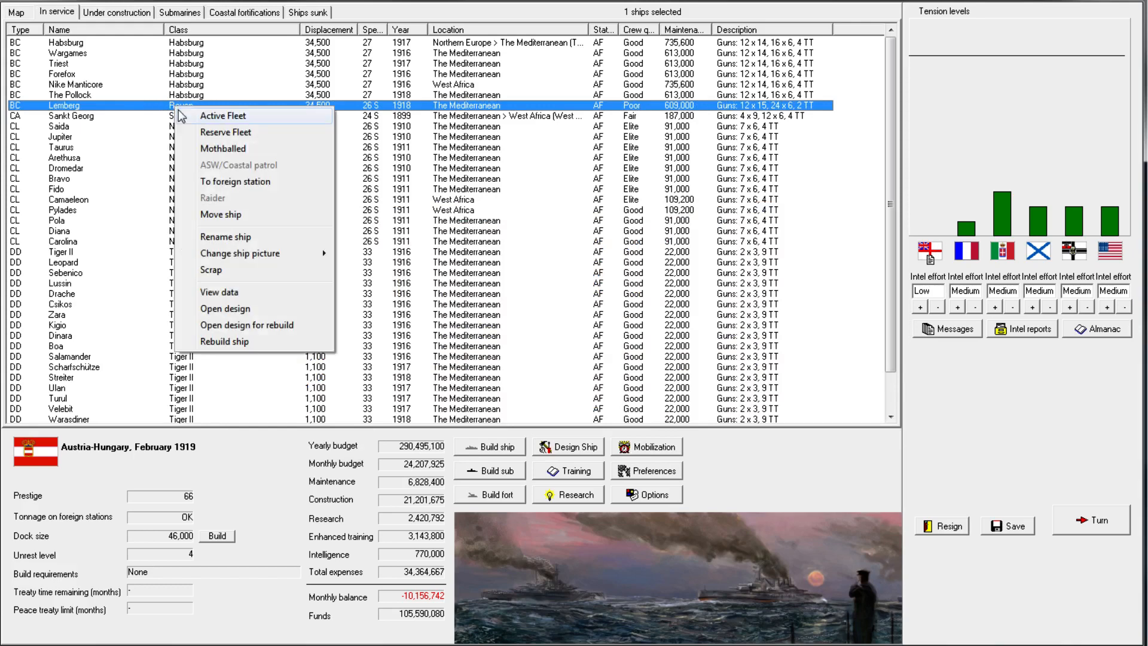
left_click(225, 309)
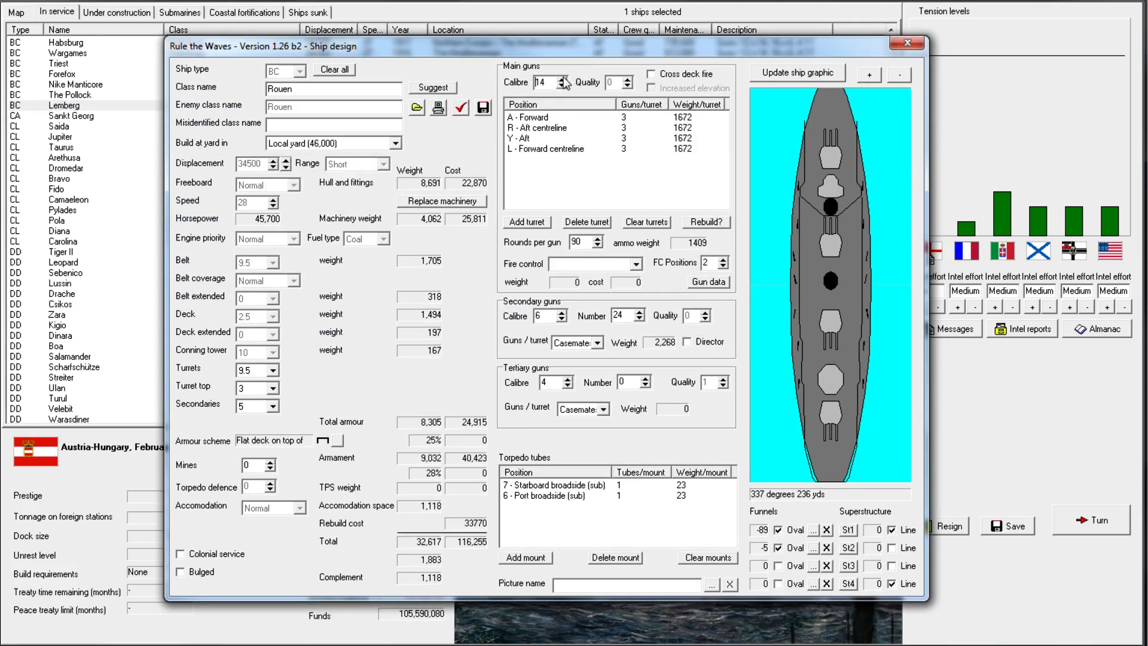
left_click(559, 78)
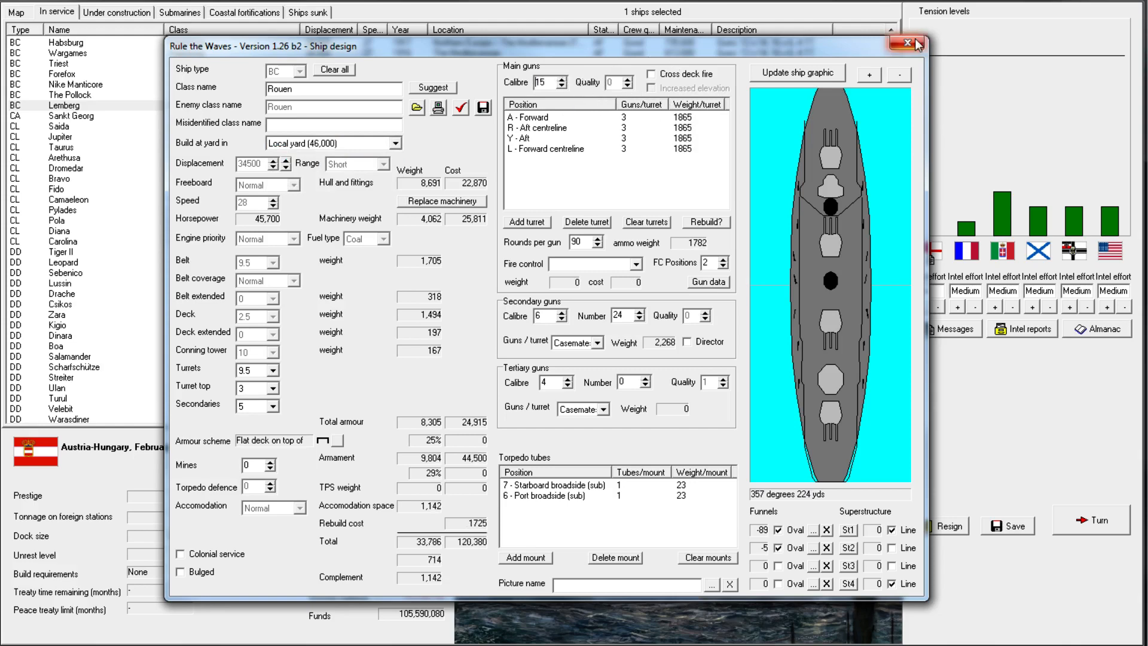
left_click(907, 45)
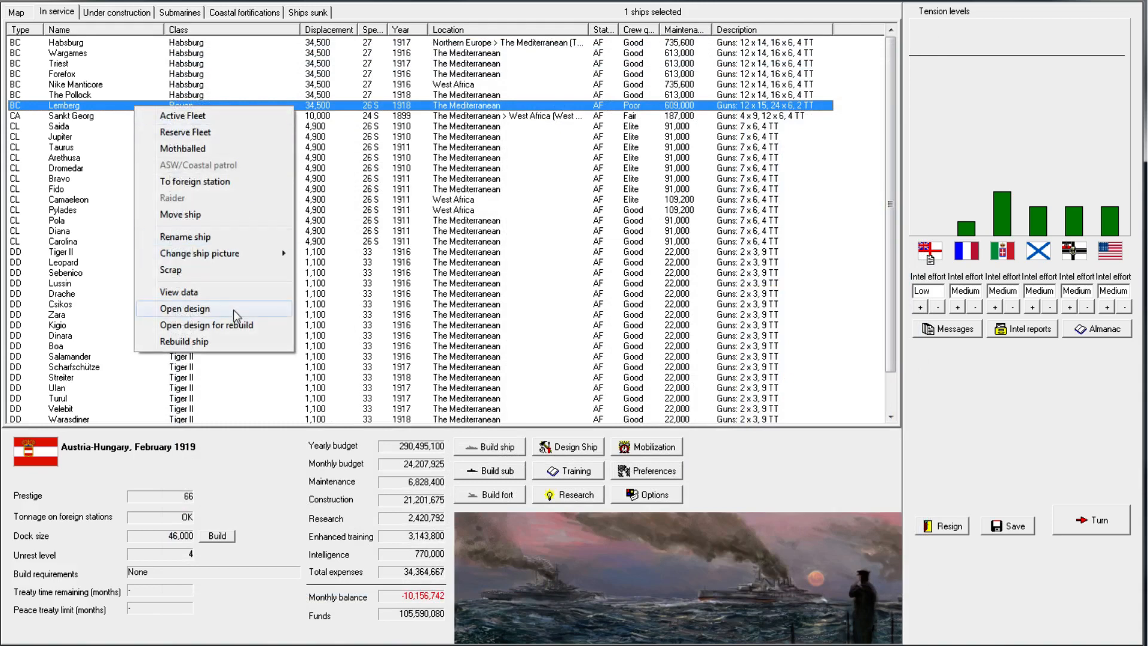
Reopen Lemberg's Rouen design, set it to build in the local yard, and run the design check
left_click(184, 308)
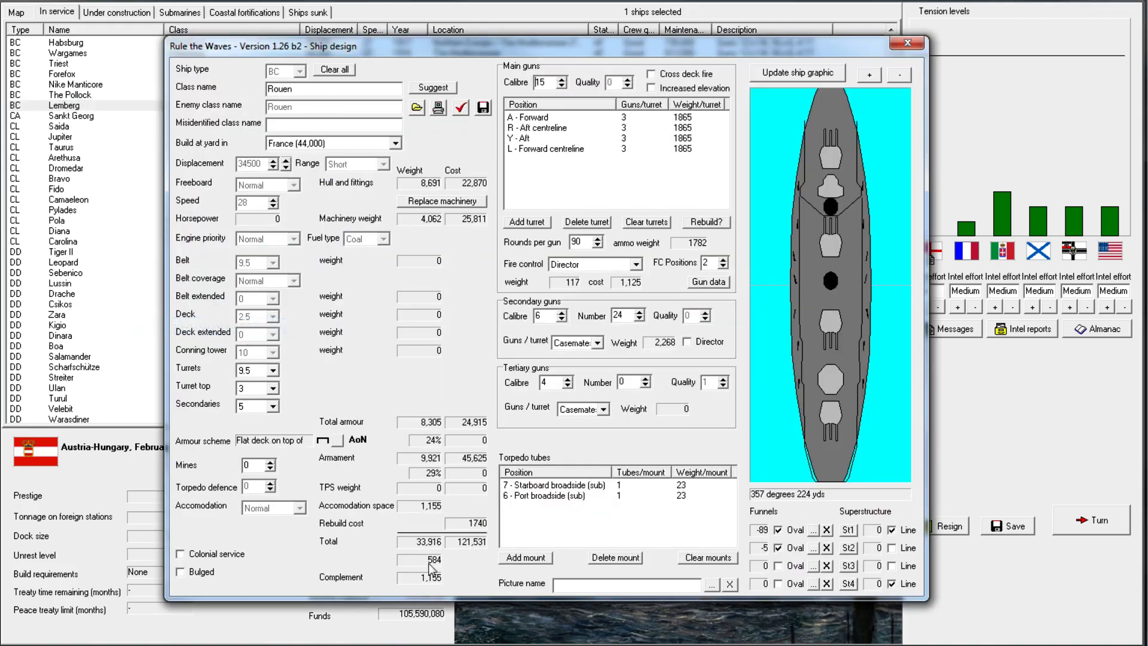
mouse_move(455, 568)
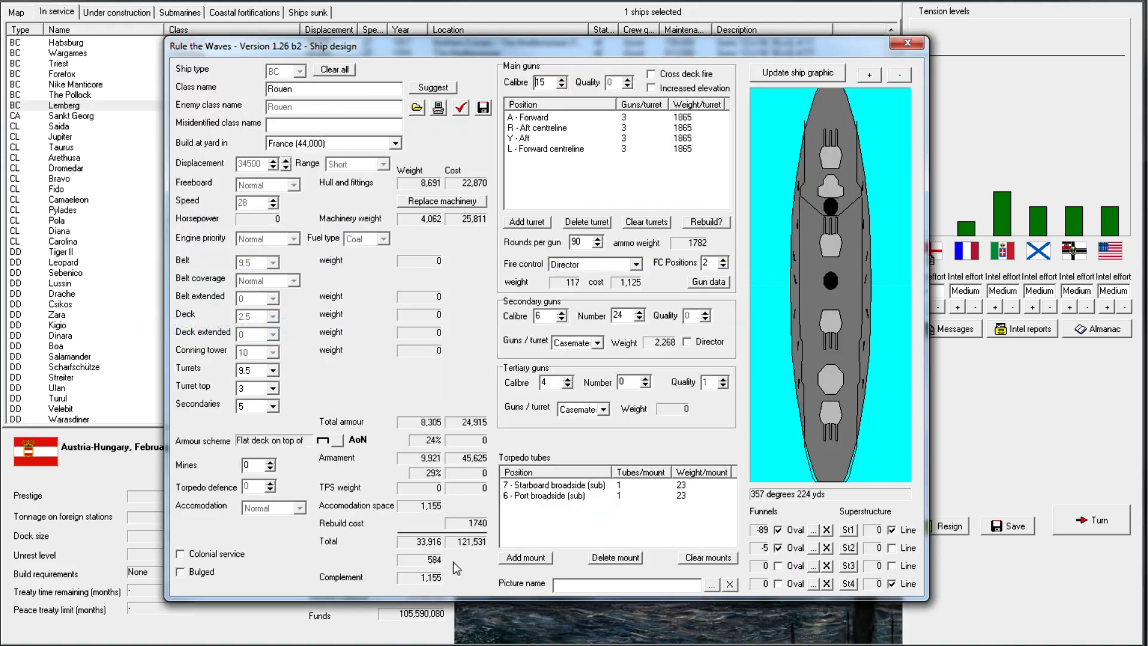
left_click(393, 142)
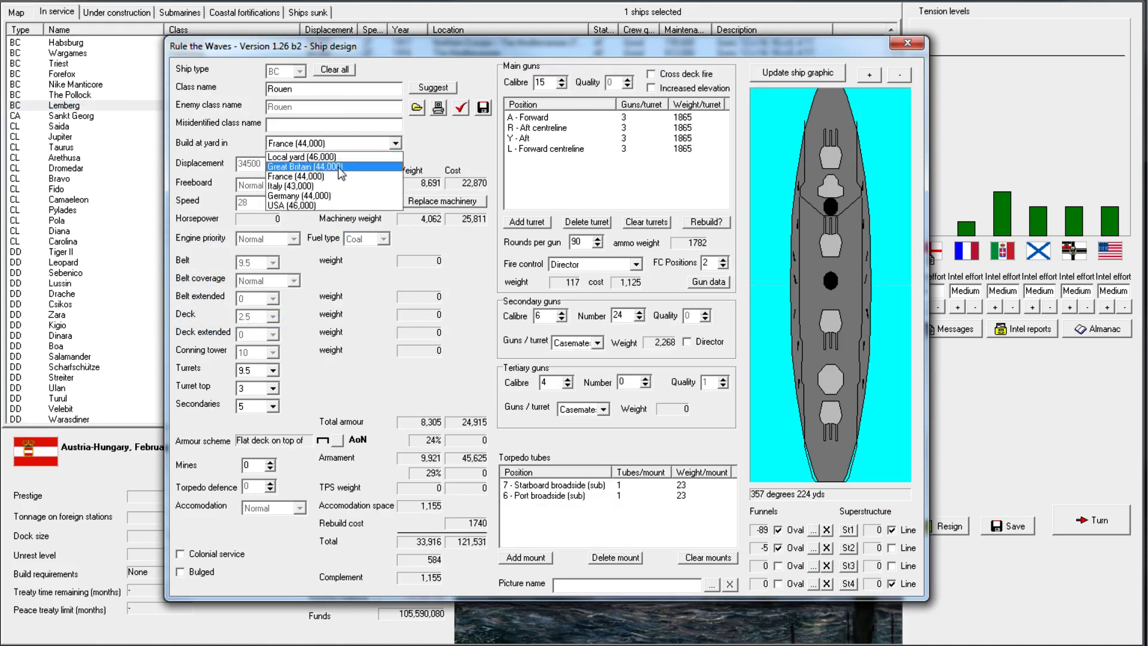
left_click(300, 156)
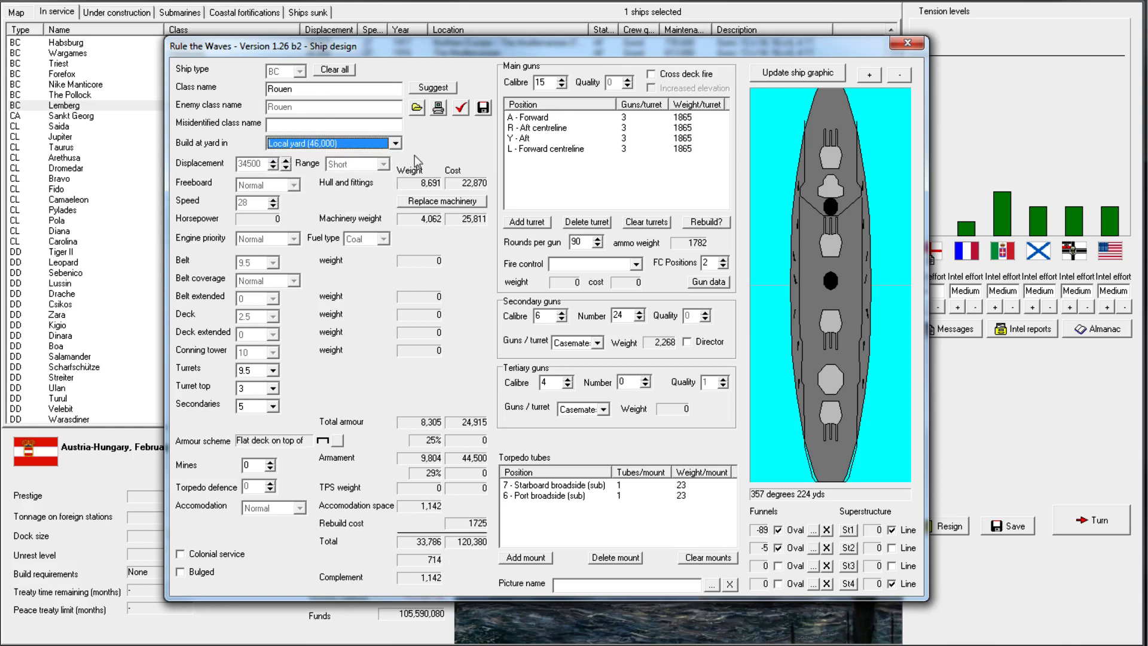
mouse_move(555, 131)
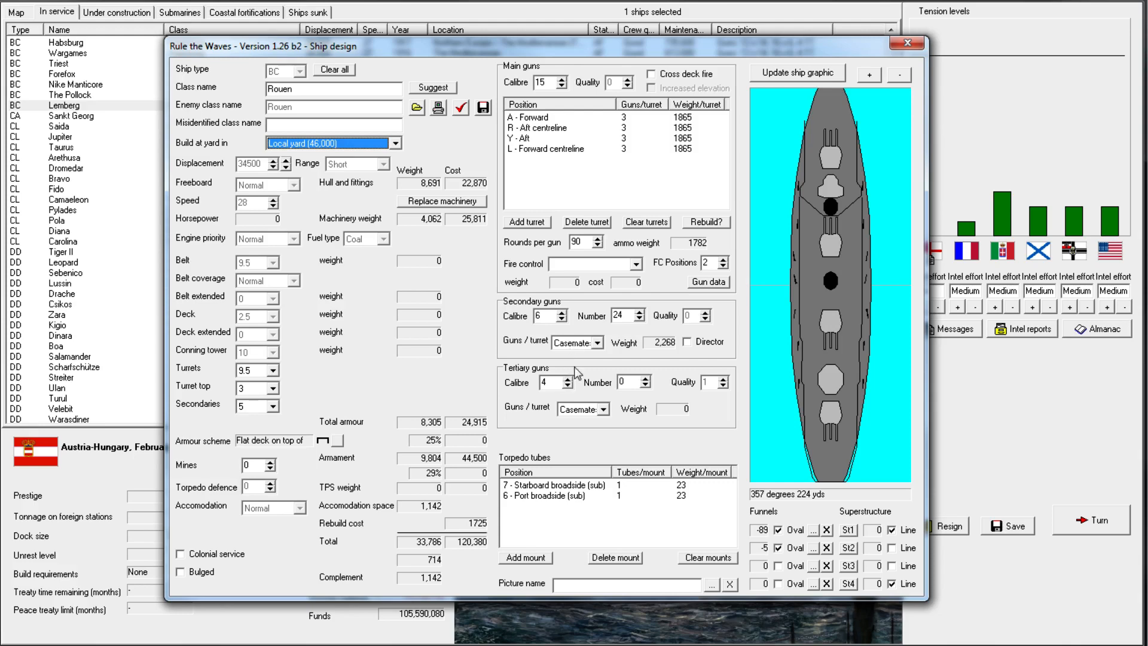
left_click(600, 342)
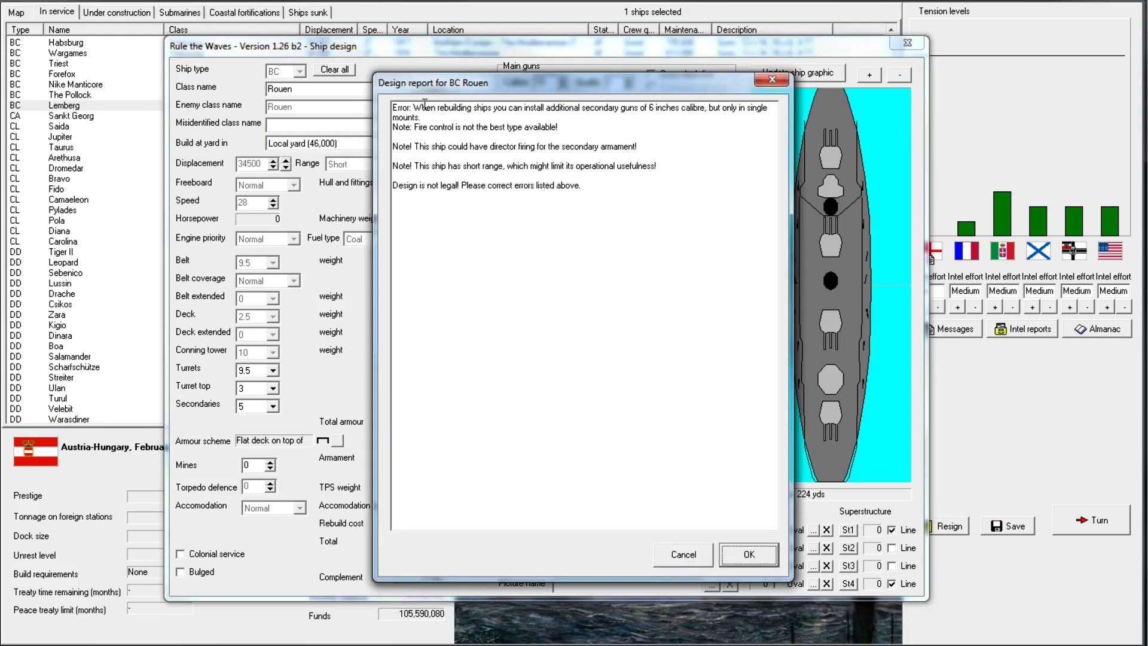
left_click_drag(414, 107, 618, 108)
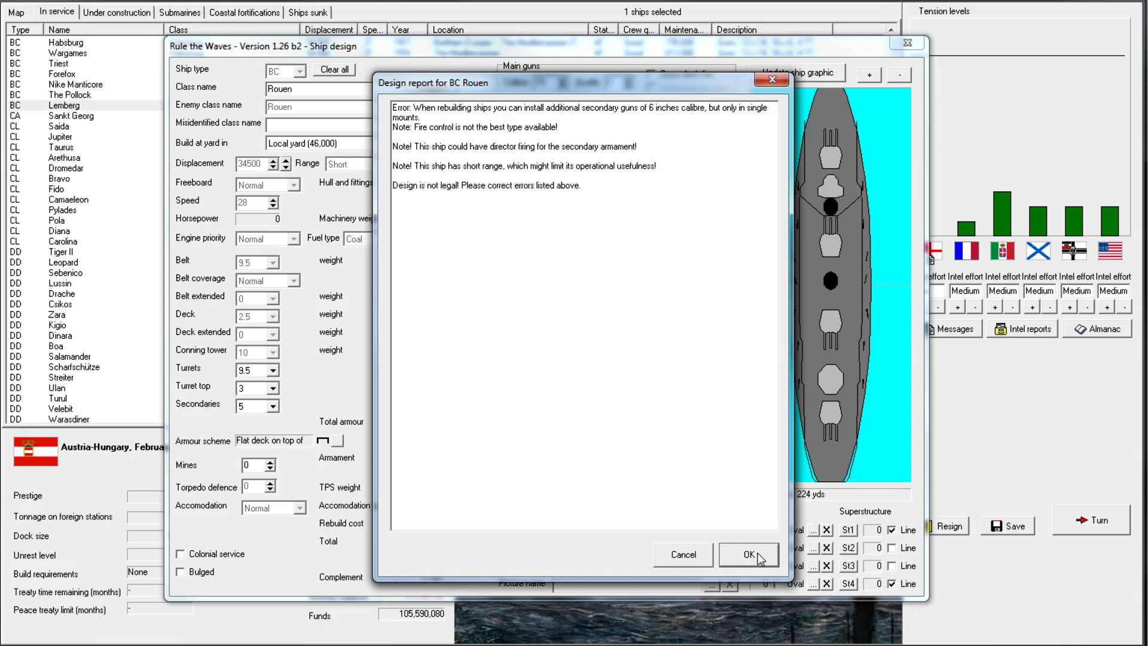
Switch the Rouen secondaries to single mounts, tweak turret armour, and close the design sheet
left_click(748, 554)
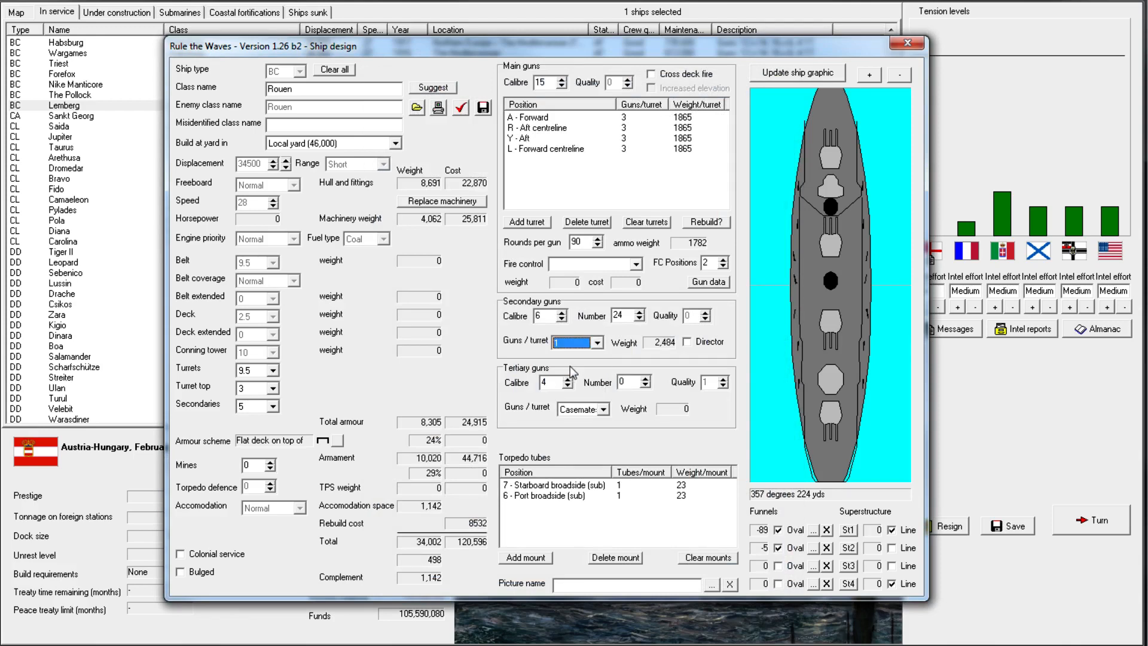
left_click(575, 342)
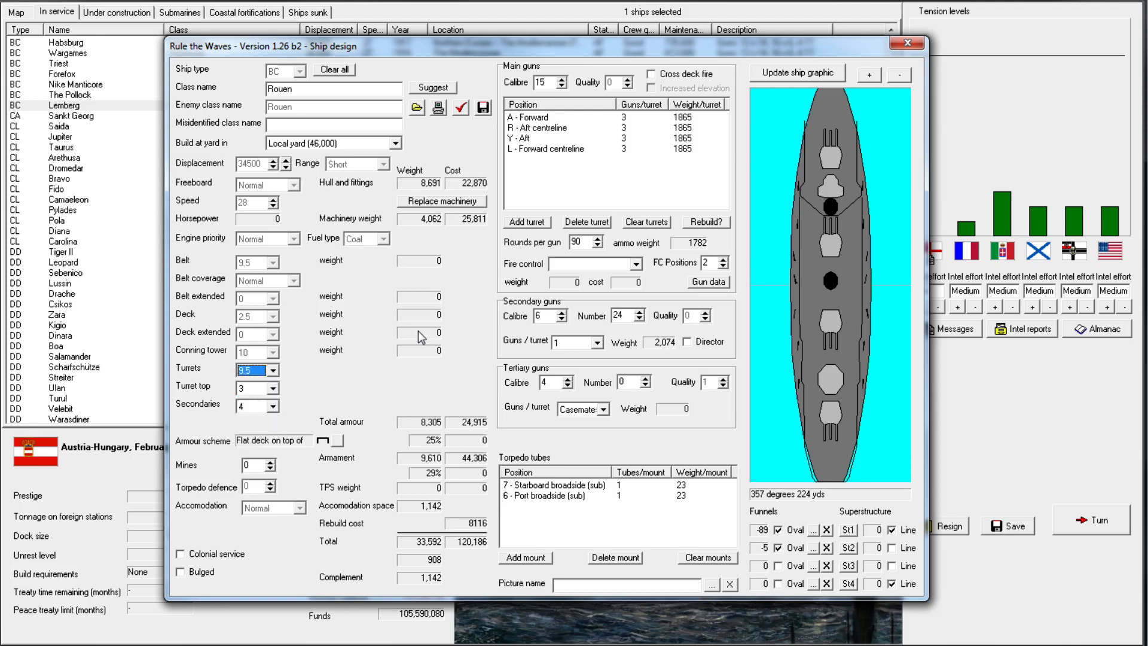
left_click(275, 366)
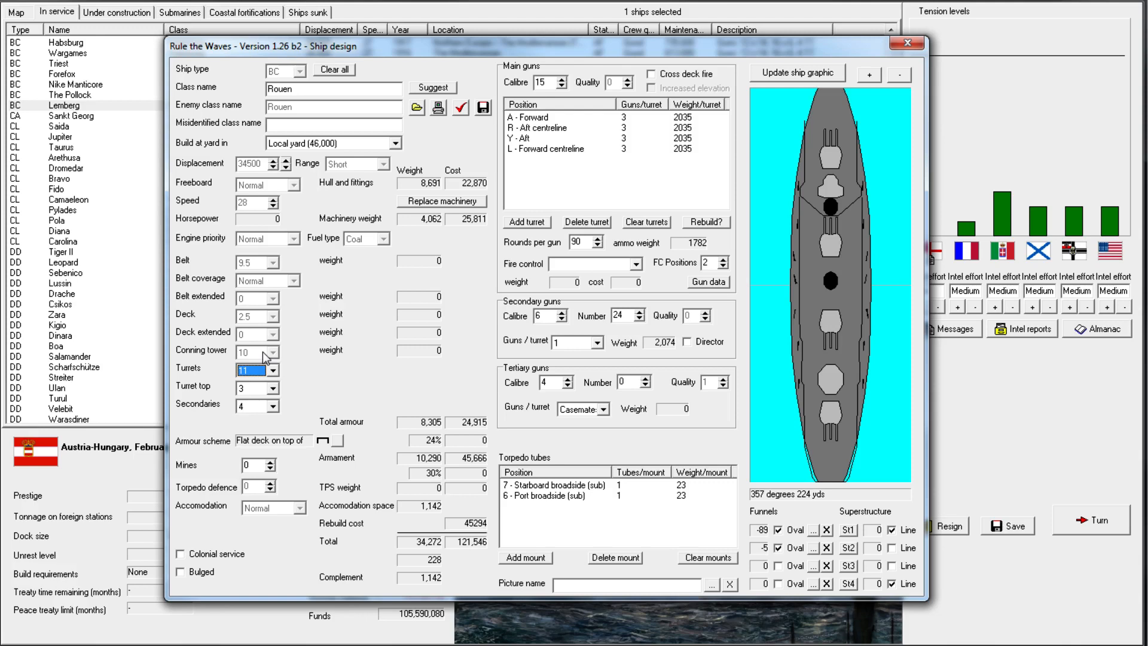
mouse_move(276, 285)
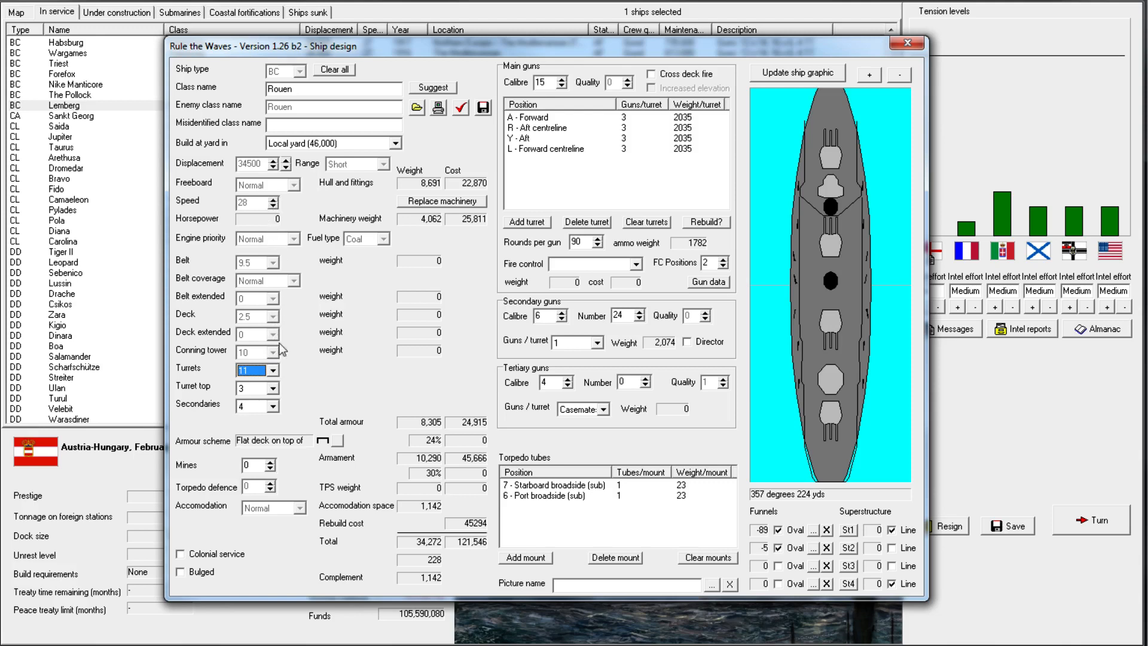
left_click(276, 373)
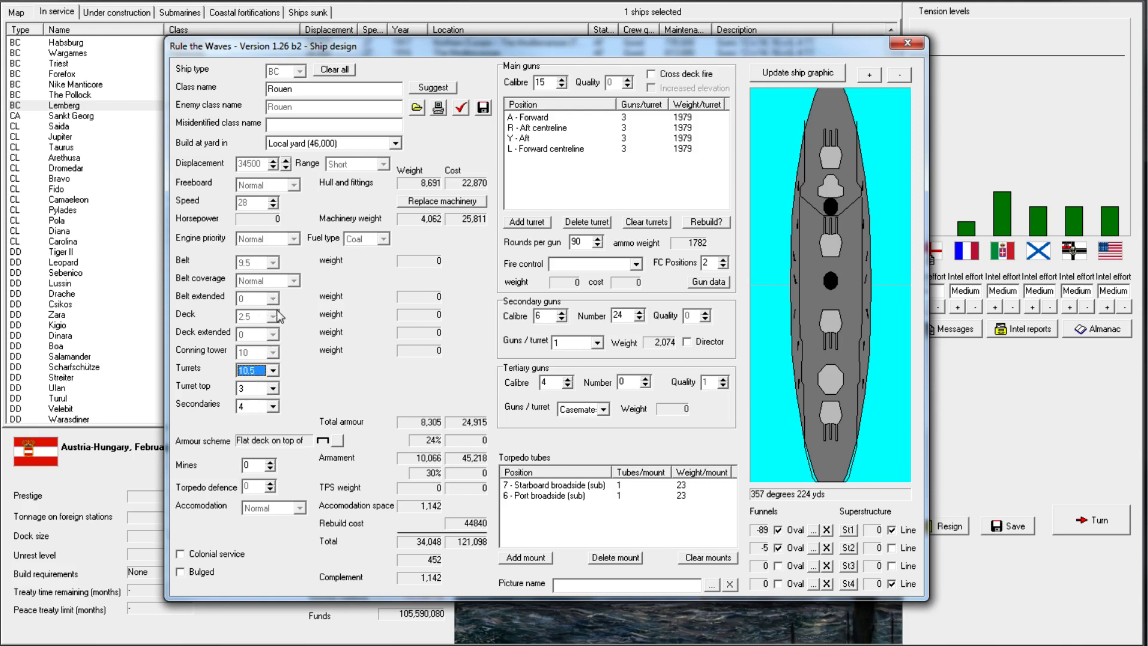
mouse_move(317, 452)
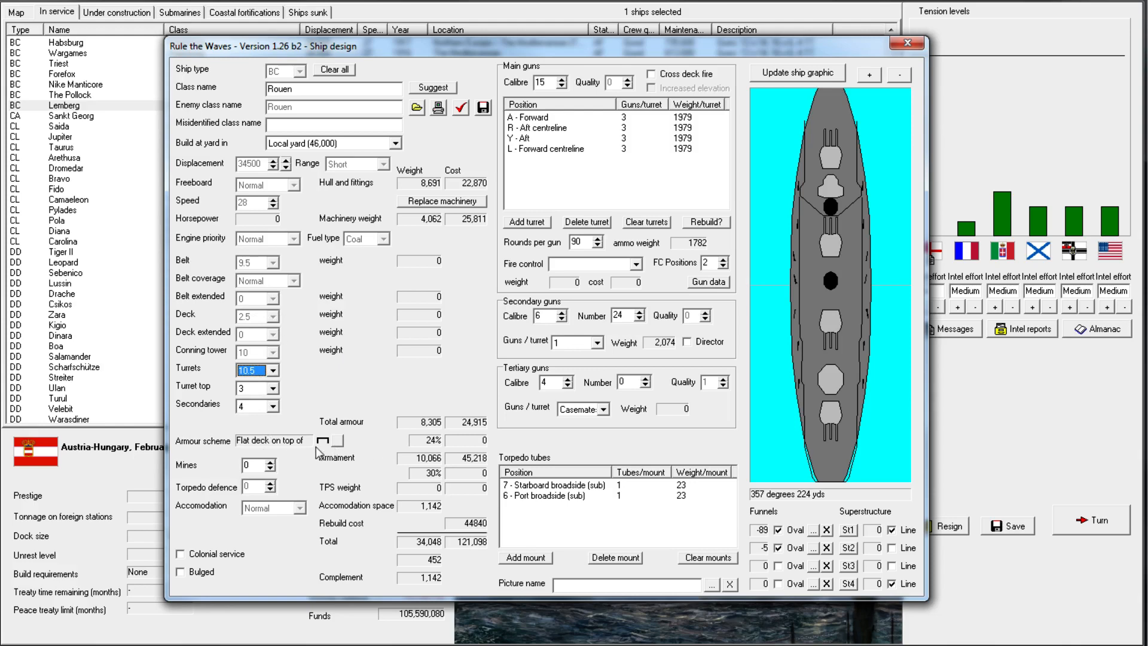
left_click(906, 43)
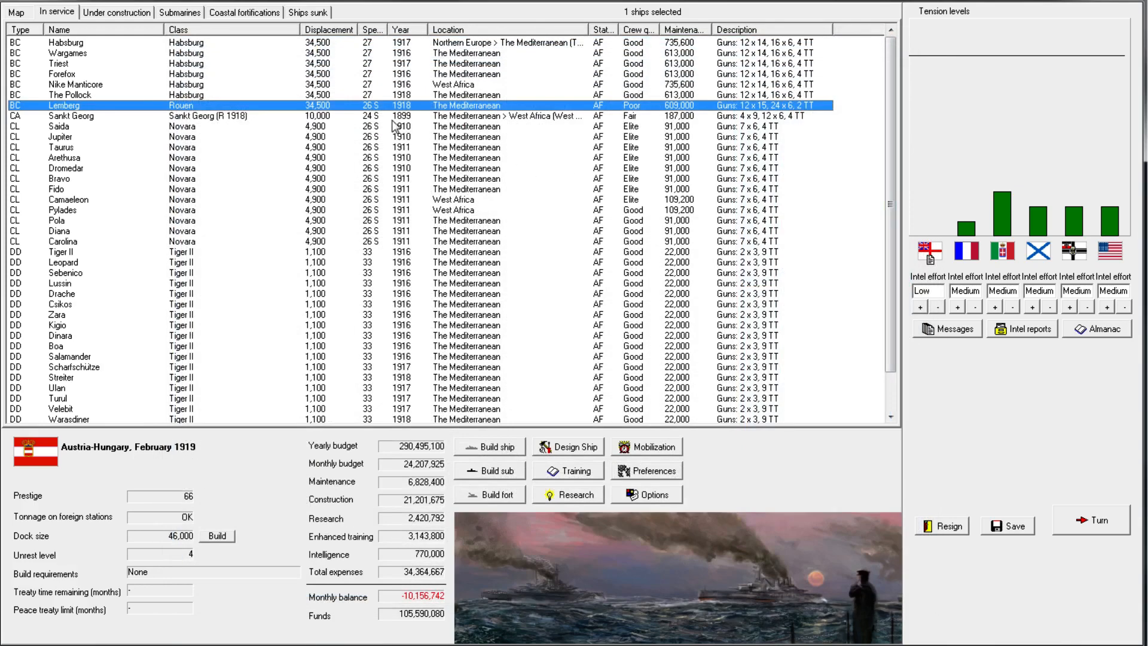
Review Forefox, Lemberg, Arethusa, Zara and Pylades in the February 1919 in-service list
double_click(62, 105)
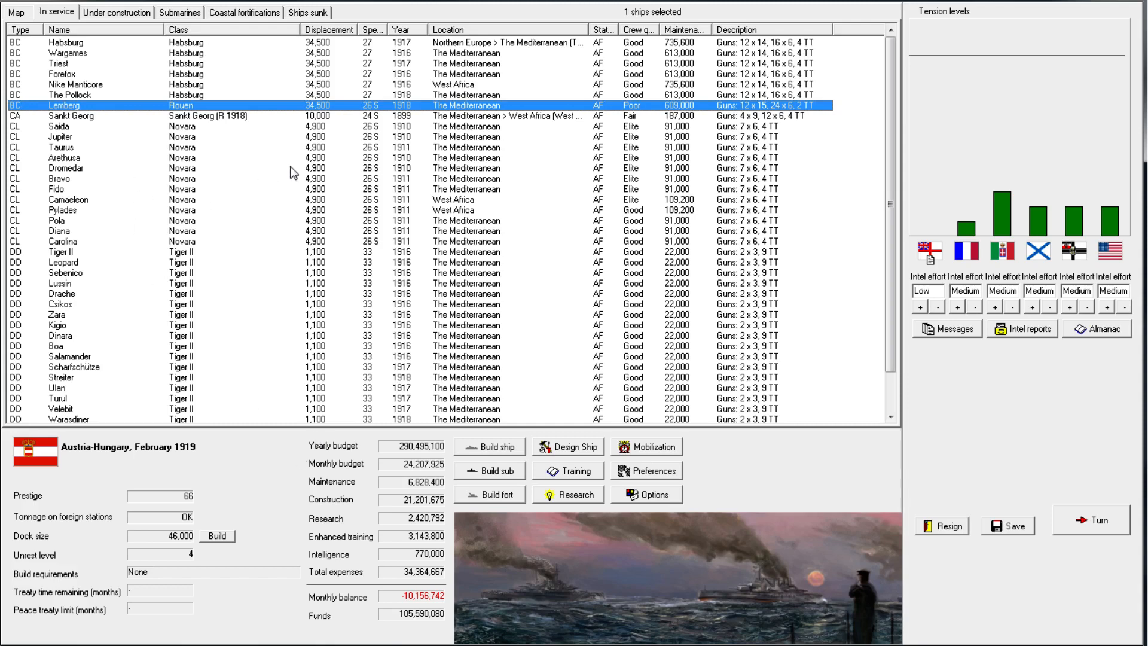
mouse_move(479, 115)
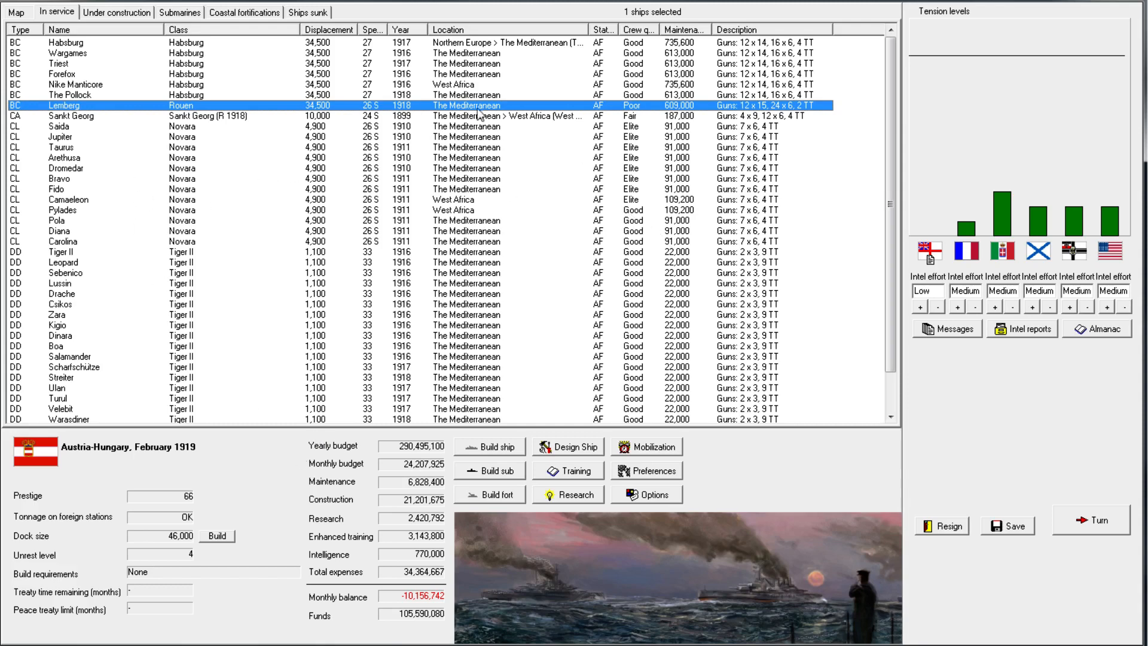
mouse_move(87, 103)
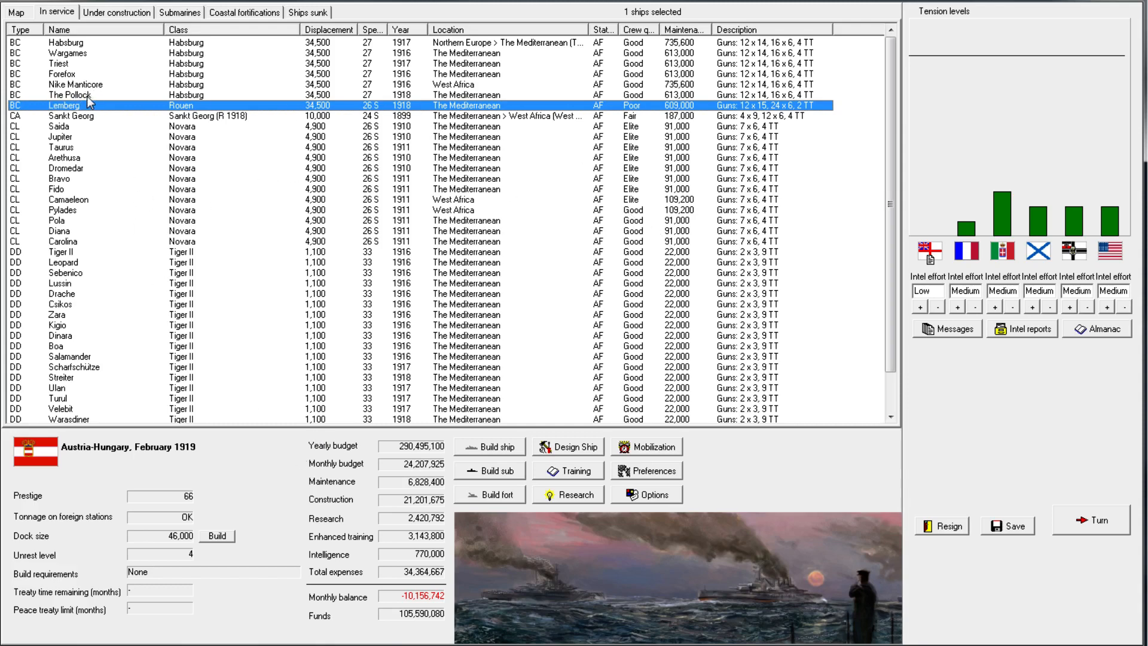
left_click(63, 73)
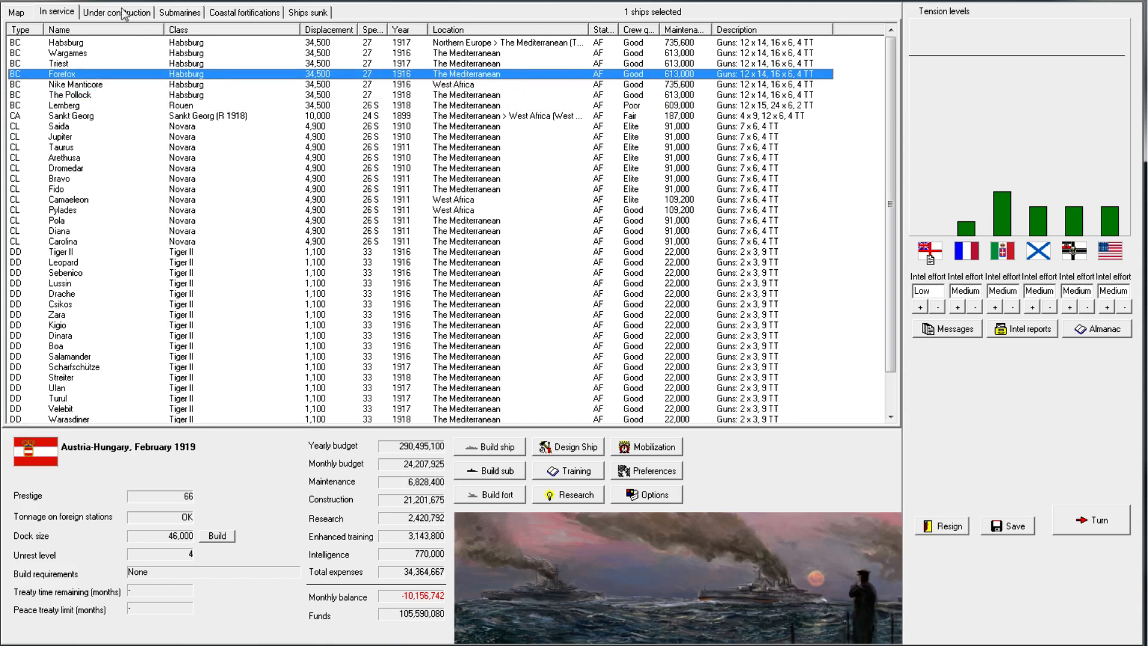
left_click(62, 105)
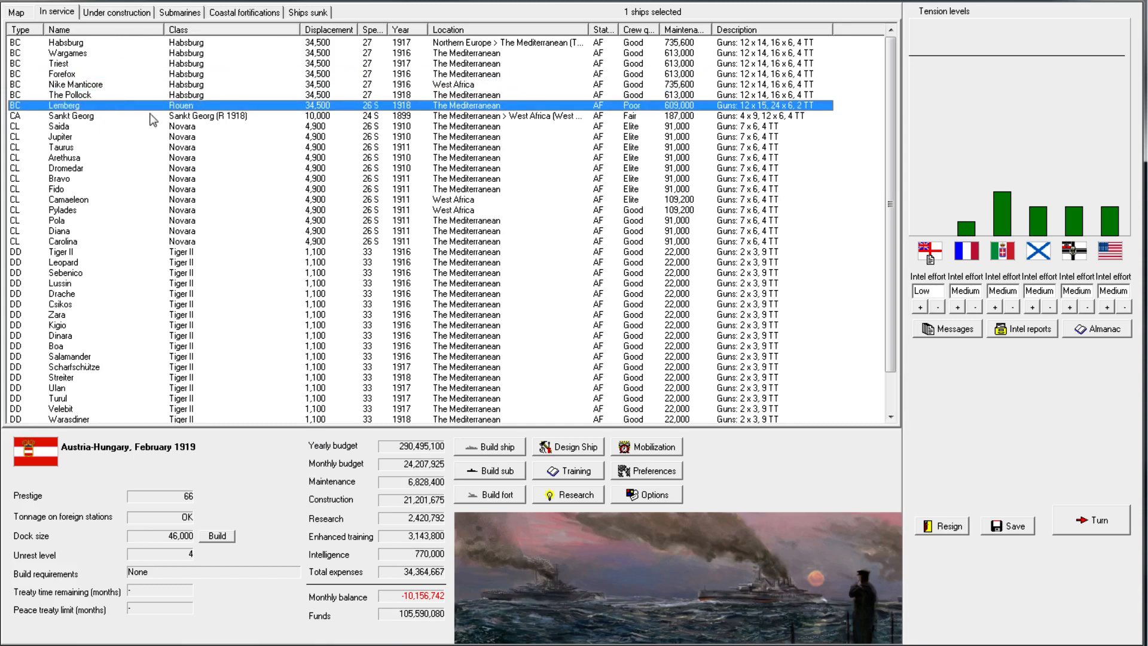
mouse_move(711, 373)
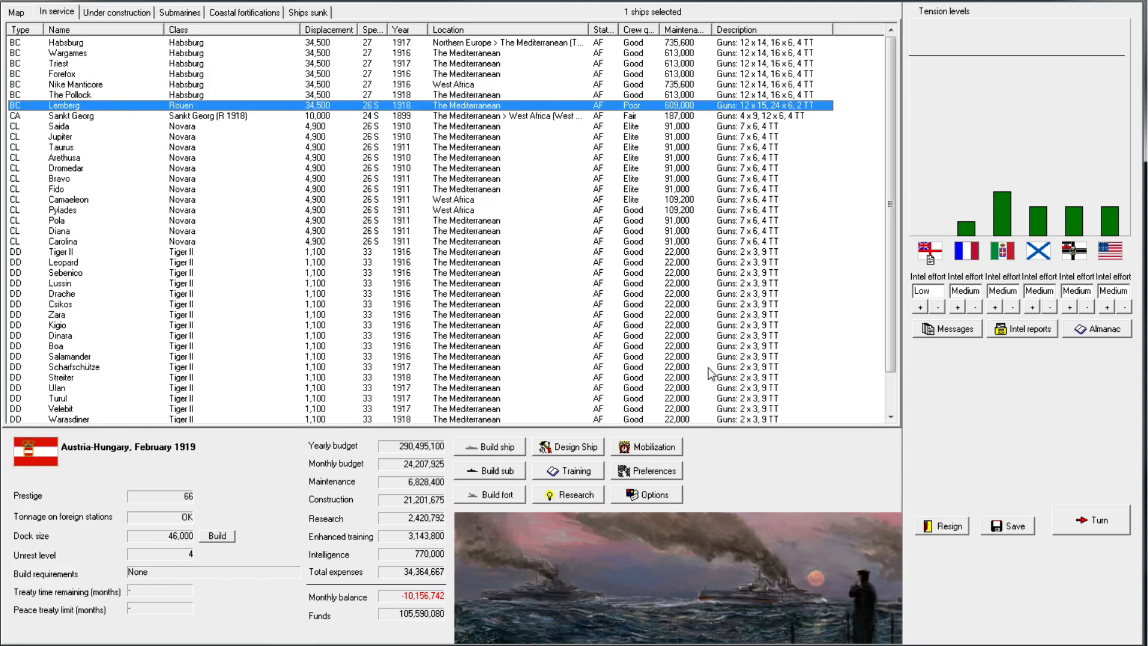
mouse_move(327, 139)
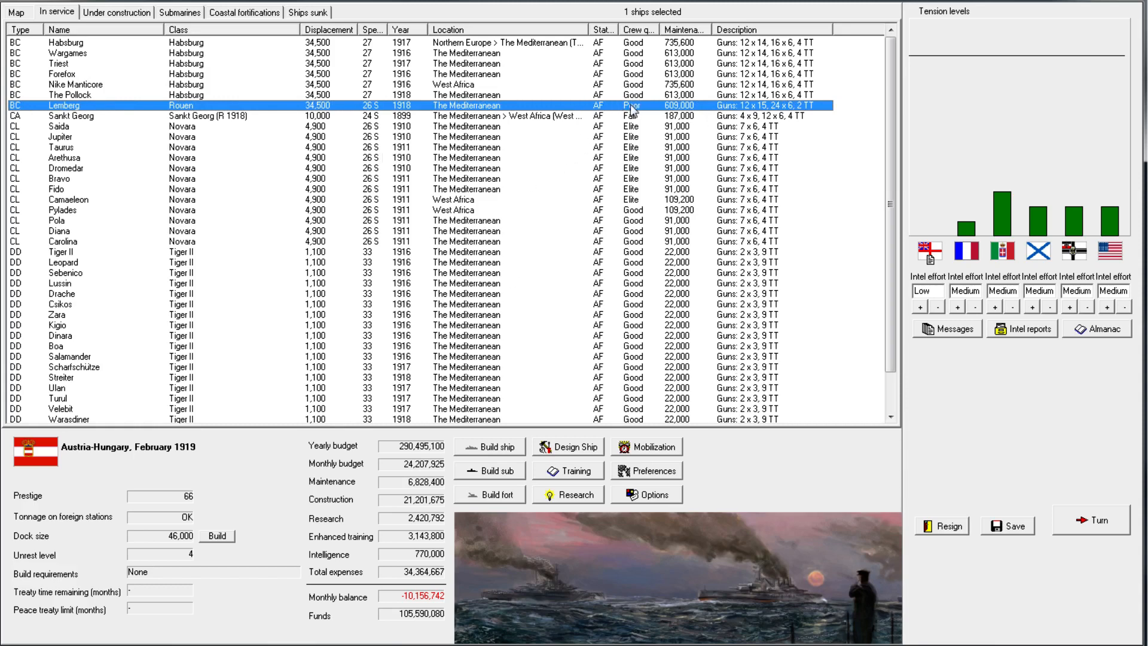
left_click(70, 116)
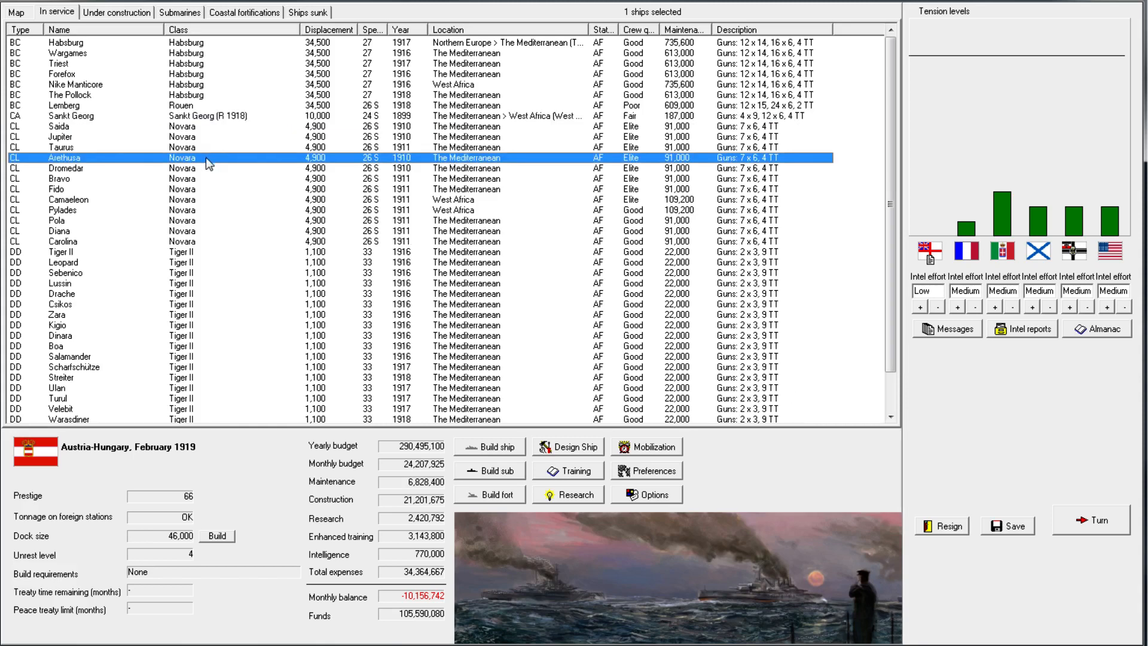
left_click(61, 314)
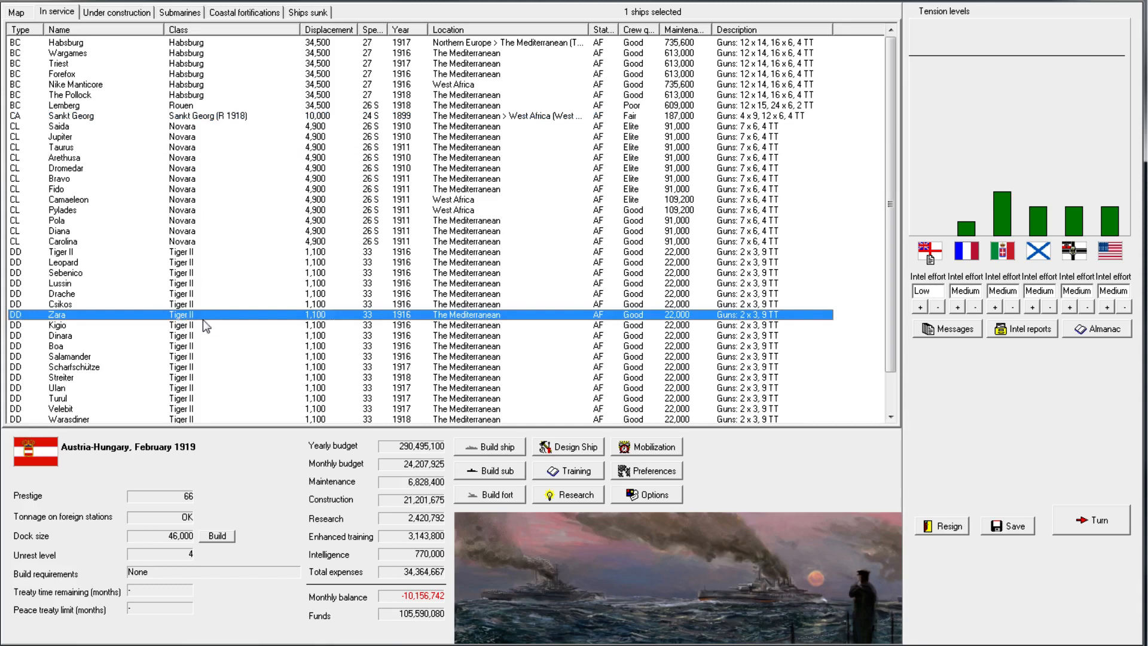
mouse_move(196, 226)
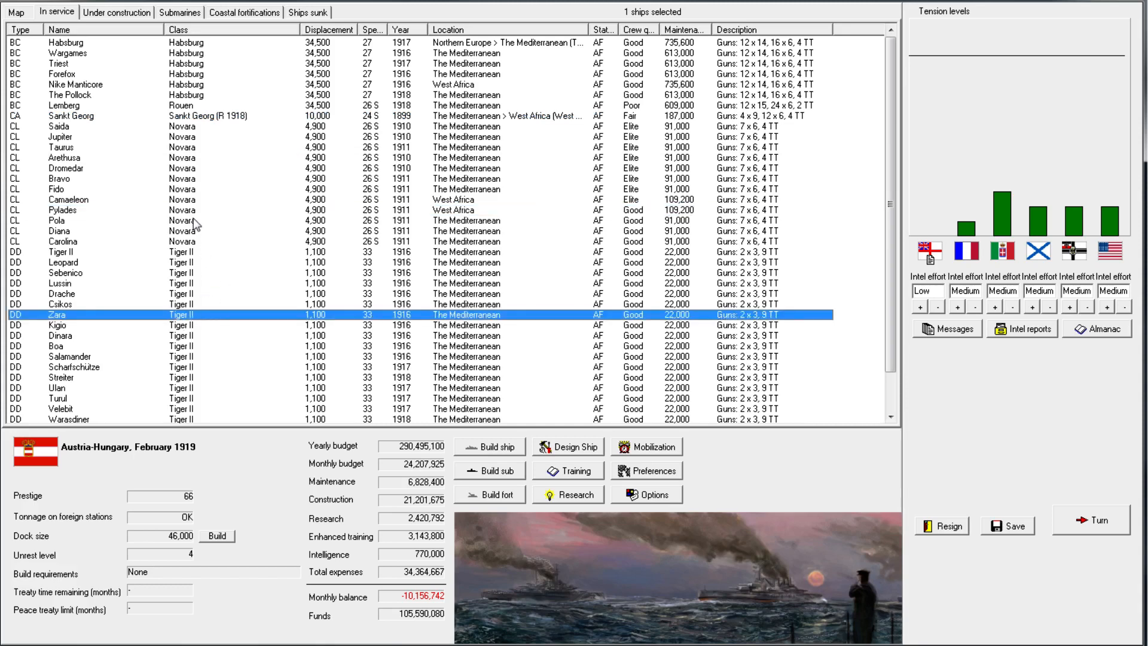
left_click(65, 210)
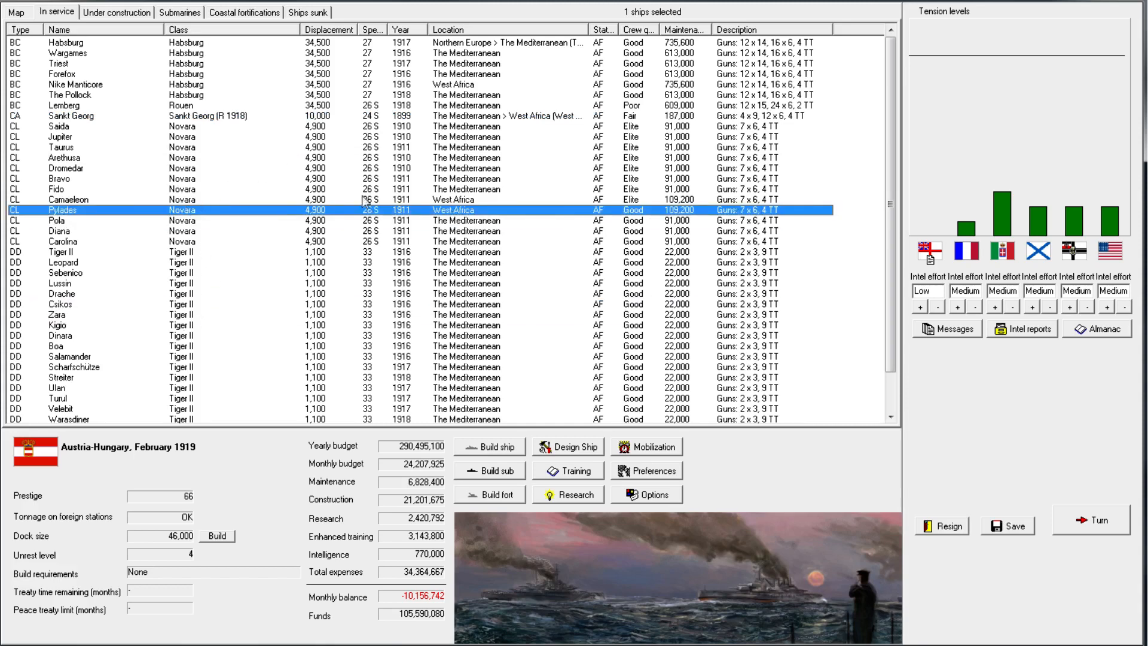
mouse_move(363, 167)
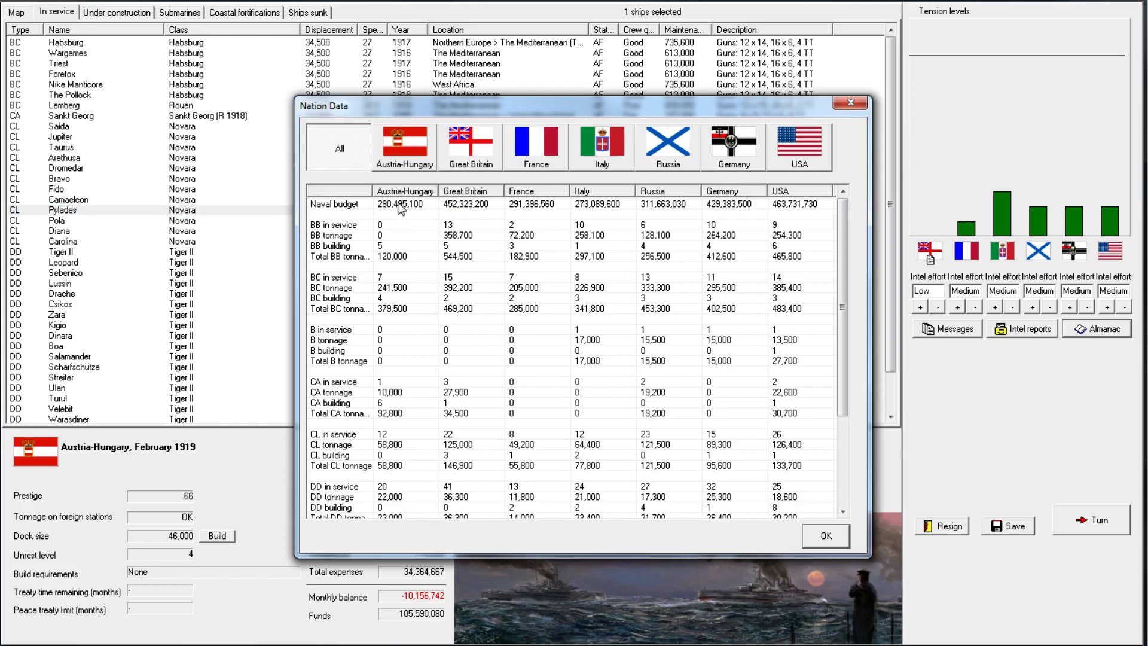
Compare the navies' naval budgets in Nation Data, close it, and select destroyer Leopard
left_click(334, 204)
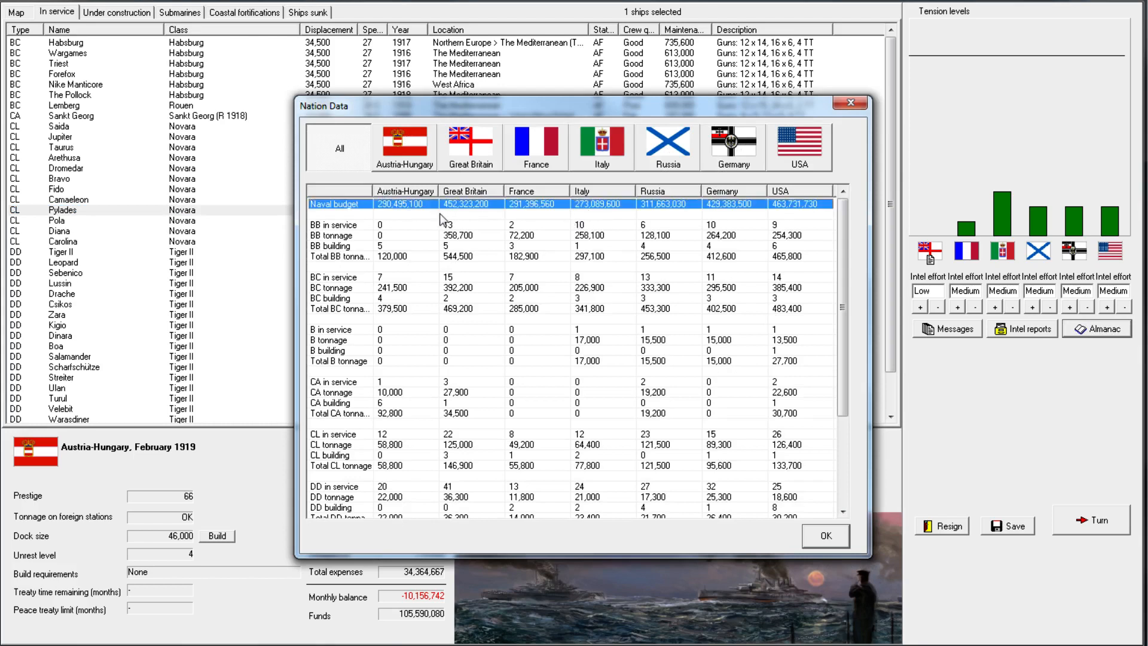
mouse_move(545, 207)
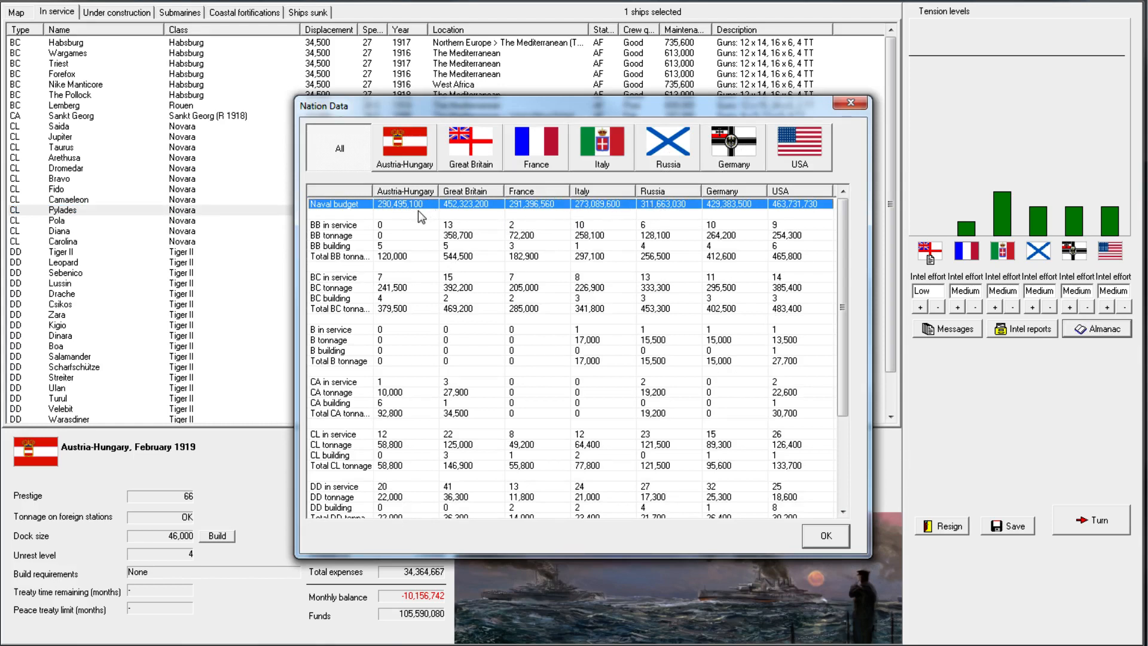
mouse_move(454, 234)
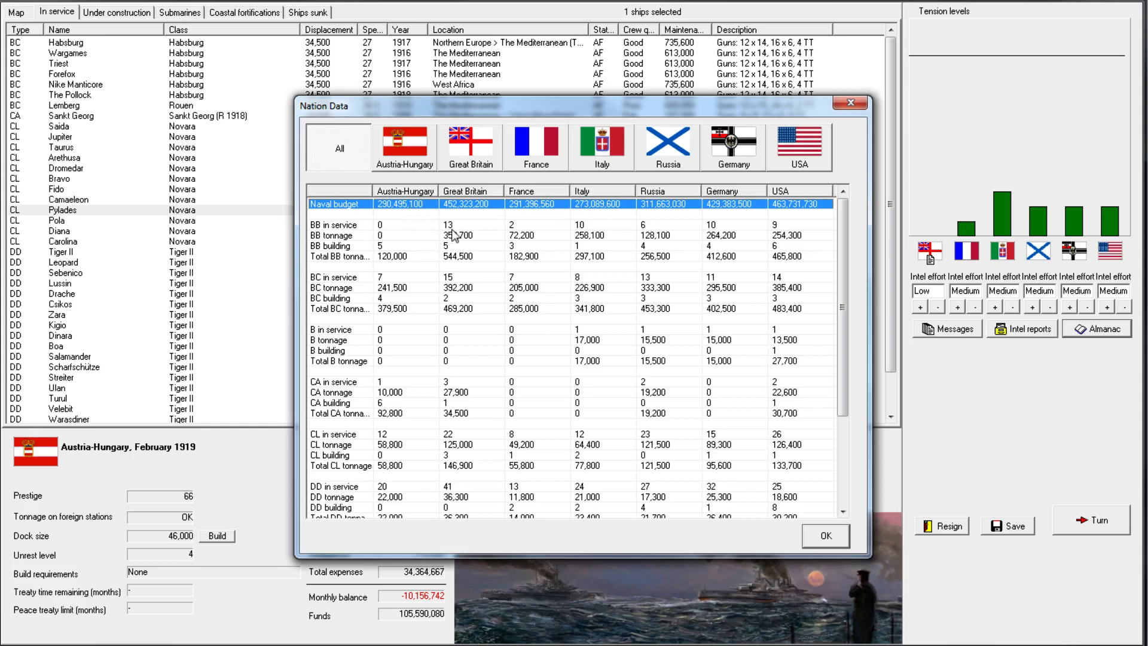
mouse_move(427, 222)
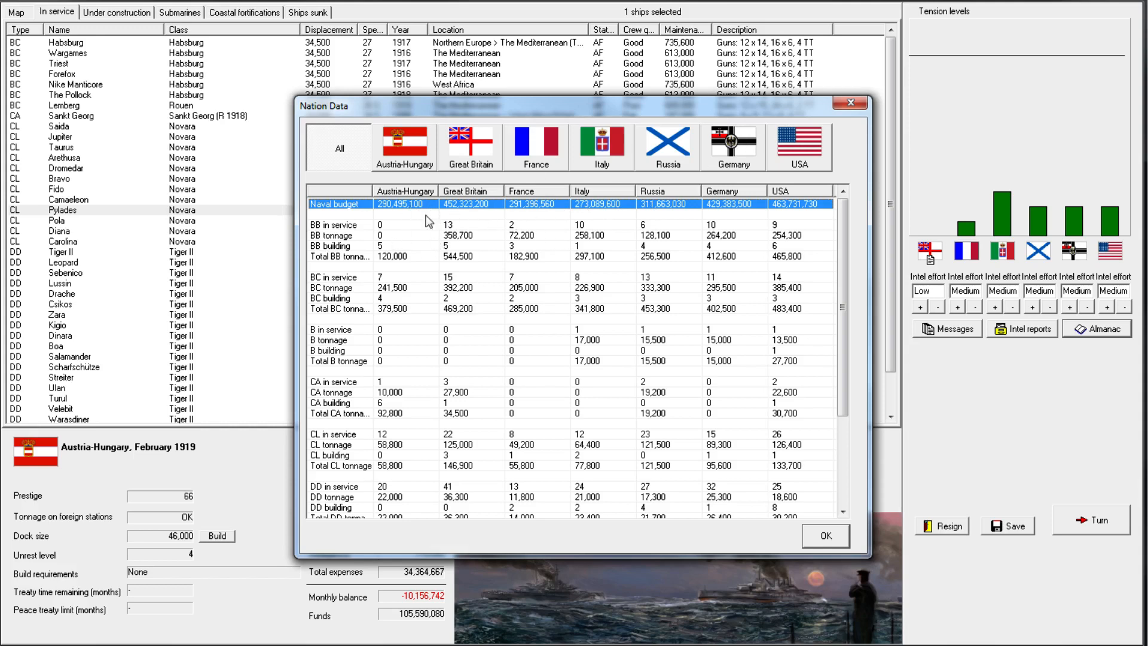
mouse_move(595, 222)
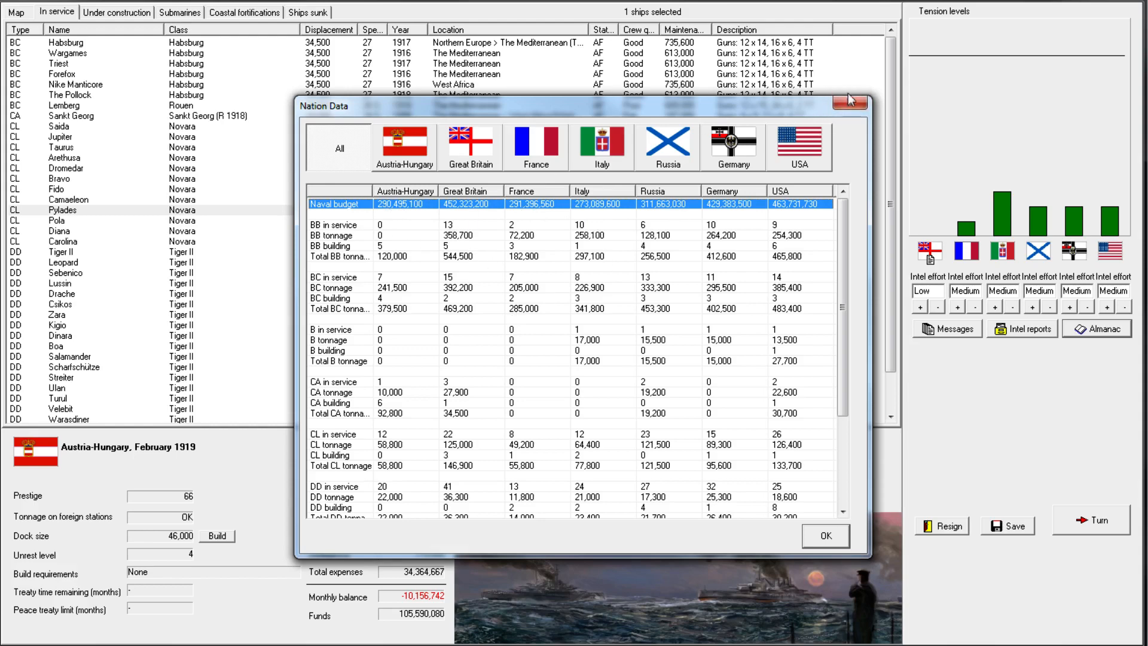
left_click(823, 535)
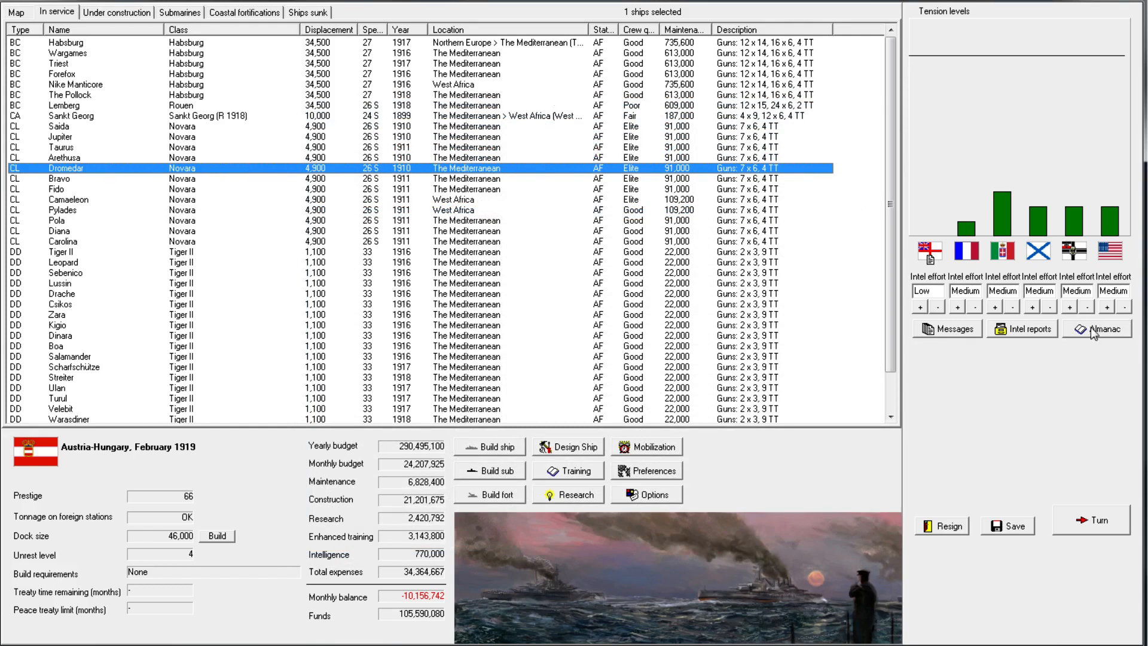
left_click(1102, 327)
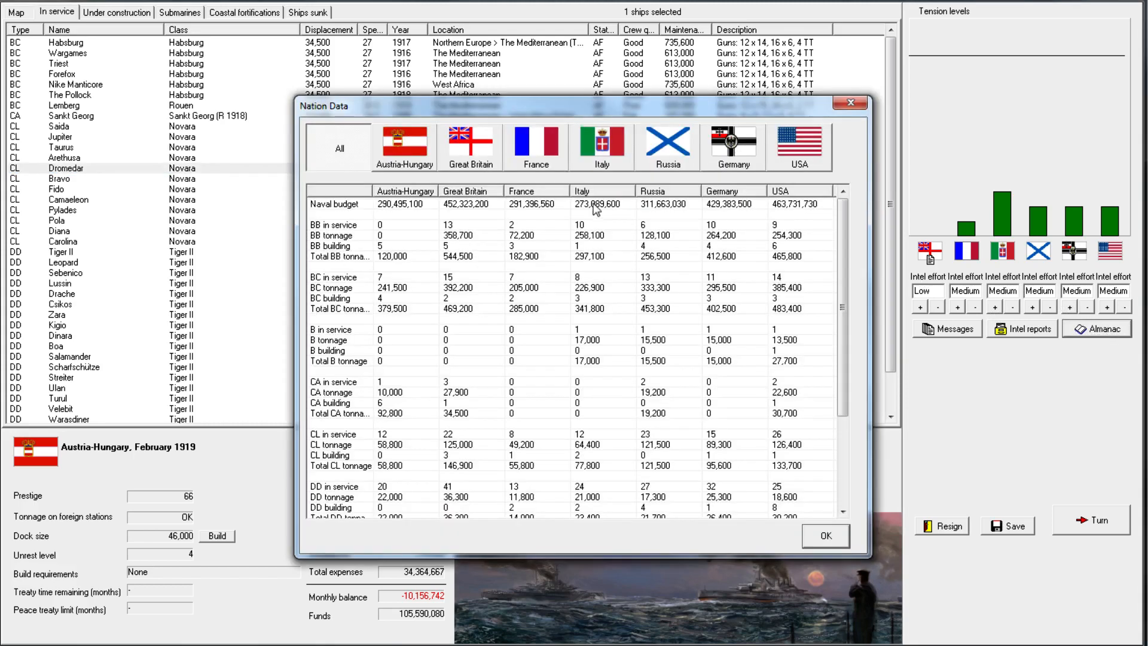
left_click(824, 535)
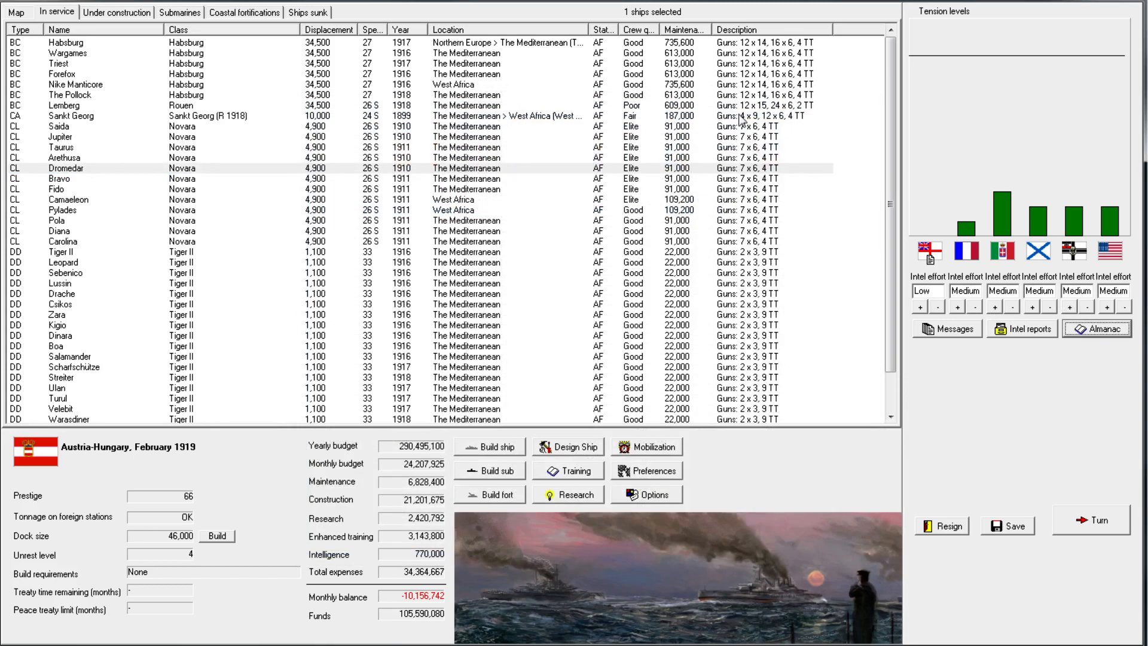
left_click(62, 262)
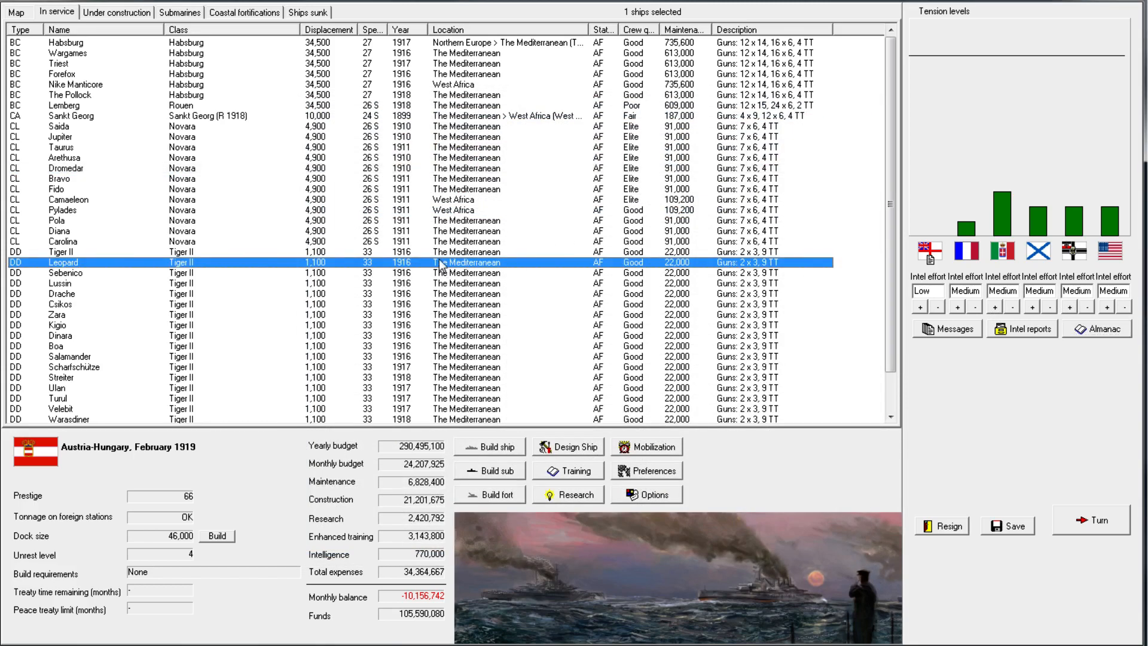